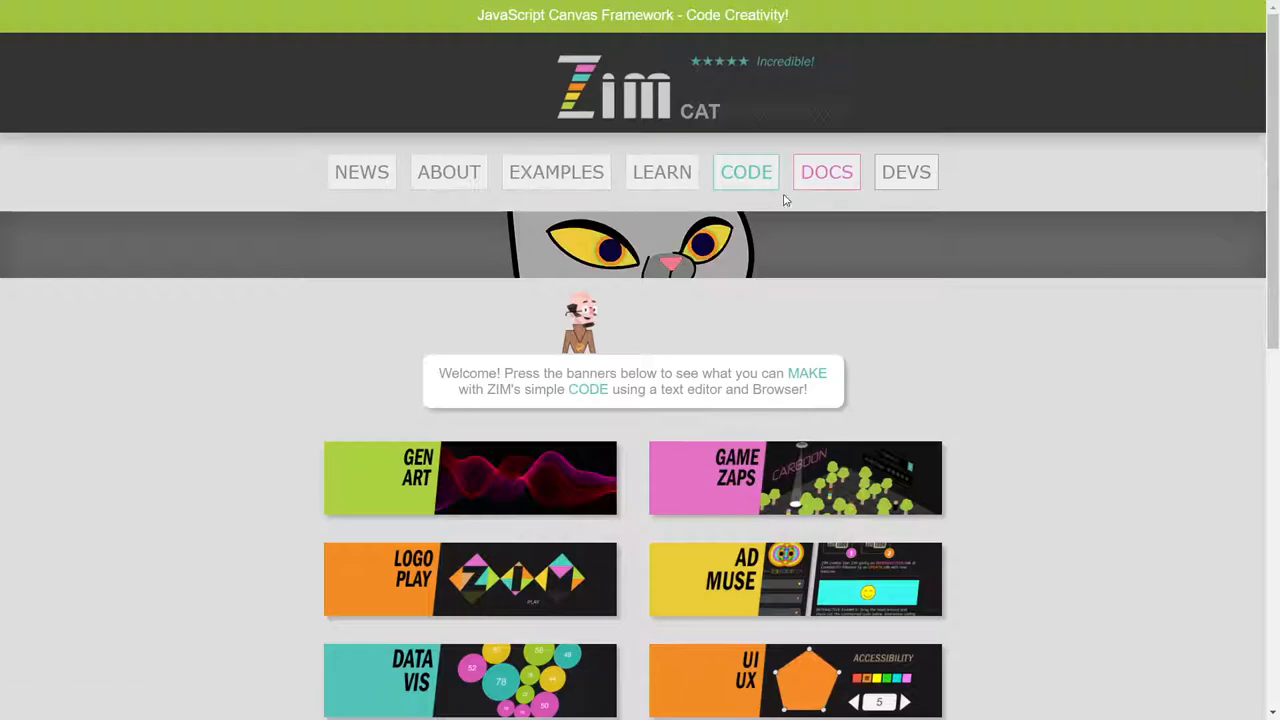
mouse_move(827, 180)
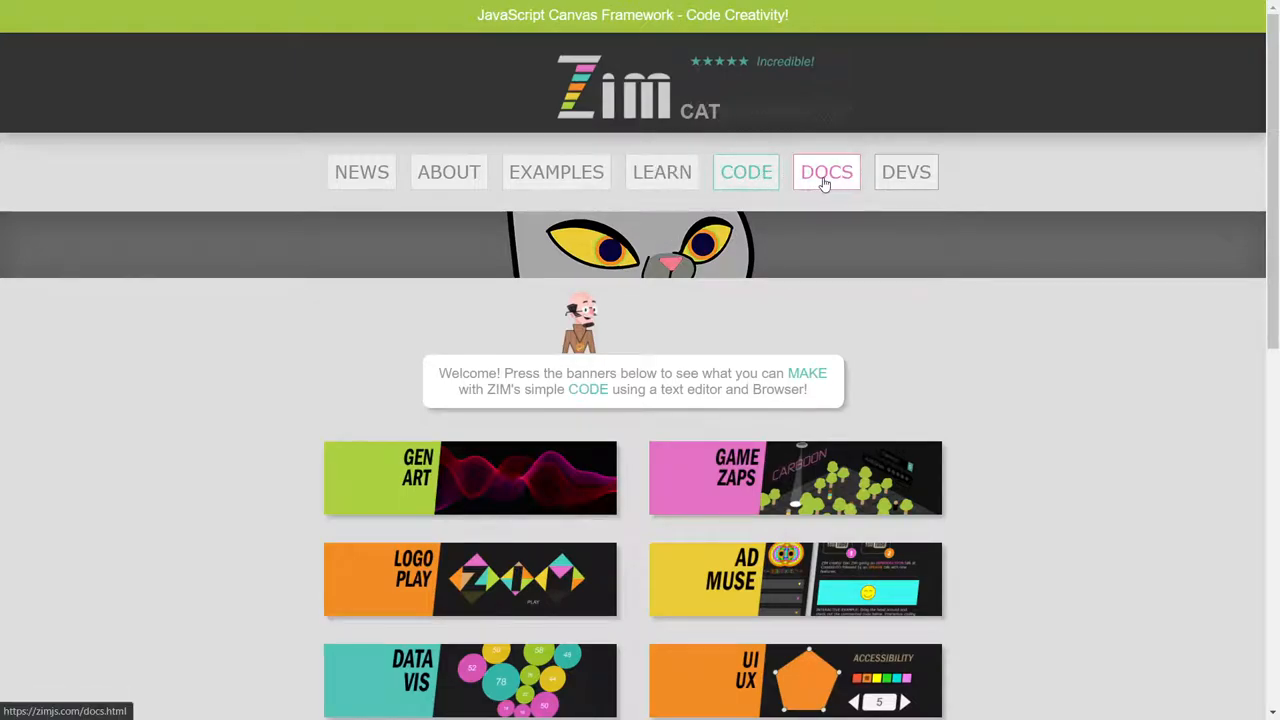
mouse_move(940, 143)
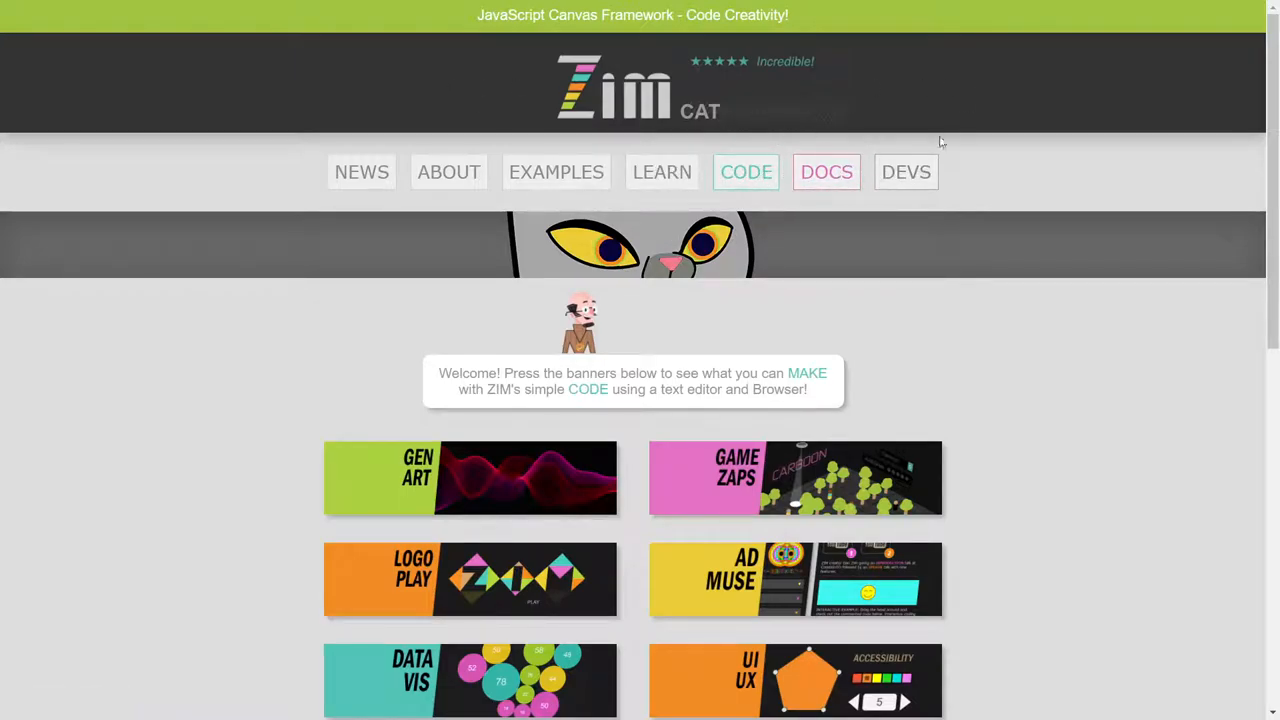
Open DOCS and scroll past ZIM DISPLAY and ZIM METHODS to the ZIM CONTROLS section.
click(826, 171)
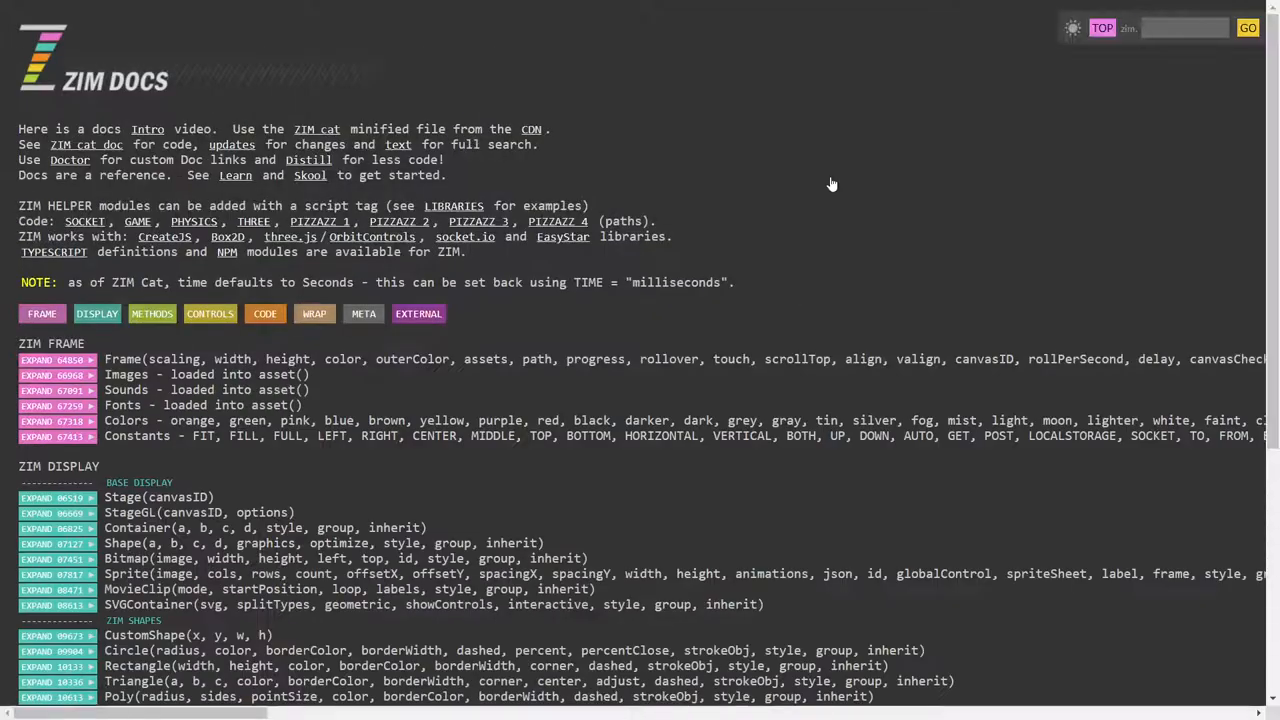
mouse_move(210, 313)
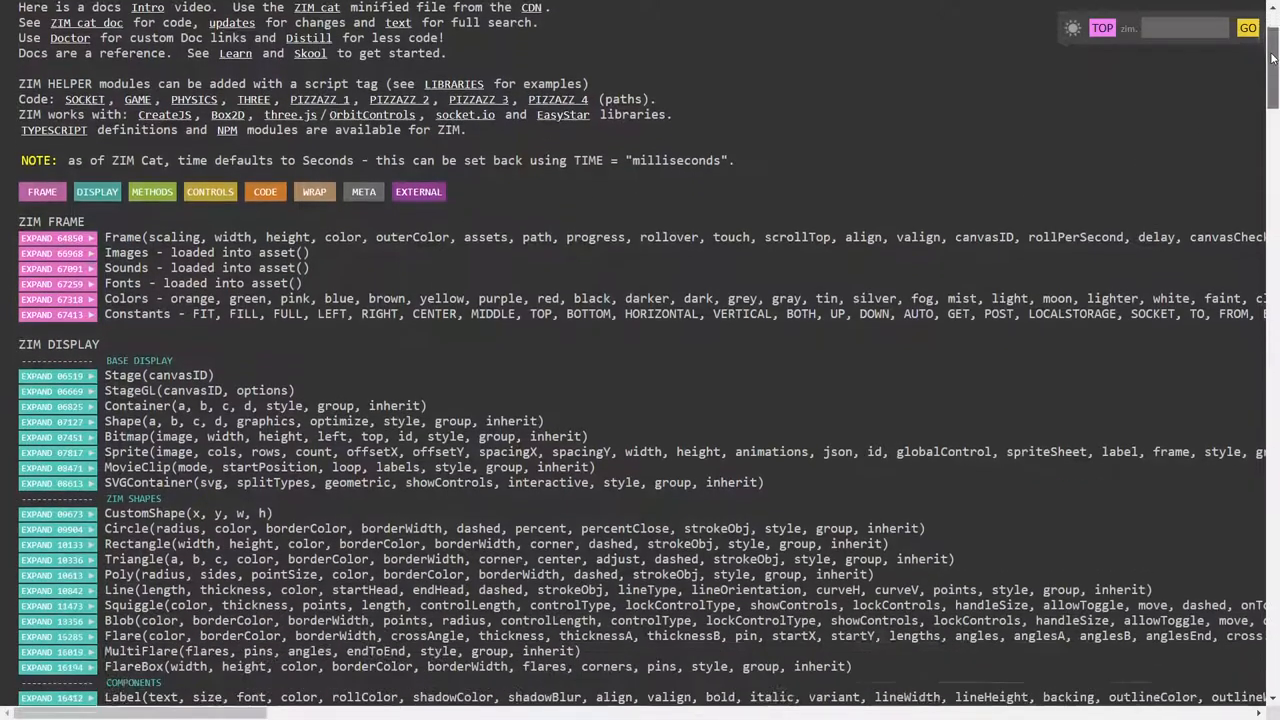
scroll(down, 3)
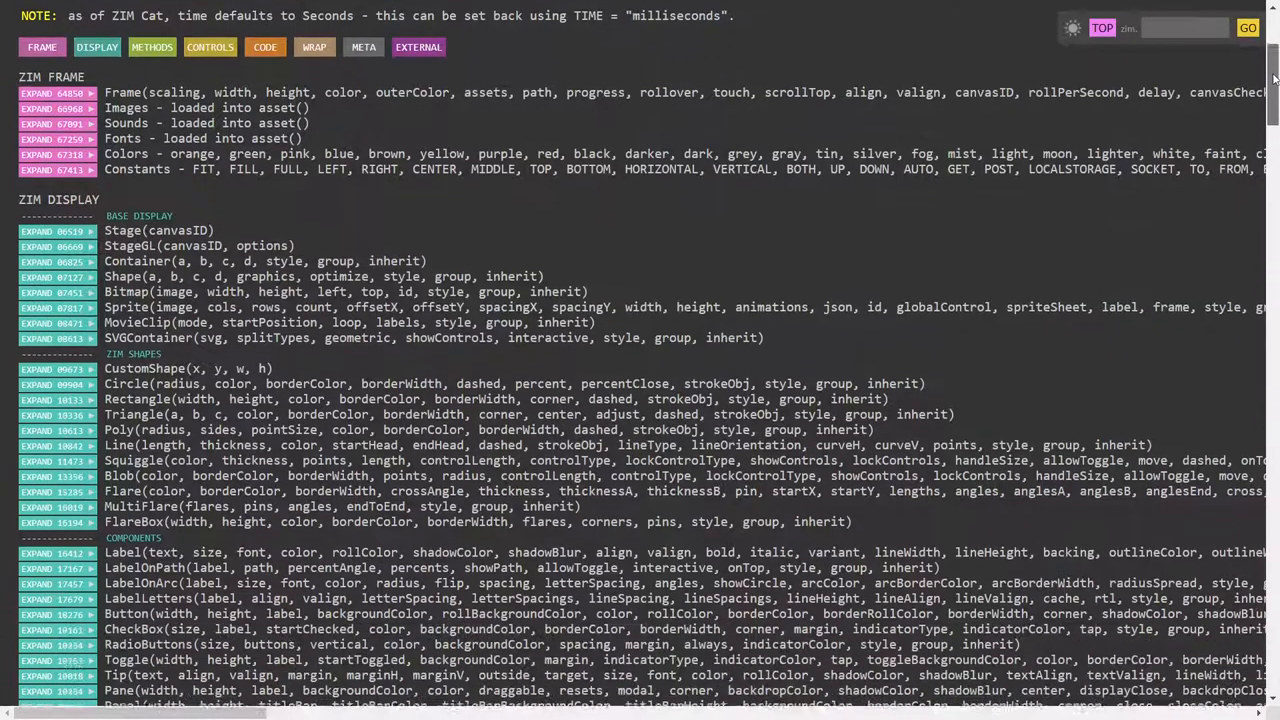
scroll(down, 3)
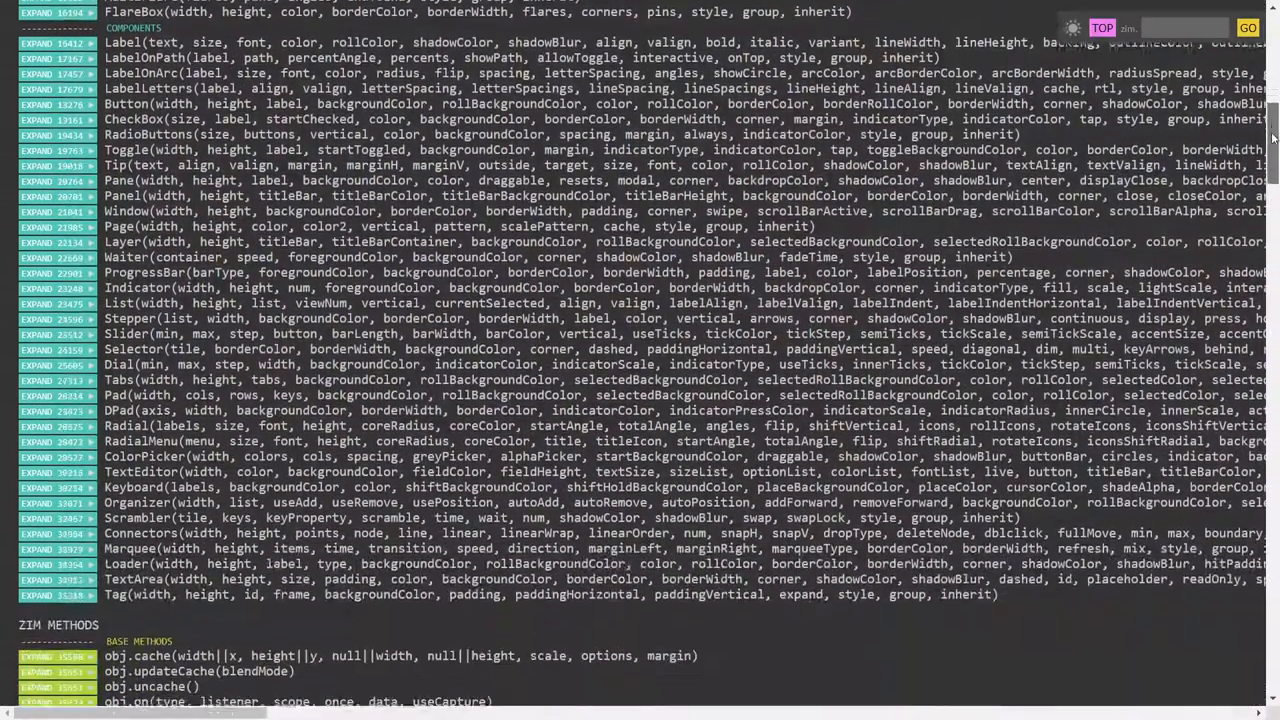
scroll(down, 3)
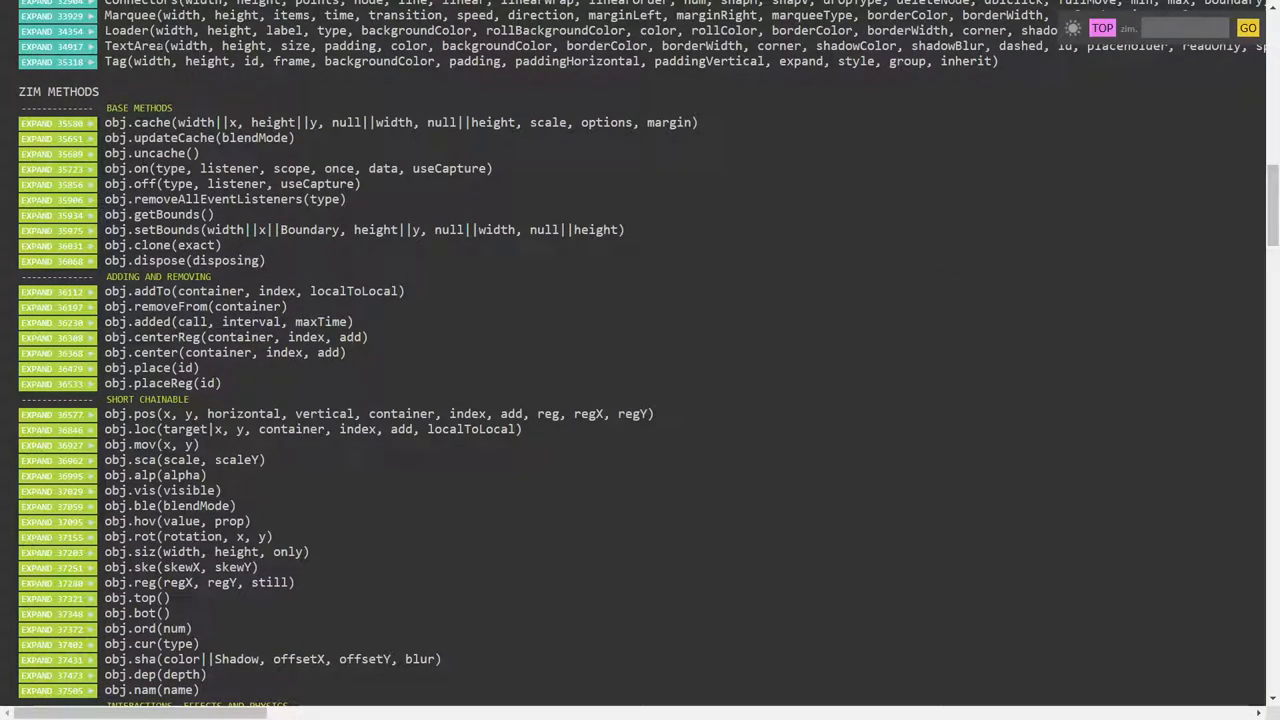
scroll(up, 3)
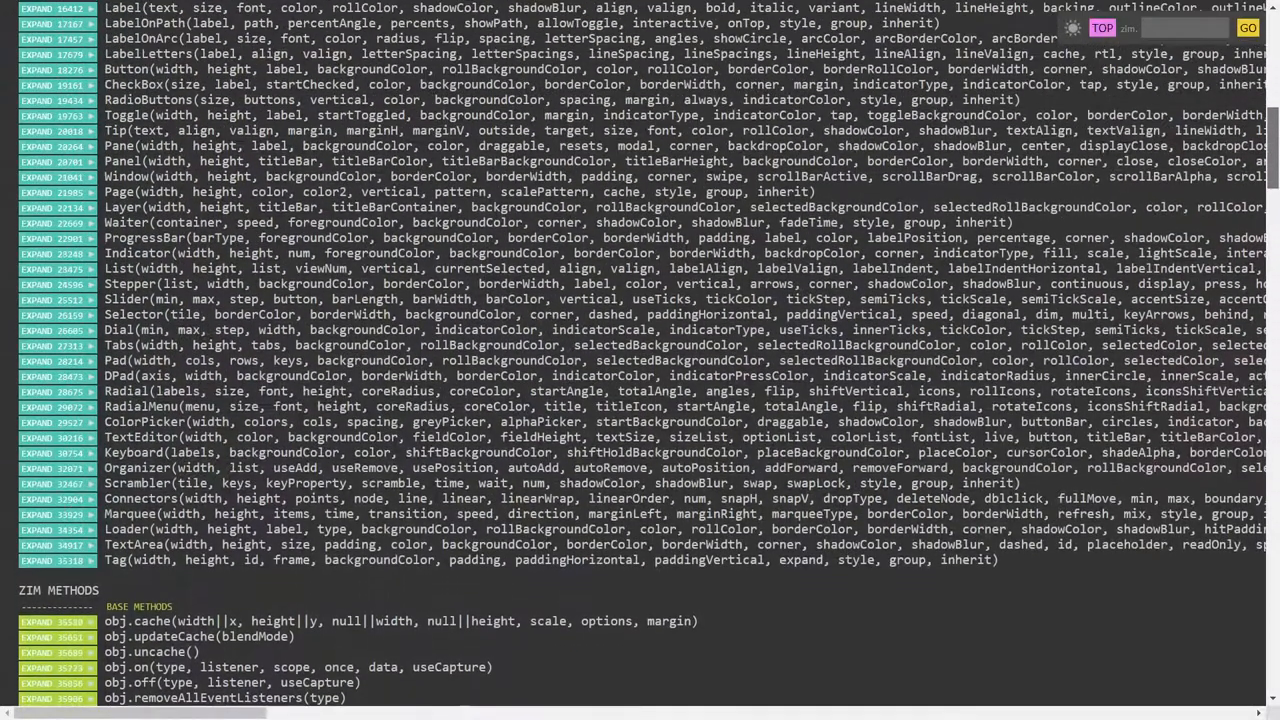
scroll(down, 3)
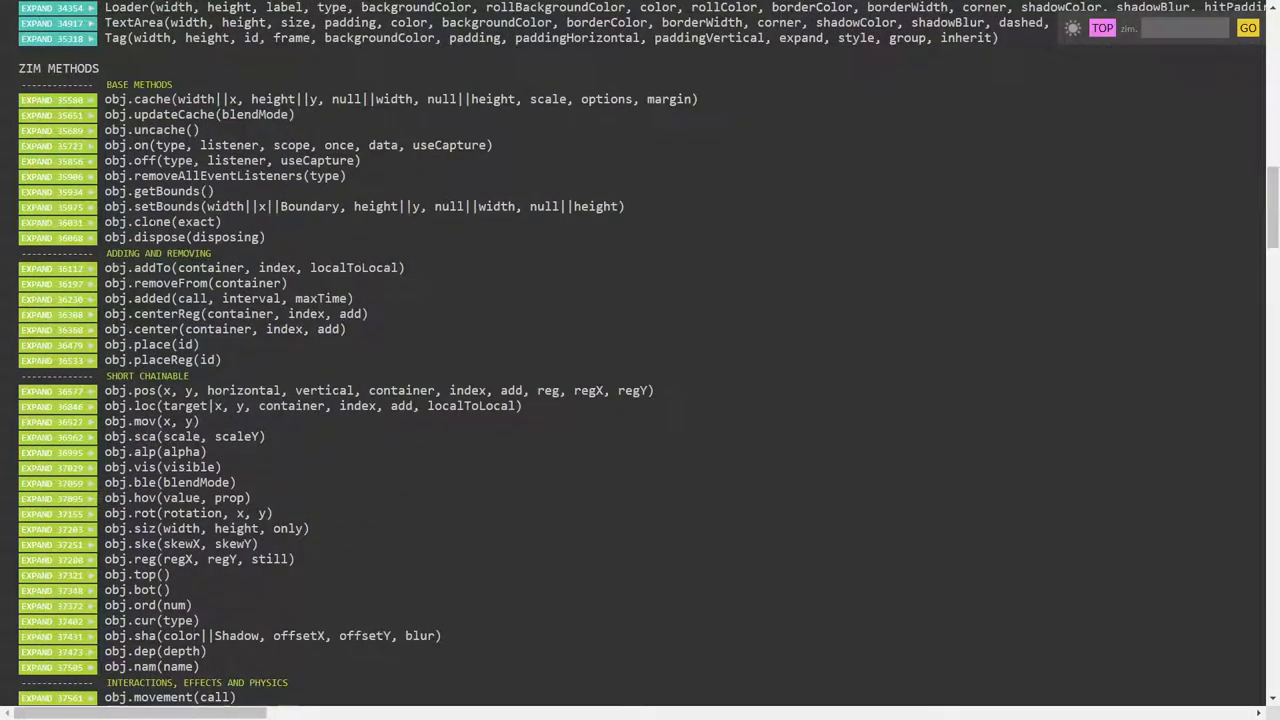
mouse_move(1250, 182)
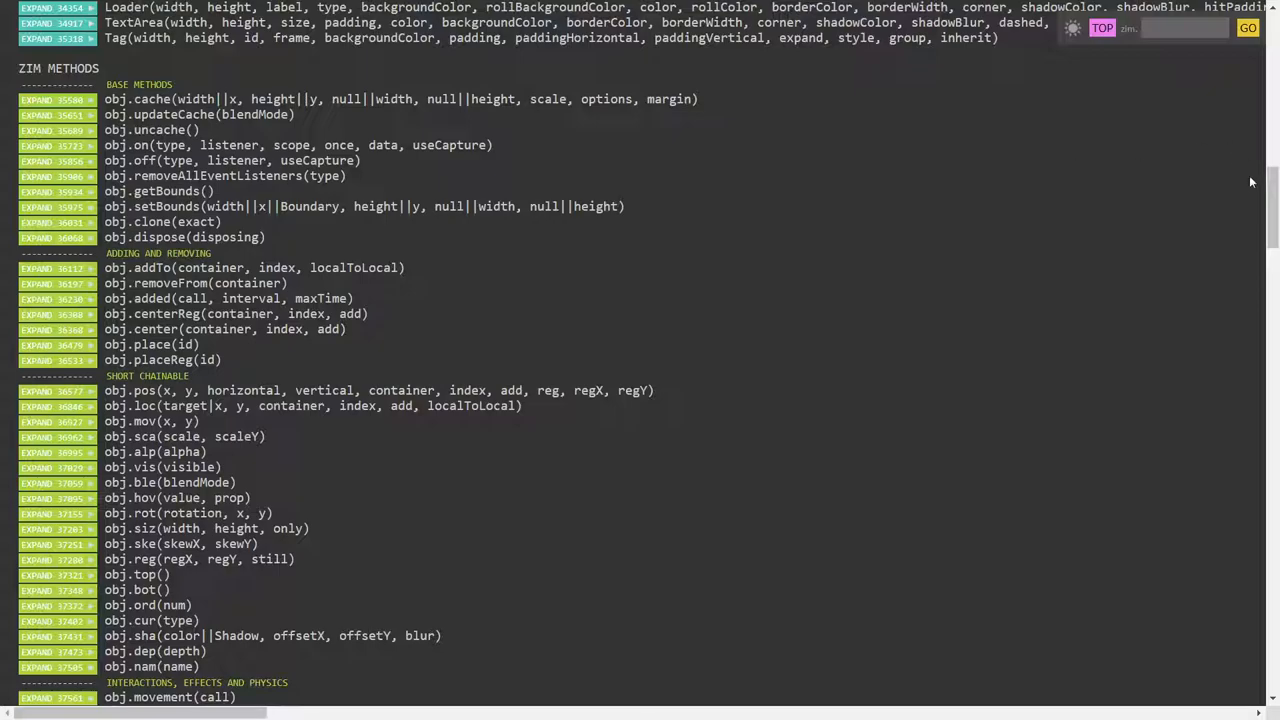
scroll(down, 3)
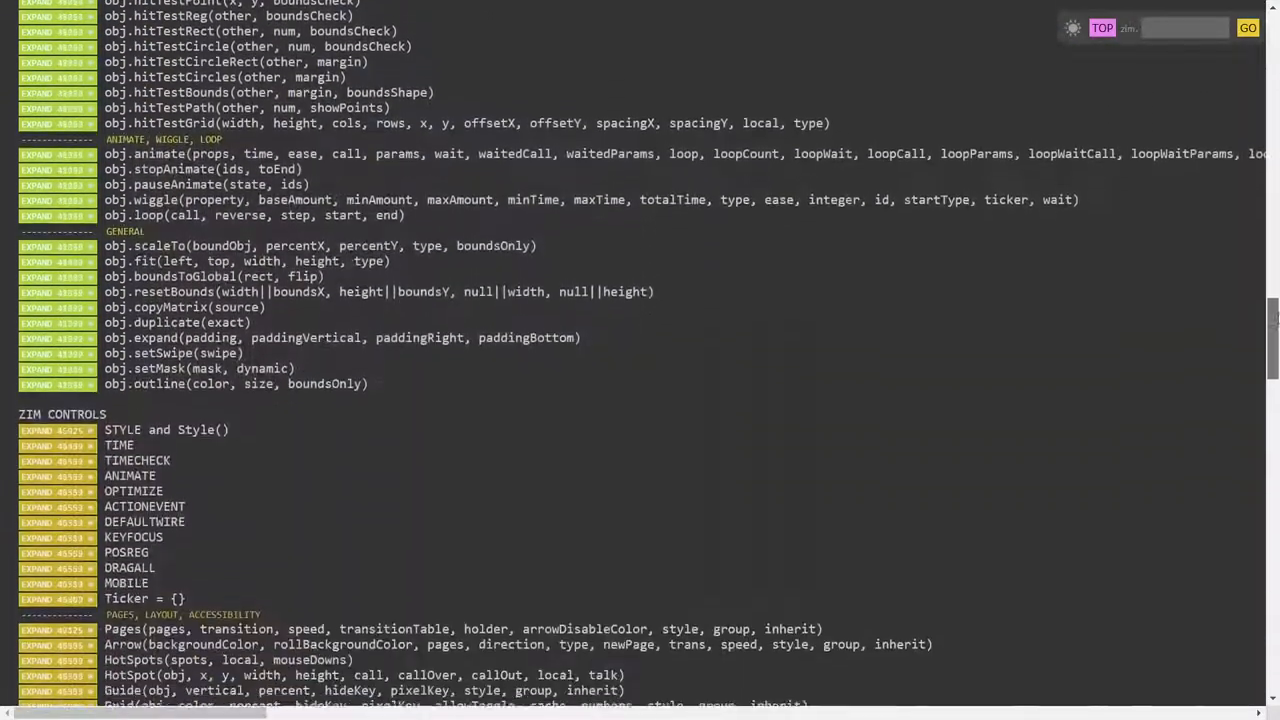
scroll(down, 3)
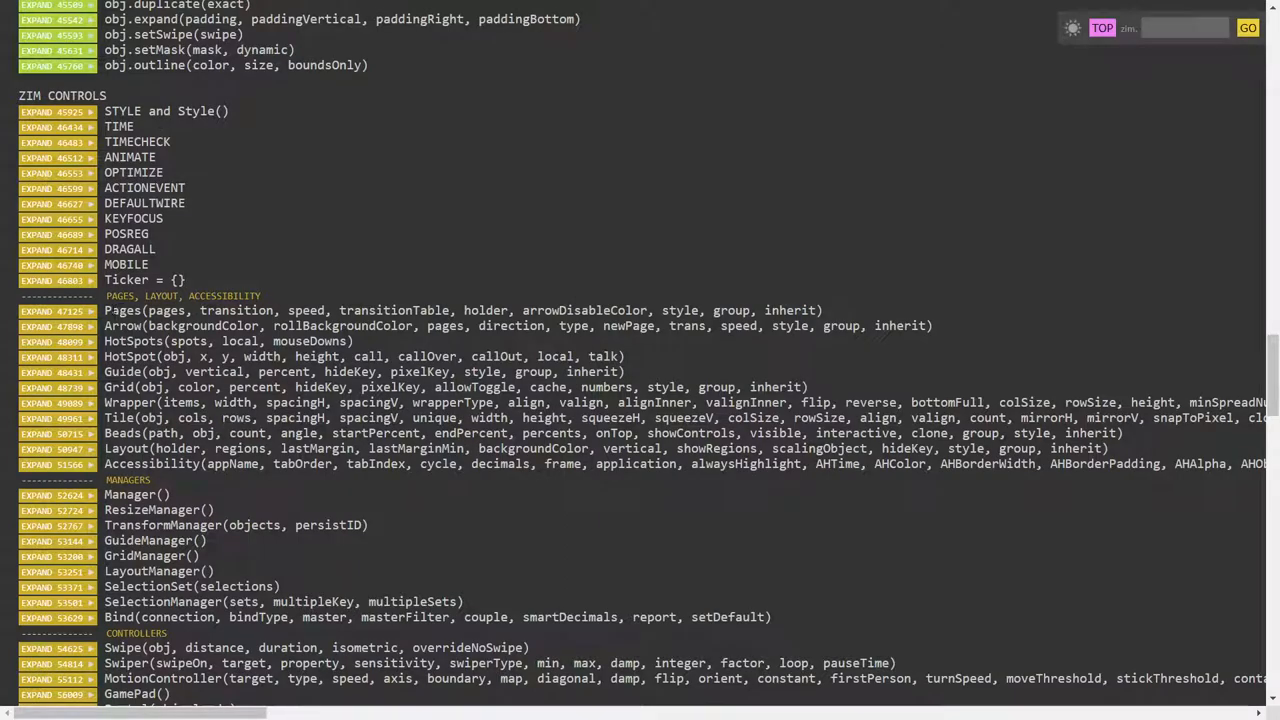
Highlight the word Pages, then scroll down to the CONTROLLERS and EFFECTS entries.
double_click(140, 310)
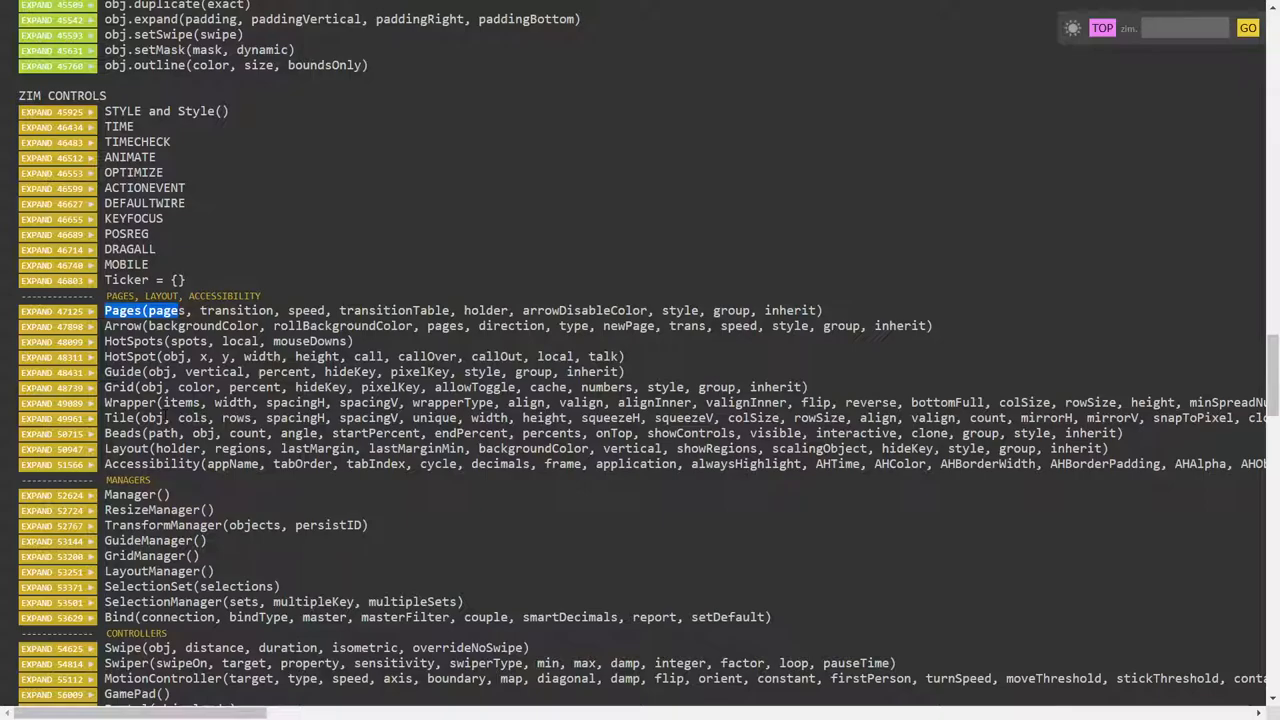
mouse_move(1147, 377)
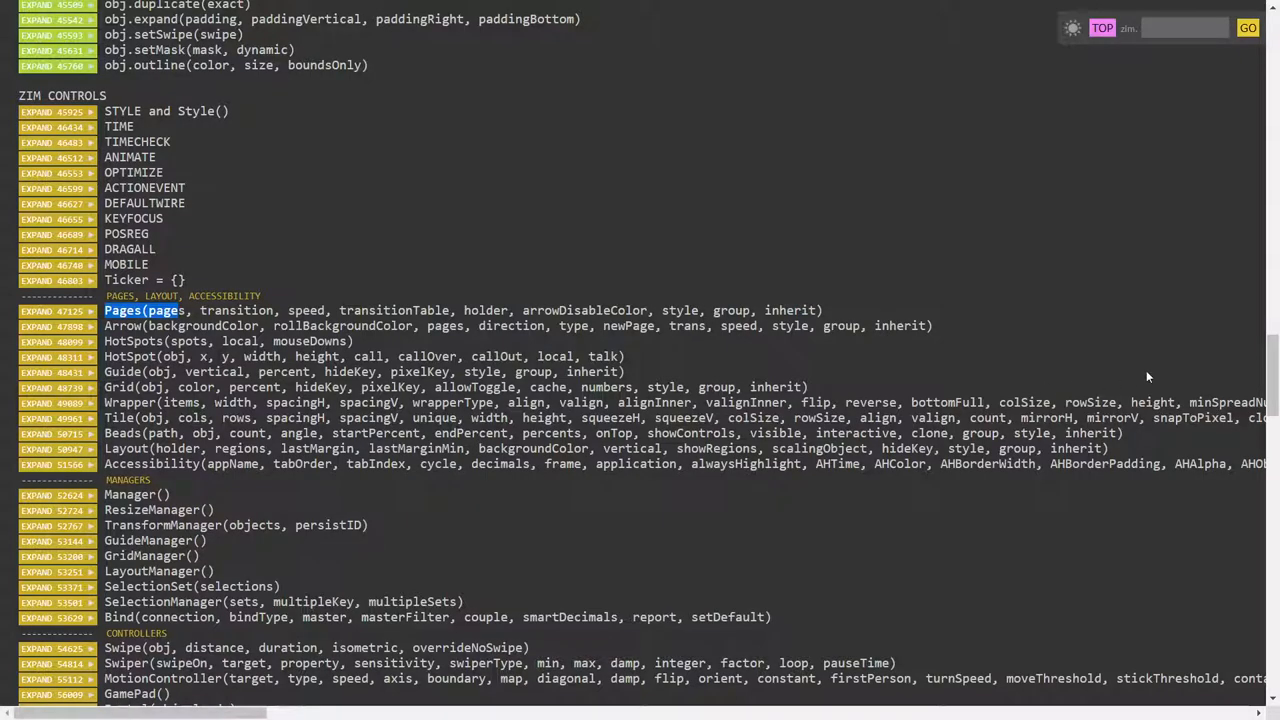
scroll(down, 3)
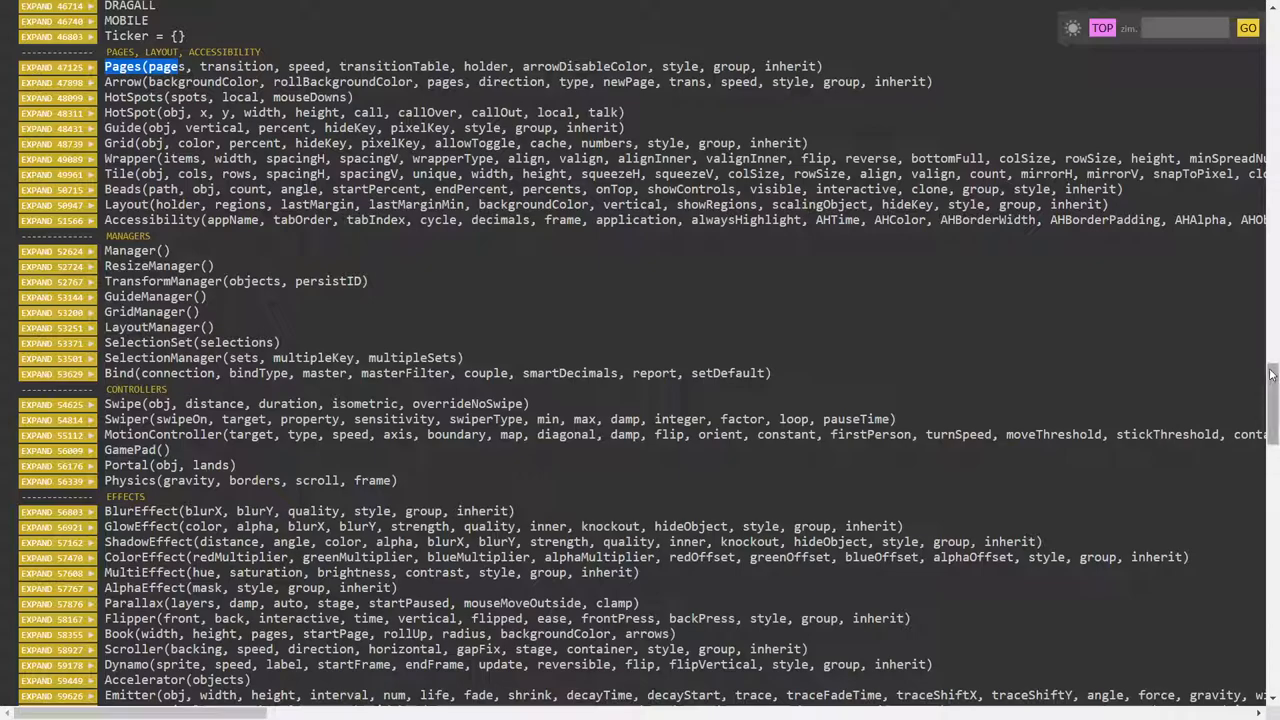
scroll(down, 3)
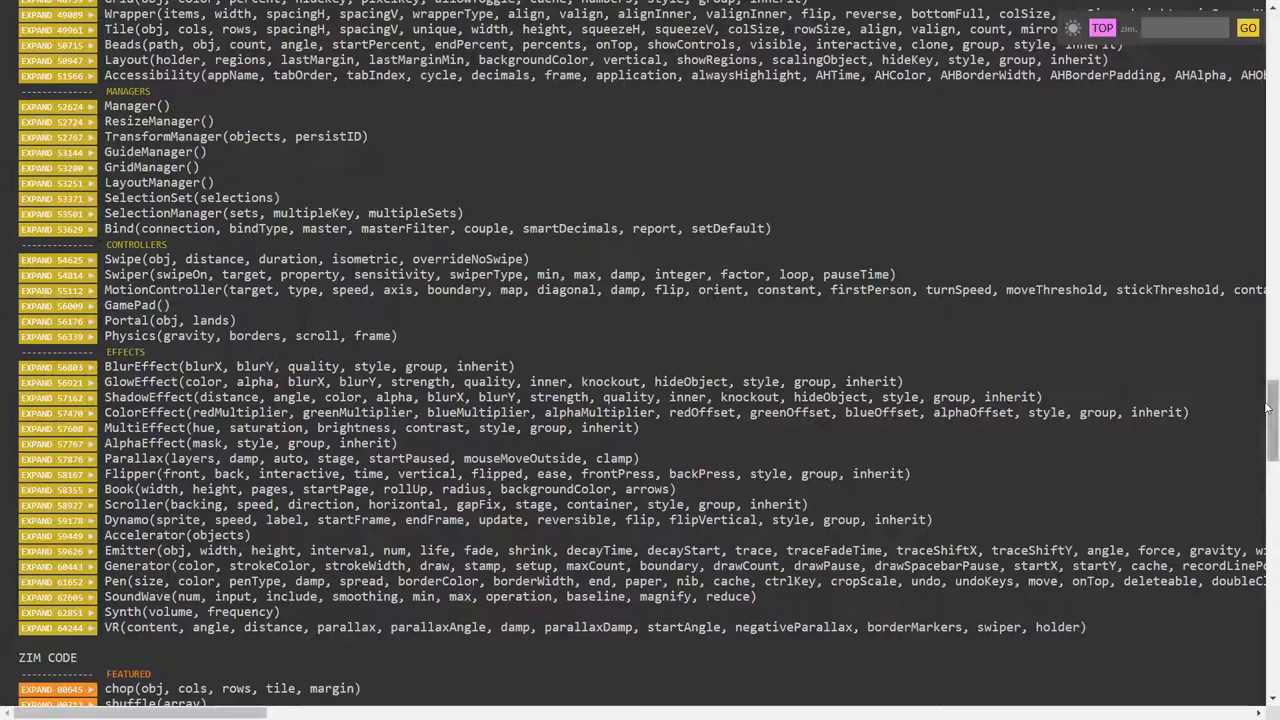
Scroll back up to the marked Pages entry above the controllers listing.
scroll(up, 3)
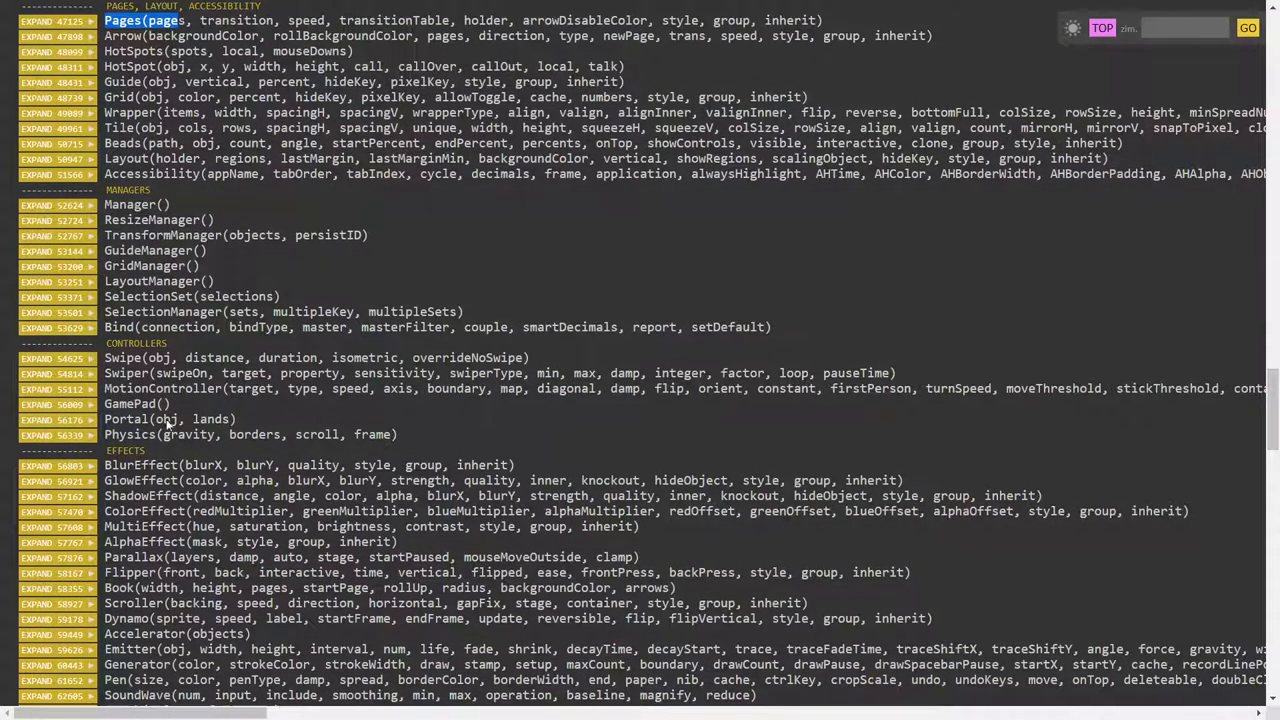
mouse_move(238, 350)
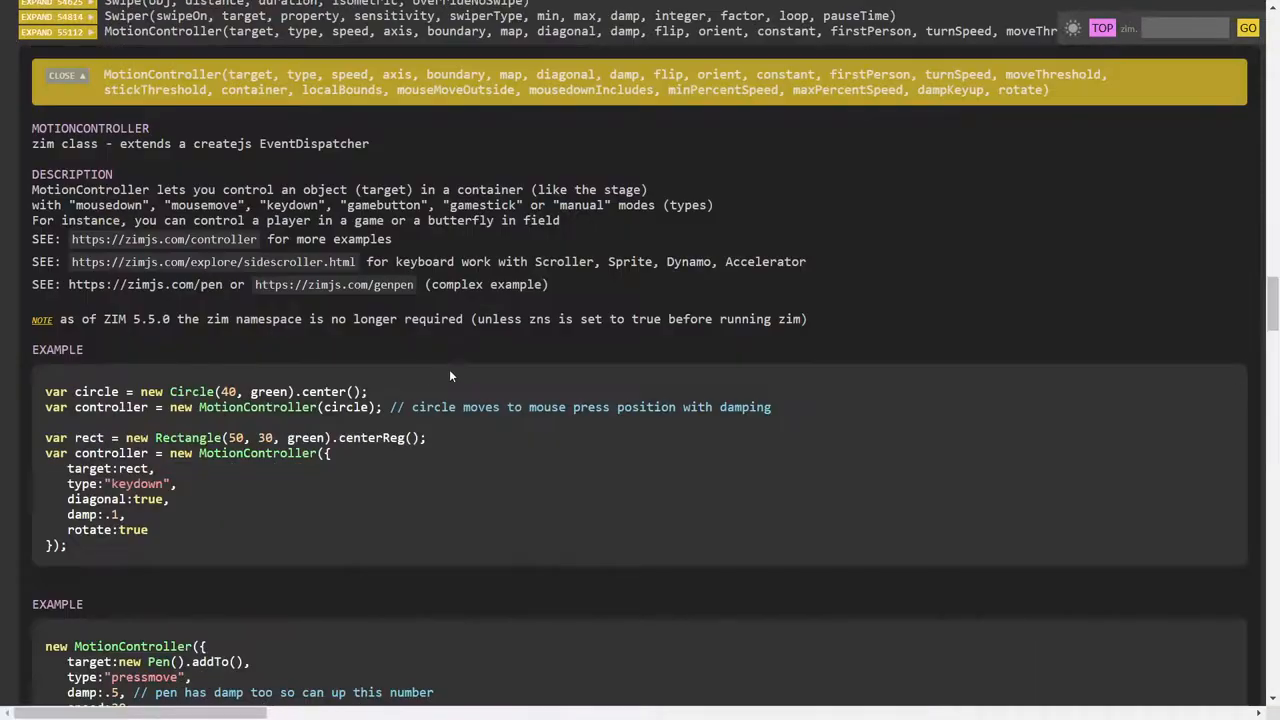
mouse_move(210, 240)
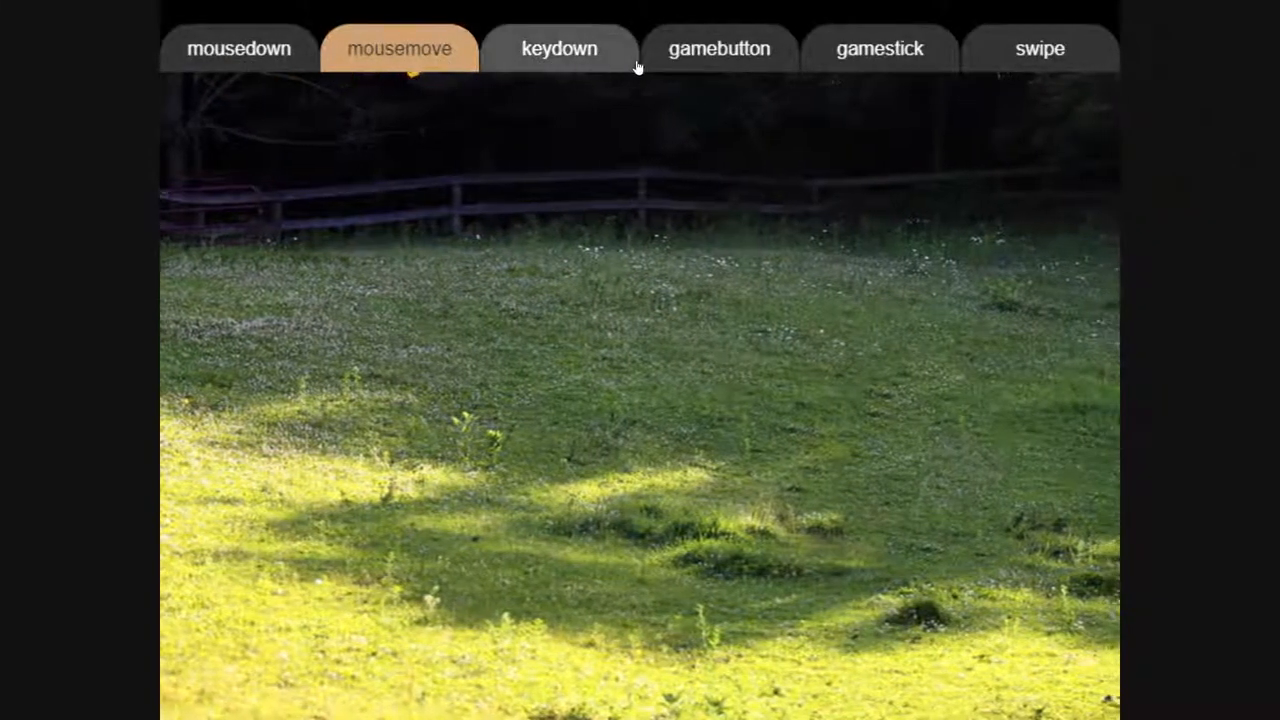
mouse_move(625, 345)
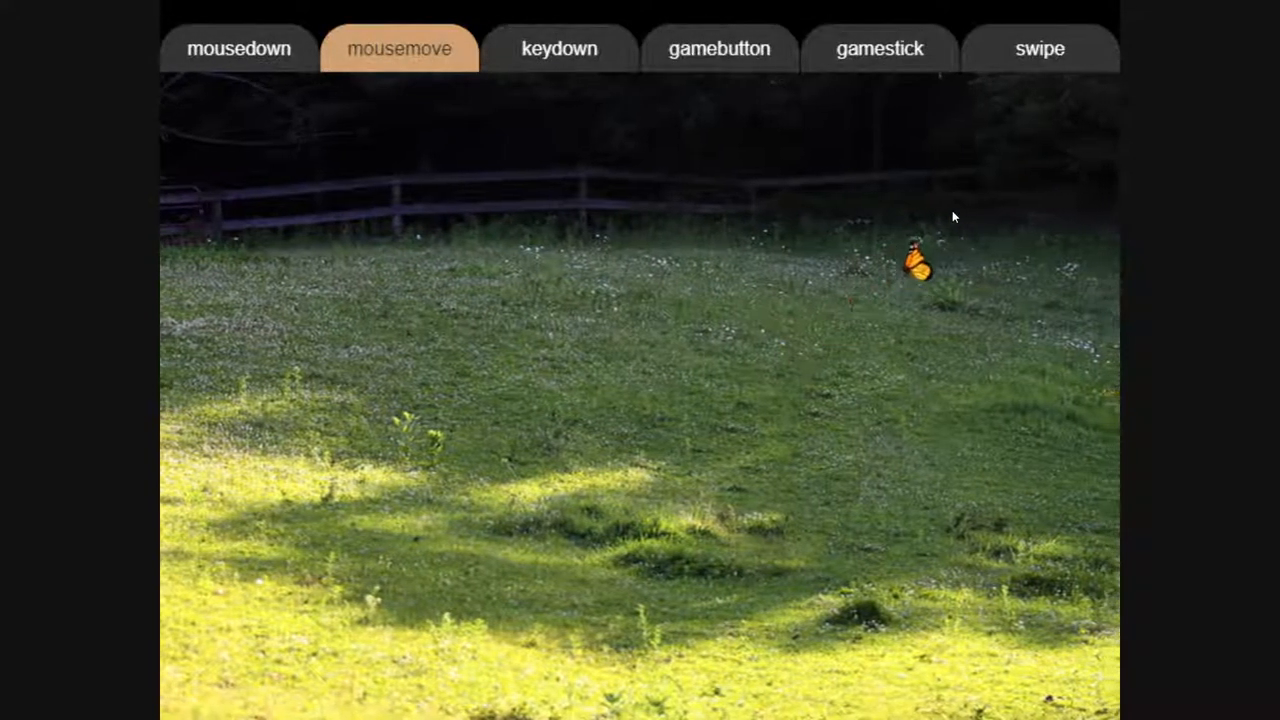
mouse_move(430, 293)
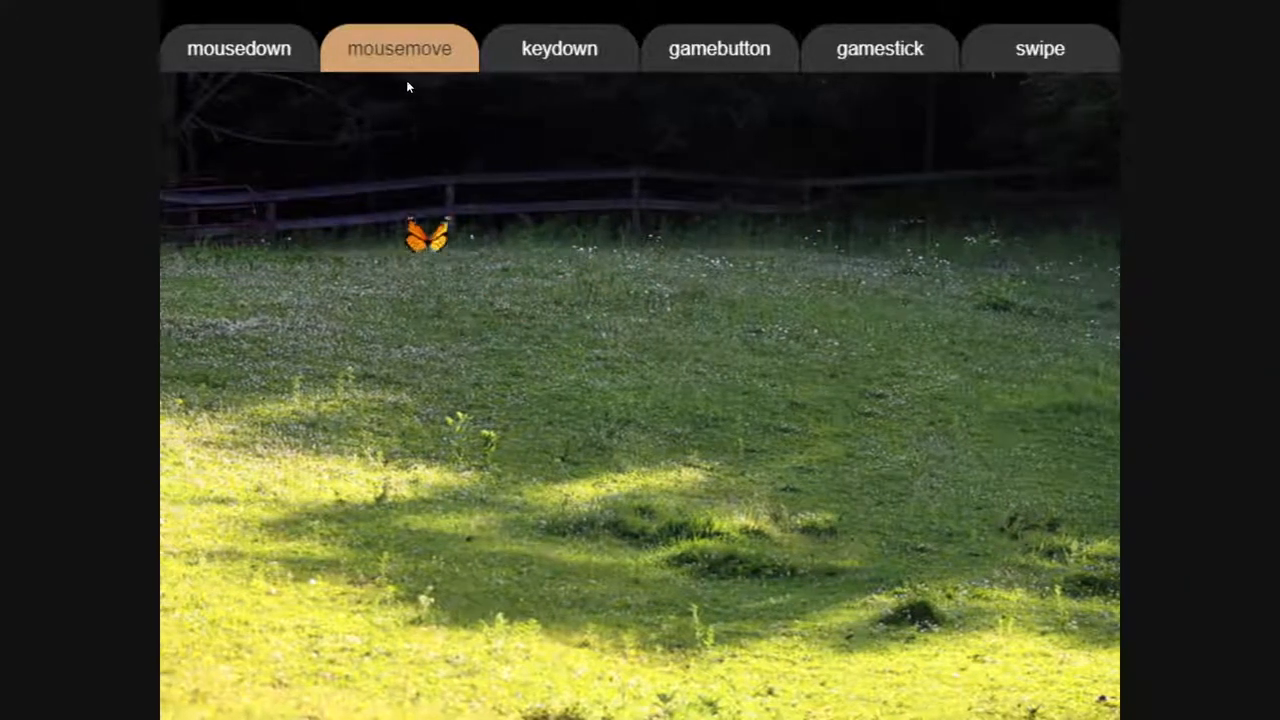
Try the butterfly demo in mousedown mode, then switch it to keydown mode.
click(238, 48)
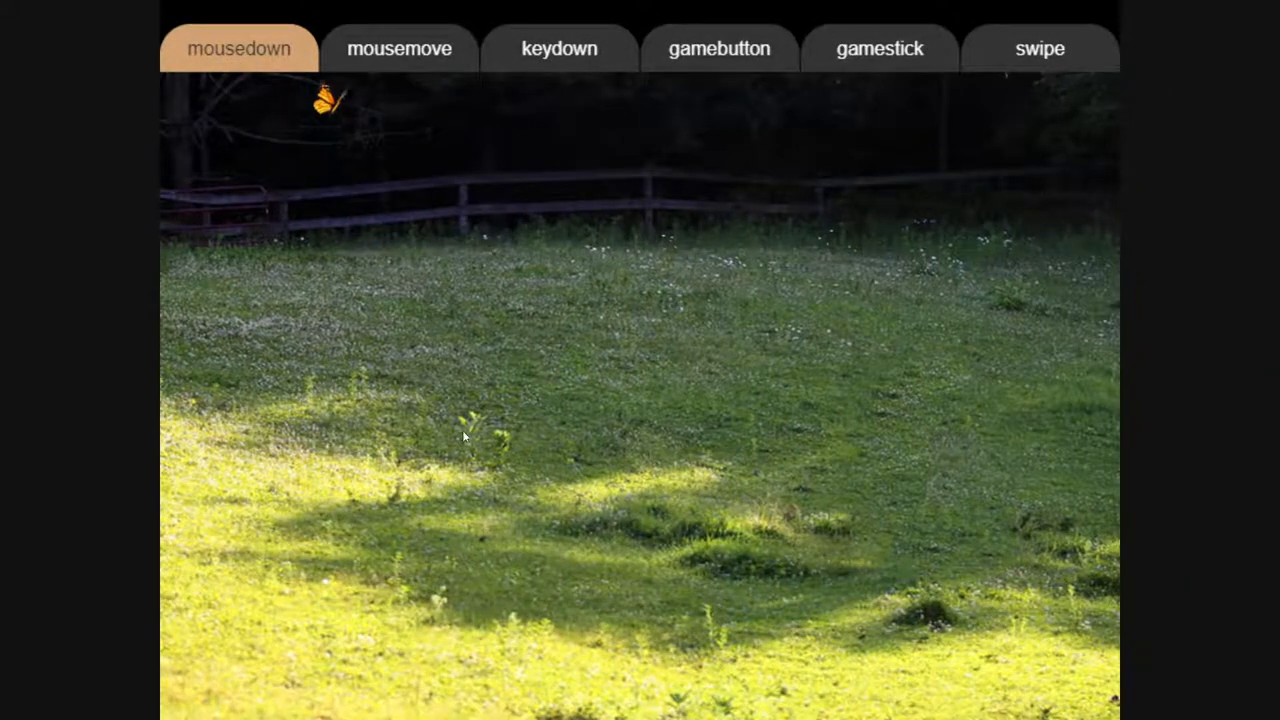
mouse_move(895, 418)
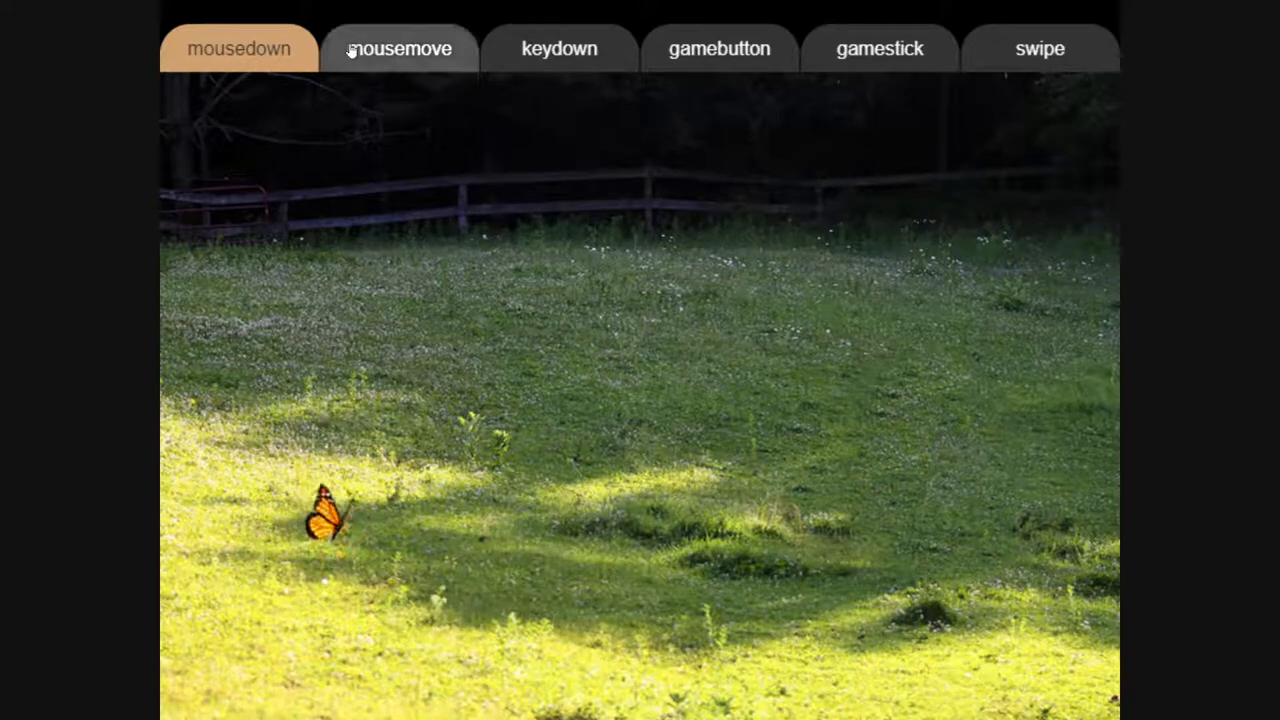
mouse_move(559, 48)
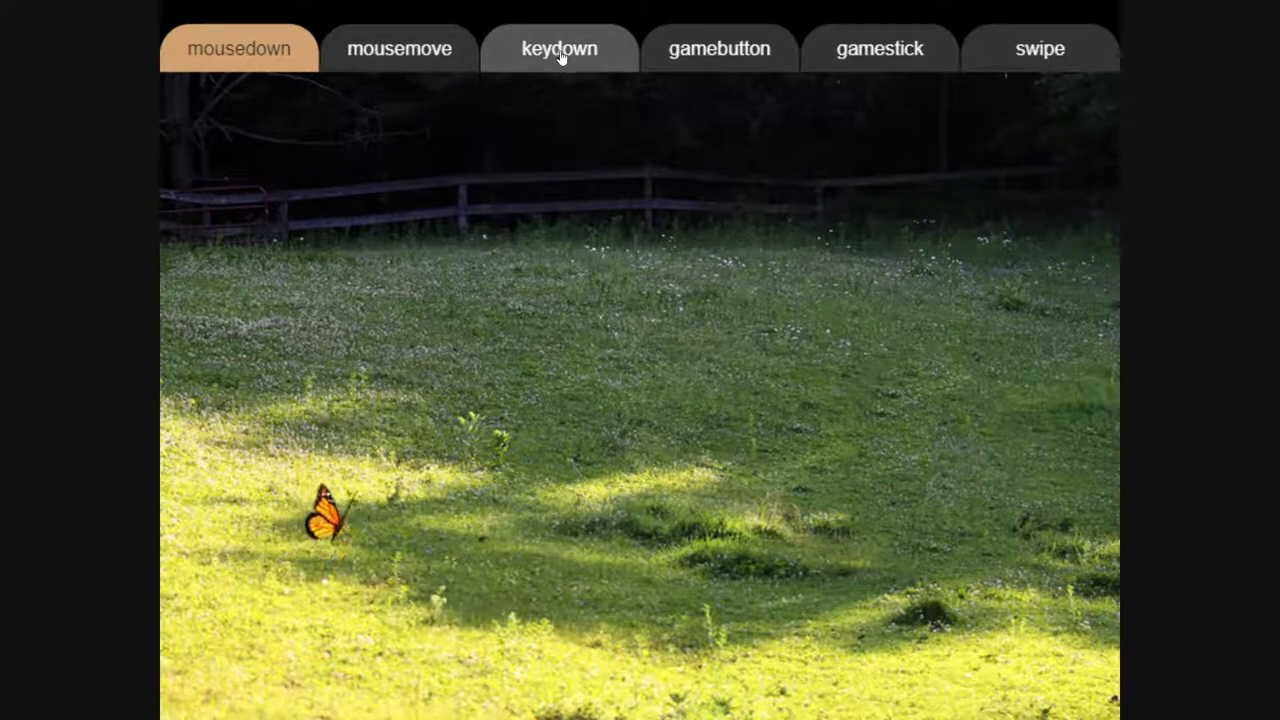
mouse_move(547, 127)
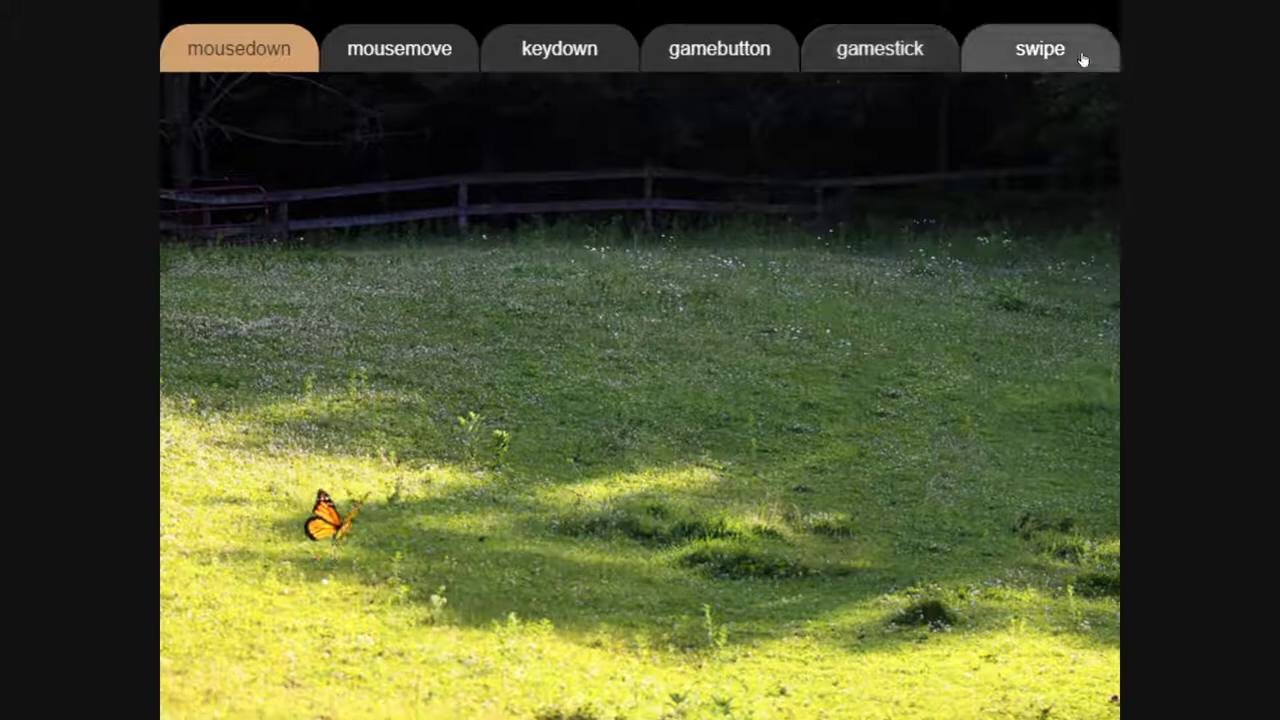
mouse_move(531, 481)
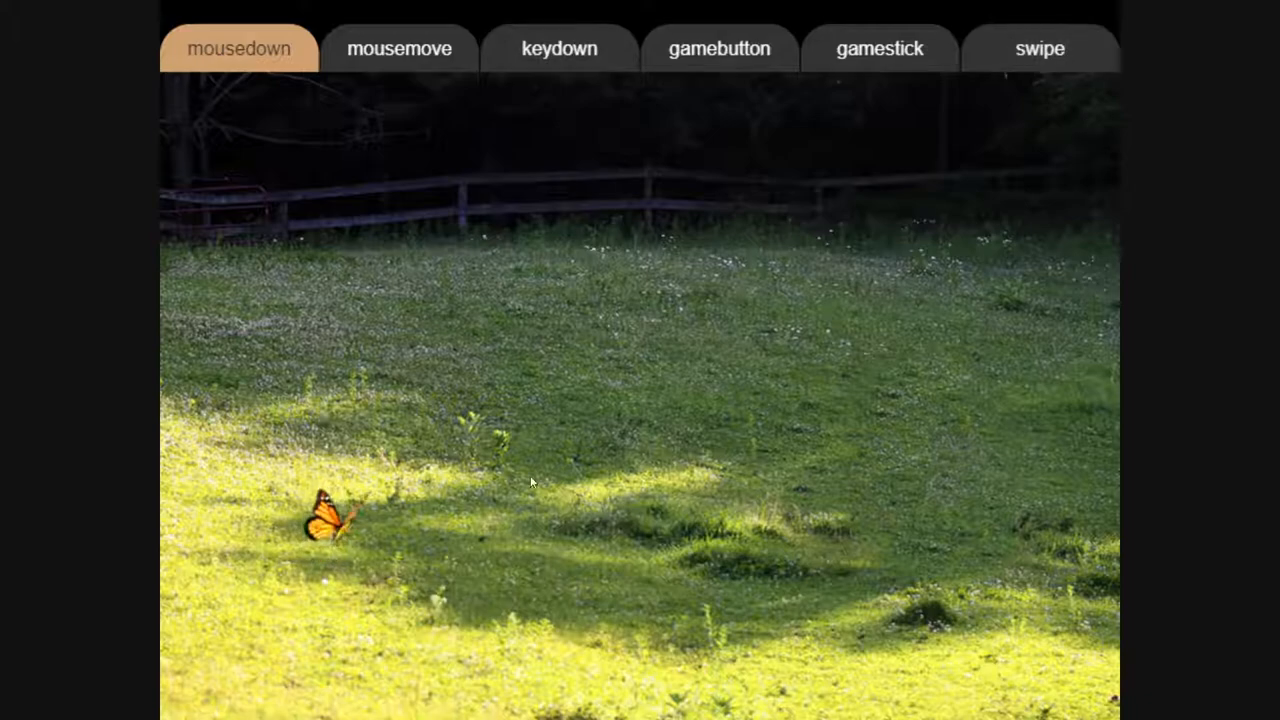
mouse_move(745, 150)
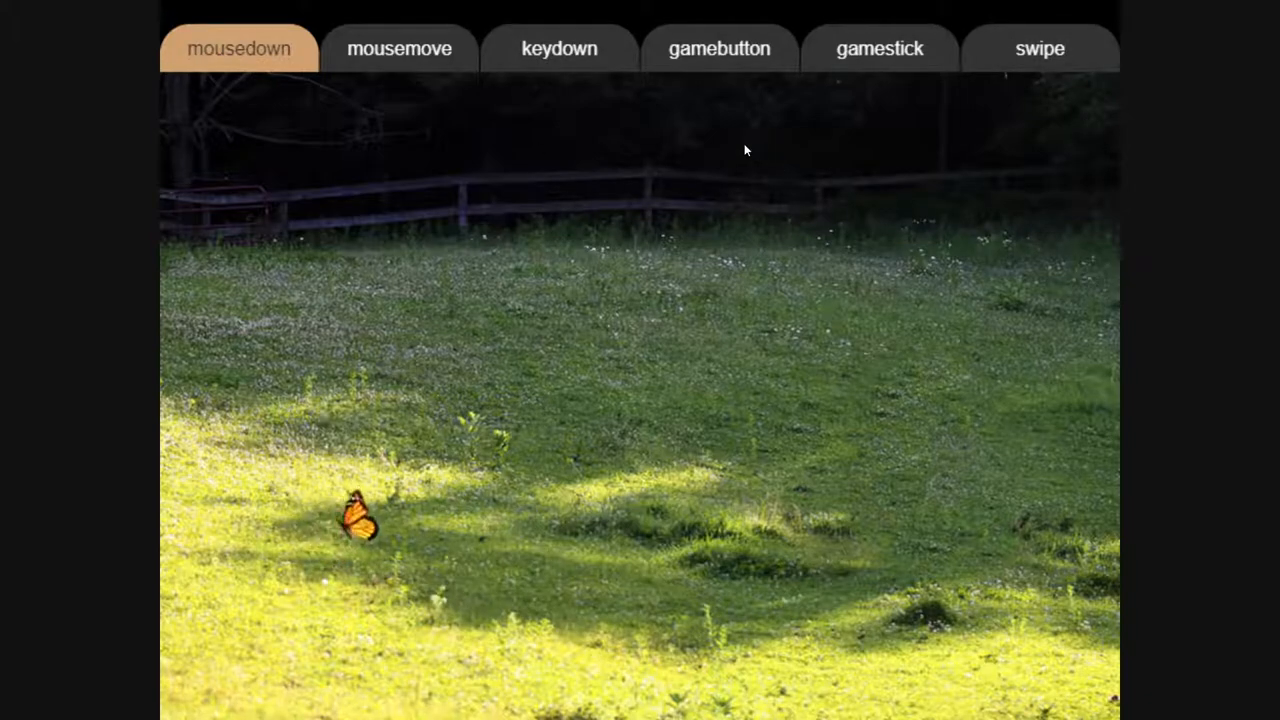
click(559, 48)
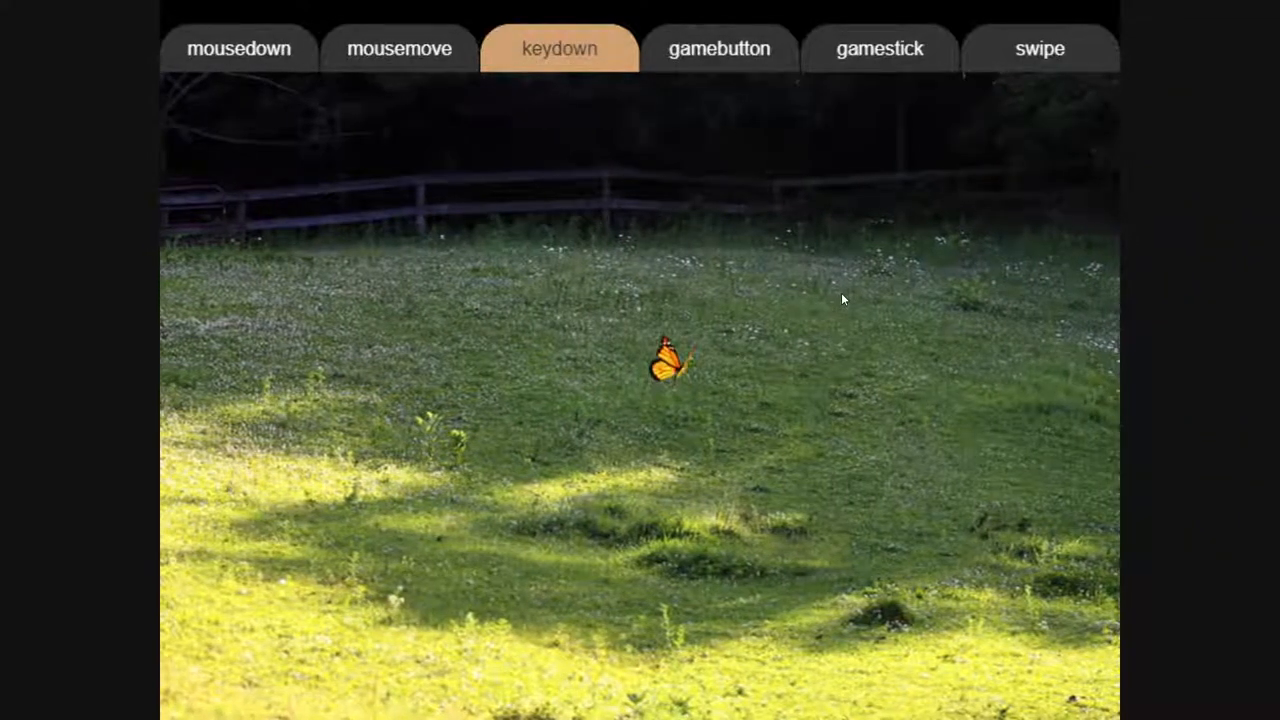
Switch the butterfly demo to the game controller tab.
click(879, 48)
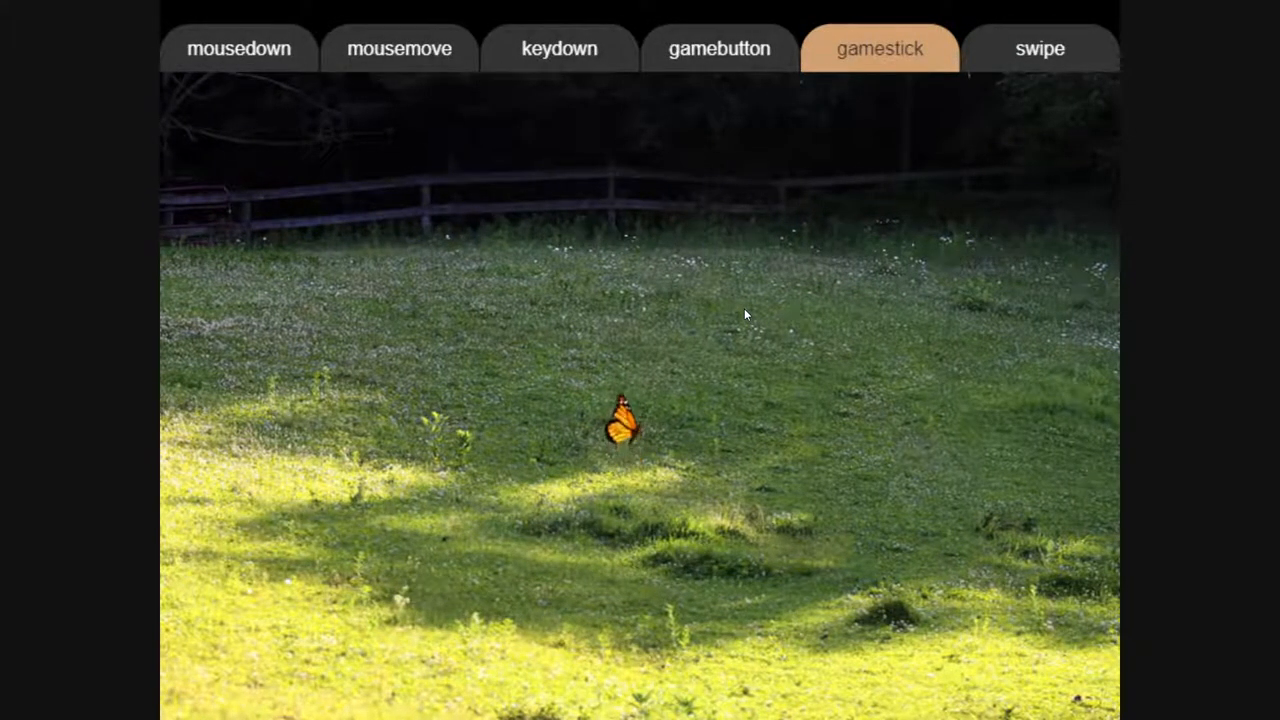
mouse_move(899, 154)
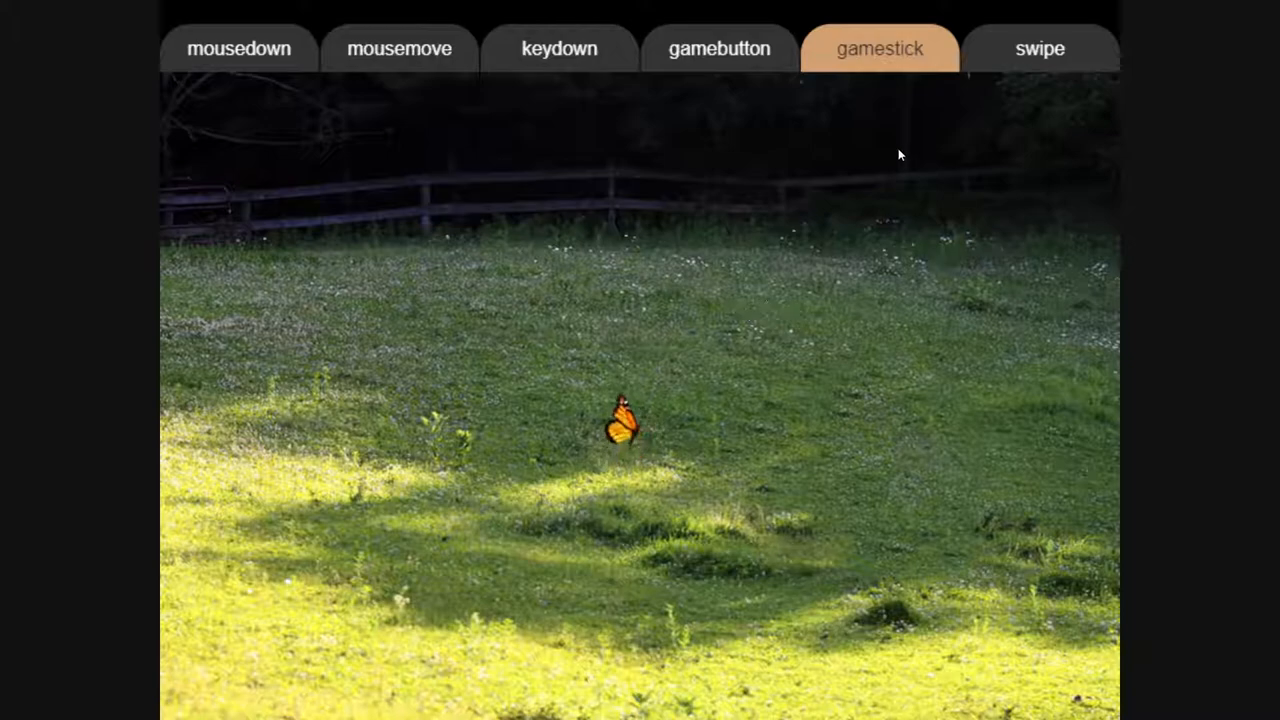
Switch the butterfly demo to swipe mode.
click(1040, 48)
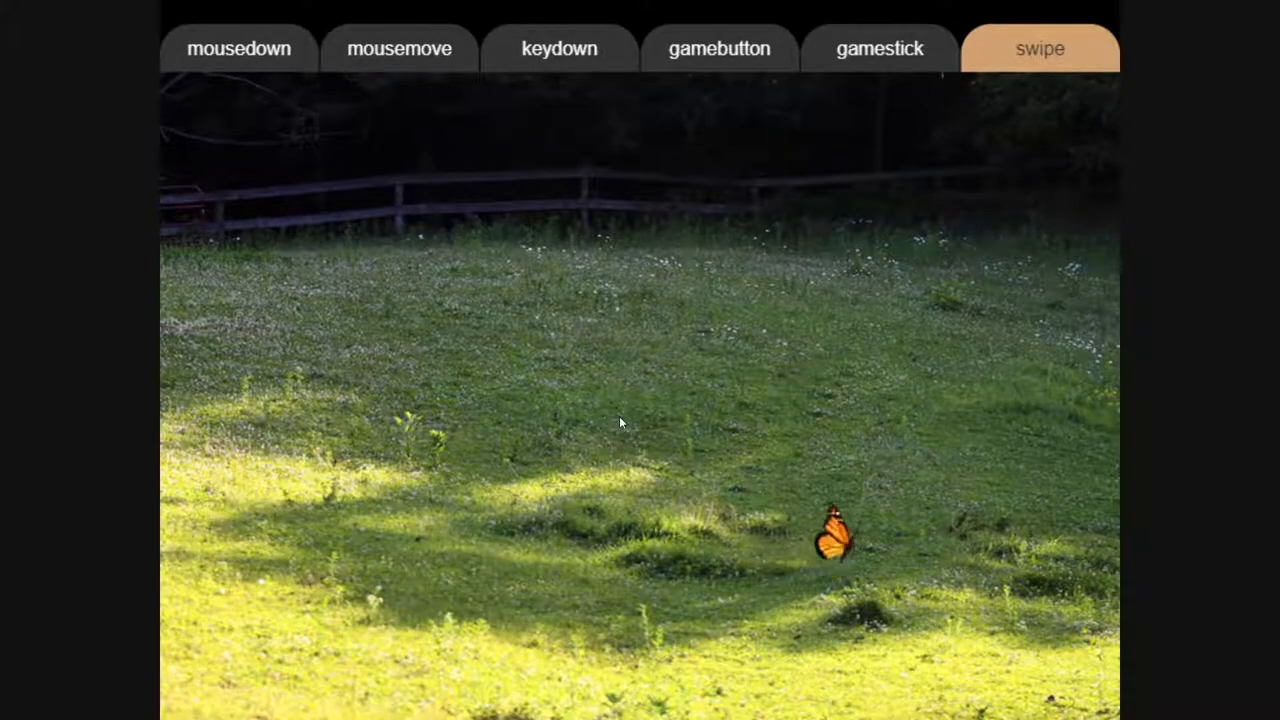
mouse_move(870, 130)
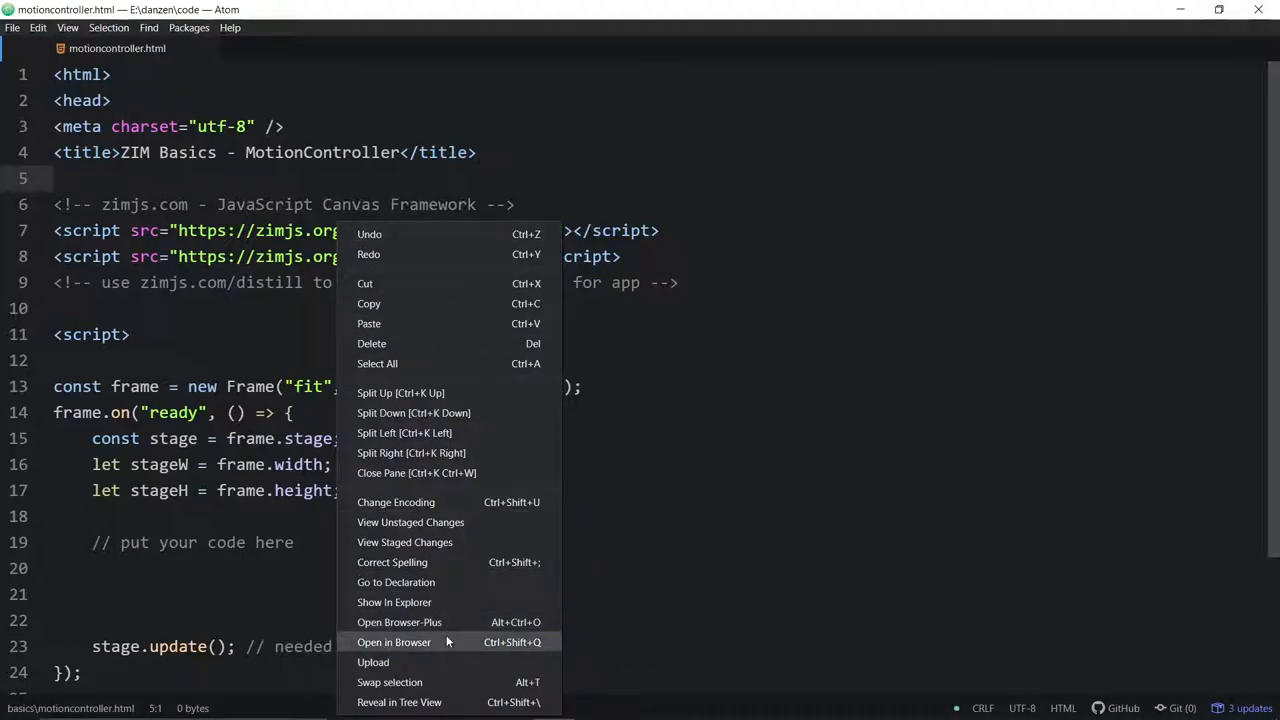
Open the template in Chrome, visit zimjs.com via the ZIM bookmark, then return to Atom.
click(394, 642)
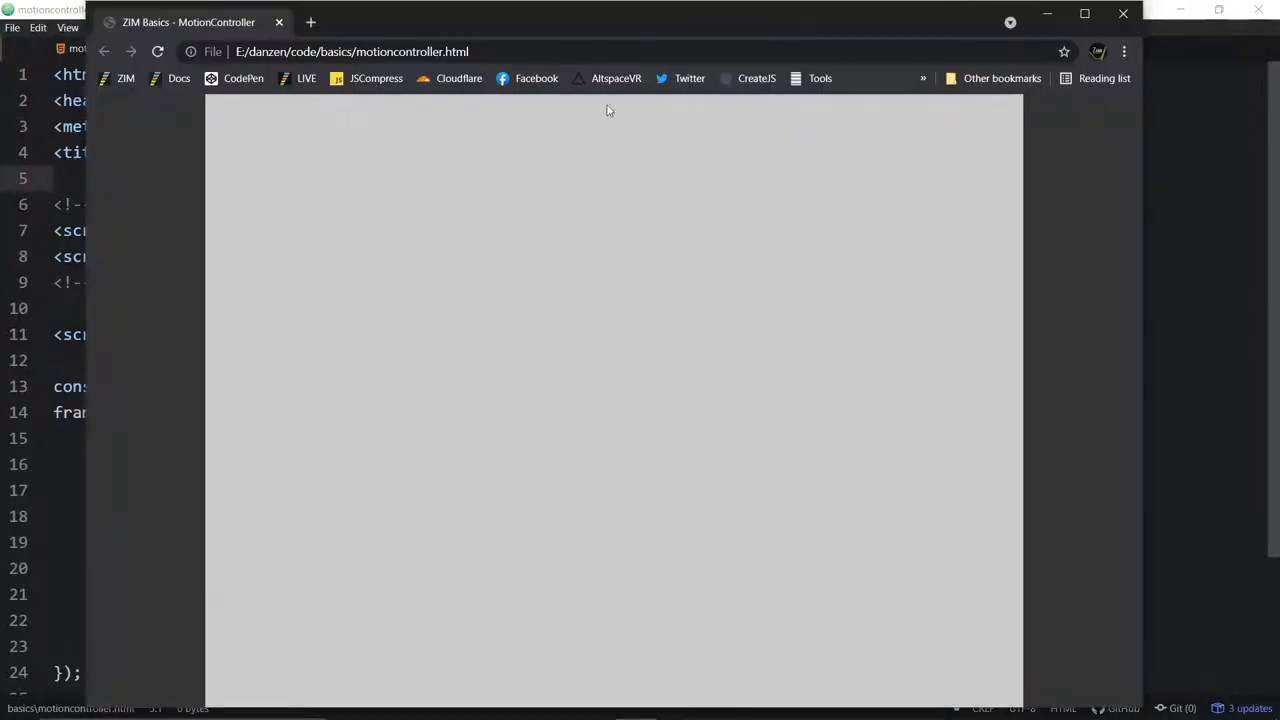
click(126, 78)
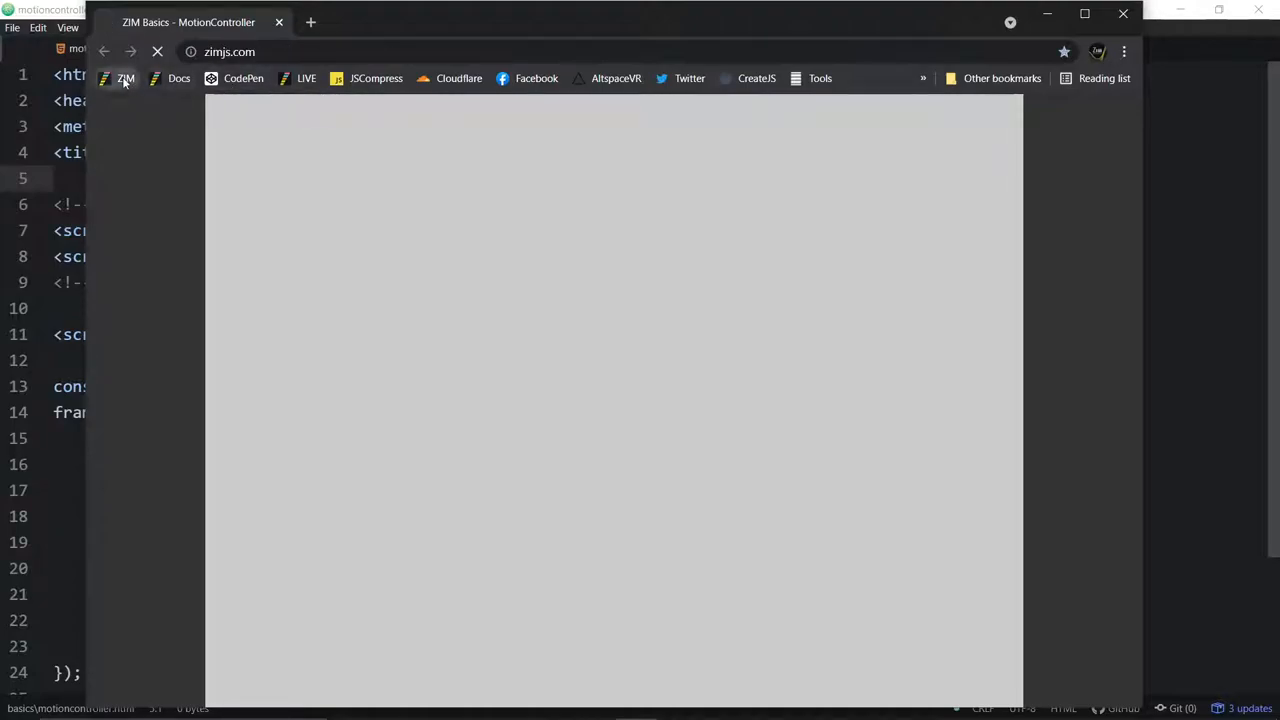
click(126, 78)
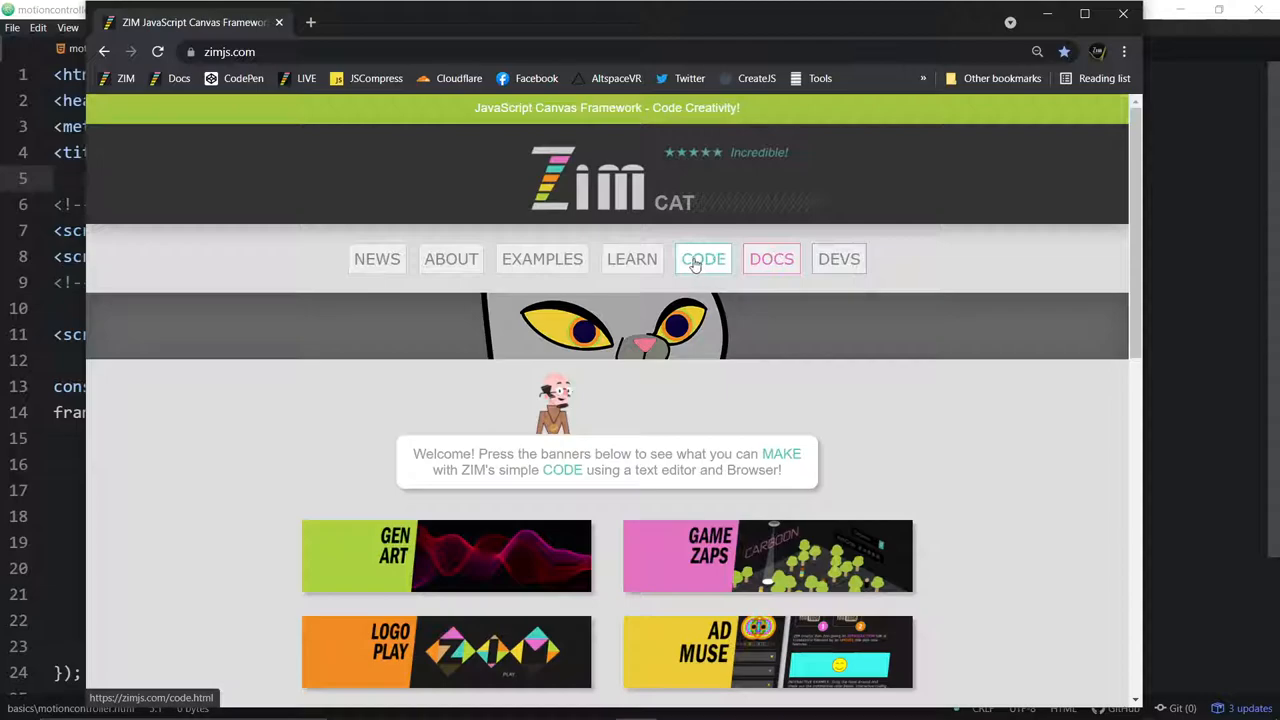
click(703, 259)
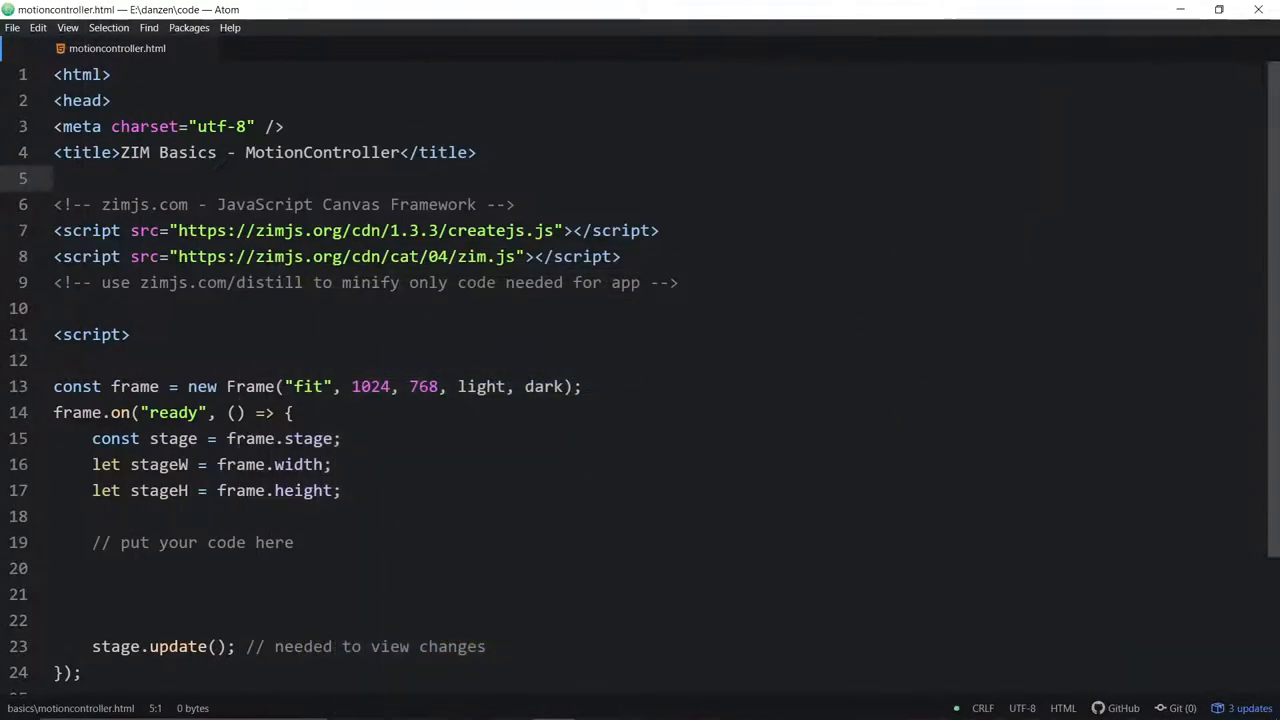
Add 'const circle = new Circle().center();' on line 21 of motioncontroller.html.
scroll(down, 3)
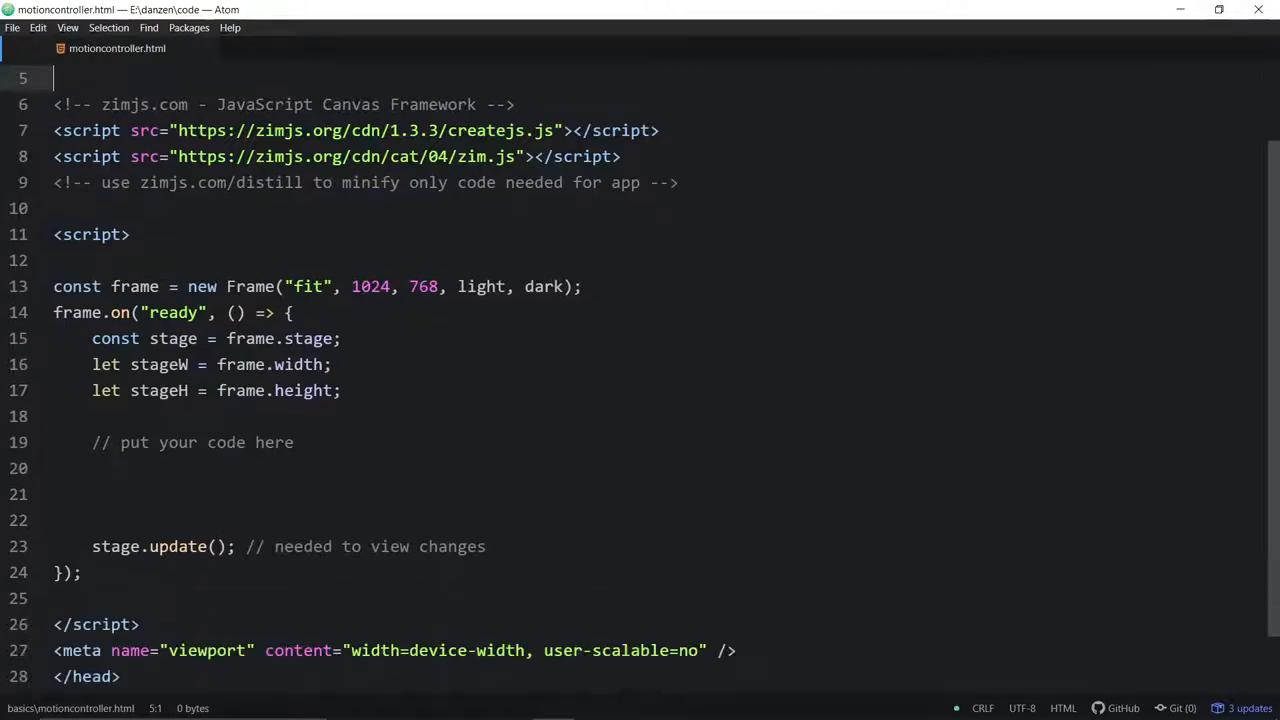
click(60, 494)
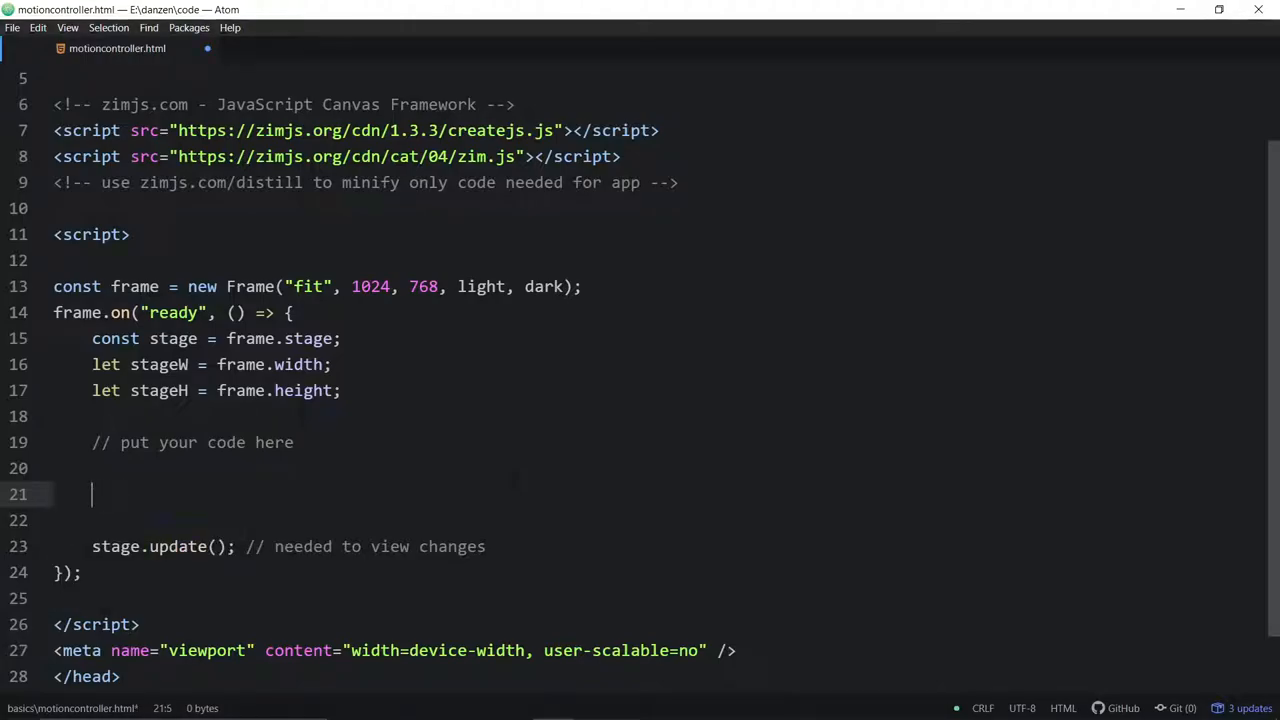
text(const)
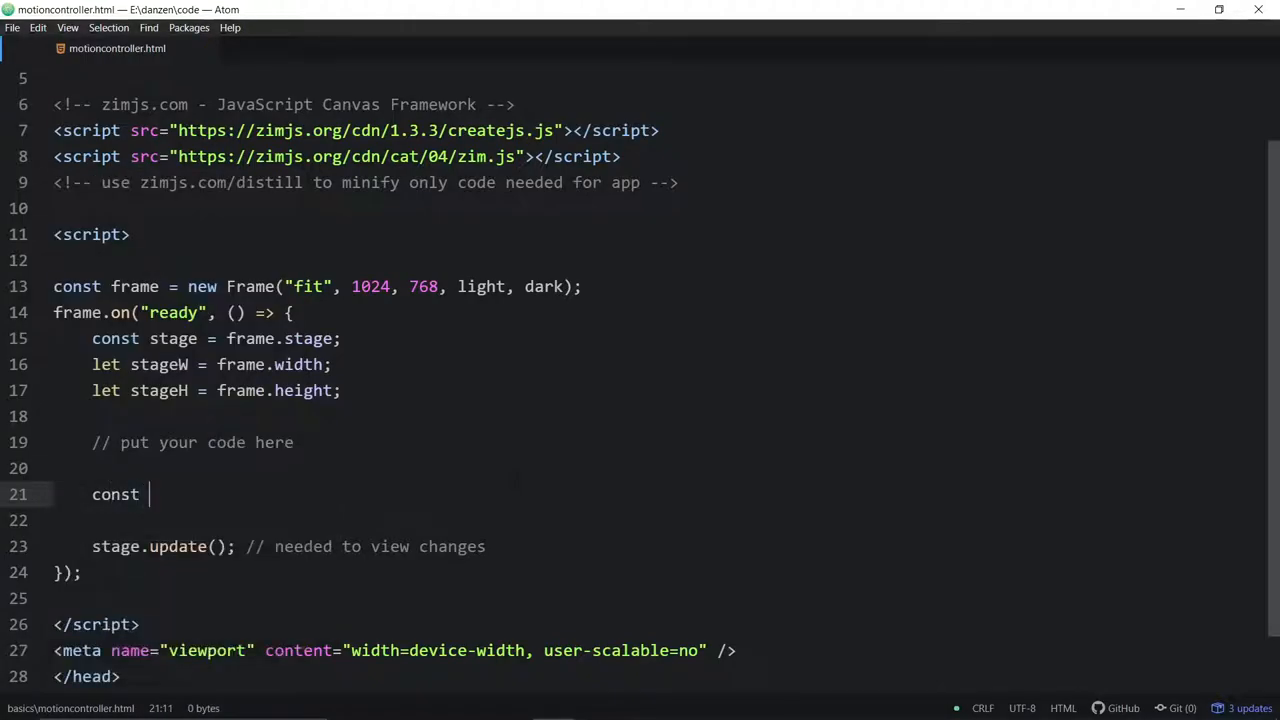
text(circle =)
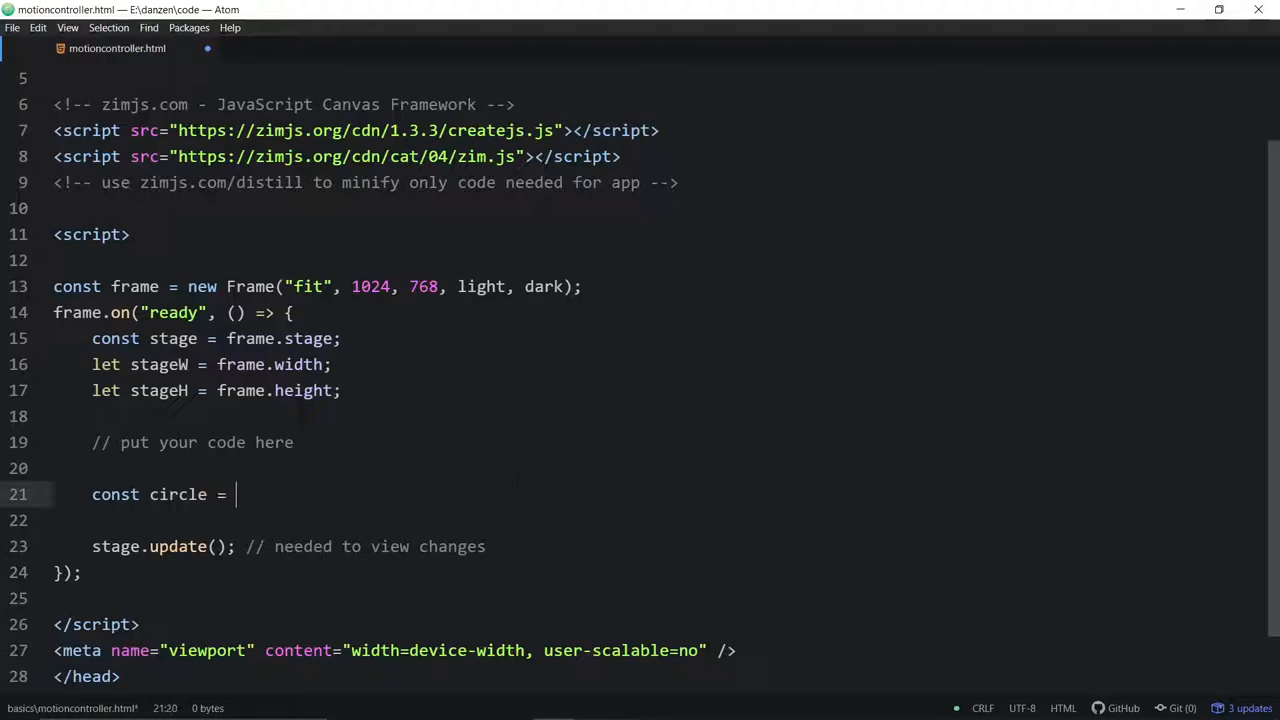
text(new Circle().)
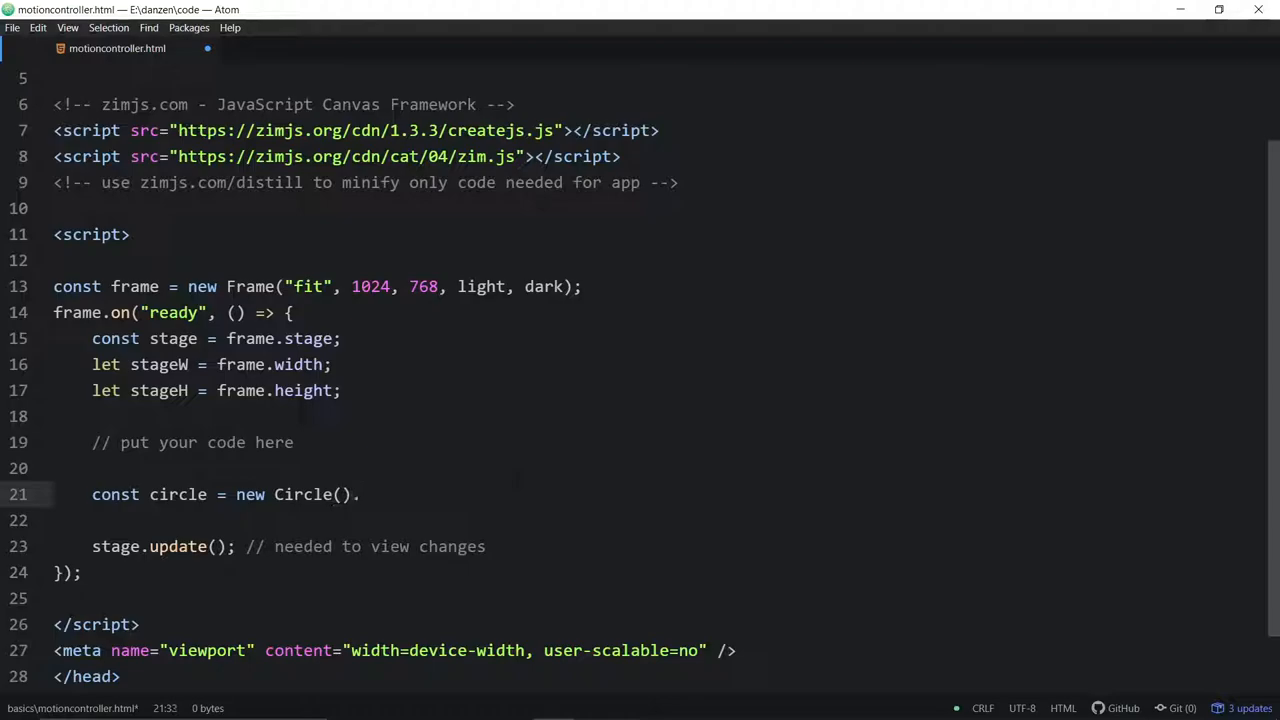
text(center();)
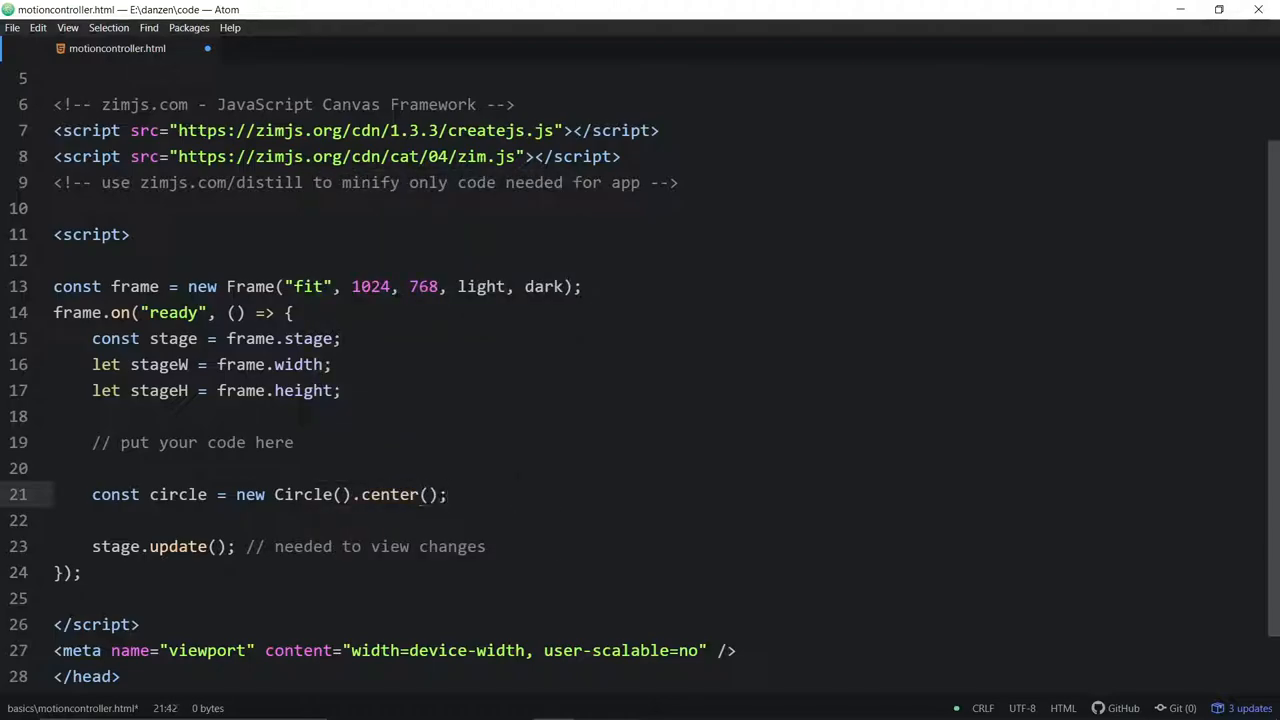
scroll(down, 3)
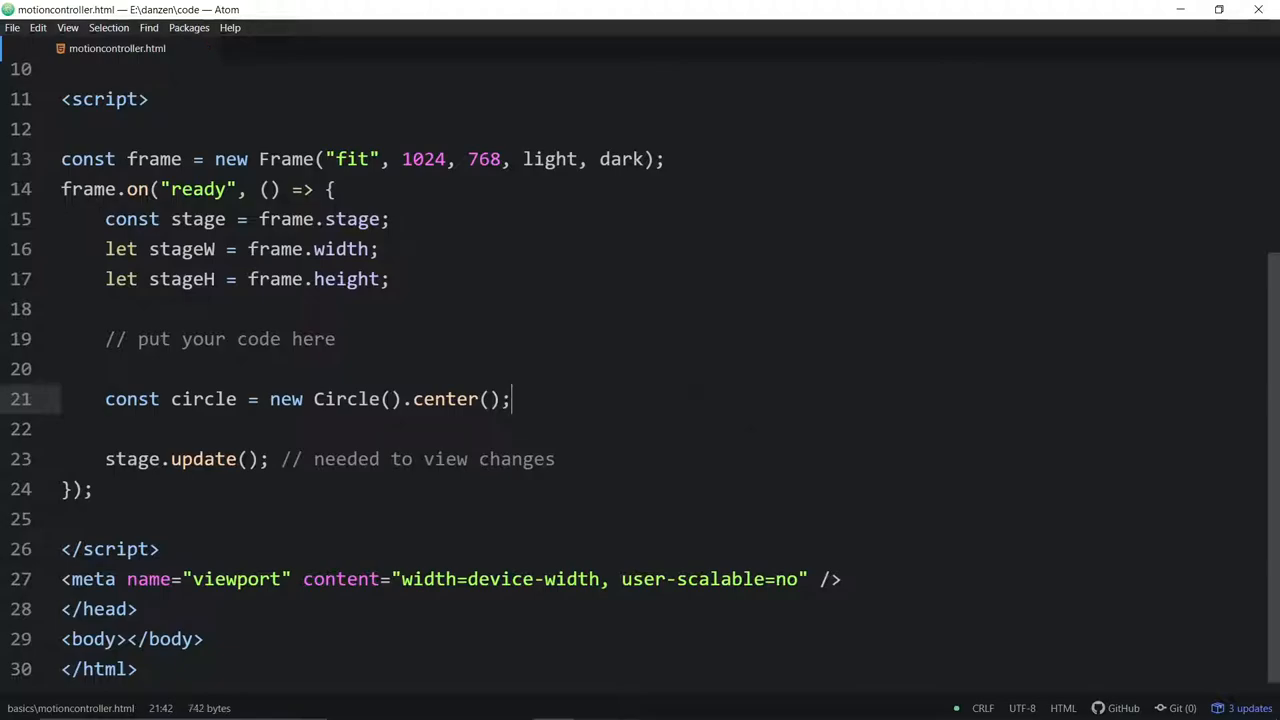
Open a Browser-Plus preview showing the centred circle, then start typing new MotionController below.
right_click(300, 420)
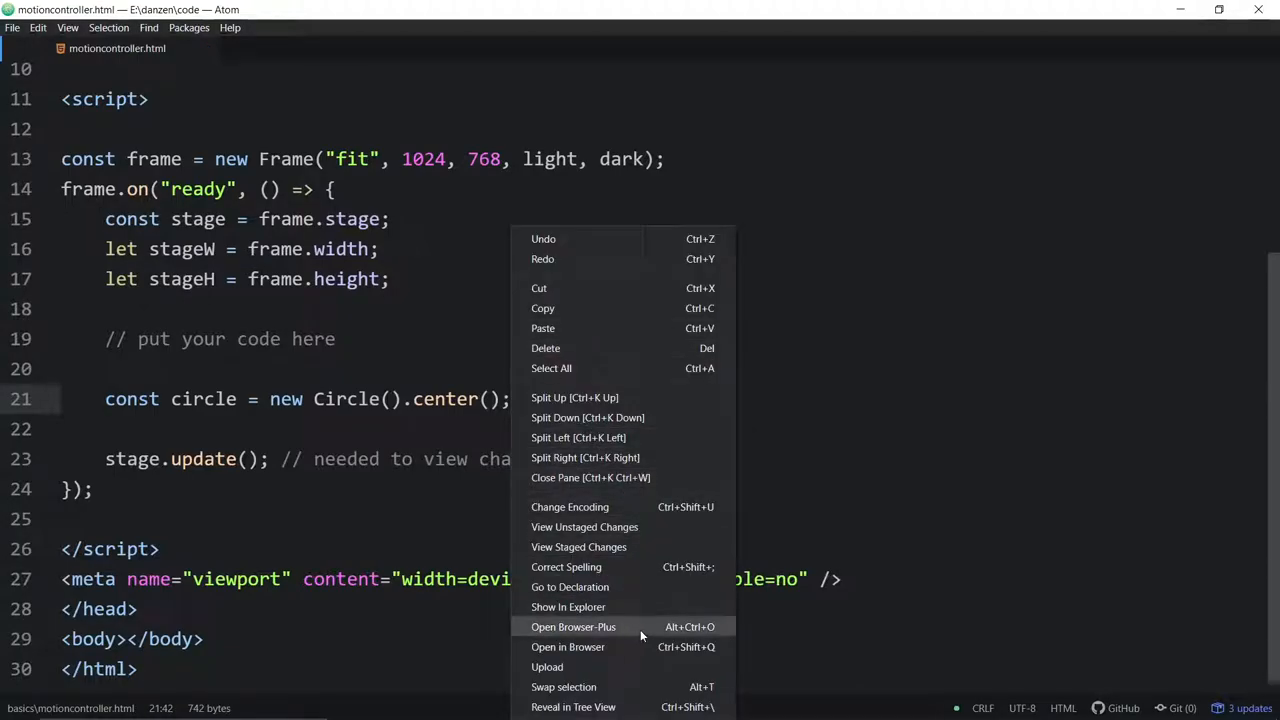
mouse_move(625, 630)
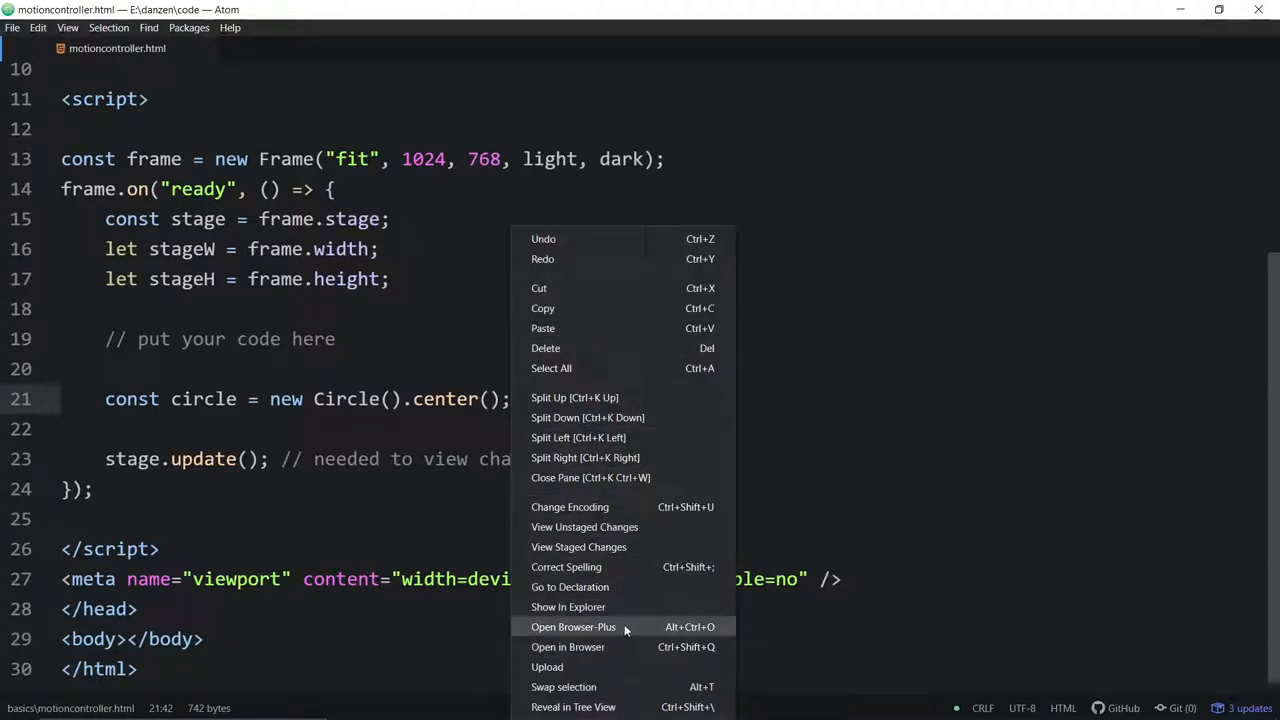
click(573, 627)
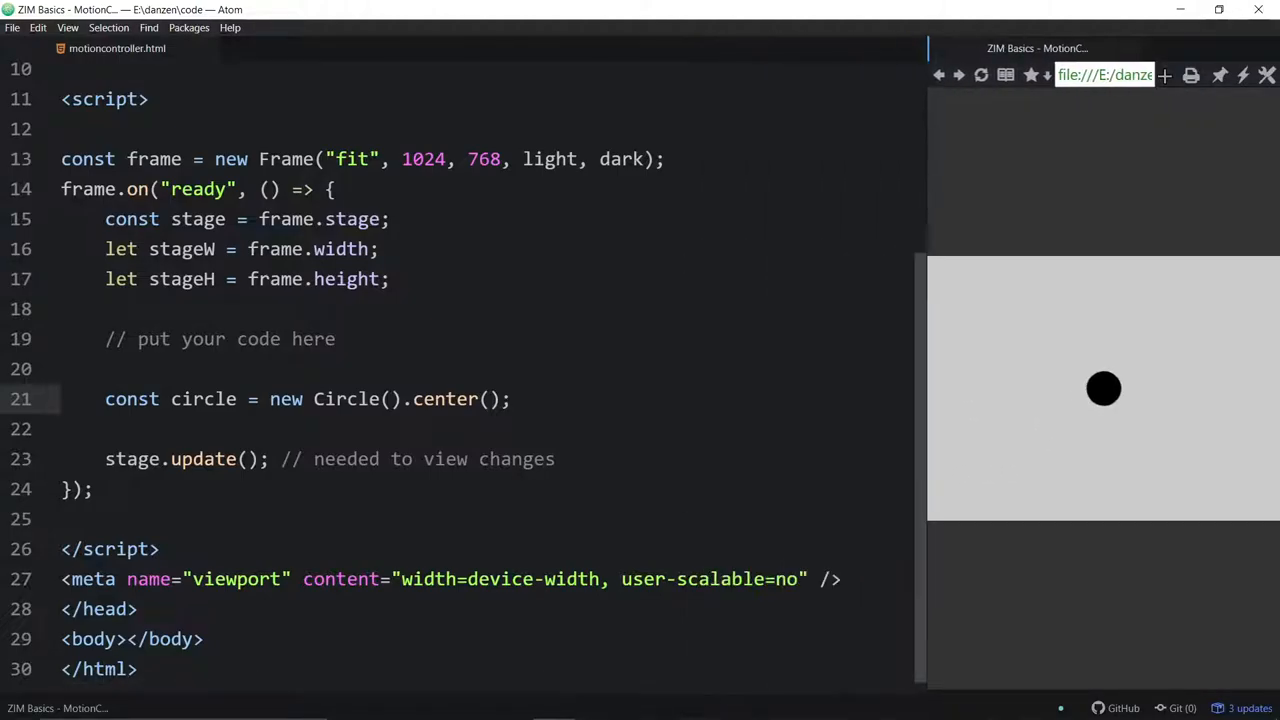
key(enter)
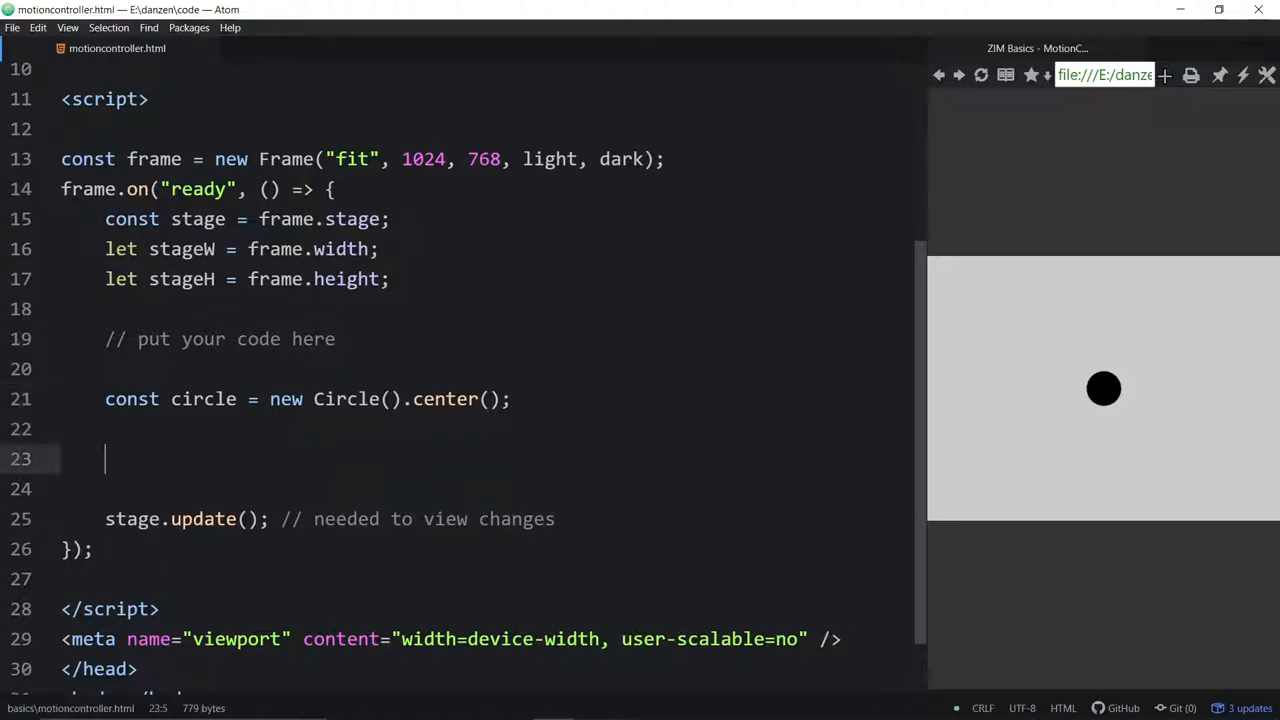
text(new MotionController()
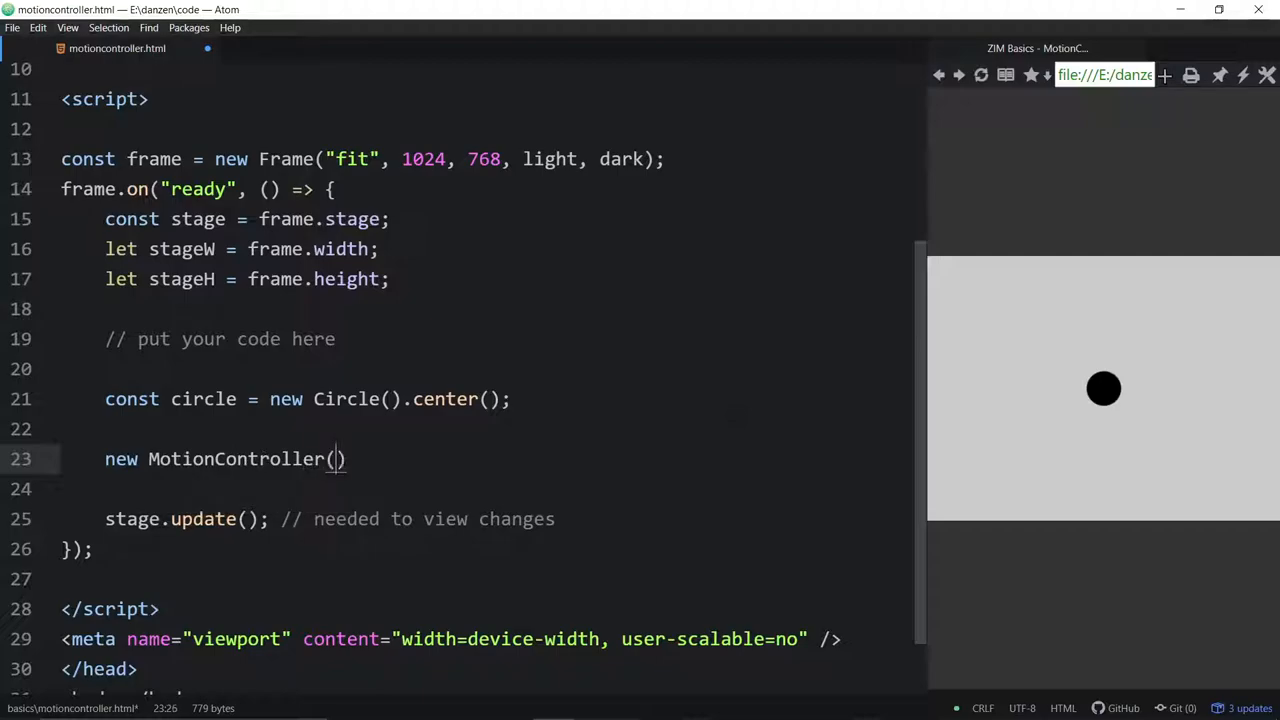
Pass circle into new MotionController(circle) so the preview circle can move.
text(circle)
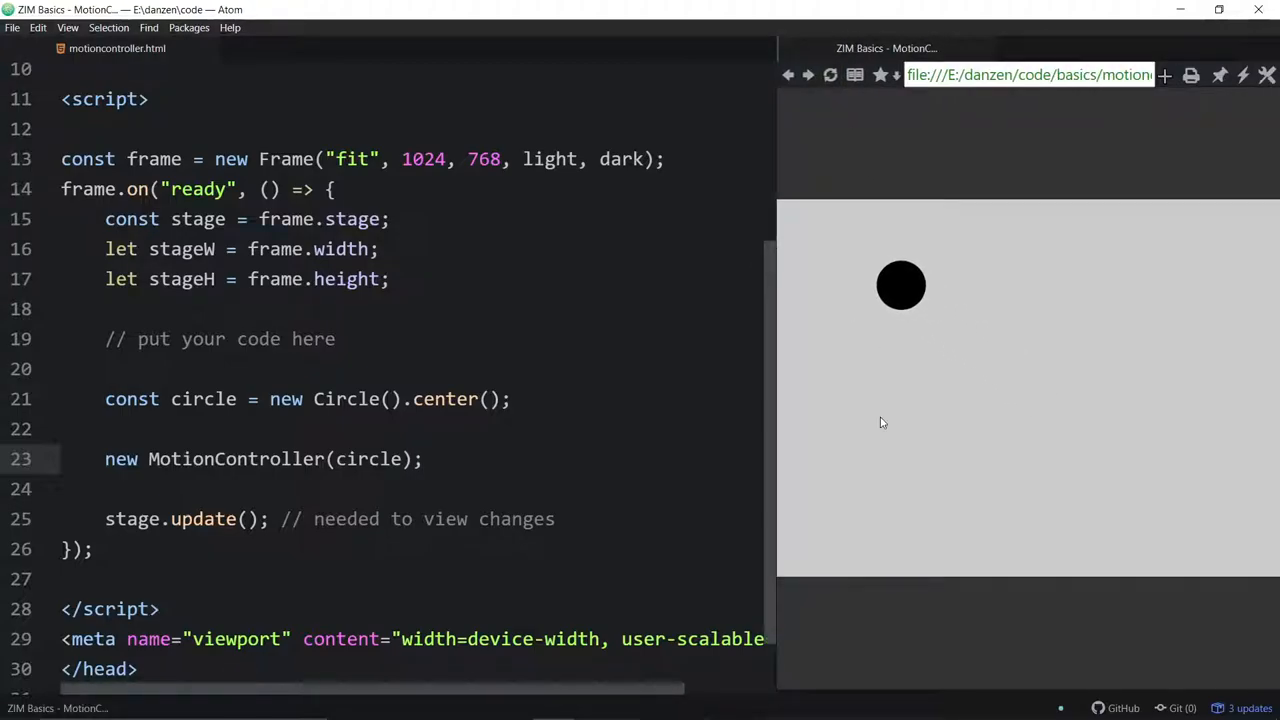
mouse_move(1190, 424)
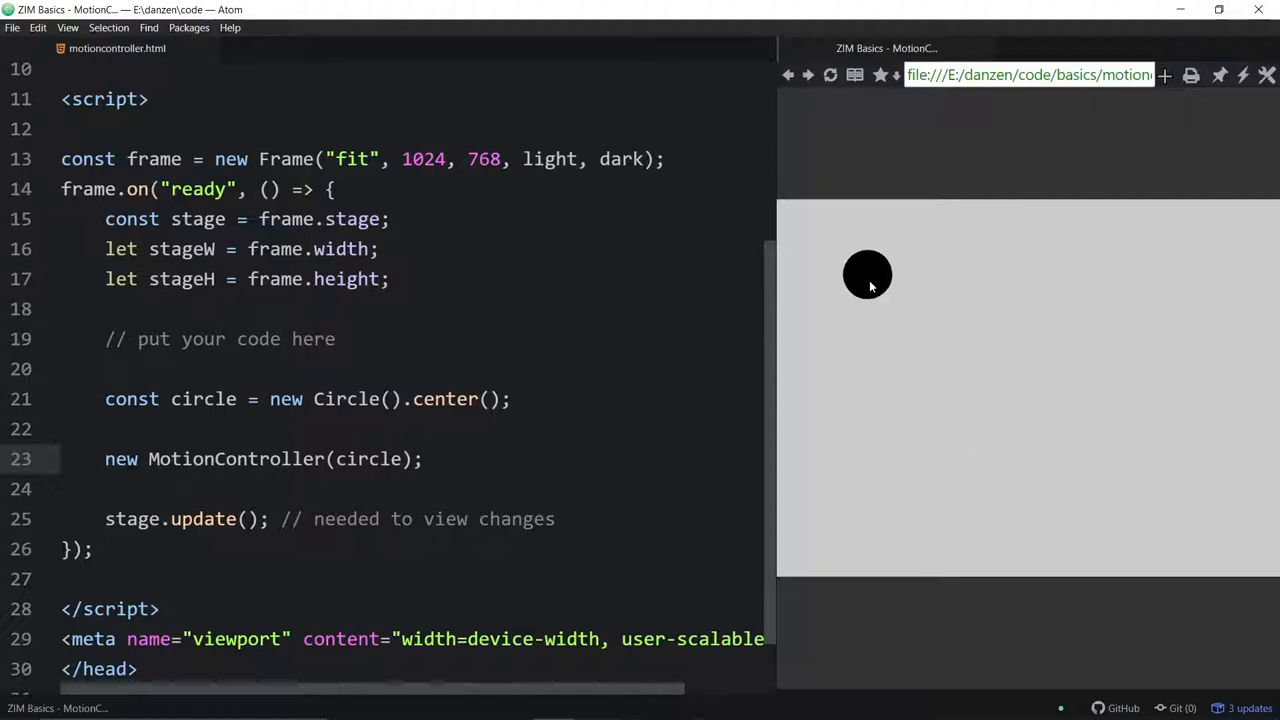
text(,)
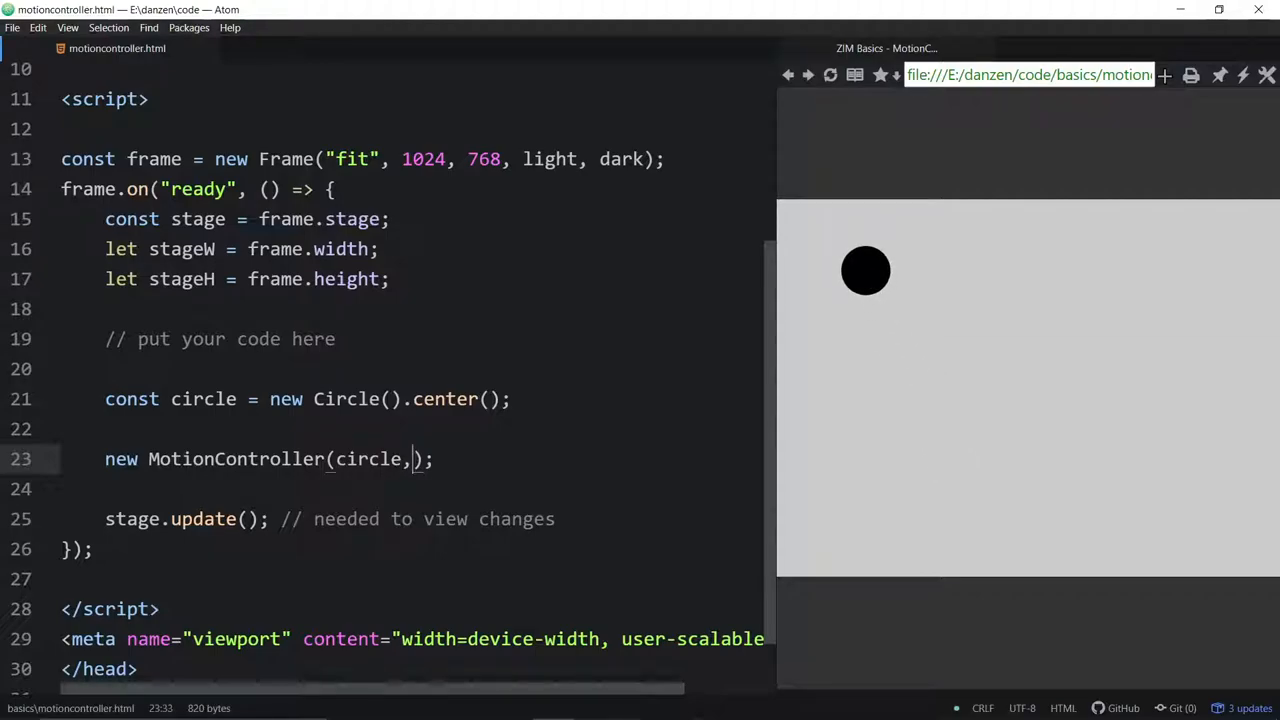
text(")
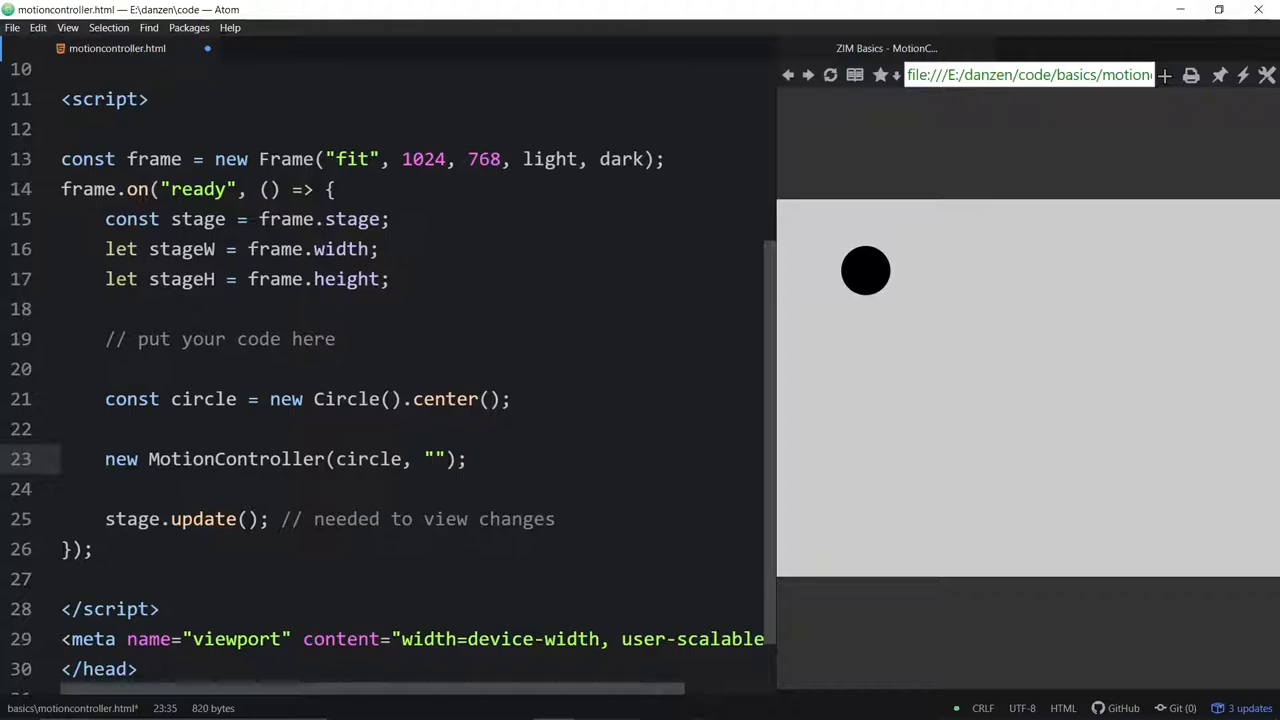
text(mousemove)
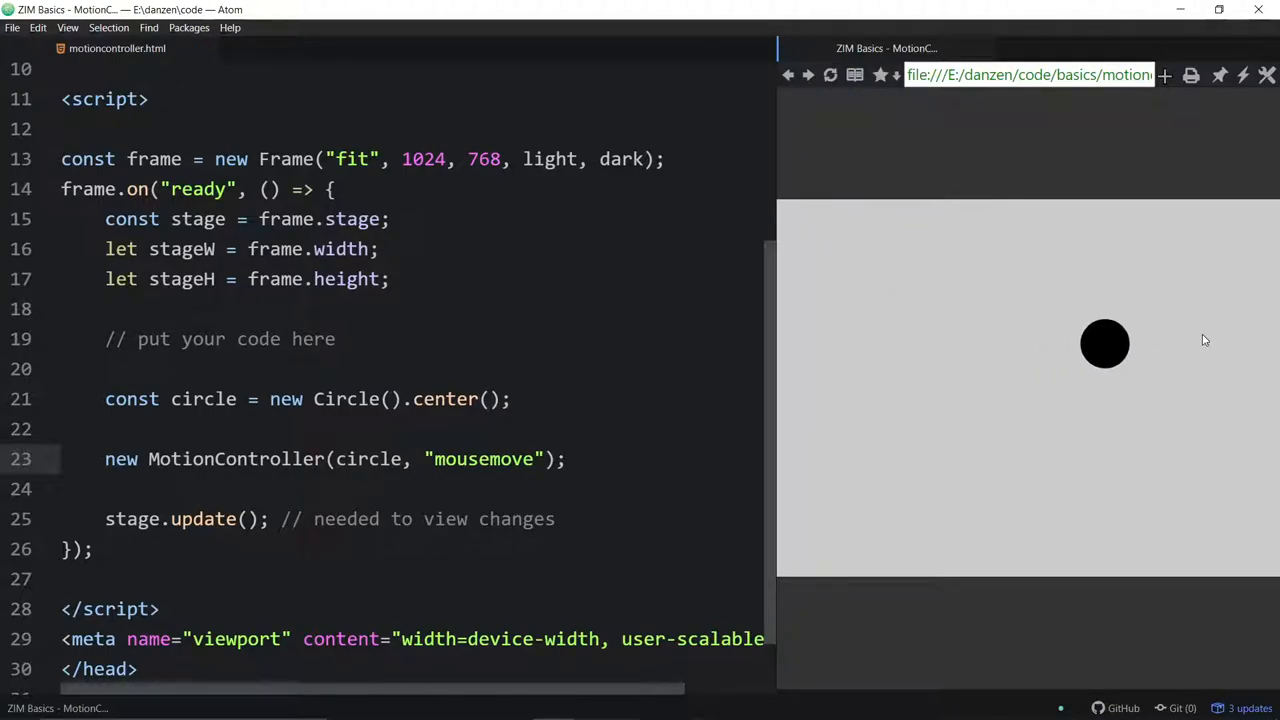
mouse_move(920, 505)
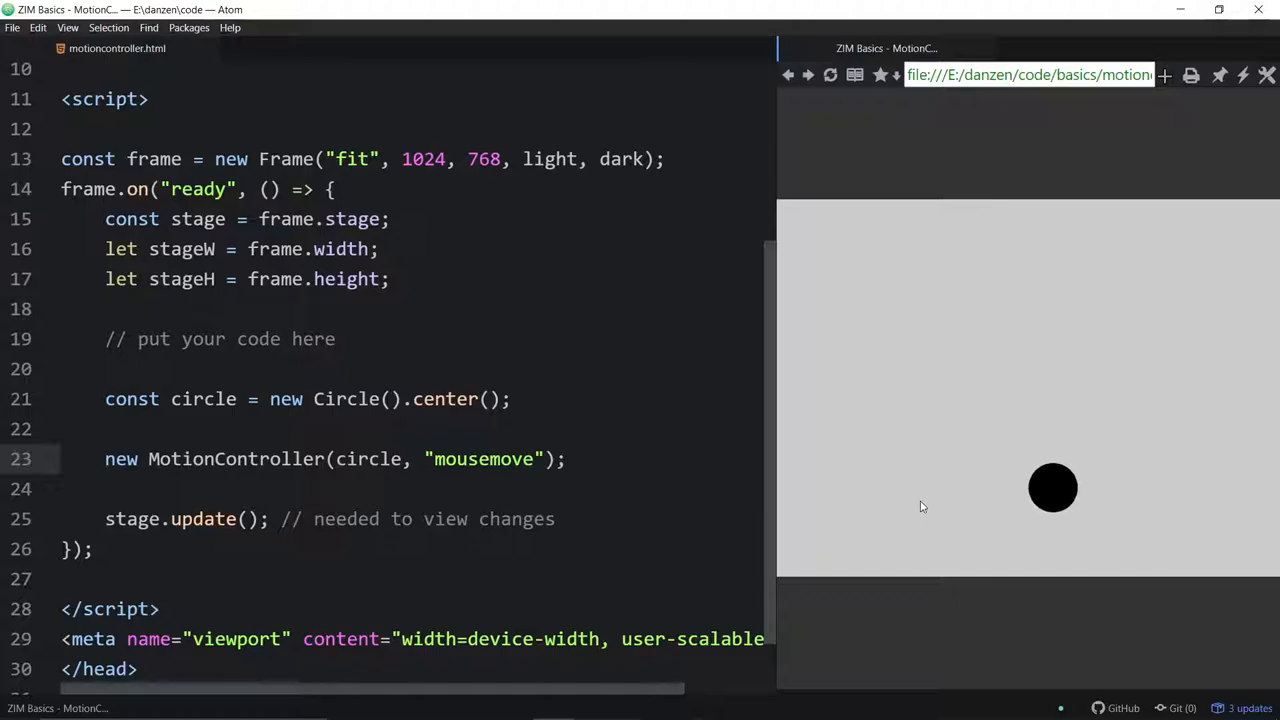
mouse_move(950, 295)
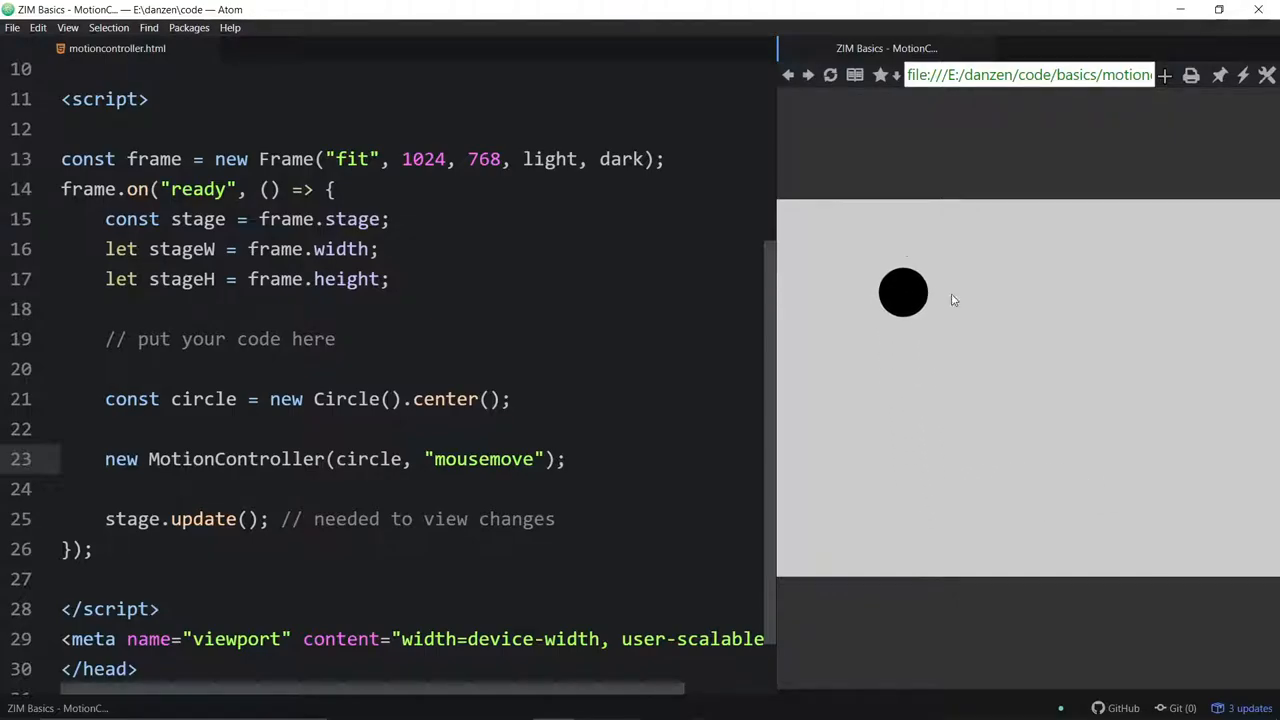
mouse_move(1169, 402)
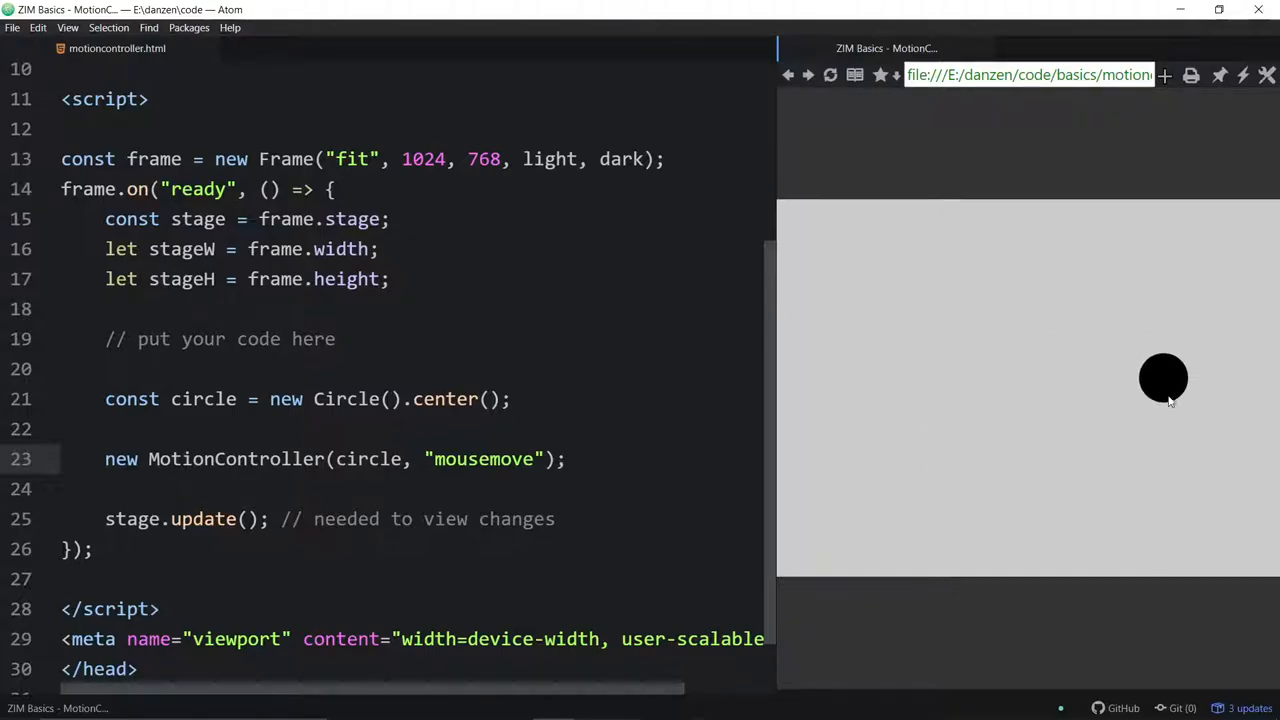
mouse_move(938, 360)
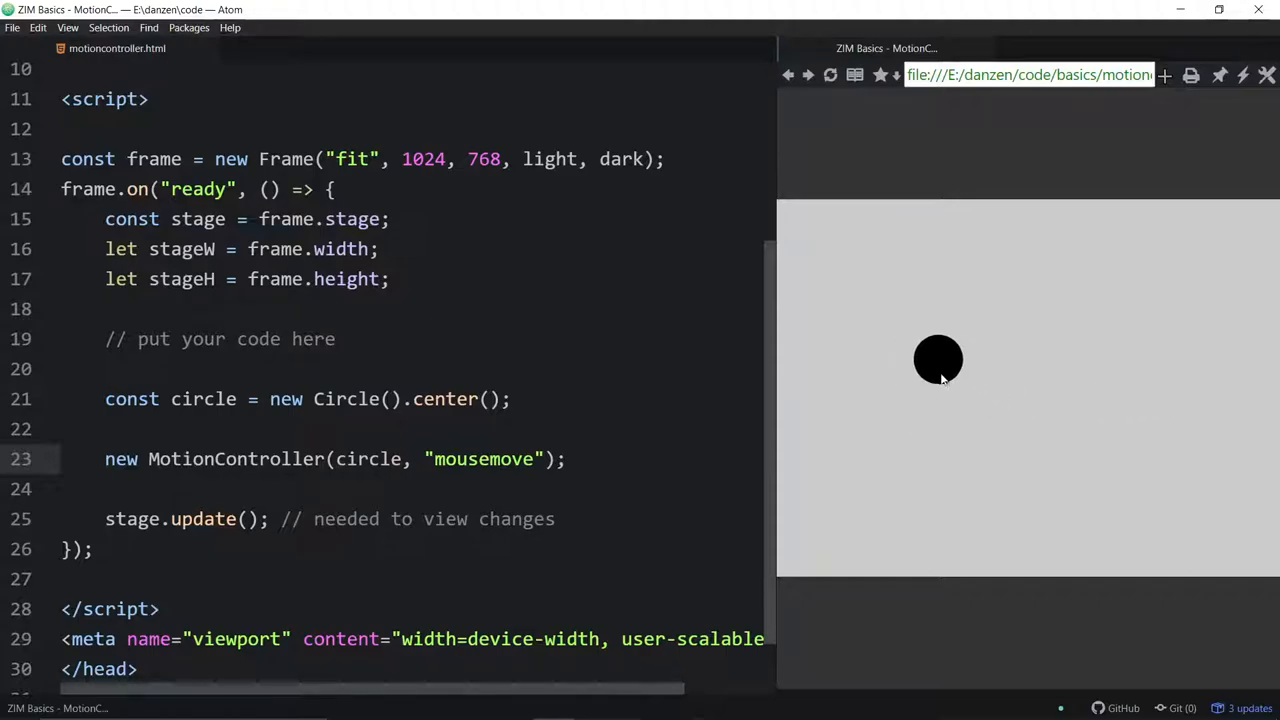
mouse_move(1153, 303)
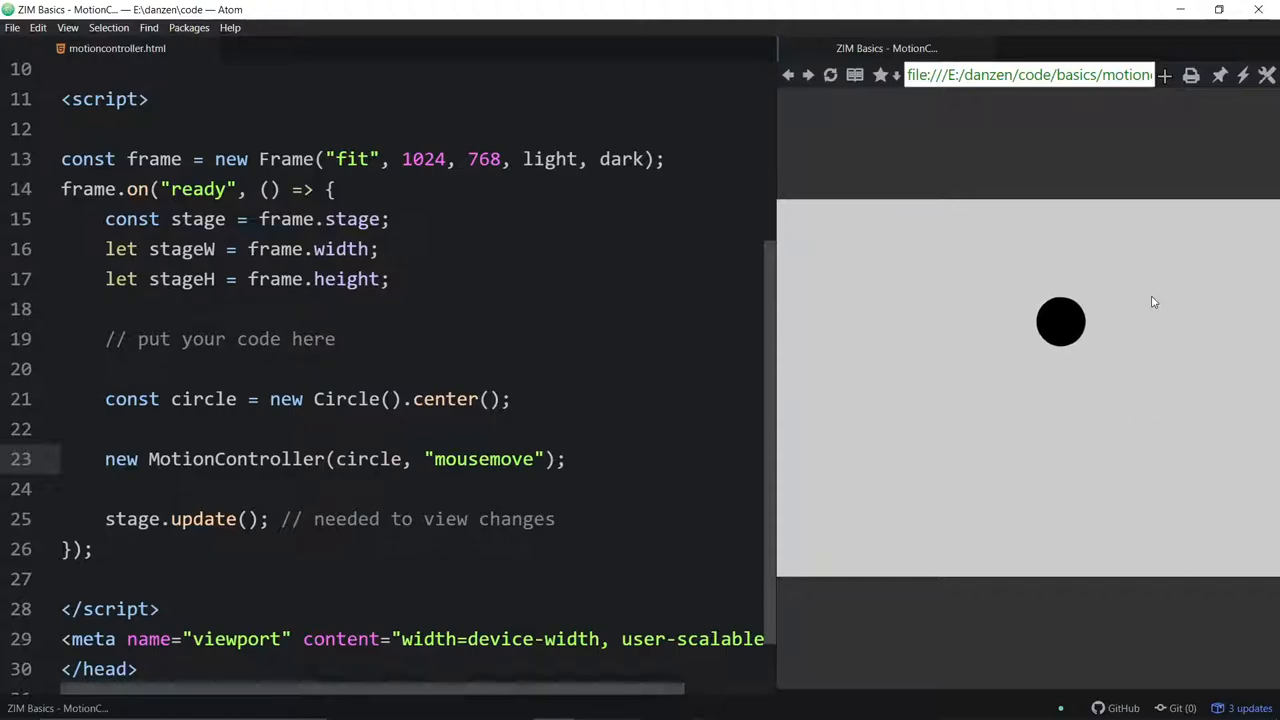
mouse_move(1151, 296)
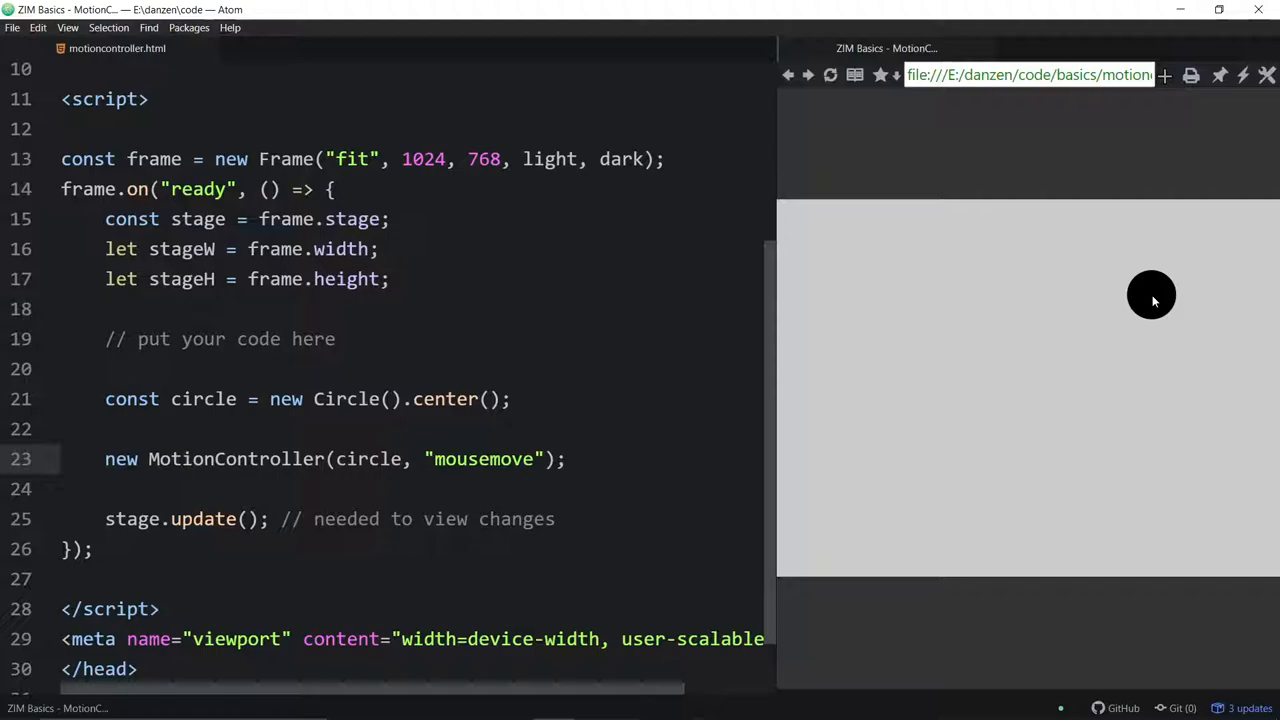
mouse_move(958, 340)
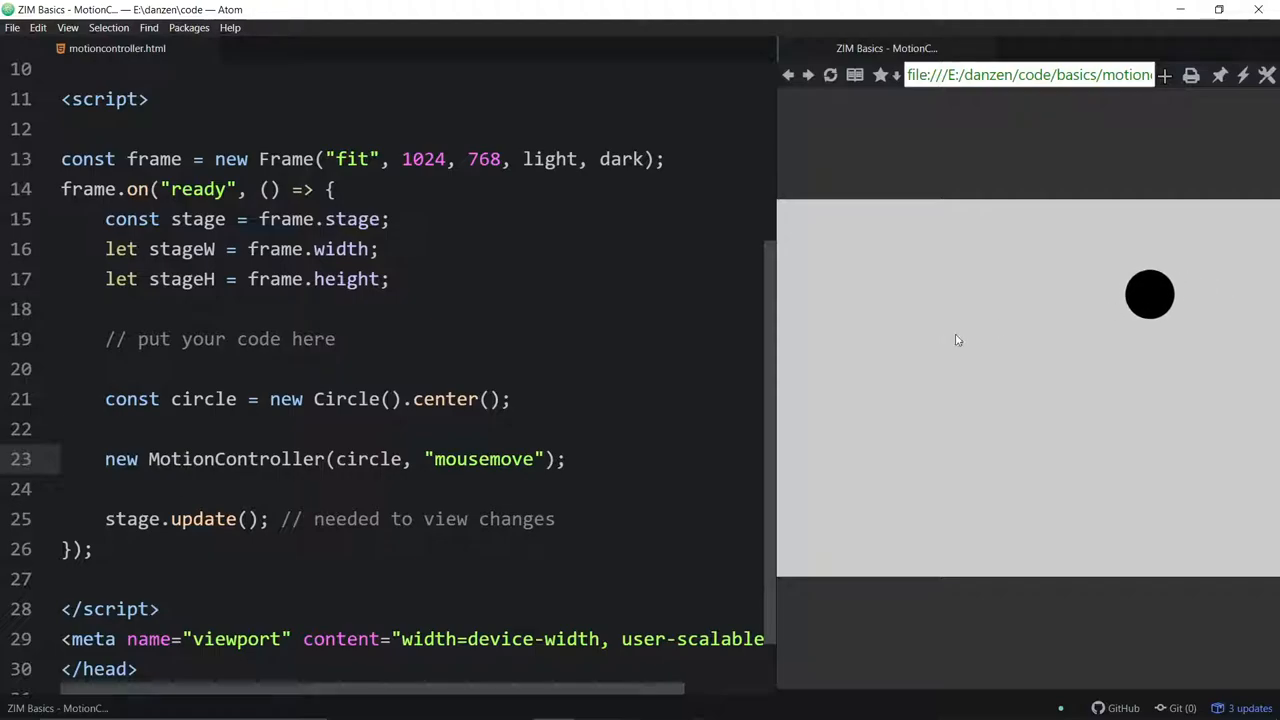
mouse_move(854, 347)
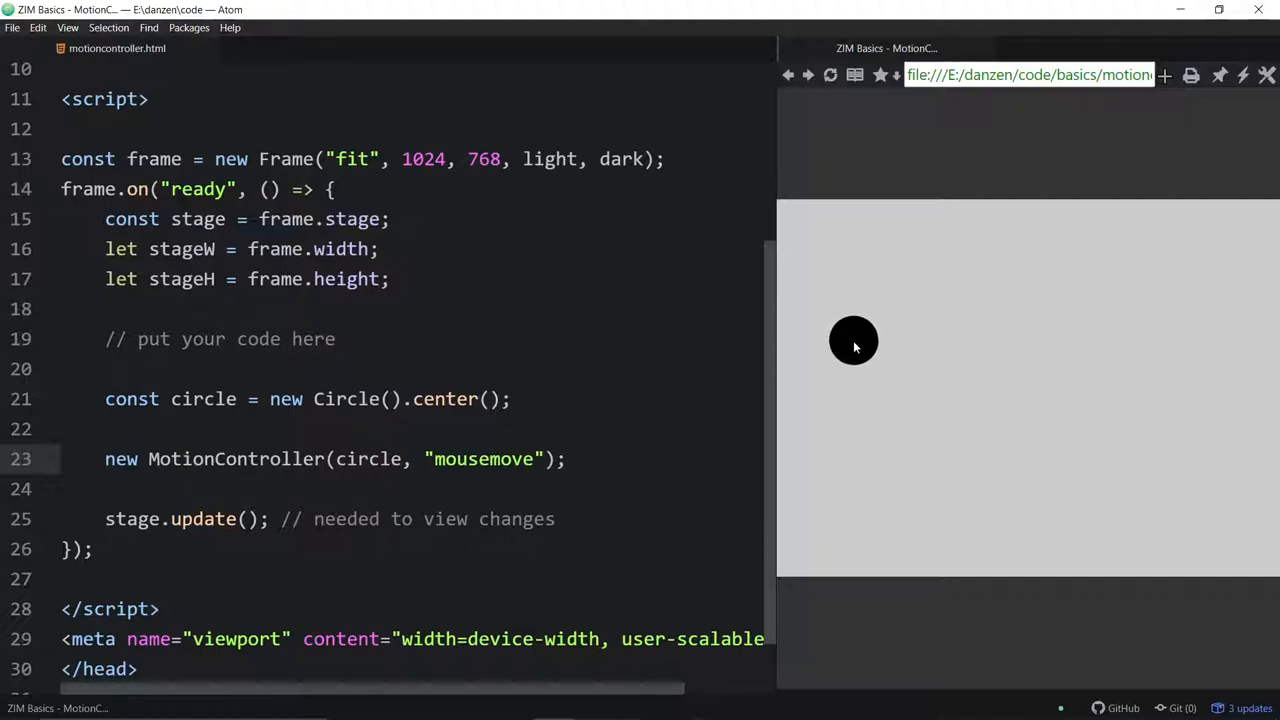
mouse_move(924, 340)
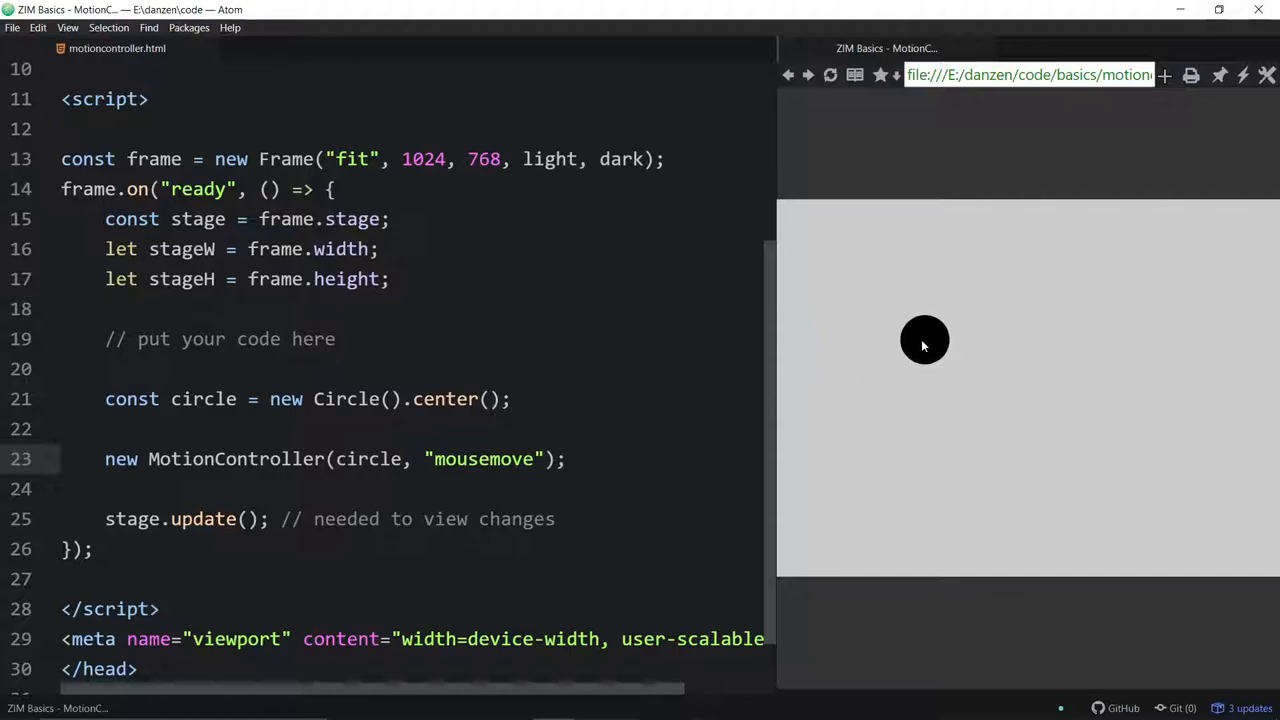
mouse_move(883, 340)
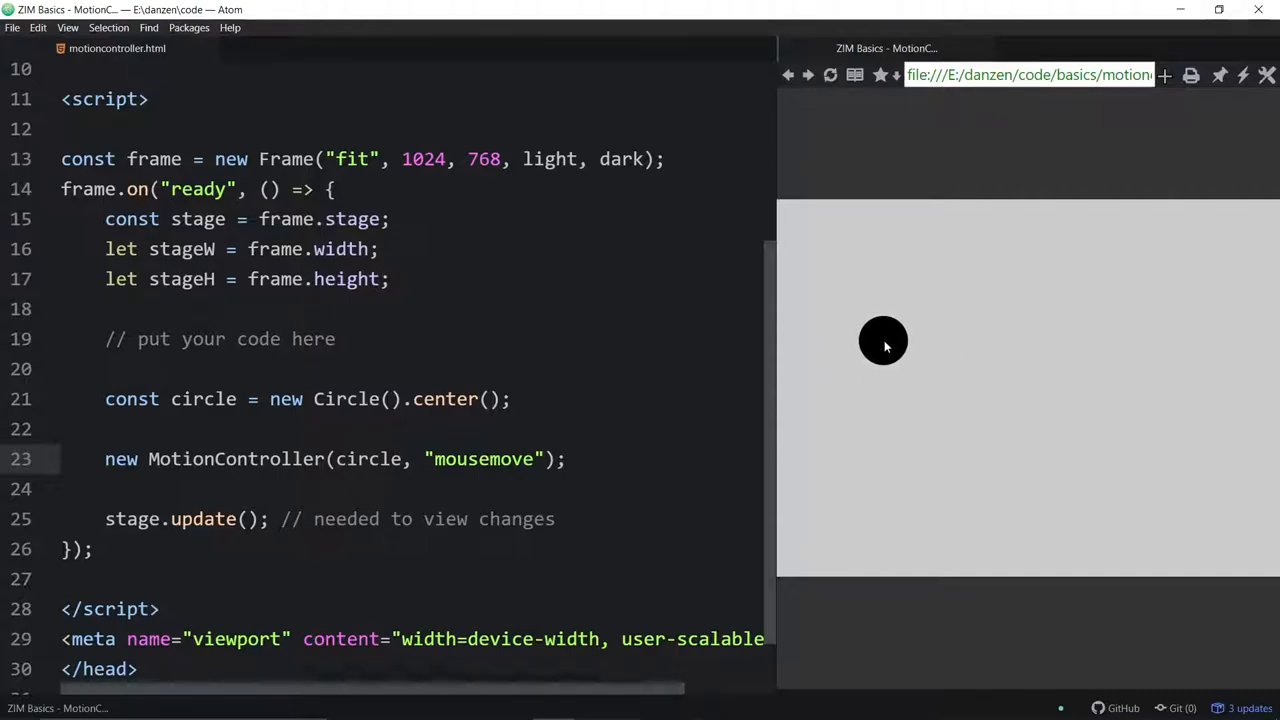
mouse_move(1168, 290)
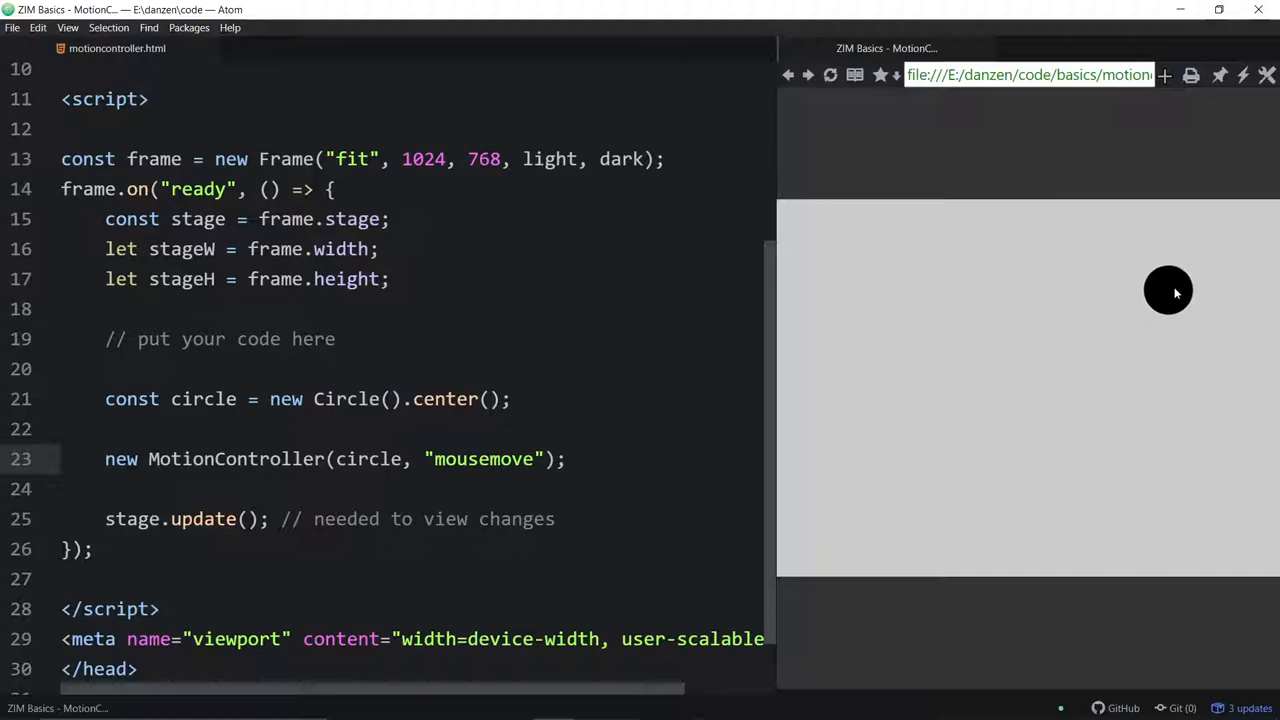
mouse_move(976, 420)
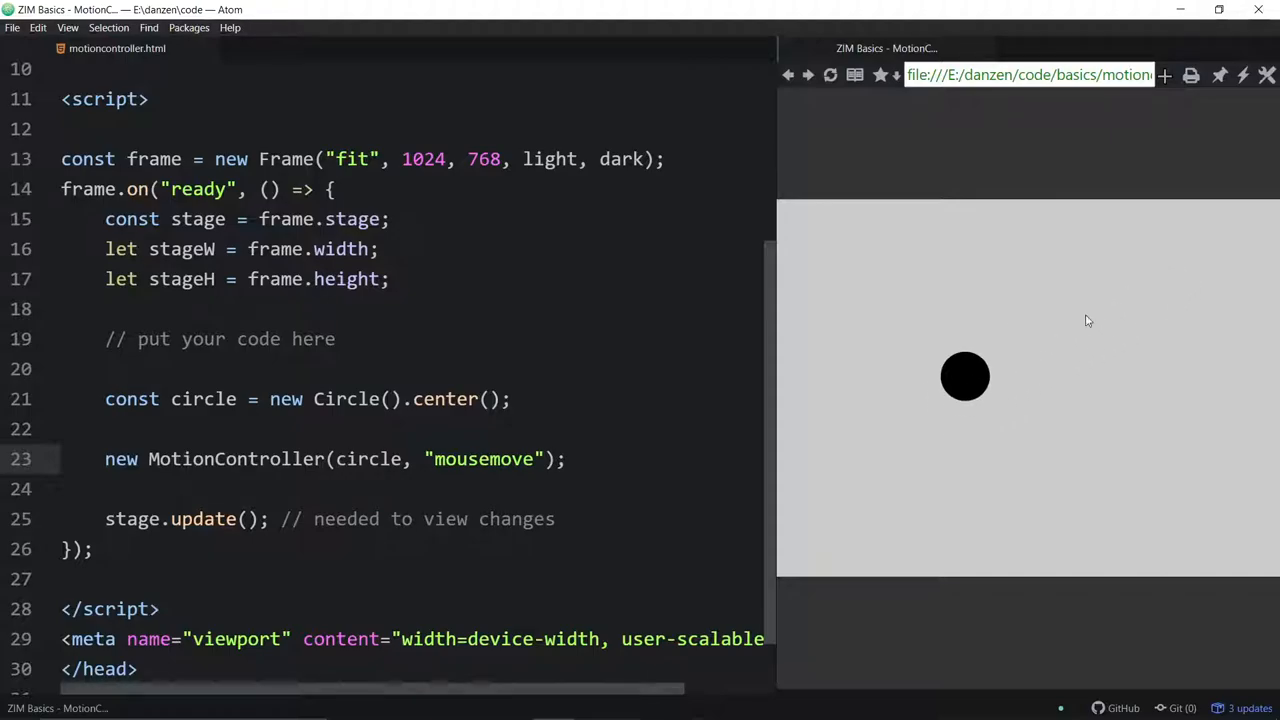
mouse_move(1198, 488)
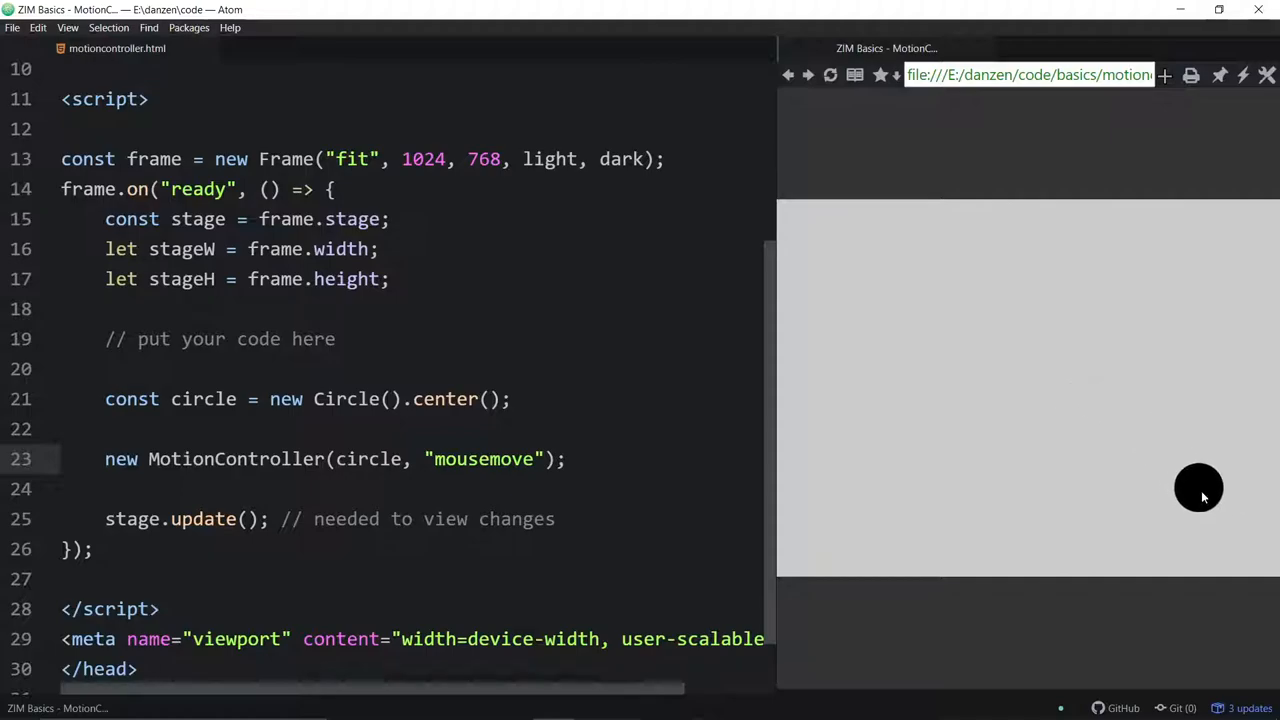
mouse_move(1078, 432)
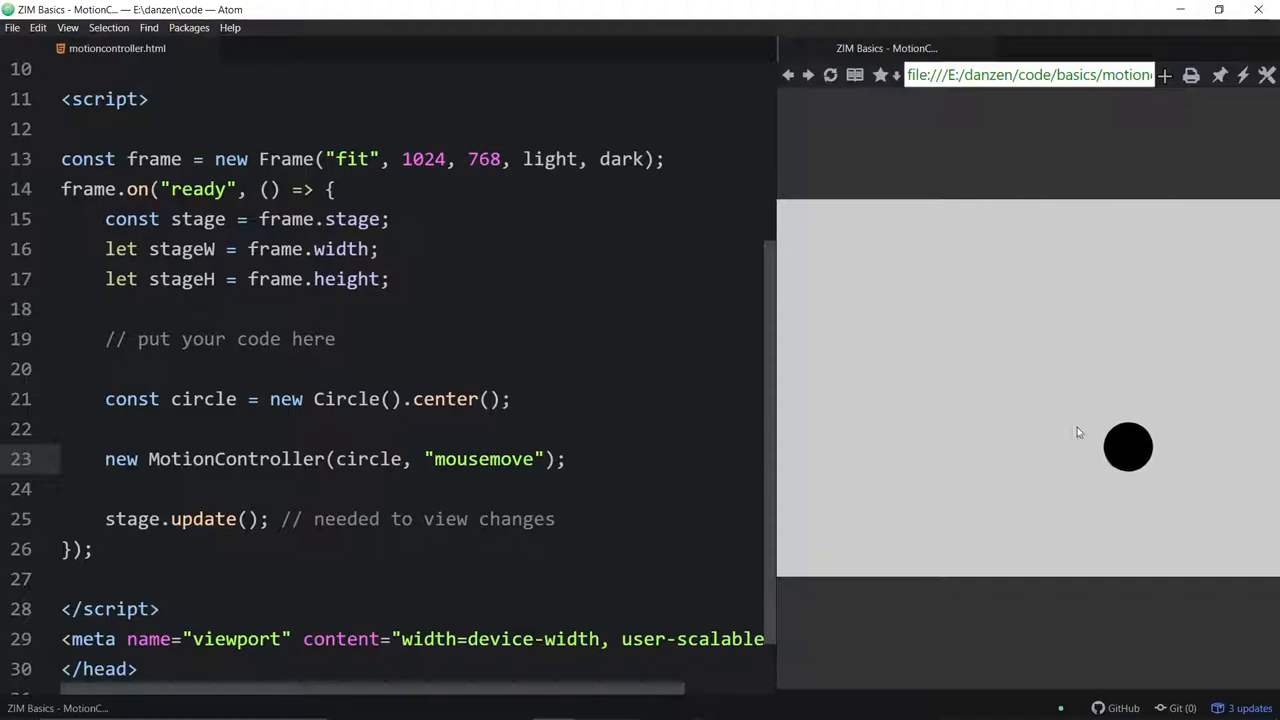
mouse_move(847, 367)
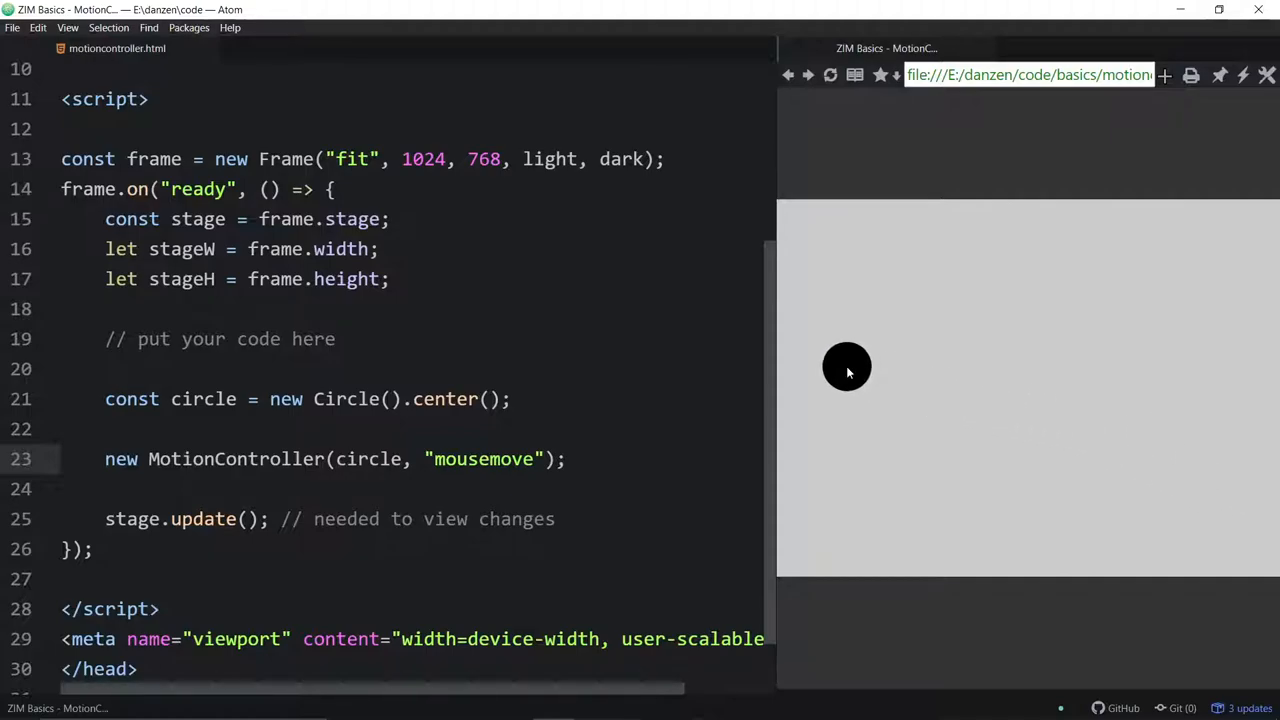
Change the circle's MotionController event to "pressmove" and highlight that word.
text(press)
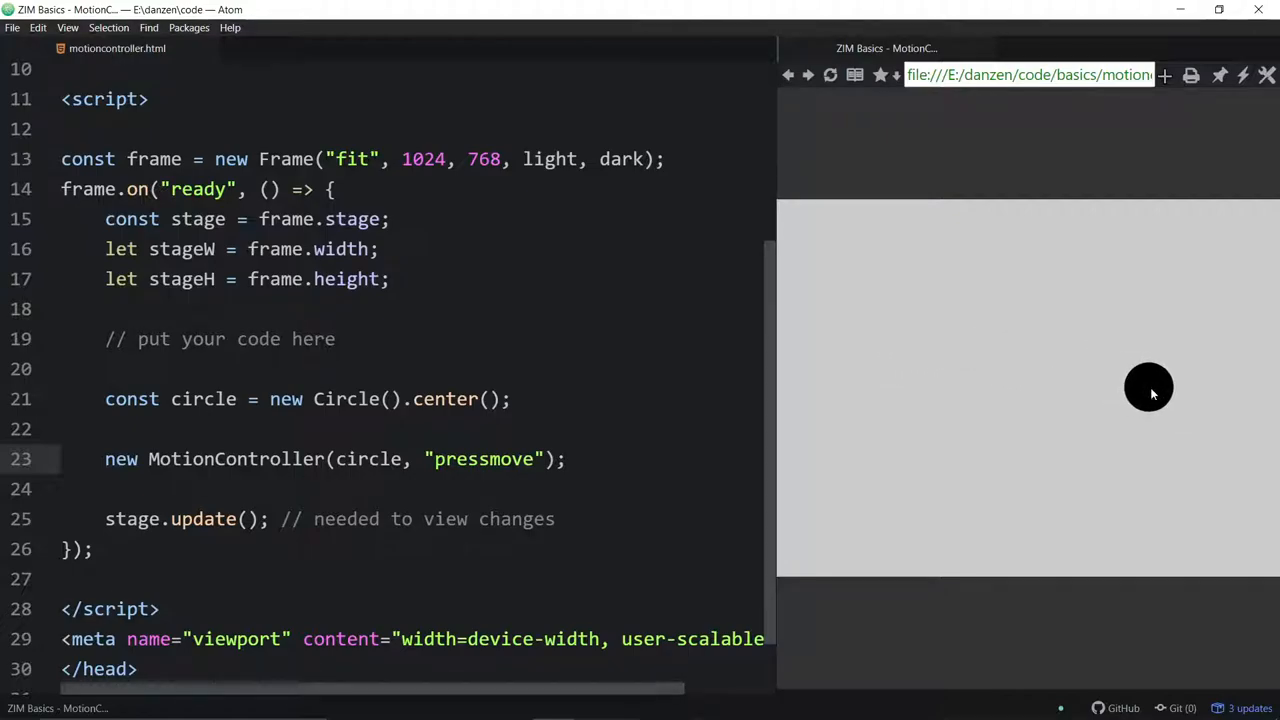
mouse_move(1143, 385)
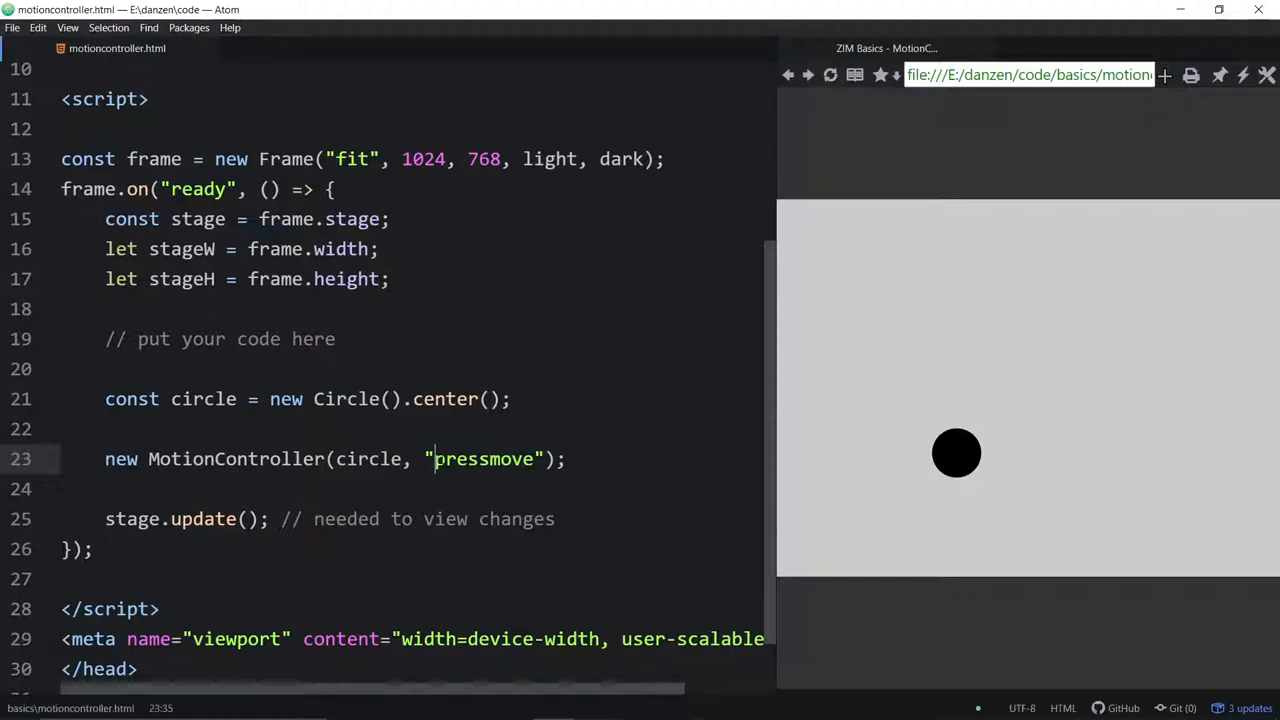
double_click(483, 459)
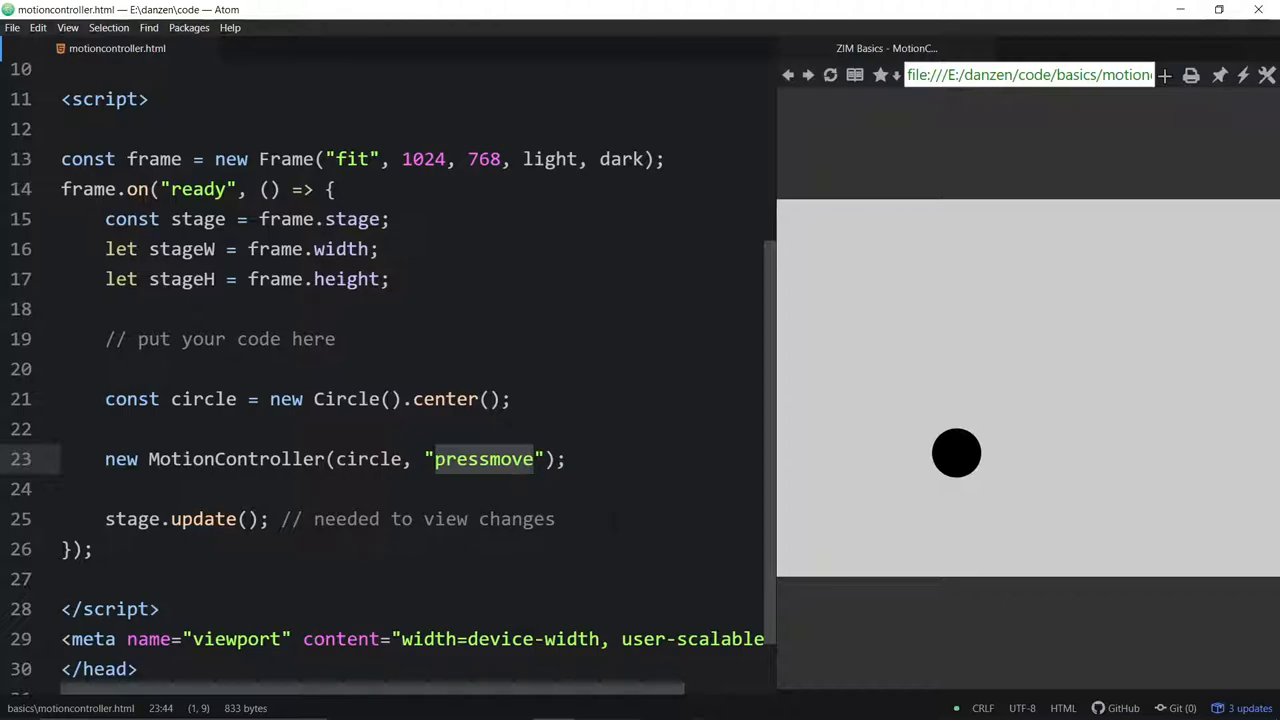
mouse_move(795, 450)
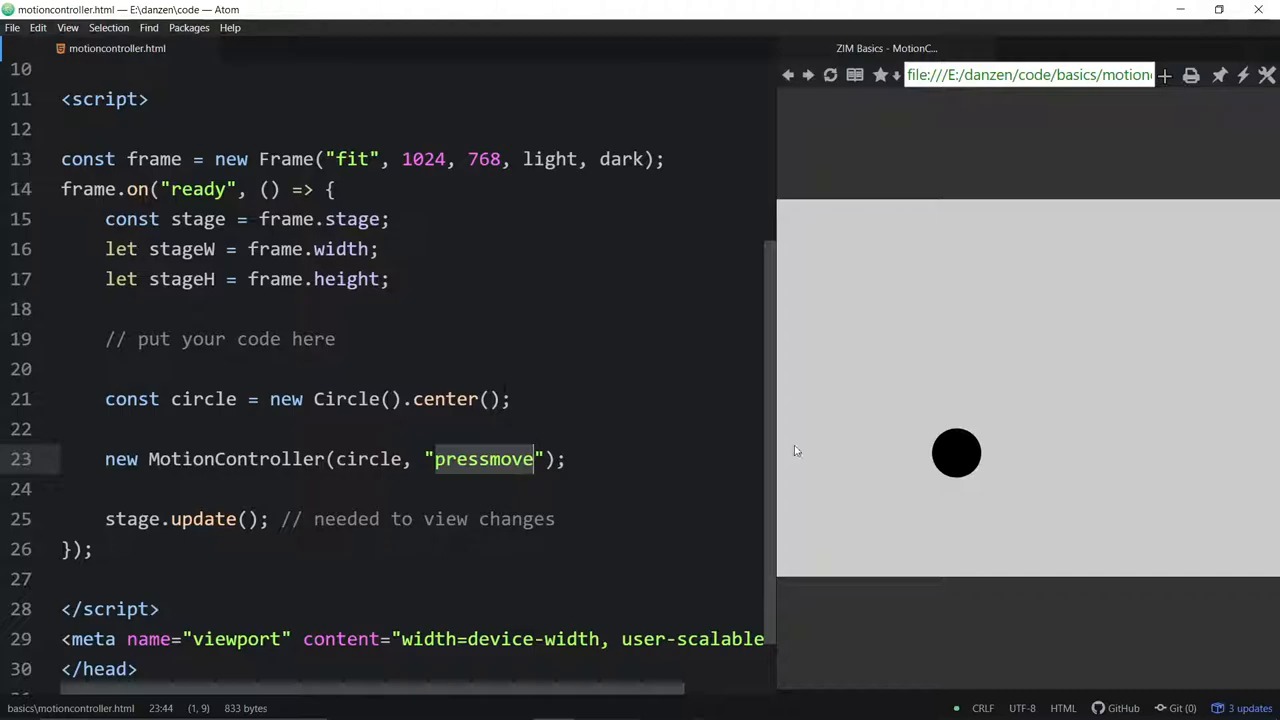
mouse_move(918, 305)
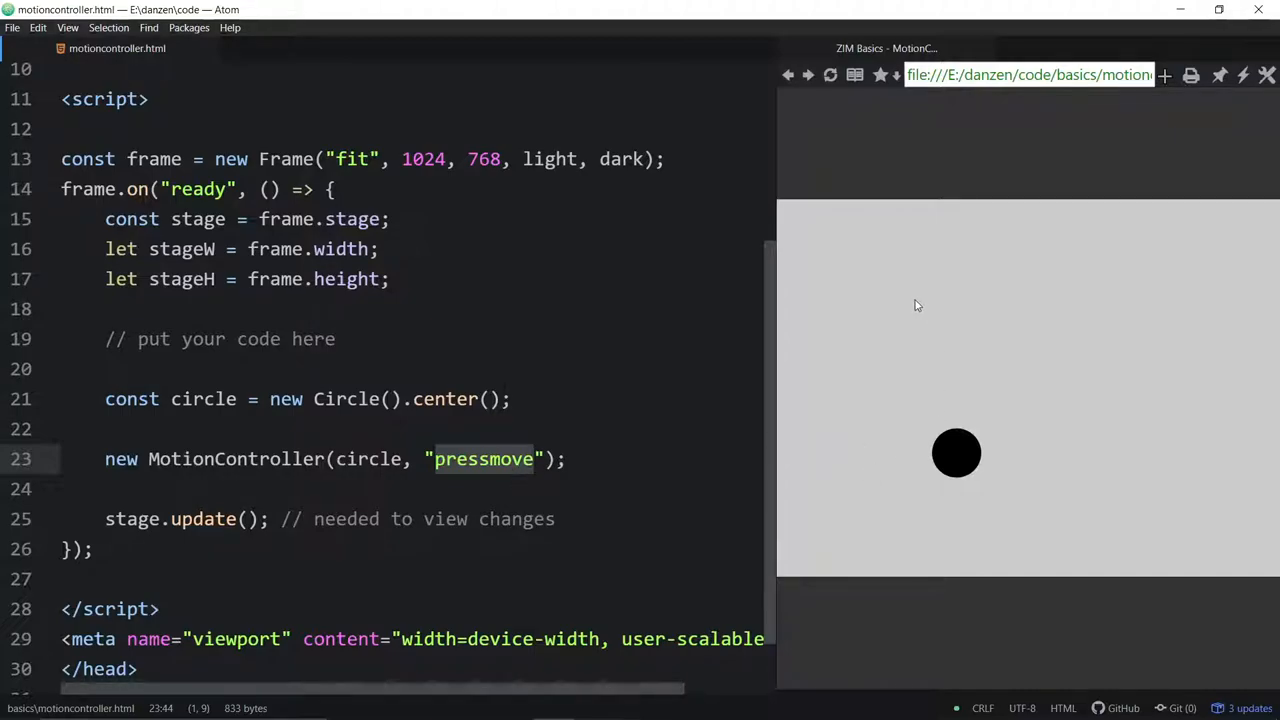
mouse_move(1060, 470)
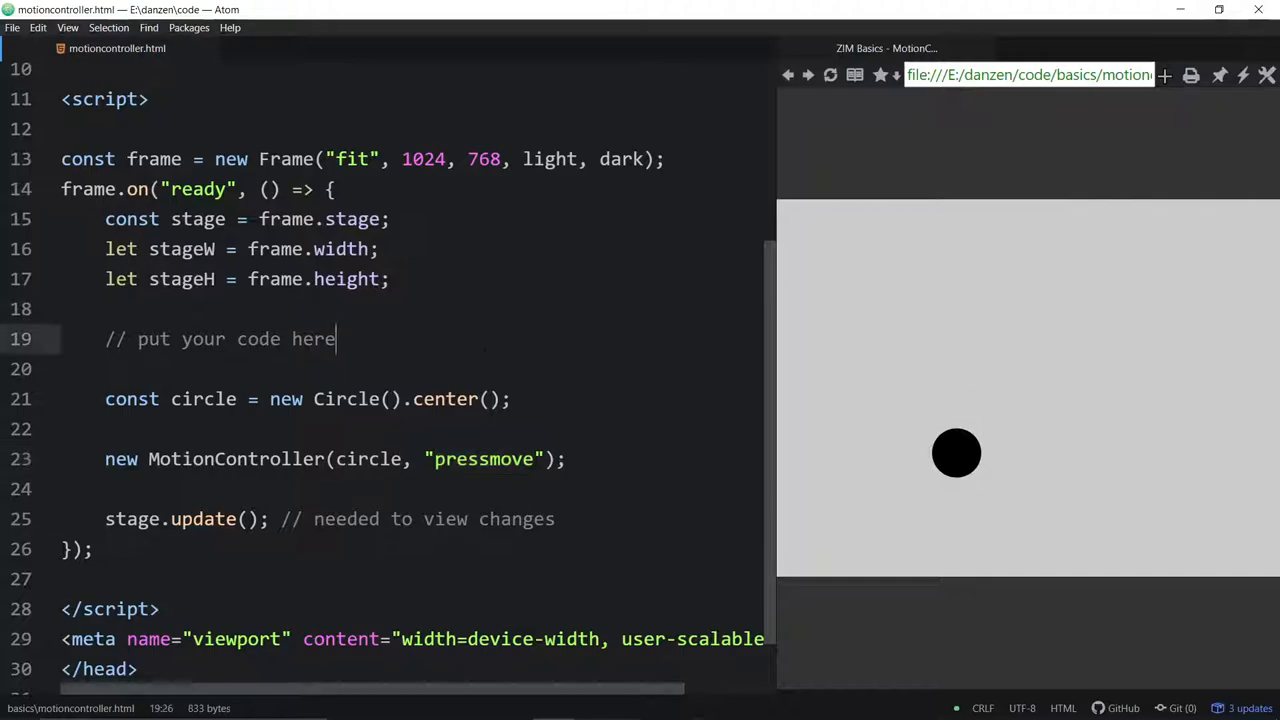
Add new Rectangle(500,400,red).center() on a new line above the circle.
key(enter)
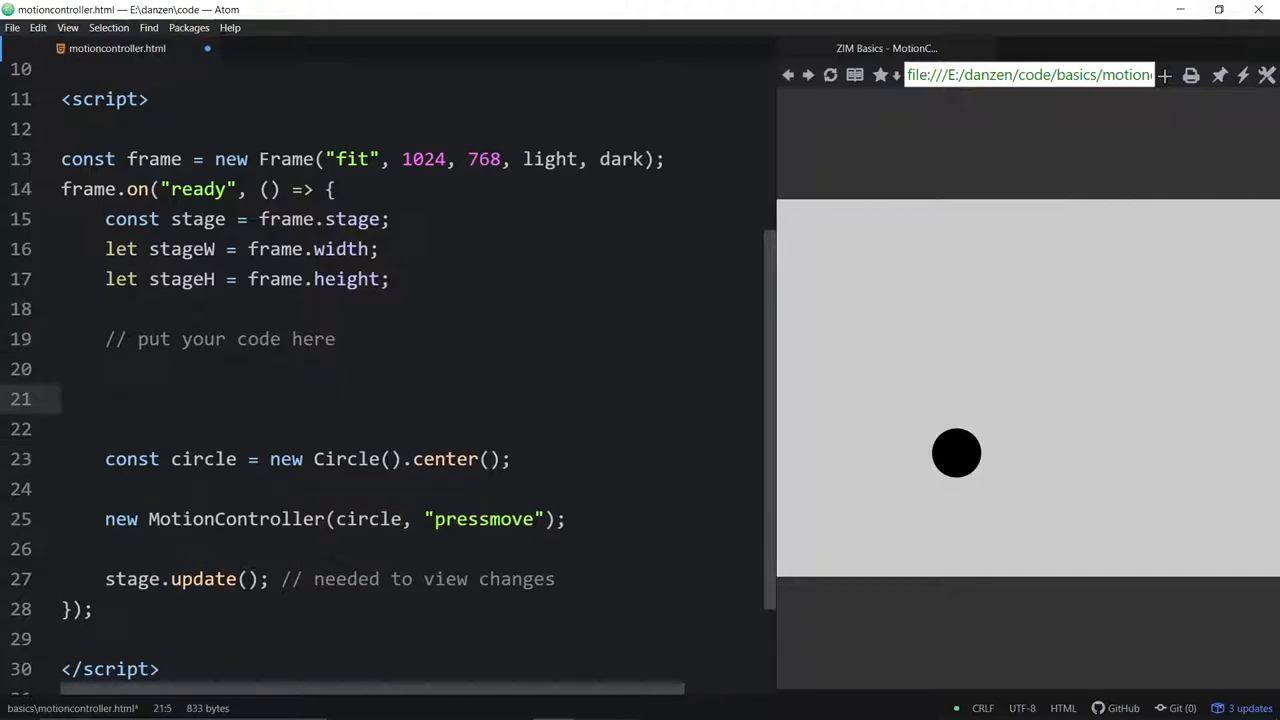
text(new Rectangle)
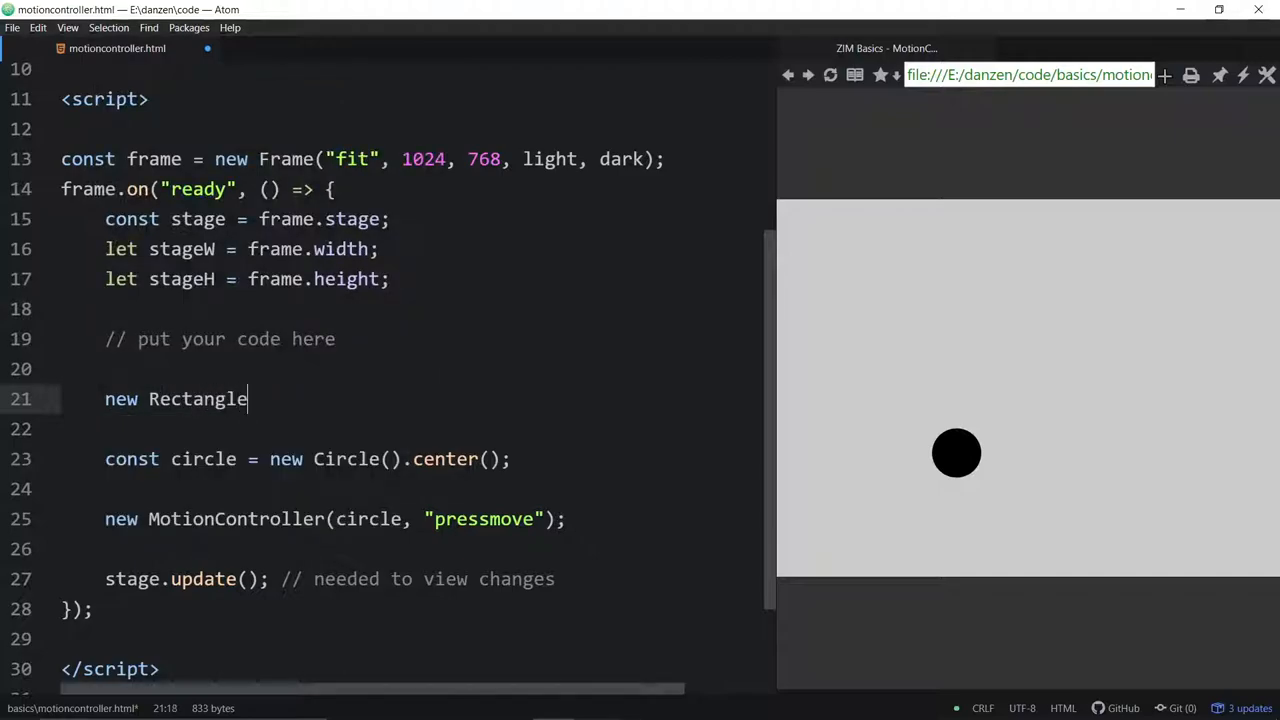
text(())
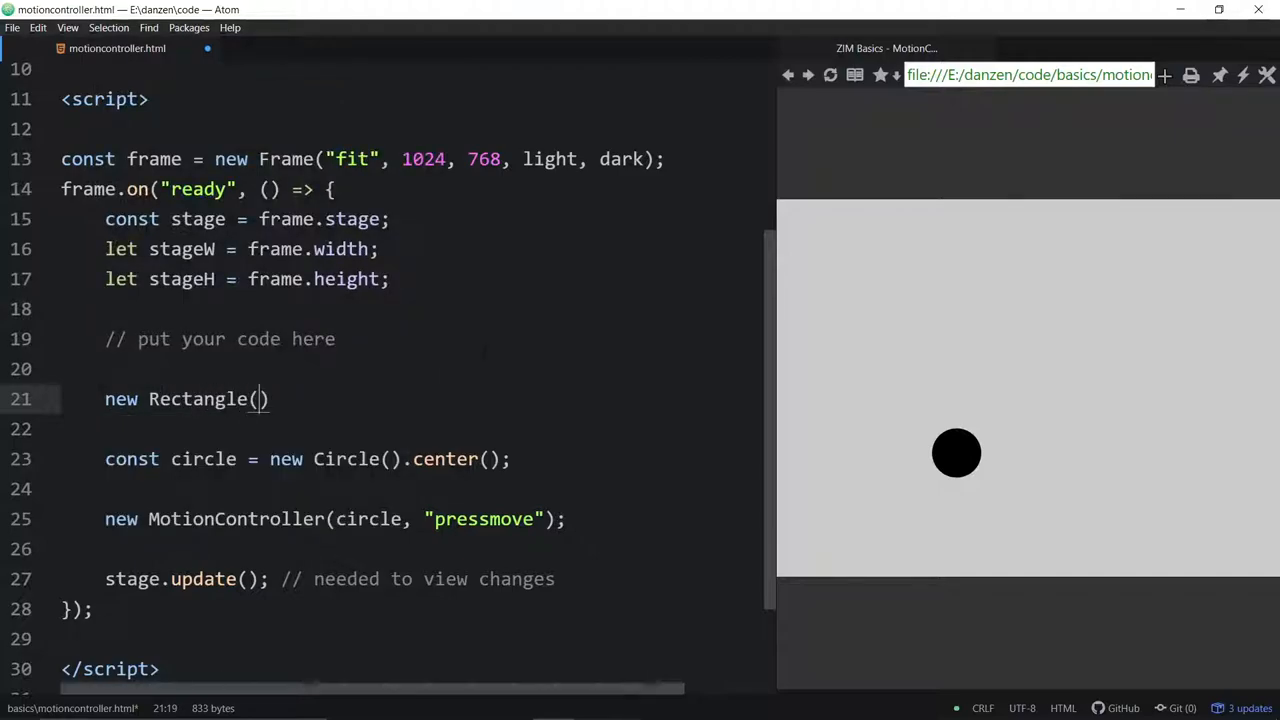
text(500,)
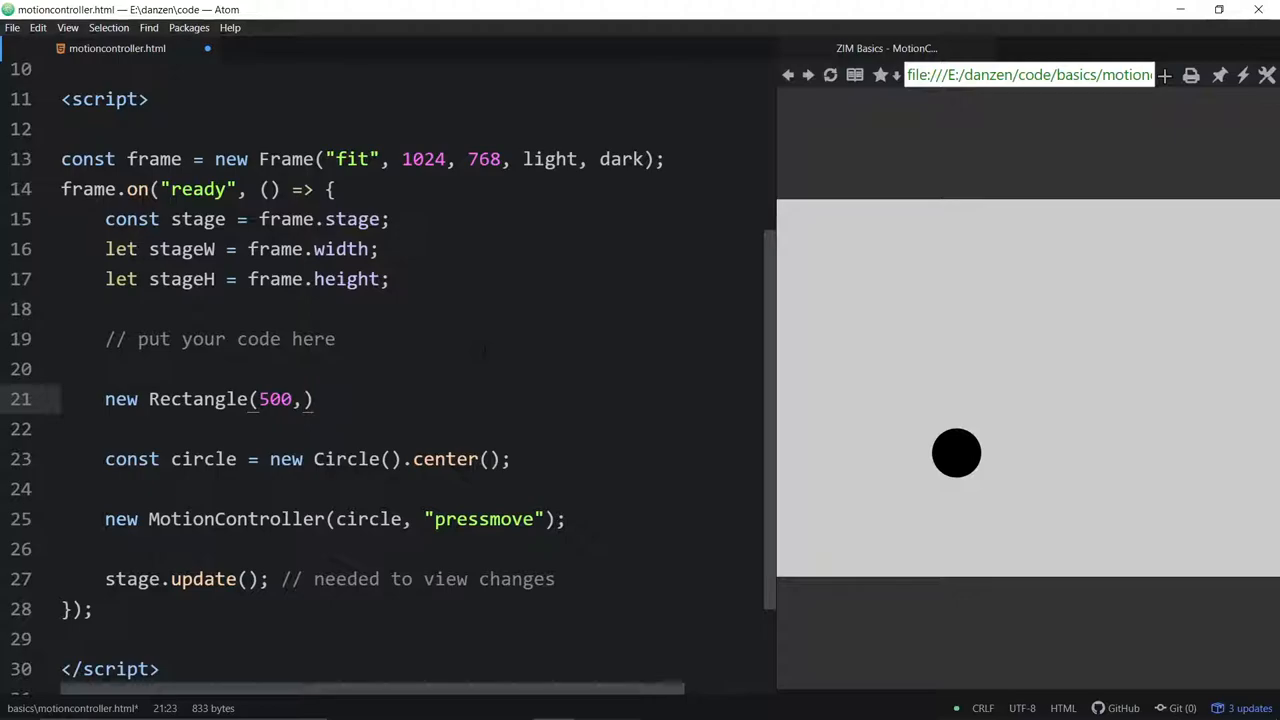
text(400,red)
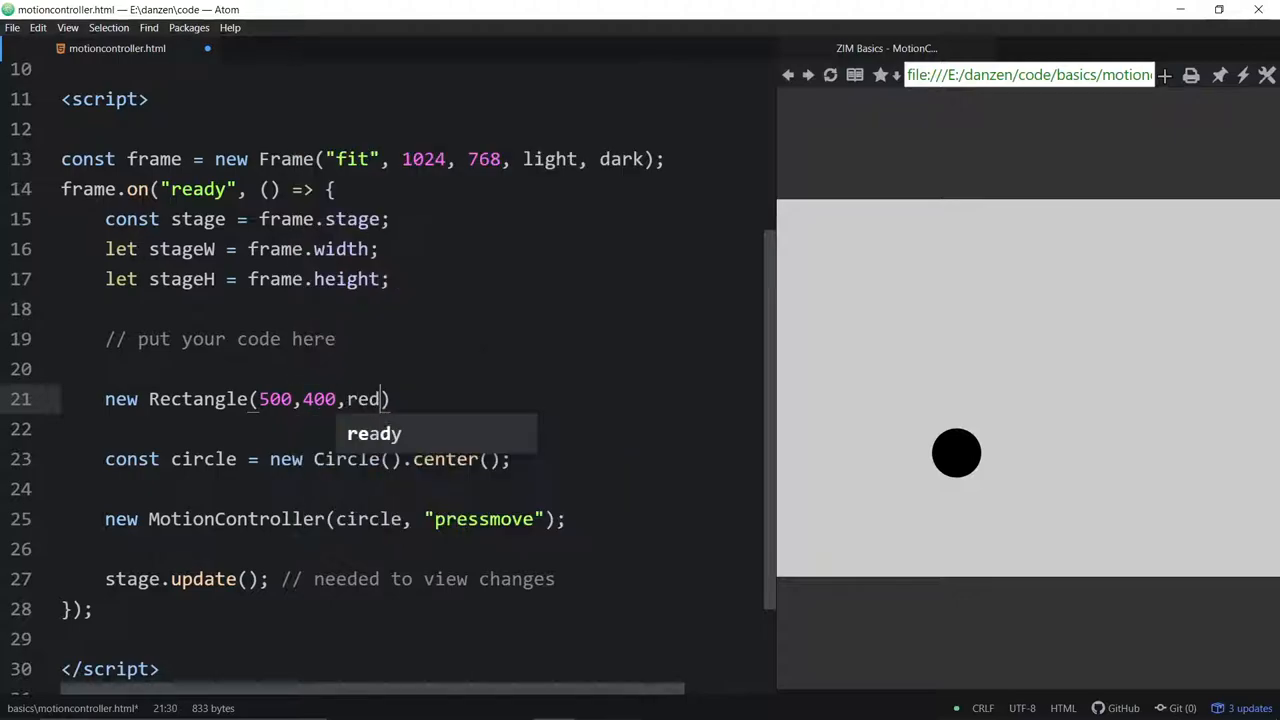
text(.center();)
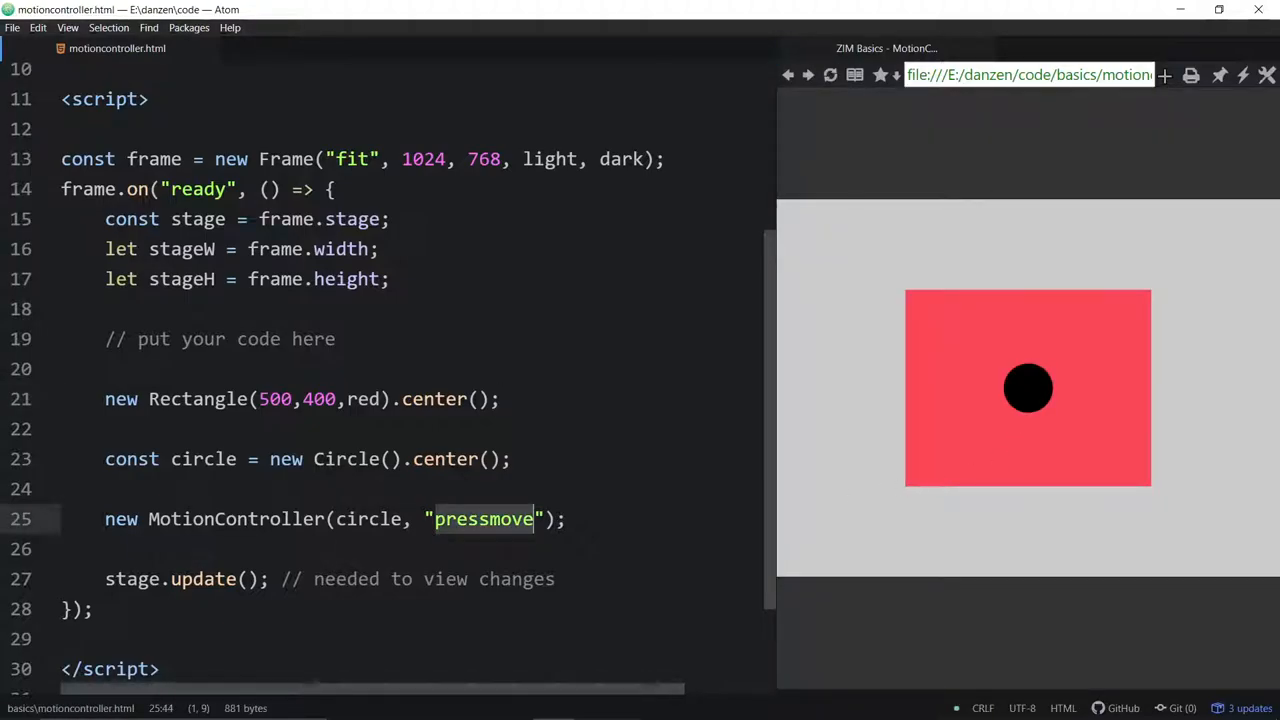
Change the MotionController event to "mousemove", then to "mousedown".
text(mouse)
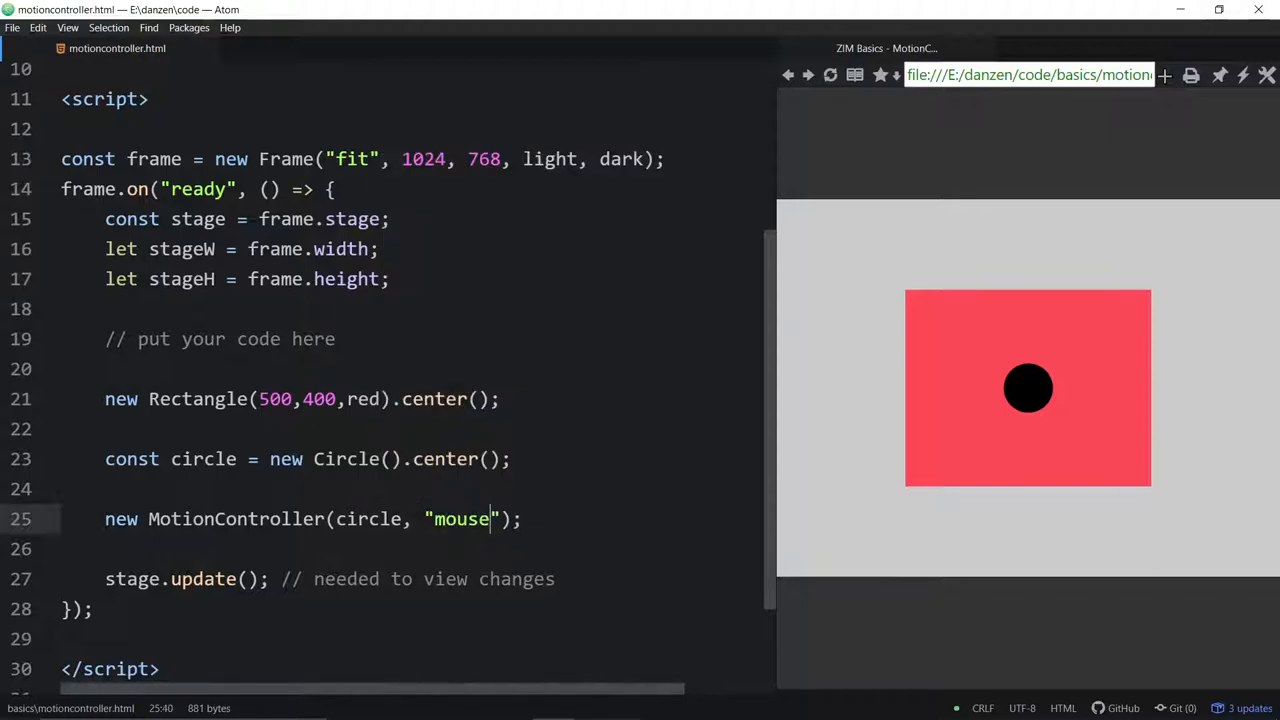
text(m)
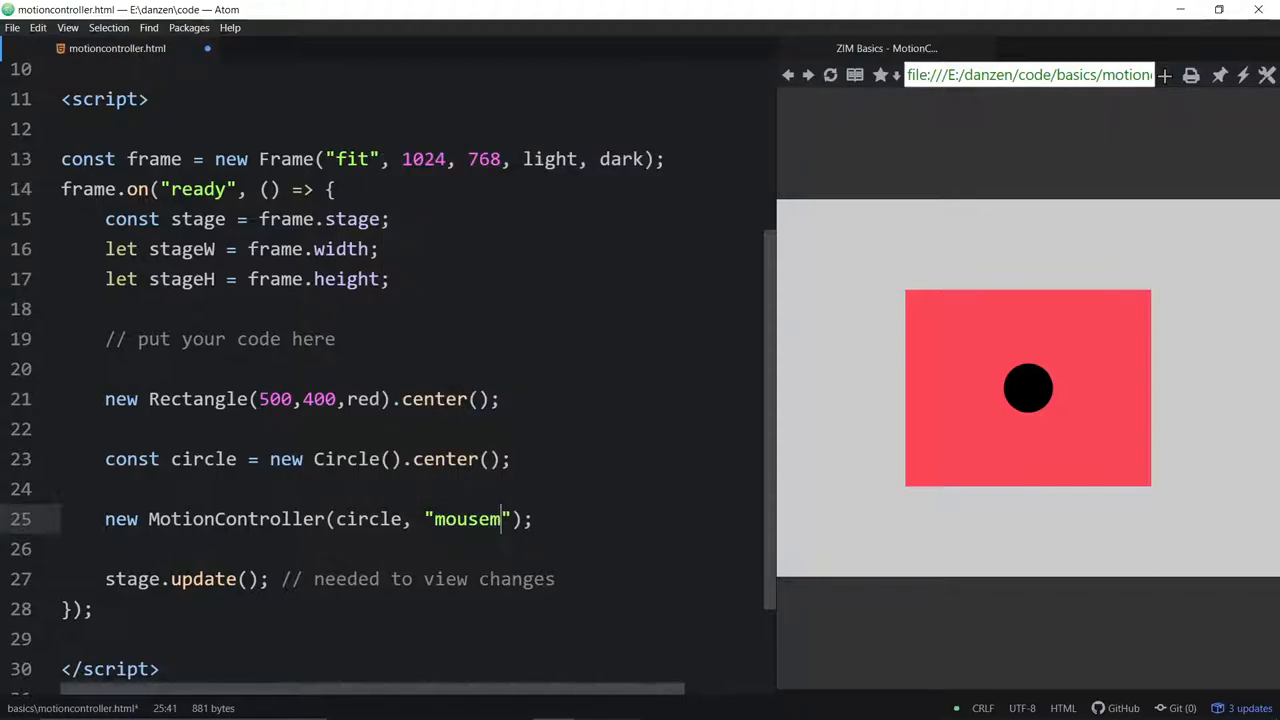
text(ove)
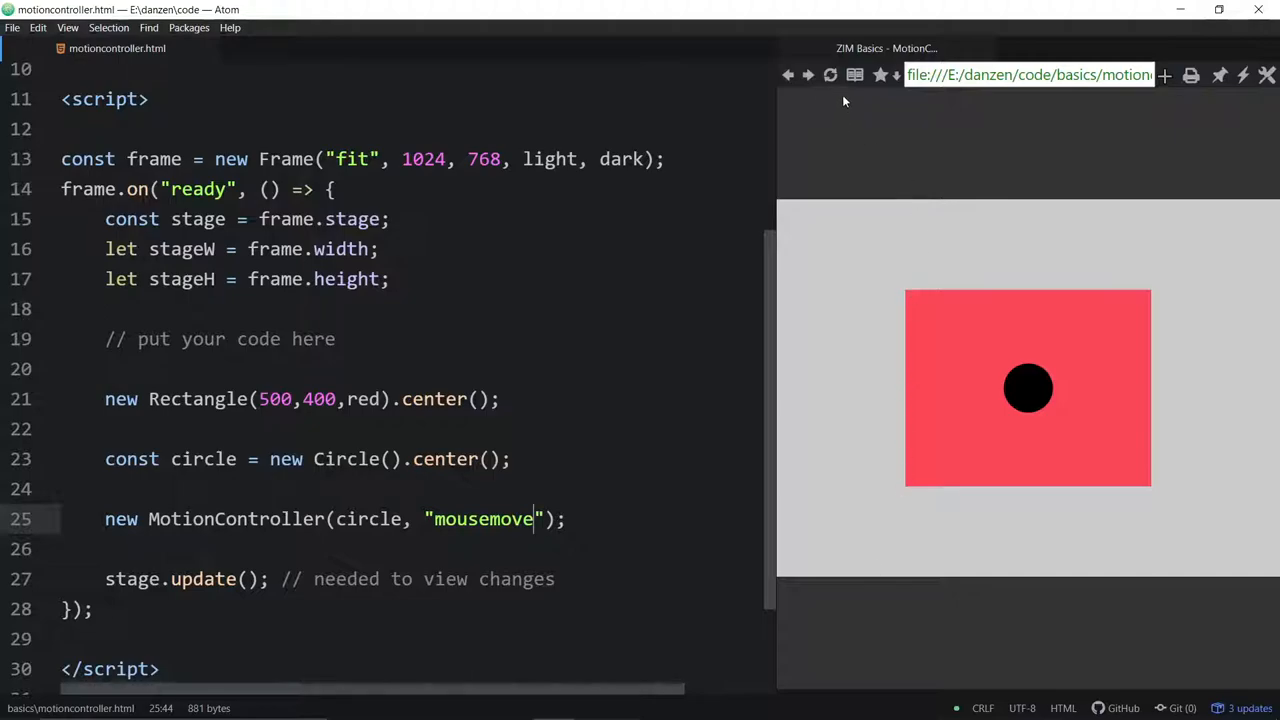
mouse_move(1055, 365)
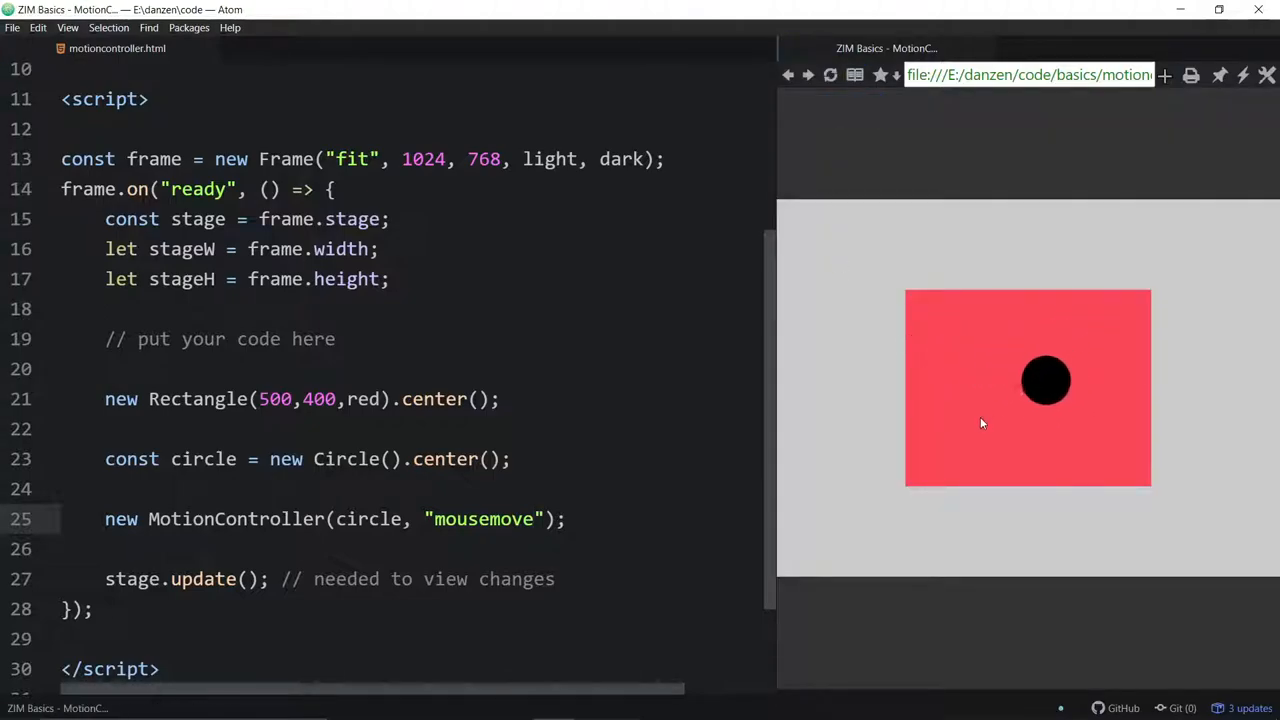
mouse_move(1078, 423)
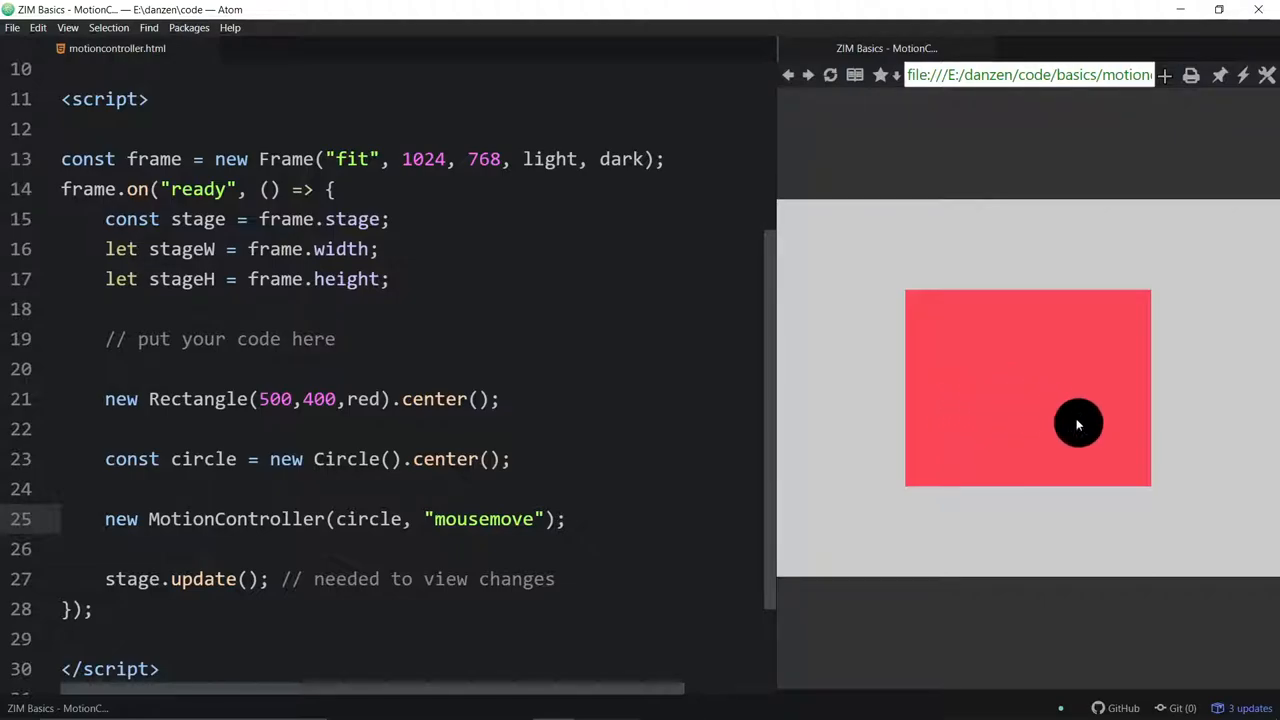
mouse_move(1013, 356)
text(d)
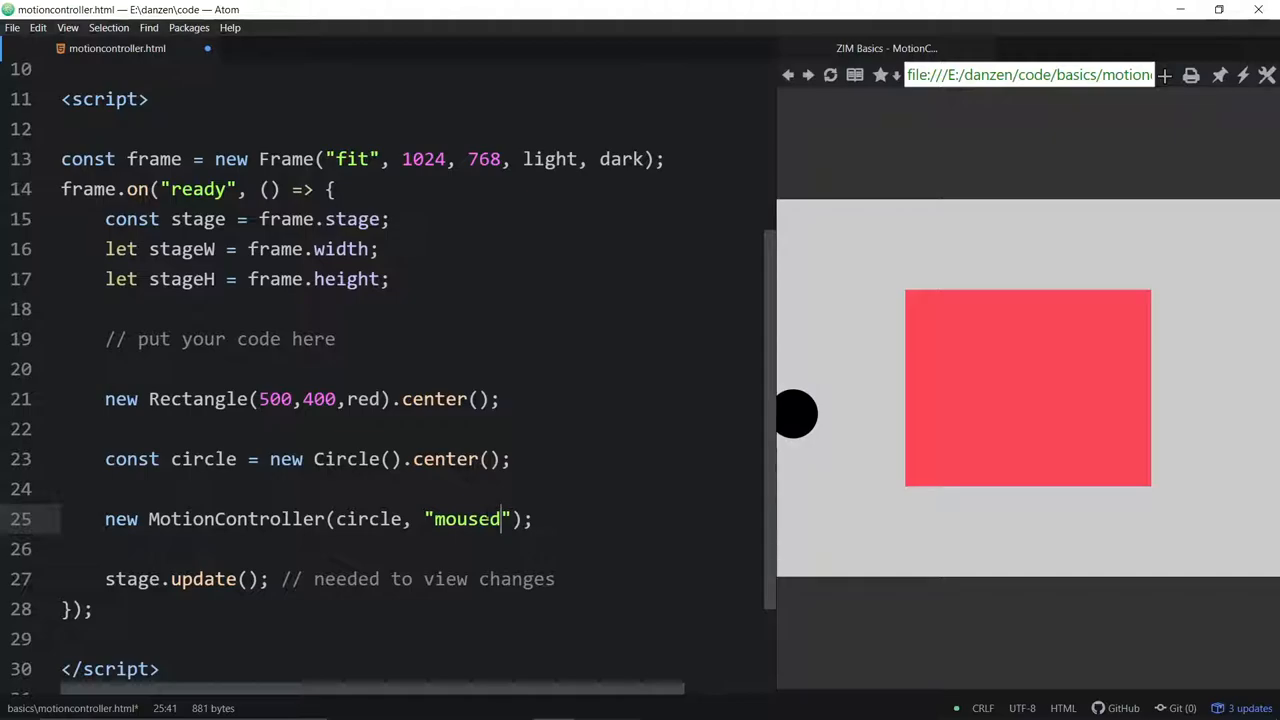
text(own)
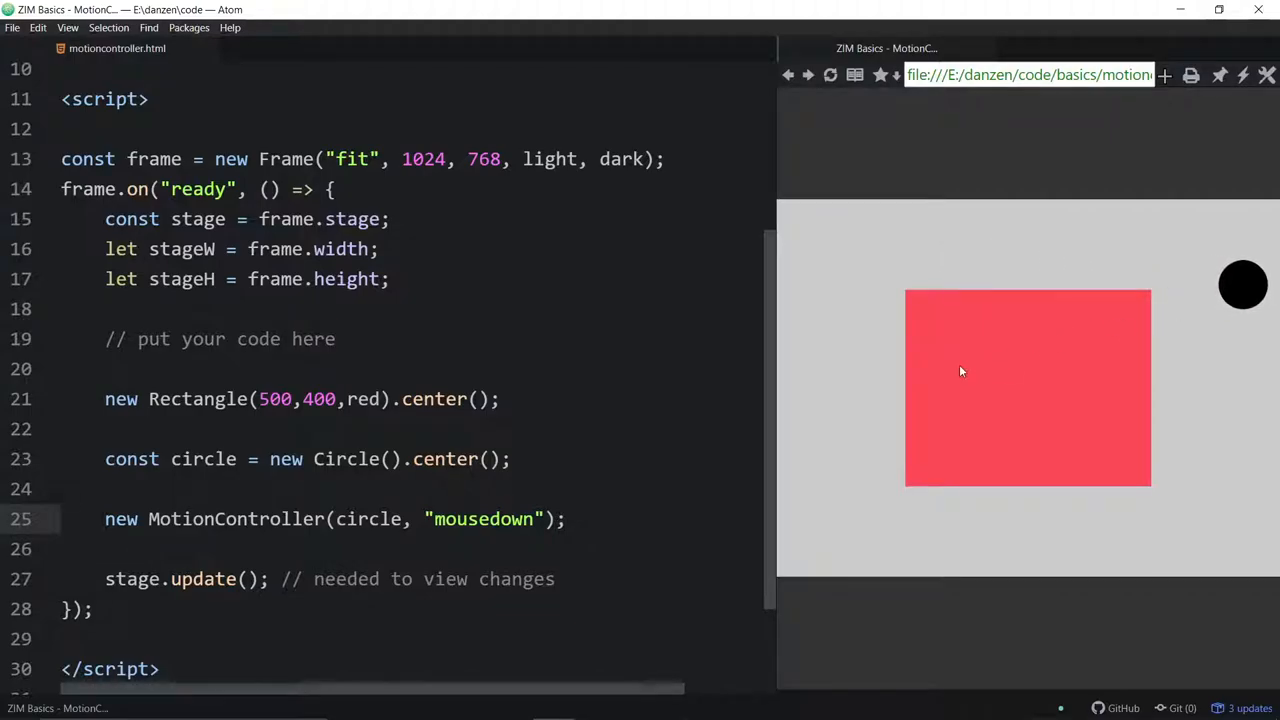
mouse_move(1027, 426)
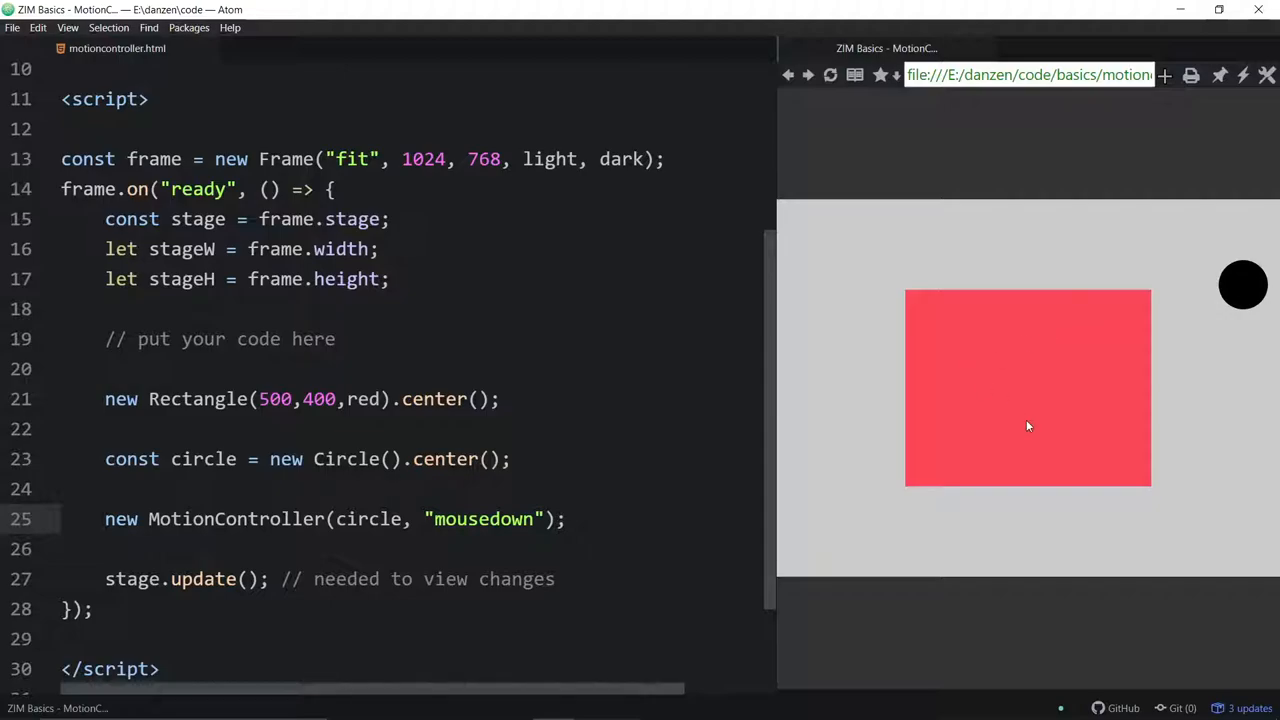
mouse_move(1028, 426)
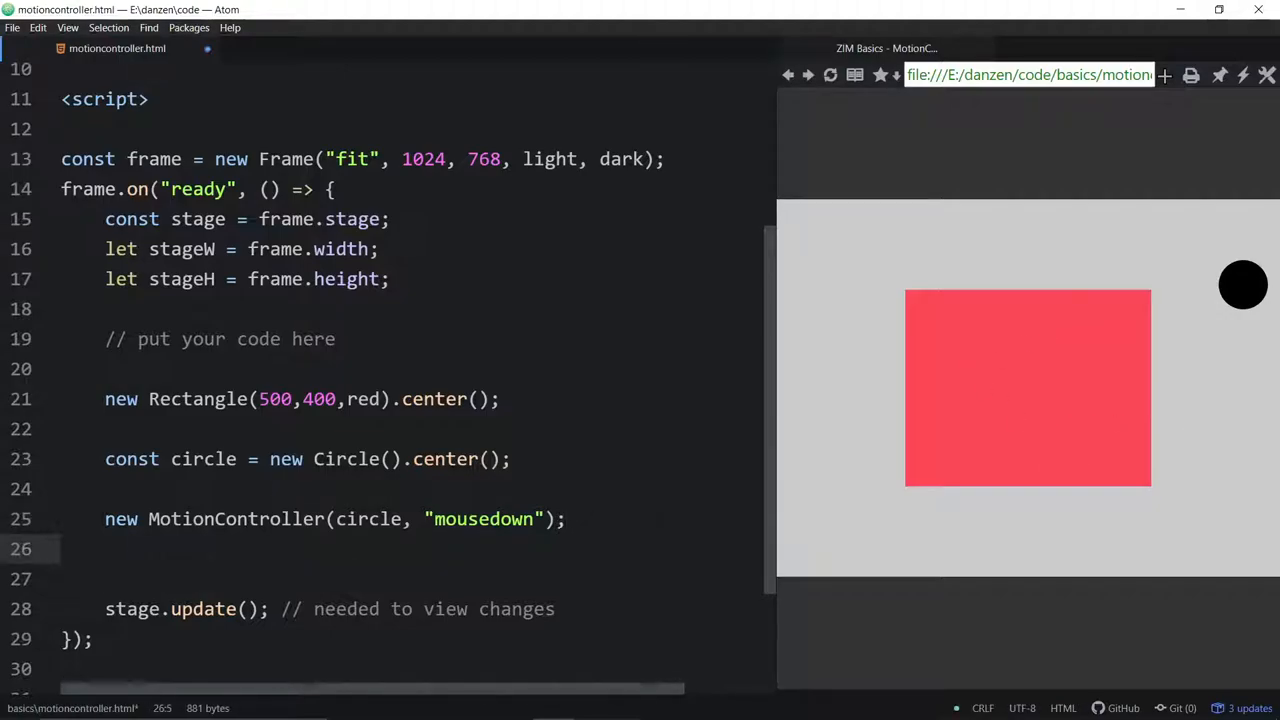
Add new Button().pos(50,50,RIGHT,BOTTOM) and click the stage to move the circle lower left.
text(new Butto)
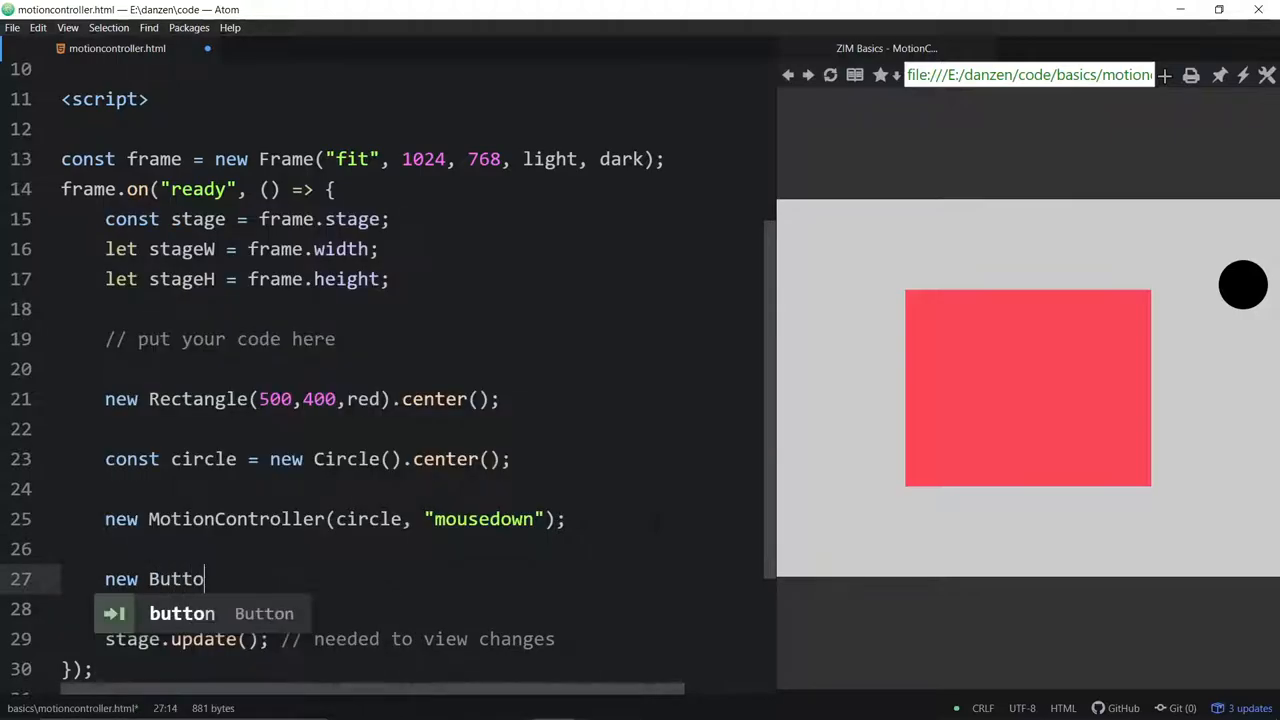
text(n().pos()
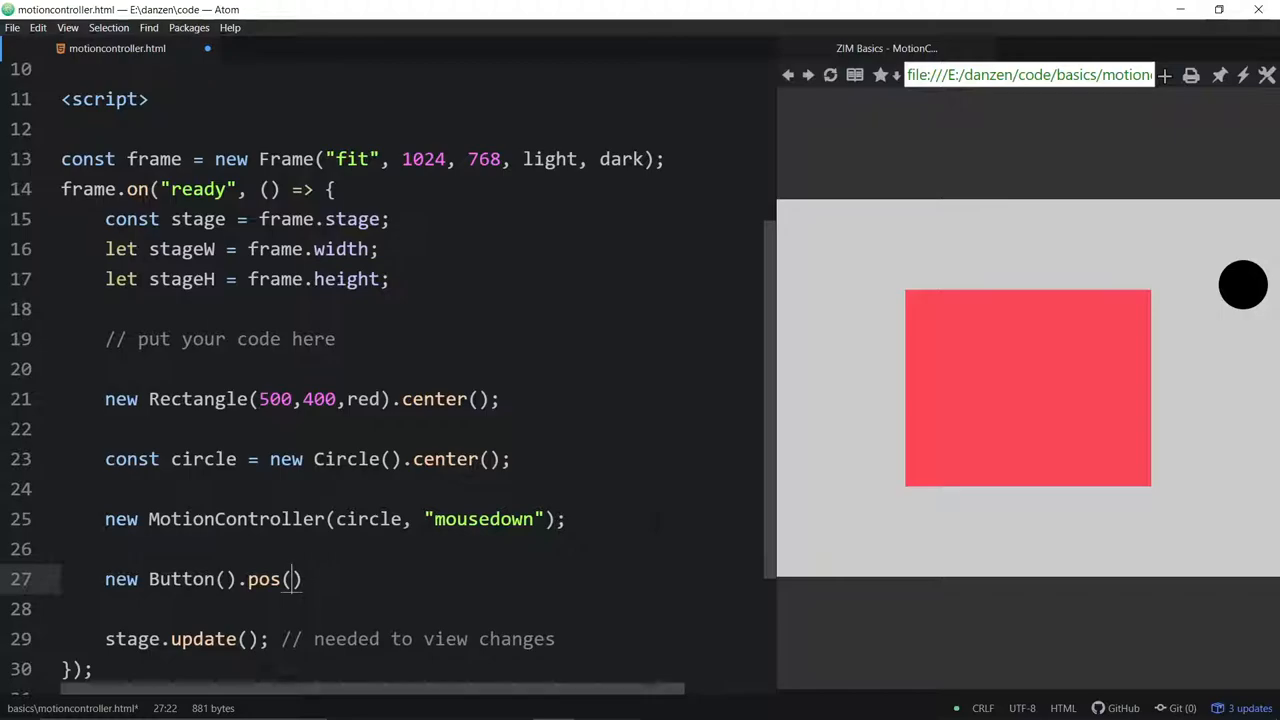
text(50,5)
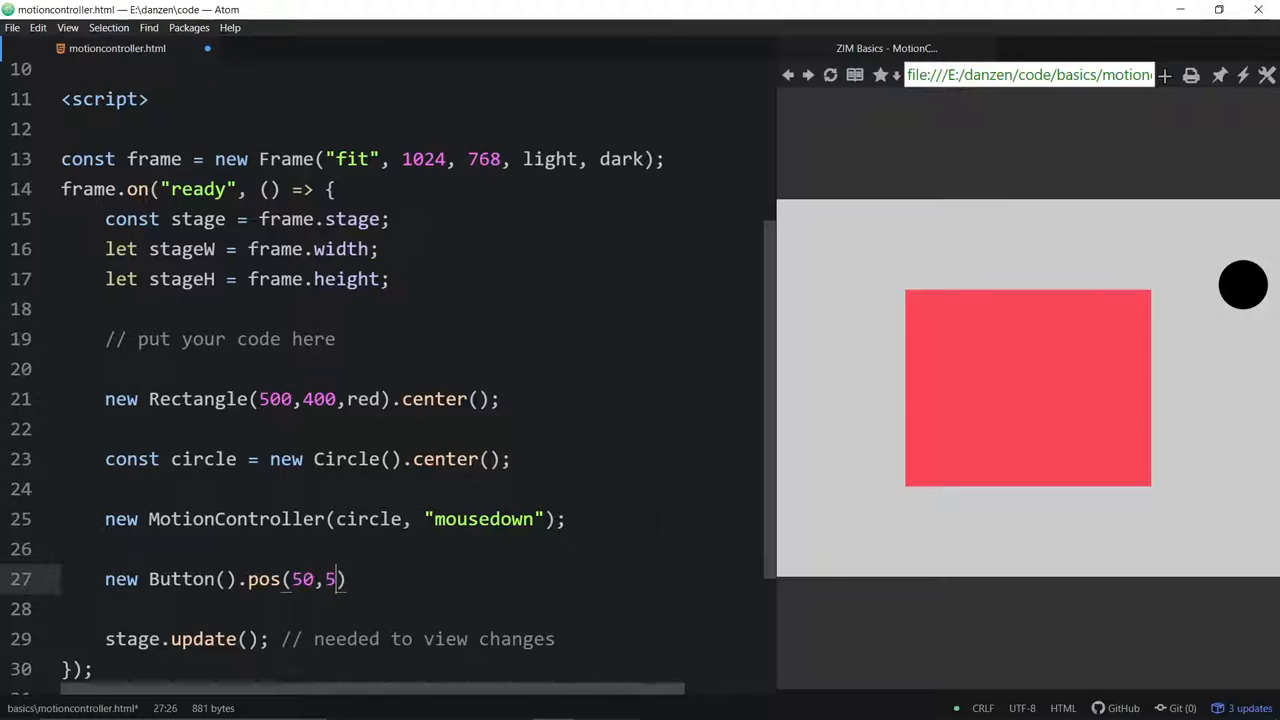
text(0,RIGHT)
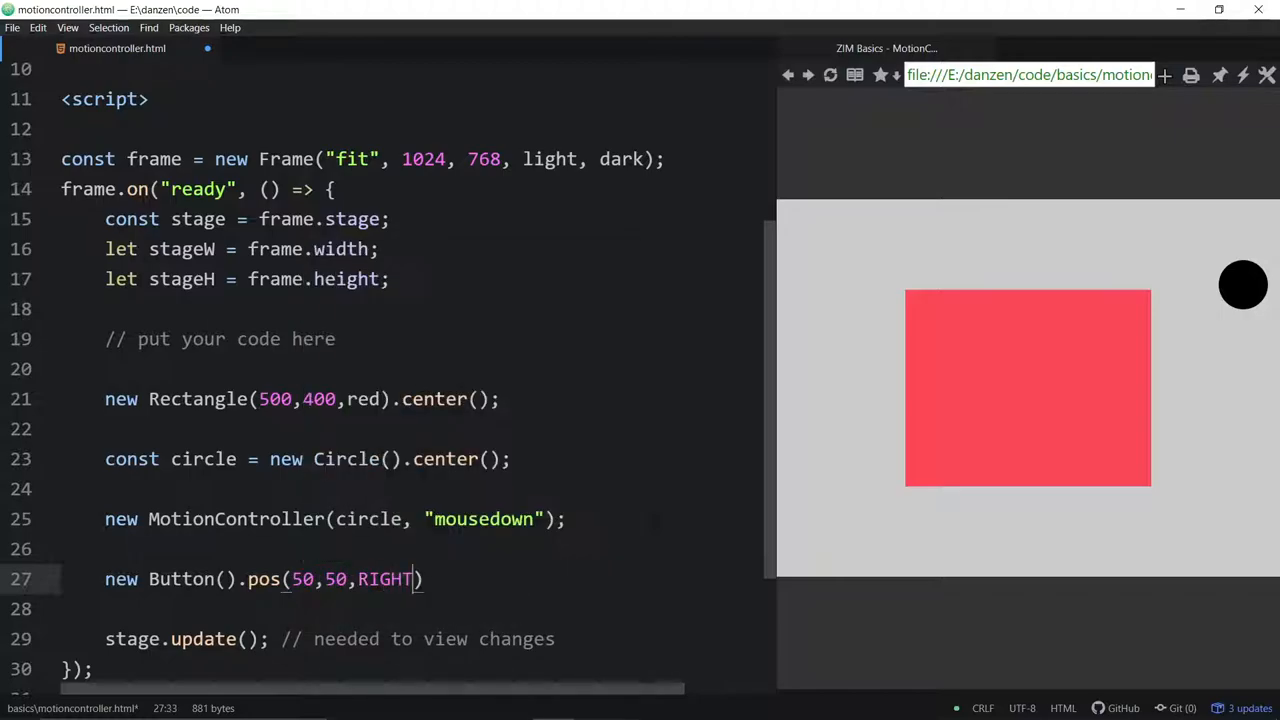
text(,BOTTOM)
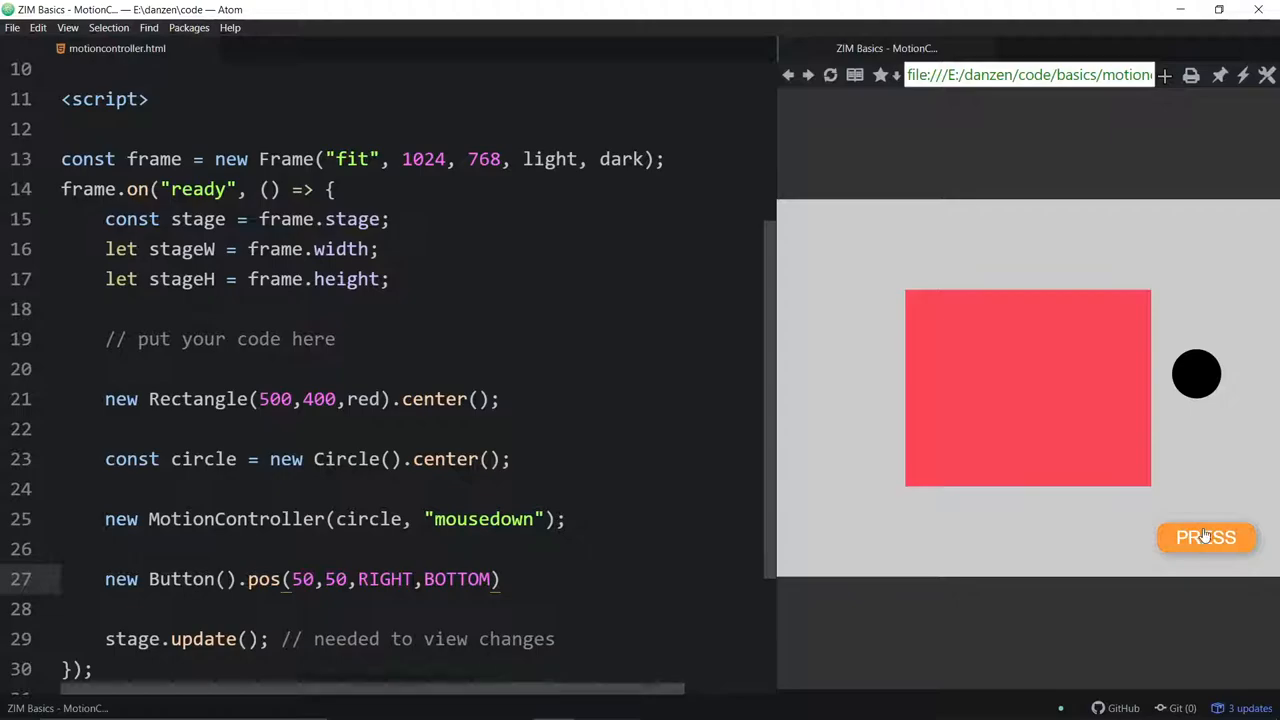
mouse_move(1204, 490)
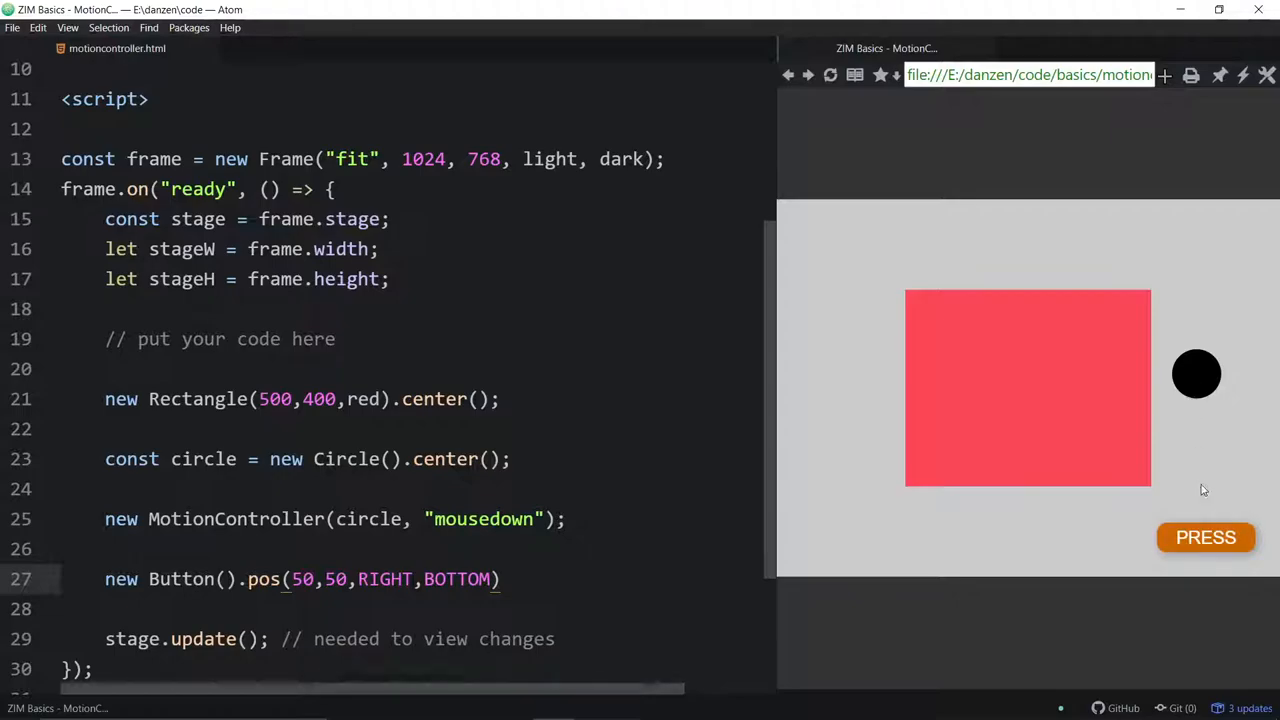
mouse_move(1205, 537)
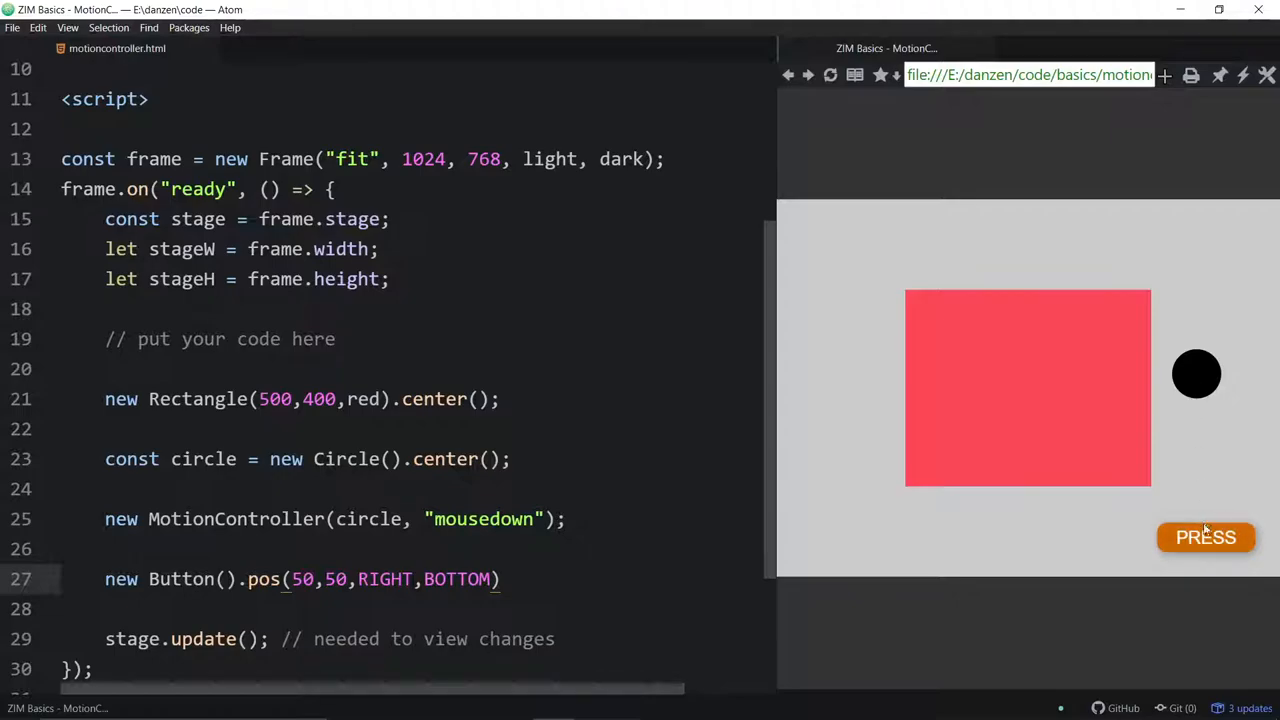
mouse_move(918, 469)
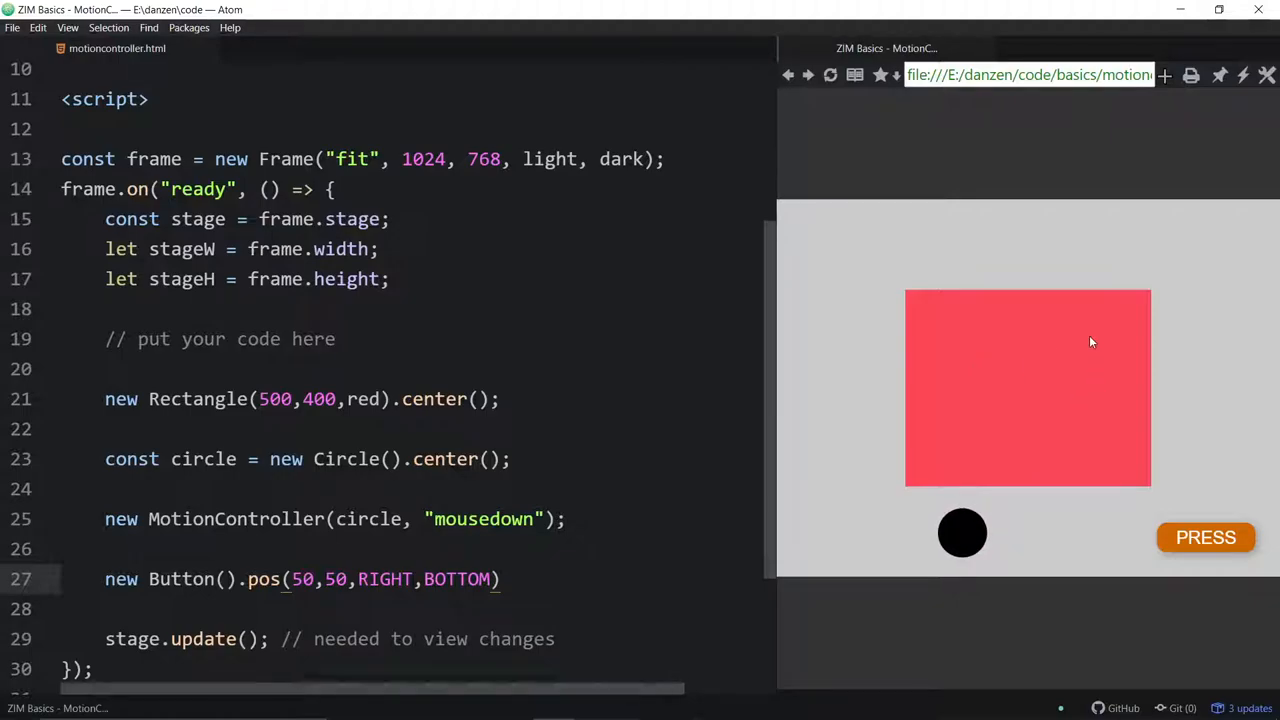
mouse_move(1205, 537)
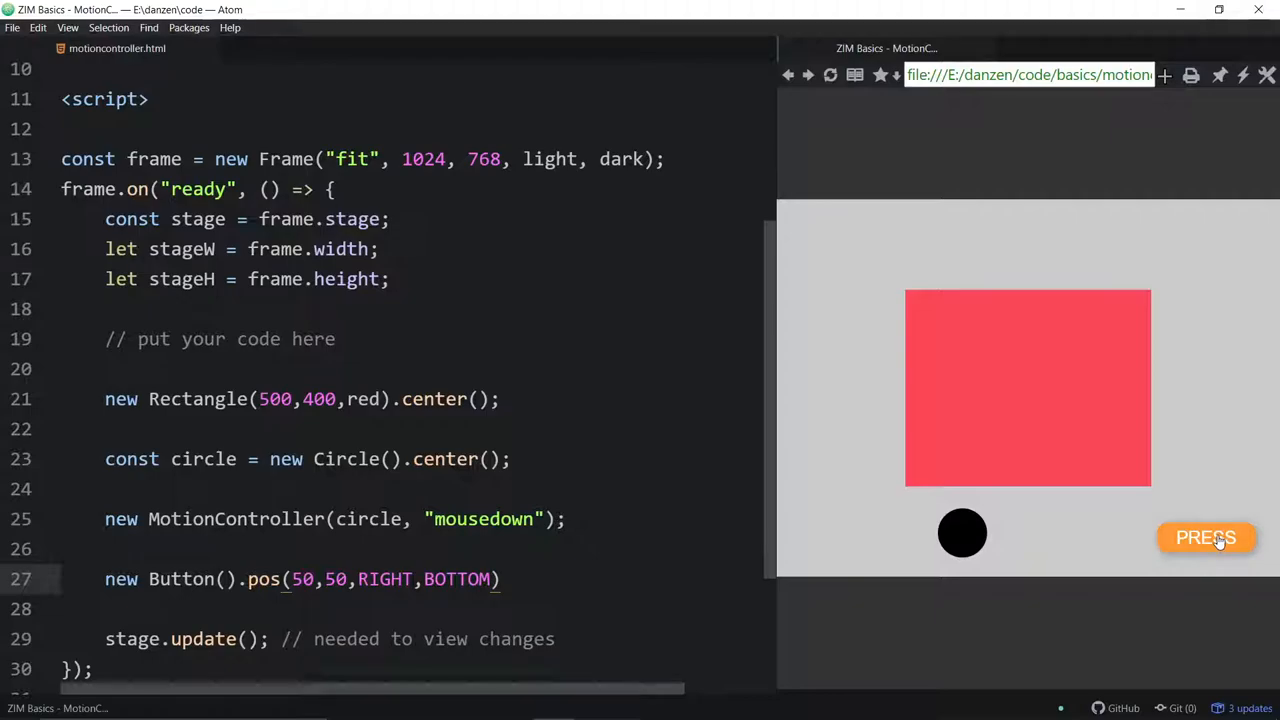
mouse_move(1127, 432)
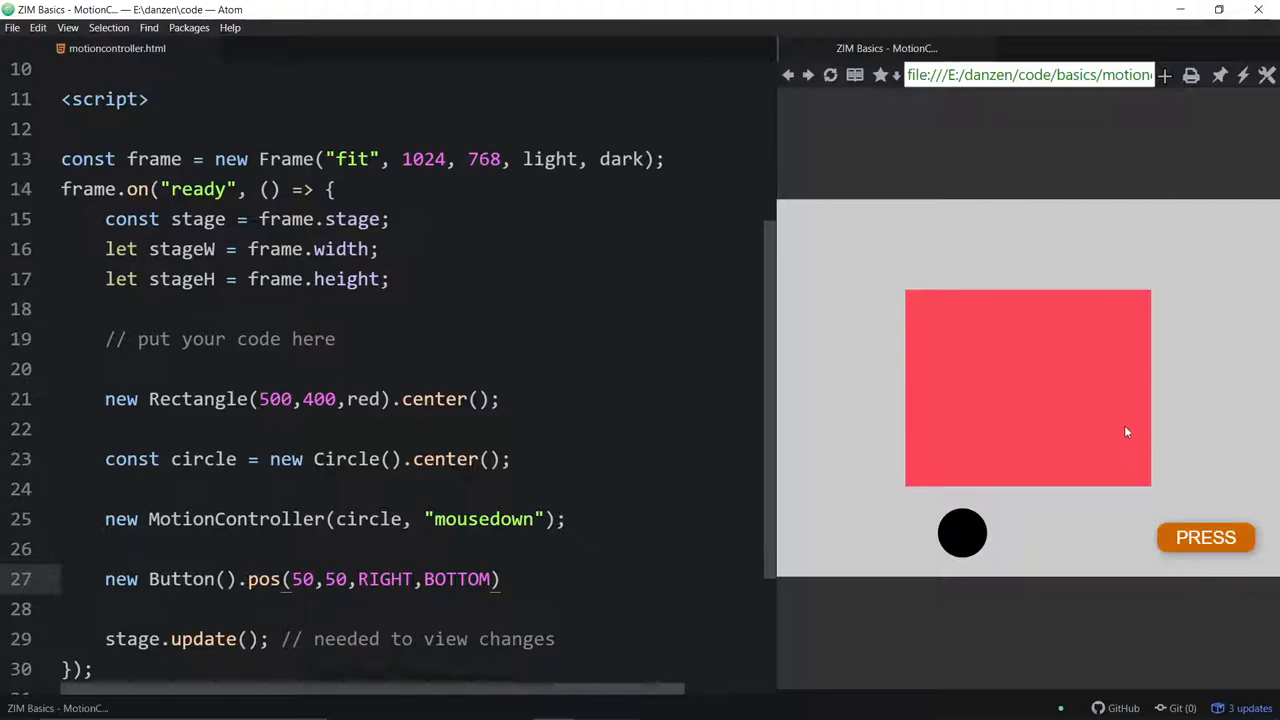
mouse_move(938, 298)
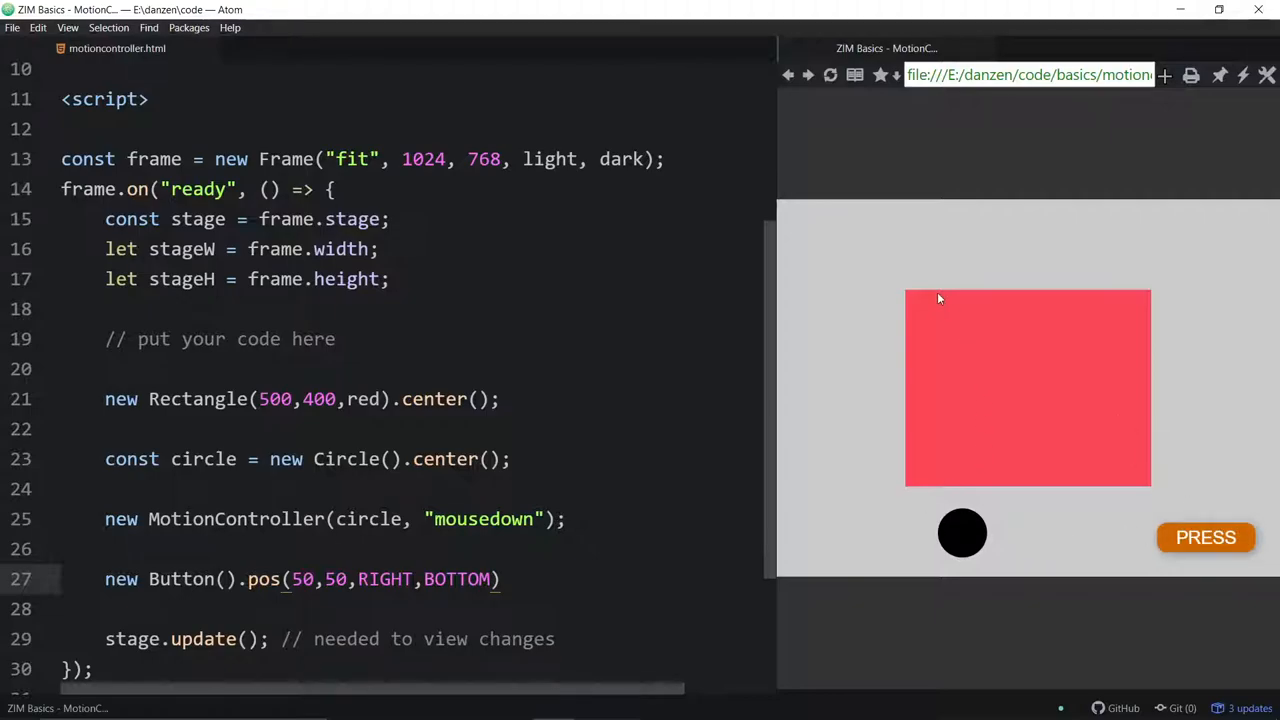
mouse_move(1043, 370)
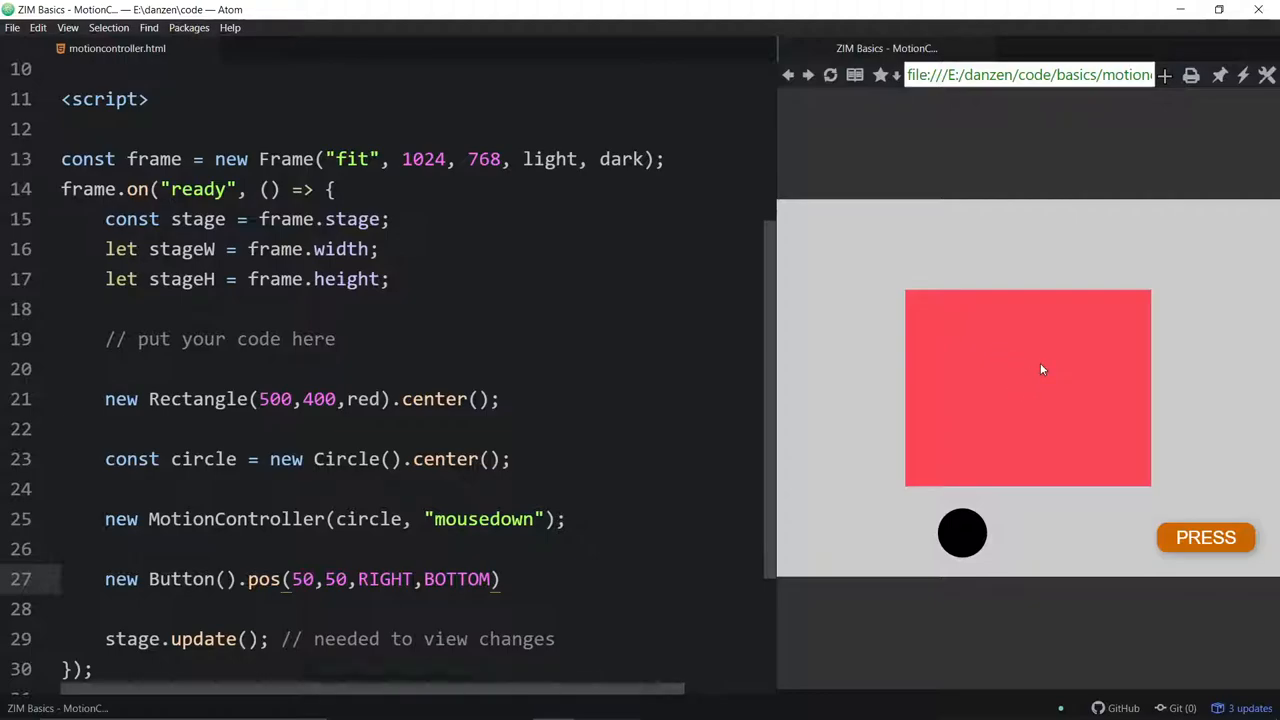
mouse_move(820, 500)
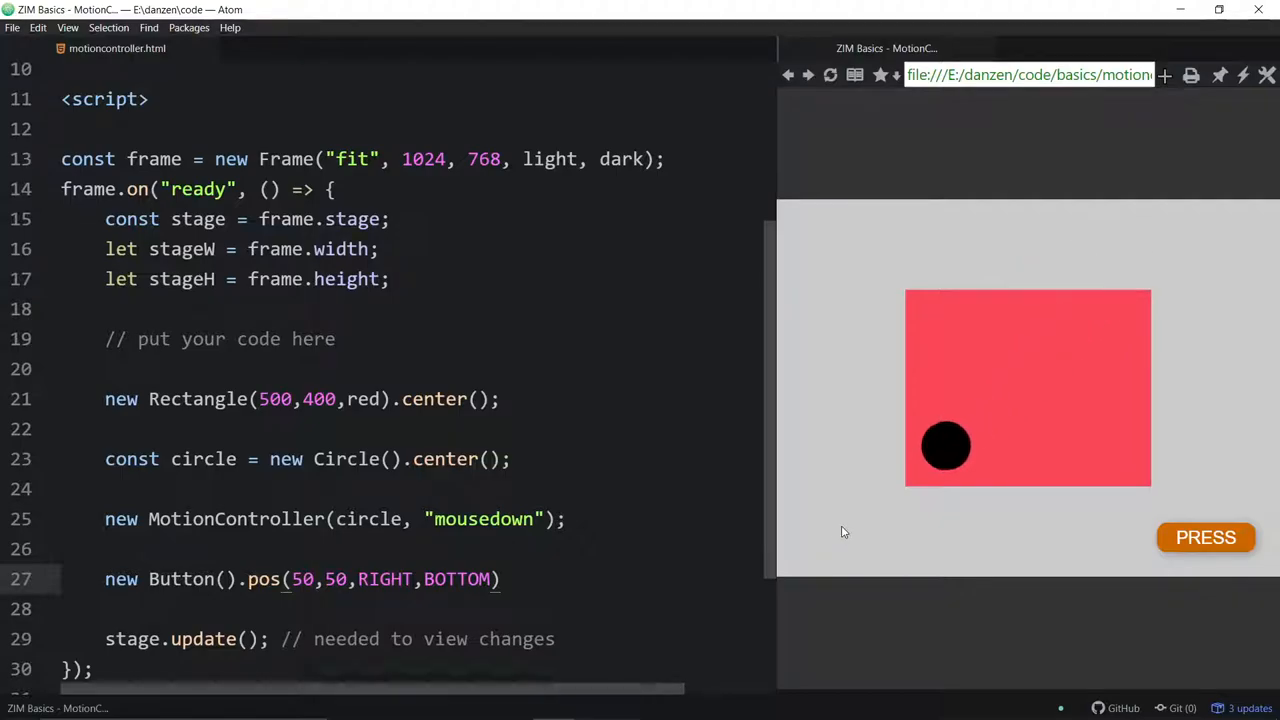
click(840, 527)
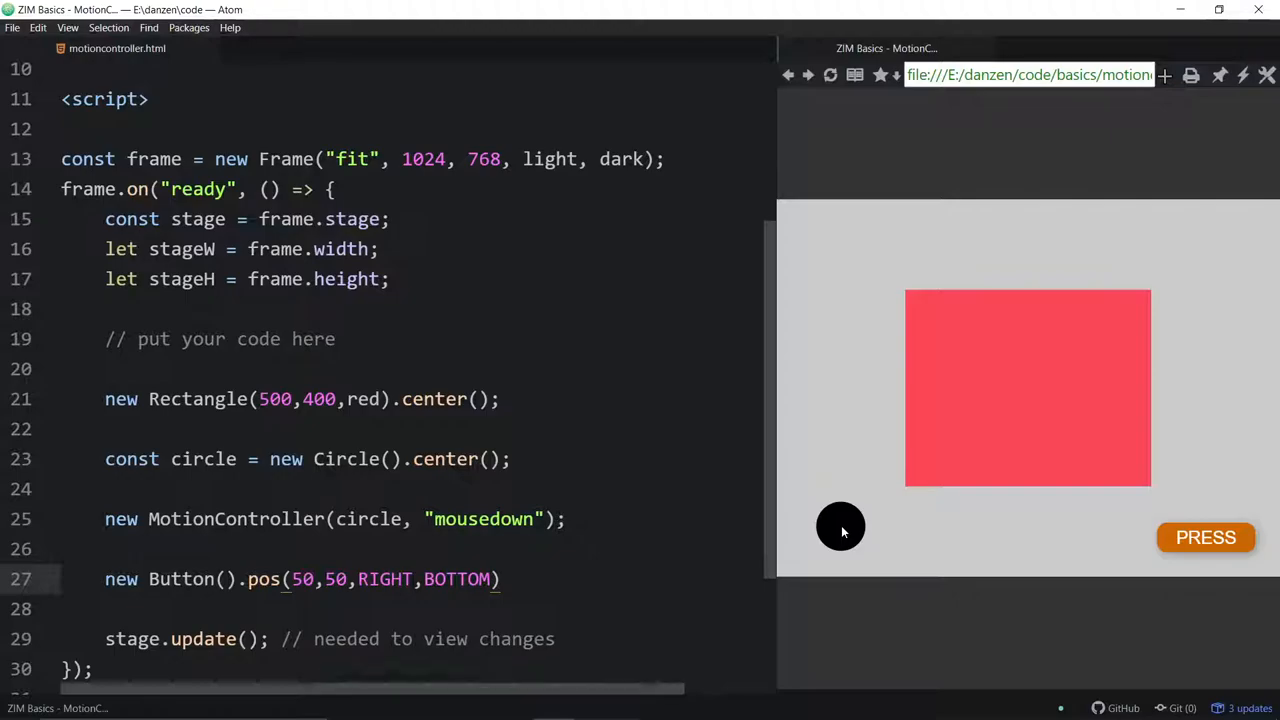
mouse_move(1120, 530)
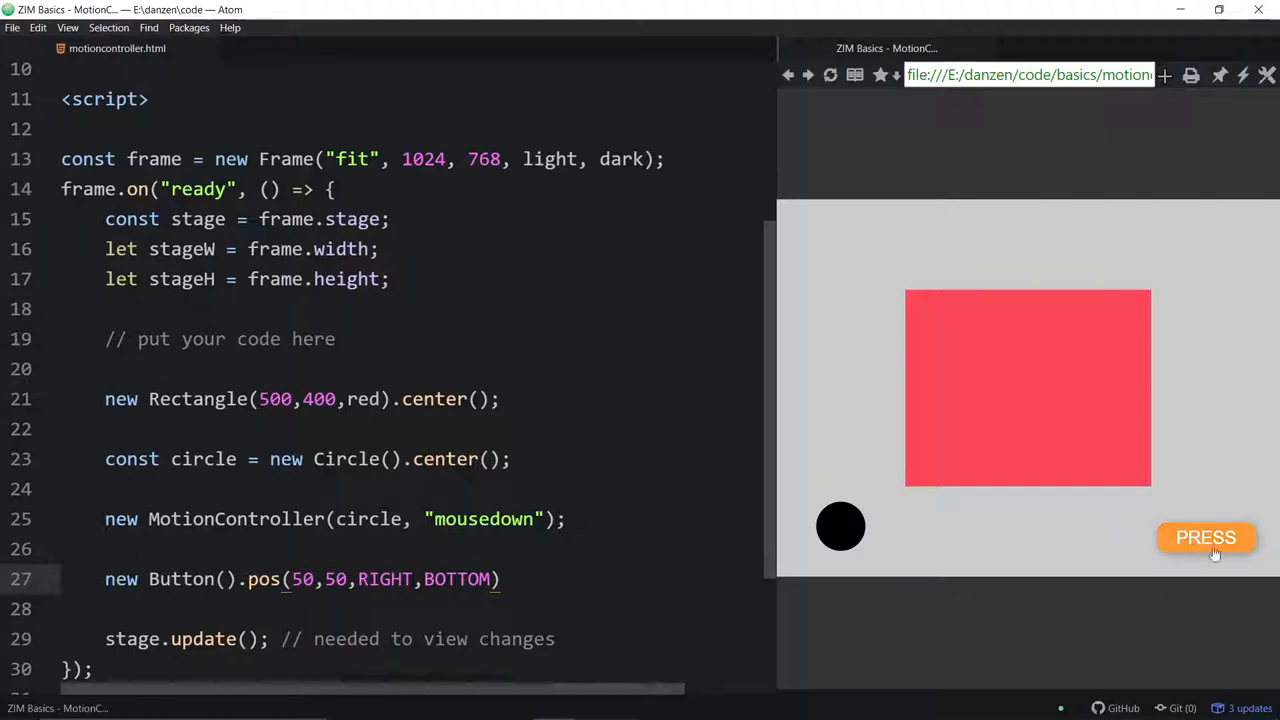
mouse_move(983, 272)
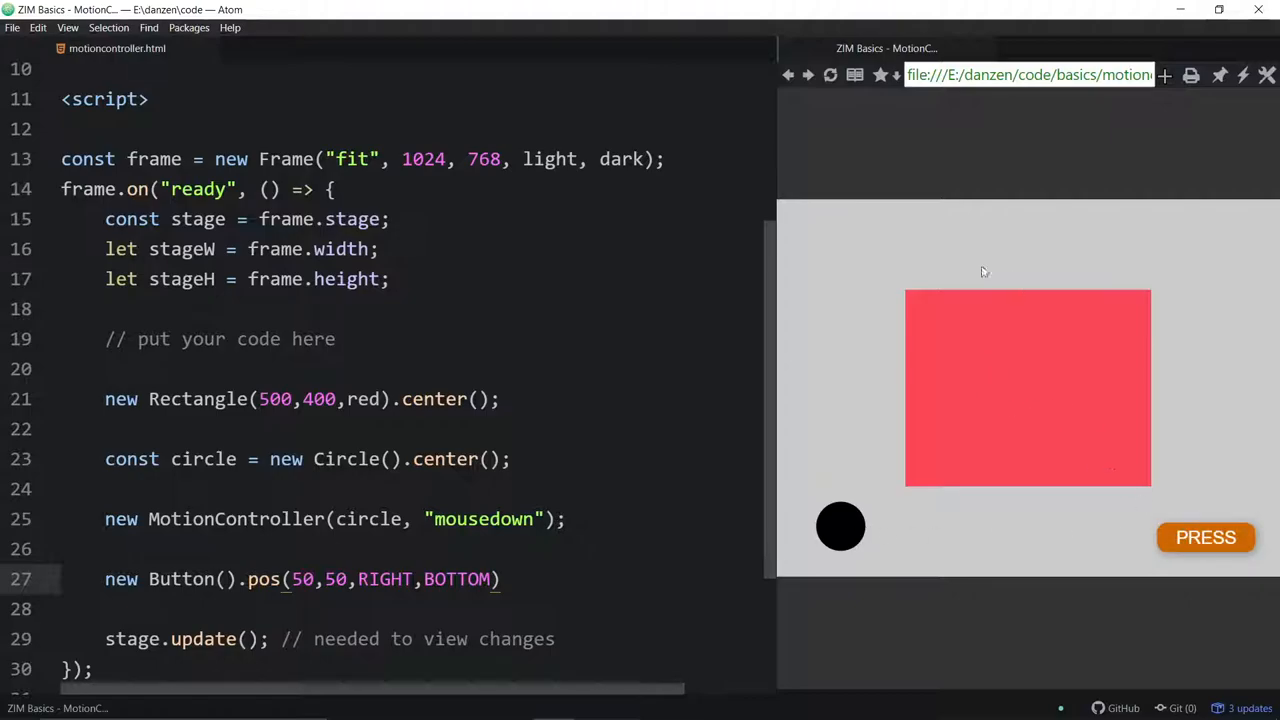
mouse_move(1030, 354)
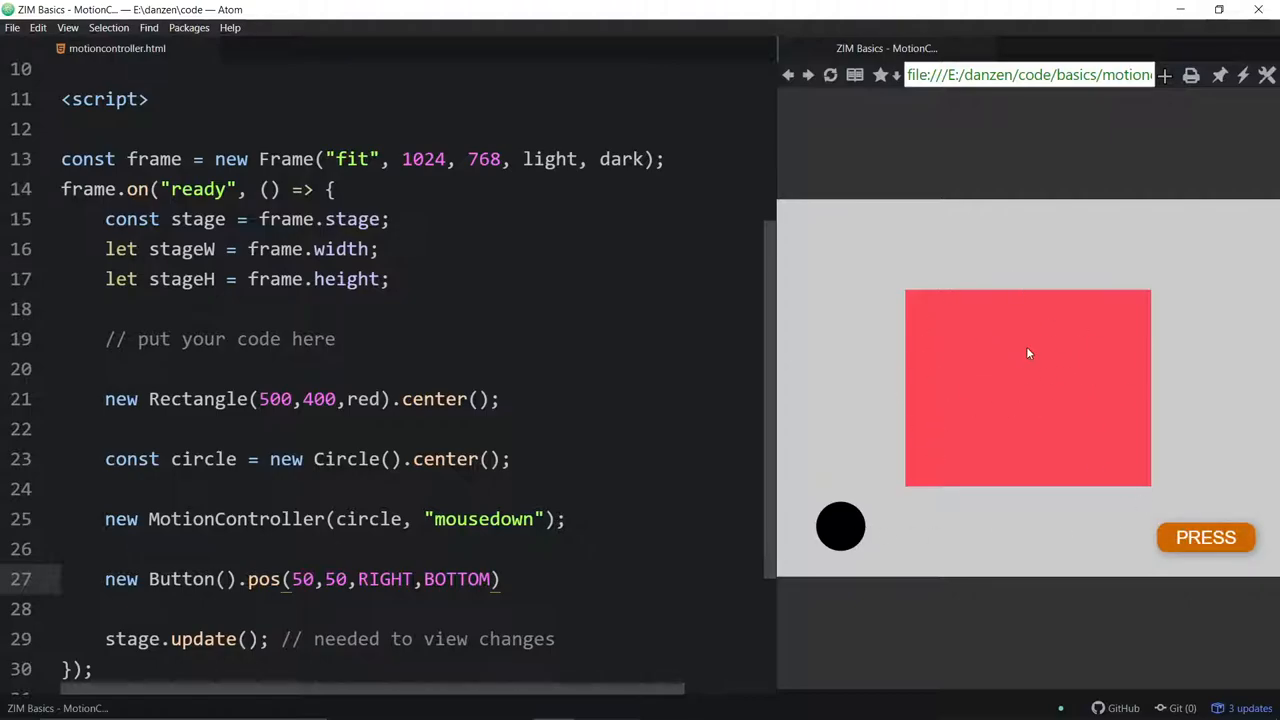
mouse_move(1037, 332)
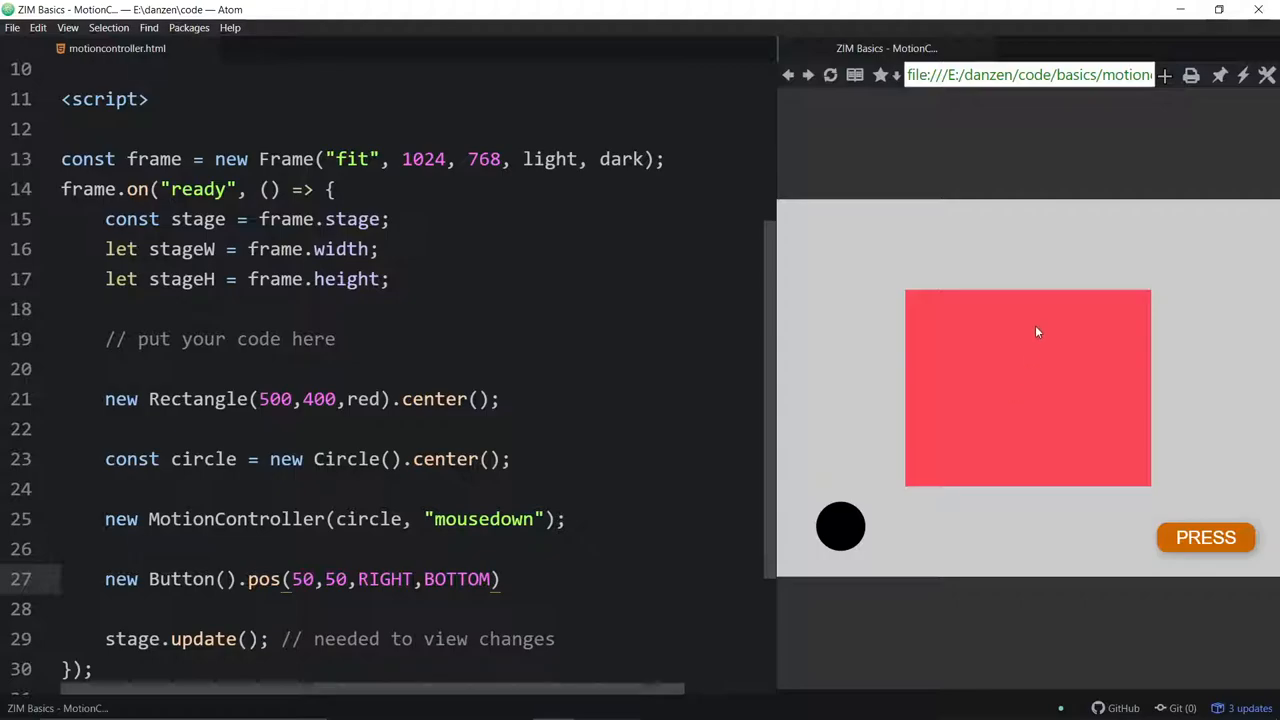
mouse_move(892, 415)
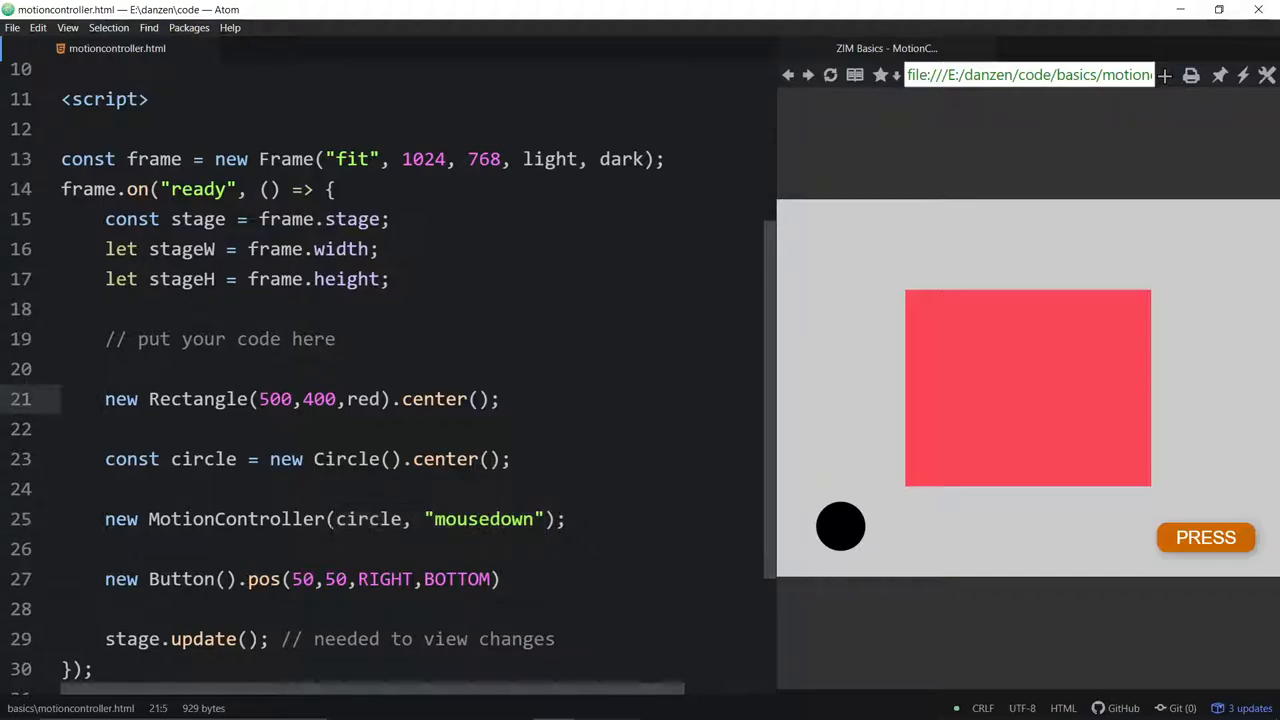
Store the rectangle as const backing and begin the options object with {target:circle.
text(const backing =)
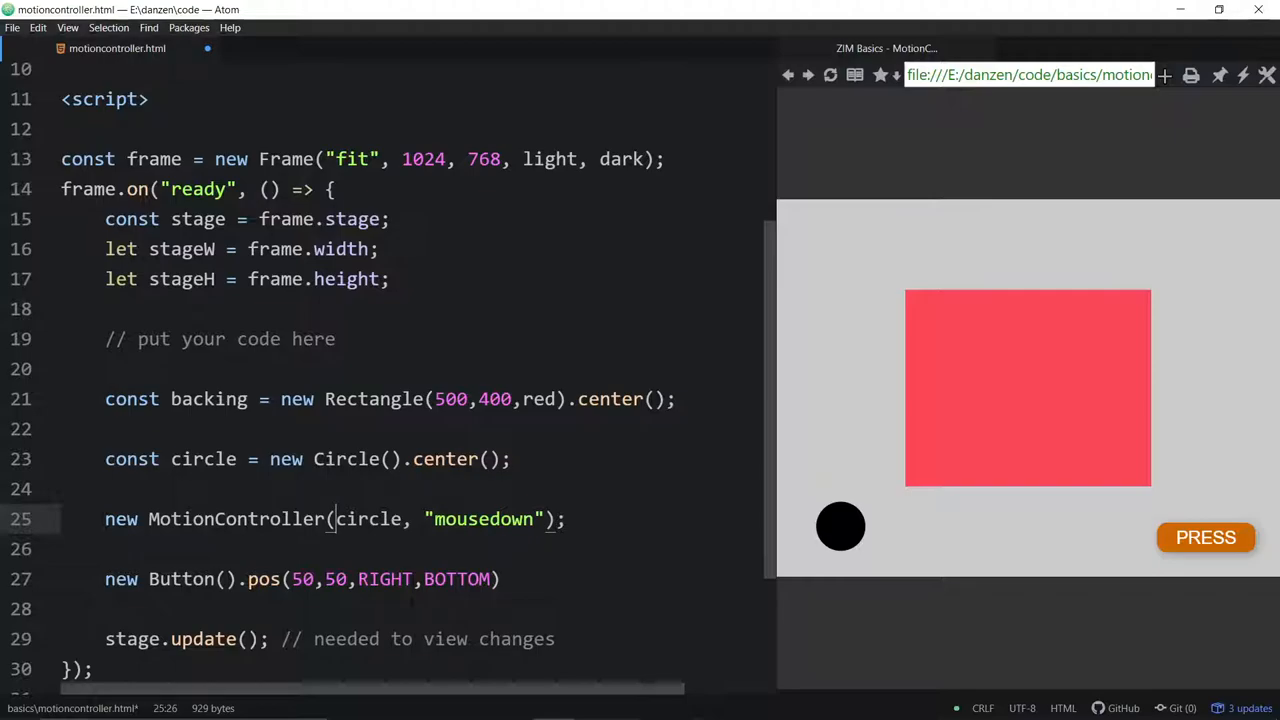
text({target:circle,)
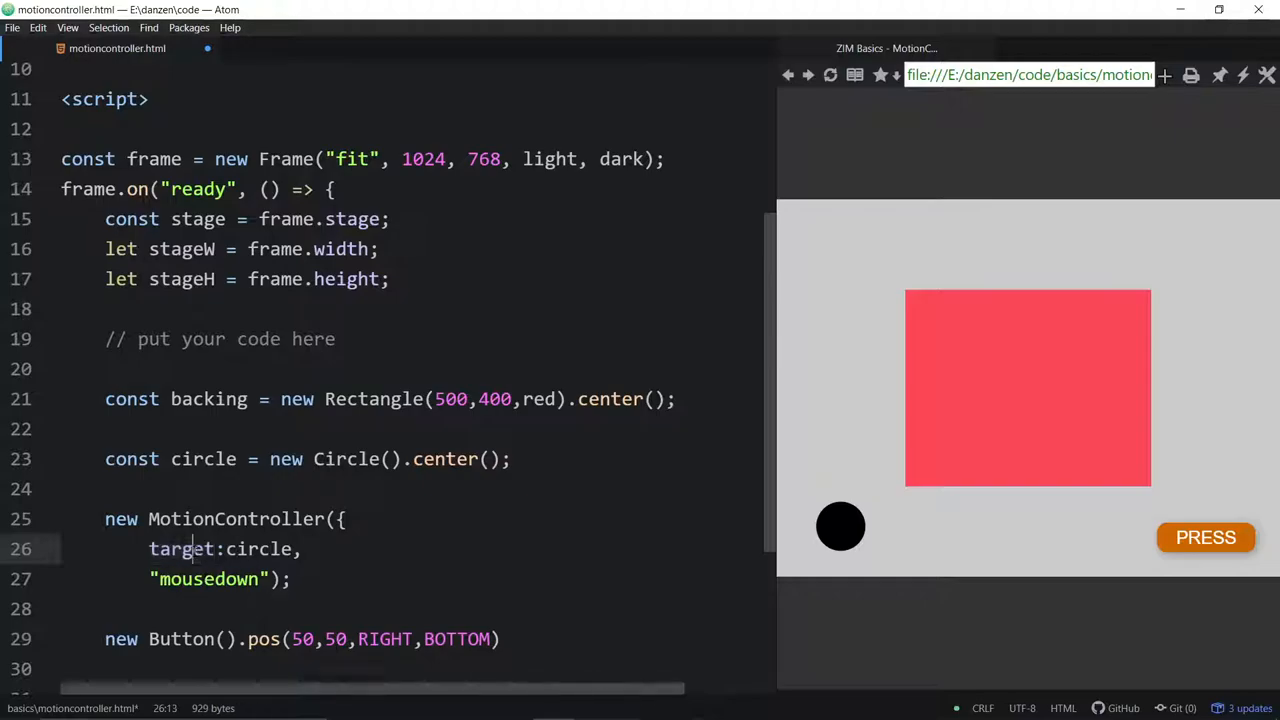
Insert type: before the "mousedown" value in the MotionController options object.
double_click(181, 548)
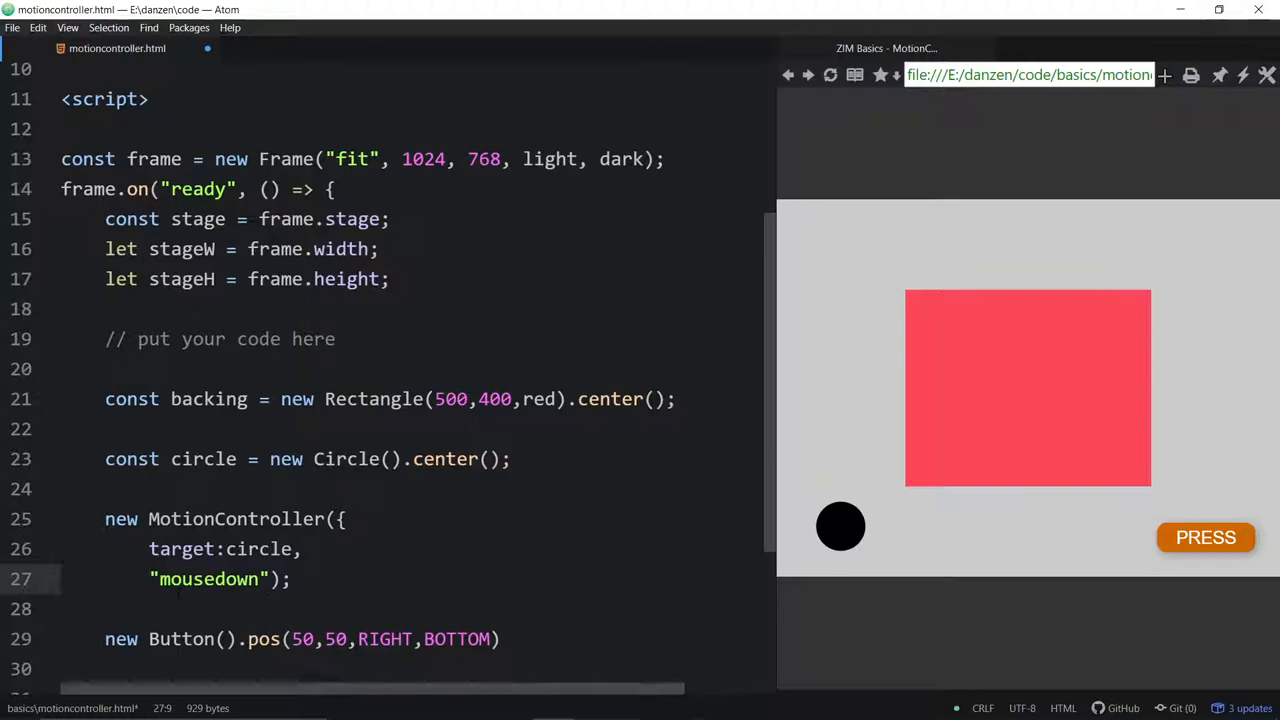
text(type:)
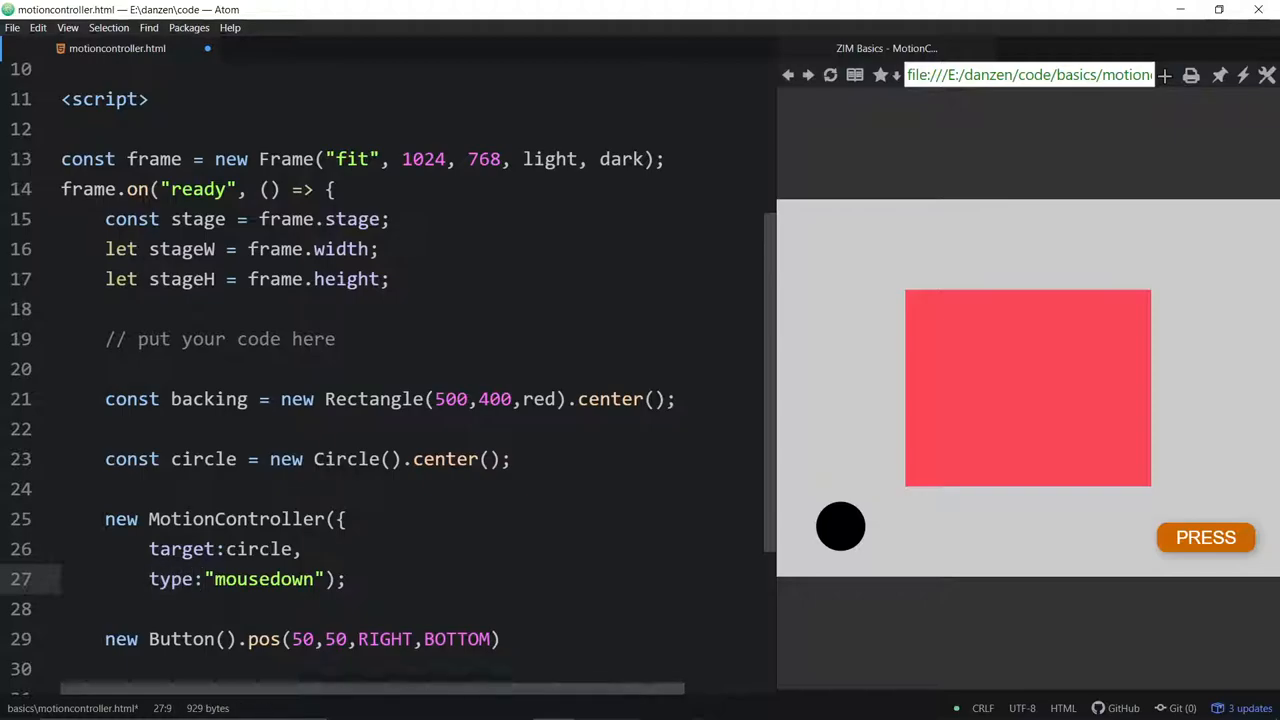
text(motionContr)
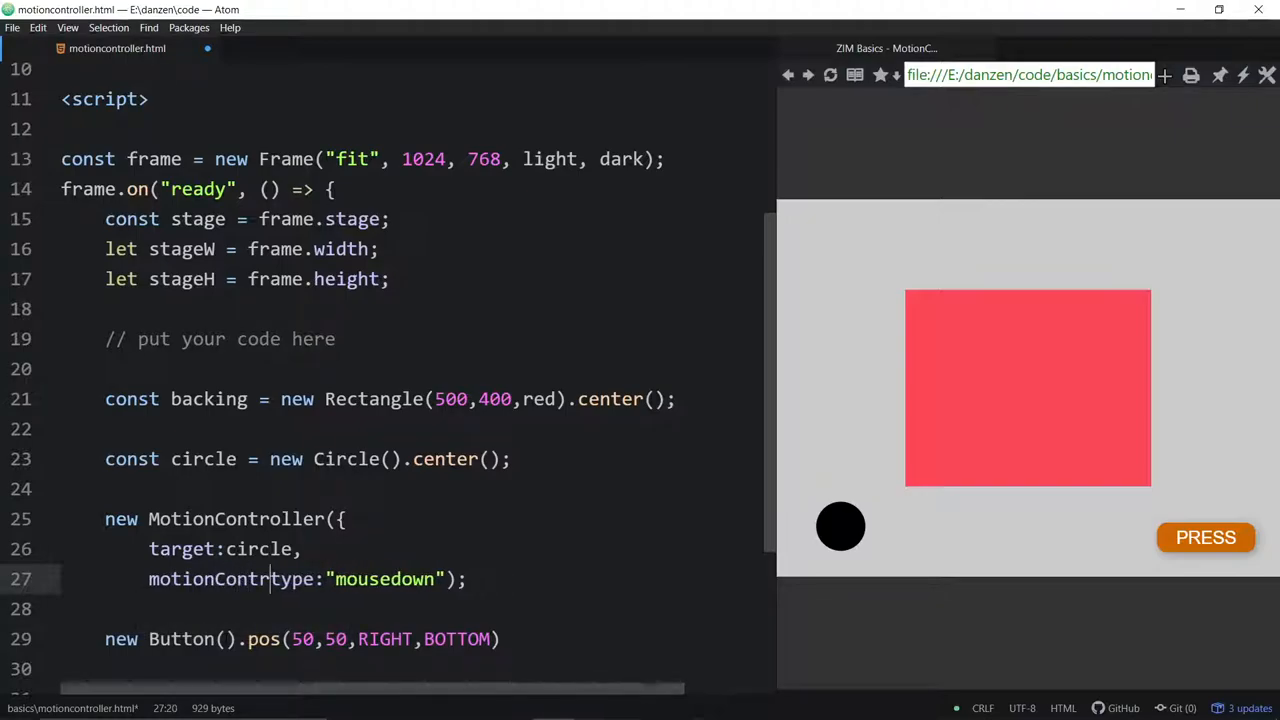
text(ller)
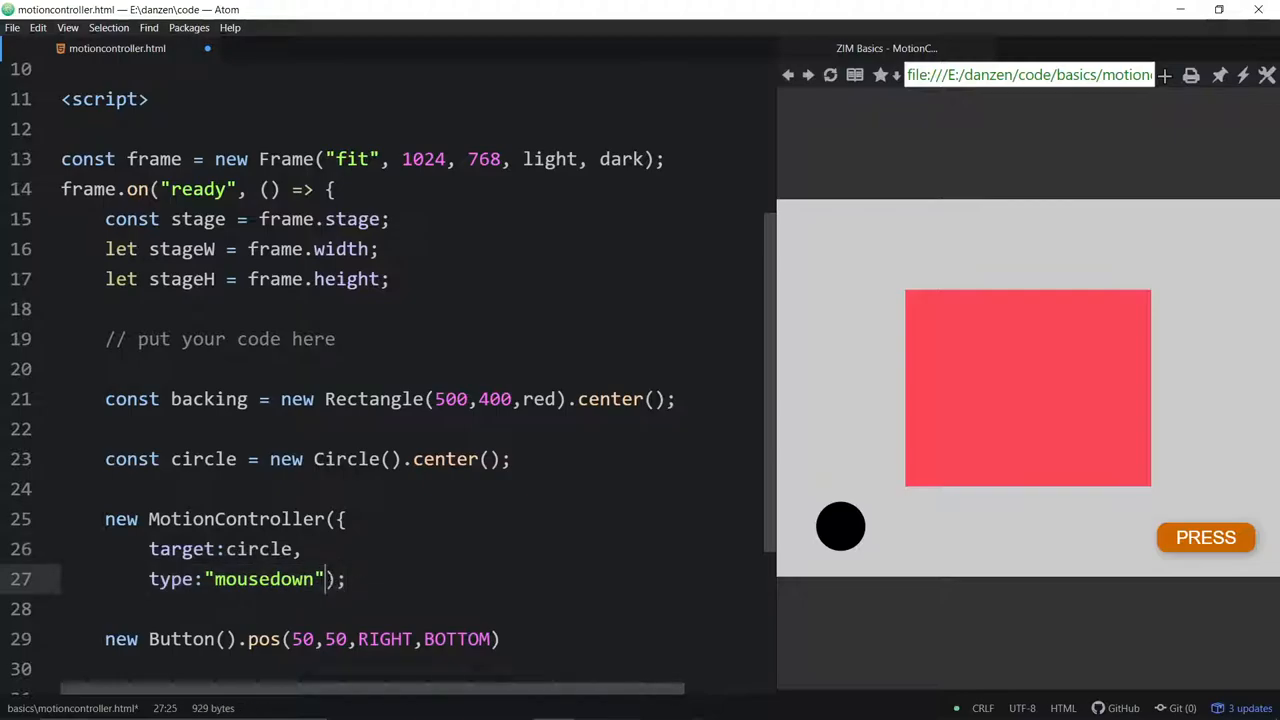
Add mousedownIncludes:[backing] on a new line of the MotionController config.
text(,)
key(Enter)
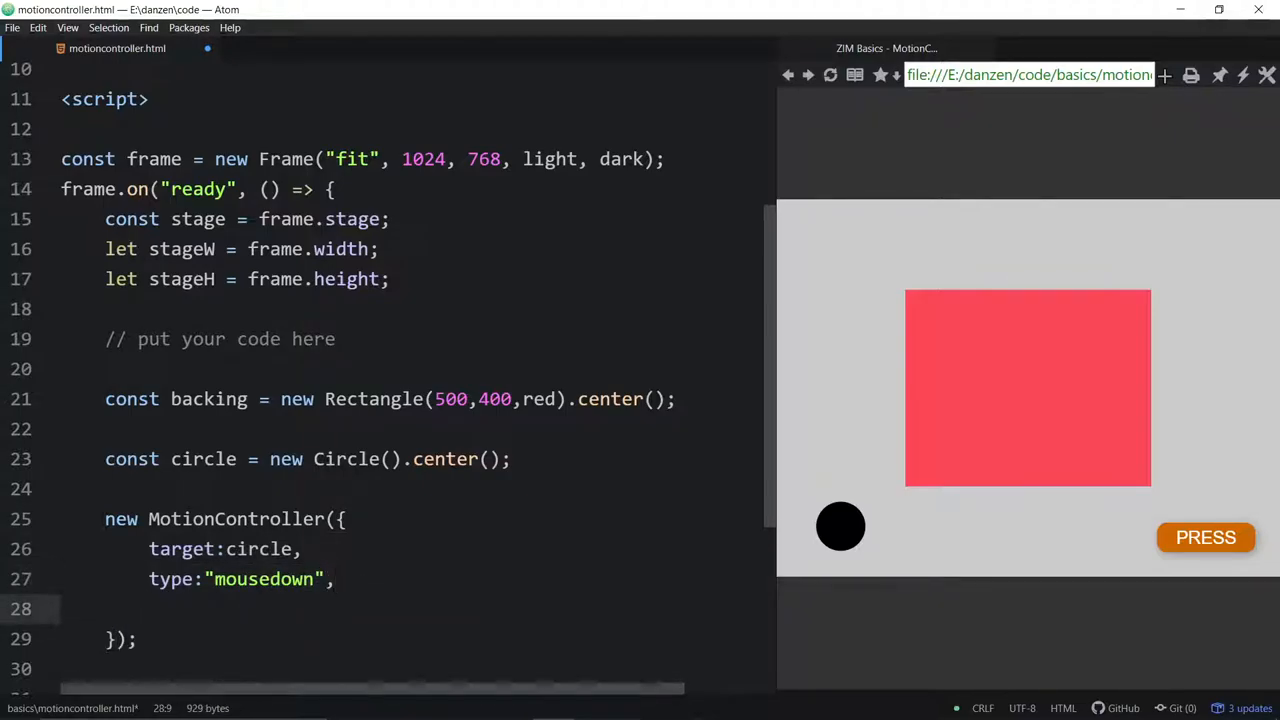
text(motio)
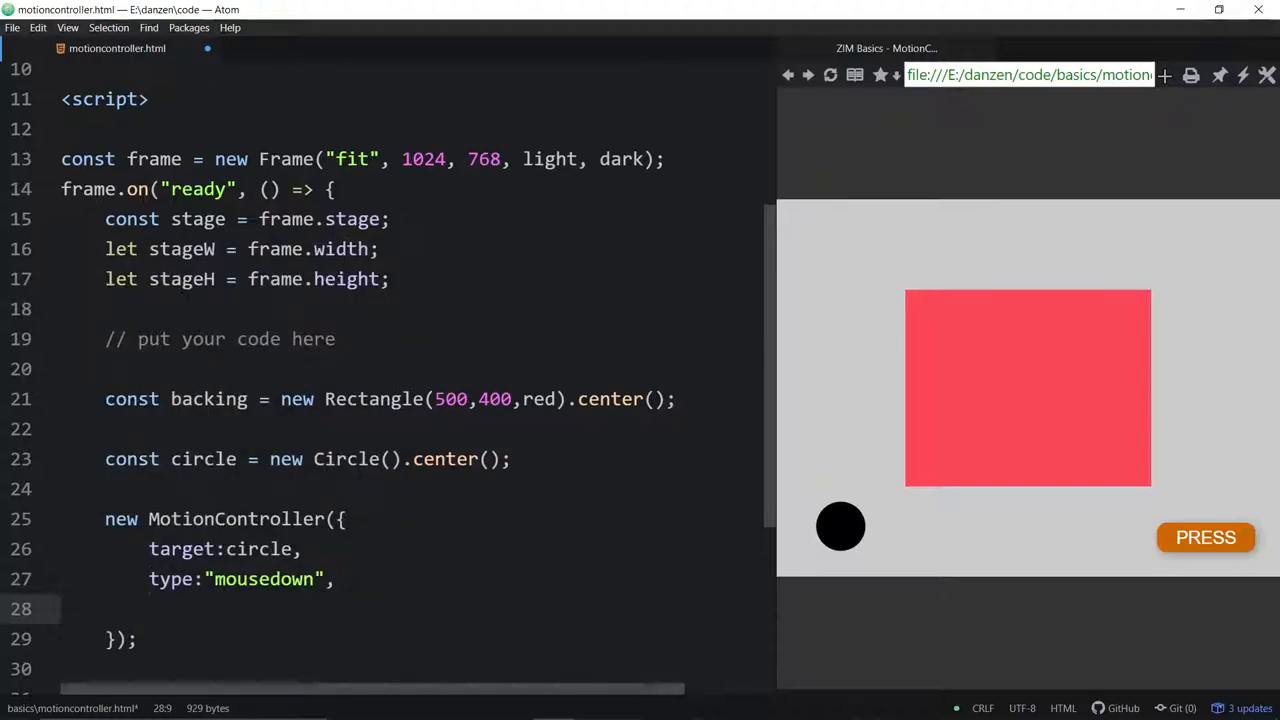
text(mouseD)
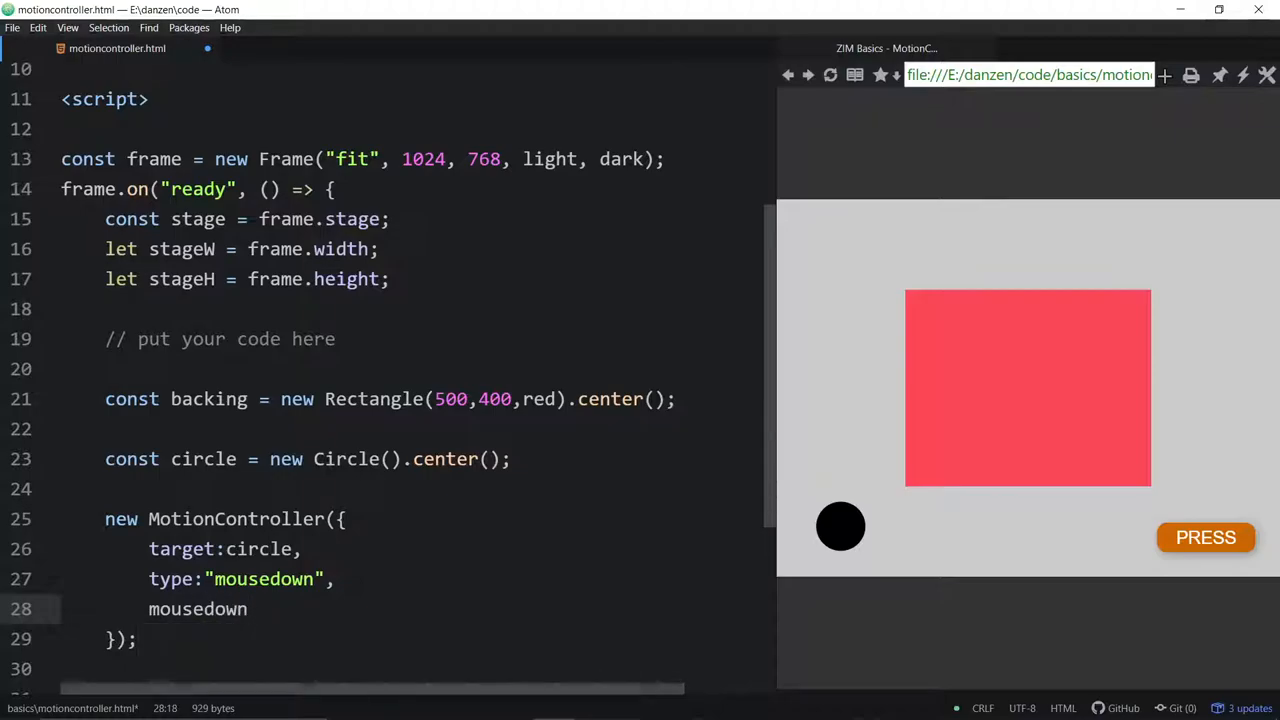
text(Includes)
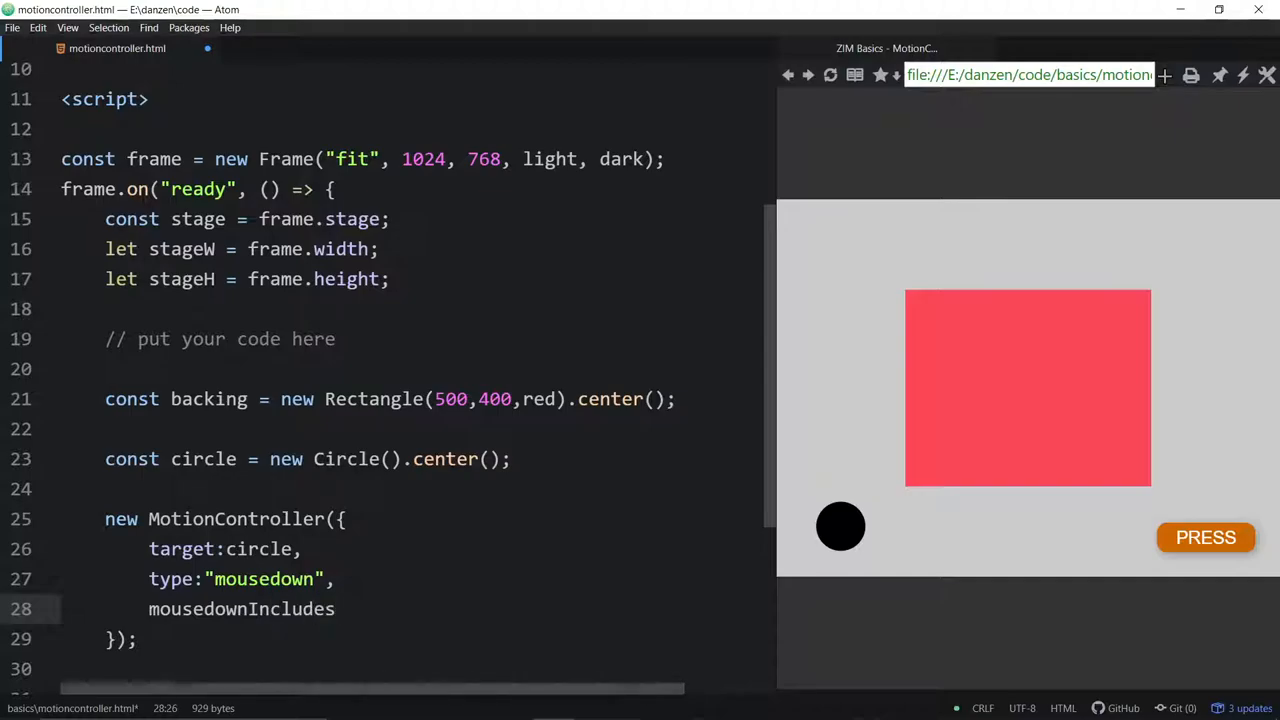
text(:)
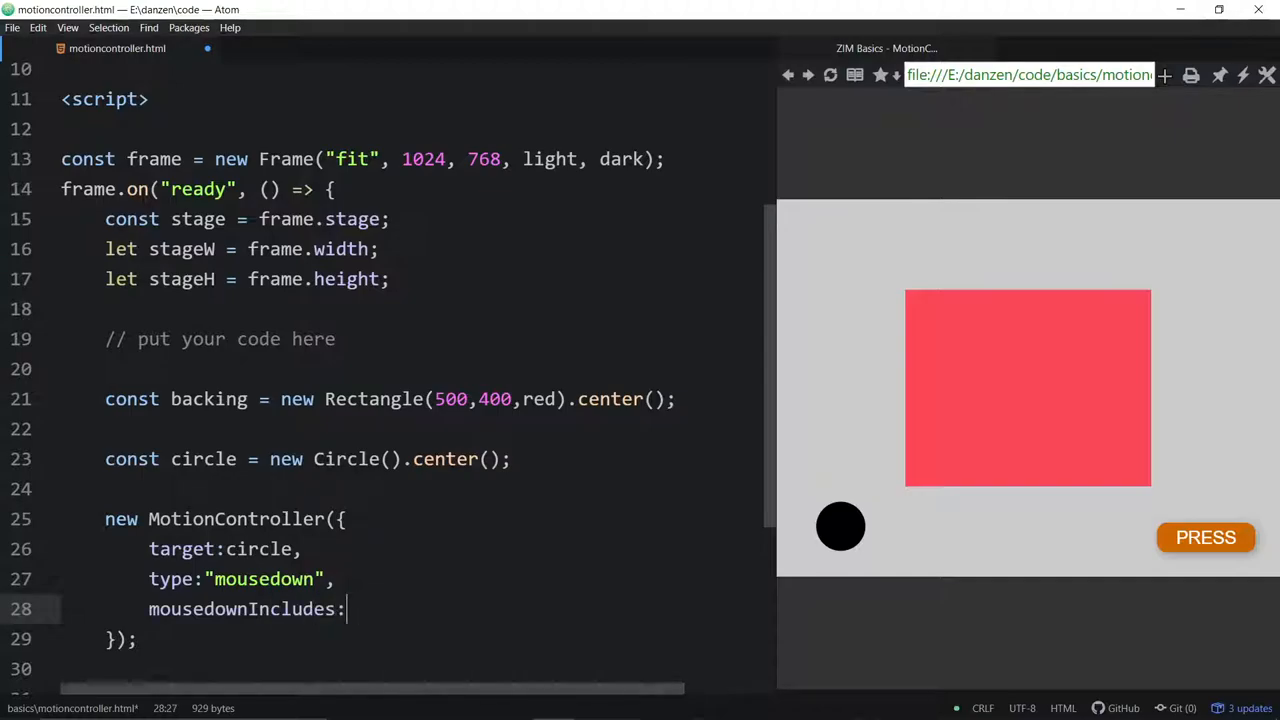
text([])
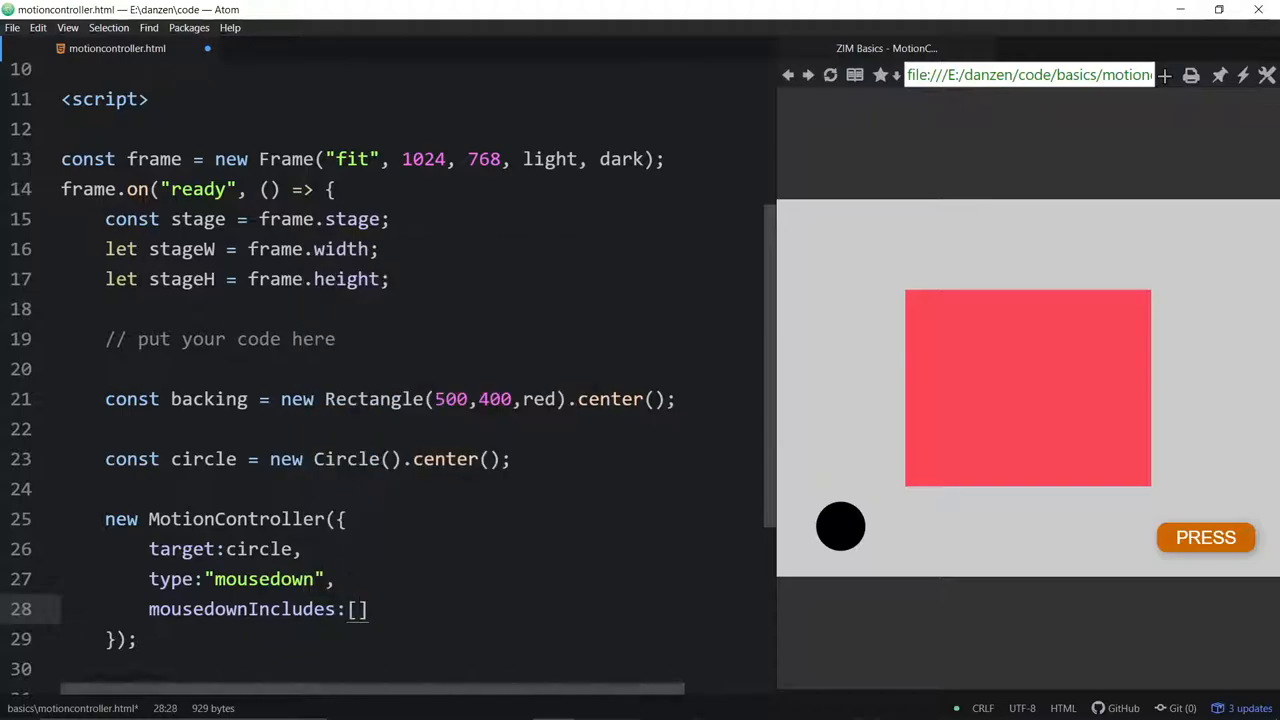
text(backing)
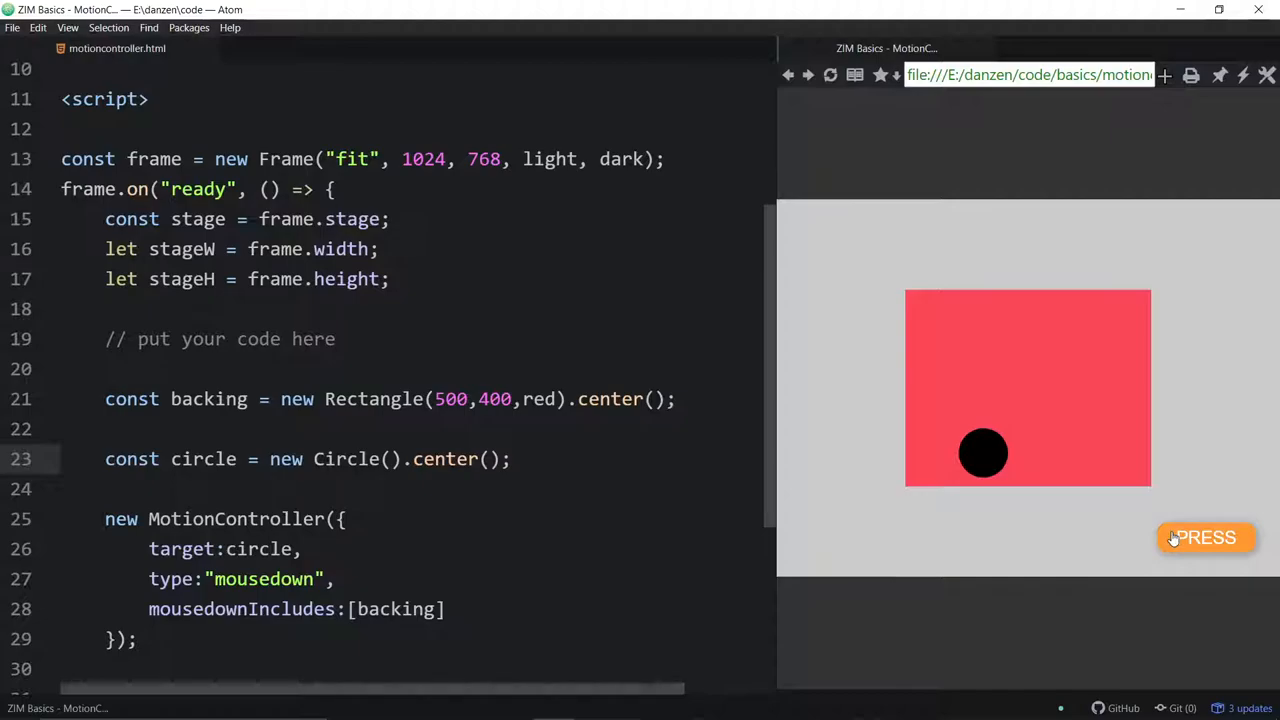
mouse_move(1114, 465)
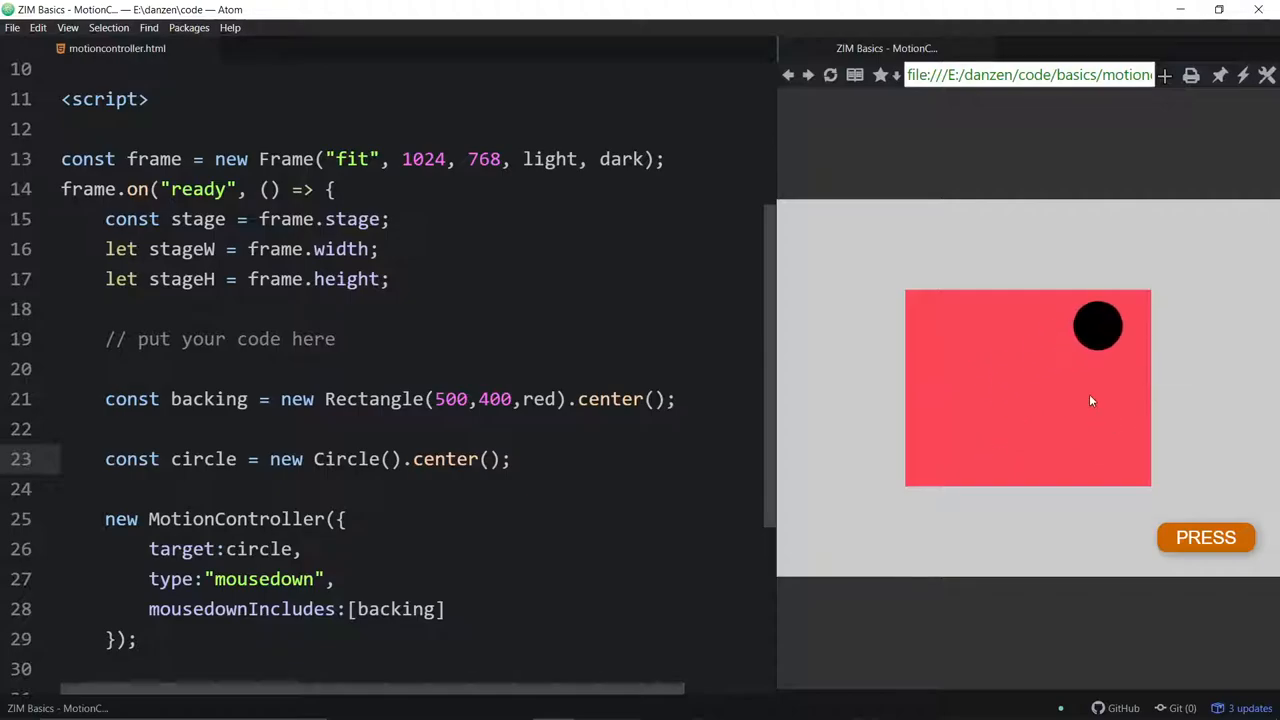
mouse_move(1008, 436)
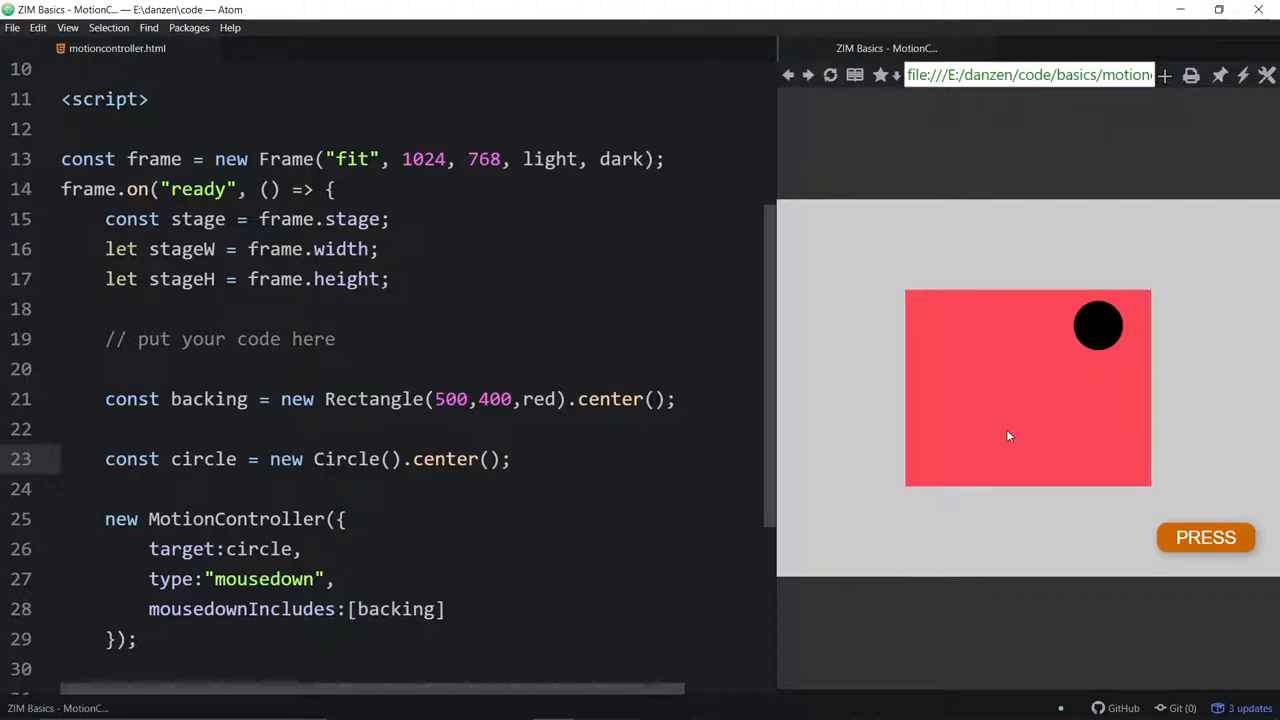
mouse_move(1035, 434)
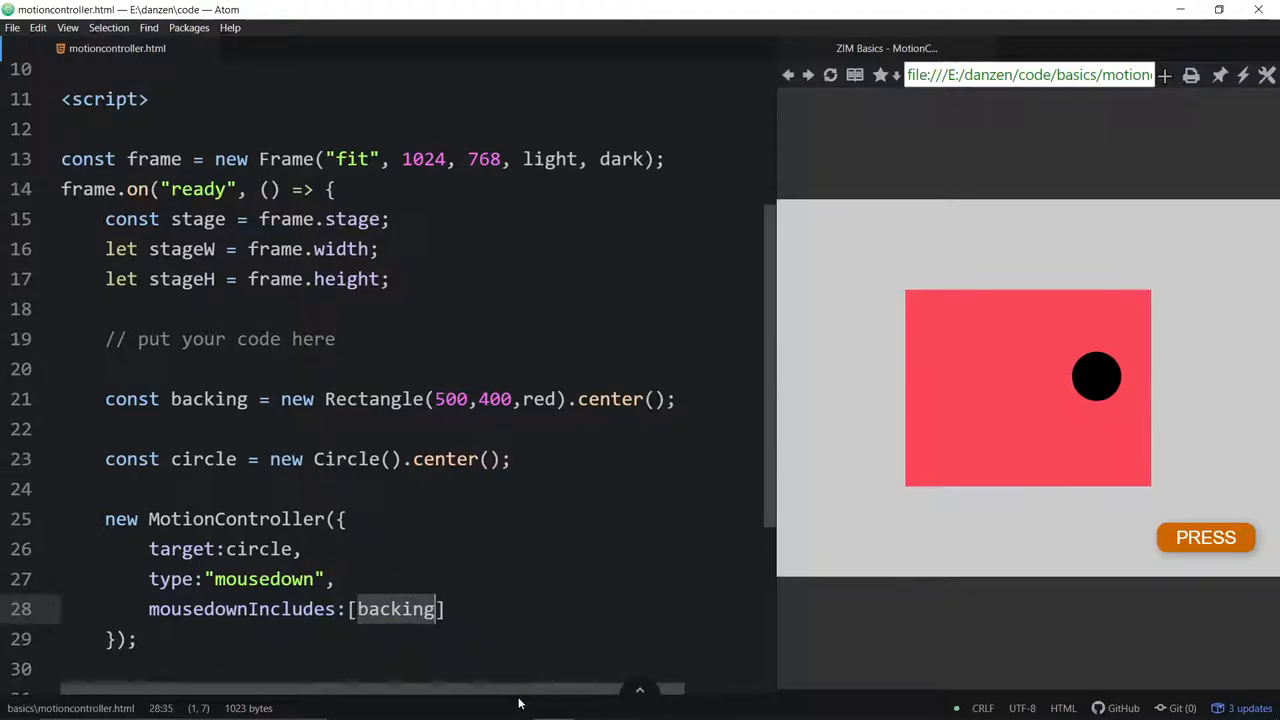
Store the button as const button = new Button().pos(50,50,RIGHT,BOTTOM) and list it in mousedownIncludes.
text(,)
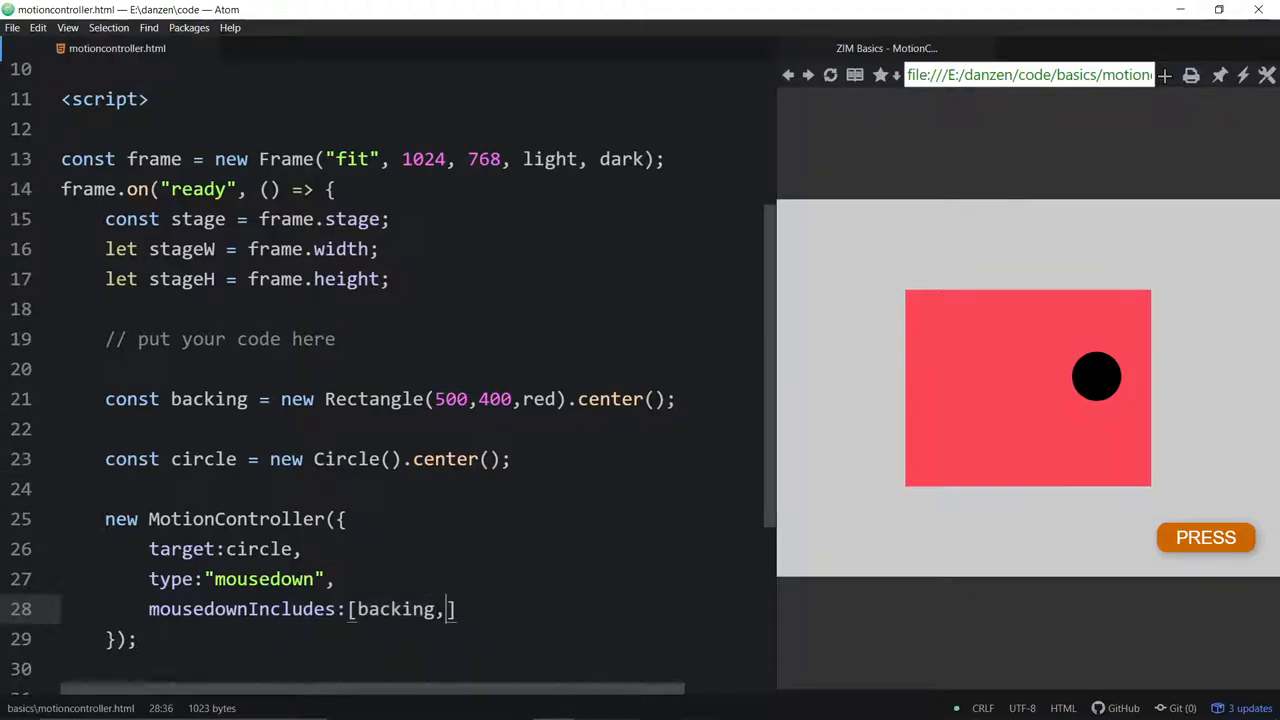
text(b)
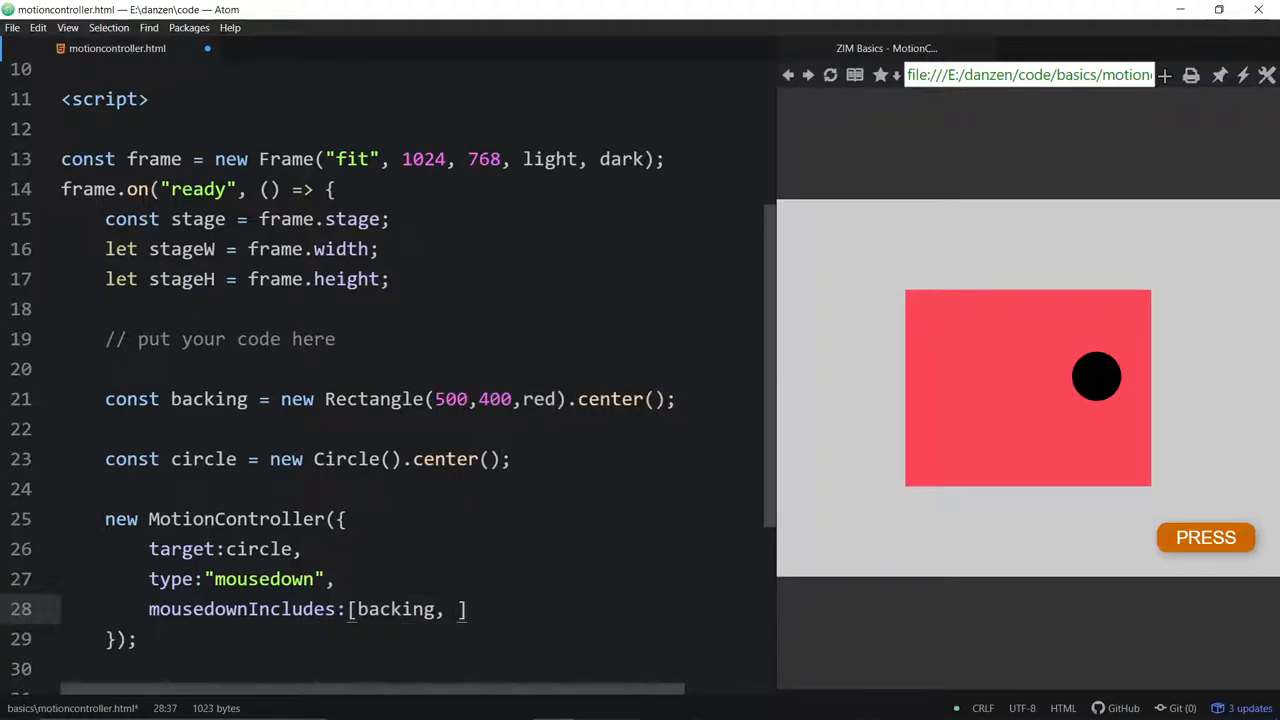
scroll(down, 3)
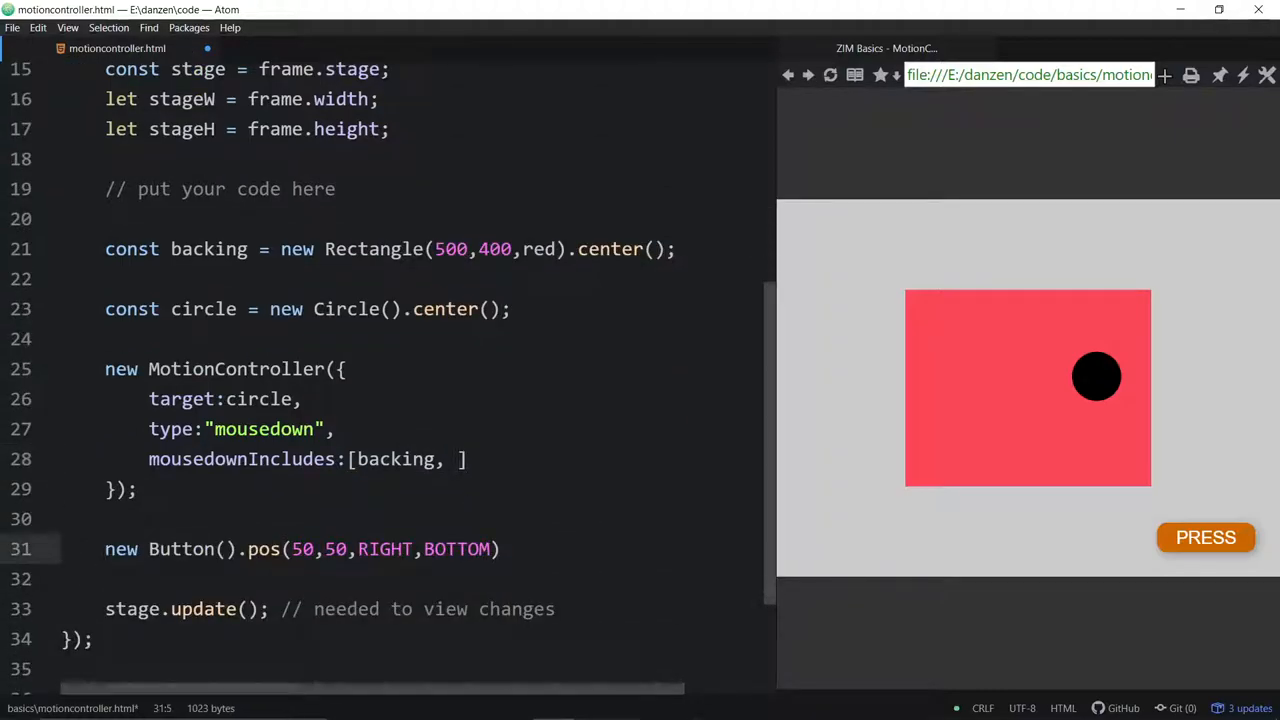
text(const button)
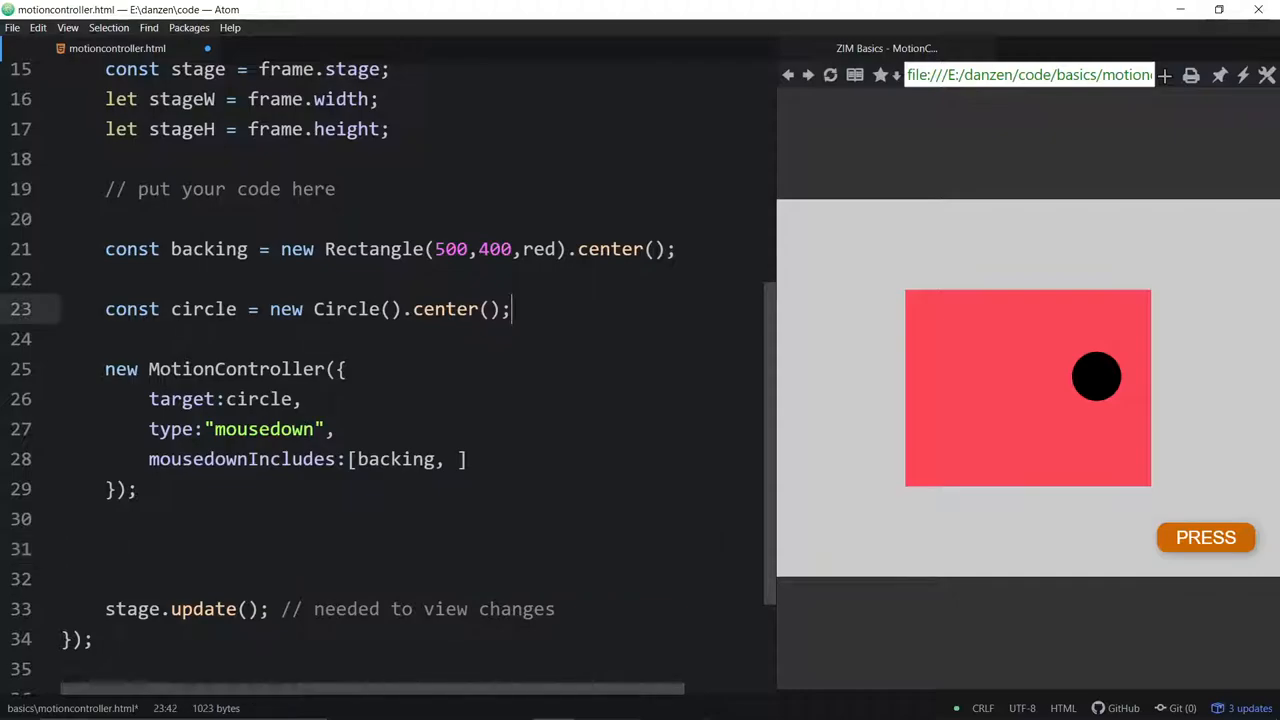
text(const button = new Button().pos(50,50,RIGHT,BOTTOM))
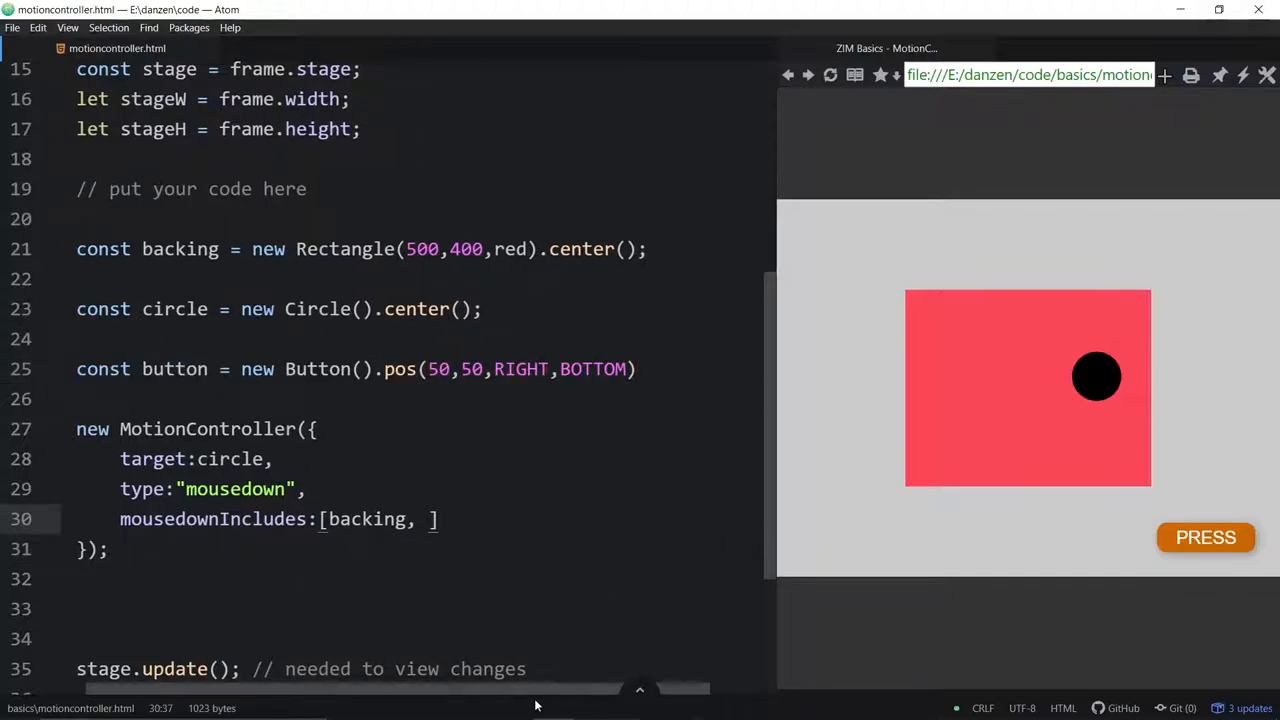
text(button)
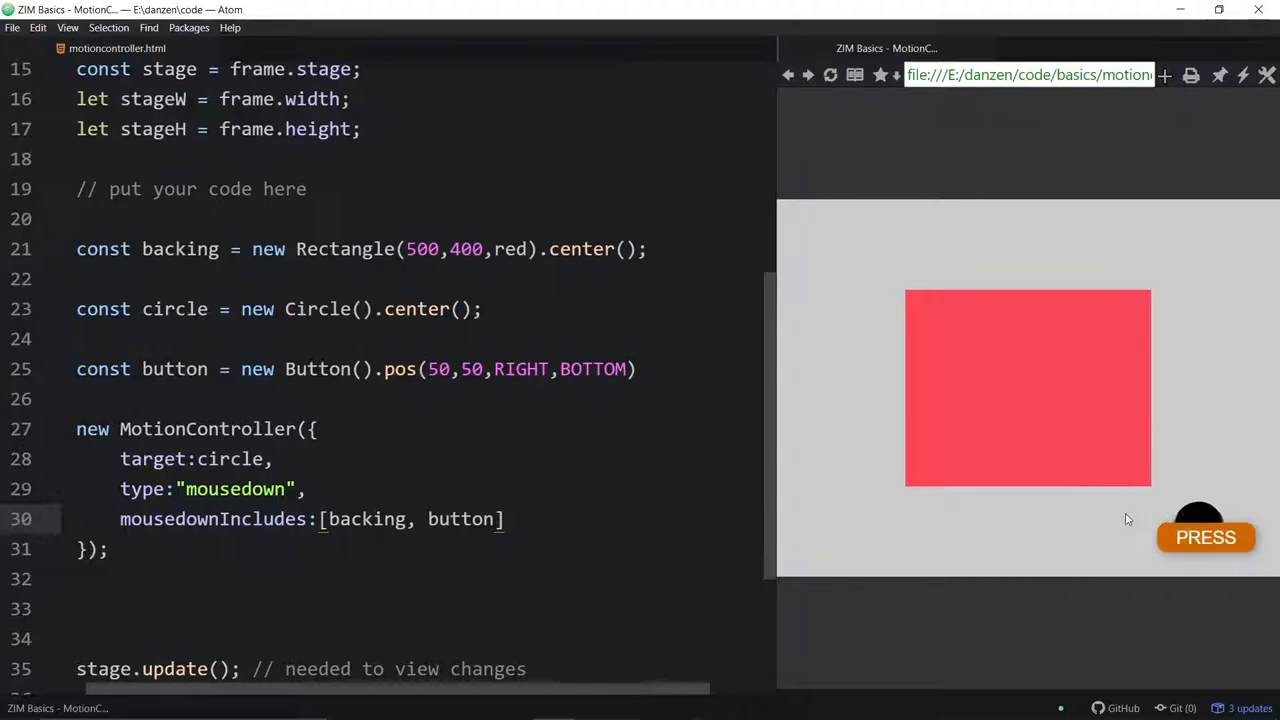
mouse_move(1013, 451)
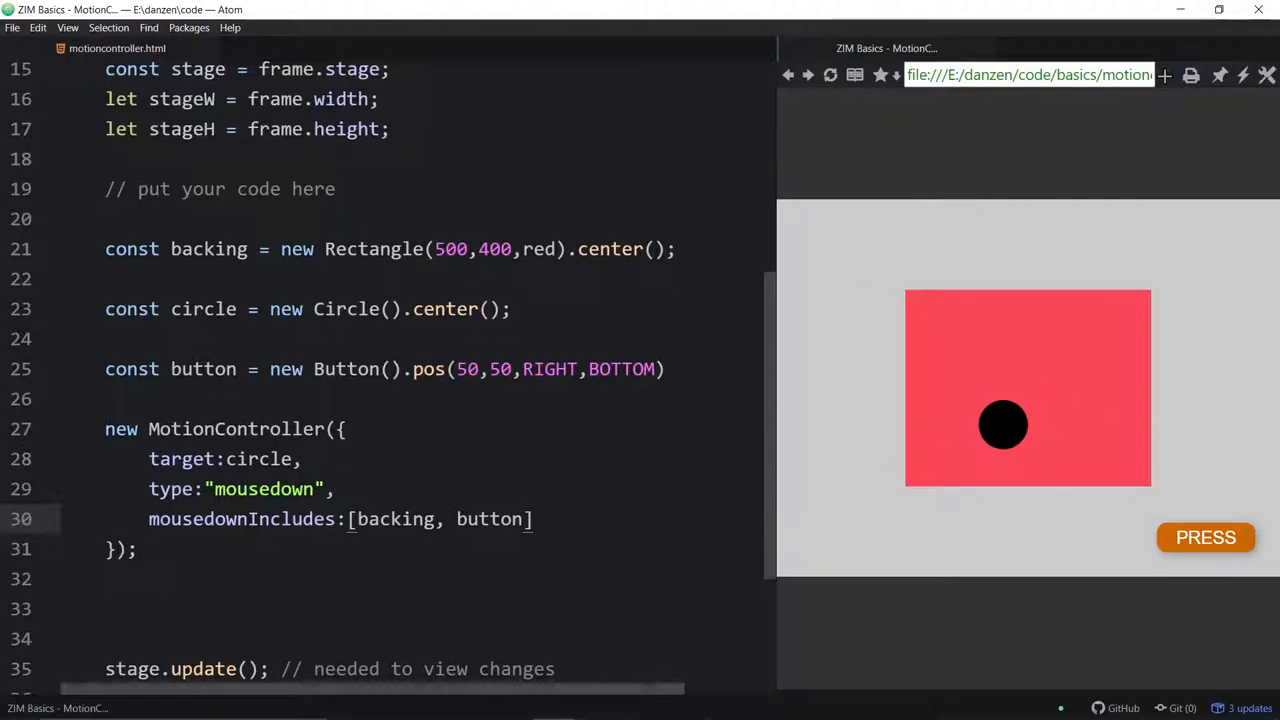
mouse_move(636, 703)
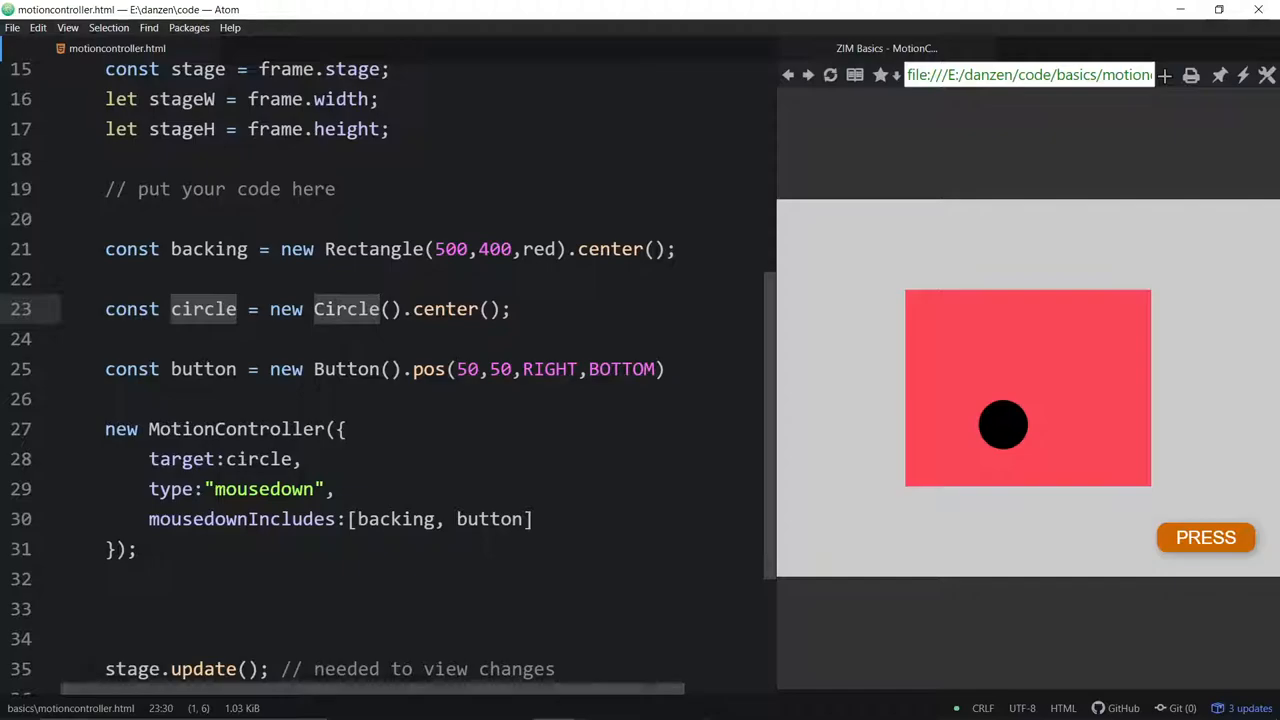
Rename circle to triangle, set target:triangle, drop button from mousedownIncludes, and refresh the preview.
text(triang)
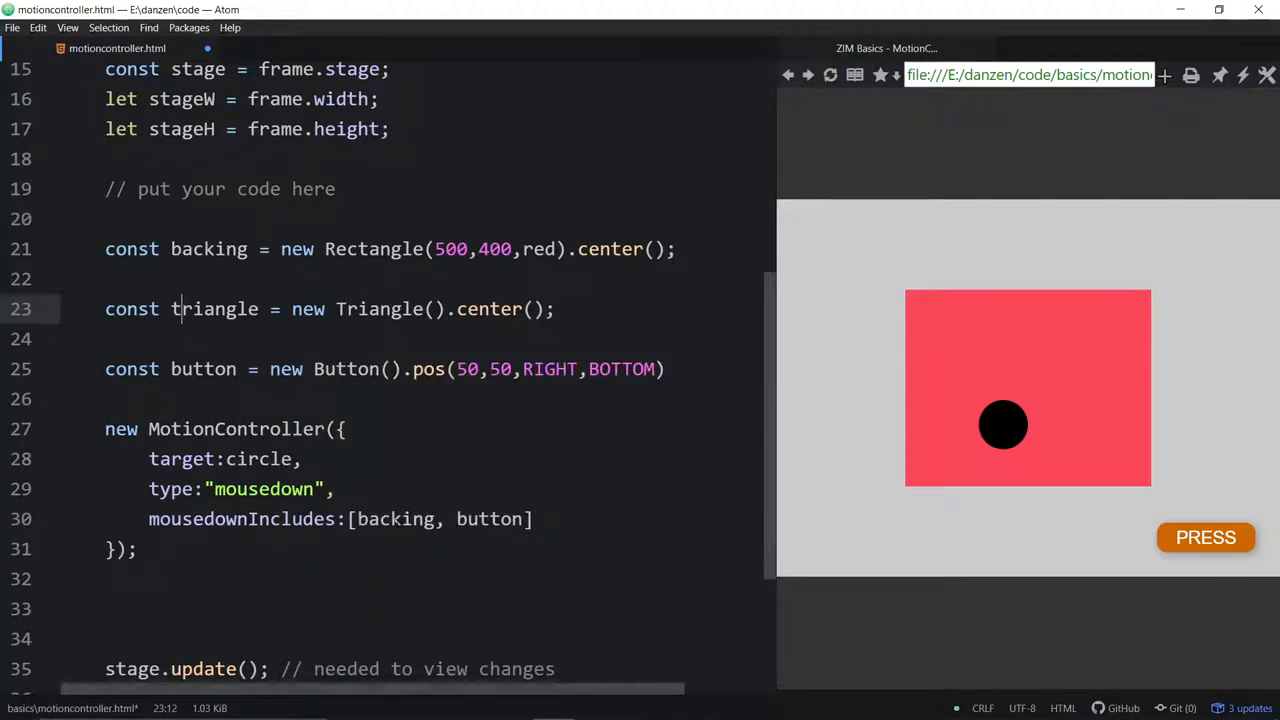
click(283, 458)
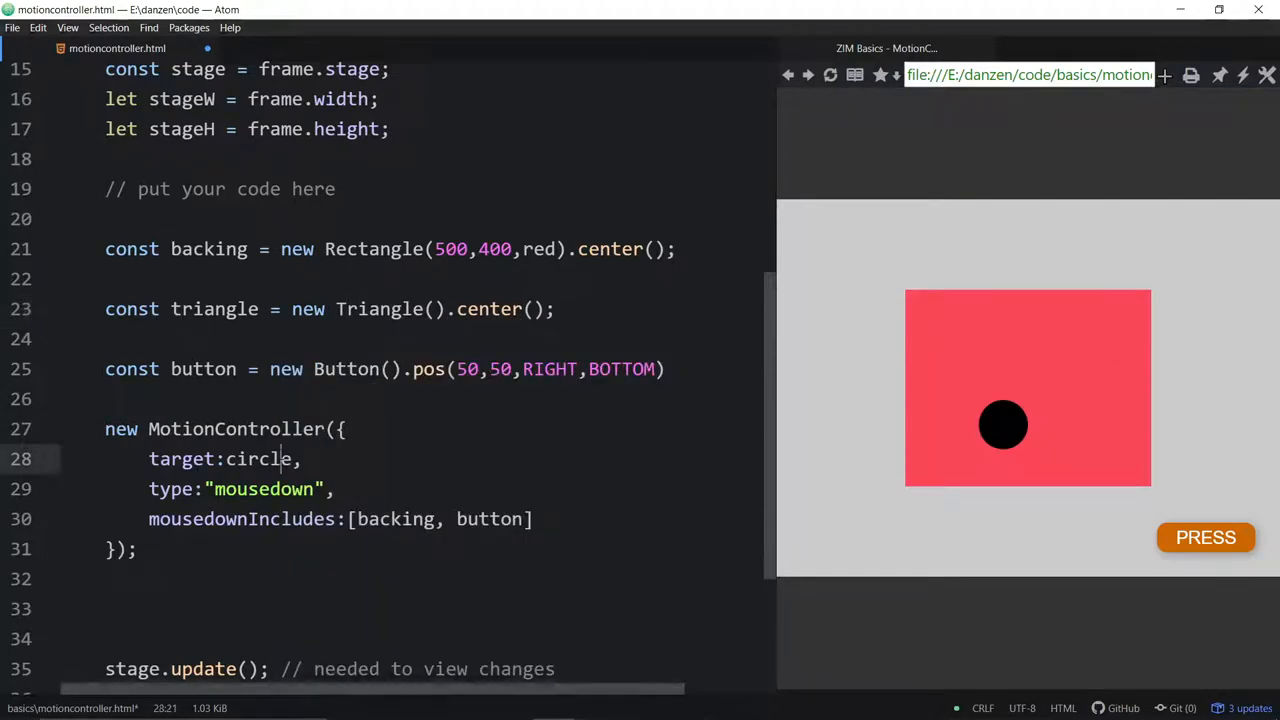
text(triang)
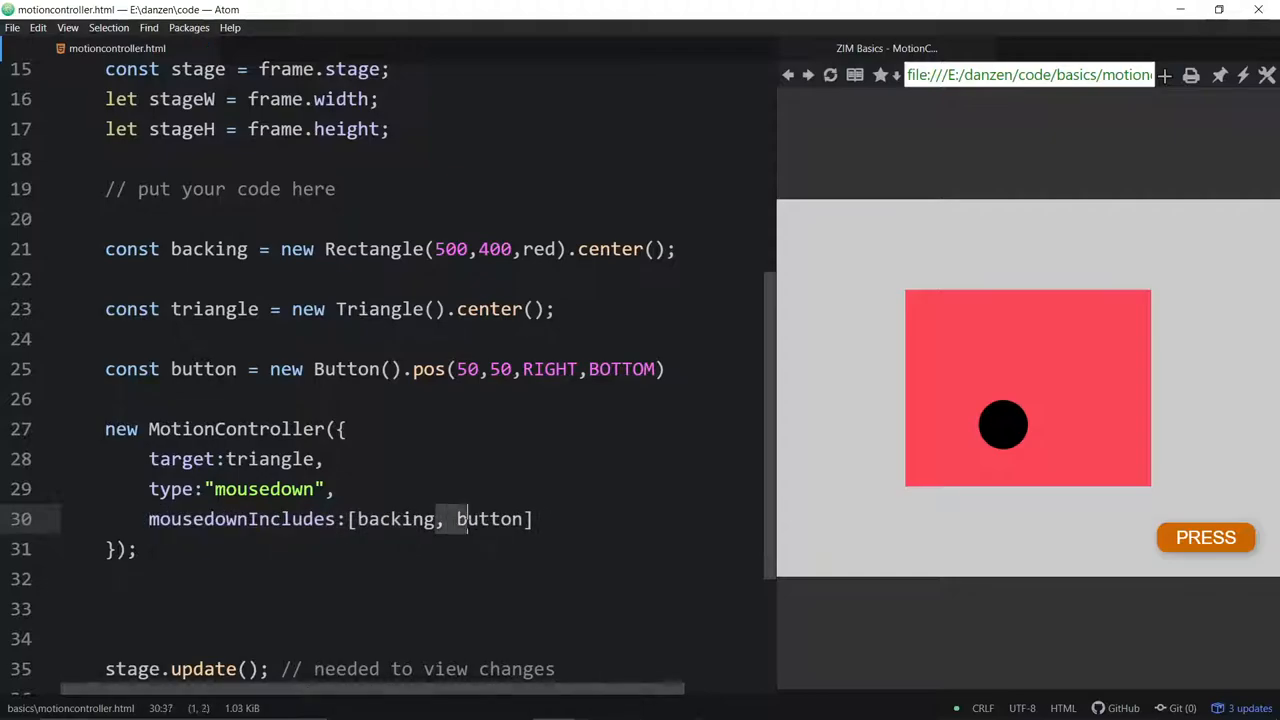
key(Backspace)
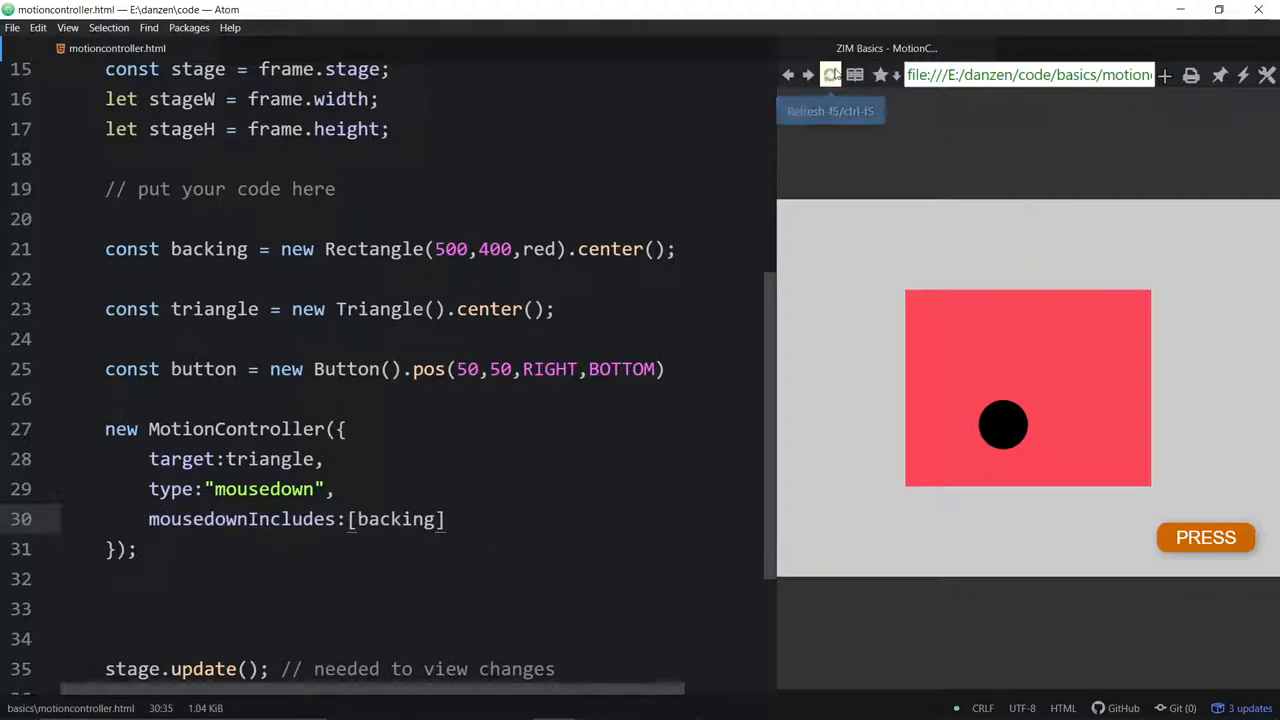
click(830, 74)
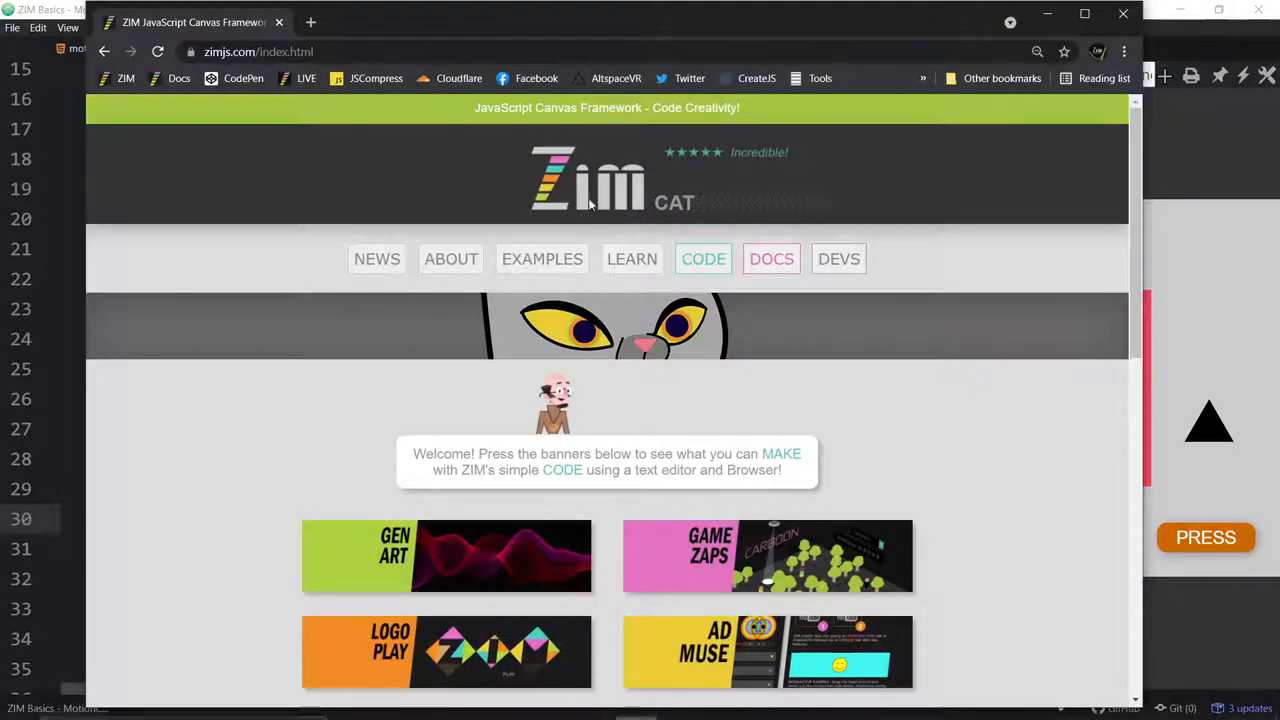
Search ZIM Docs for "motion" and highlight MotionController parameter names.
click(771, 259)
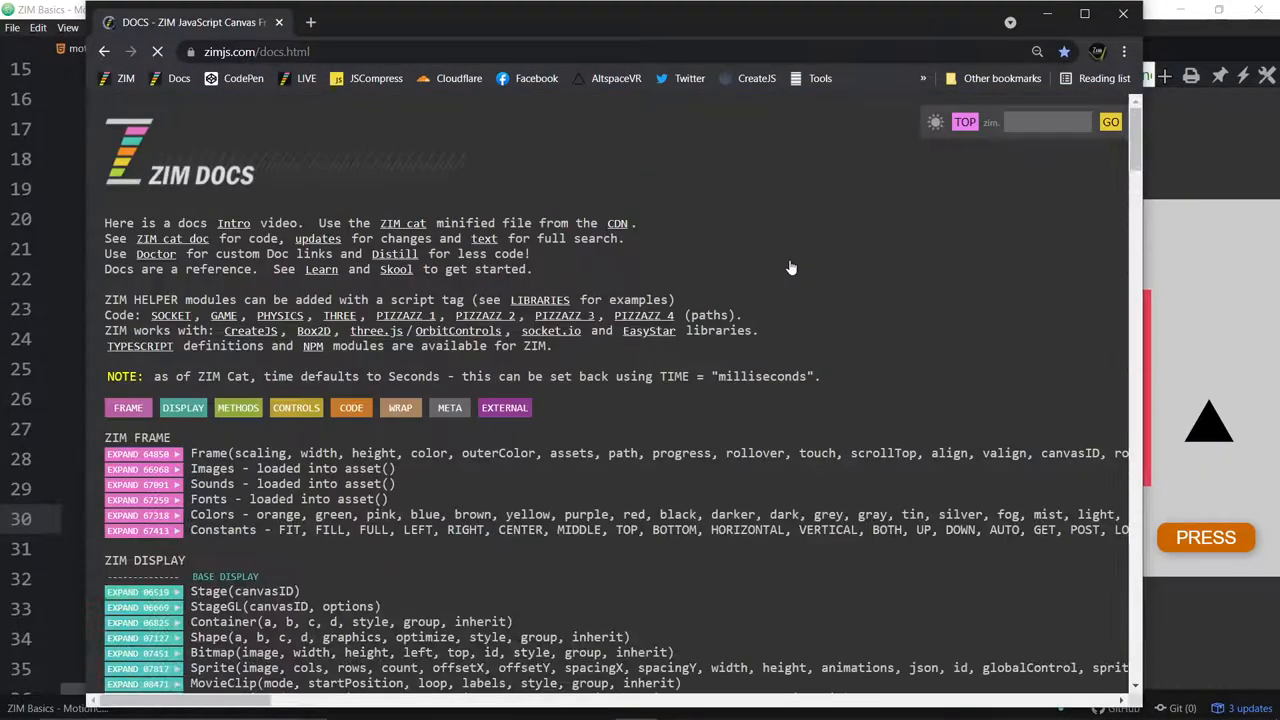
text(mo)
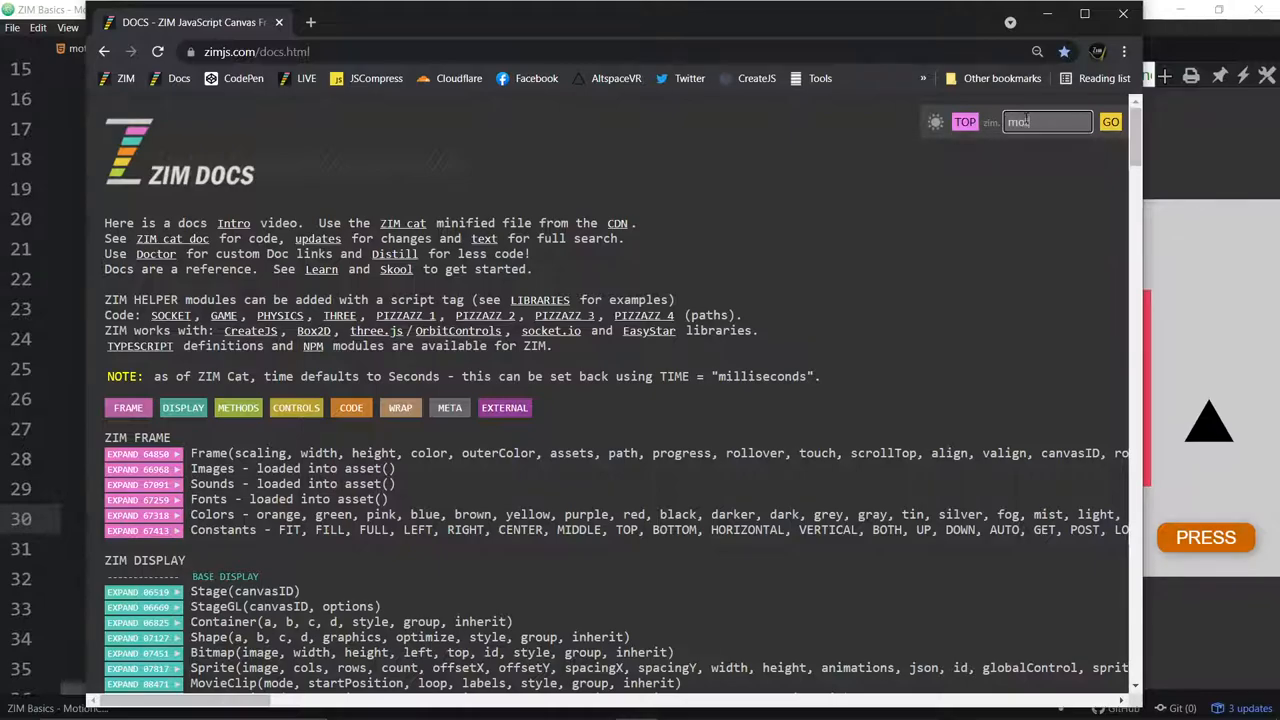
click(1110, 121)
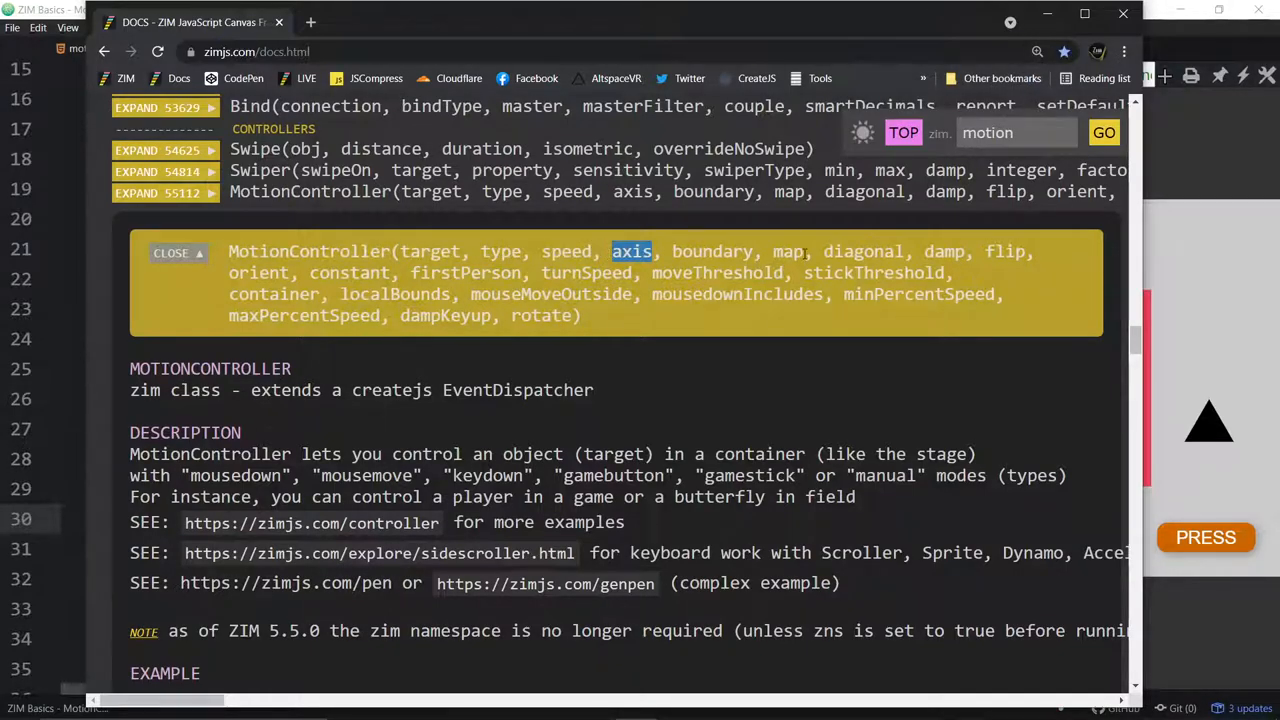
double_click(863, 251)
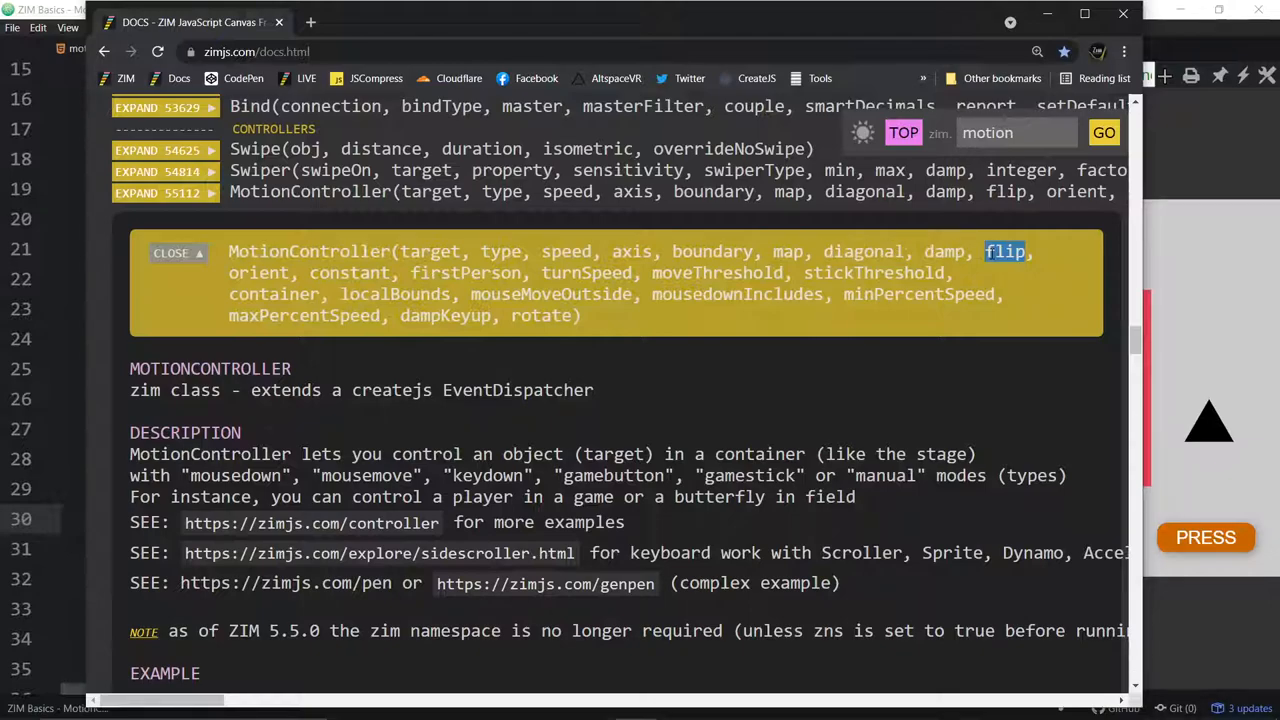
double_click(258, 272)
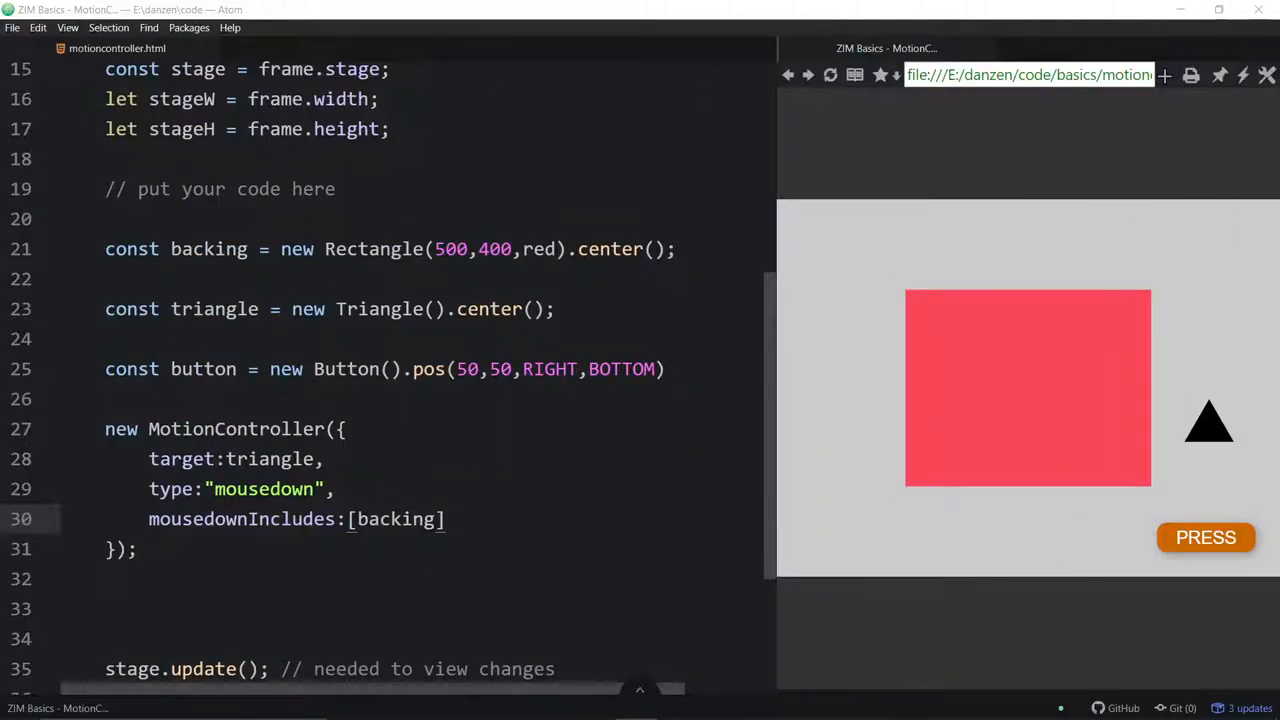
Add orient:true below target:triangle and click the preview to watch the triangle turn.
key(enter)
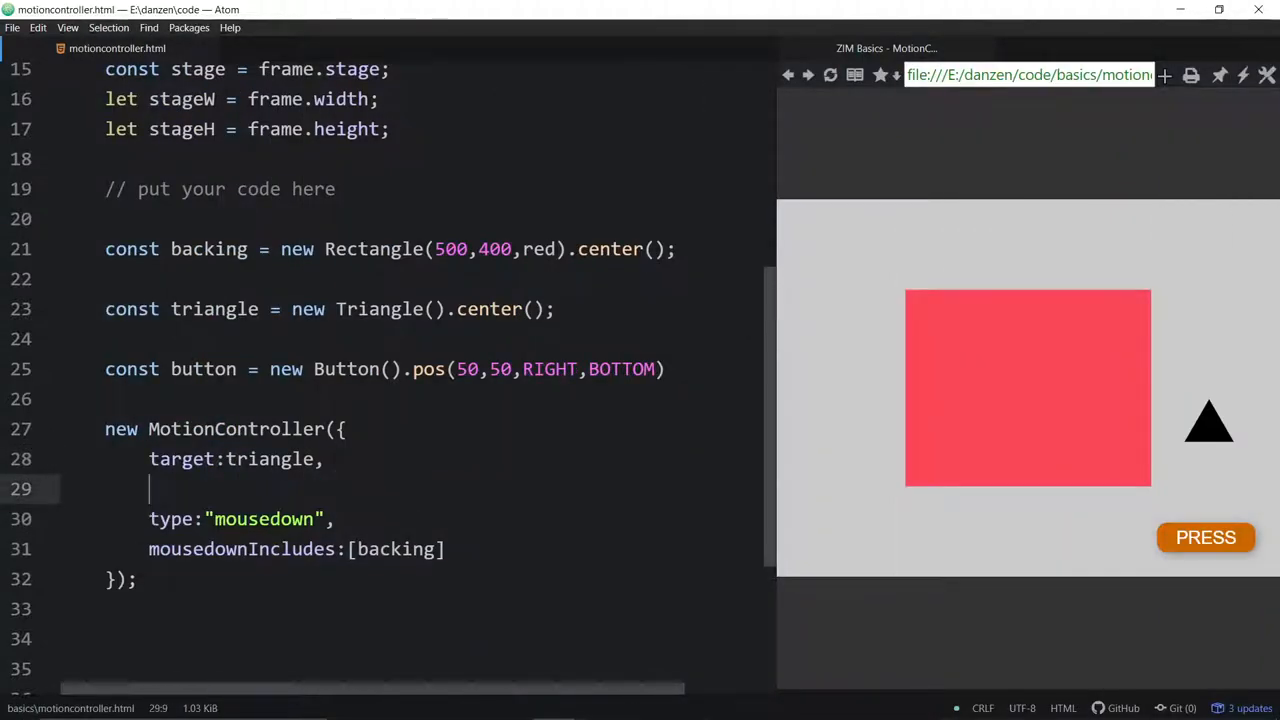
text(orien)
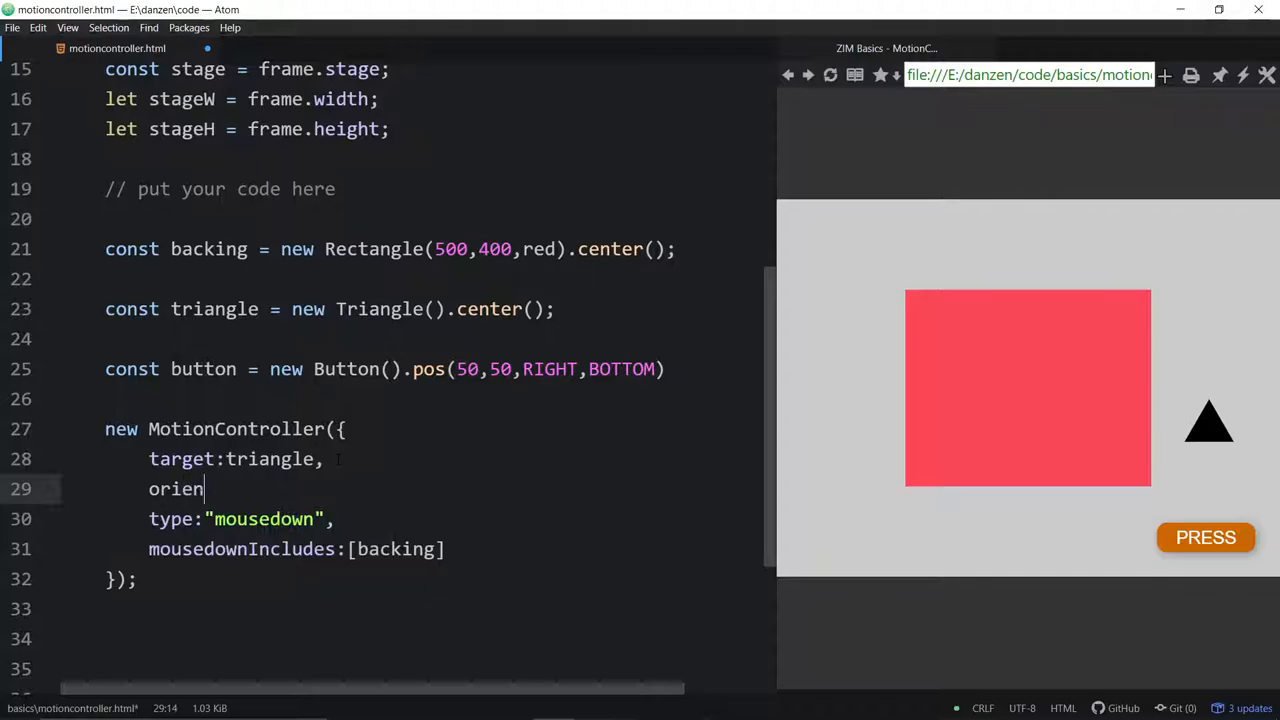
text(t:true,)
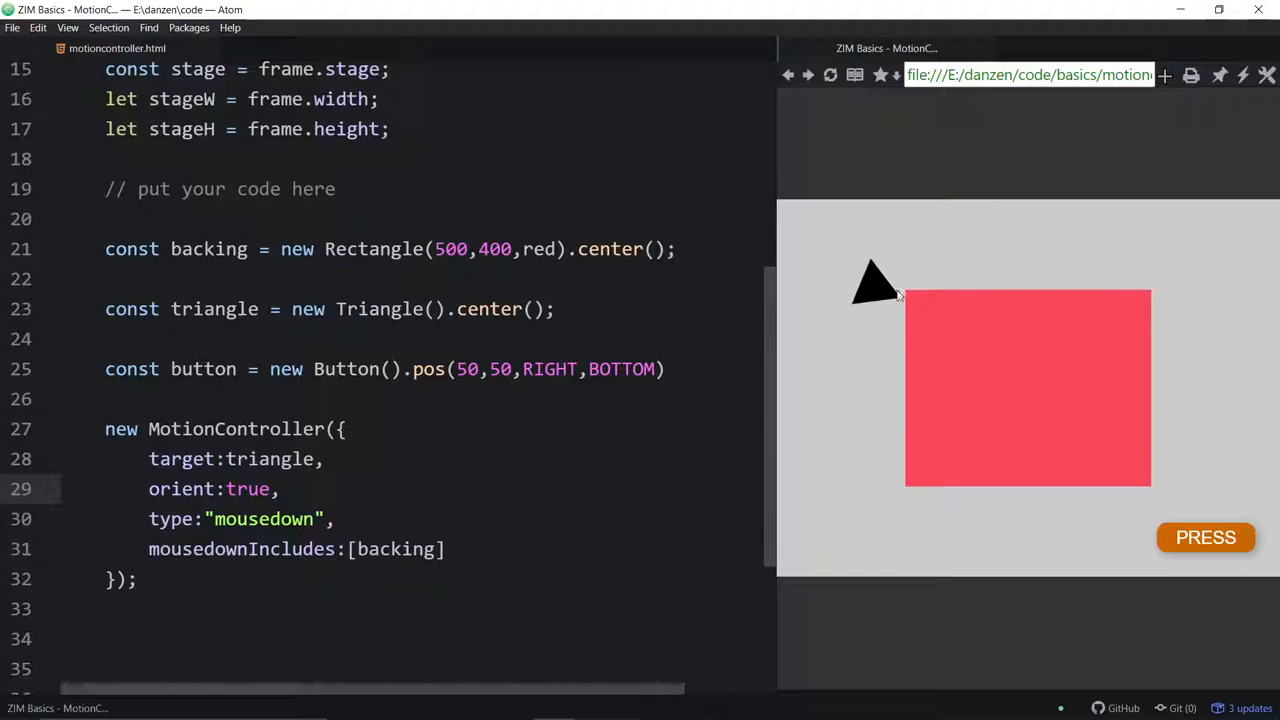
click(1055, 375)
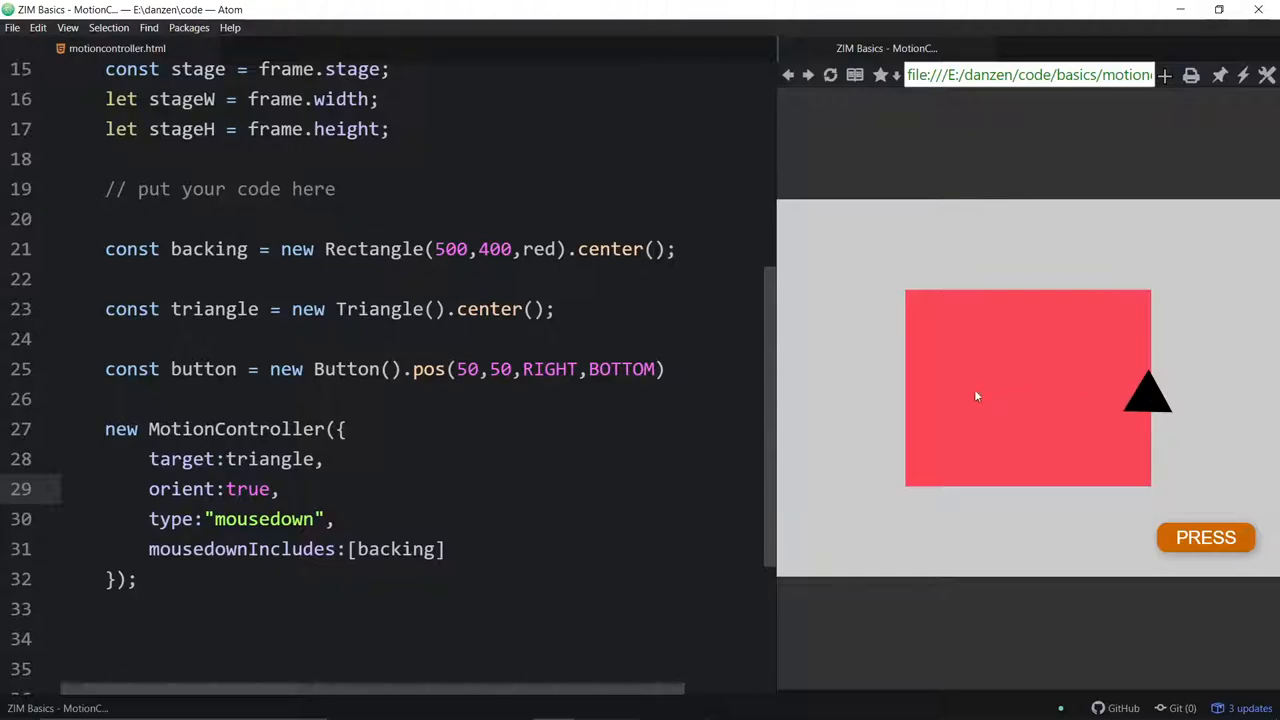
mouse_move(1037, 457)
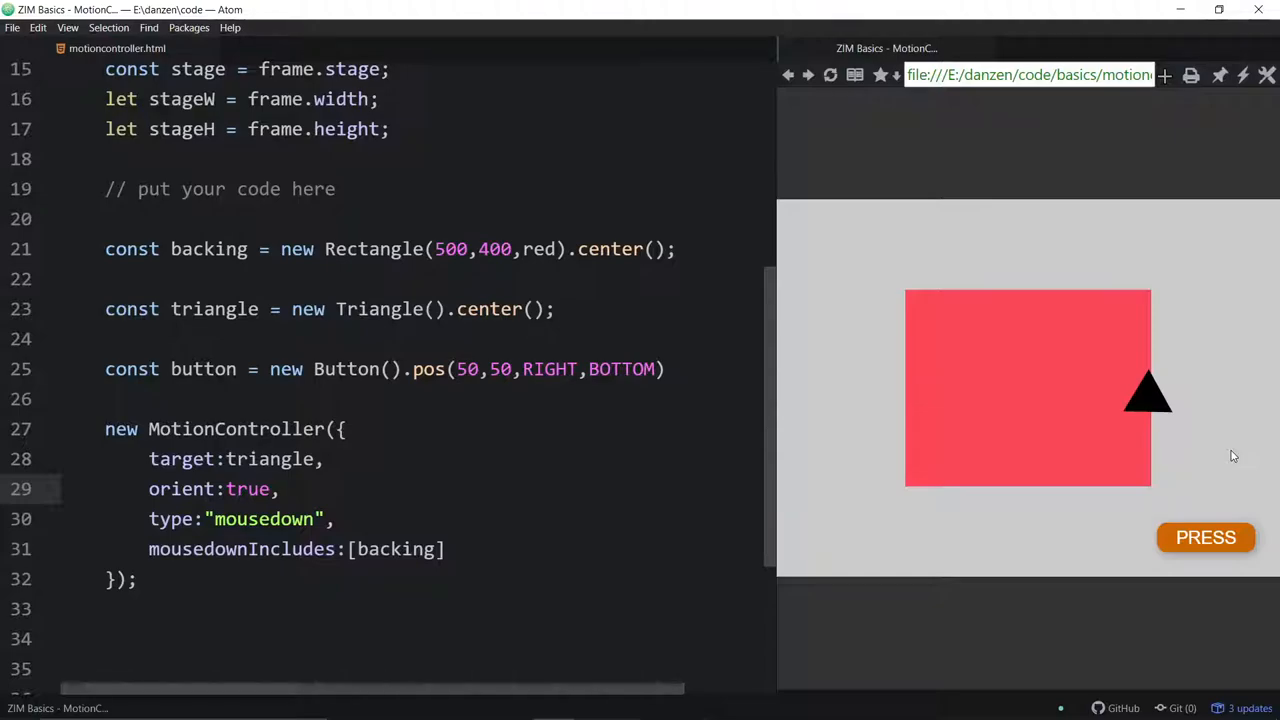
mouse_move(1165, 418)
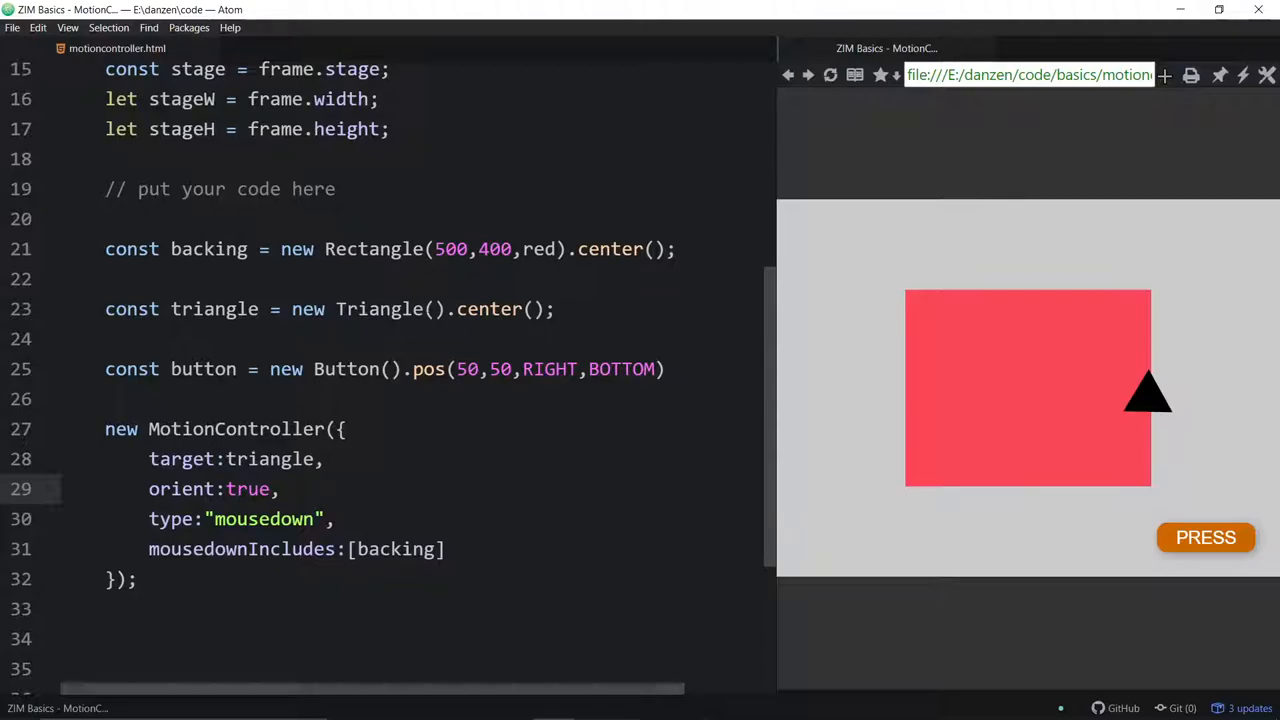
Insert .rot(90) after new Triangle() on line 23.
text(ro.)
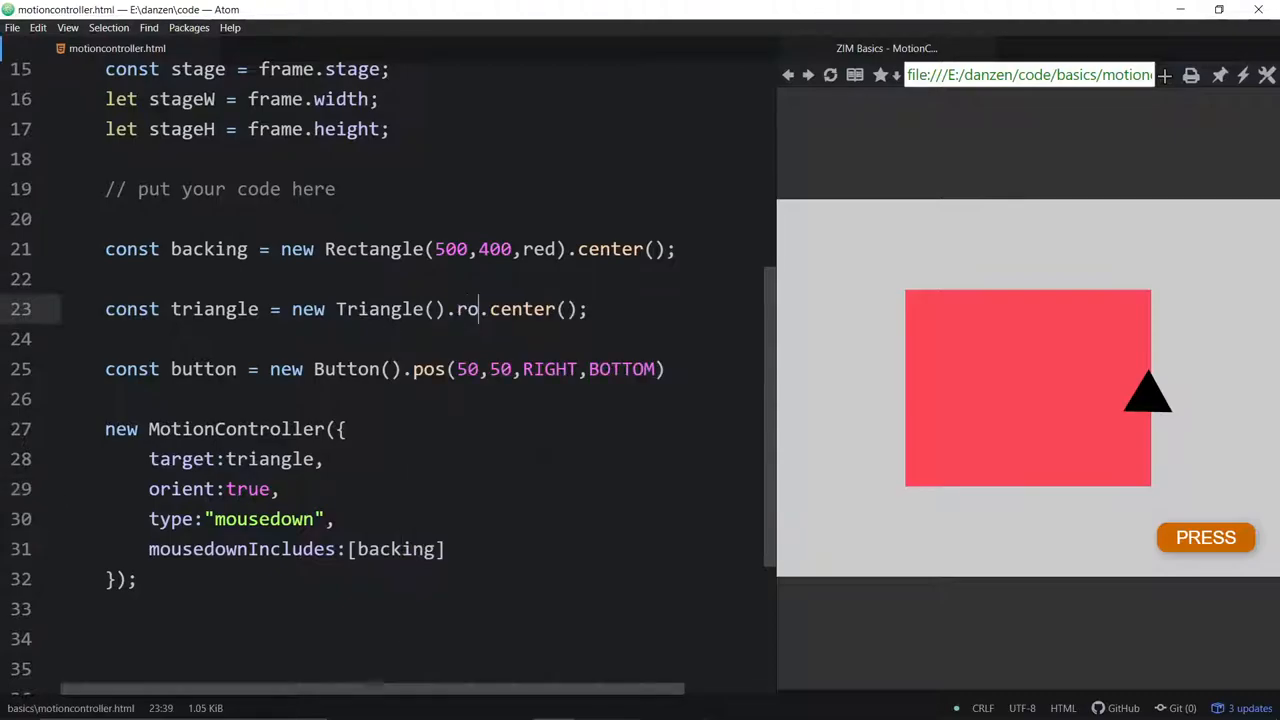
text(t(90))
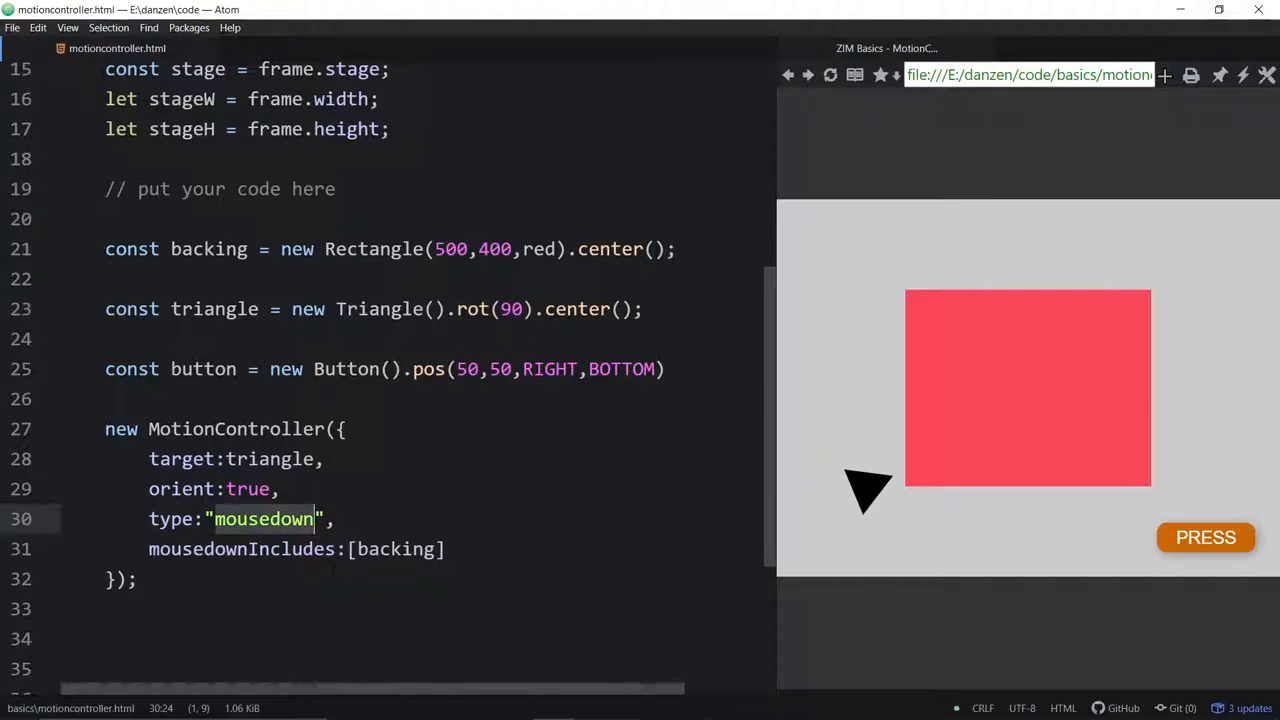
Change the MotionController type from "mousedown" to "mousemove" and reload the preview.
key(BackSpace)
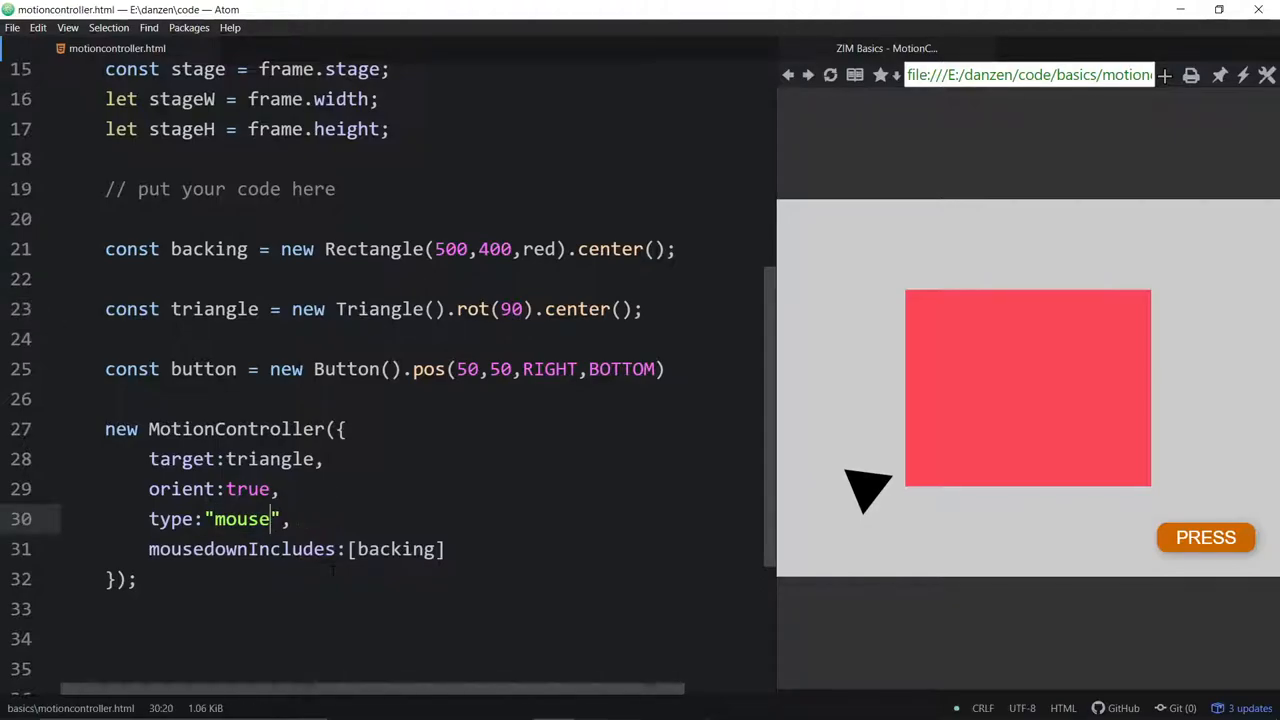
text(follow)
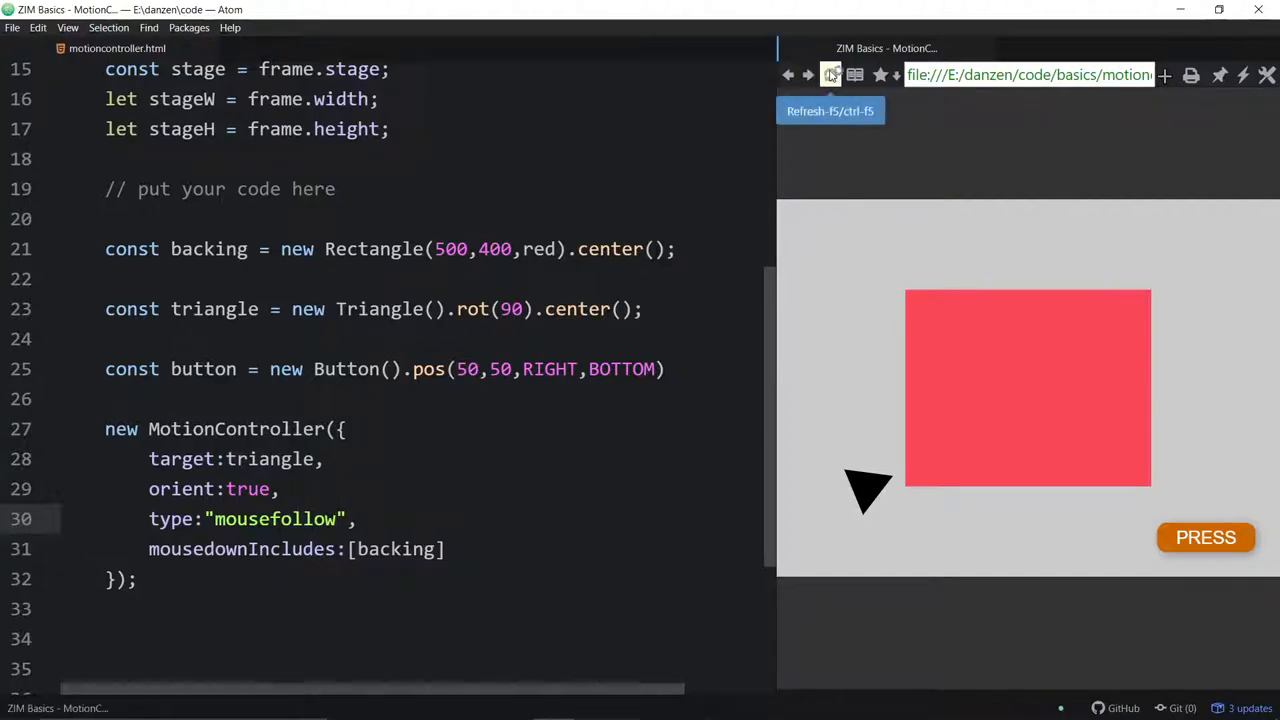
click(830, 74)
text(move)
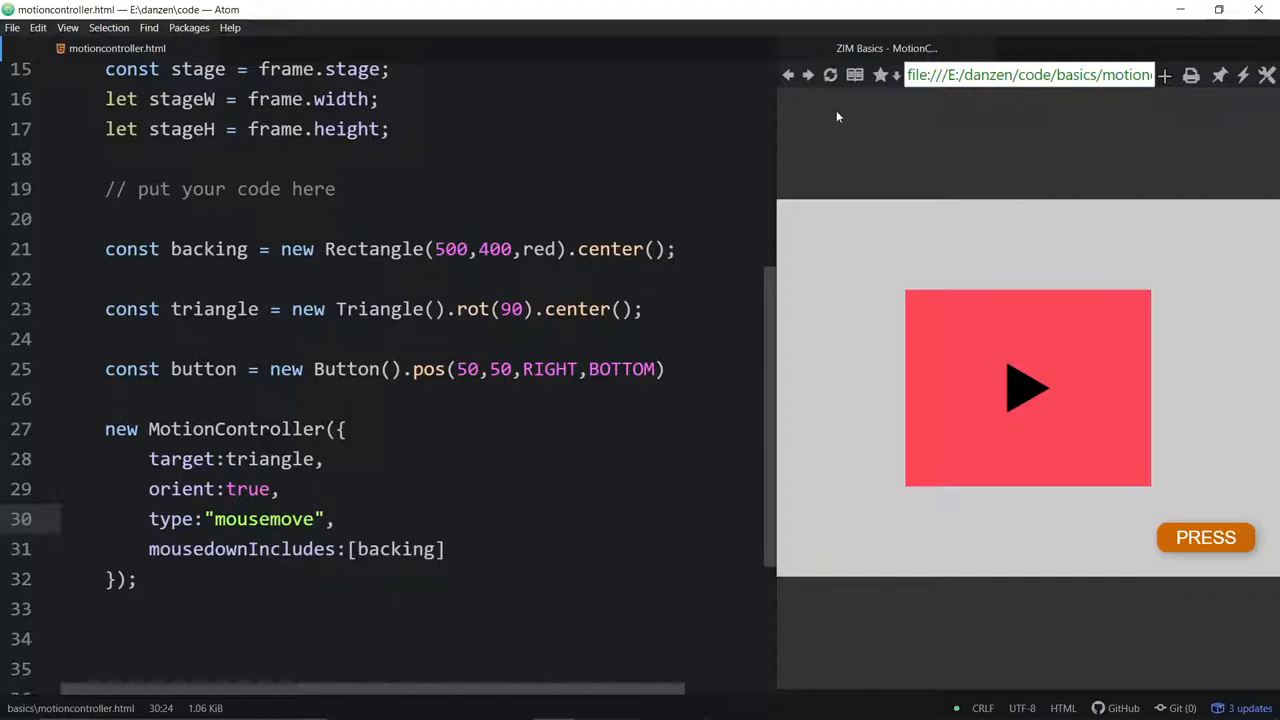
mouse_move(1120, 298)
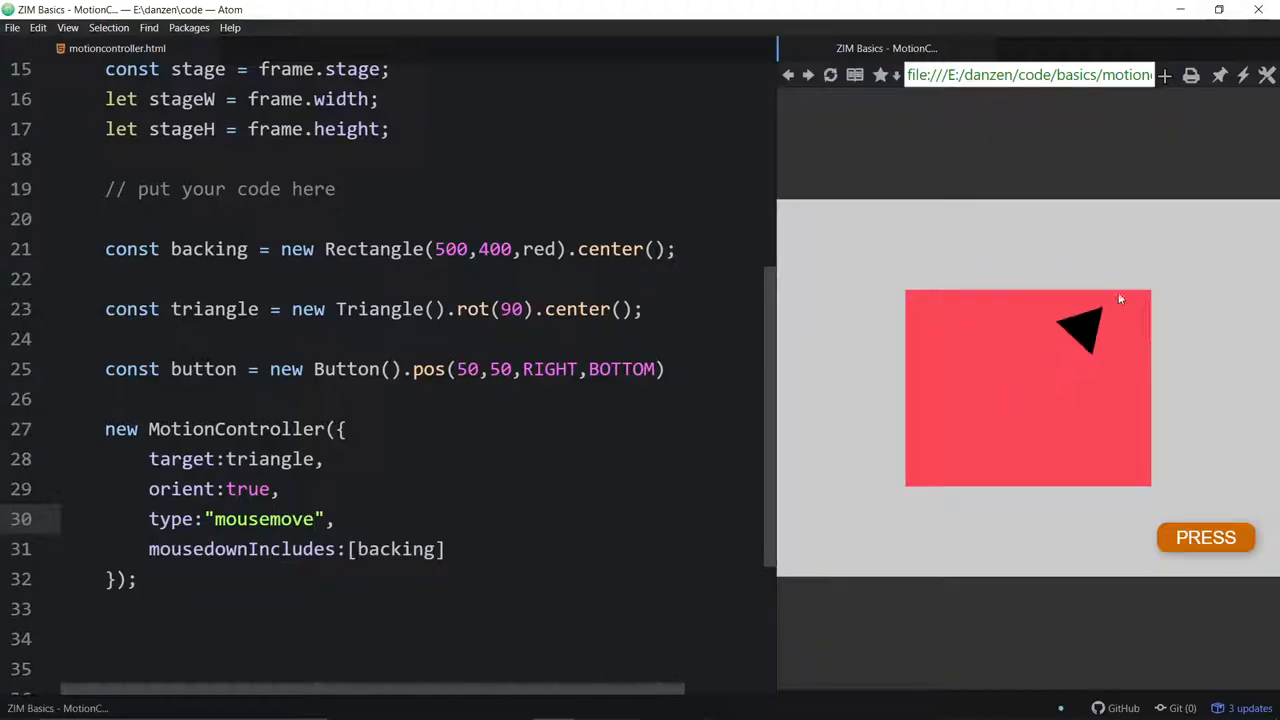
mouse_move(833, 410)
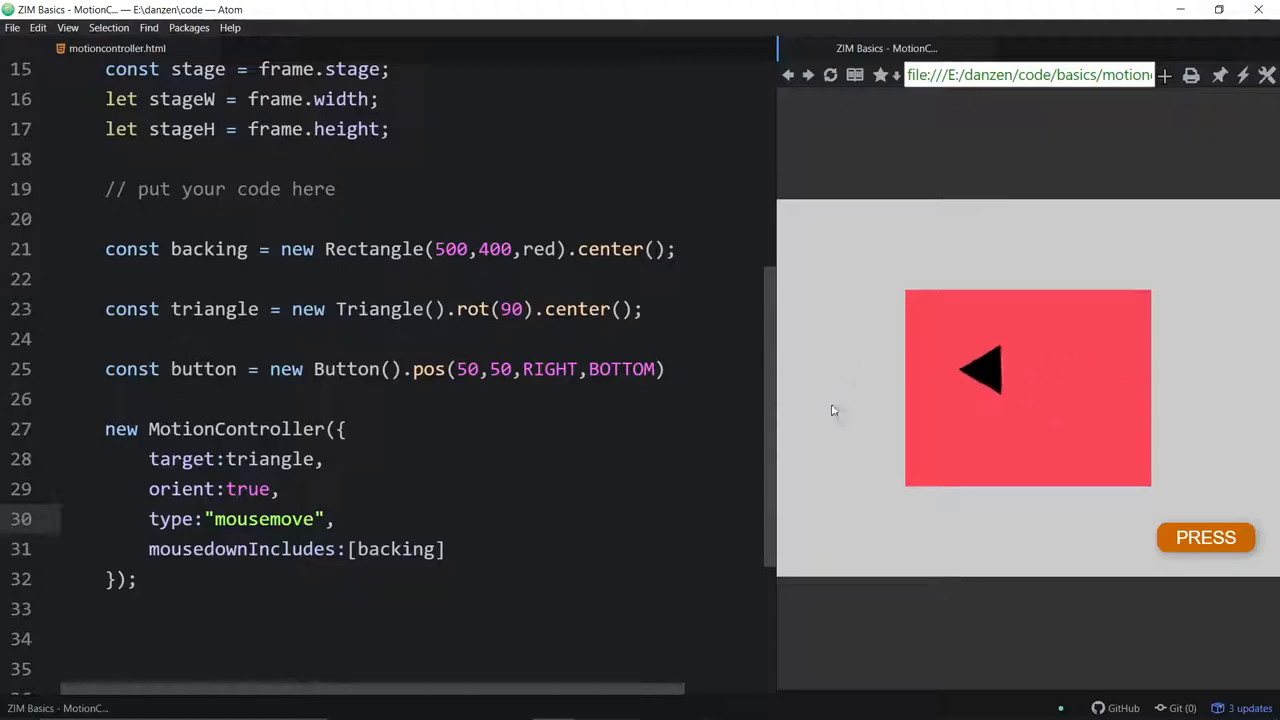
mouse_move(1250, 380)
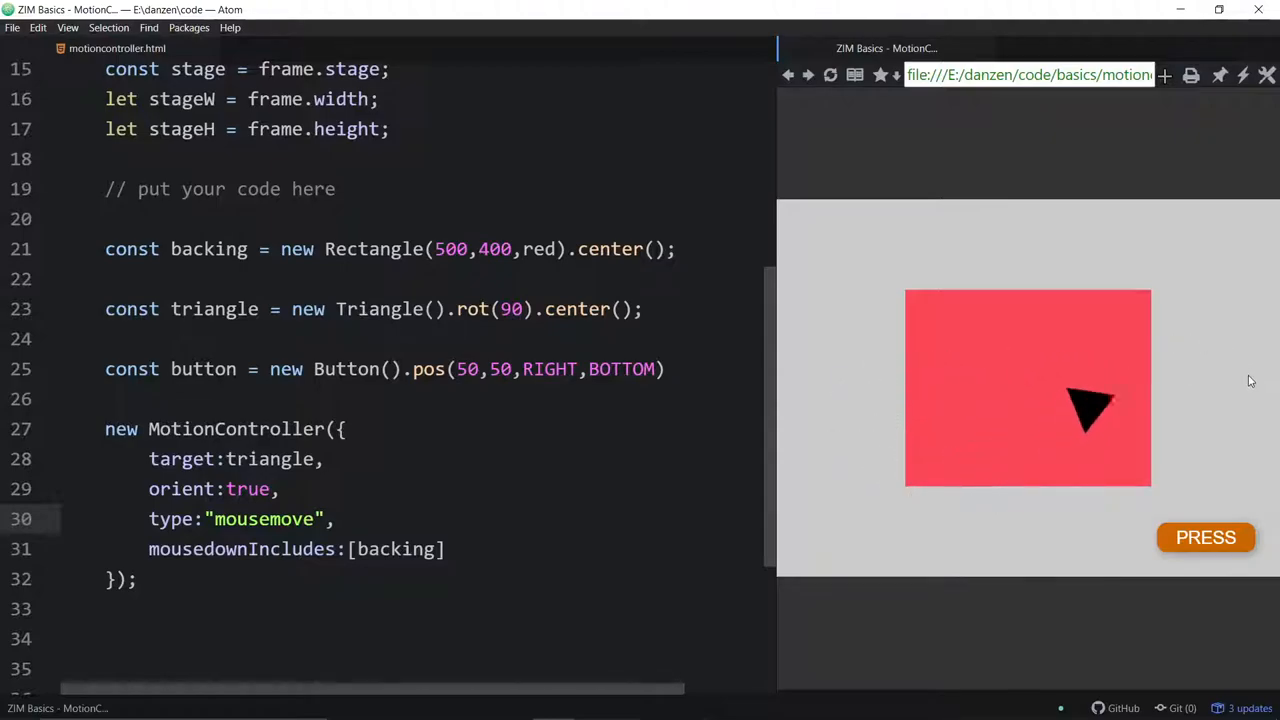
mouse_move(940, 437)
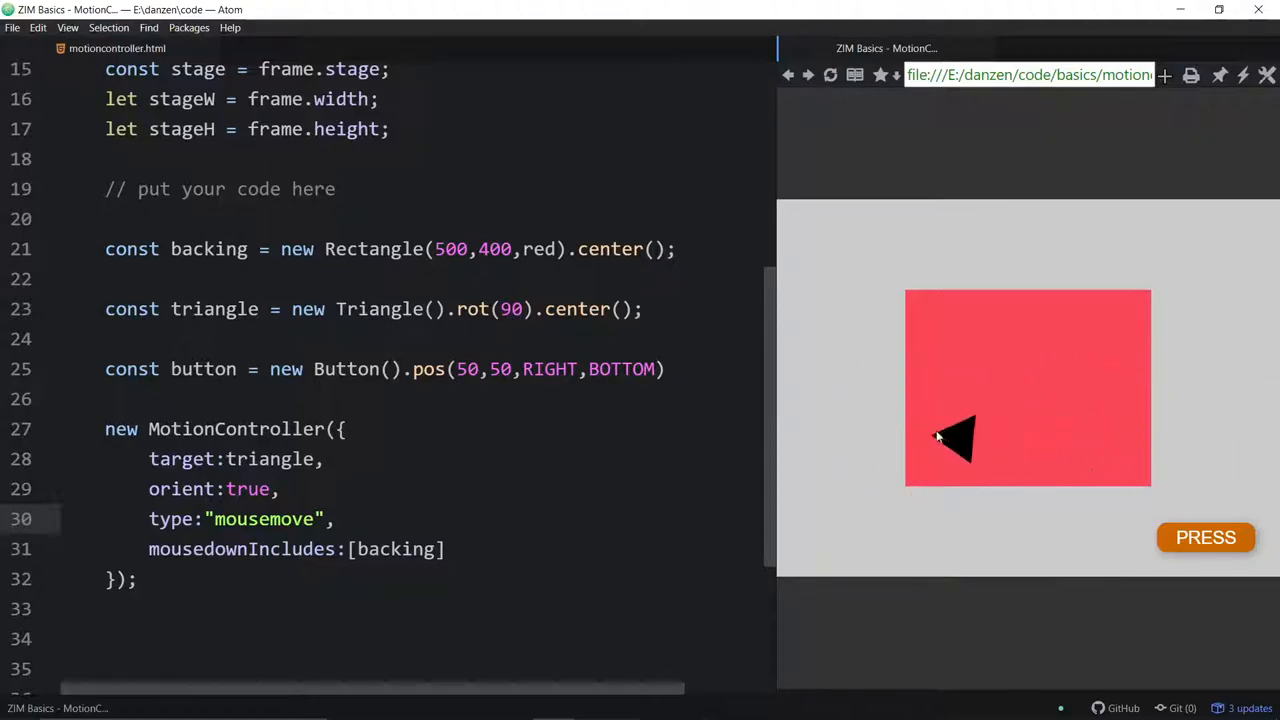
mouse_move(935, 415)
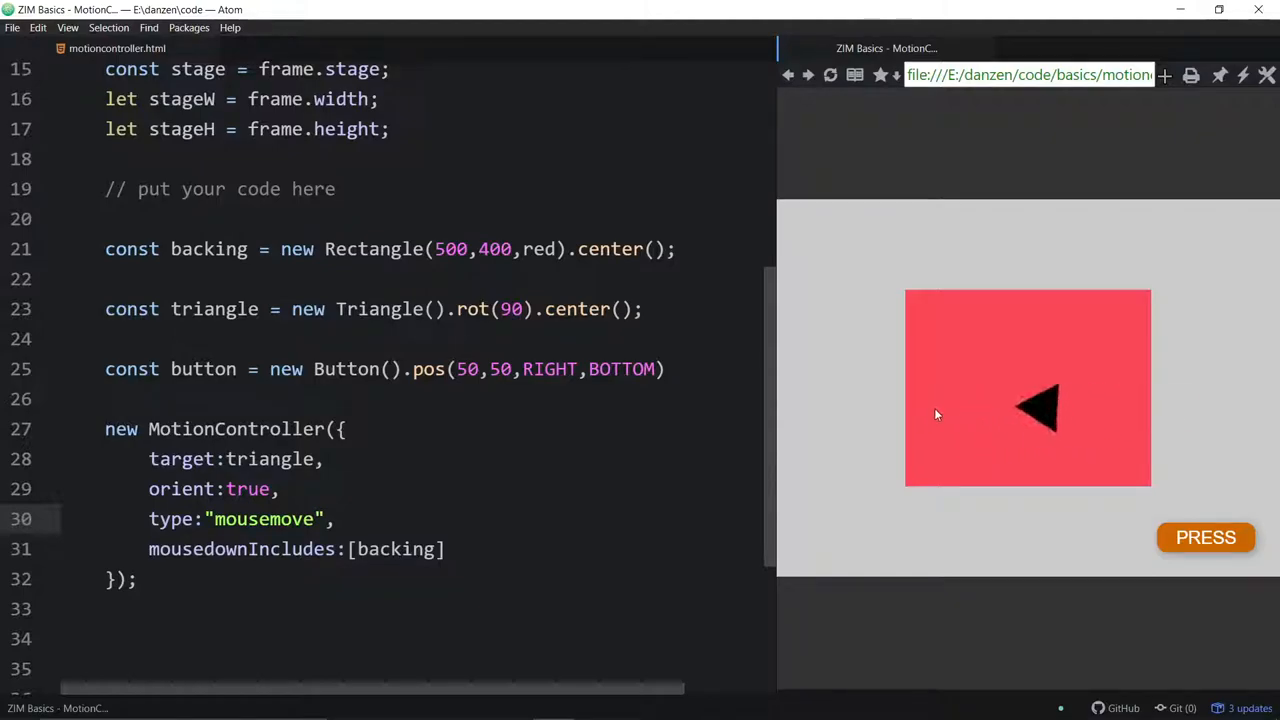
mouse_move(1147, 350)
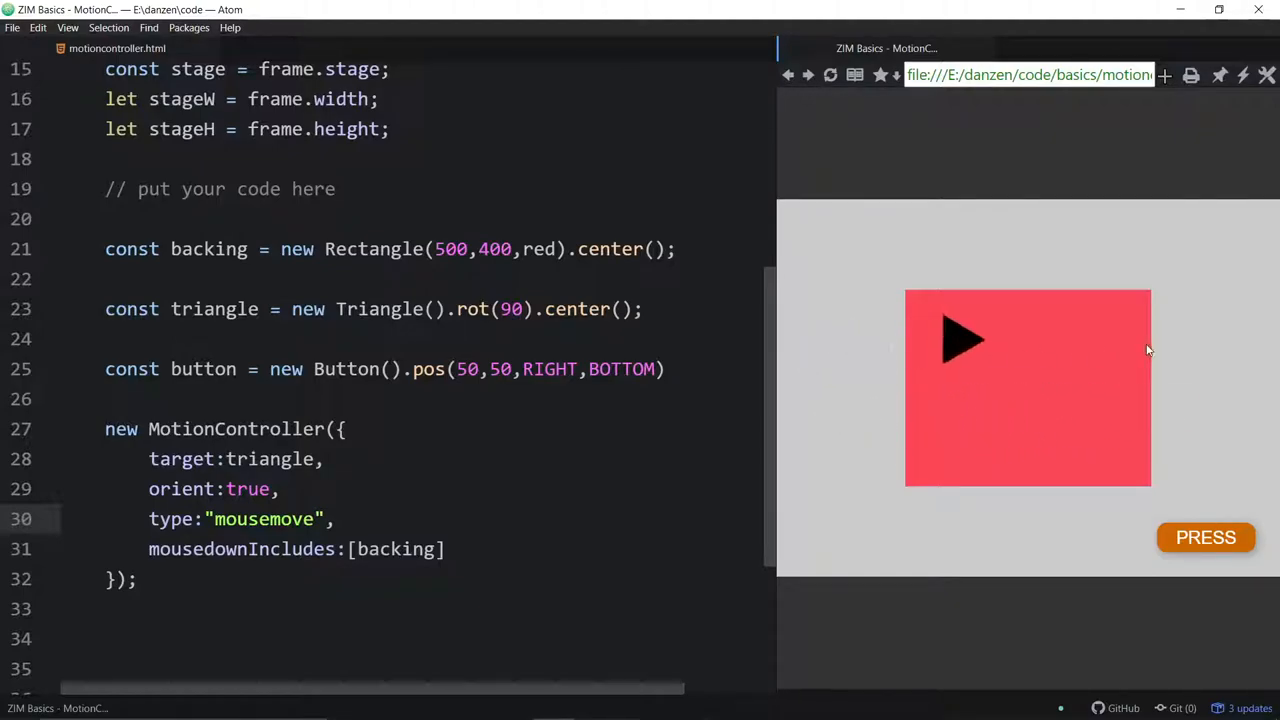
mouse_move(1130, 356)
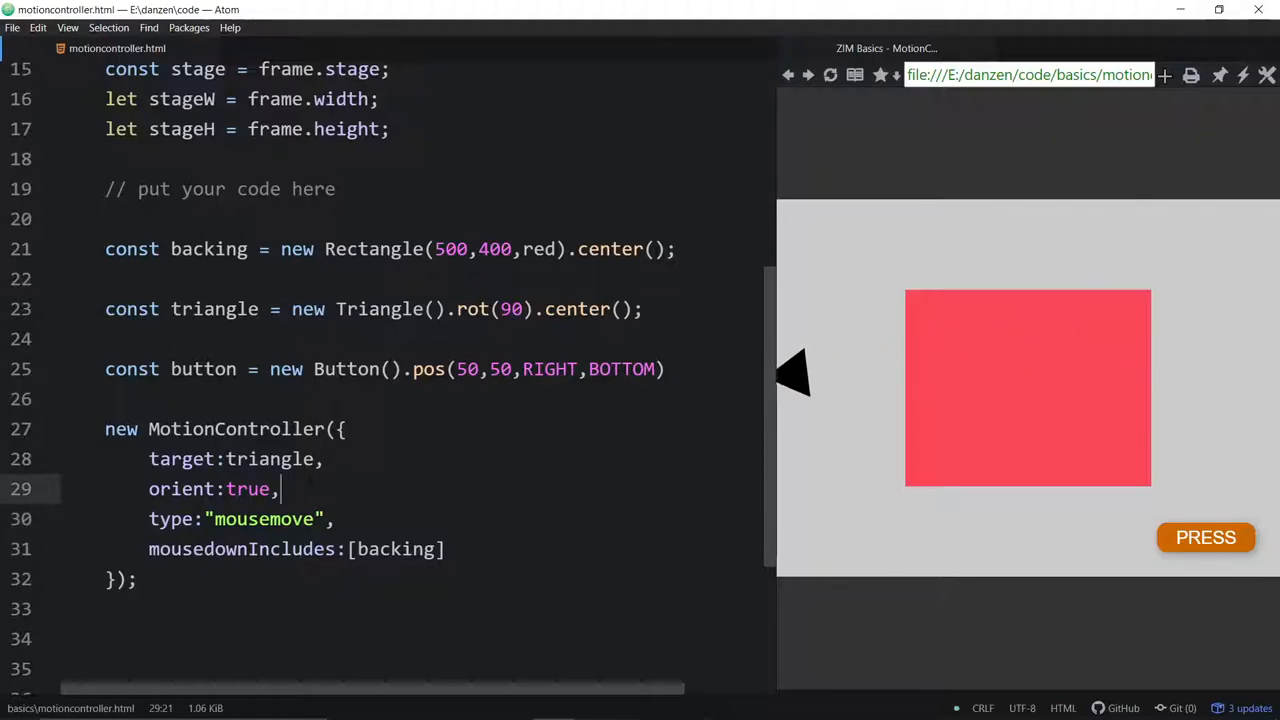
Add flip:true to the config, then change its value to HORIZONTAL.
text(flip)
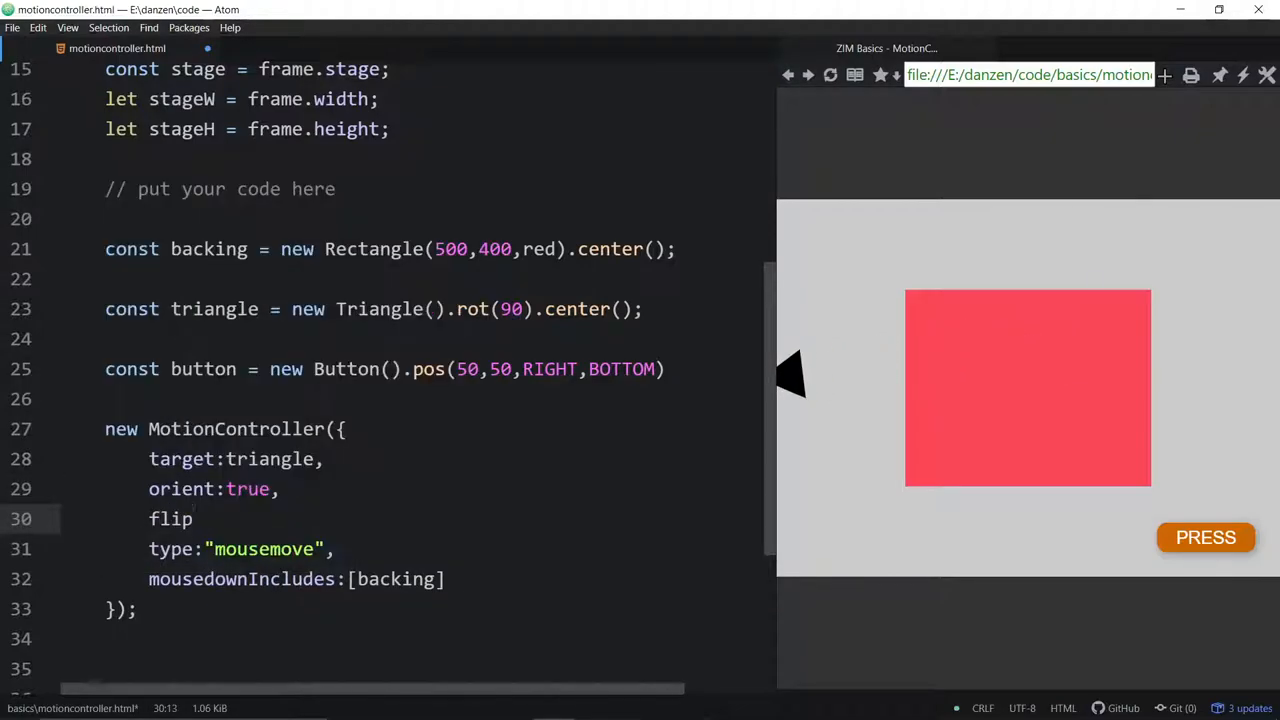
text(:true,)
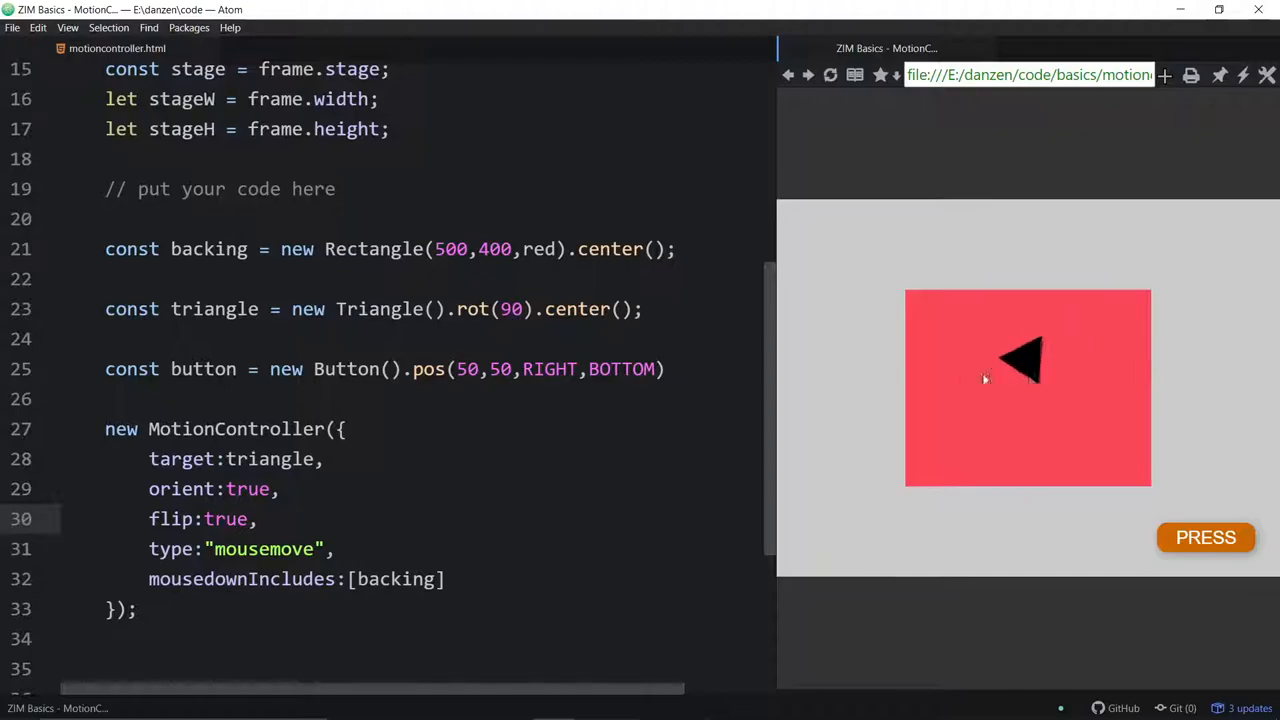
mouse_move(1150, 385)
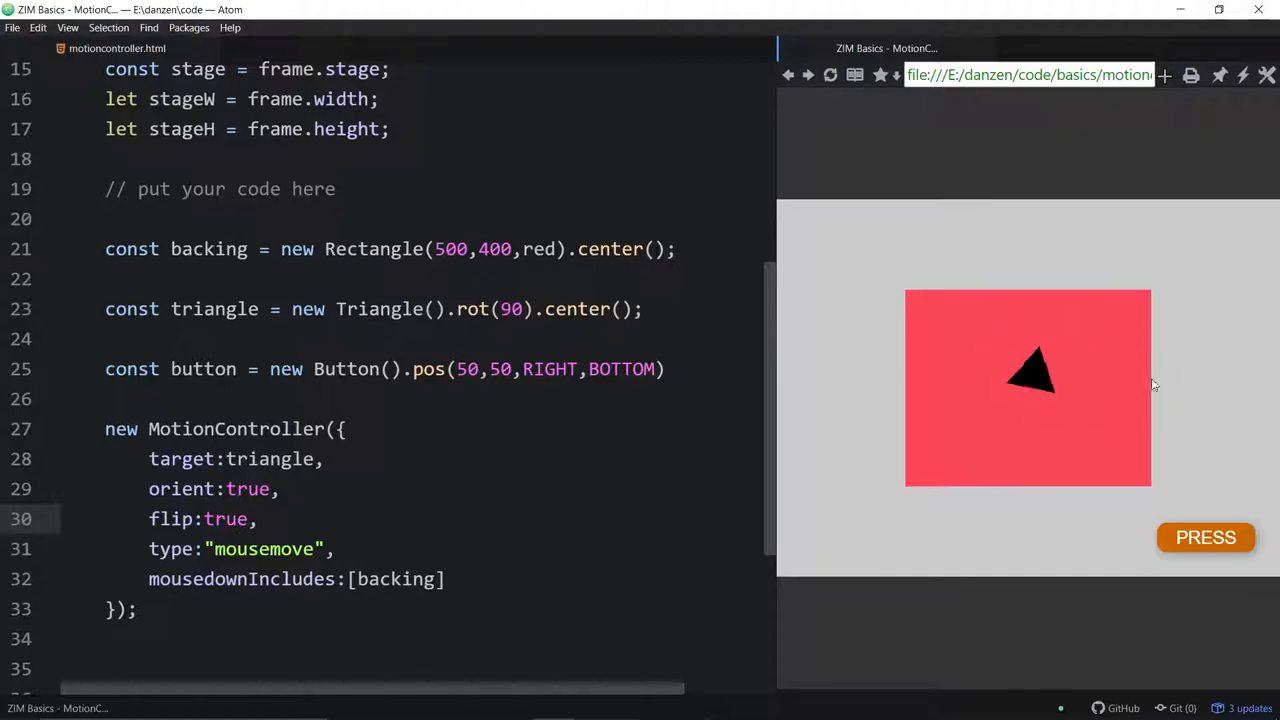
mouse_move(1155, 384)
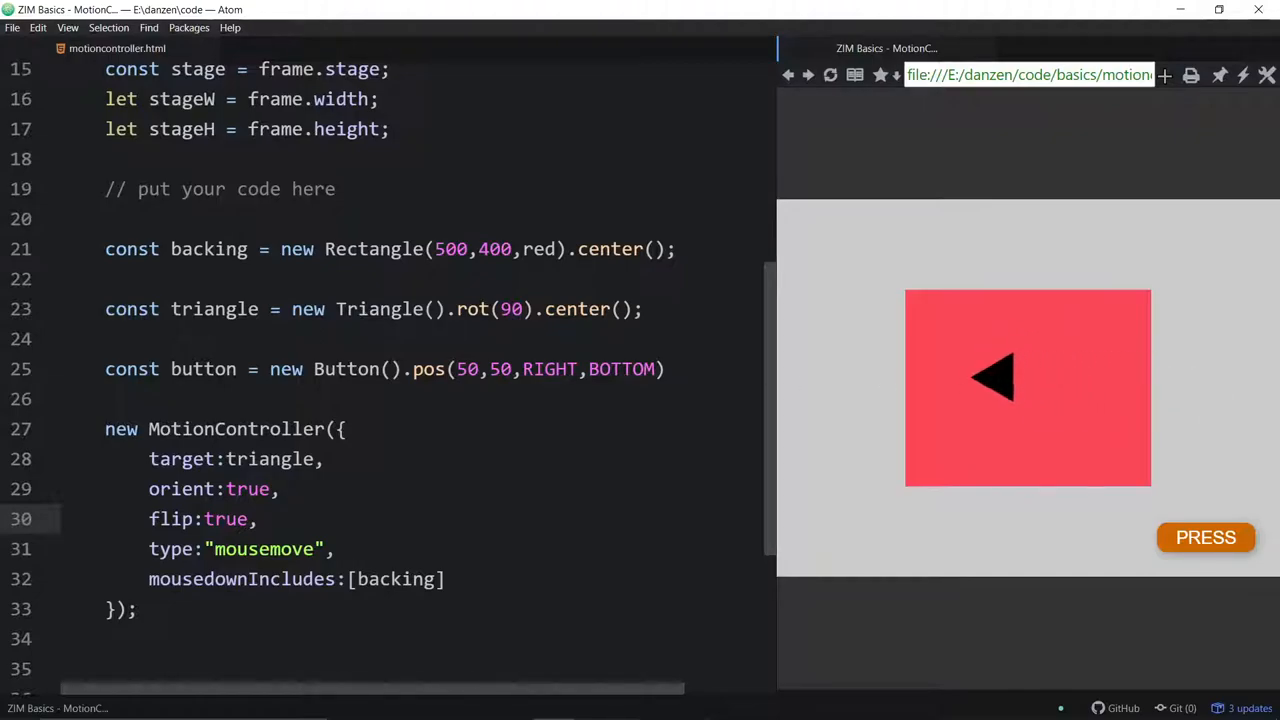
text(h)
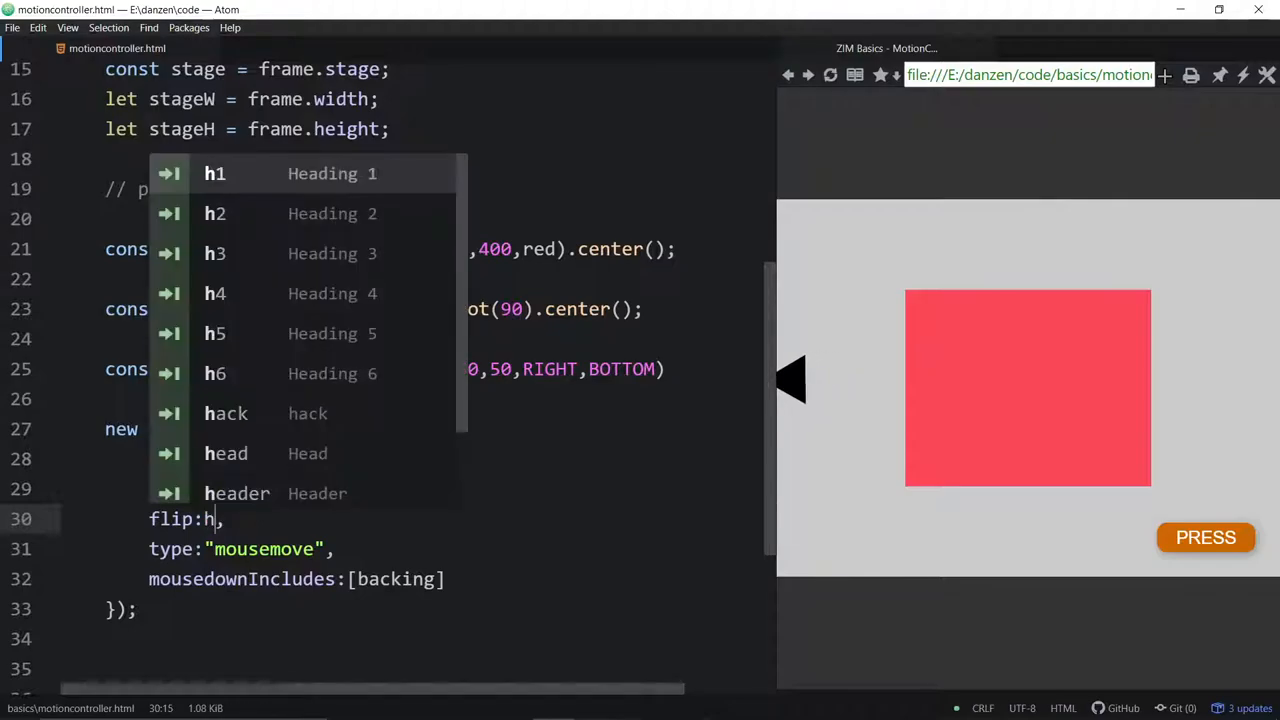
text(HORIZ)
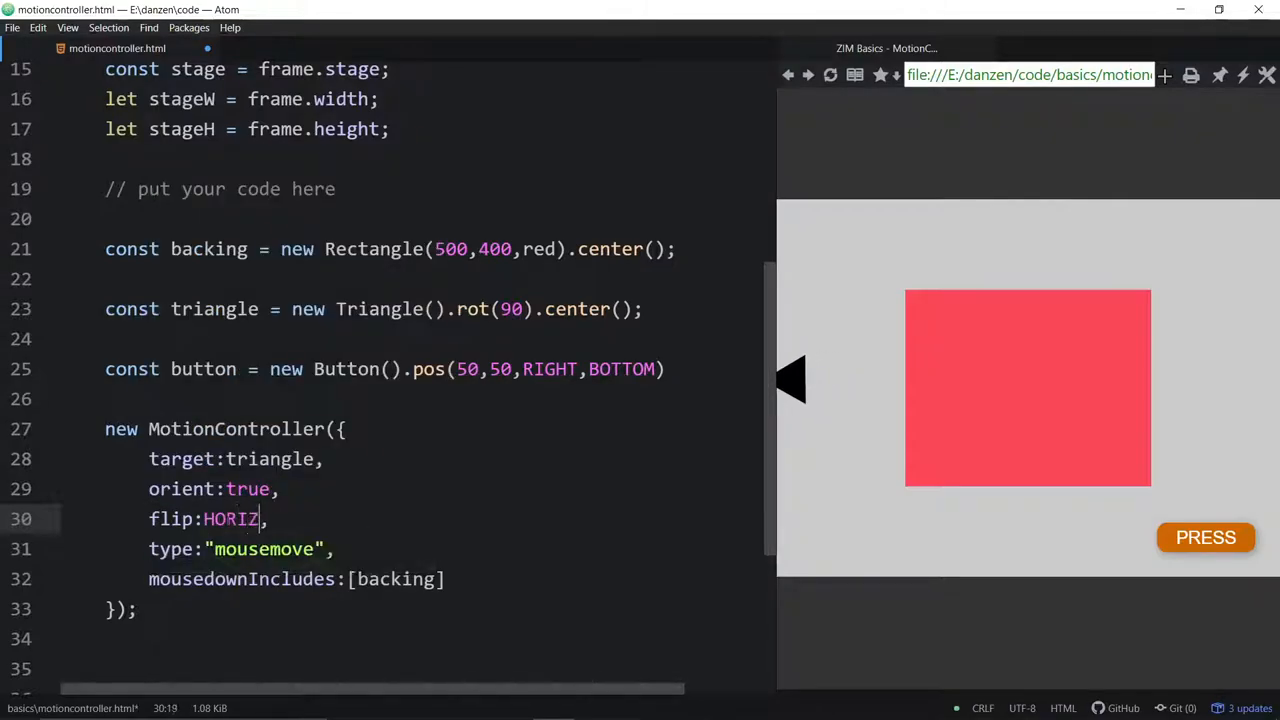
text(ONTAL)
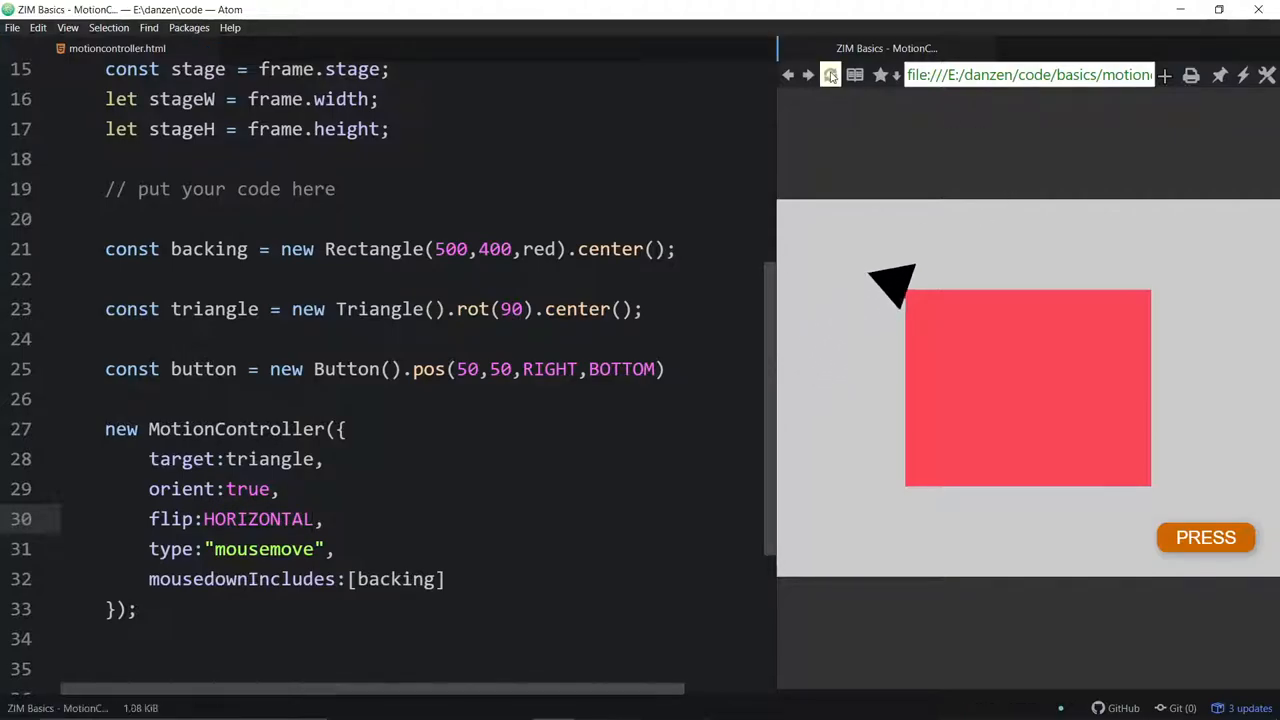
mouse_move(930, 410)
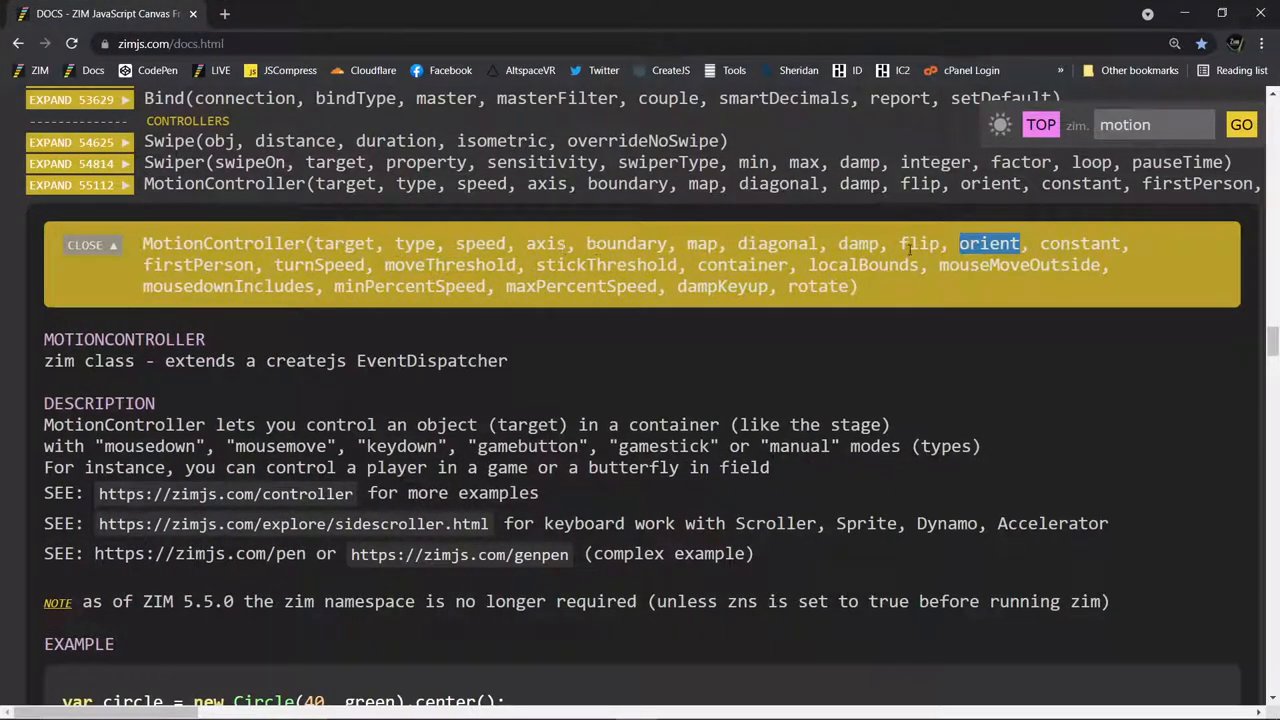
Scroll ZIM Docs to MotionController's flip parameter and highlight the rotated-target warning.
scroll(down, 3)
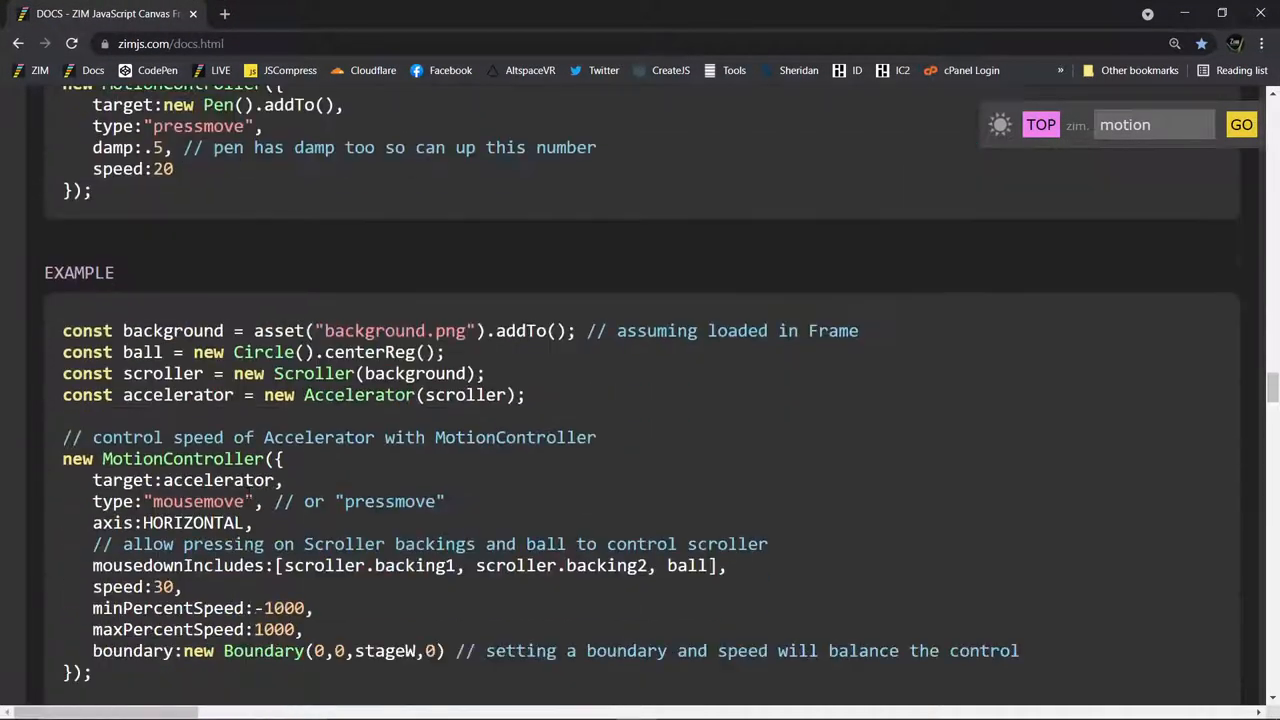
scroll(down, 3)
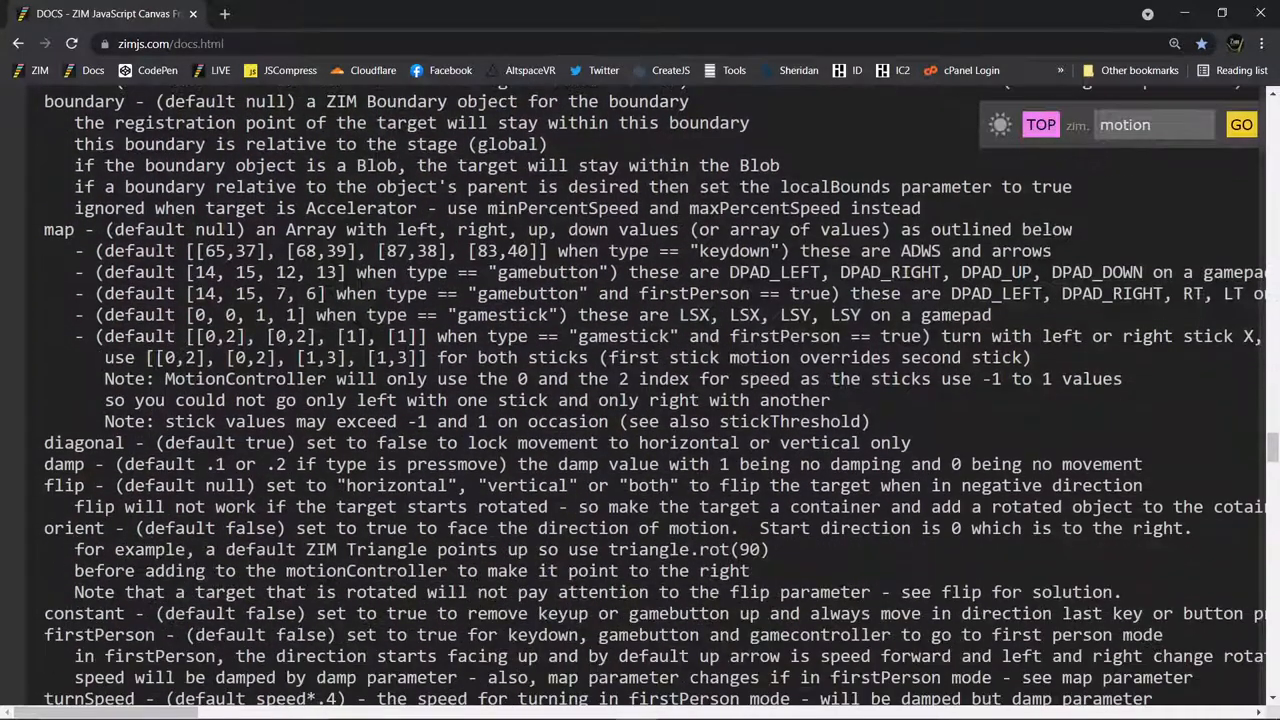
scroll(down, 3)
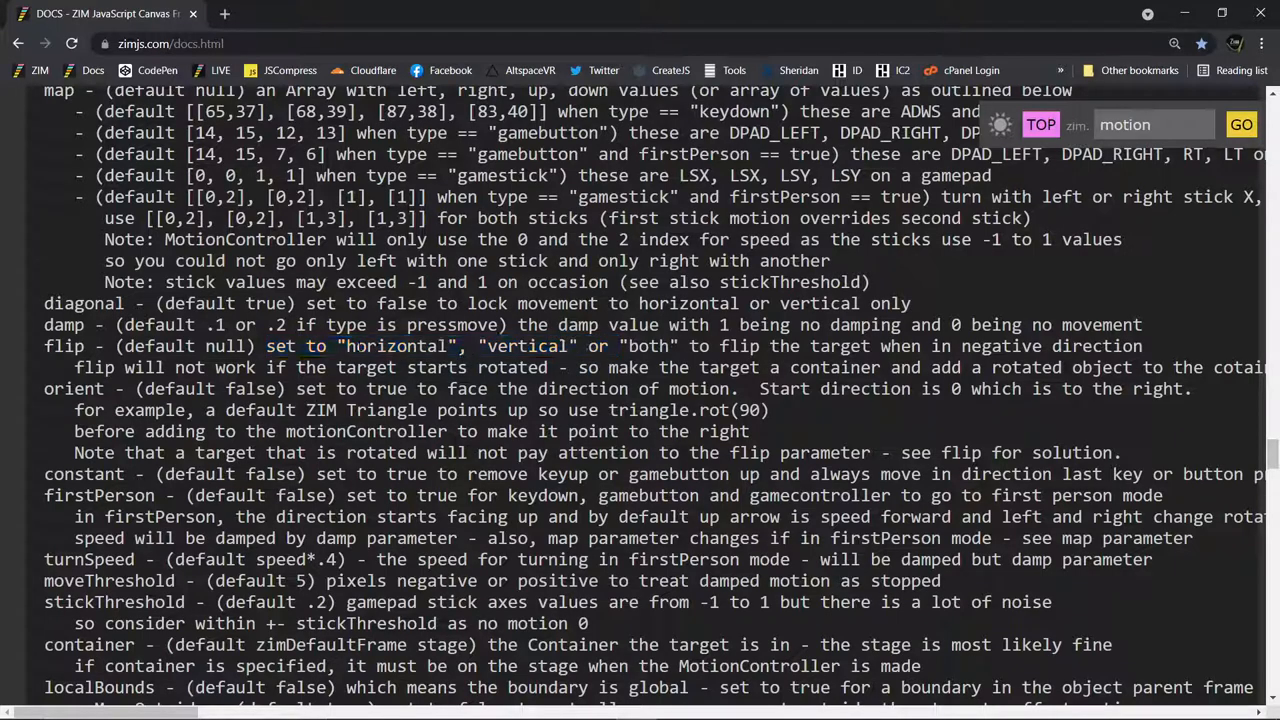
double_click(397, 346)
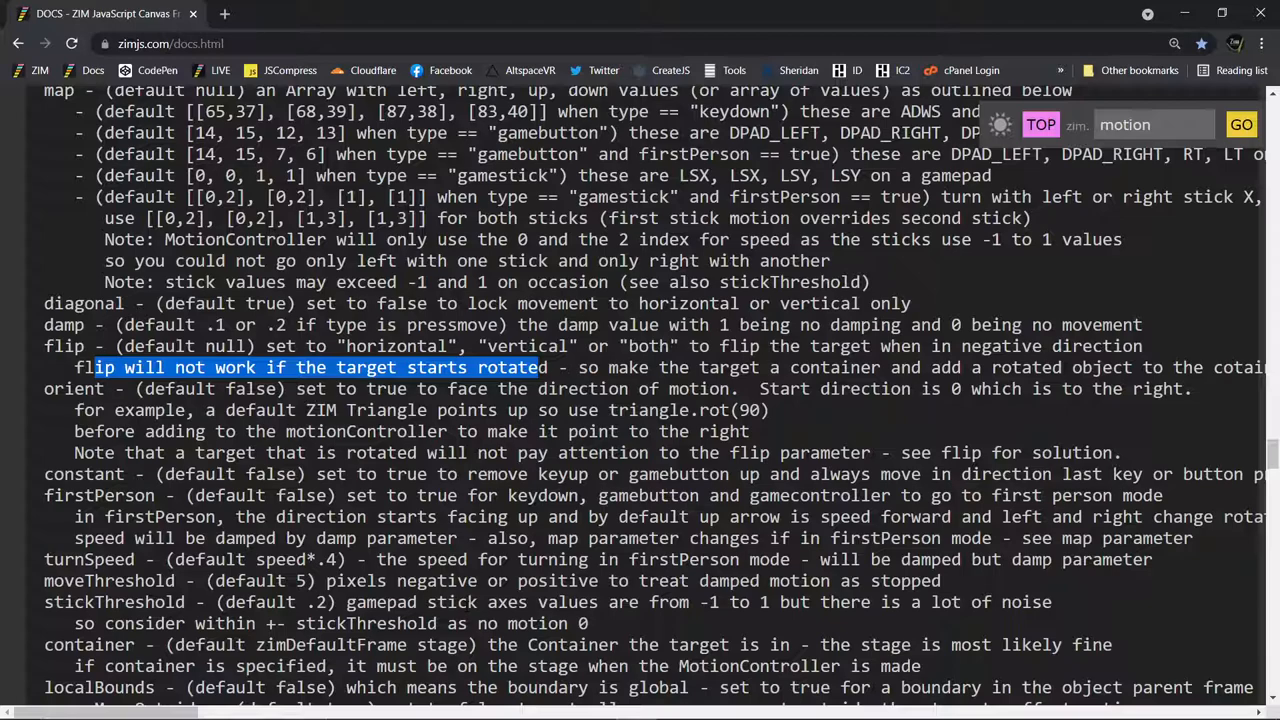
drag(95, 367, 1067, 367)
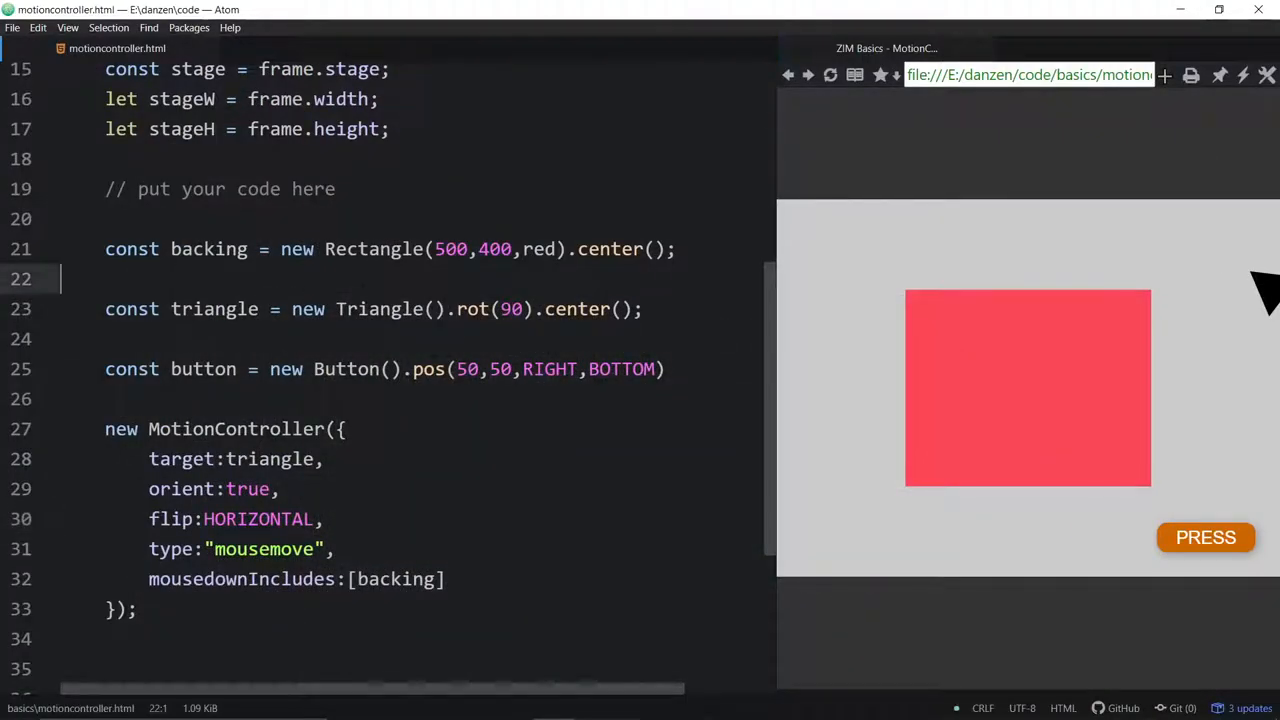
Declare const holder = new Container(); above the triangle code.
text(c)
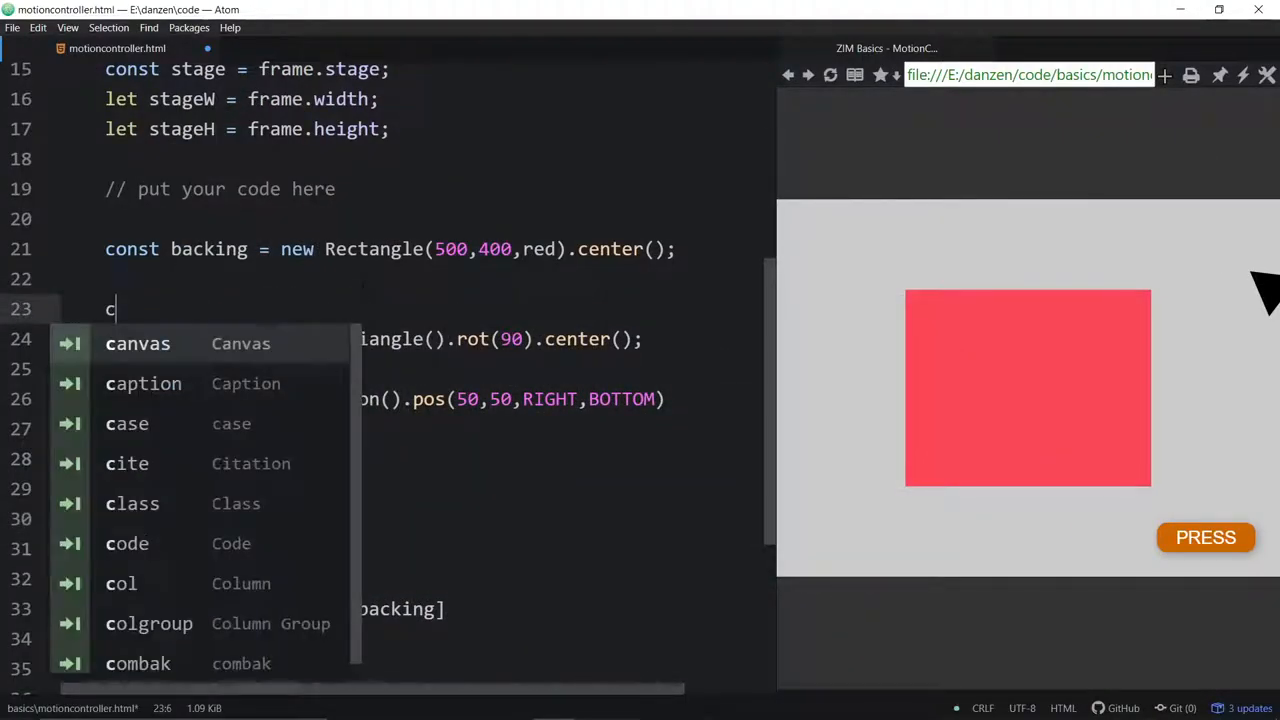
text(onst hi)
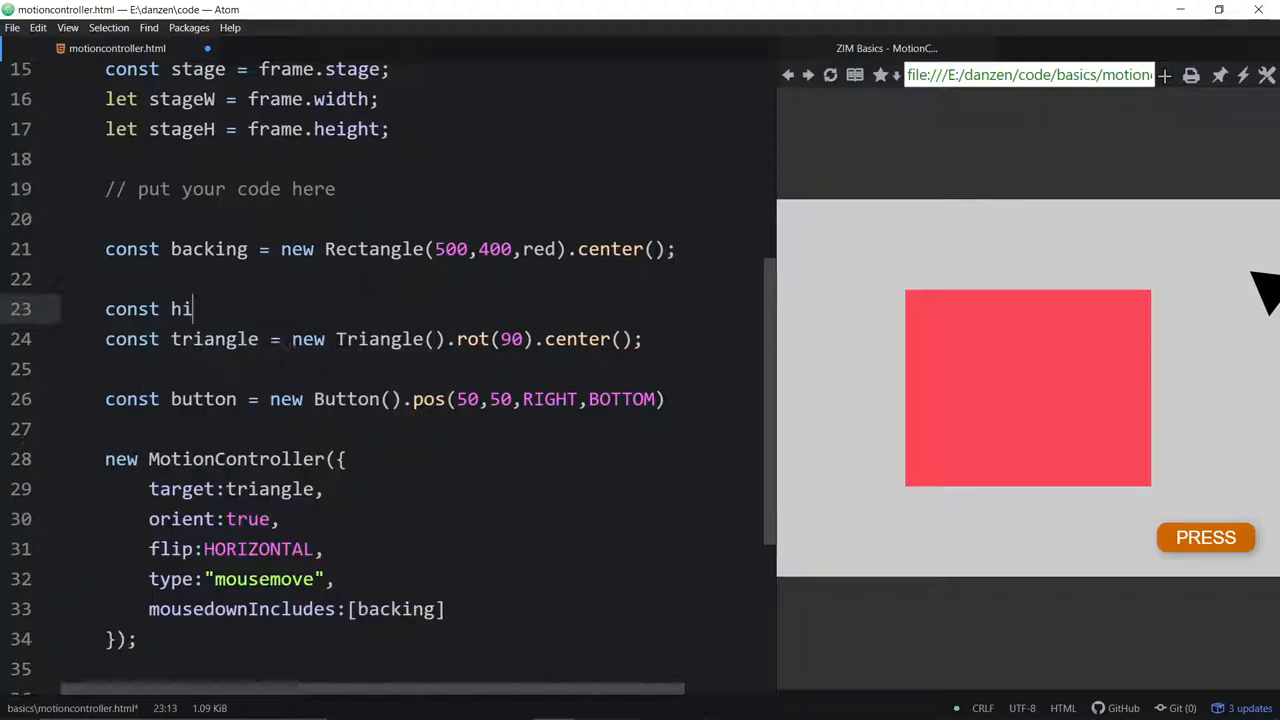
text(older = new)
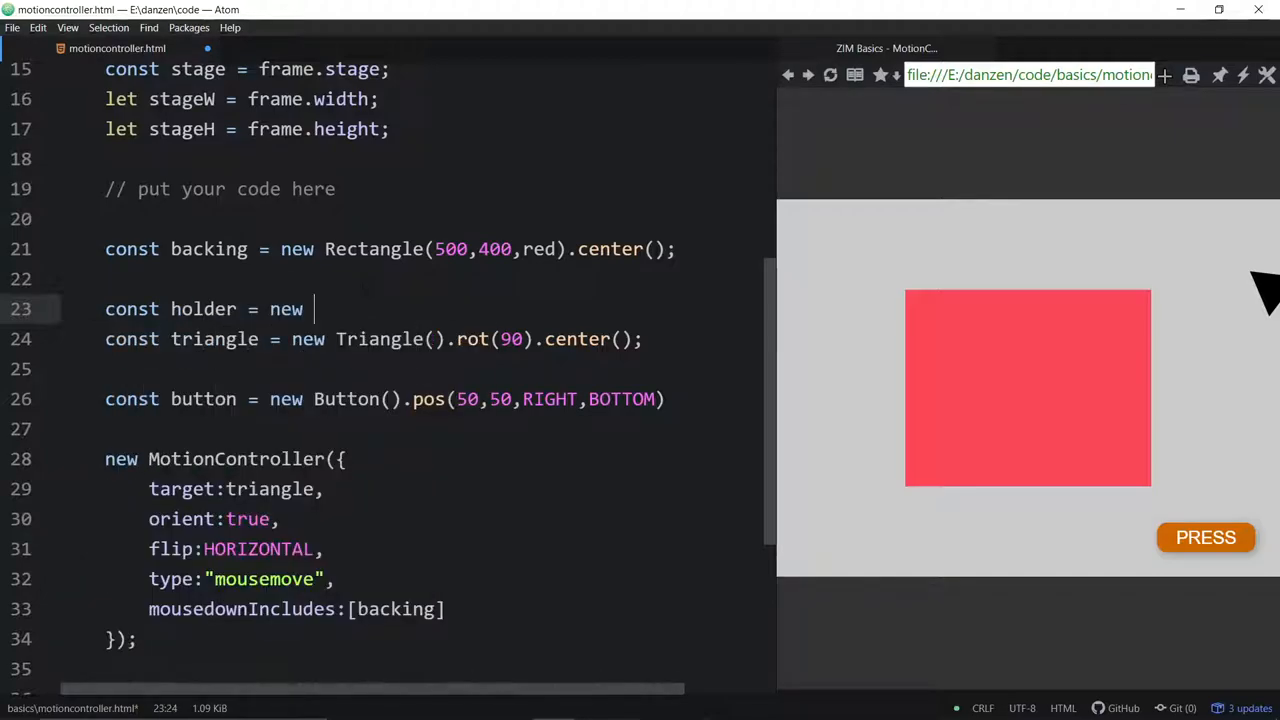
text(Container()
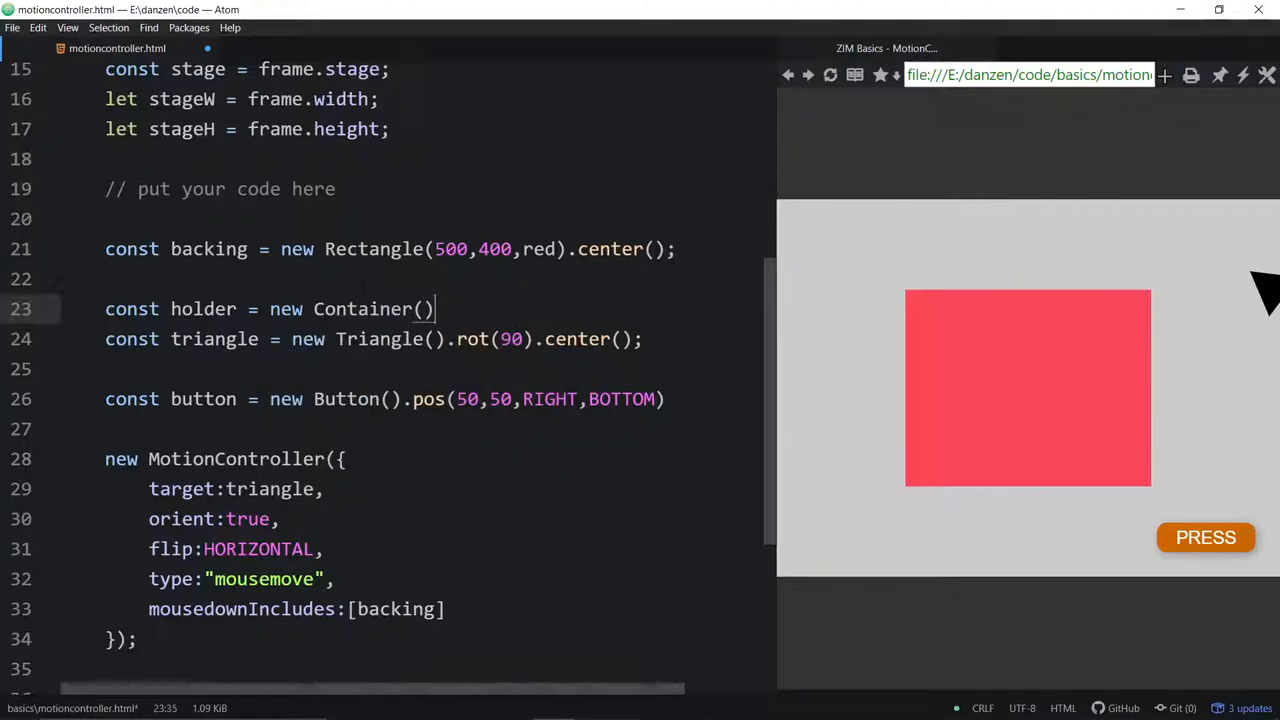
text(;)
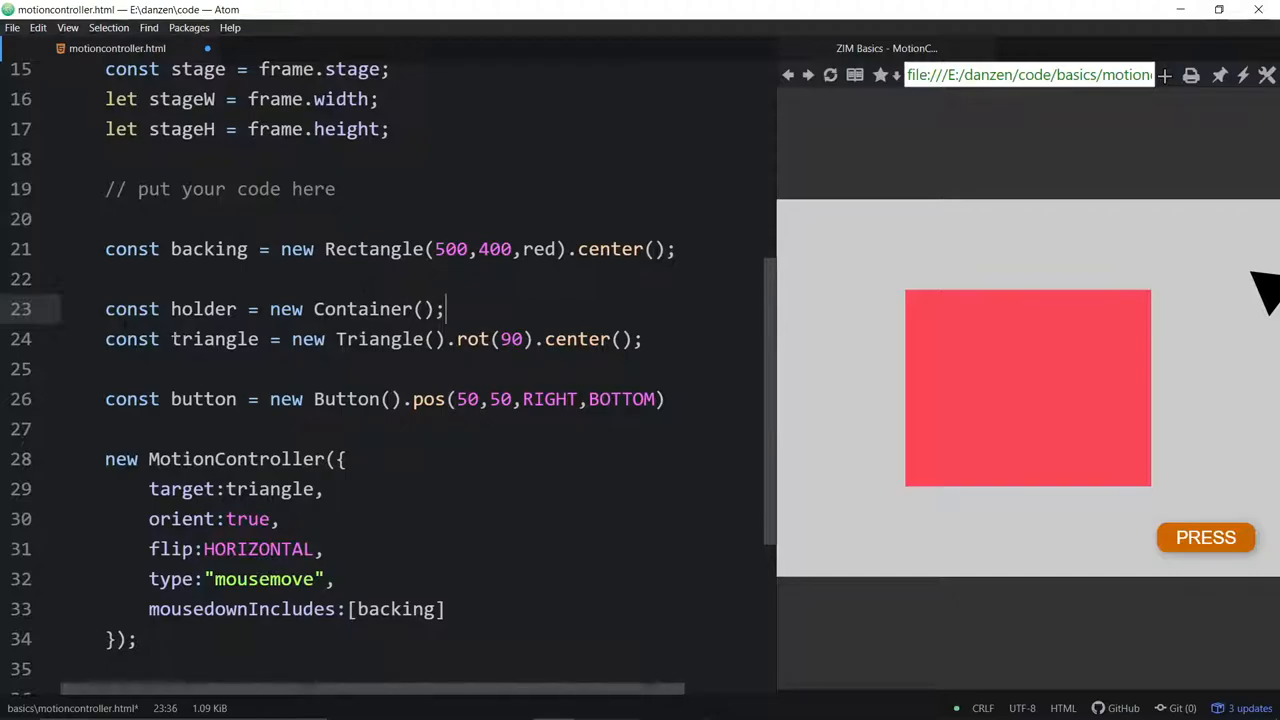
Add the triangle to holder and center the holder with holder.center();.
click(171, 339)
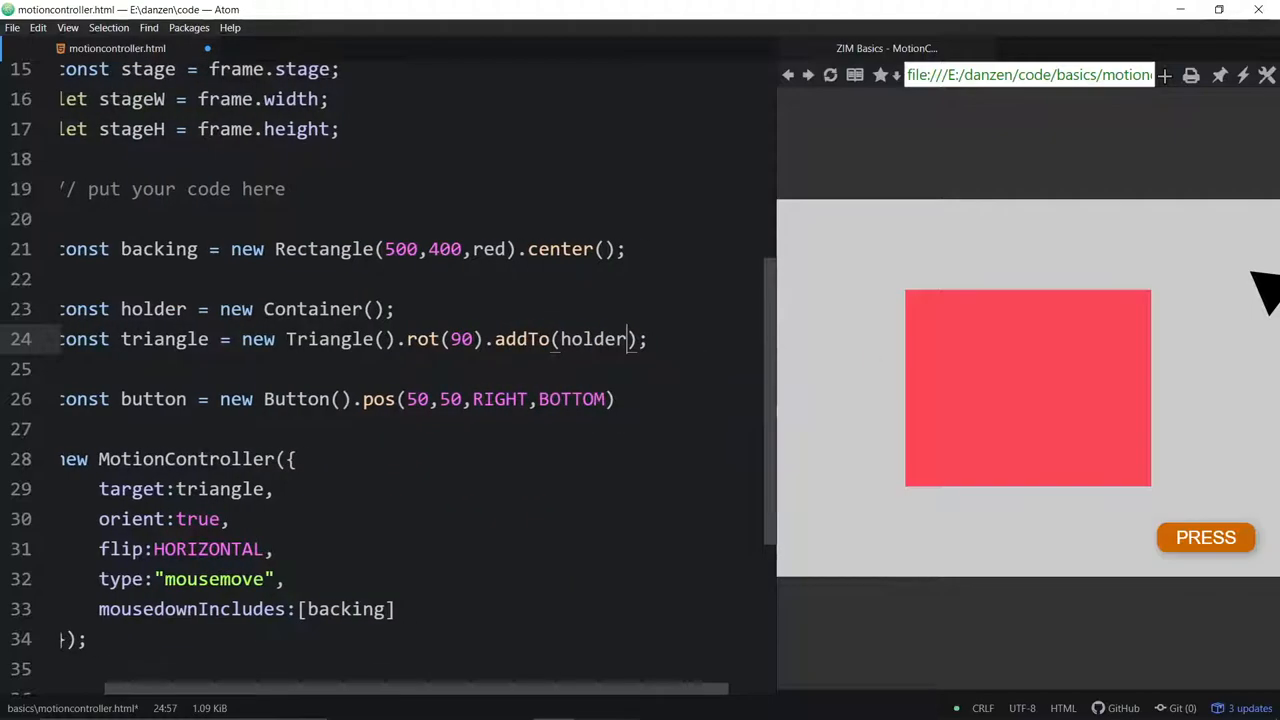
key(Return)
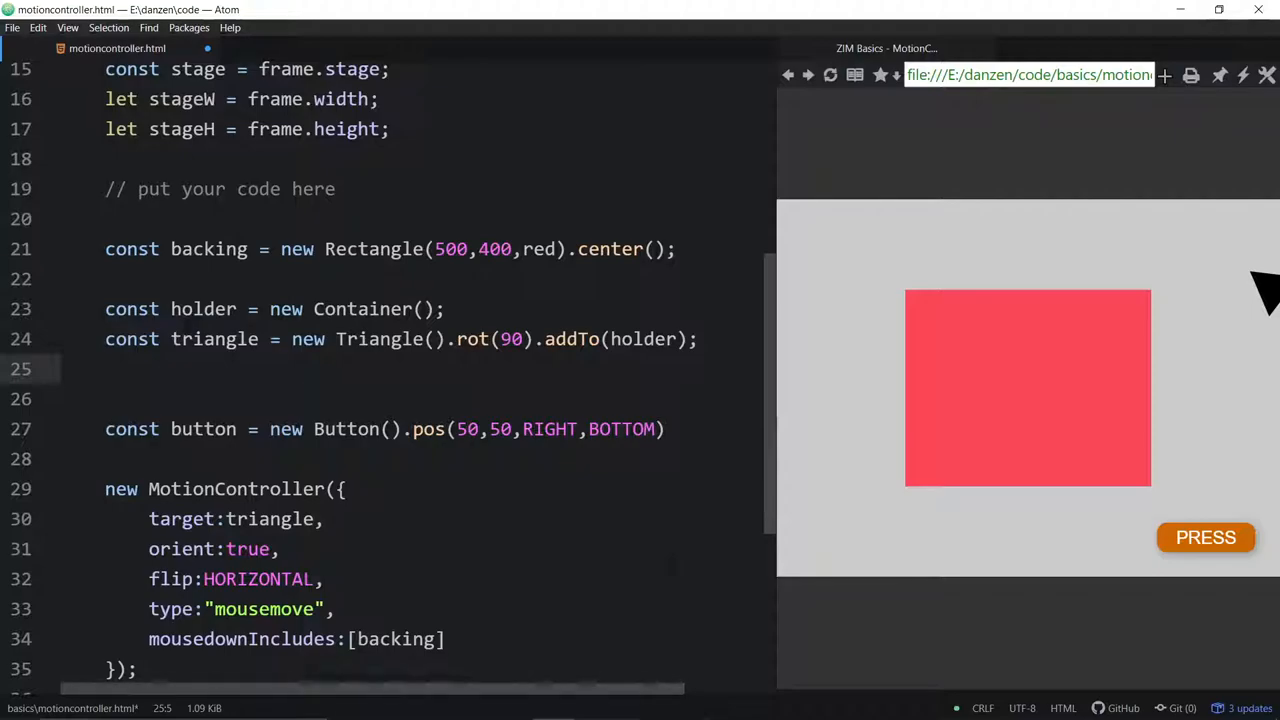
text(holder.center)
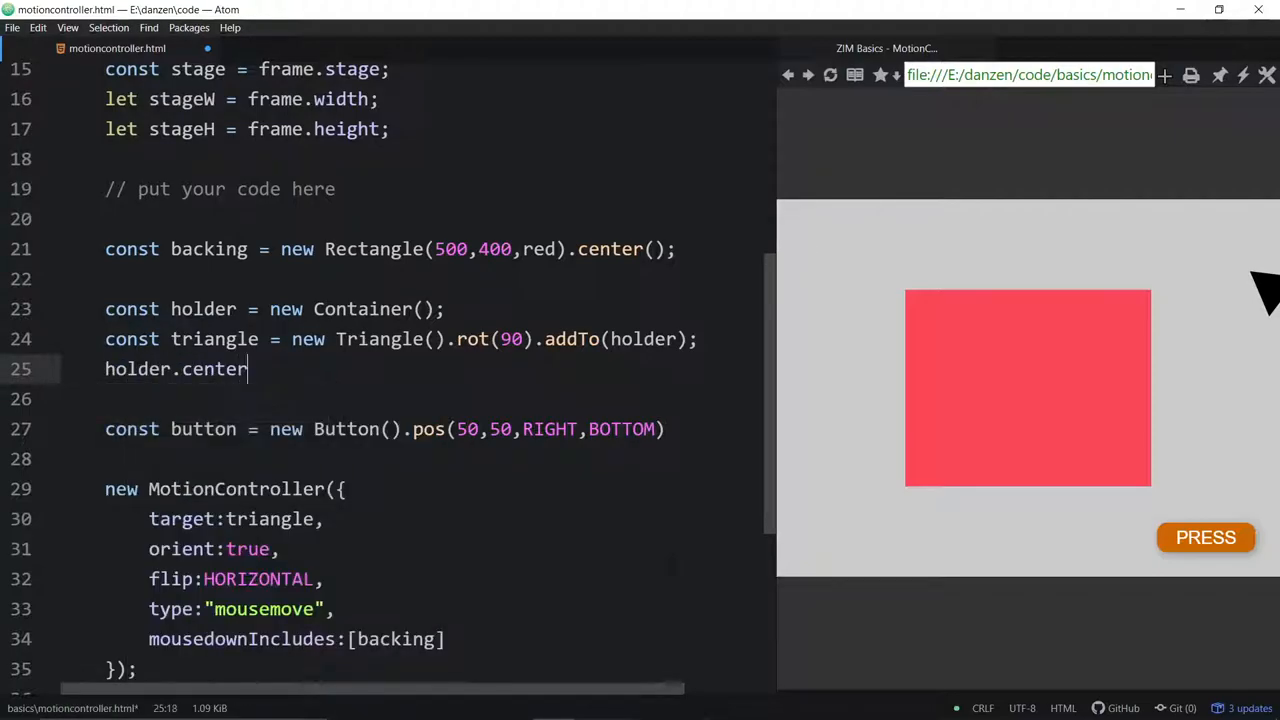
text(())
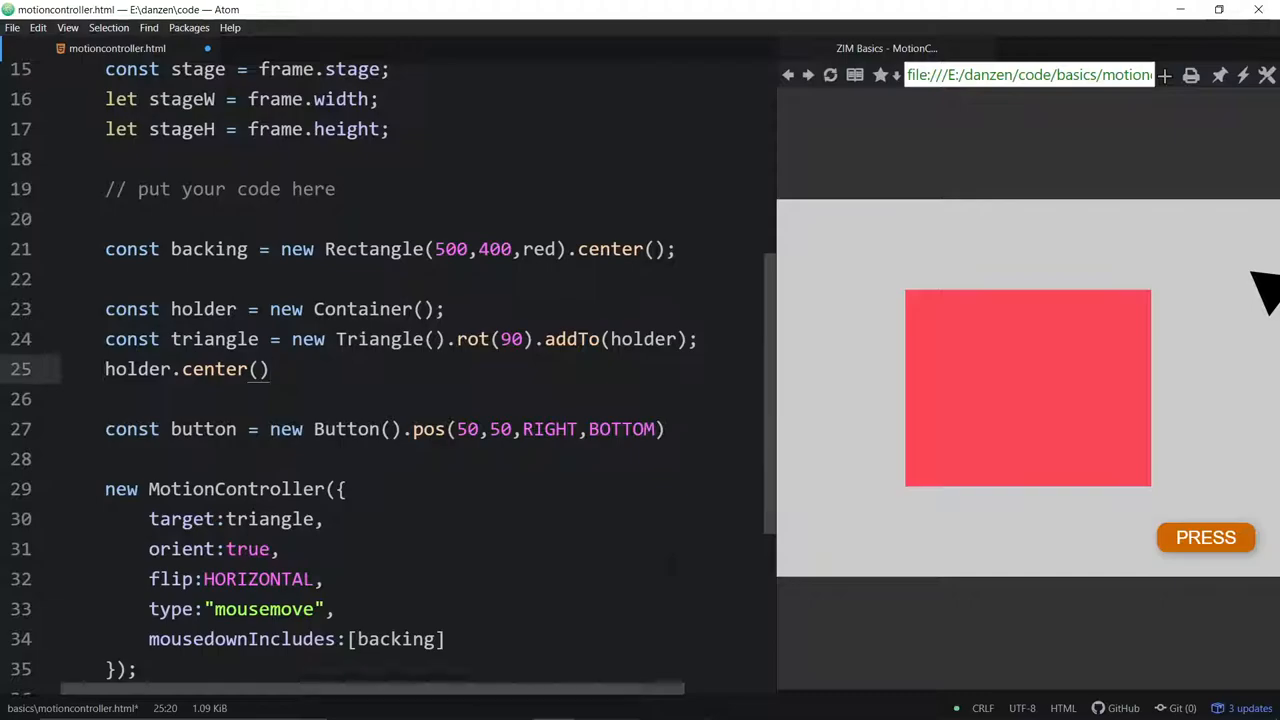
text(;)
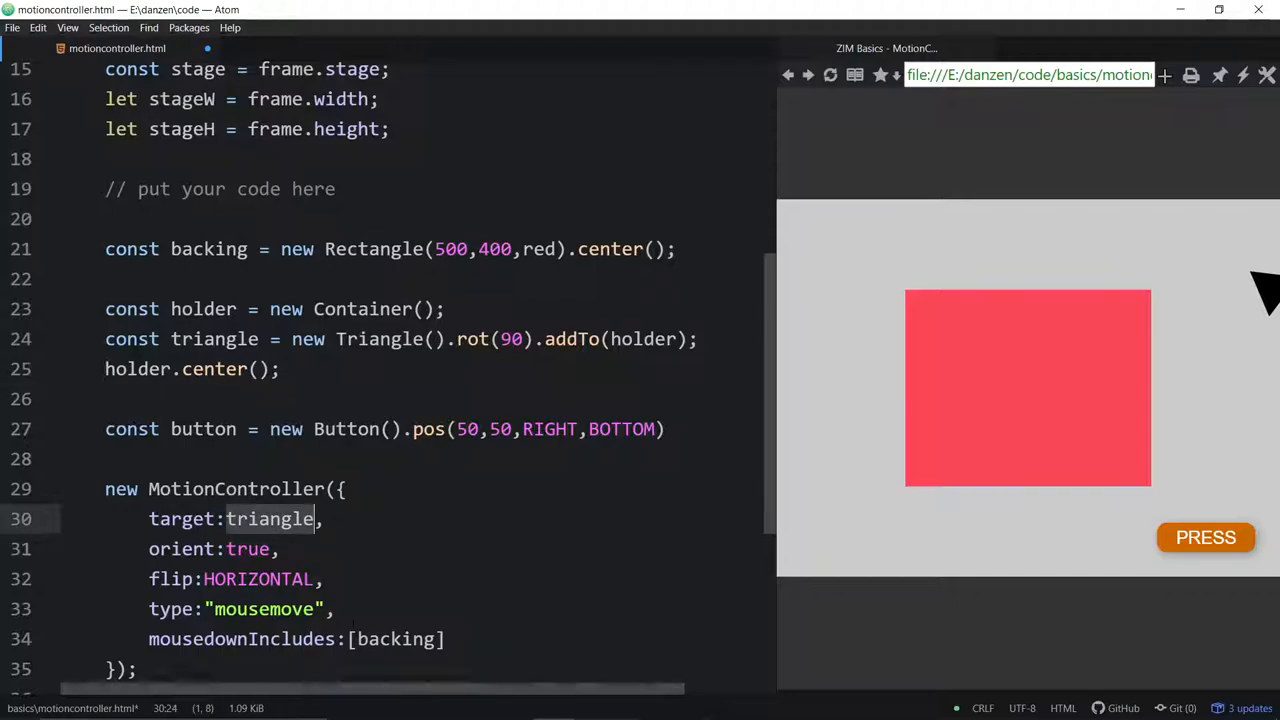
text(holder)
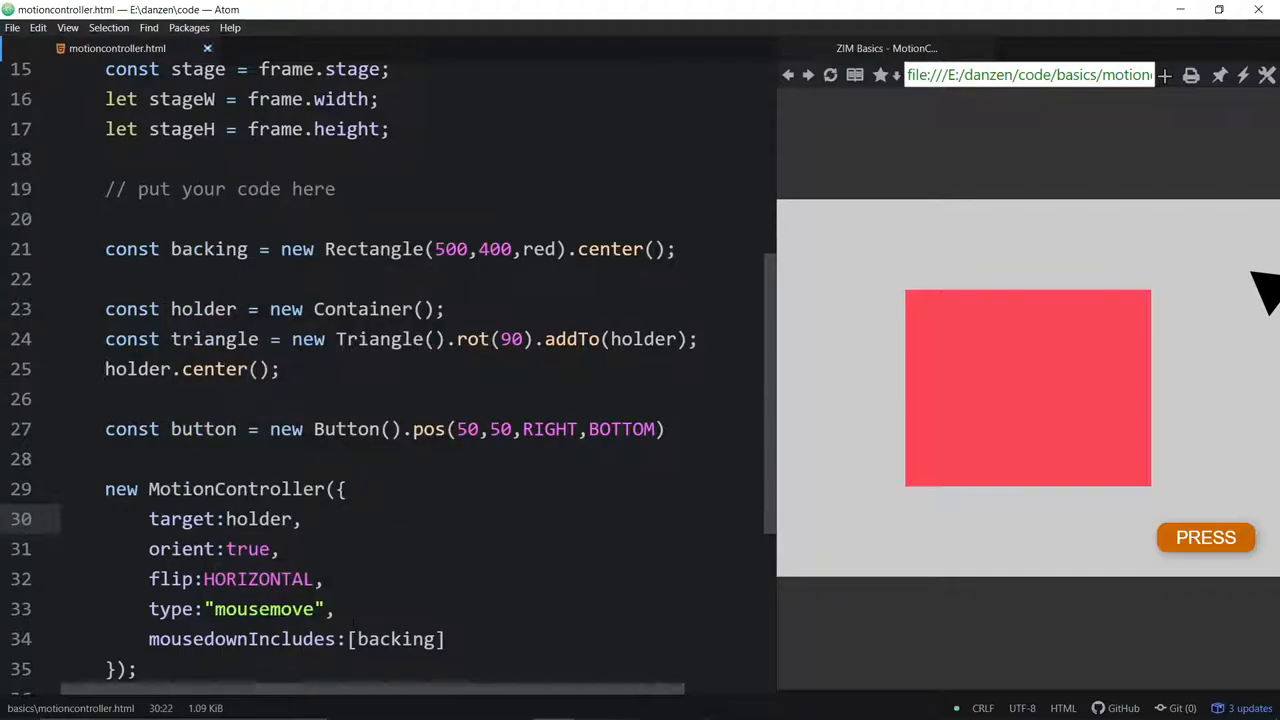
click(830, 75)
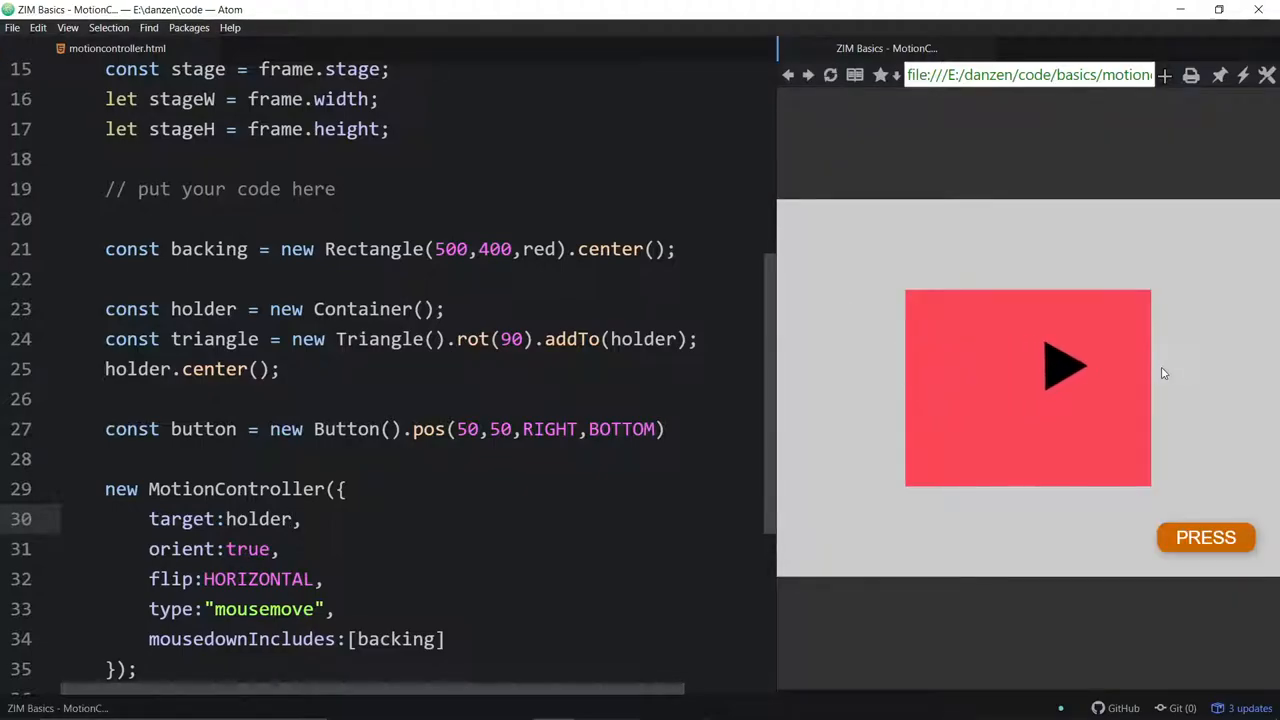
mouse_move(890, 365)
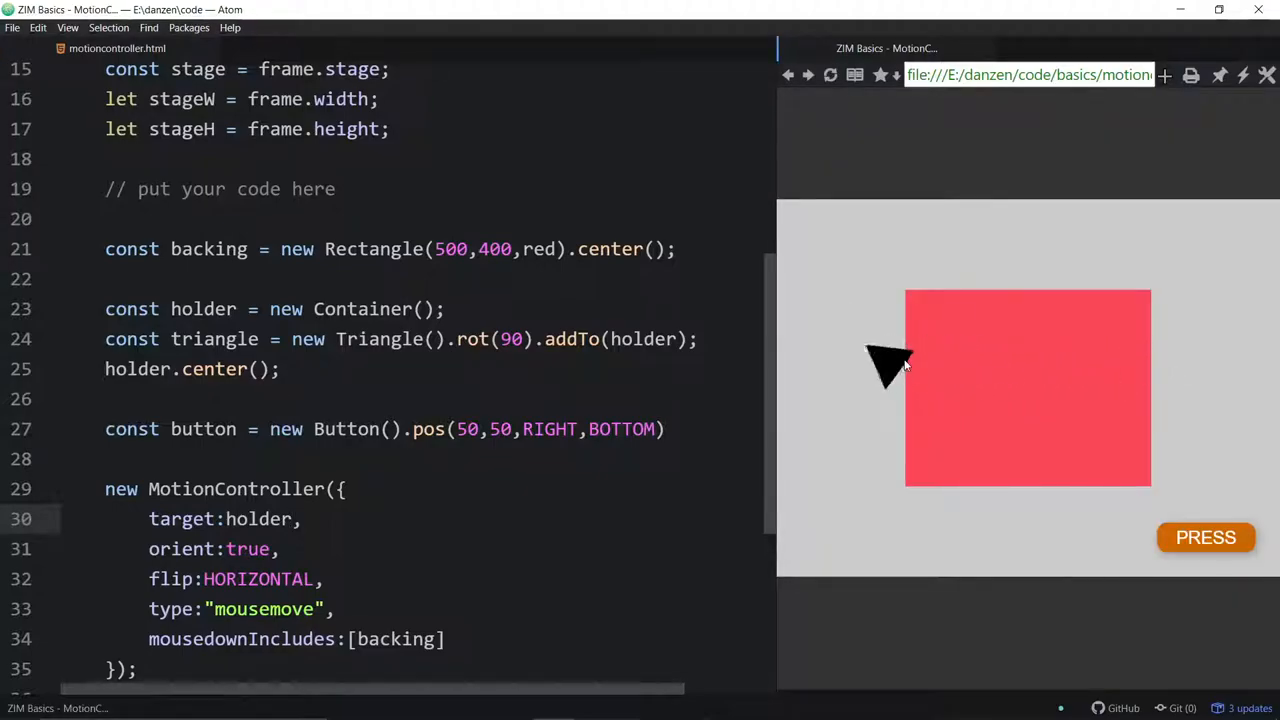
mouse_move(1120, 285)
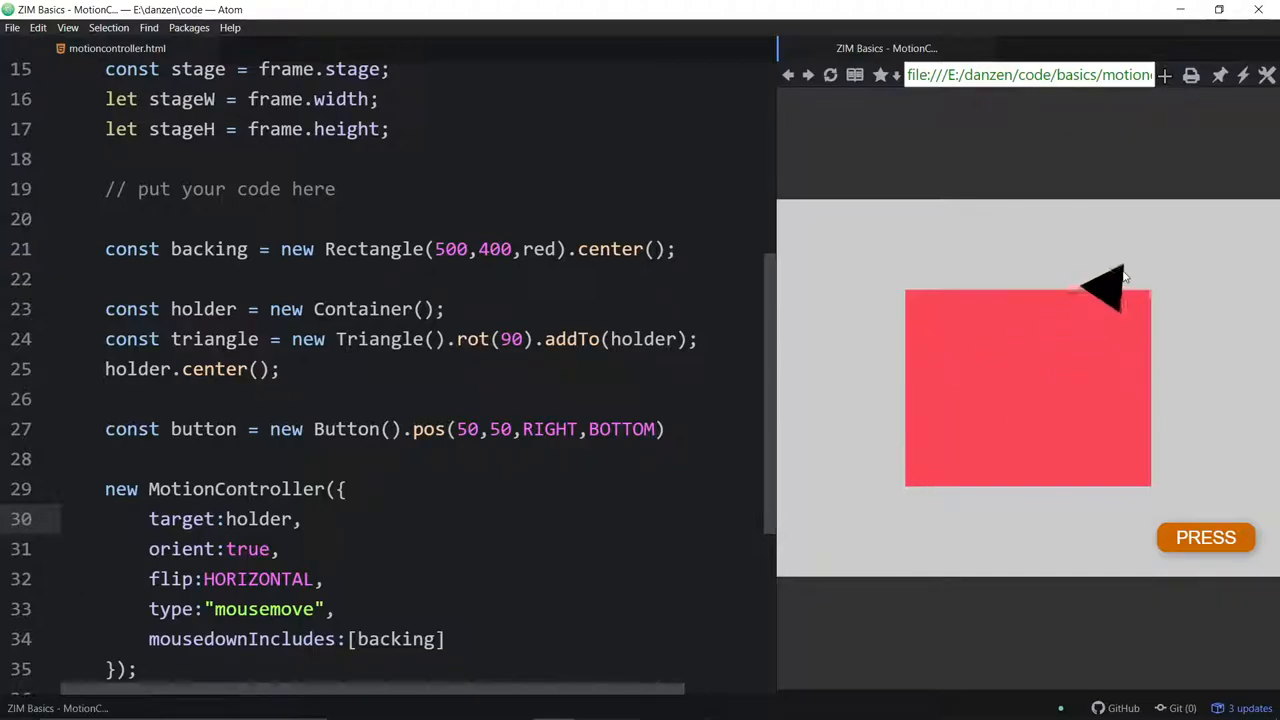
mouse_move(1170, 315)
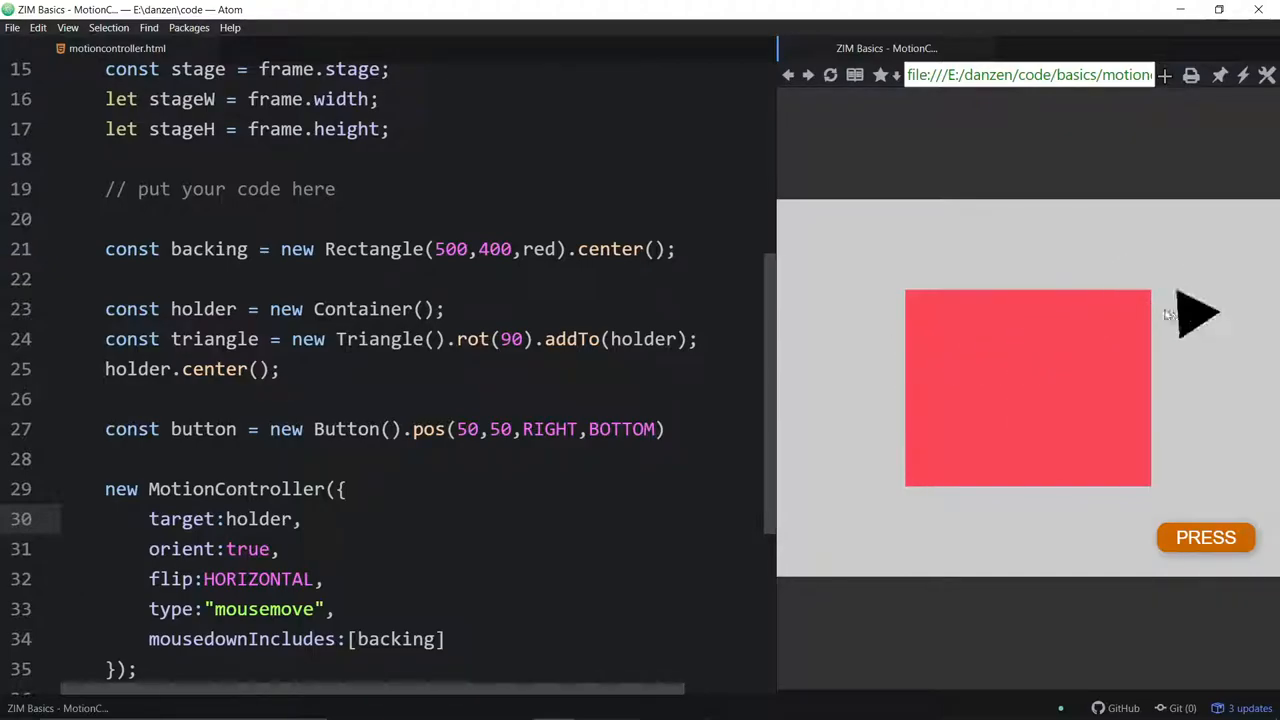
mouse_move(1024, 335)
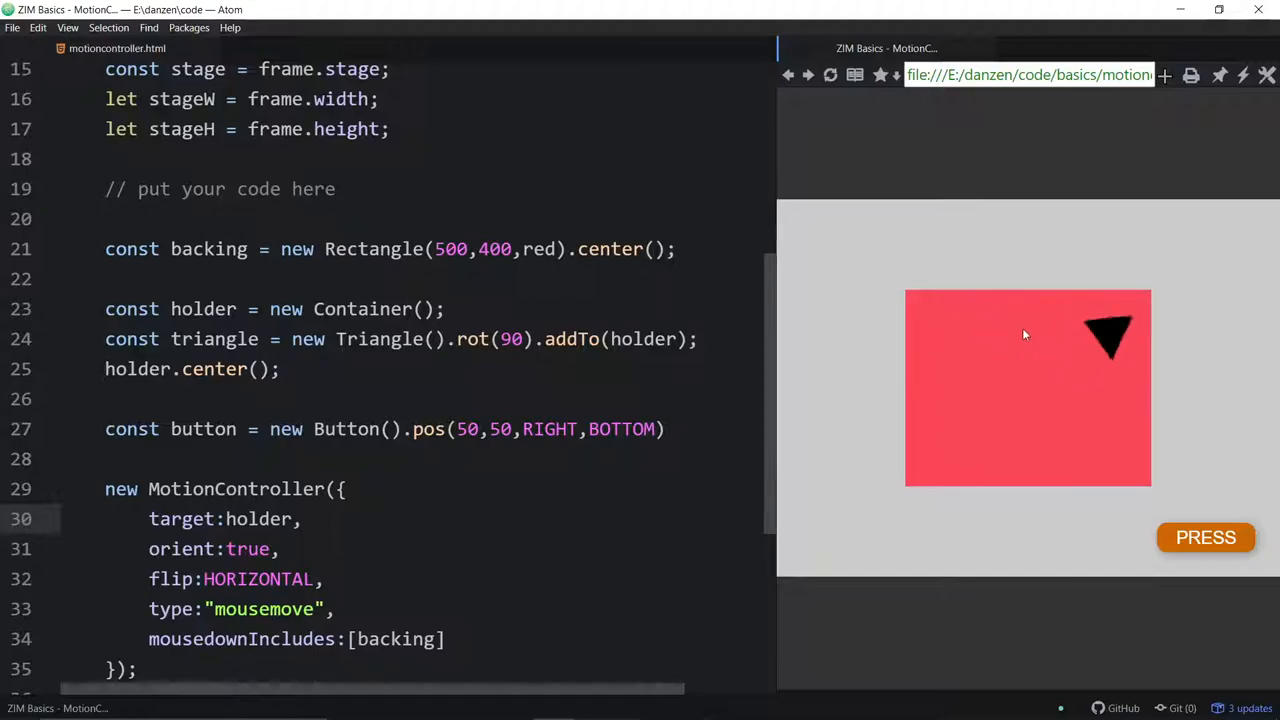
mouse_move(1191, 334)
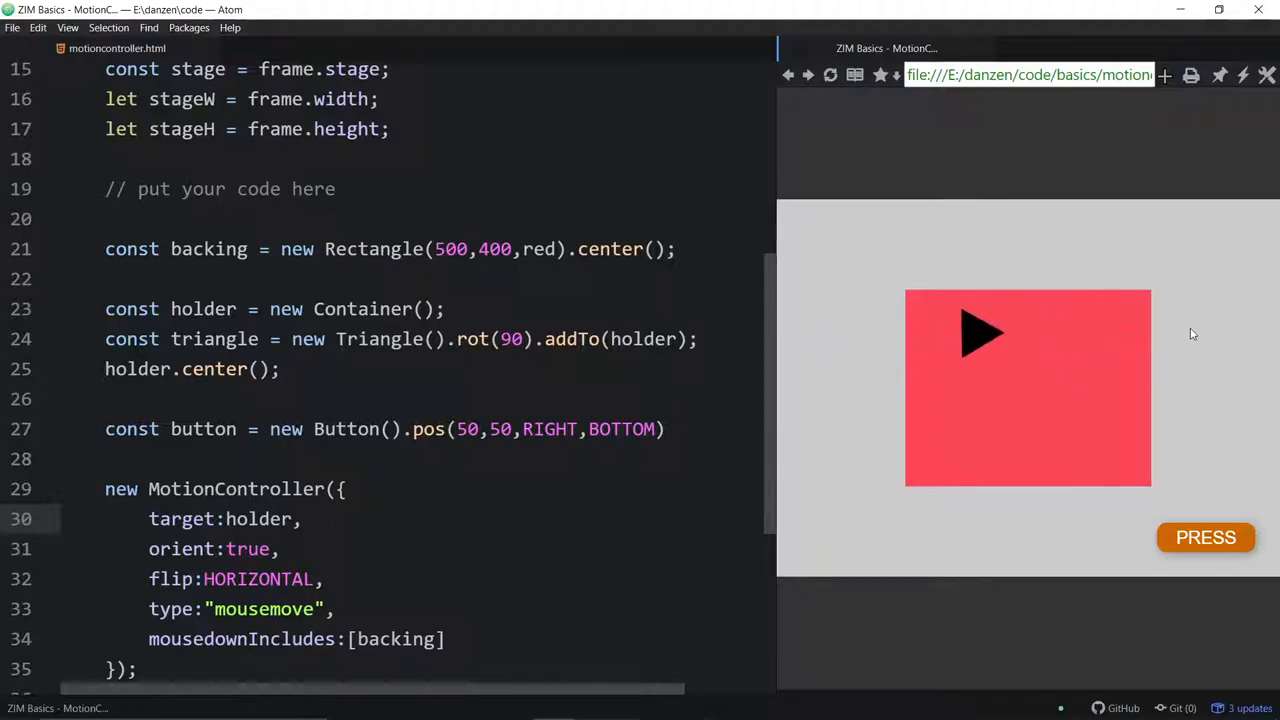
mouse_move(1158, 325)
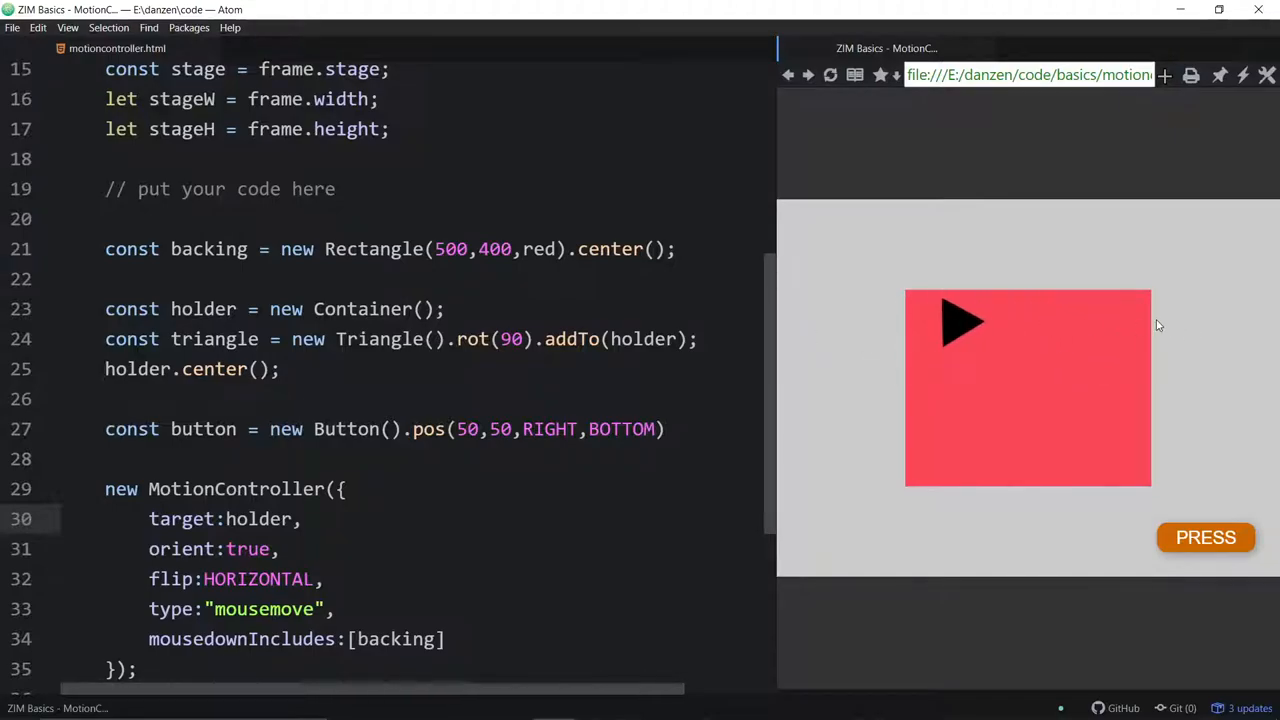
mouse_move(1216, 310)
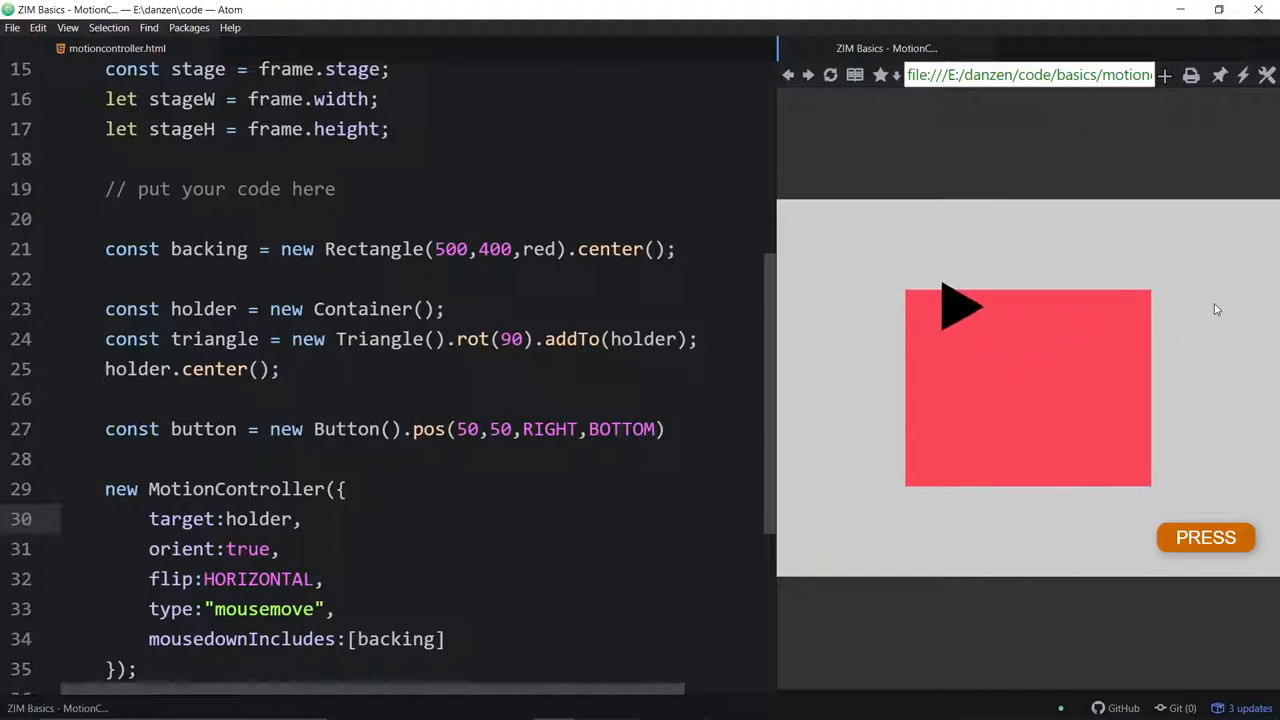
mouse_move(1190, 521)
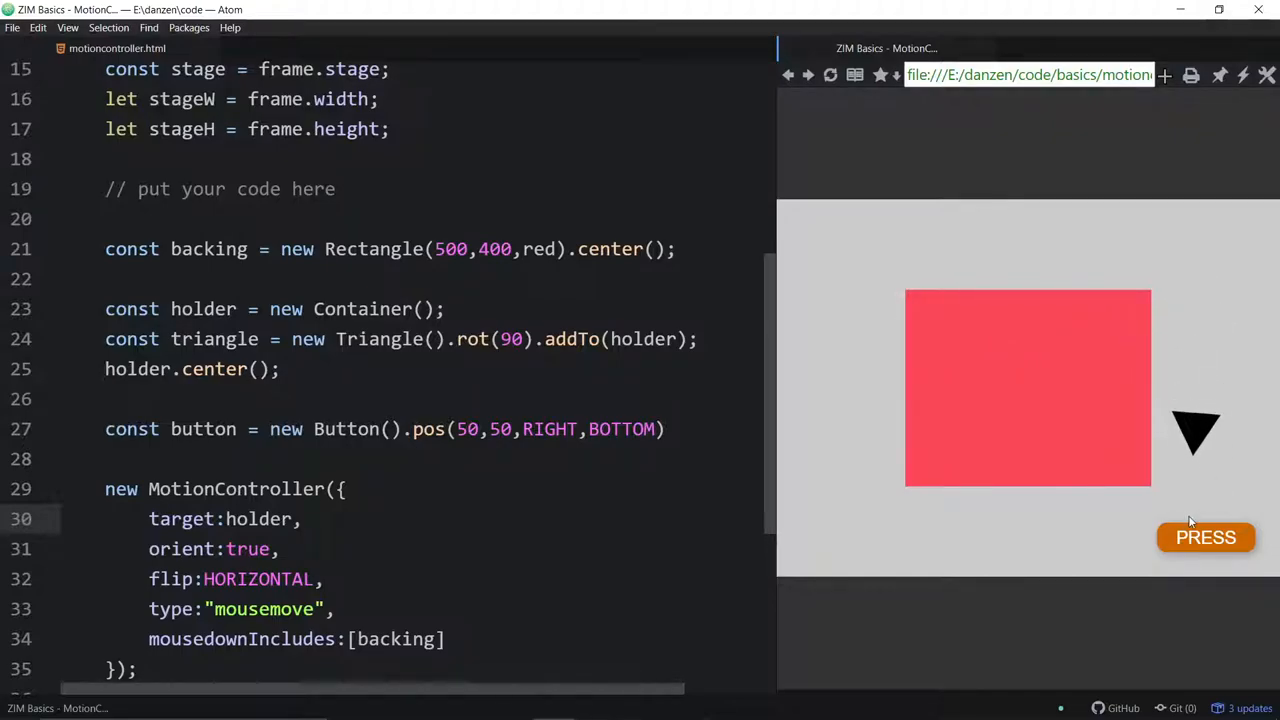
mouse_move(855, 418)
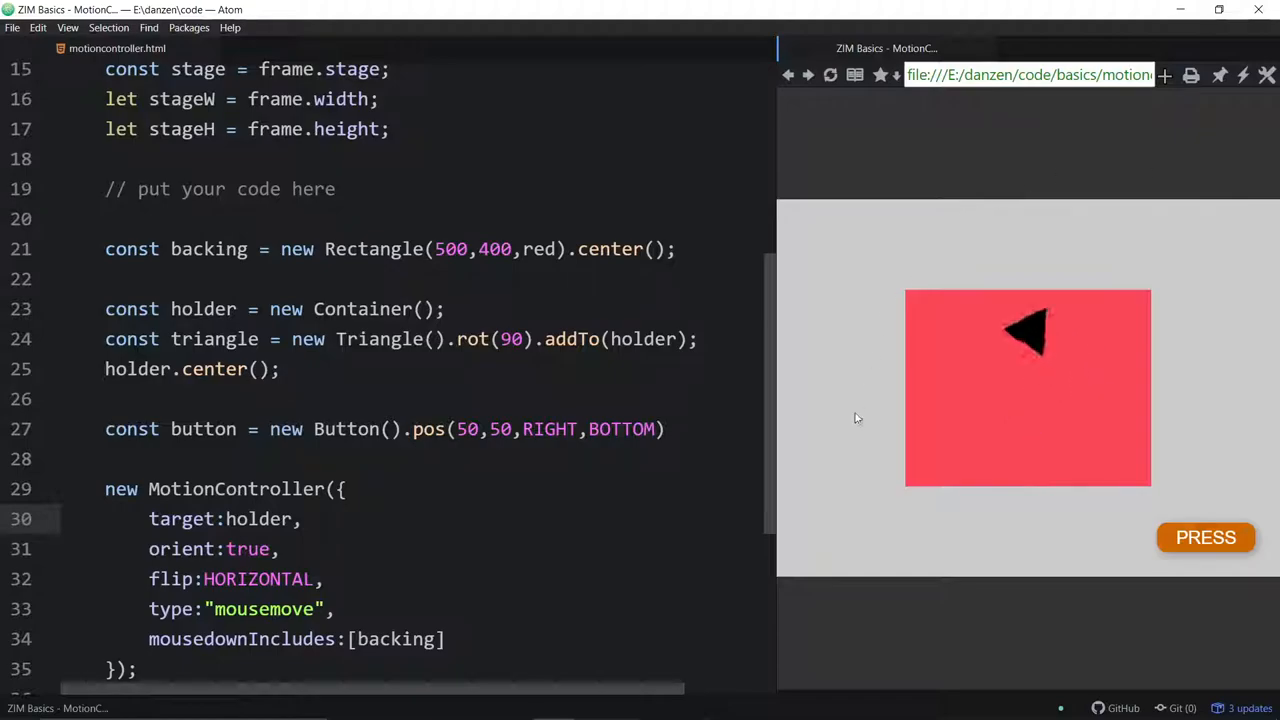
mouse_move(935, 380)
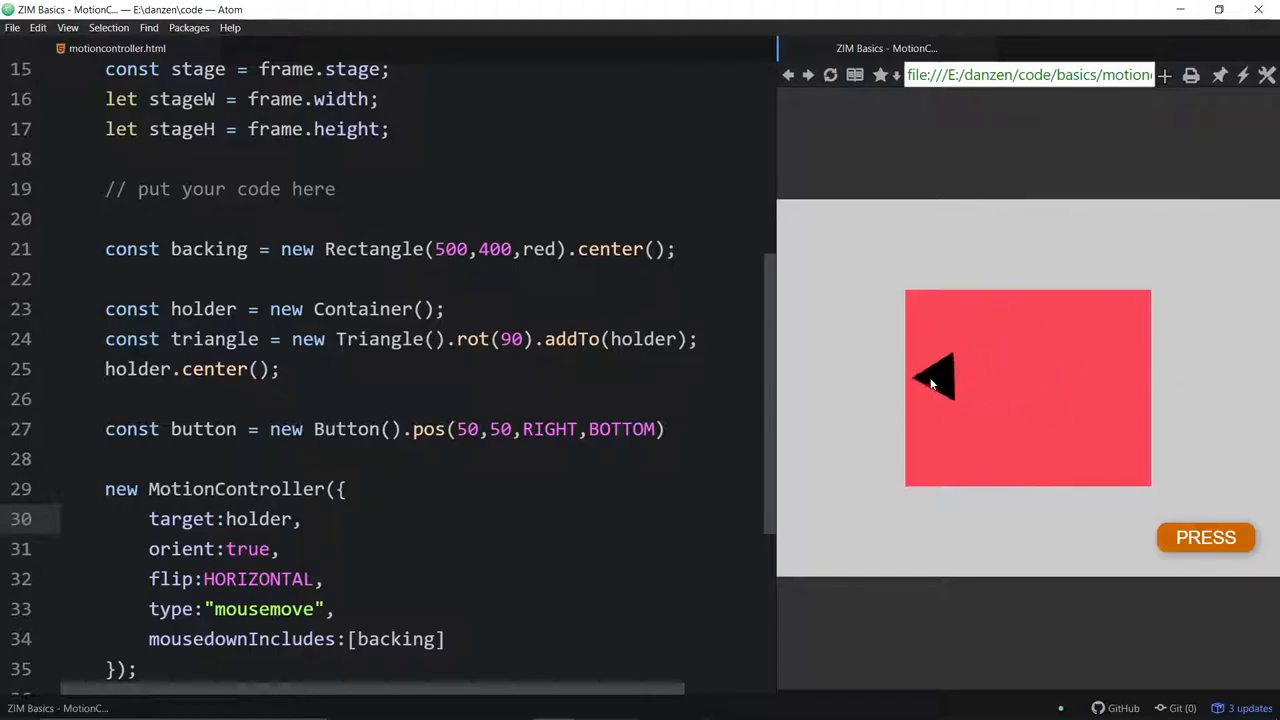
mouse_move(1120, 265)
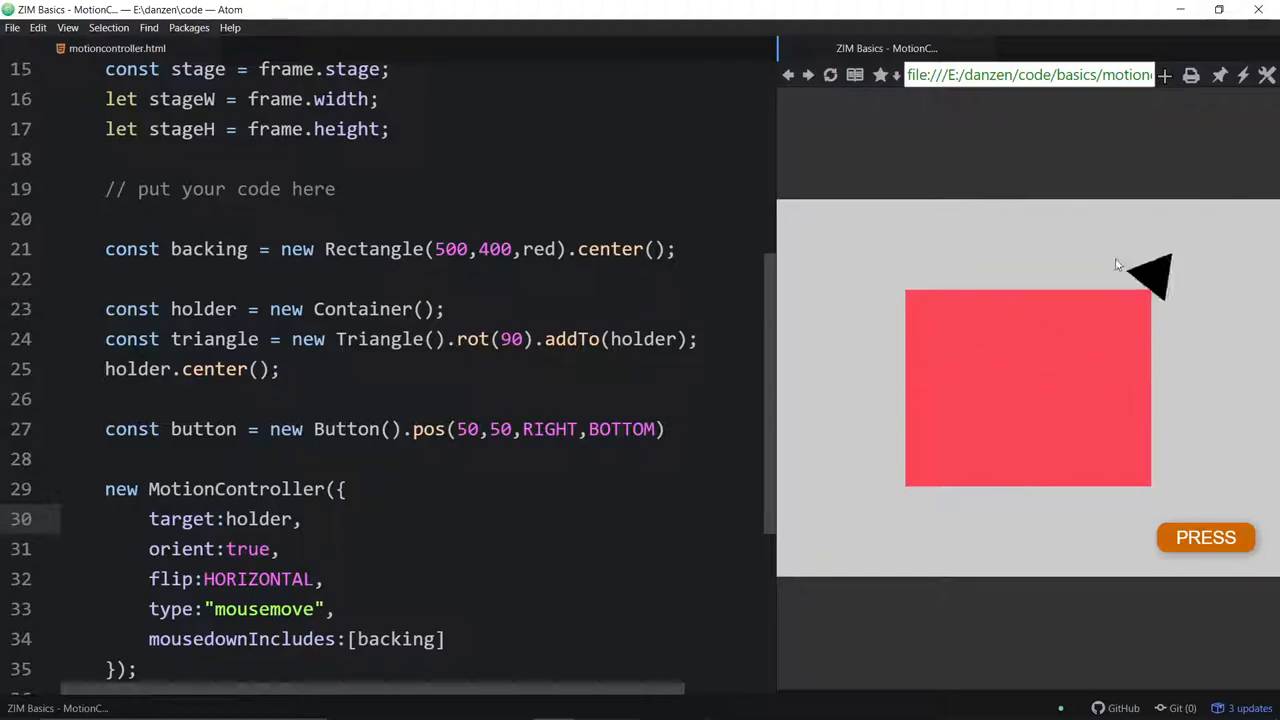
mouse_move(835, 420)
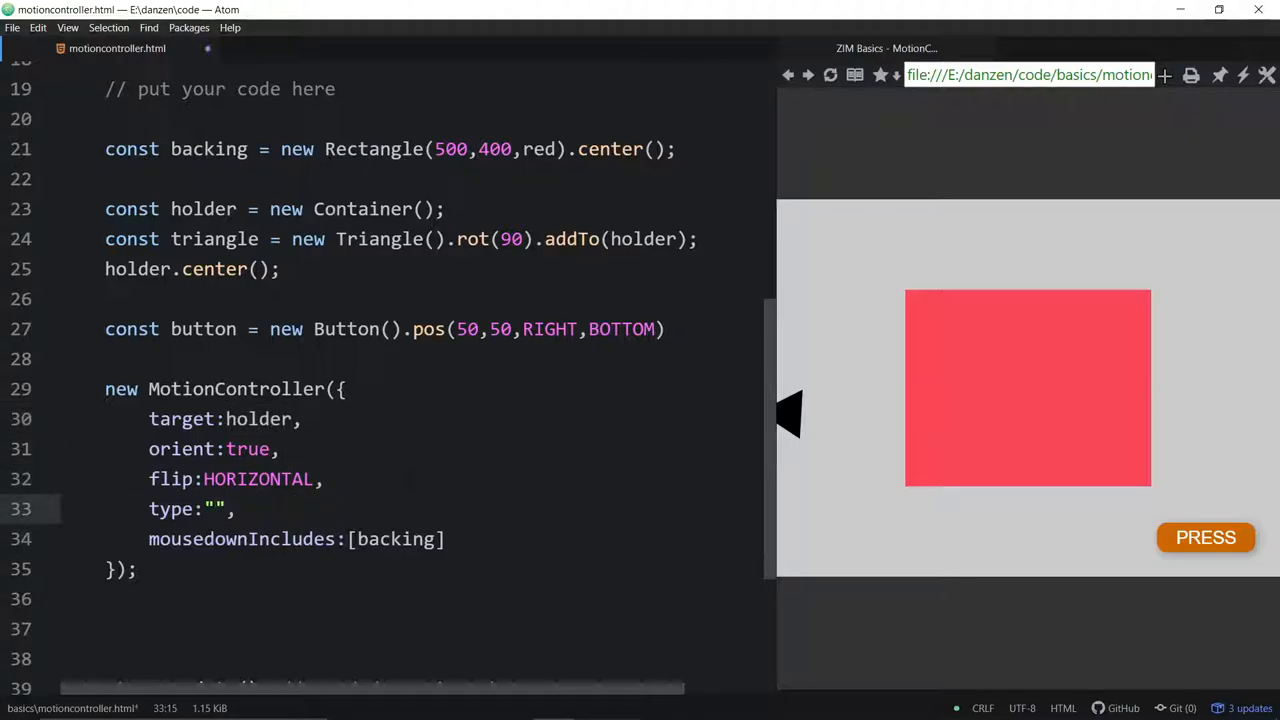
Change the type to "keydown", then "keypress", reload and focus the preview.
text(key)
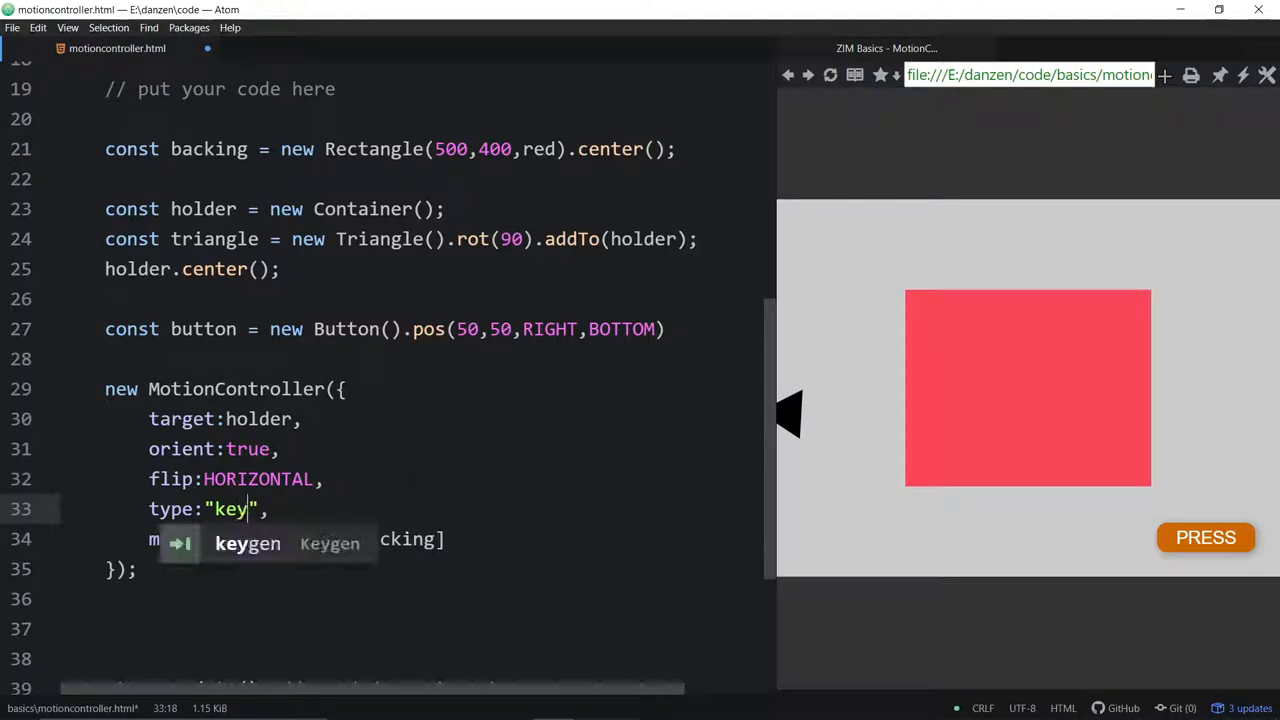
text(down)
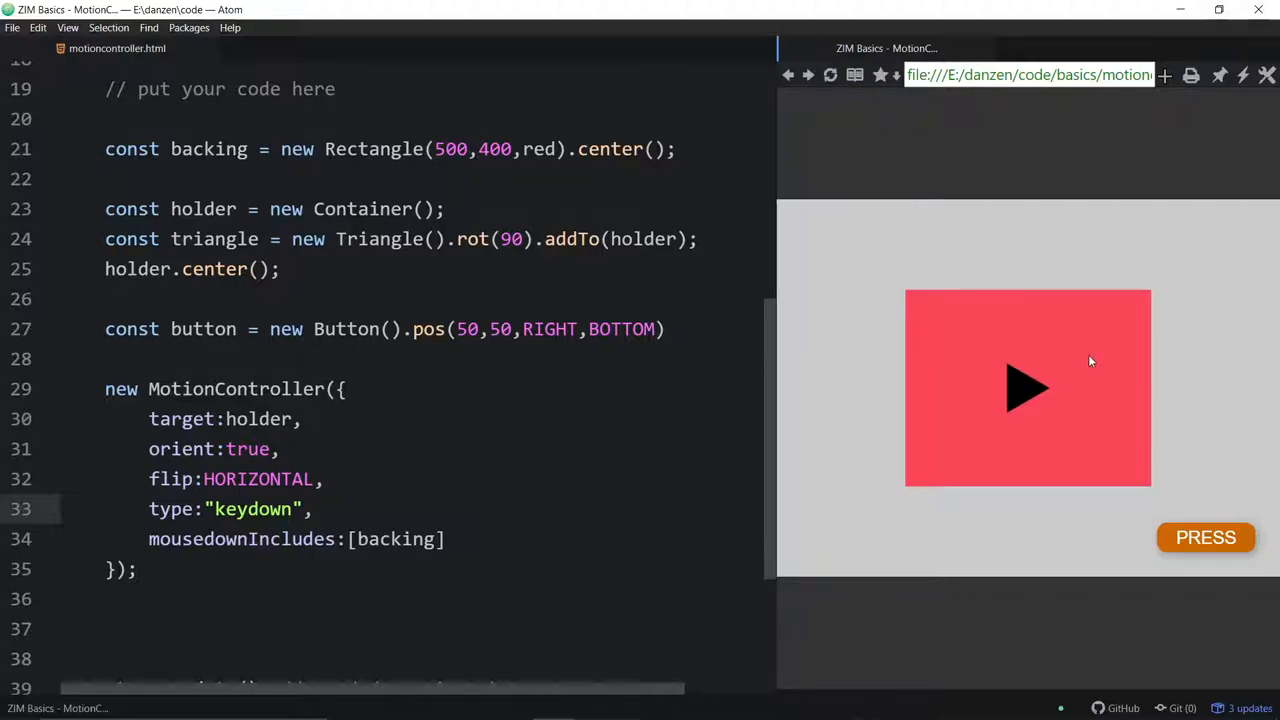
double_click(253, 509)
text(press)
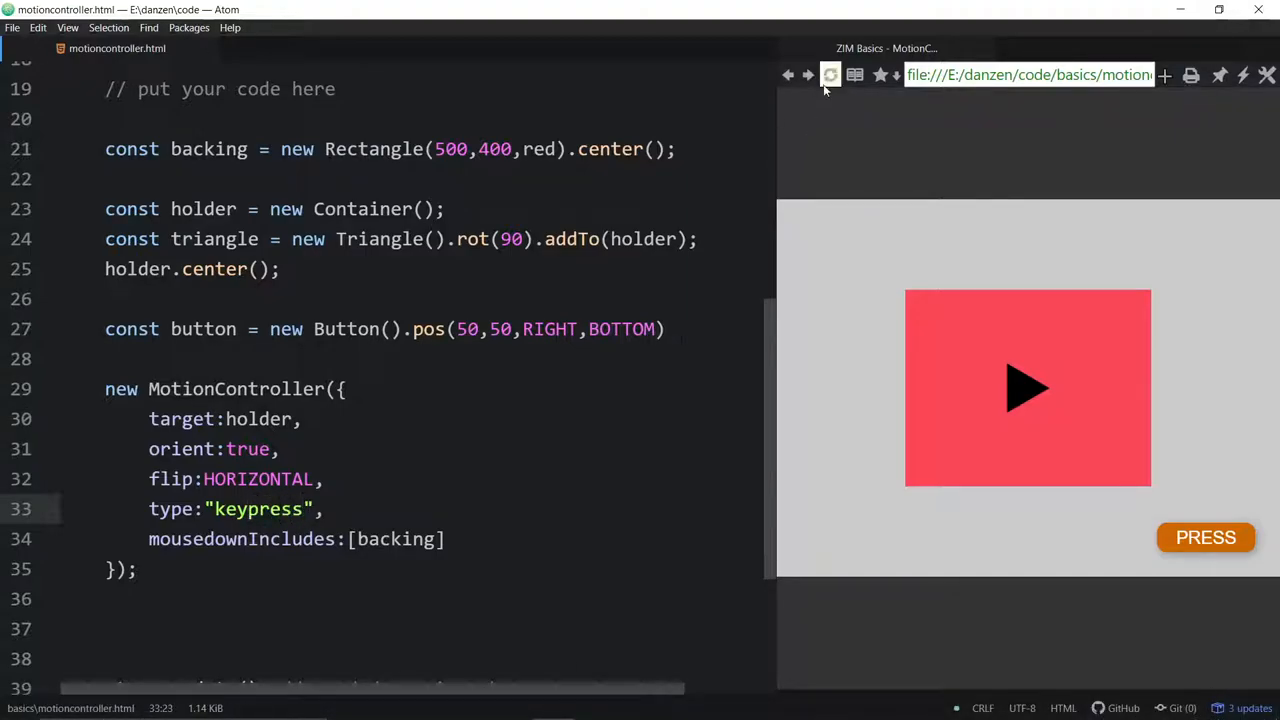
click(830, 75)
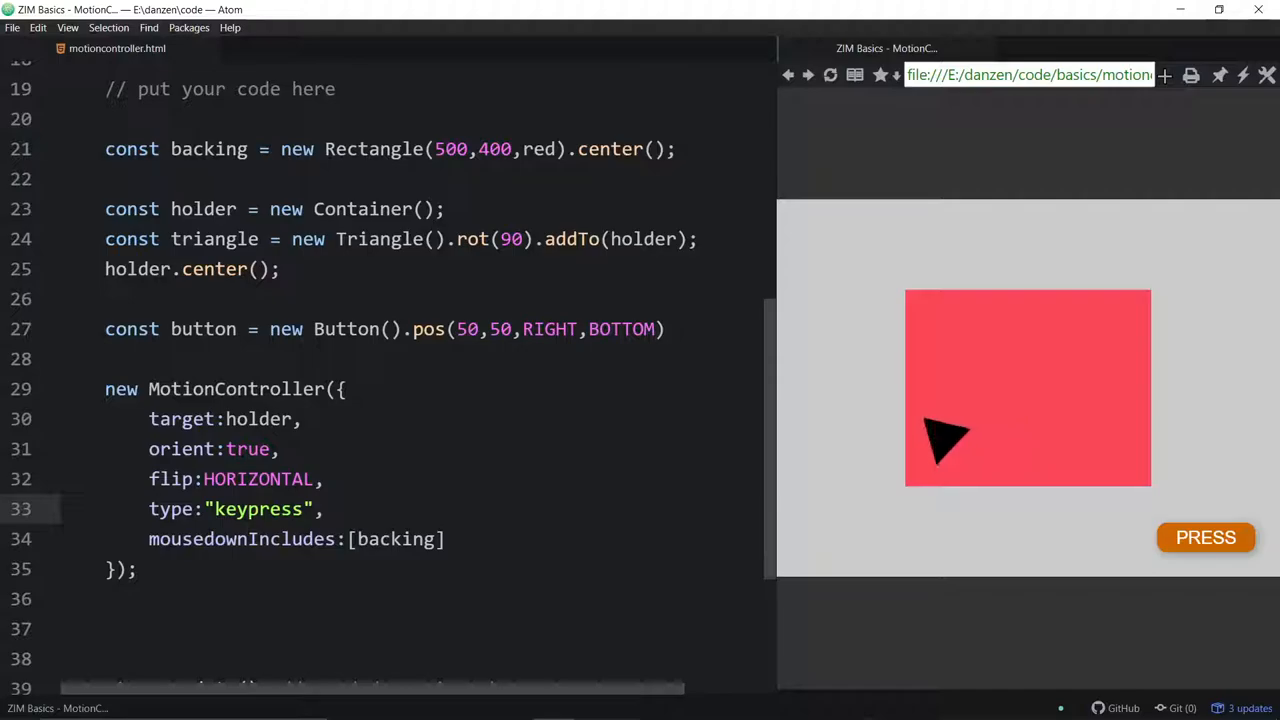
click(636, 703)
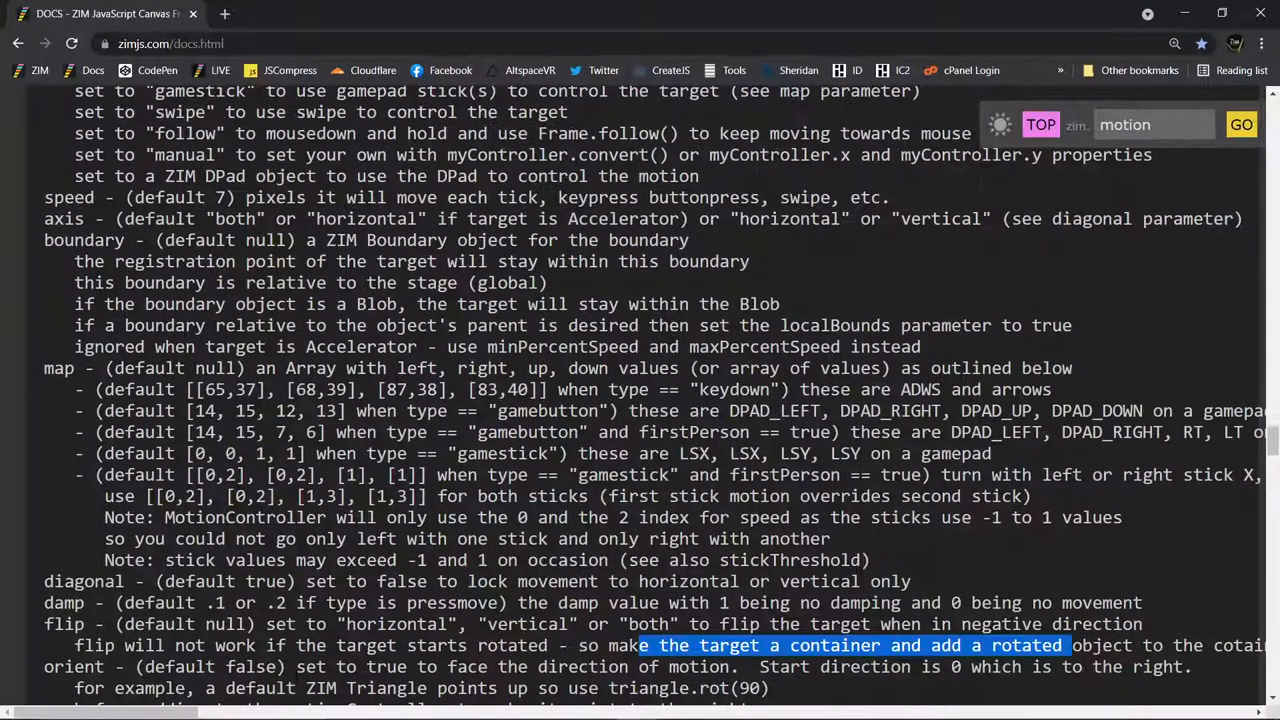
scroll(up, 3)
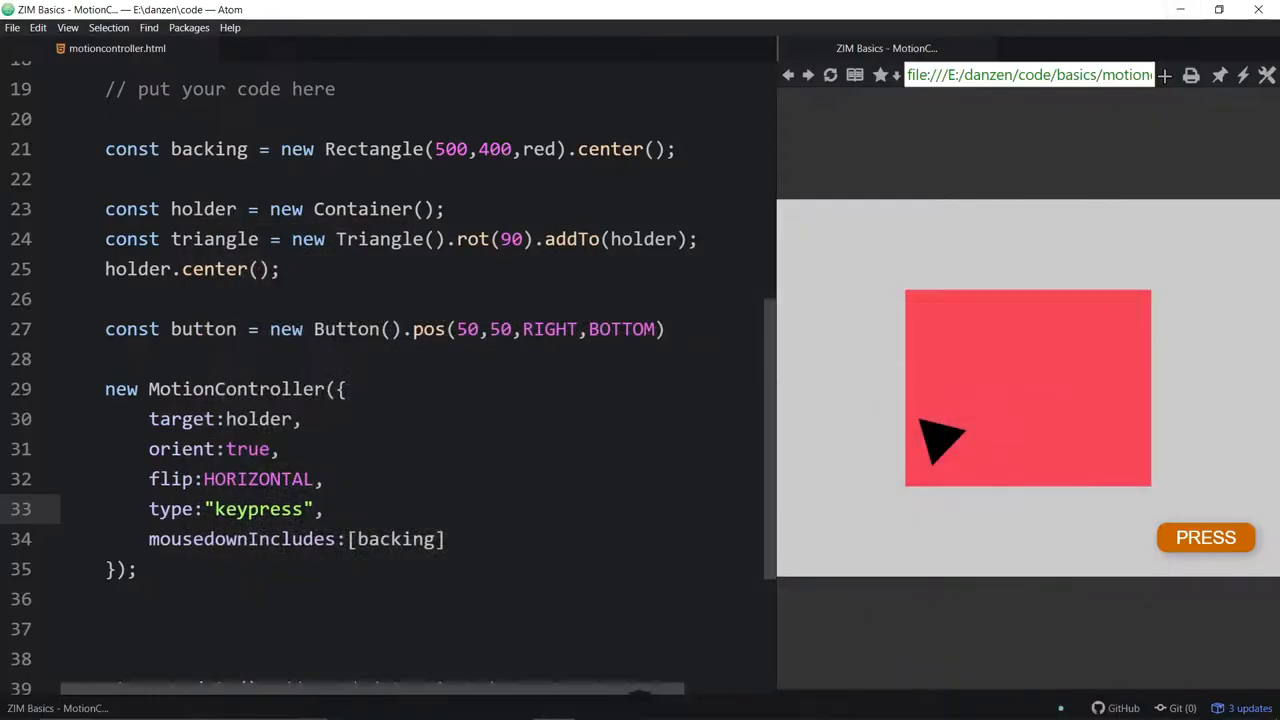
Type "keydown" back into the MotionController type property.
text(keydown)
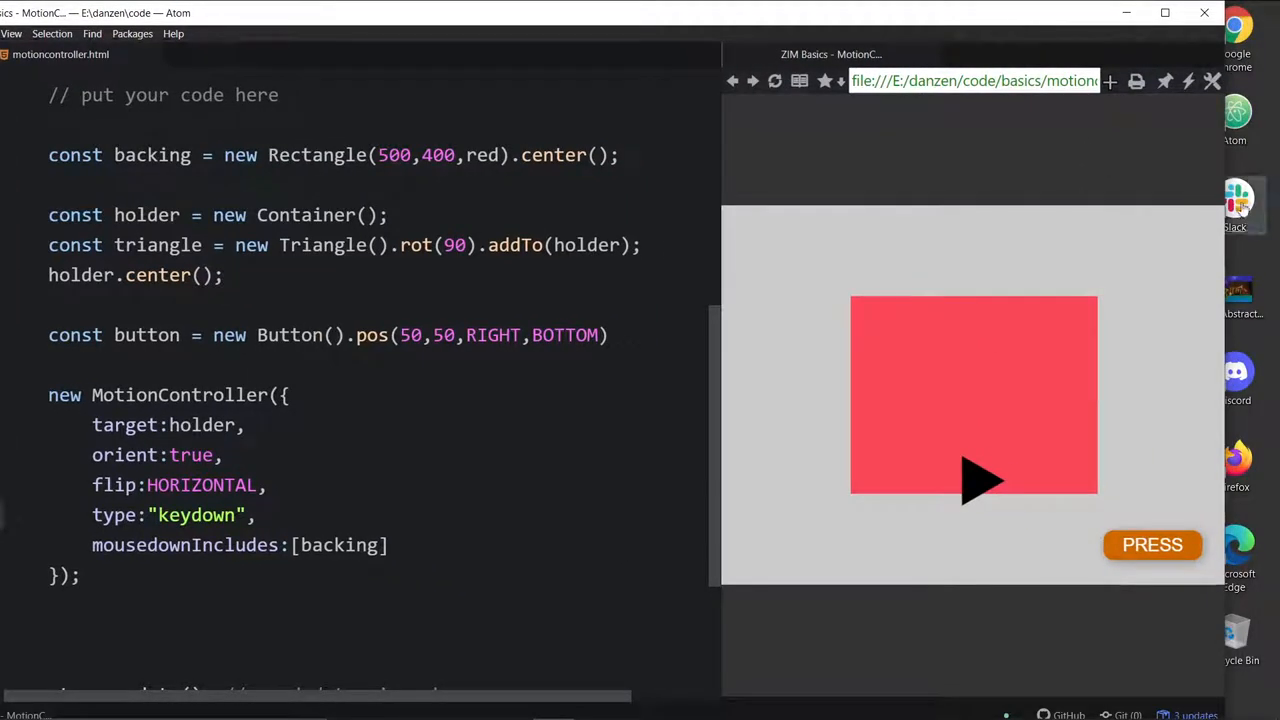
Open Slack's #bugs channel and begin the message about MotionController type "keydown".
click(1238, 200)
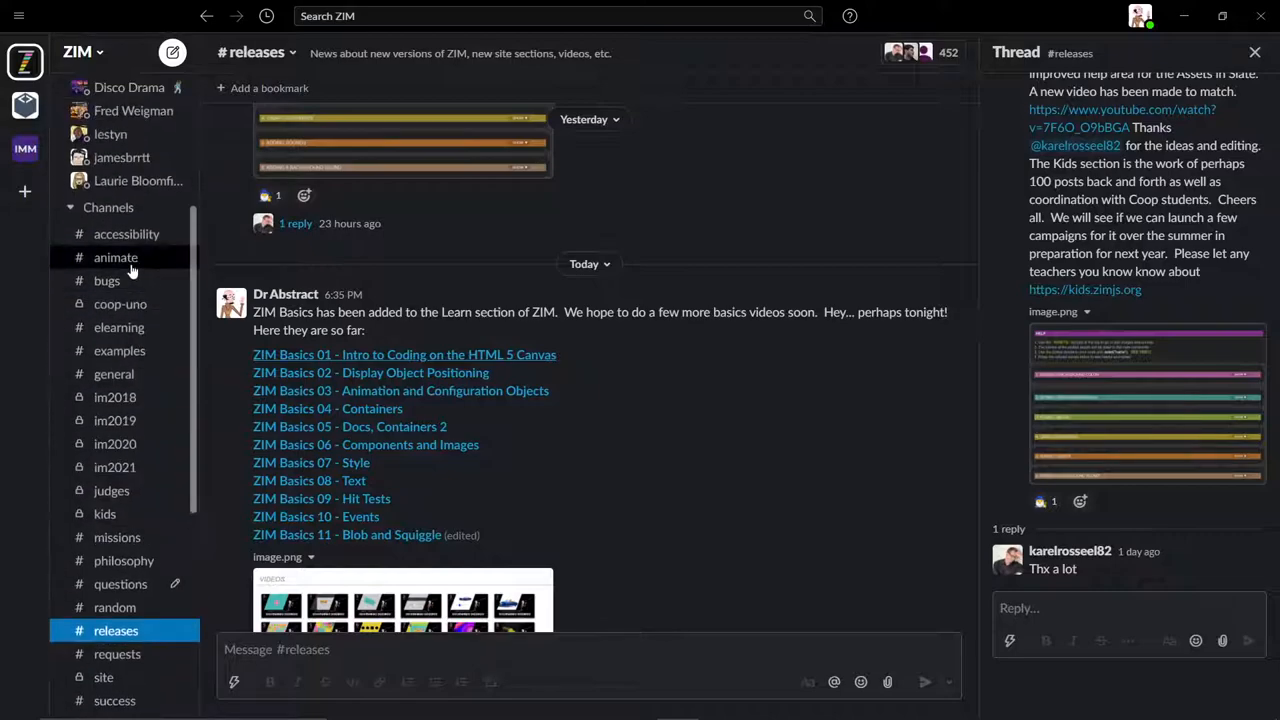
click(106, 280)
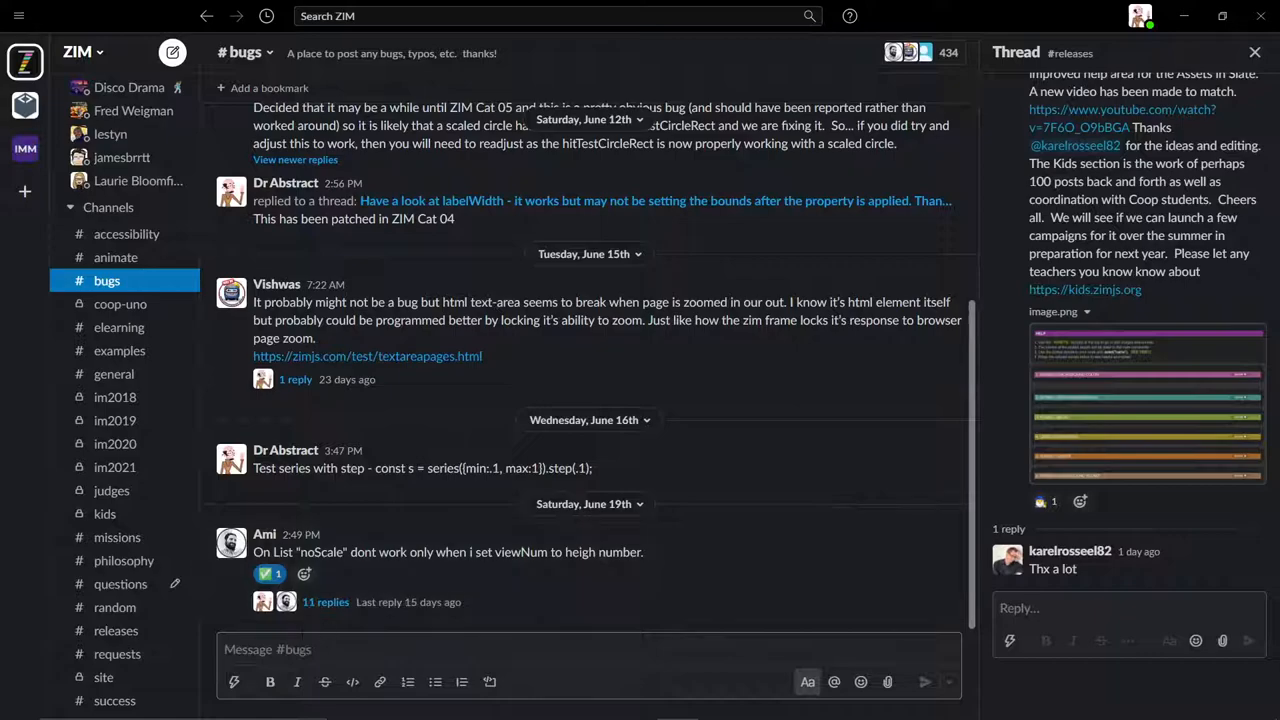
mouse_move(490, 610)
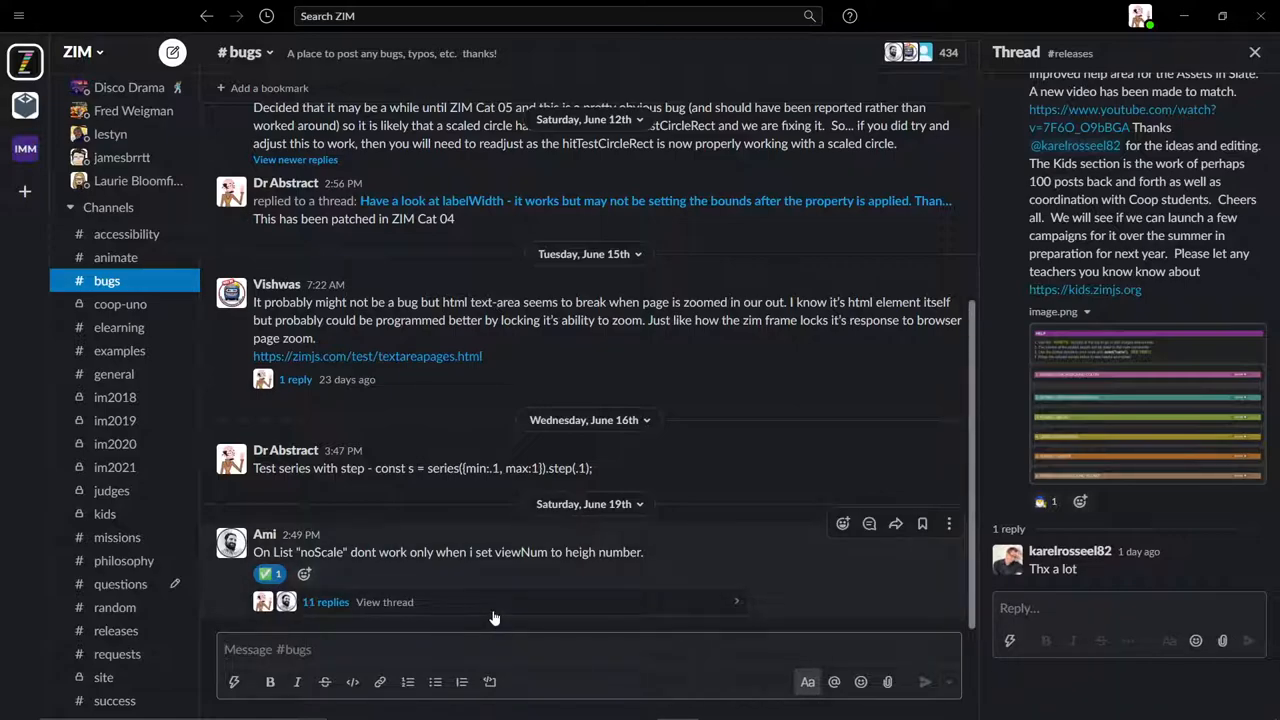
text(Motion)
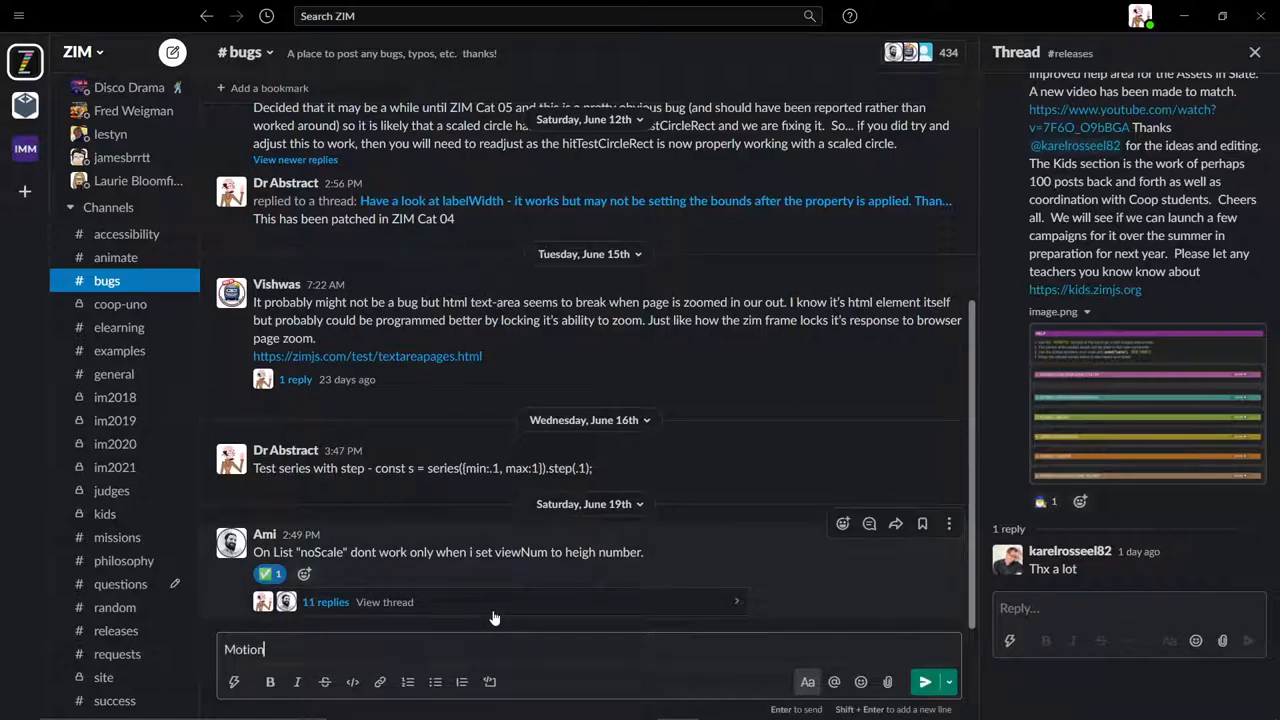
text(Controller)
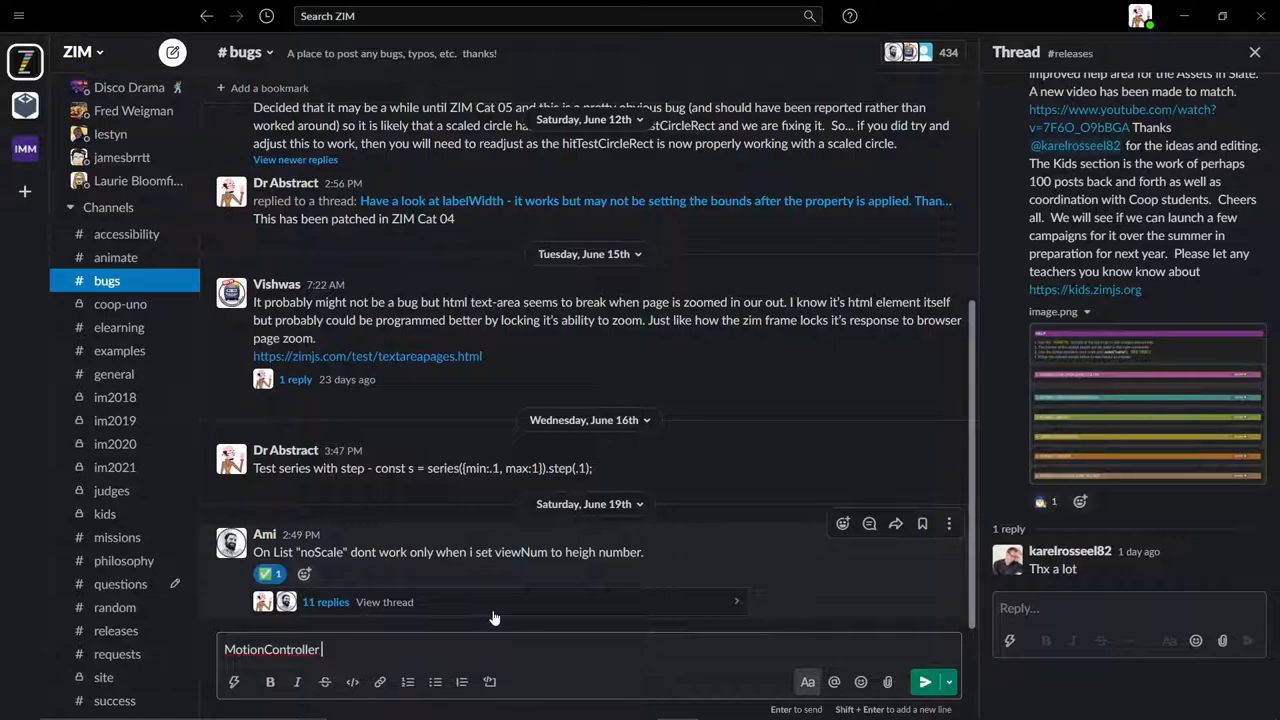
text(key)
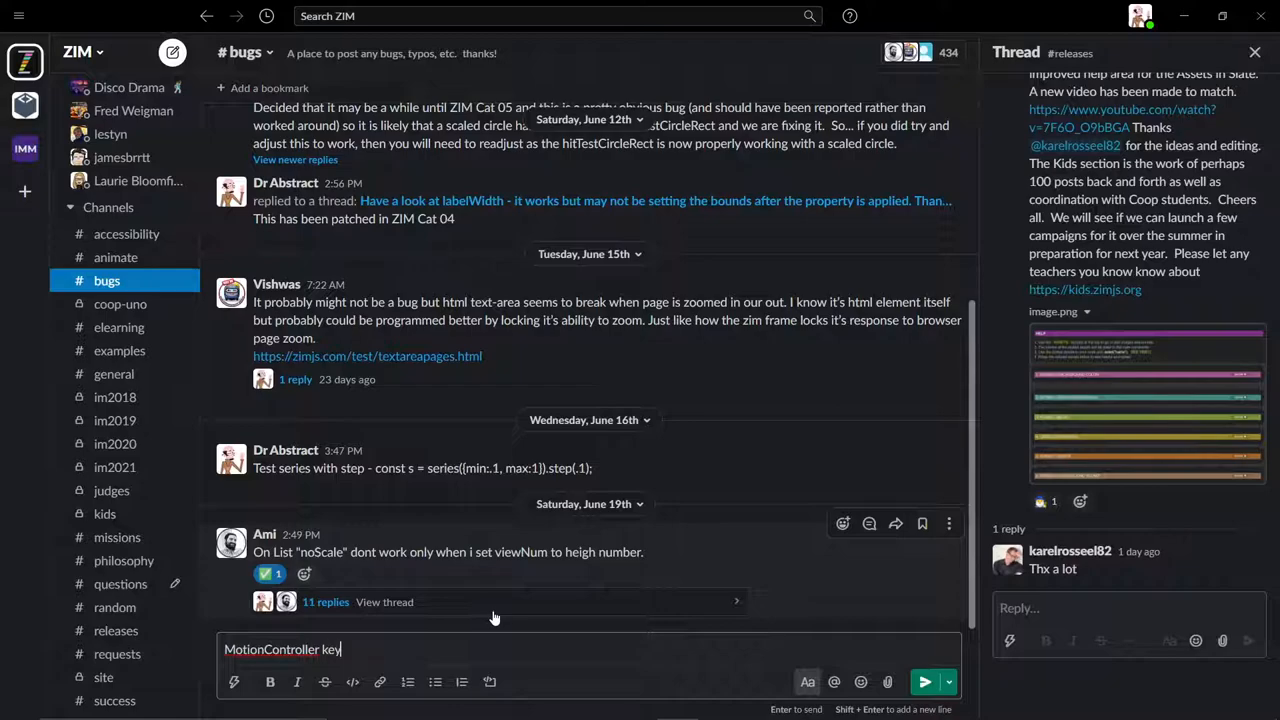
text("k)
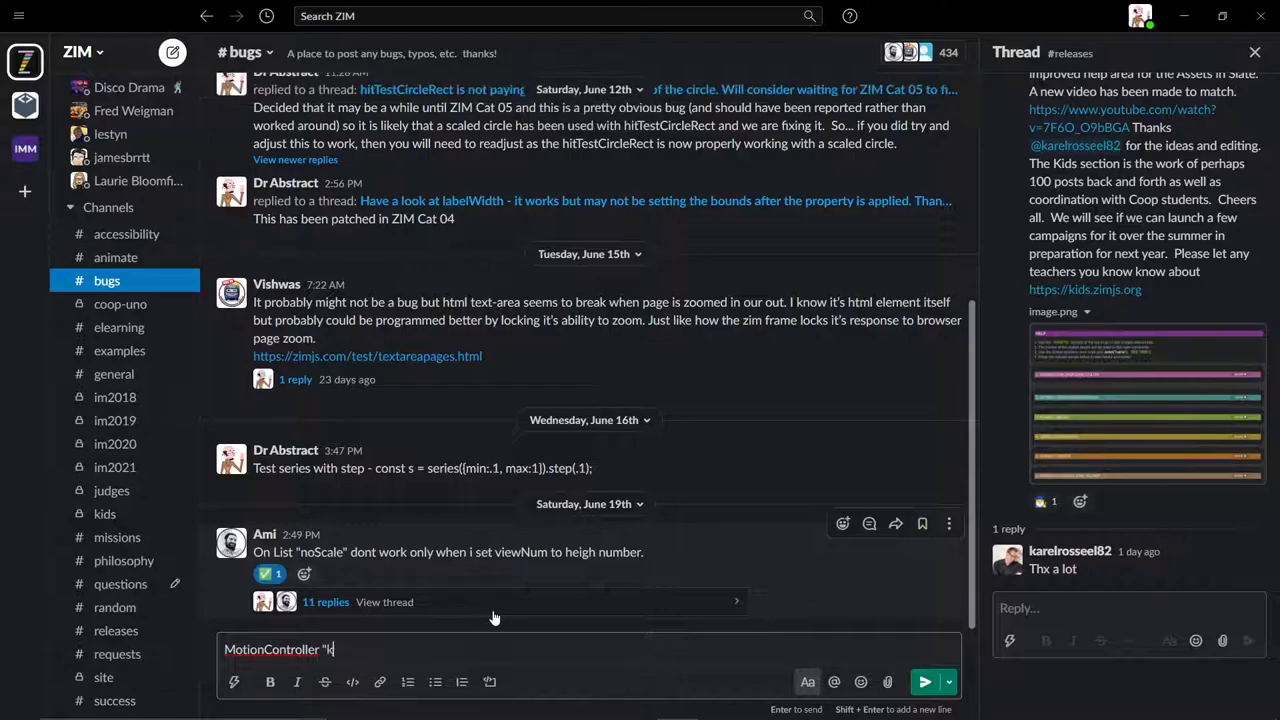
text(eydown";)
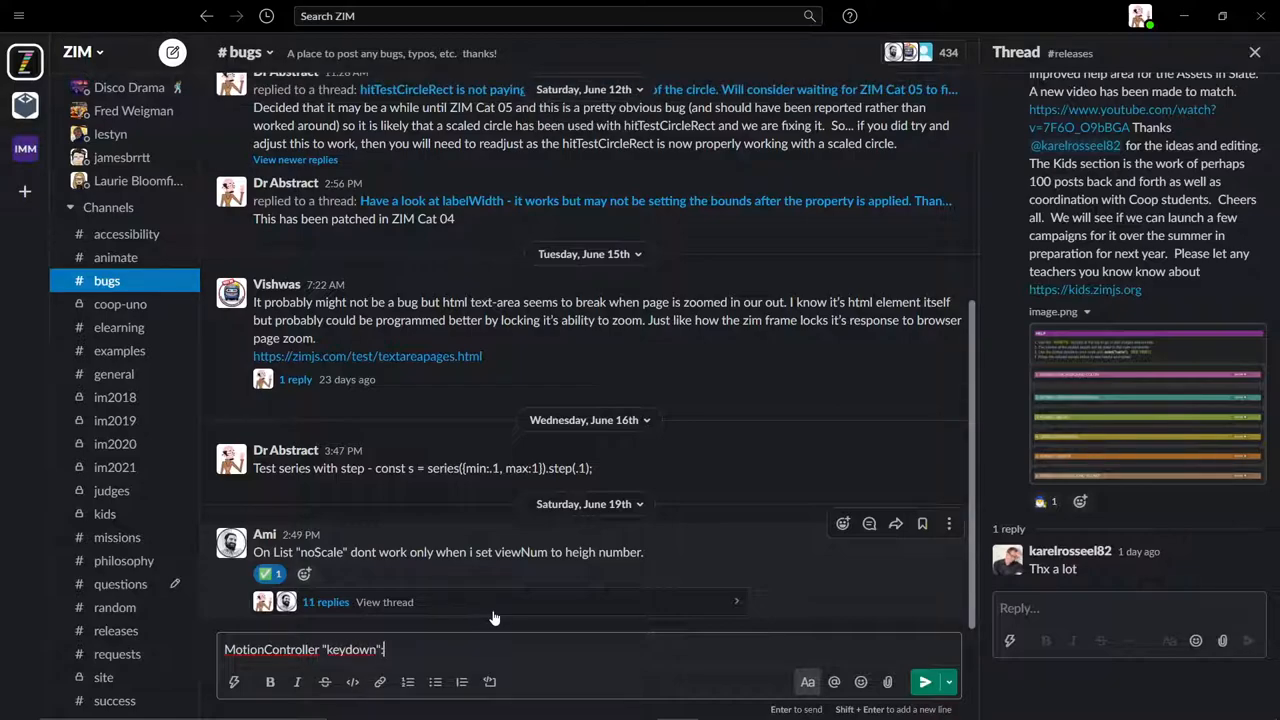
Finish the note that flip and orient glitch when going left, and send it.
text(and flip)
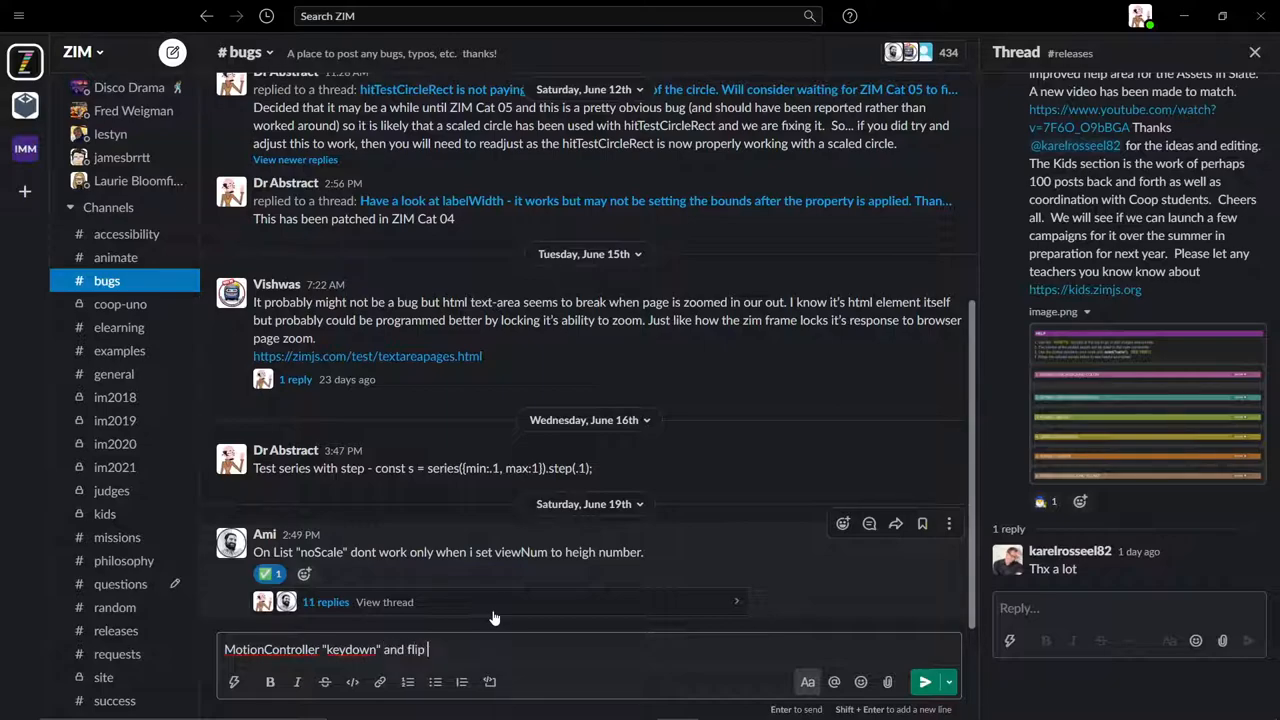
text(and)
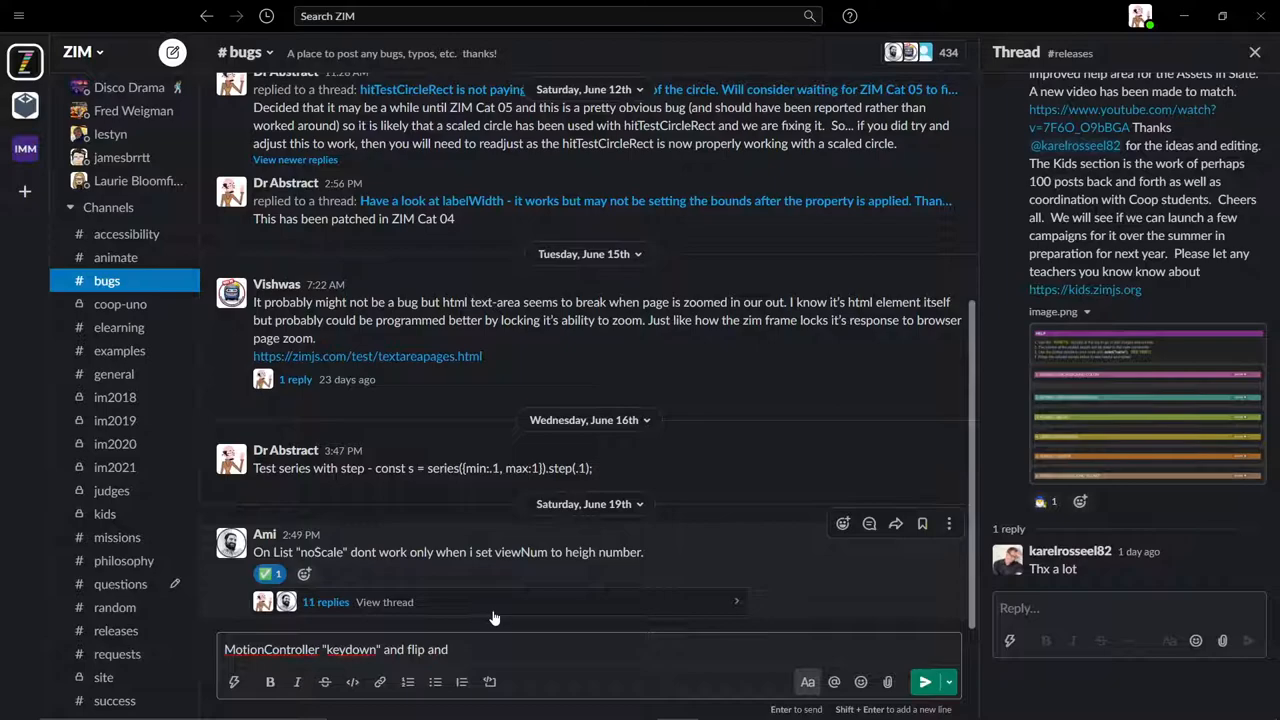
text(p)
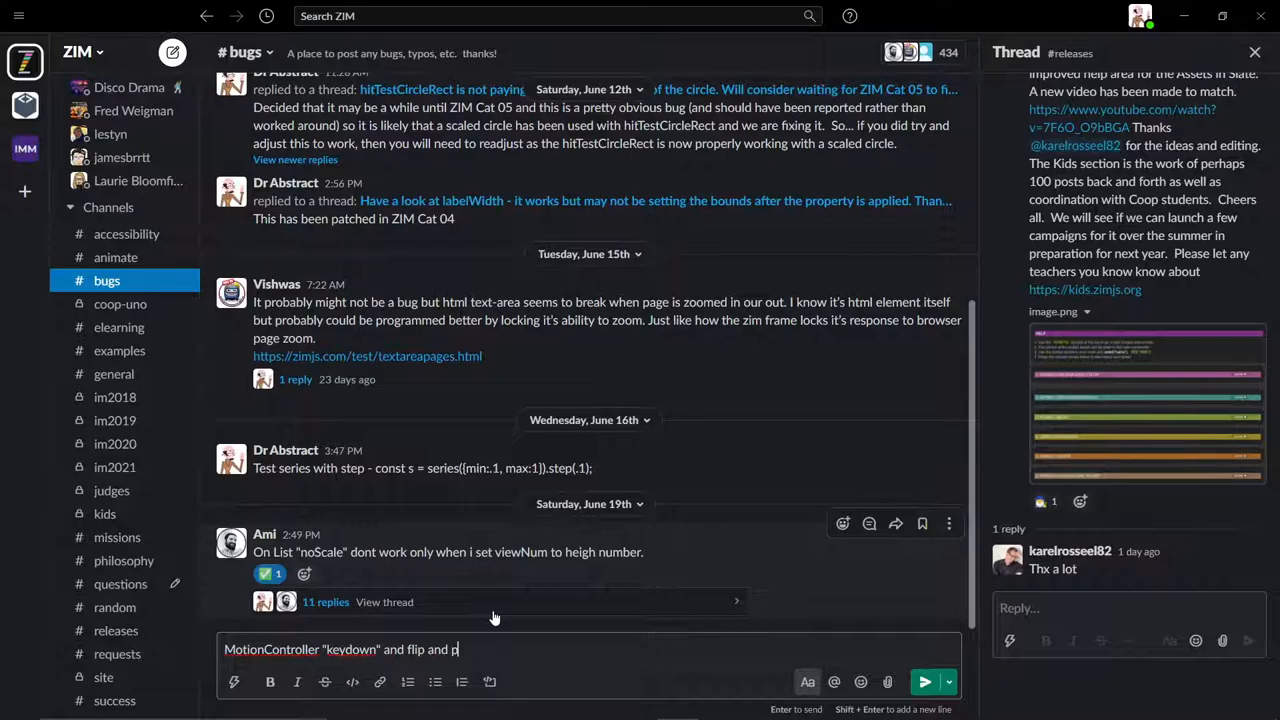
text(orient)
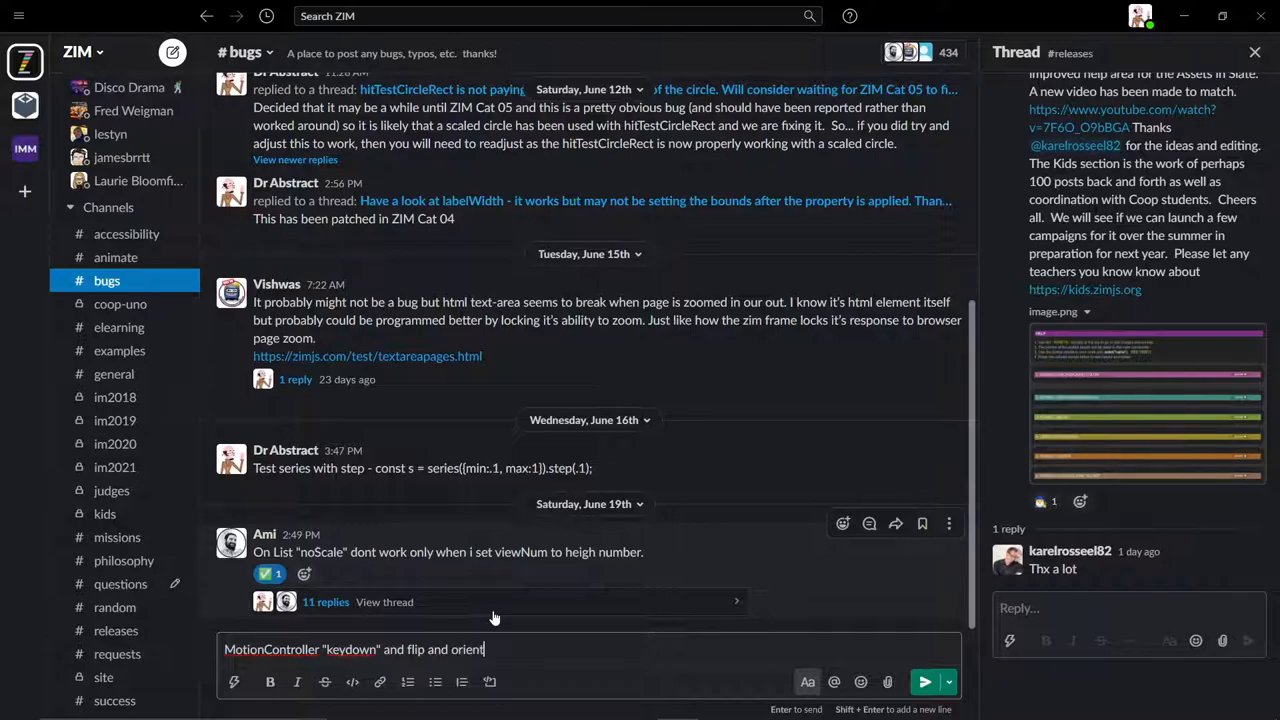
text(is gli)
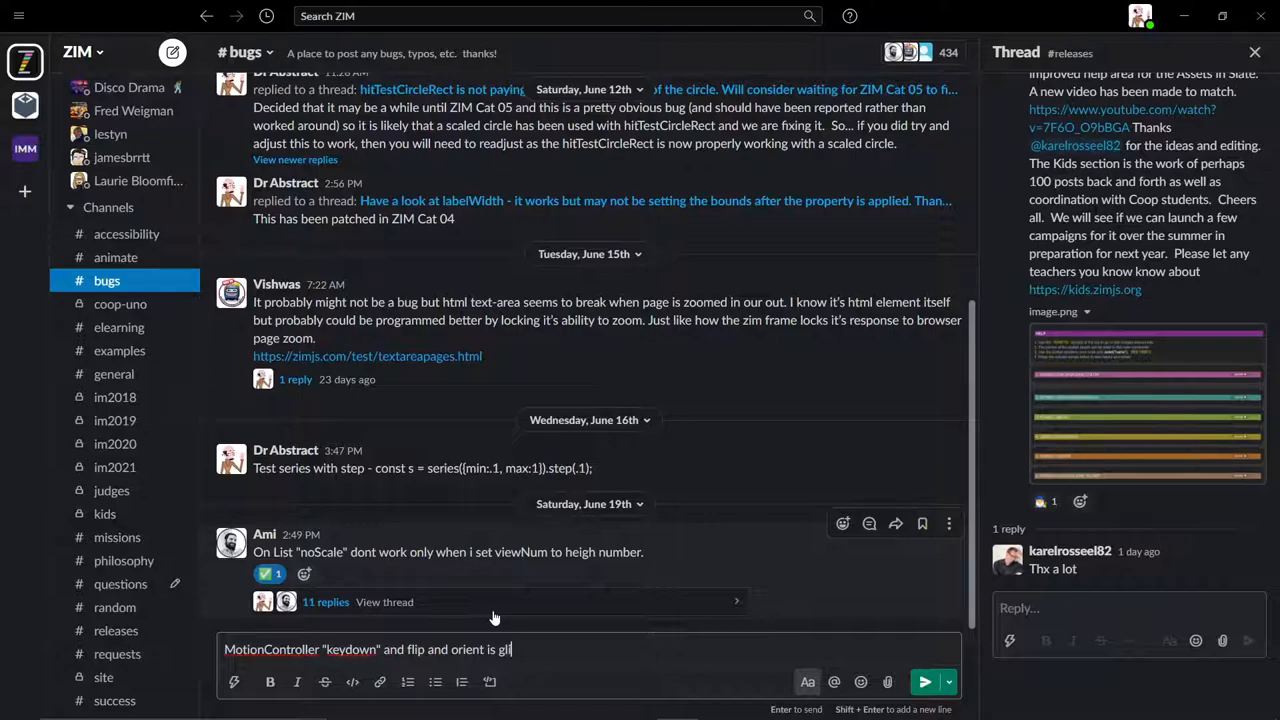
text(tching when)
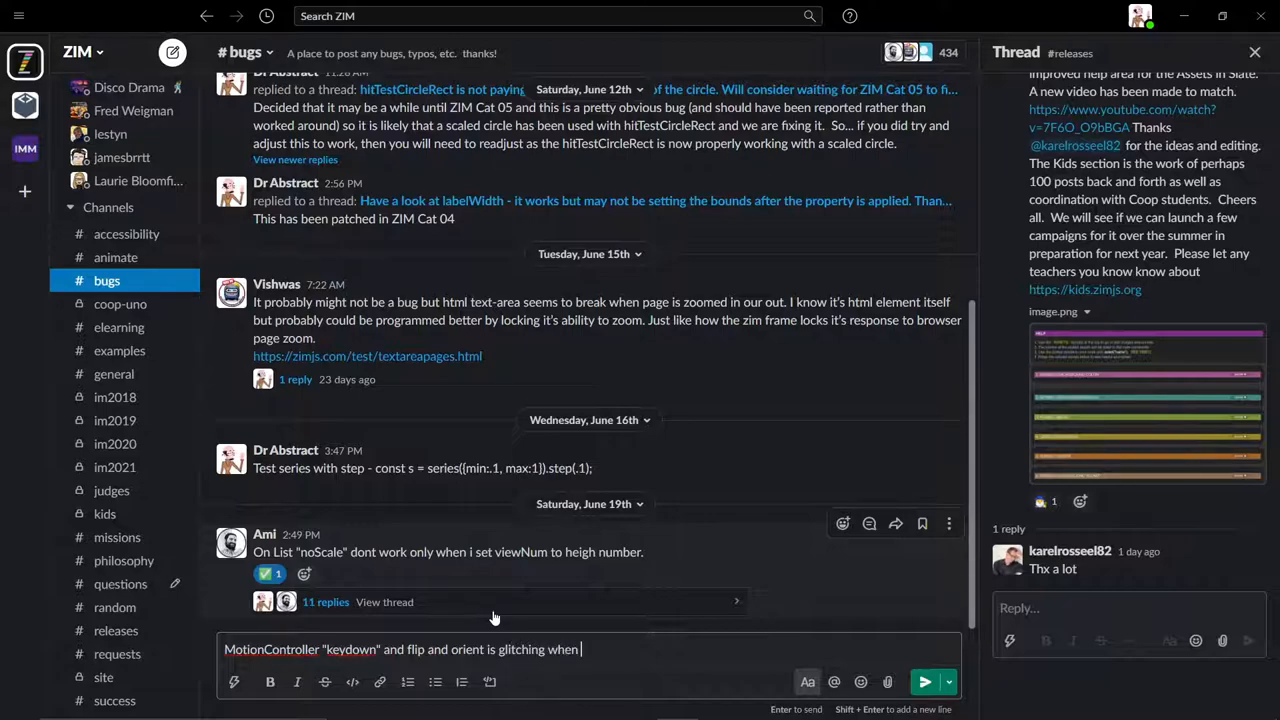
text(going)
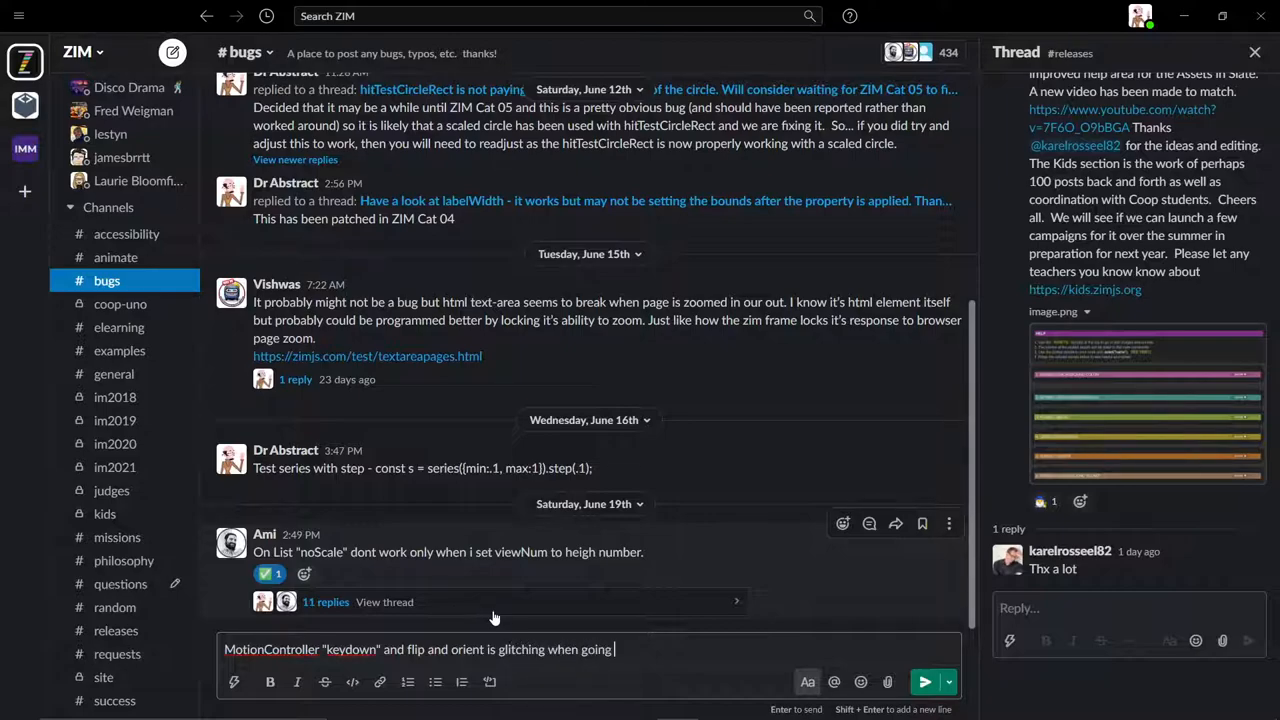
text(left.)
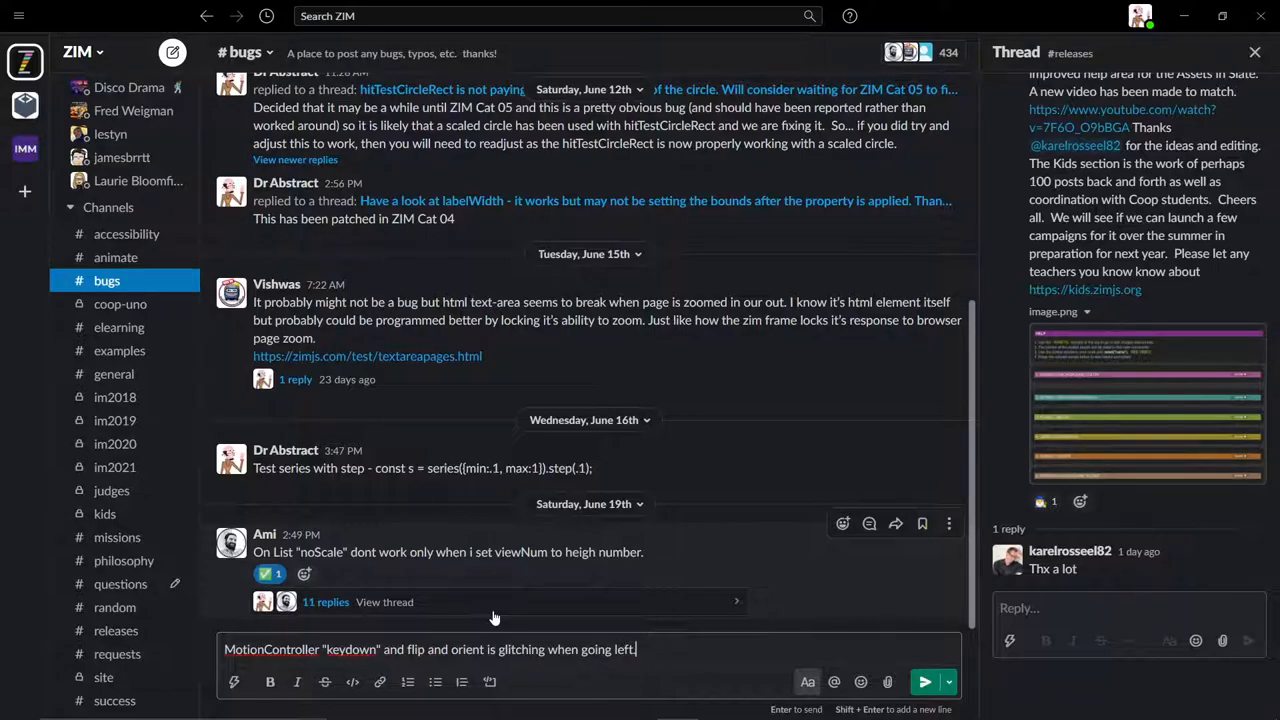
mouse_move(923, 681)
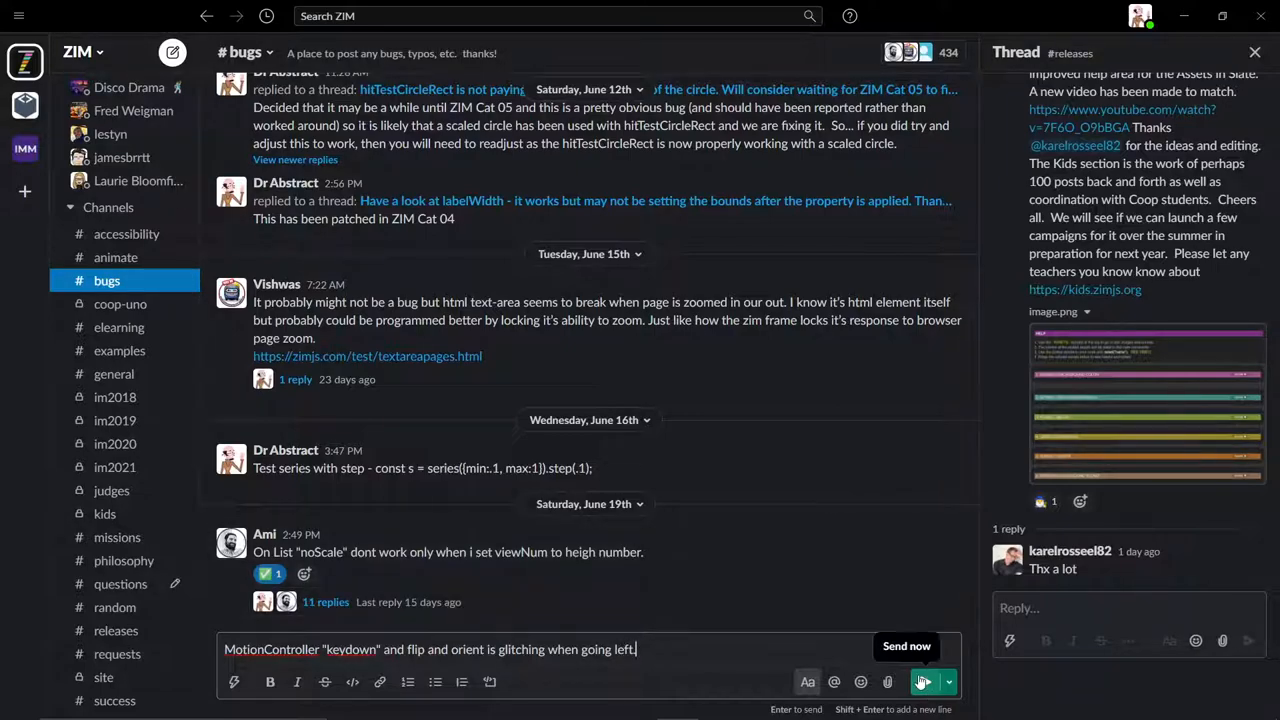
click(921, 682)
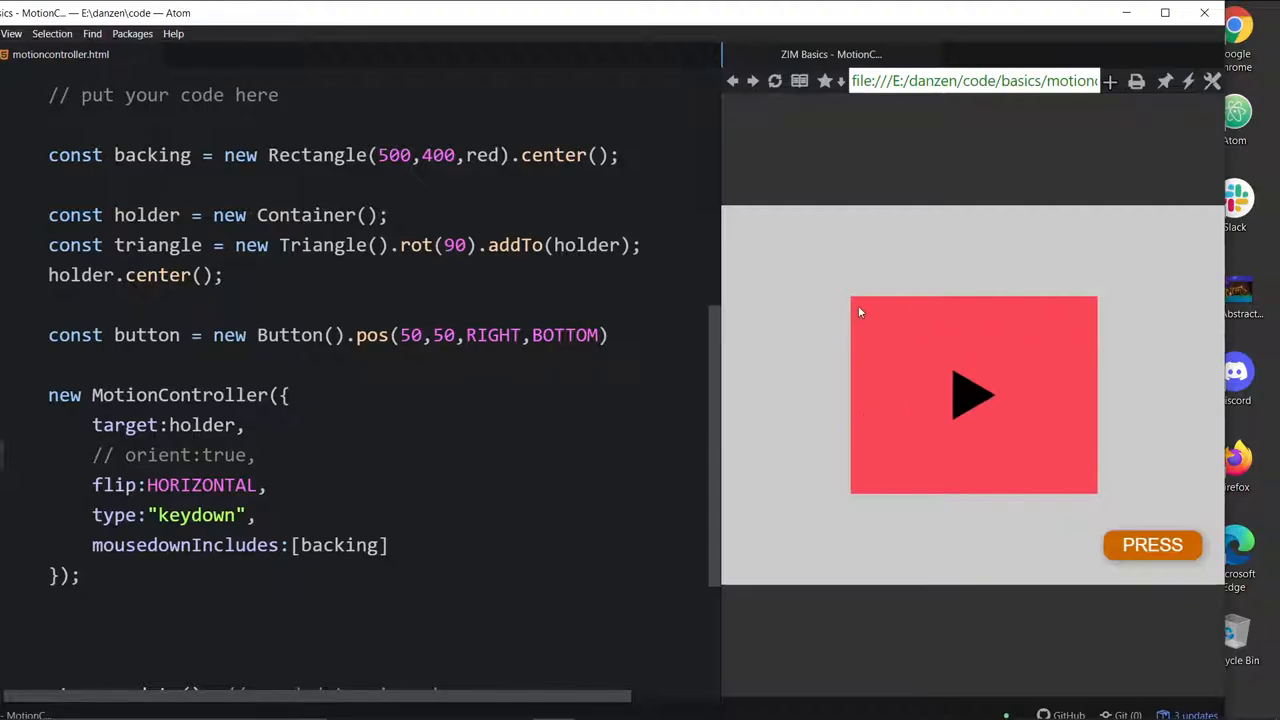
mouse_move(815, 307)
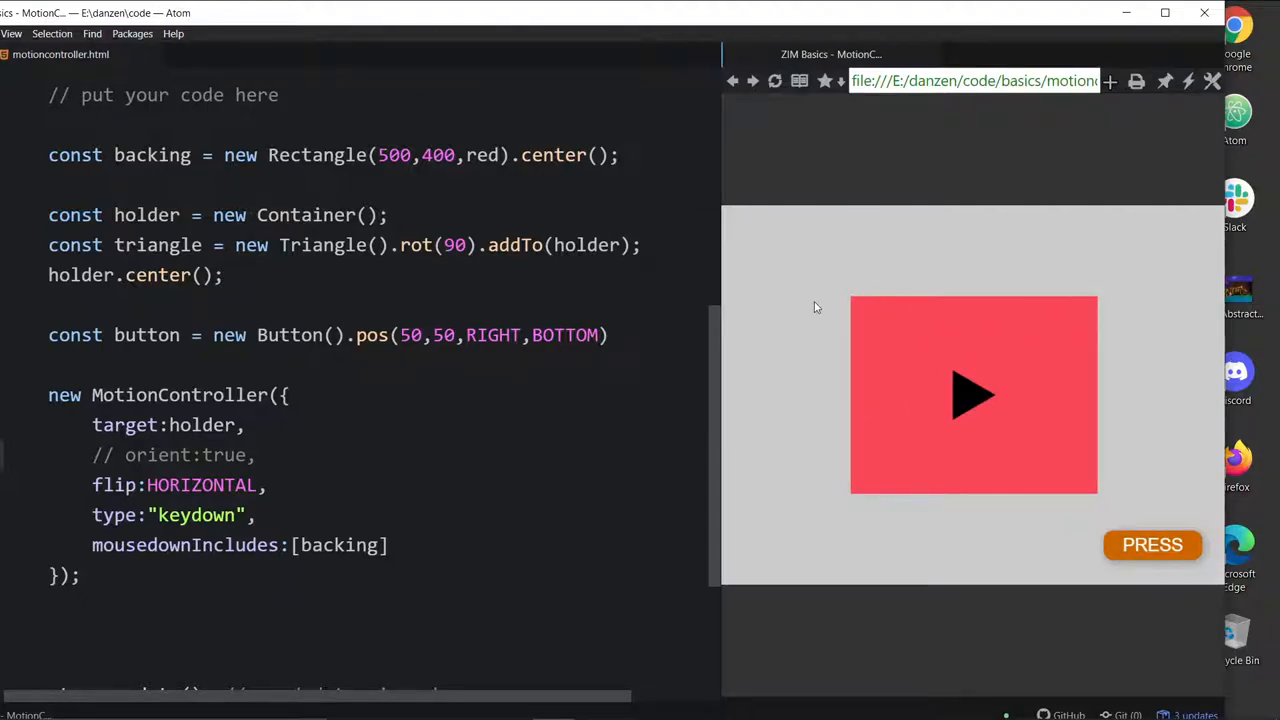
mouse_move(1147, 308)
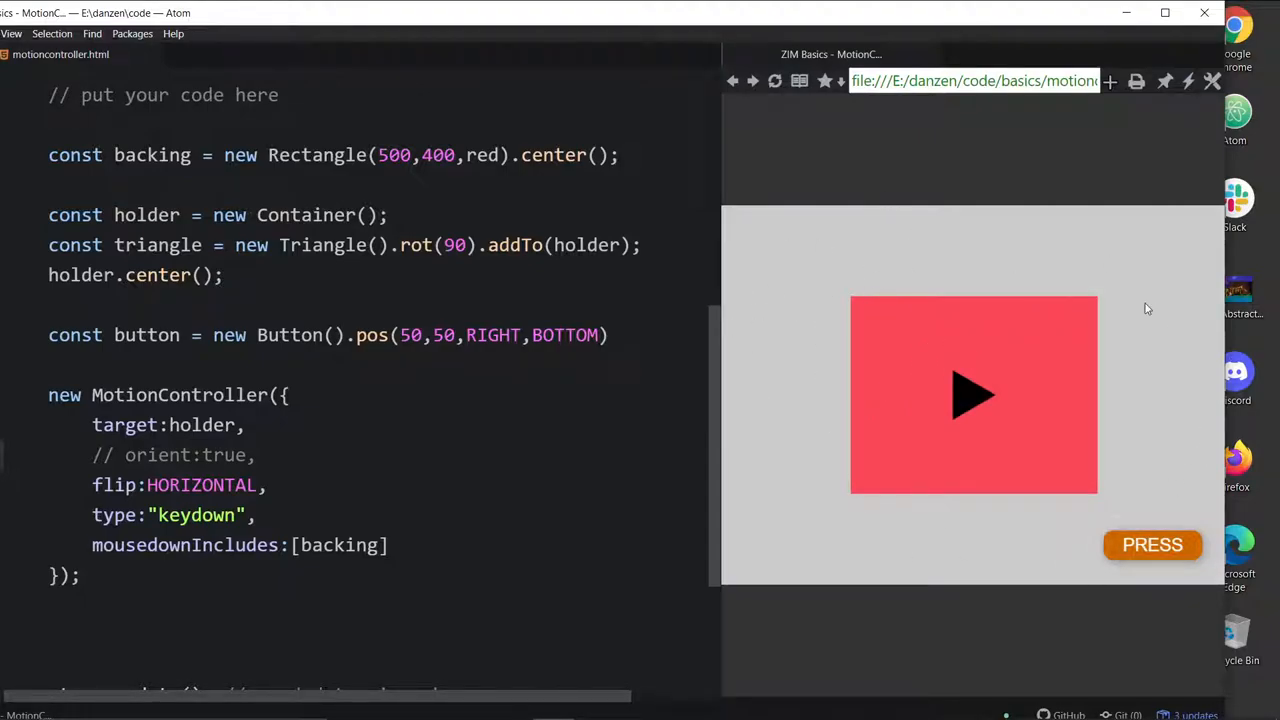
mouse_move(1035, 471)
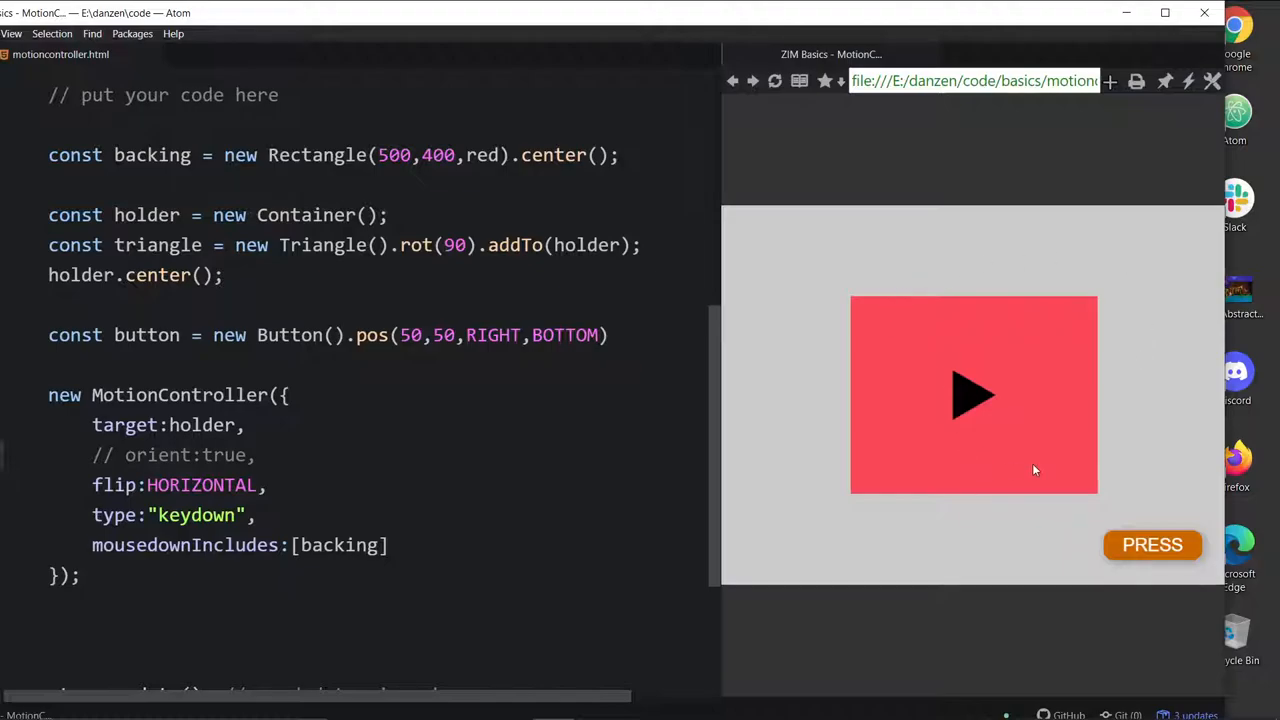
mouse_move(800, 342)
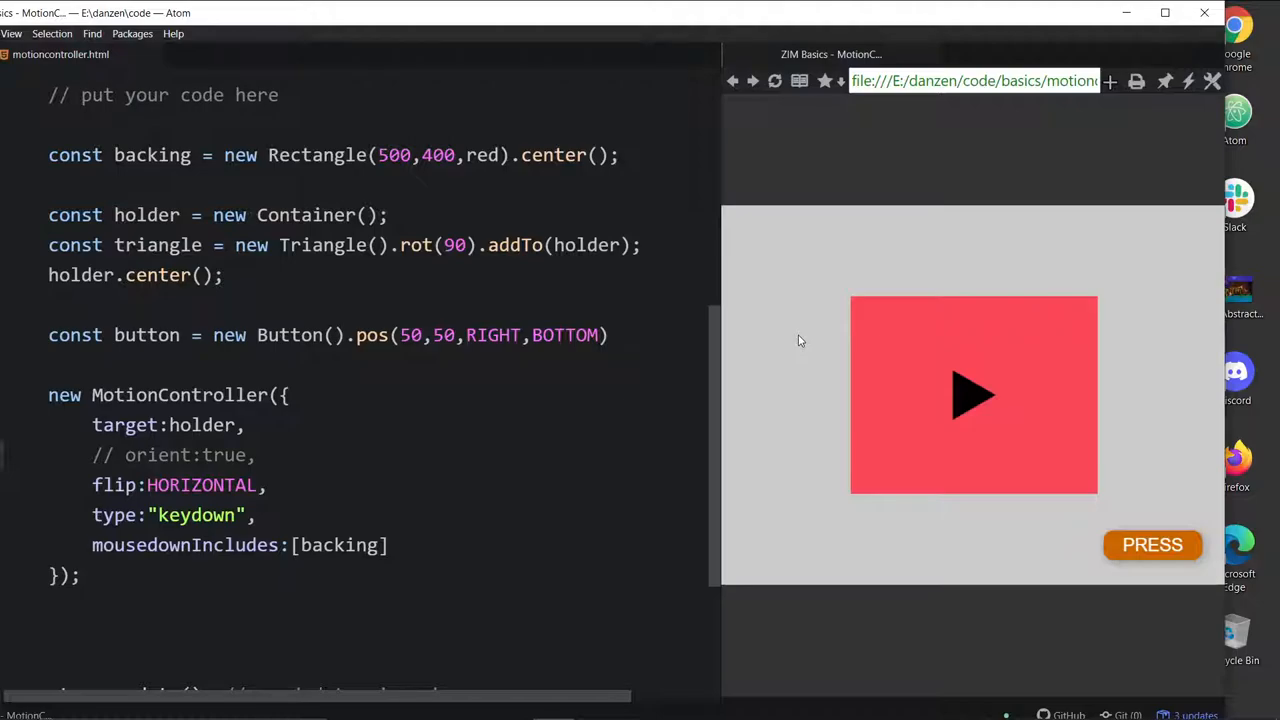
mouse_move(917, 424)
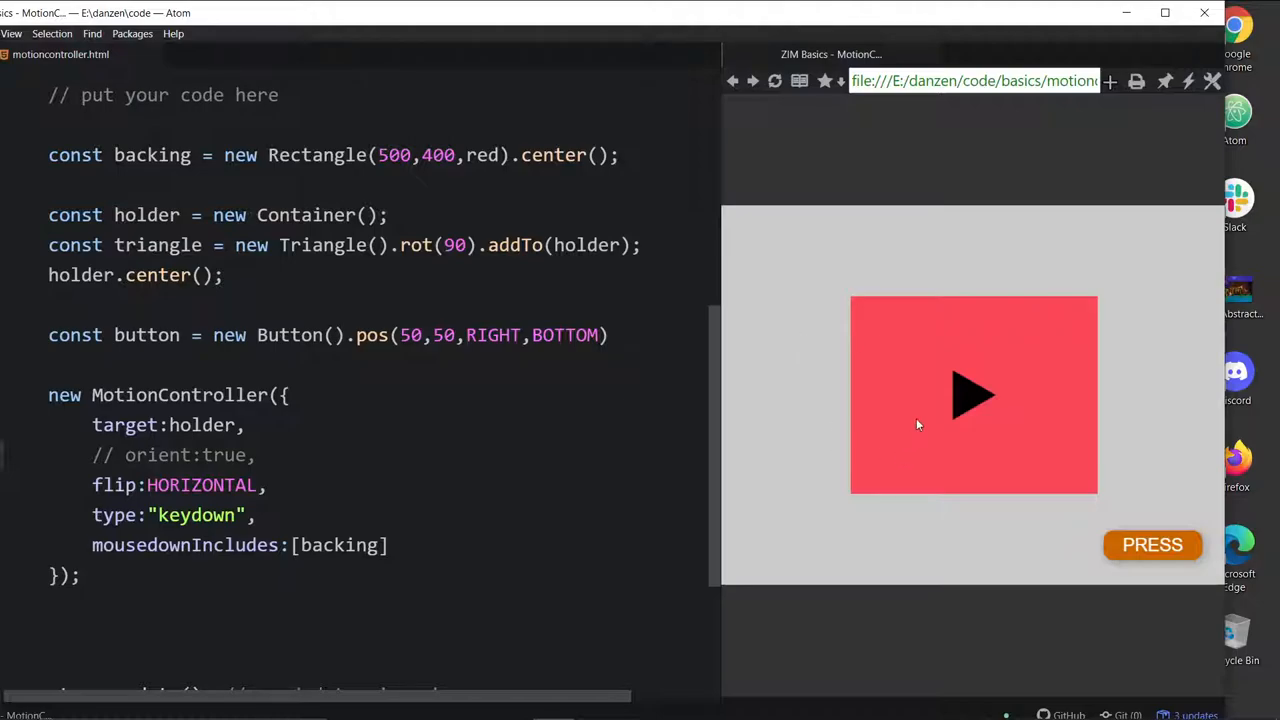
mouse_move(1000, 384)
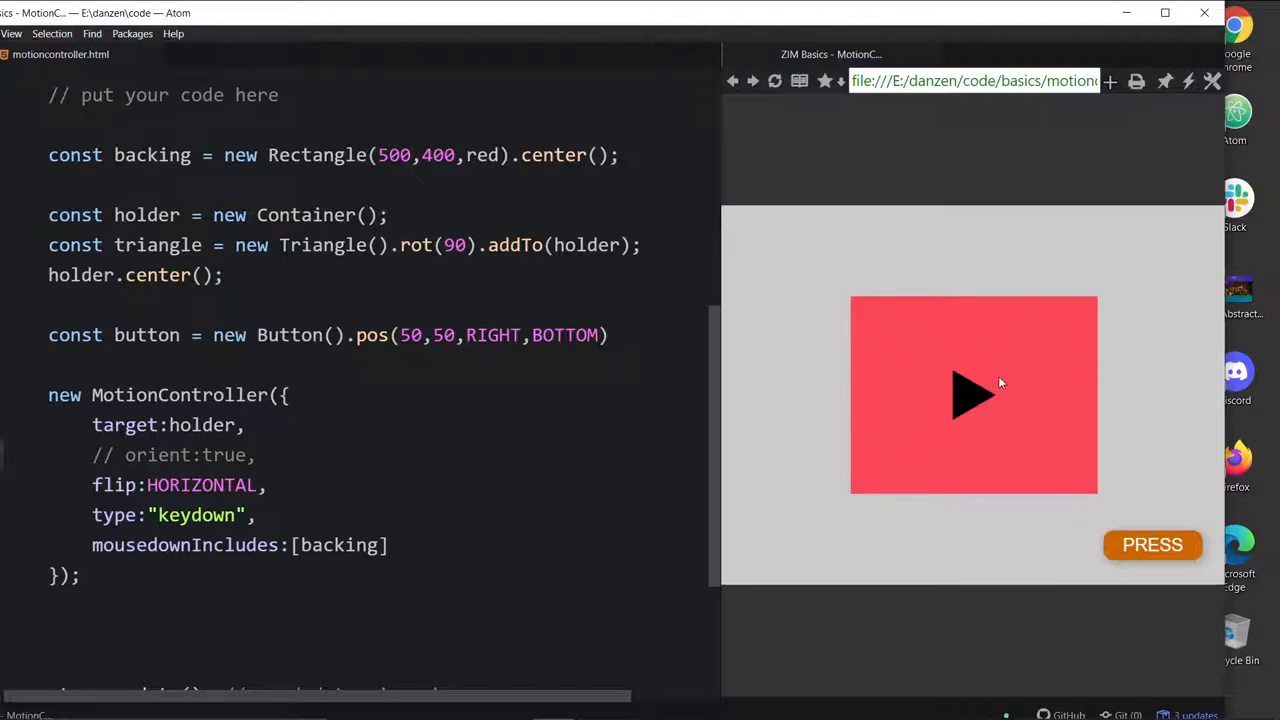
mouse_move(1048, 363)
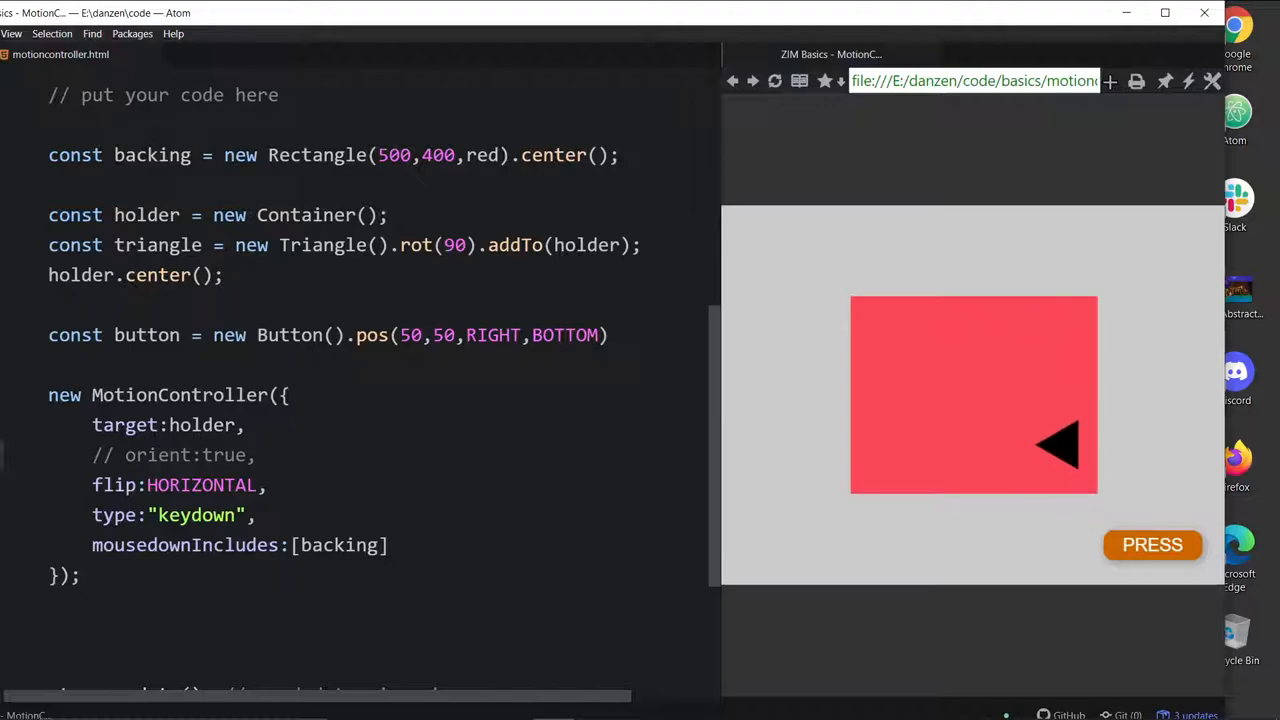
Press the Left arrow in the preview to move and flip the triangle.
key(Left)
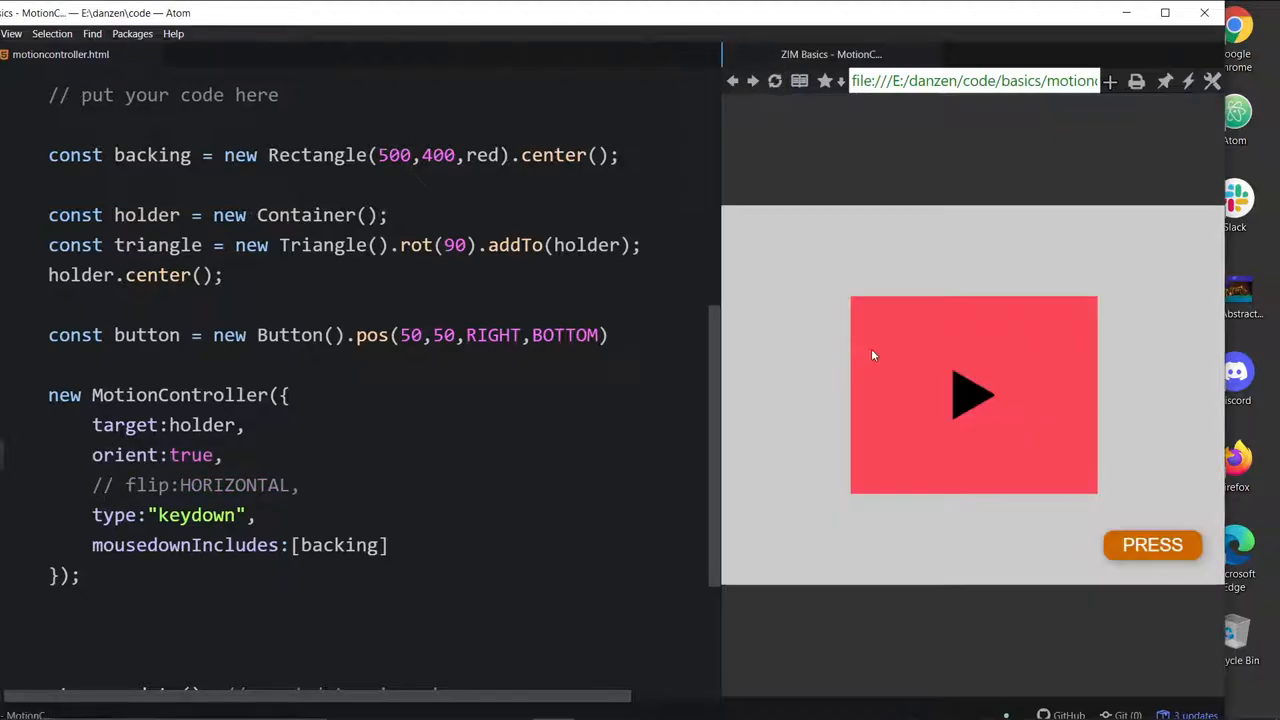
mouse_move(1070, 360)
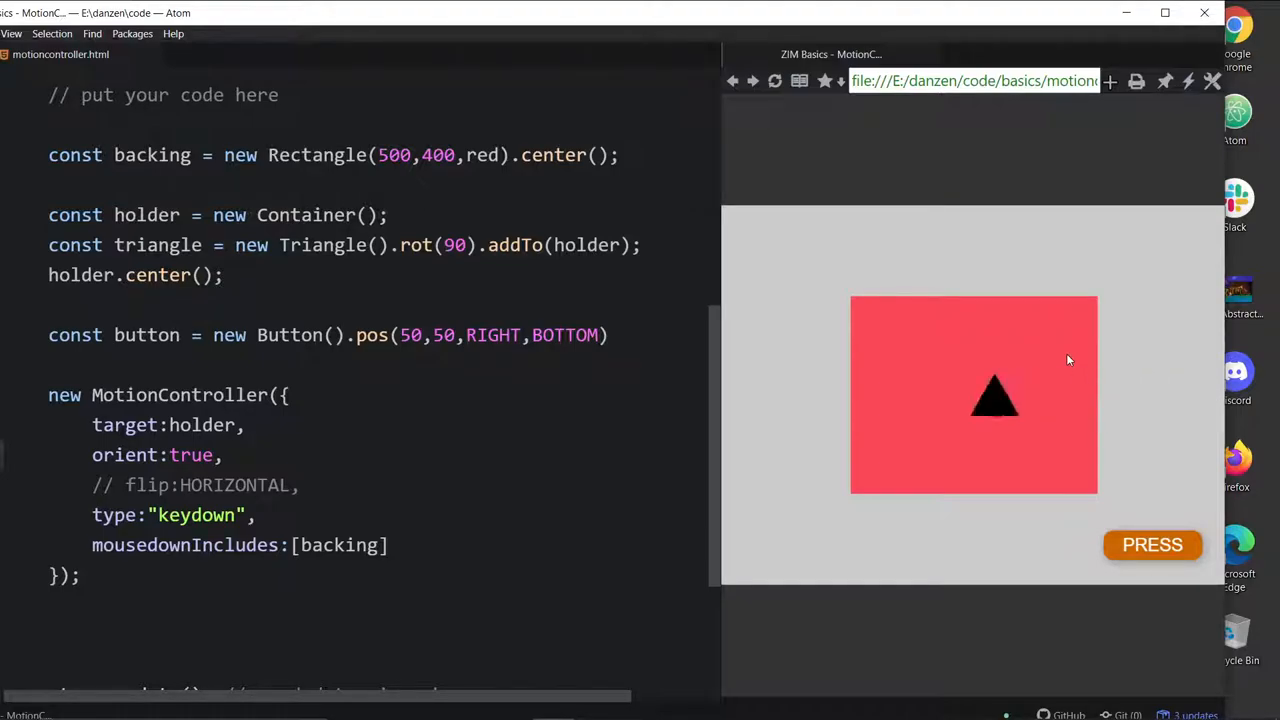
Steer the oriented triangle left with the arrow keys to test it.
key(Left)
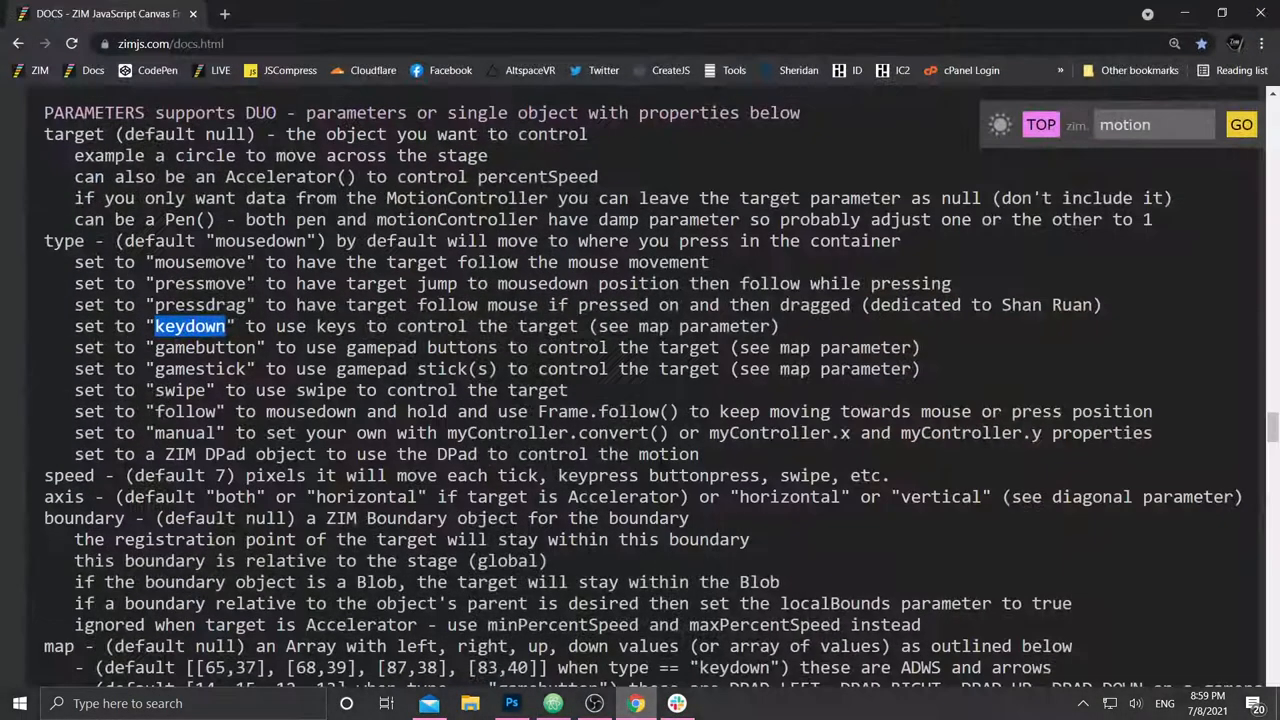
scroll(up, 3)
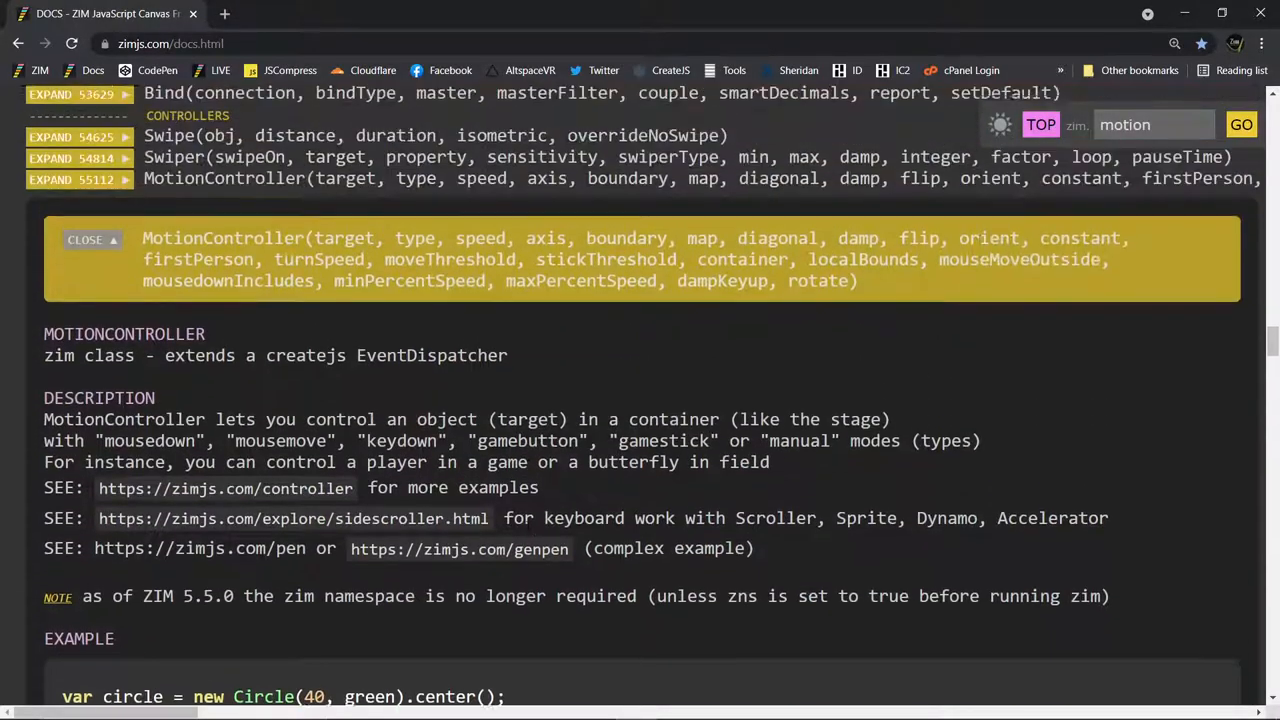
scroll(up, 3)
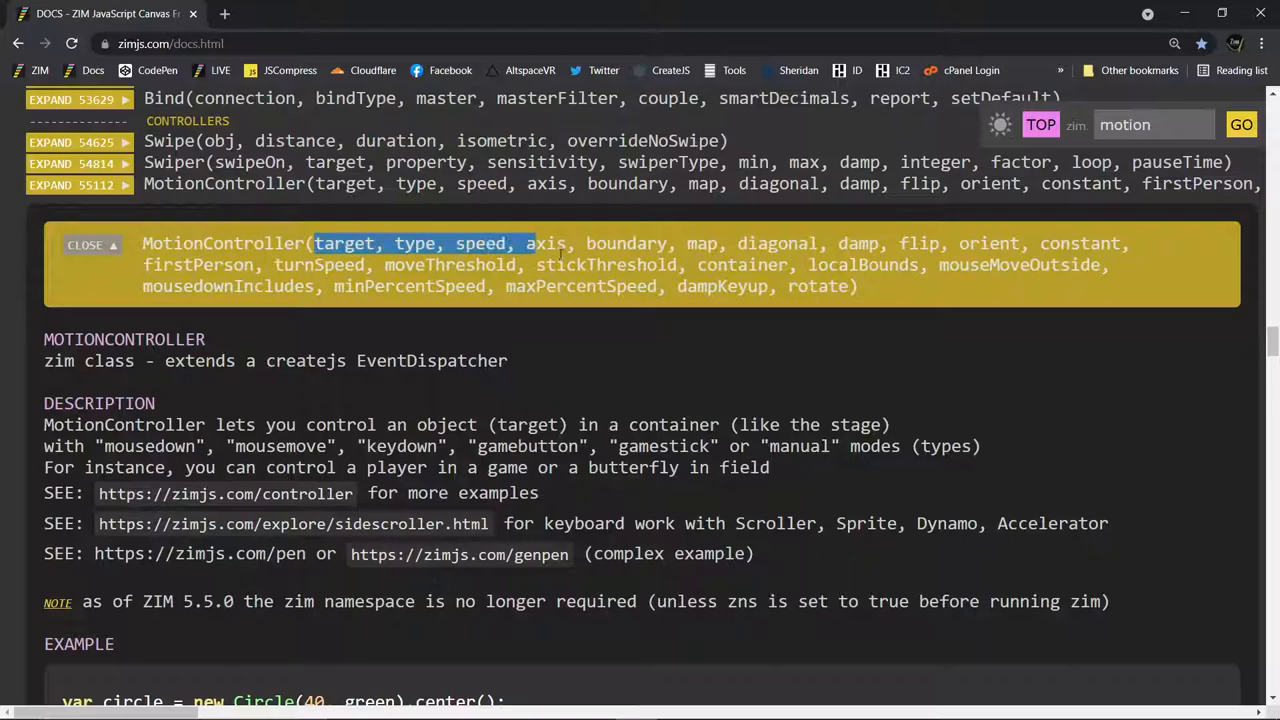
click(560, 286)
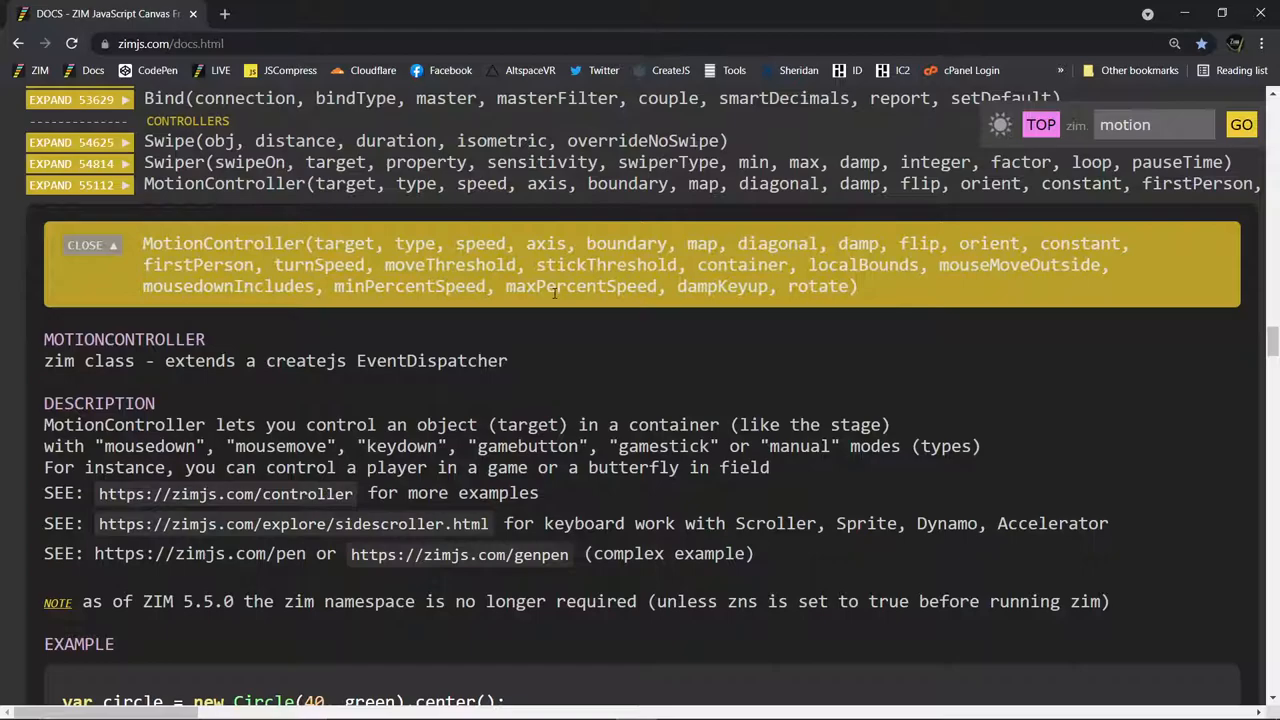
mouse_move(664, 339)
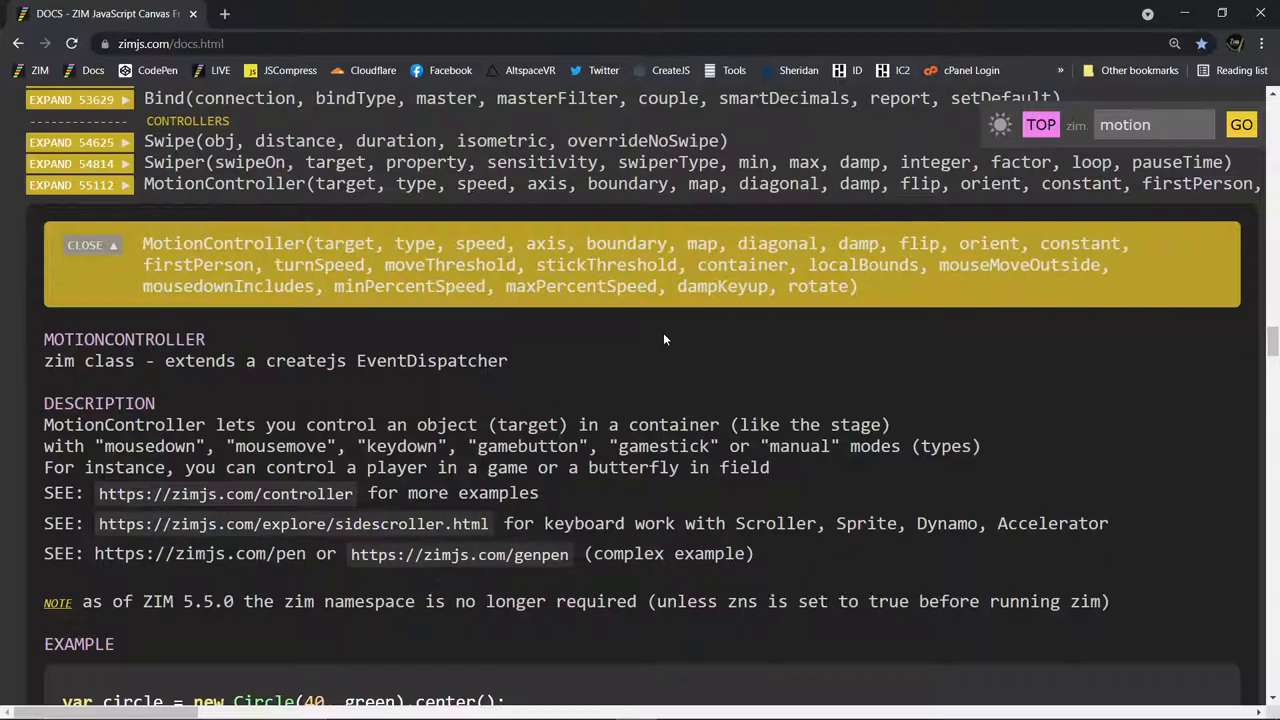
double_click(858, 243)
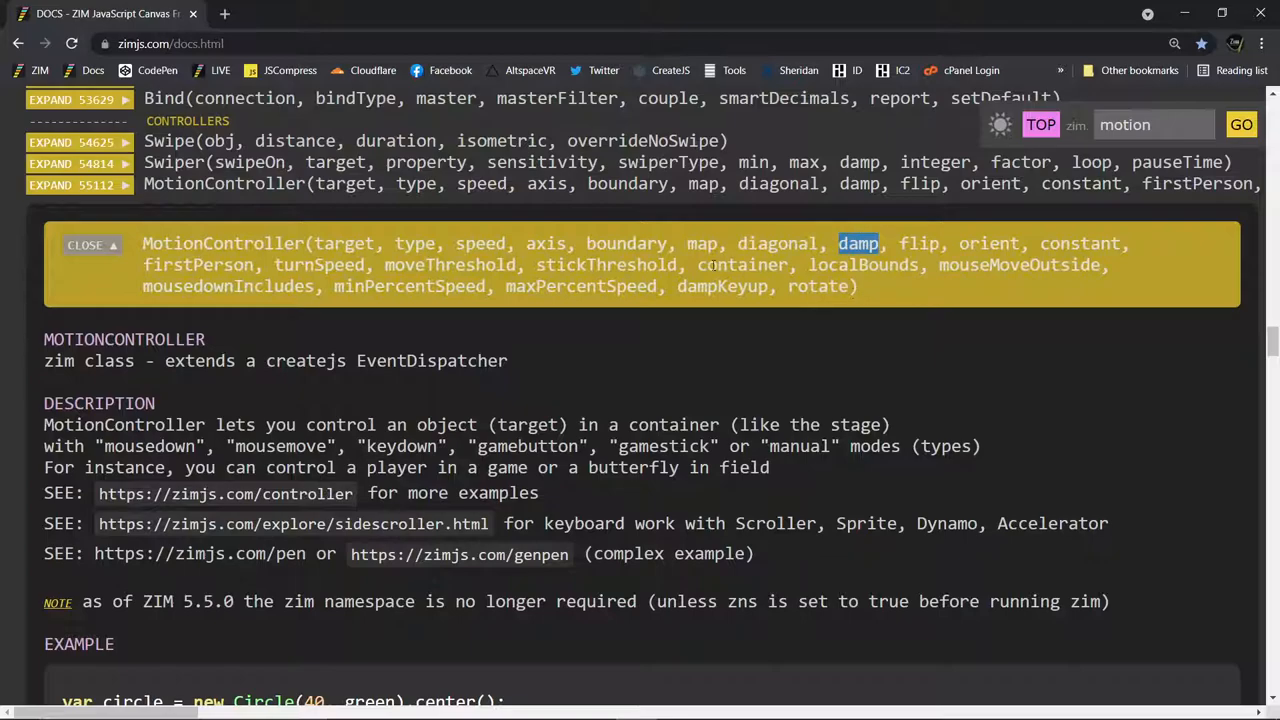
double_click(479, 243)
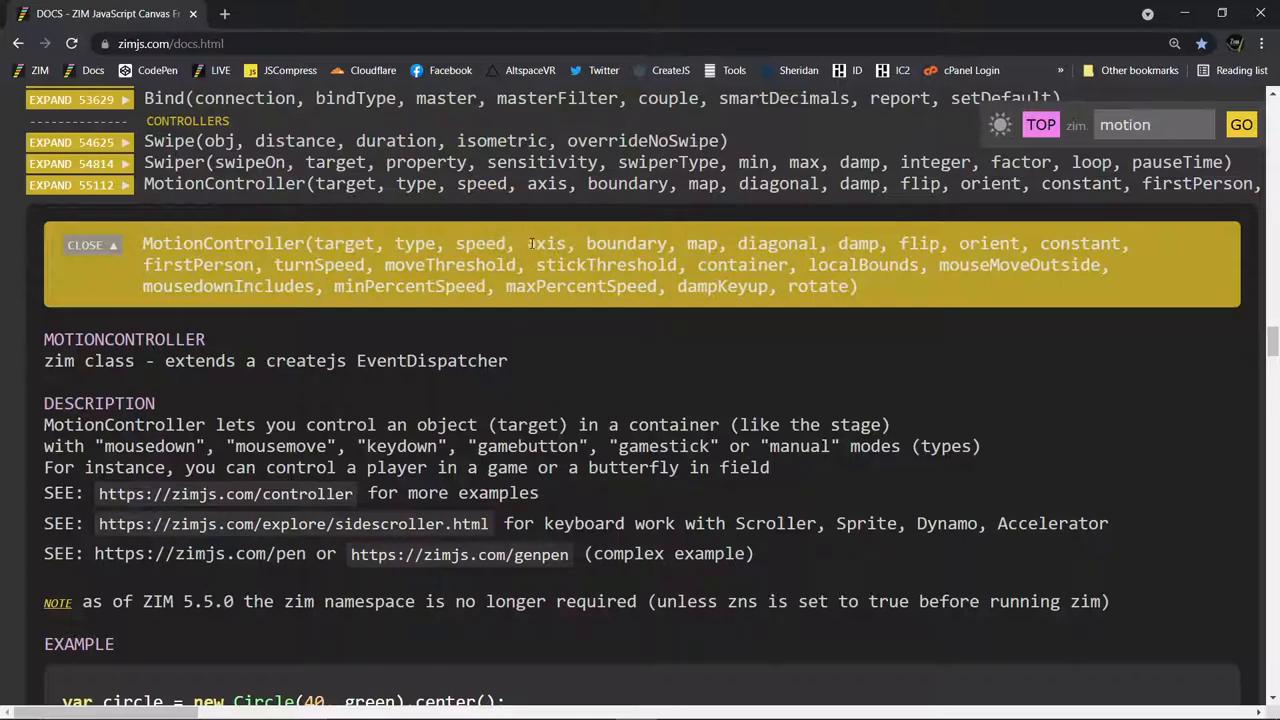
double_click(545, 243)
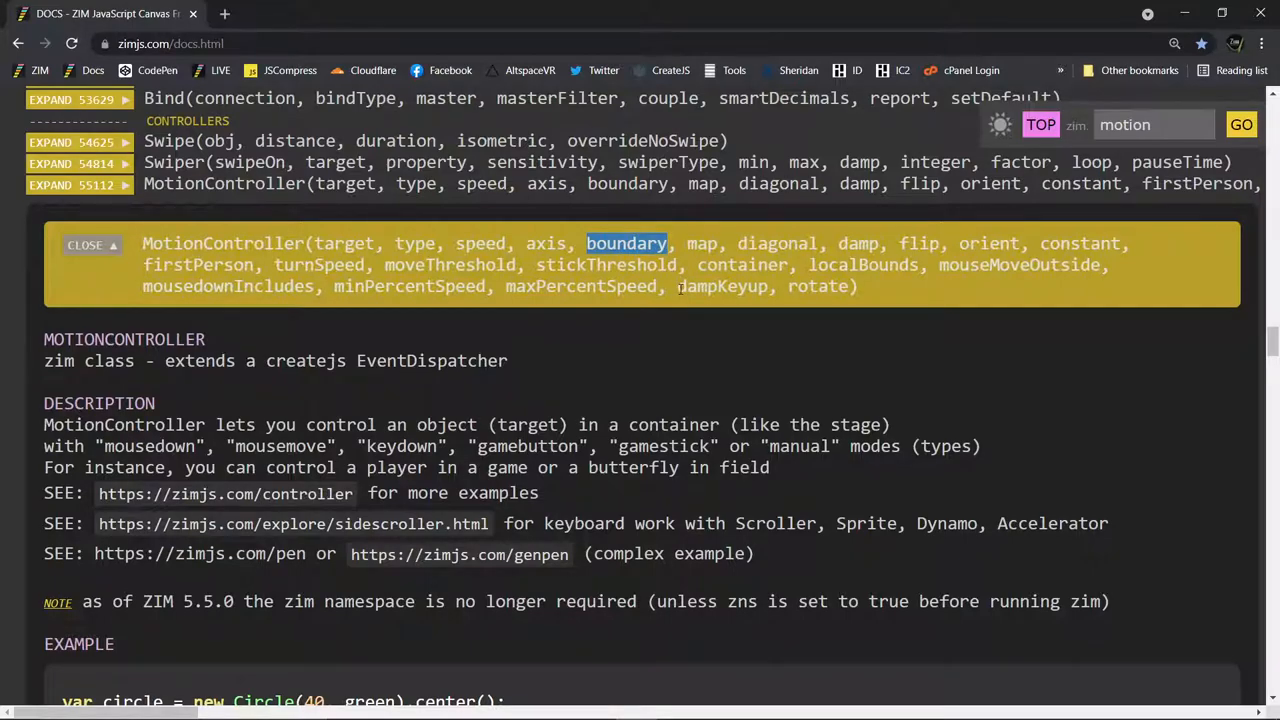
double_click(701, 243)
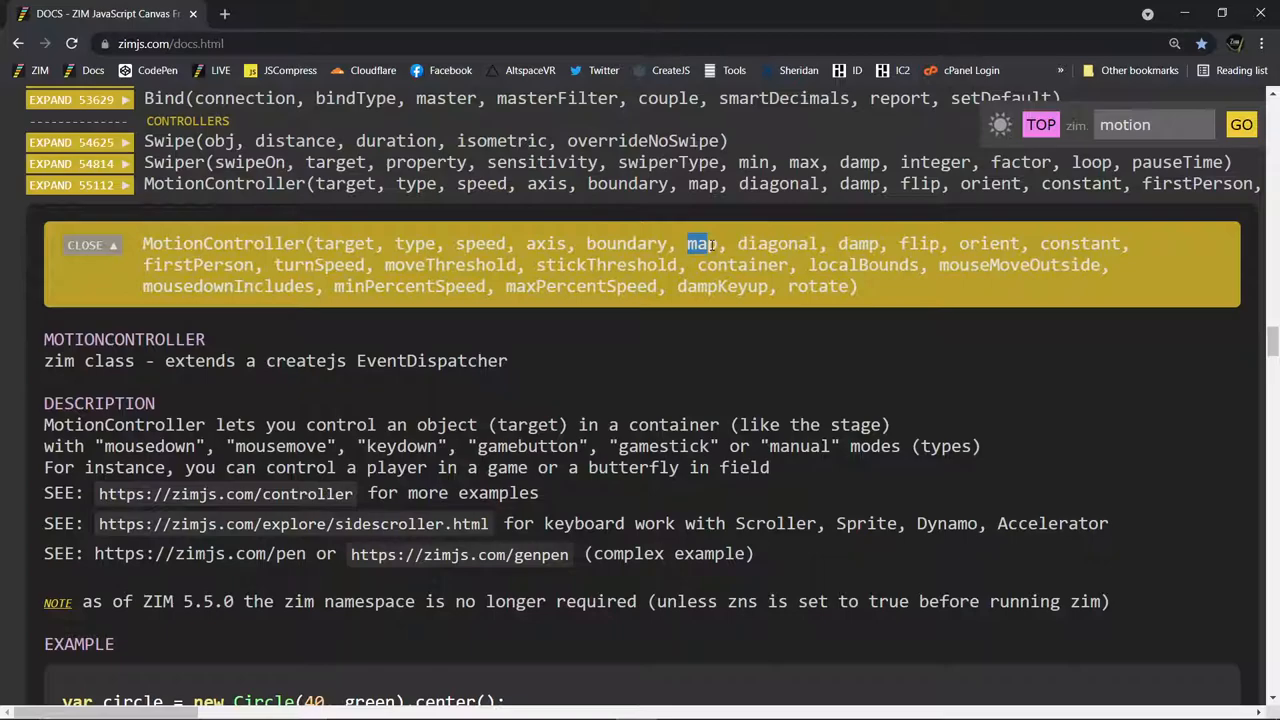
mouse_move(668, 260)
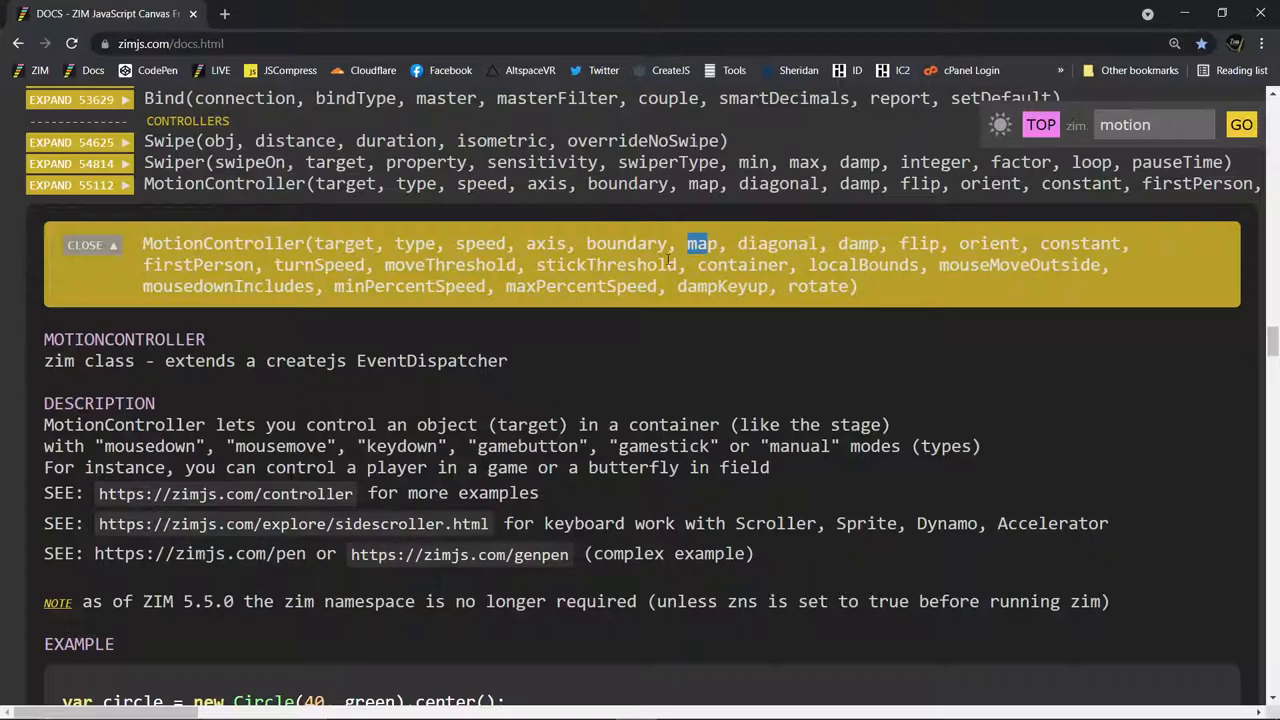
mouse_move(950, 253)
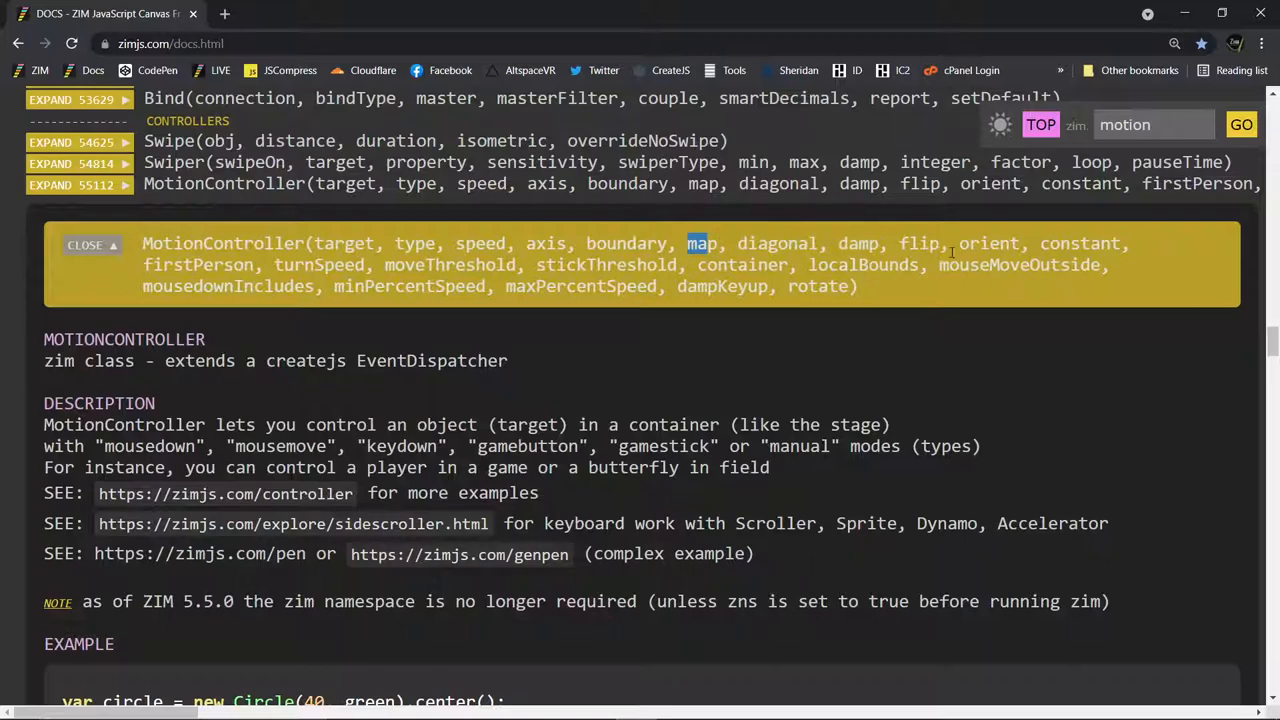
mouse_move(175, 265)
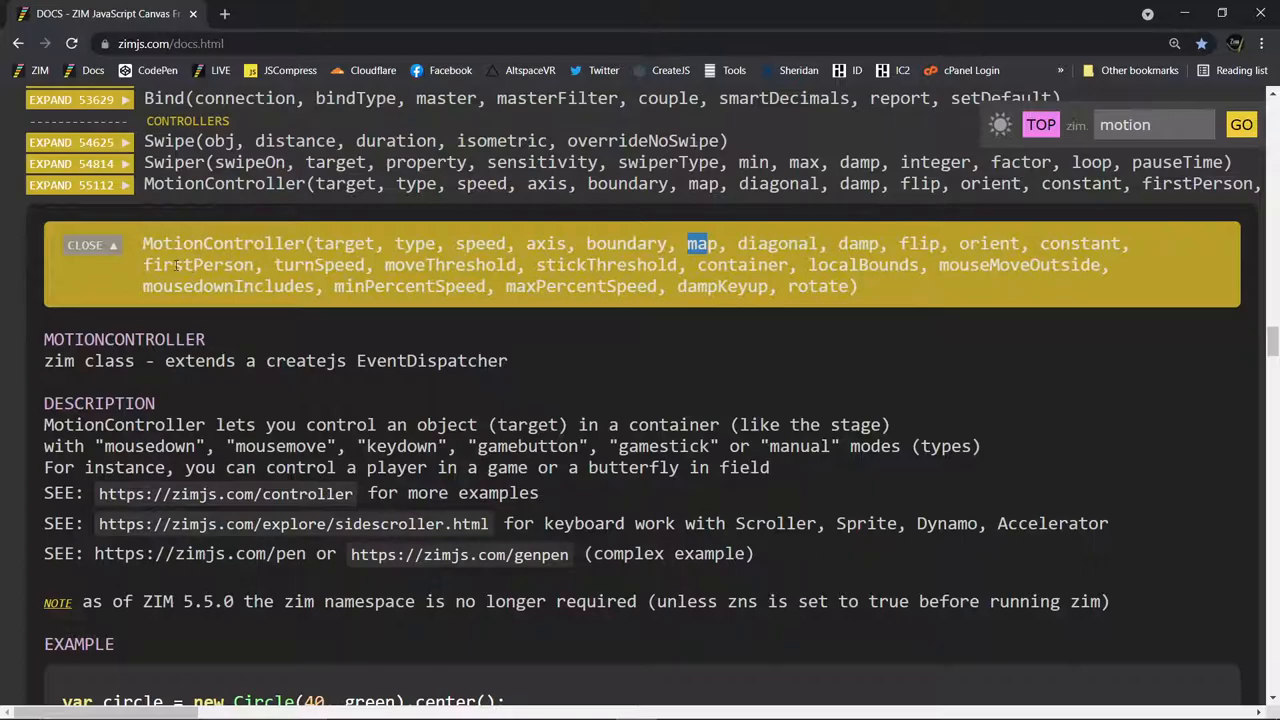
double_click(198, 264)
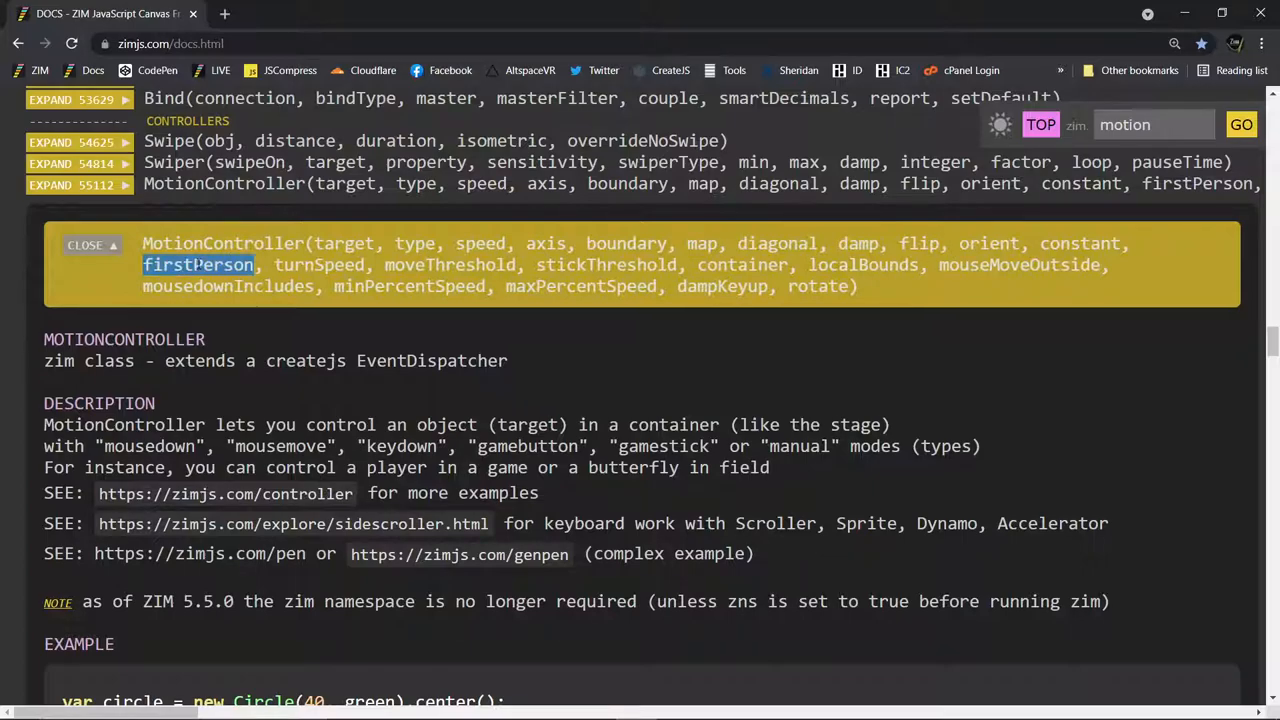
double_click(318, 265)
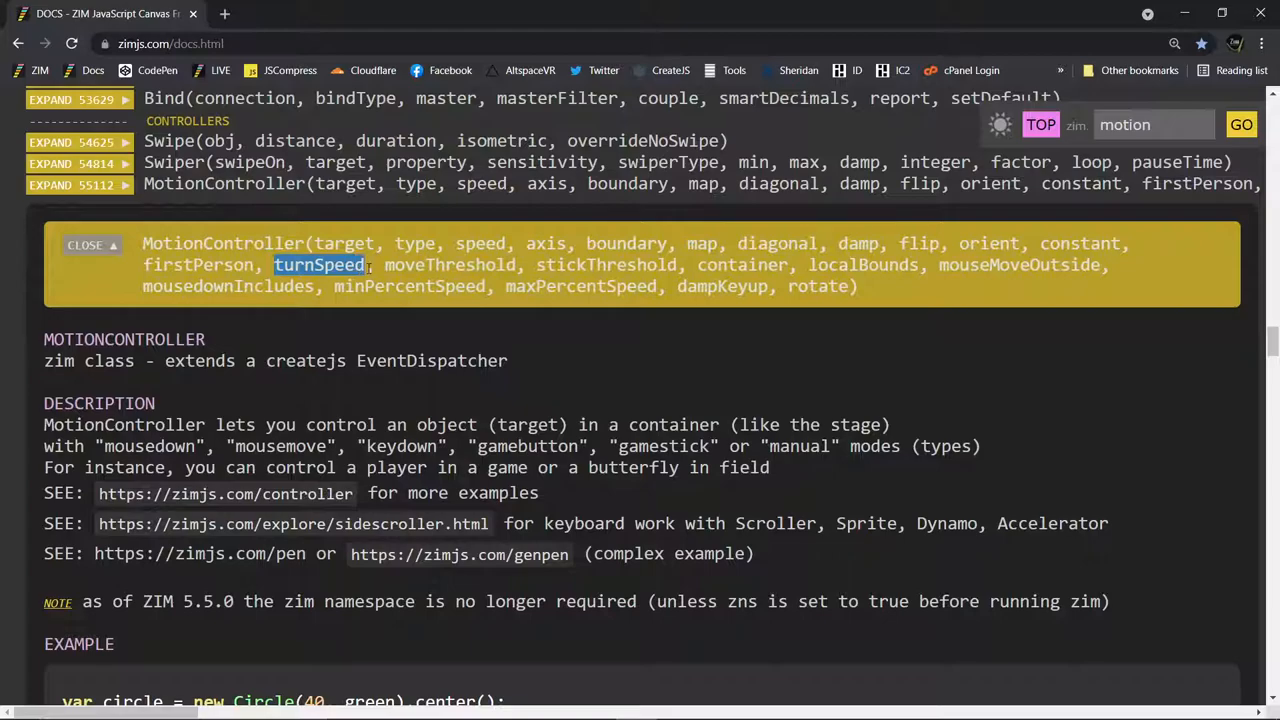
mouse_move(817, 286)
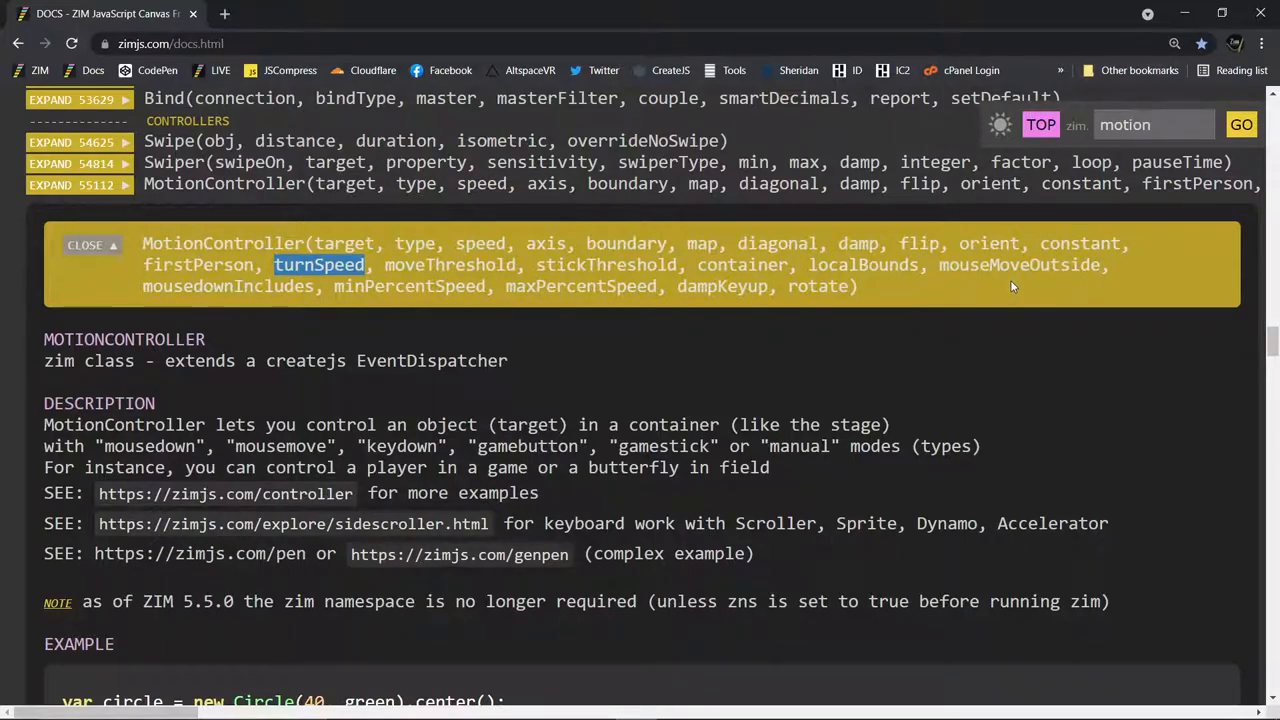
mouse_move(1040, 264)
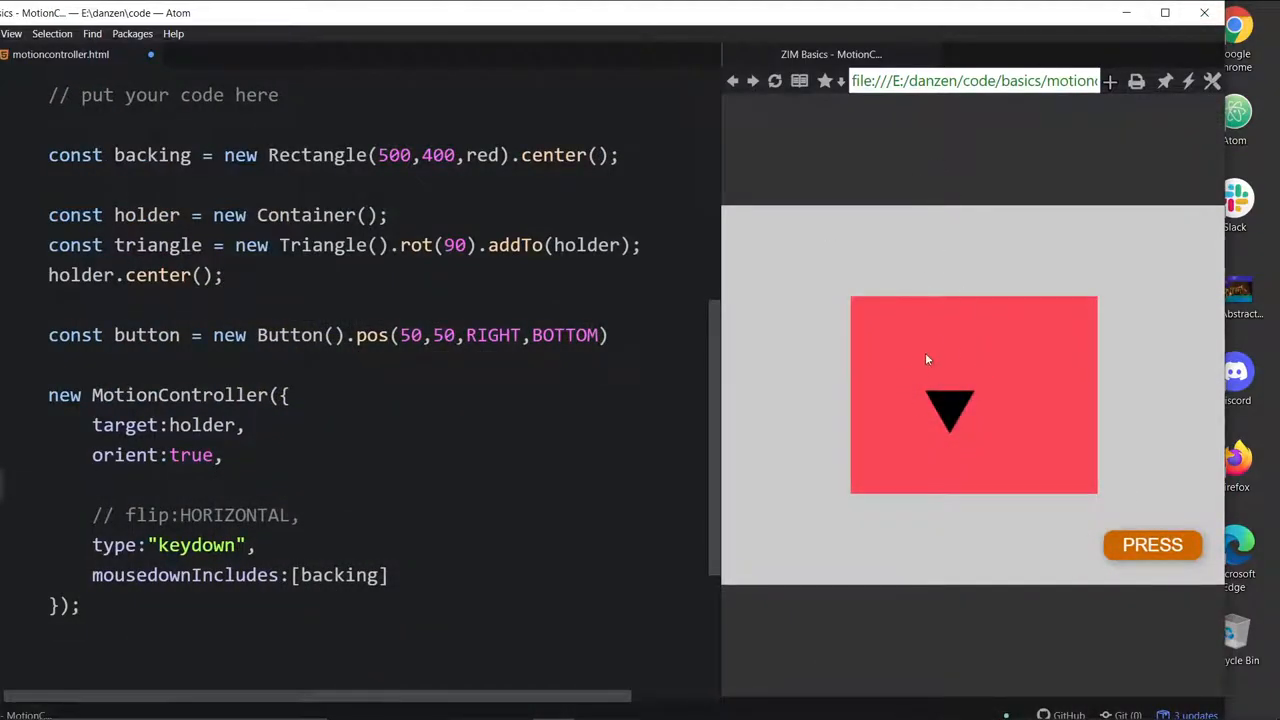
mouse_move(985, 150)
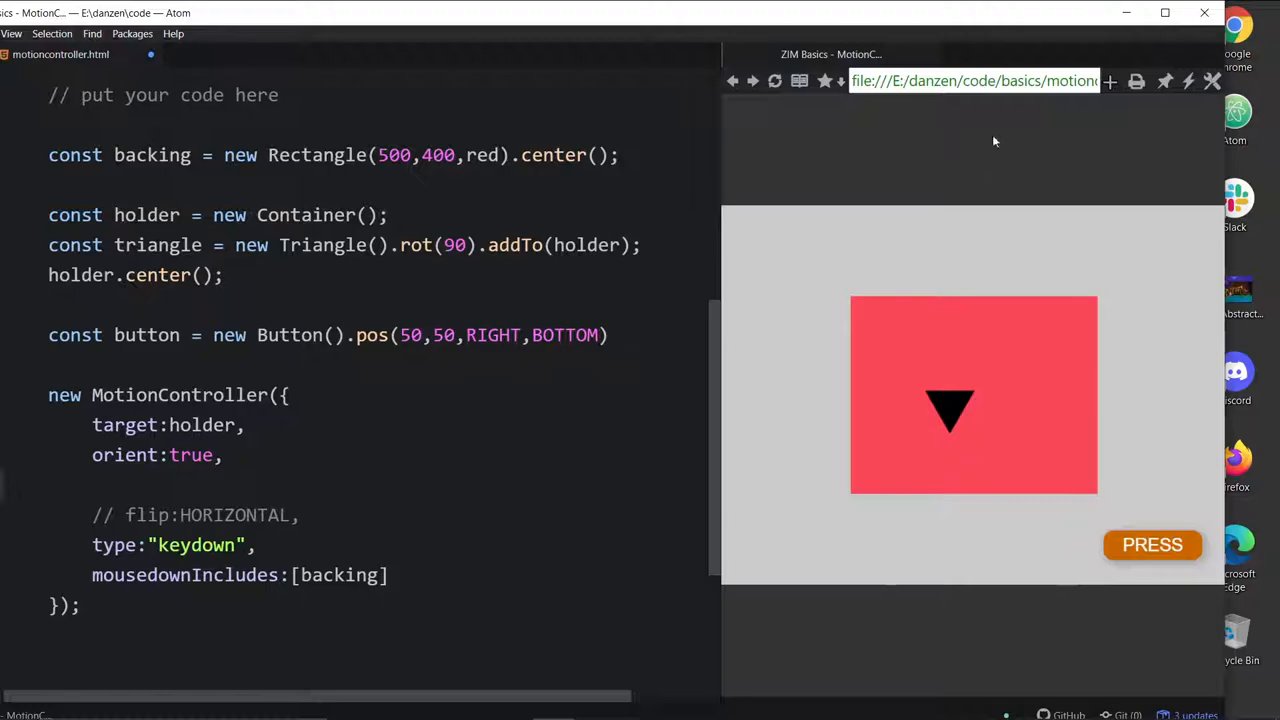
mouse_move(1053, 378)
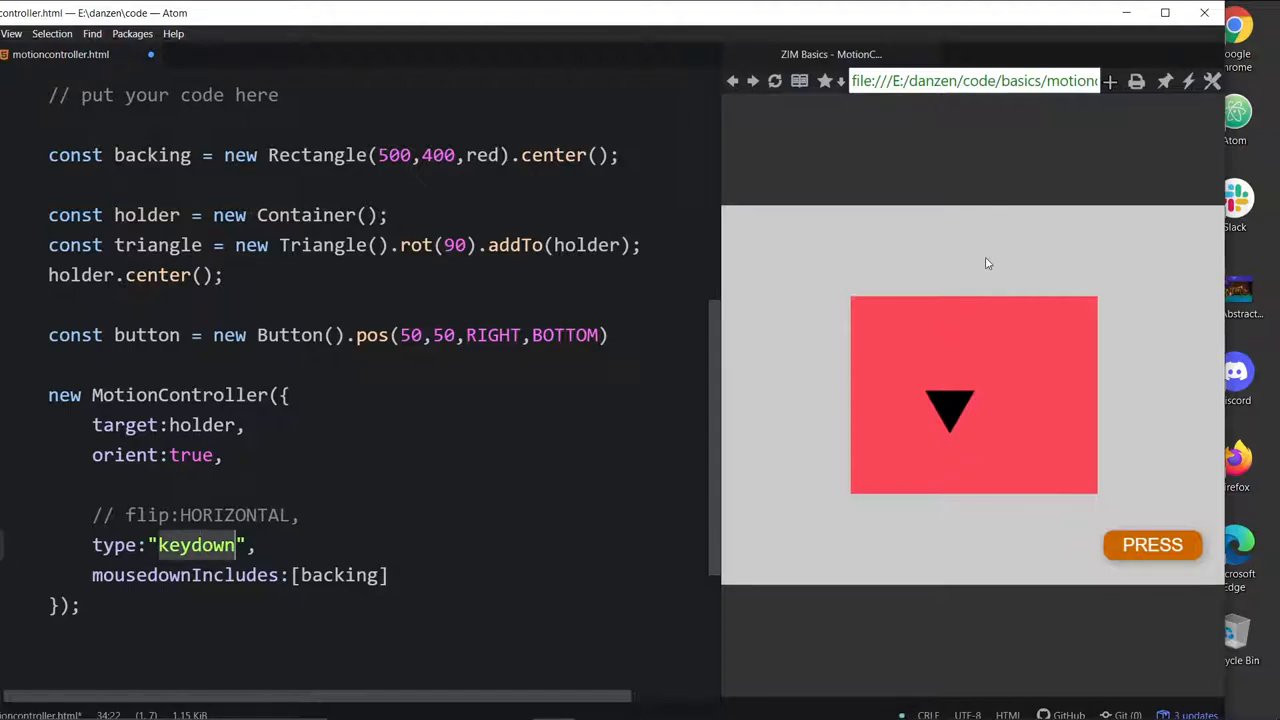
mouse_move(1012, 154)
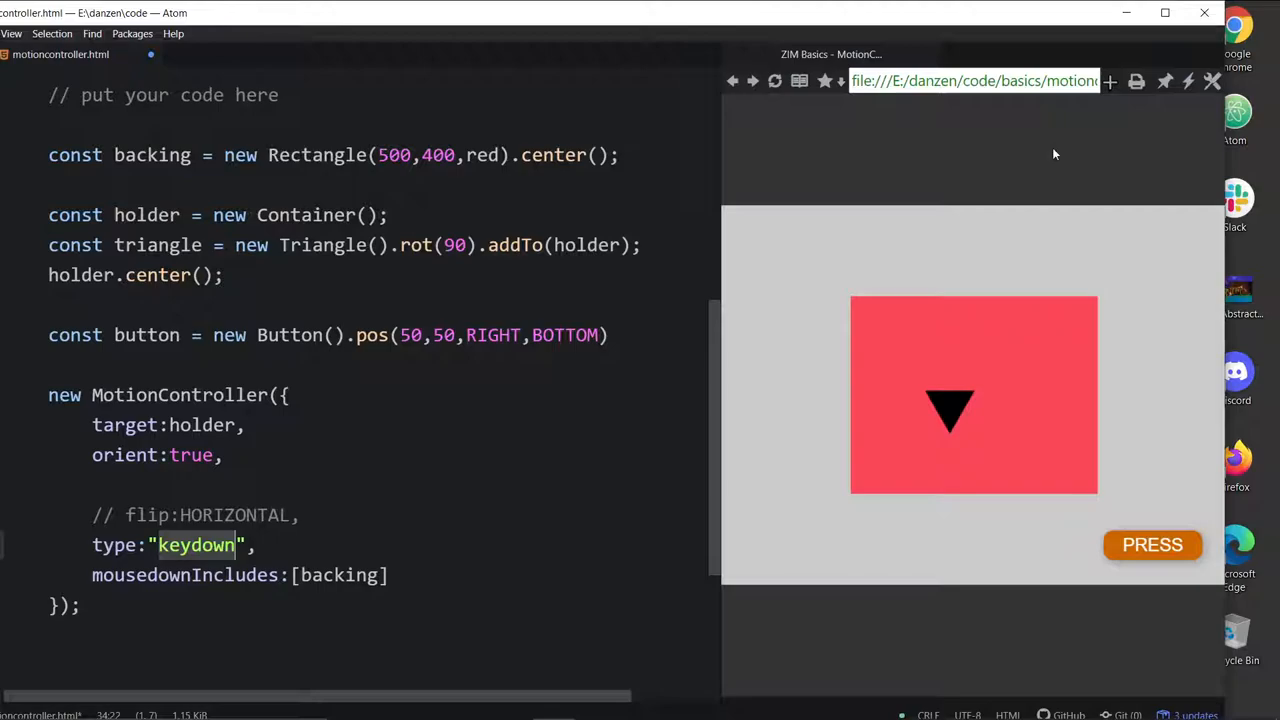
mouse_move(1170, 144)
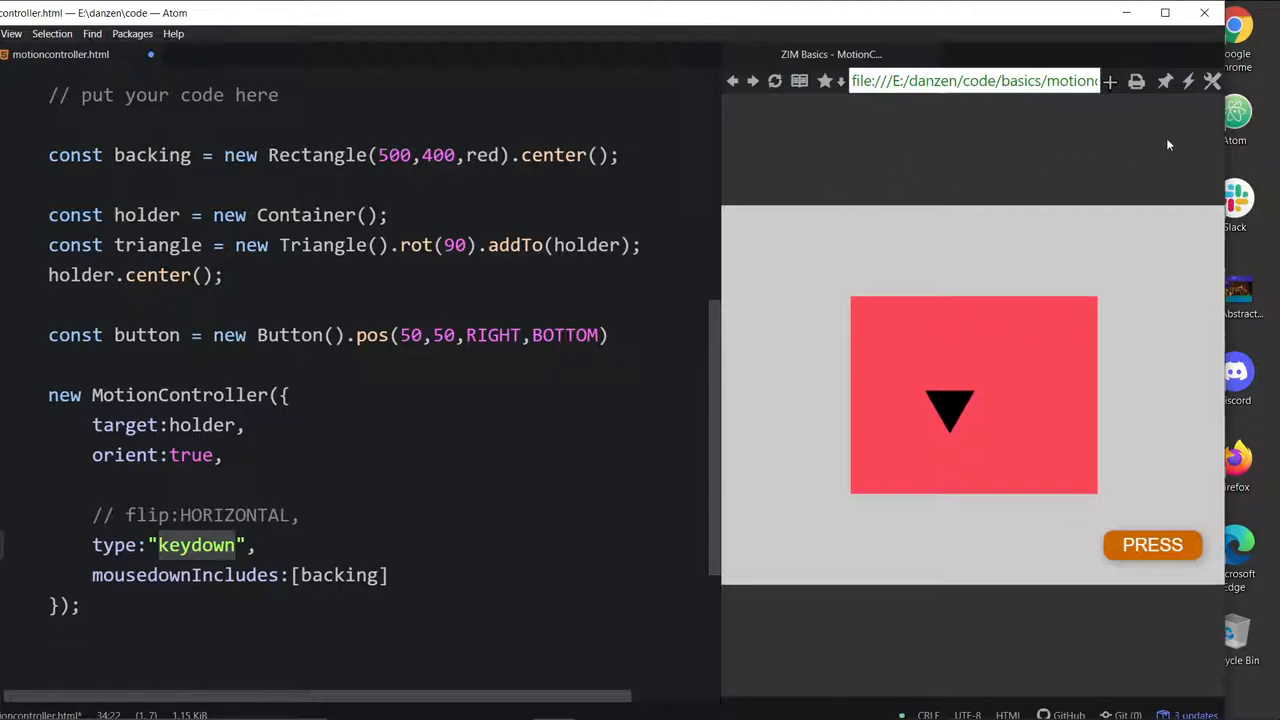
mouse_move(1015, 486)
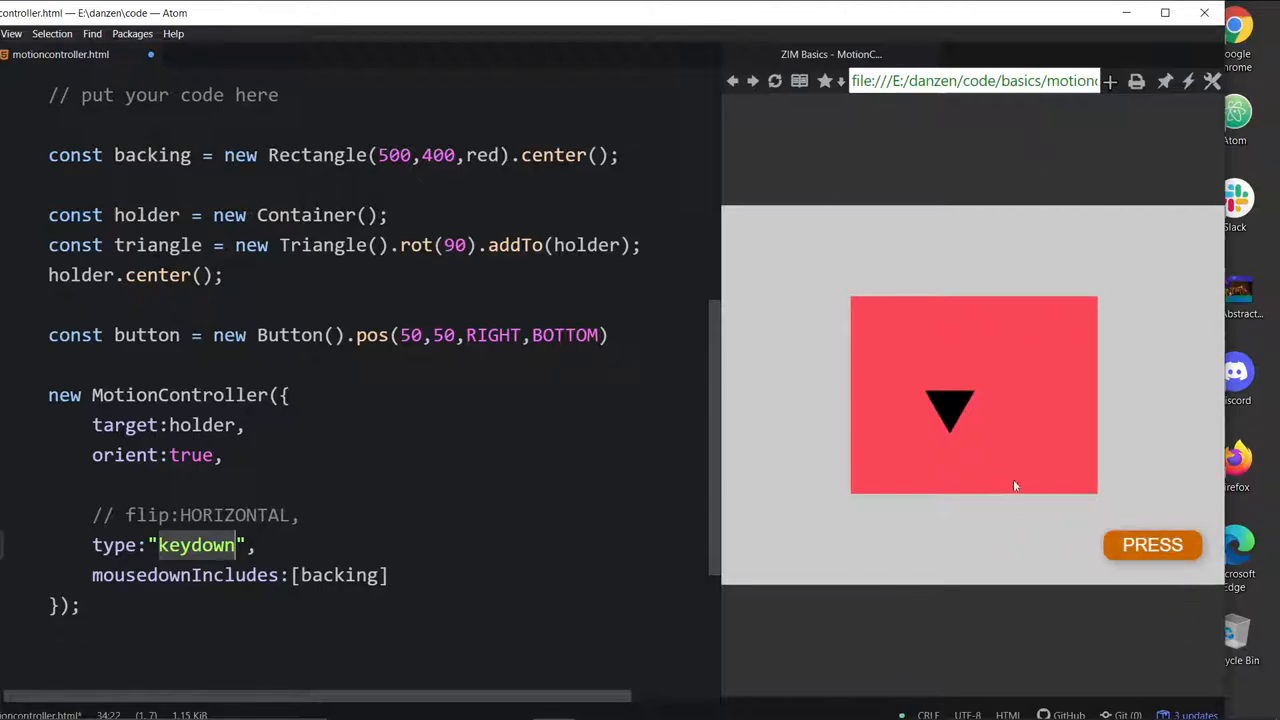
Add firstPerson:true to the triangle's MotionController options.
text(firstPerson)
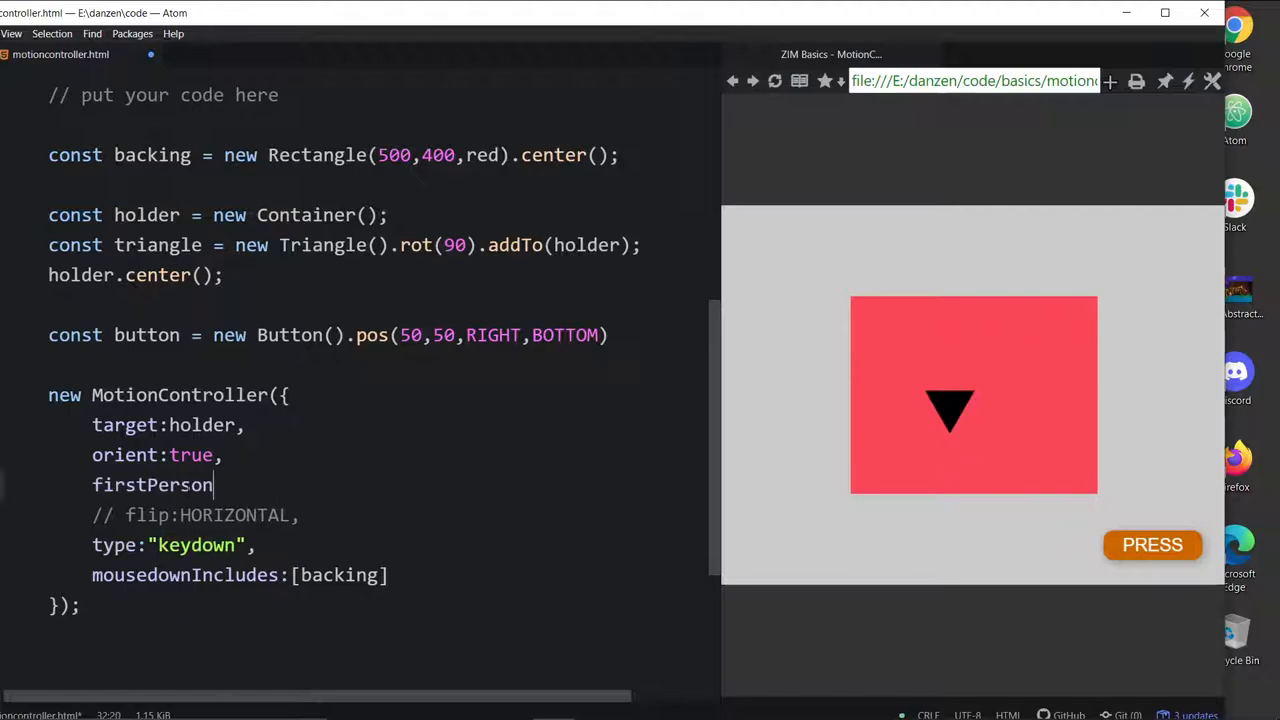
text(:)
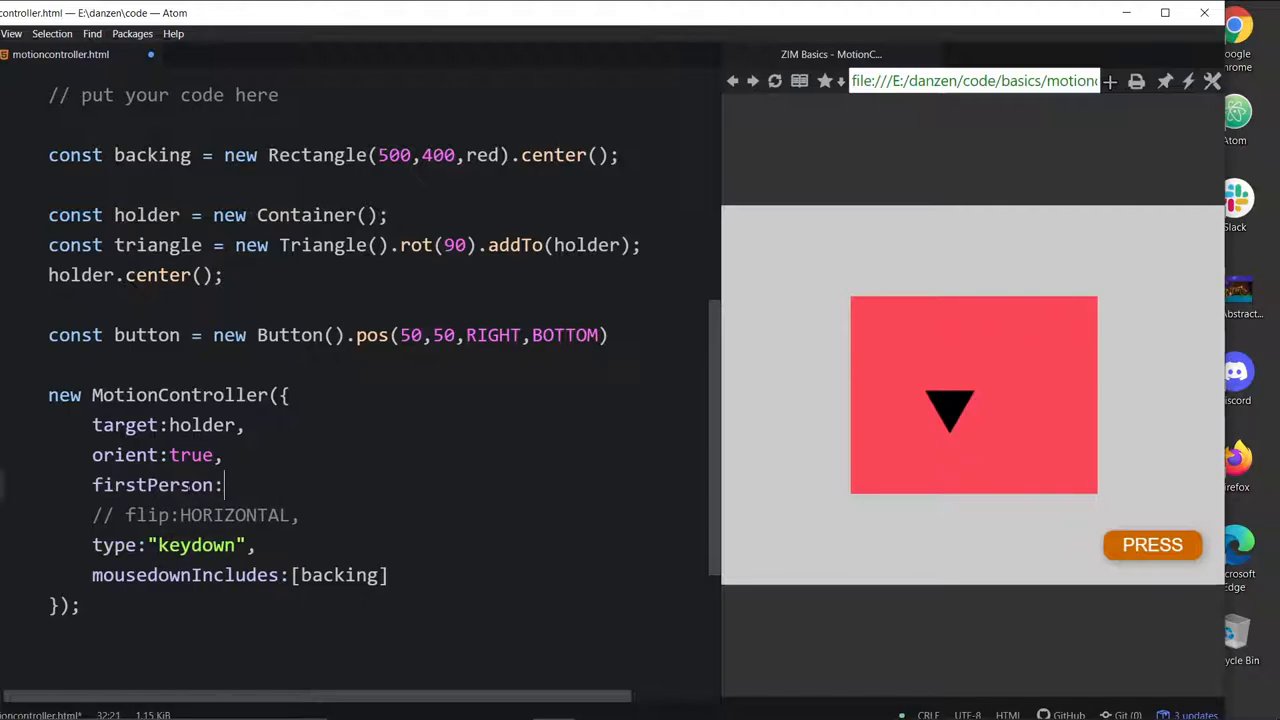
text(true,)
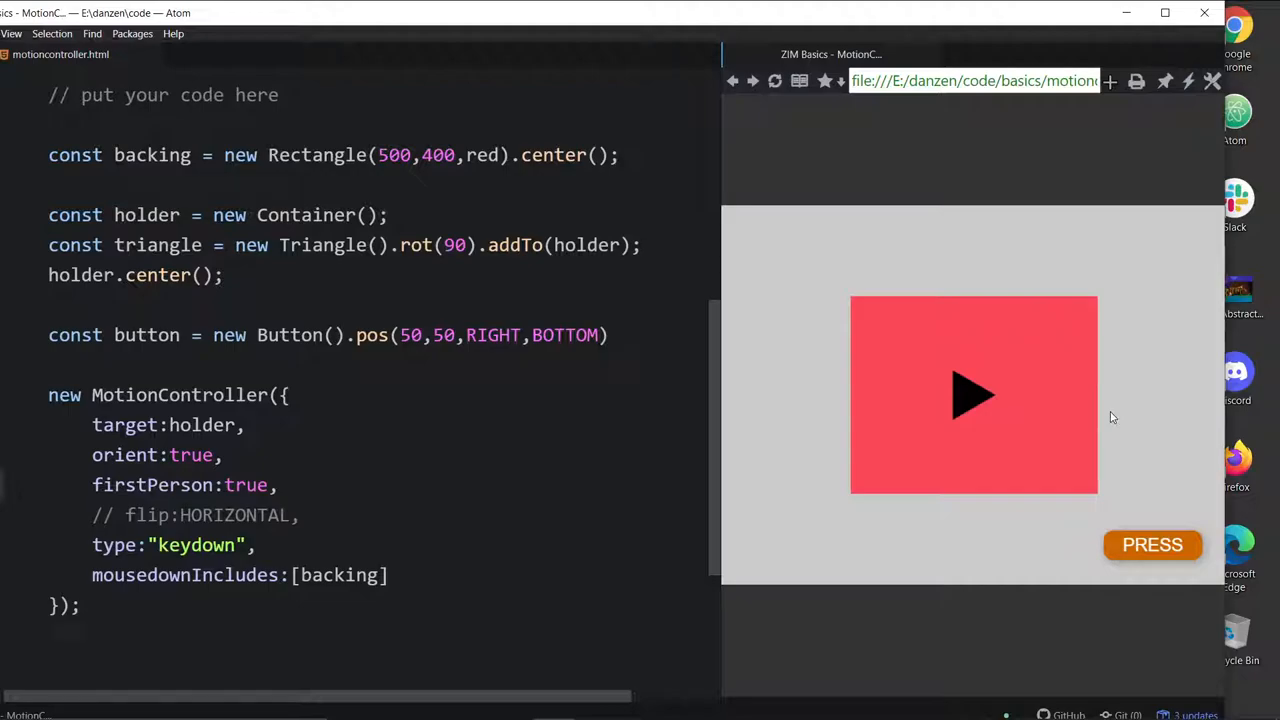
mouse_move(1007, 367)
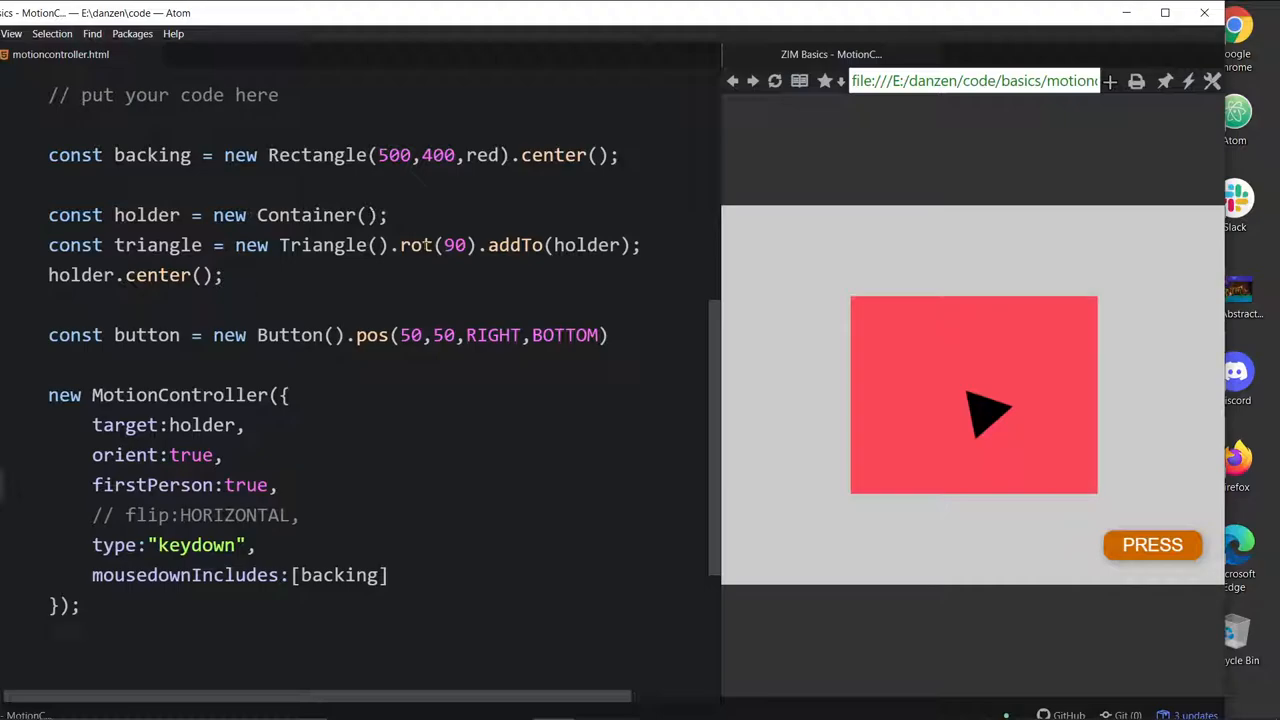
mouse_move(1006, 299)
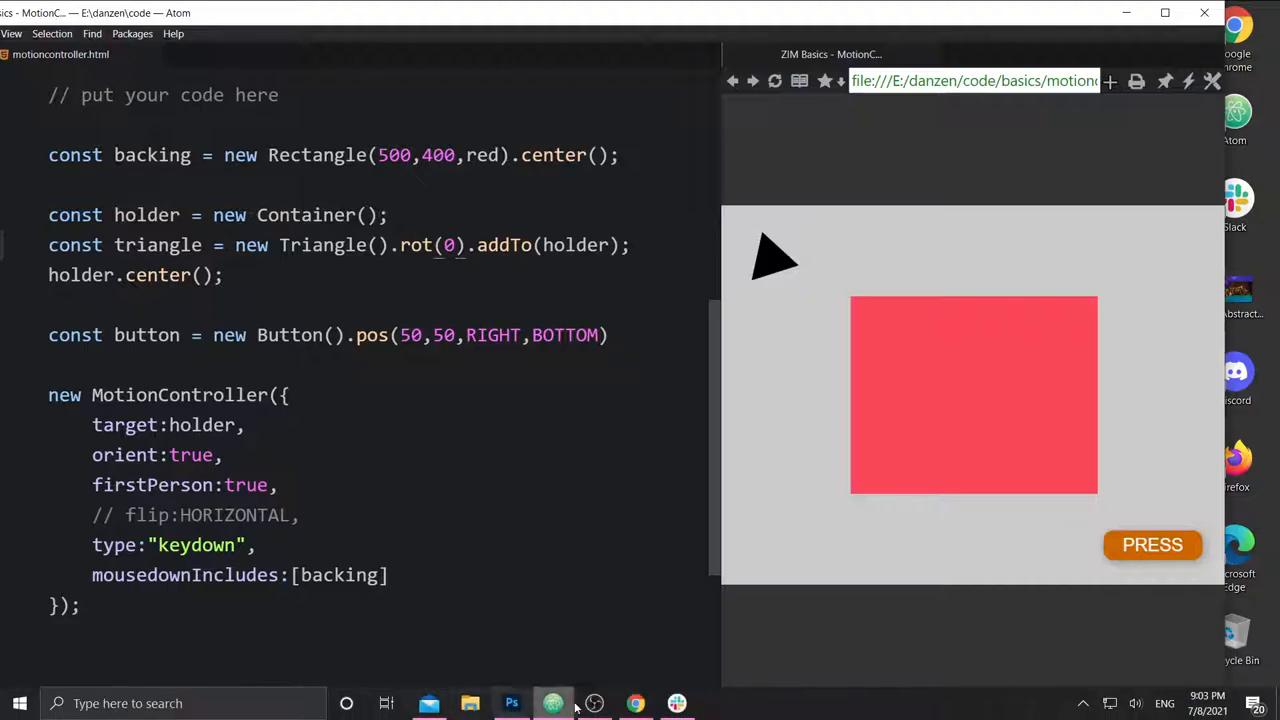
Bring back ZIM Docs and scroll the MotionController entry toward its SEE links.
click(636, 703)
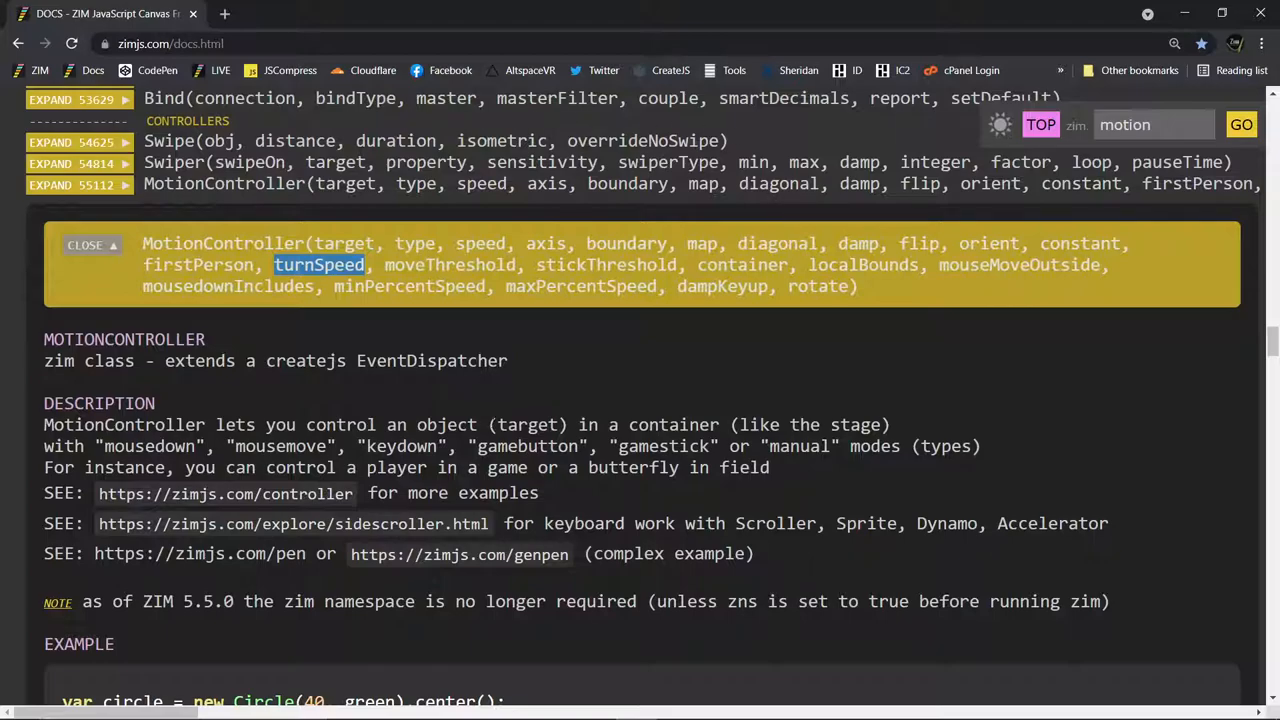
scroll(down, 3)
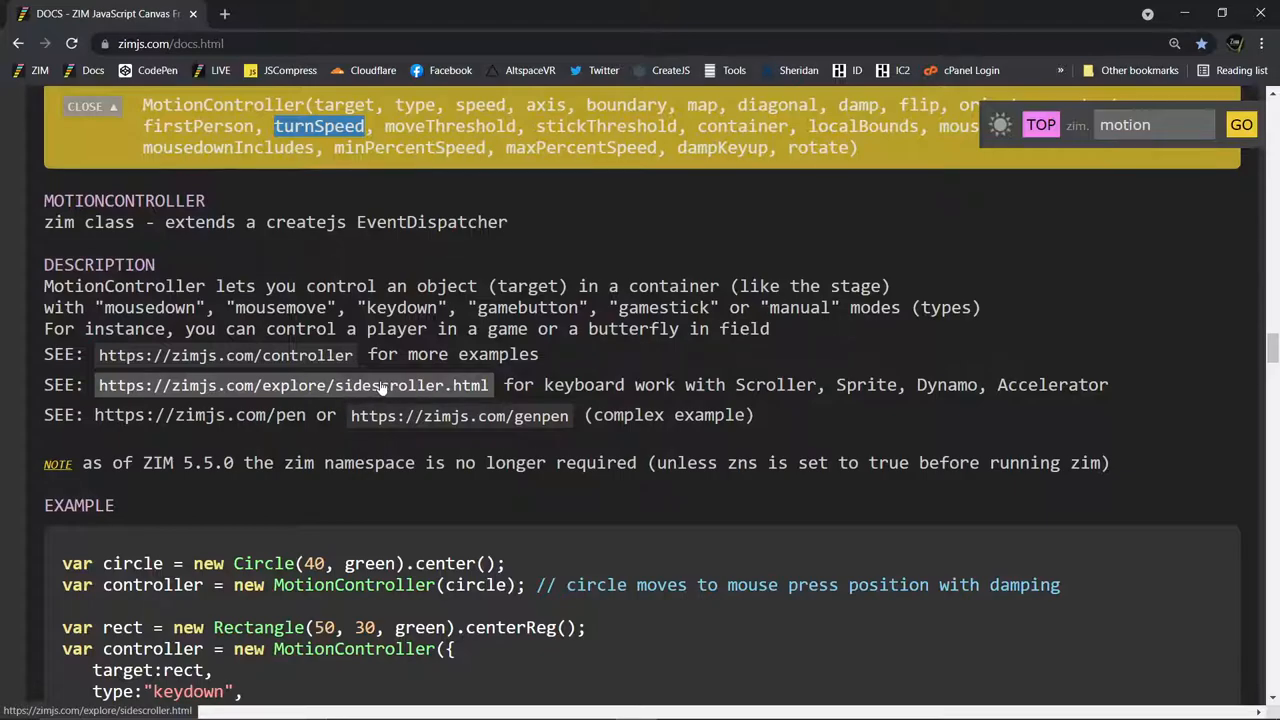
Try the sidescroller.html astronaut demo, then return to the DOCS tab.
click(293, 385)
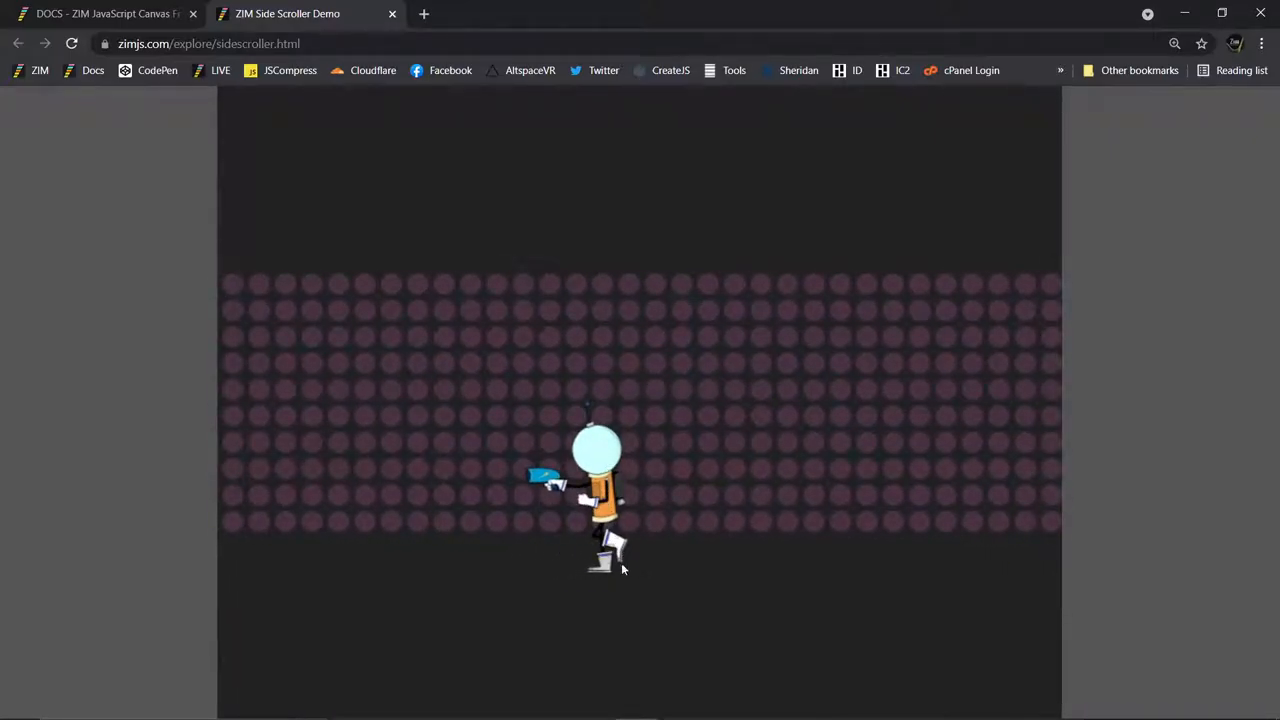
mouse_move(787, 505)
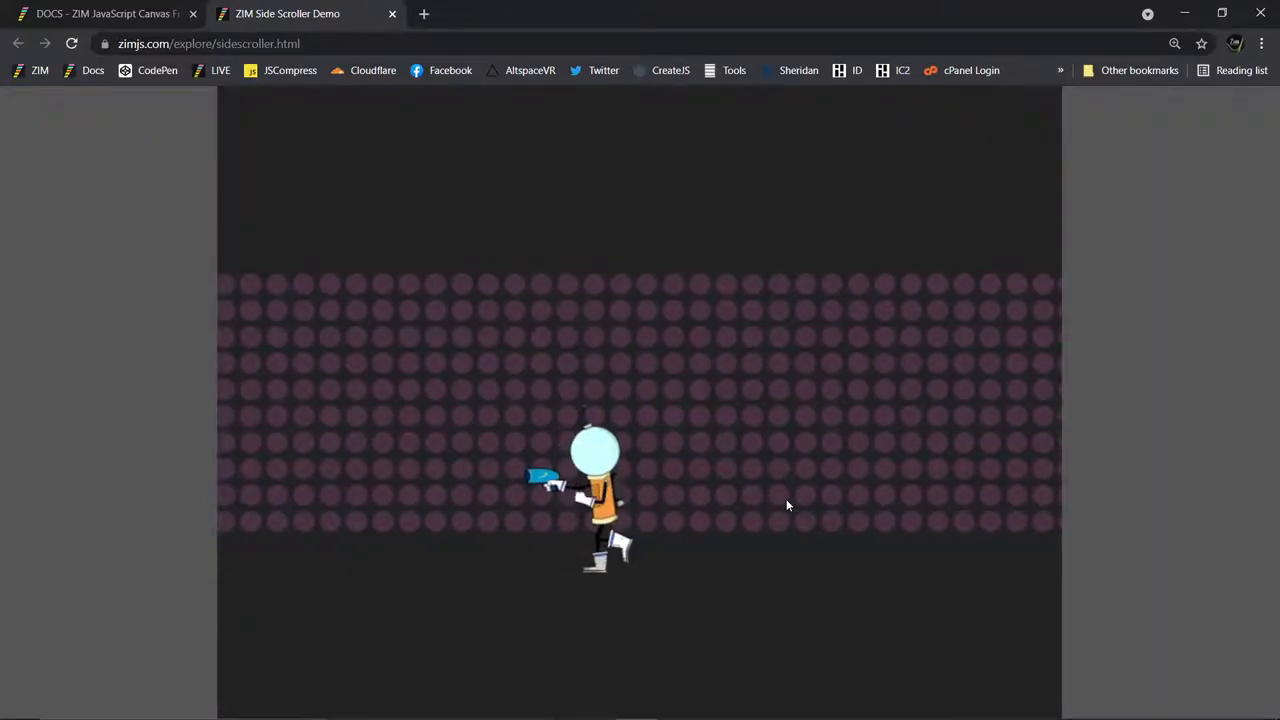
click(100, 13)
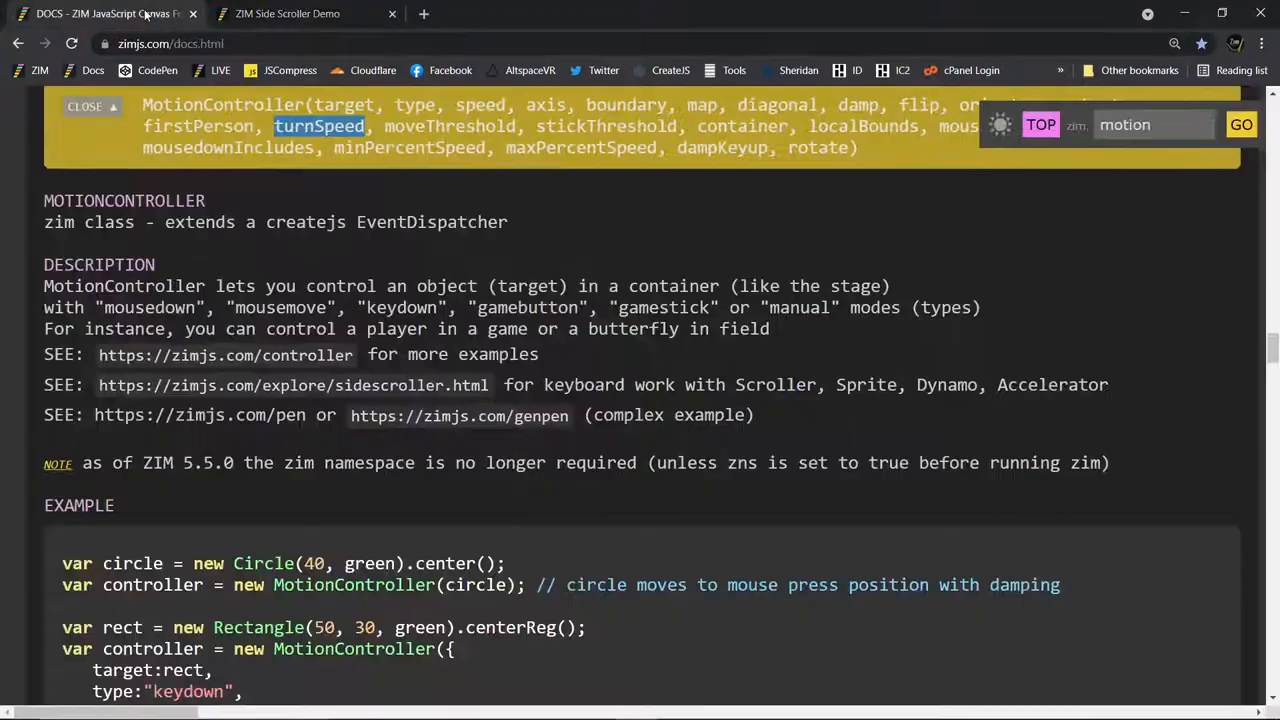
mouse_move(459, 415)
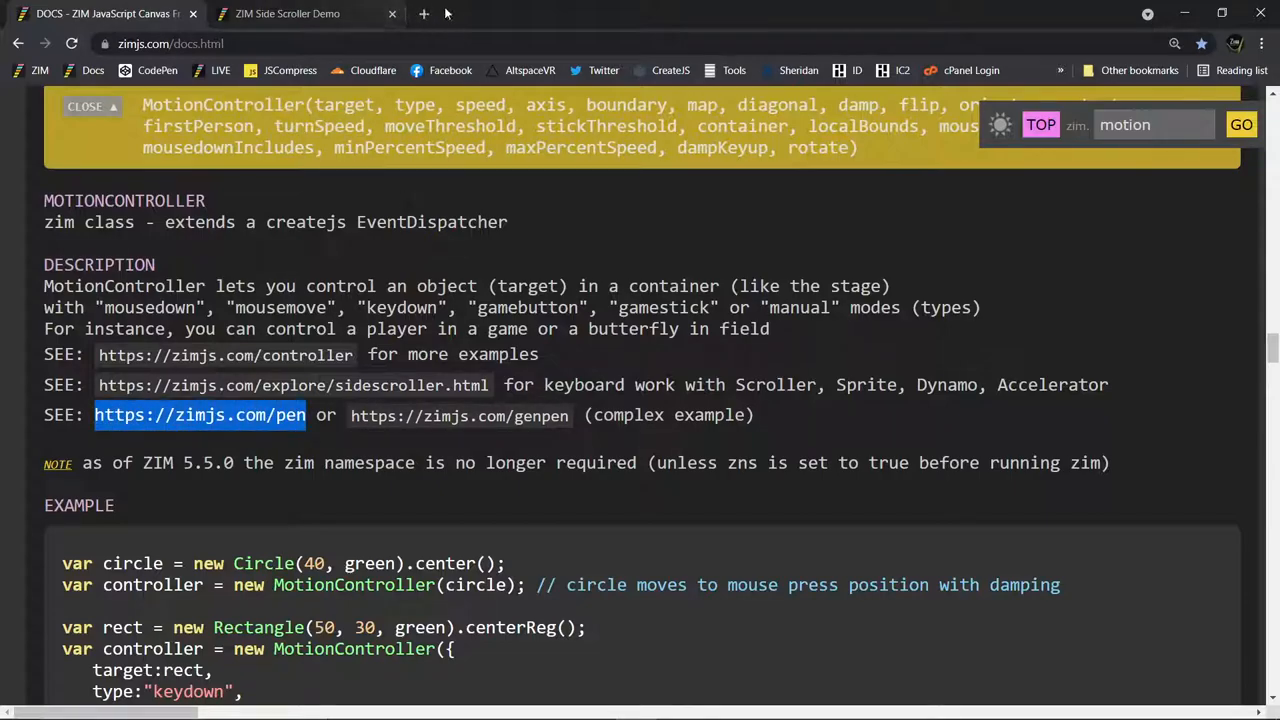
Open the zimjs.com/pen example from the SEE section in a new tab.
click(199, 415)
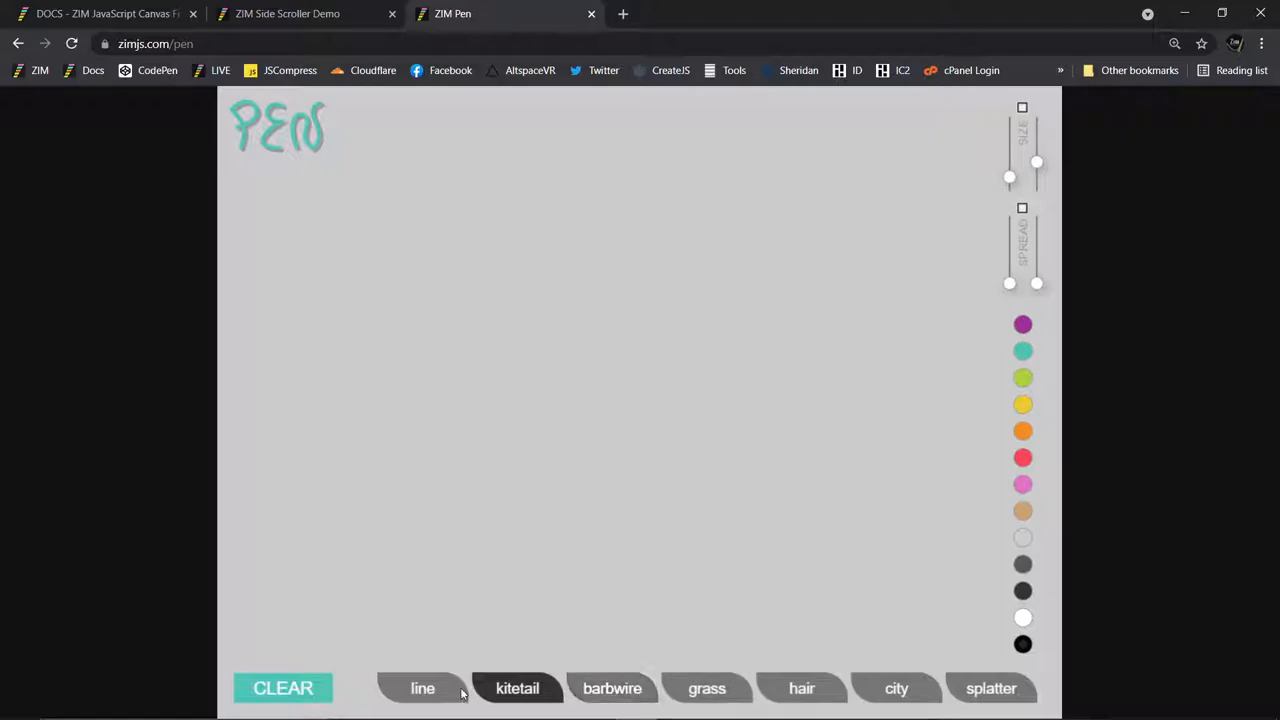
mouse_move(437, 476)
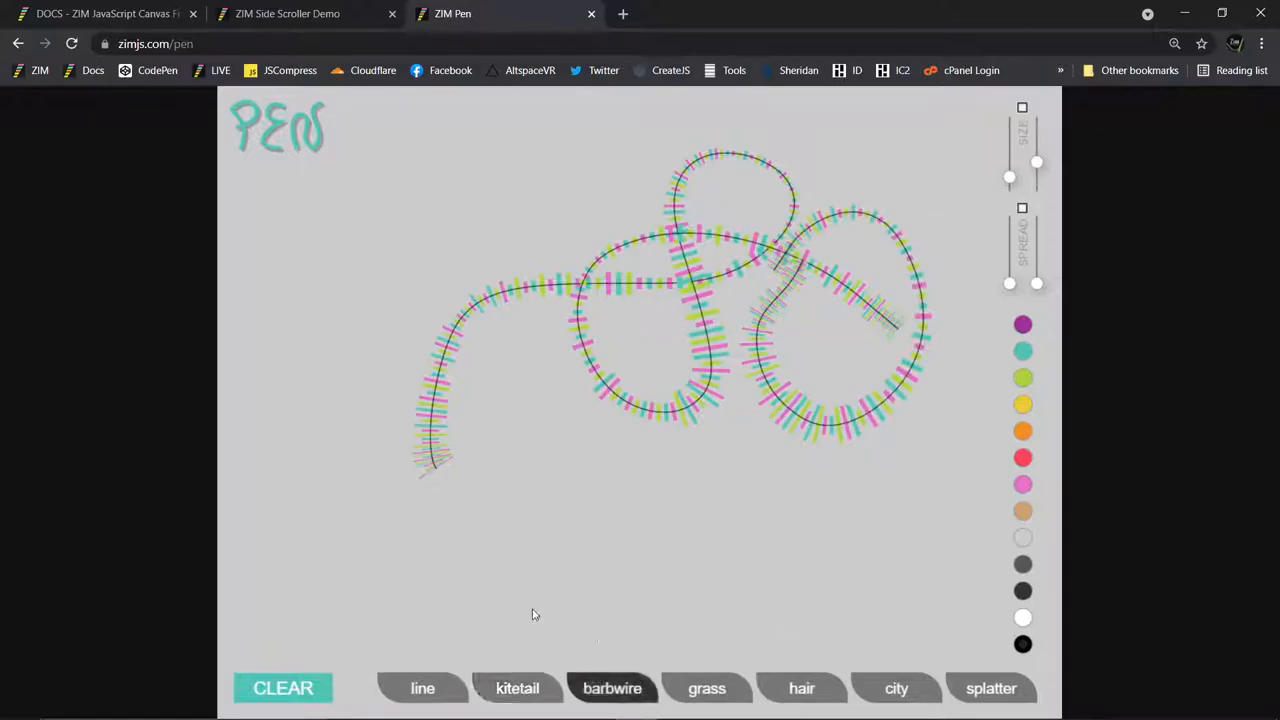
Draw barbwire and hairy strokes in ZIM Pen, clear the canvas, and close the tab.
drag(530, 600, 910, 470)
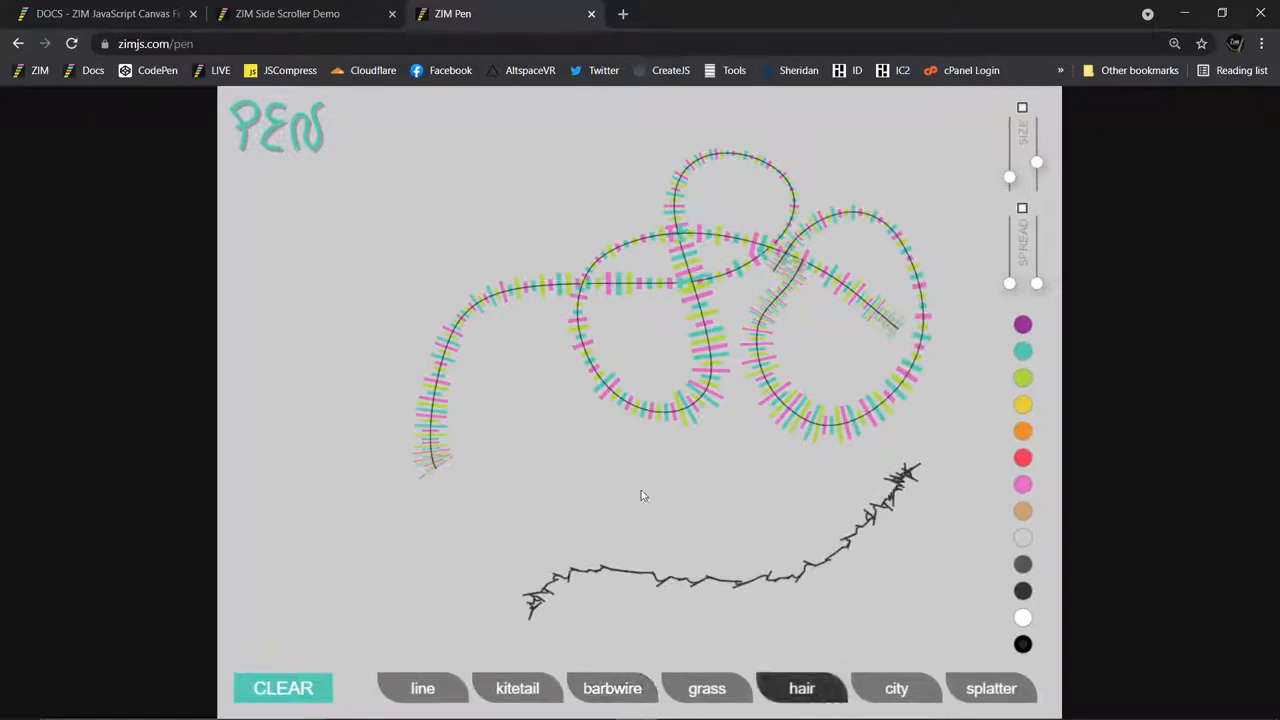
drag(605, 500, 765, 530)
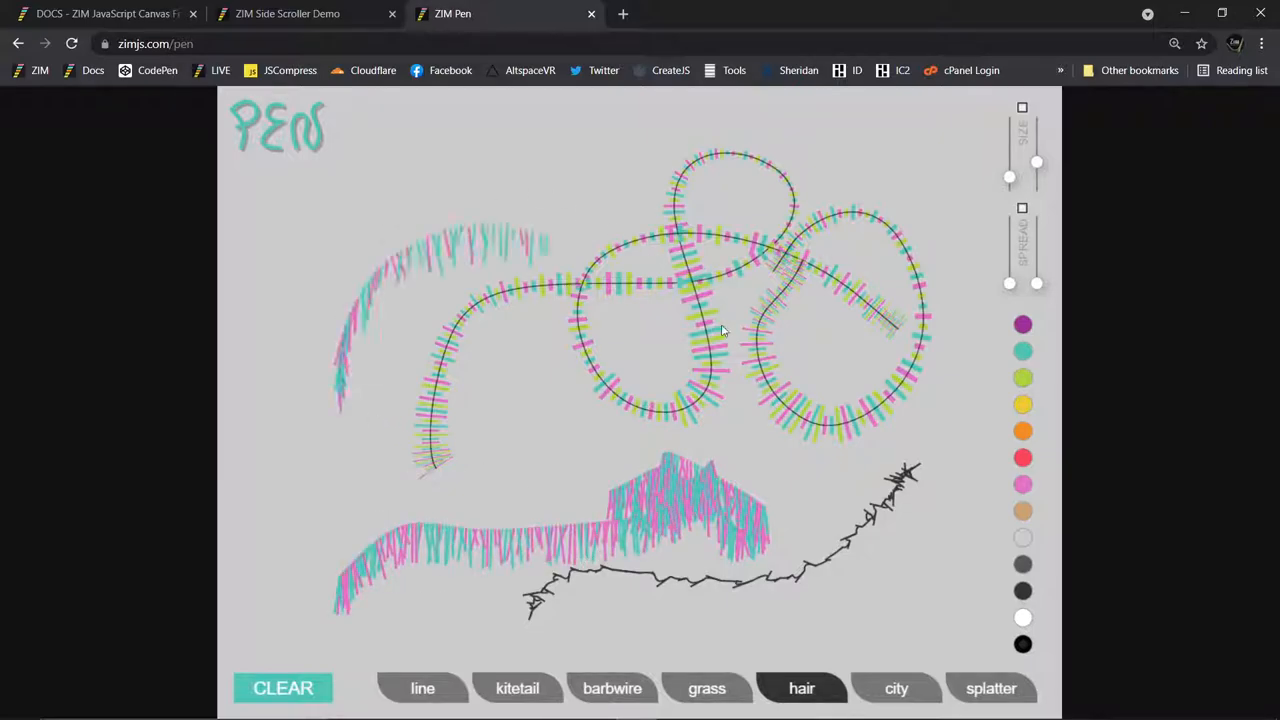
drag(725, 330, 950, 133)
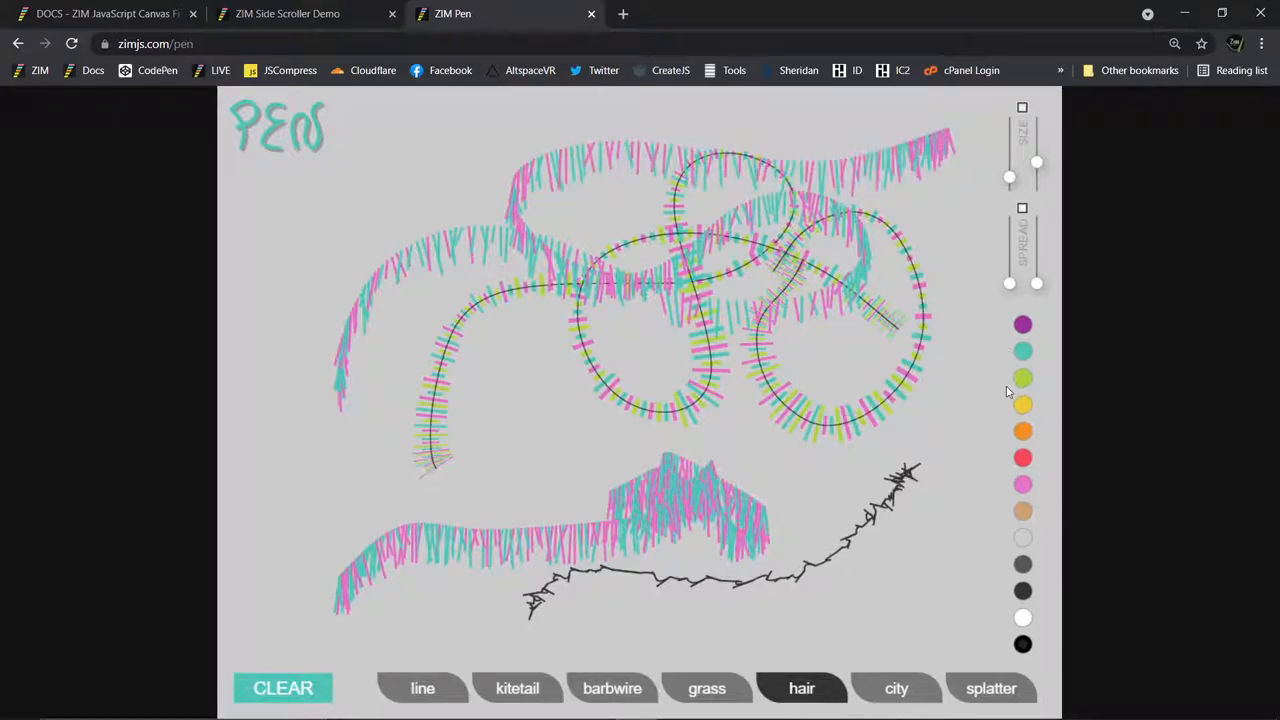
mouse_move(408, 621)
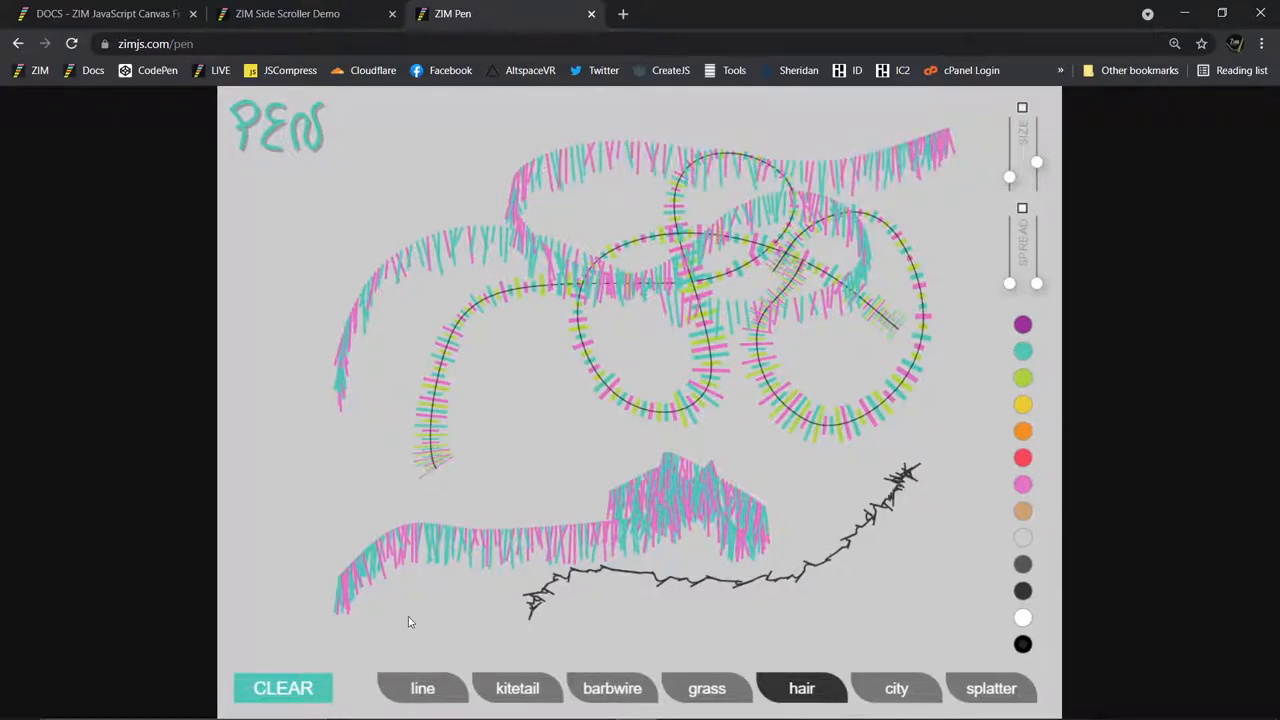
click(283, 688)
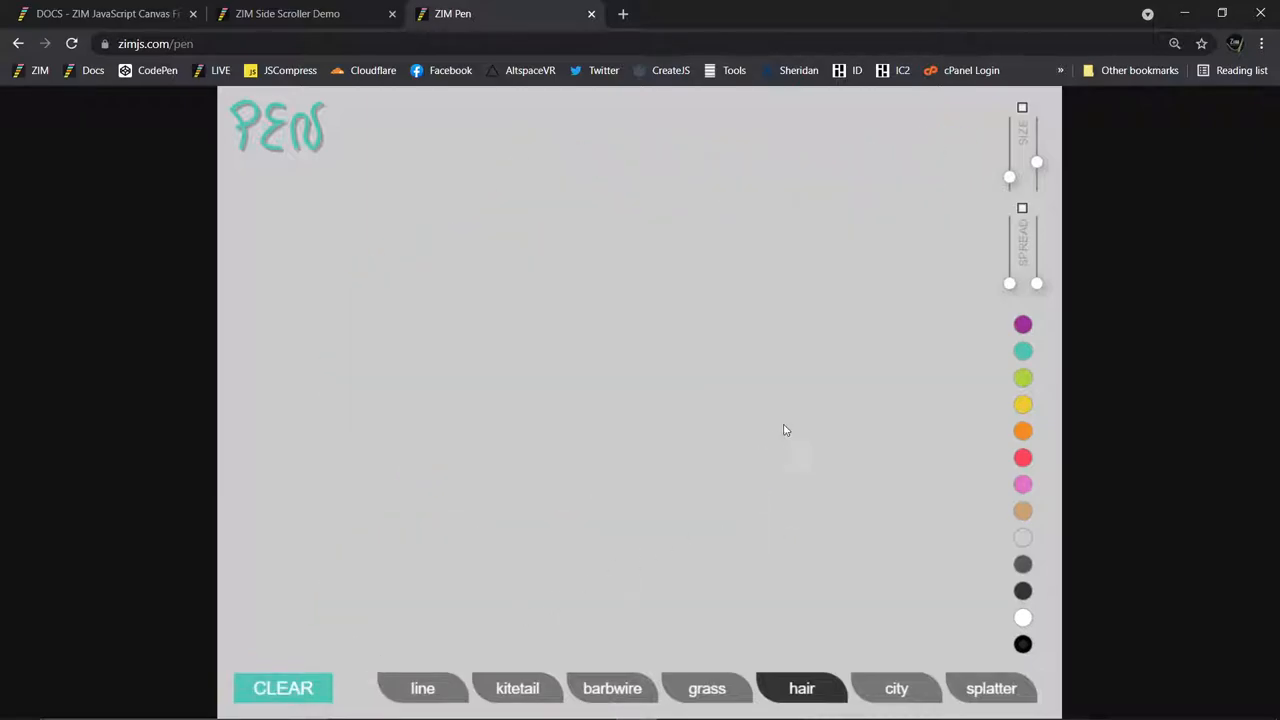
mouse_move(918, 695)
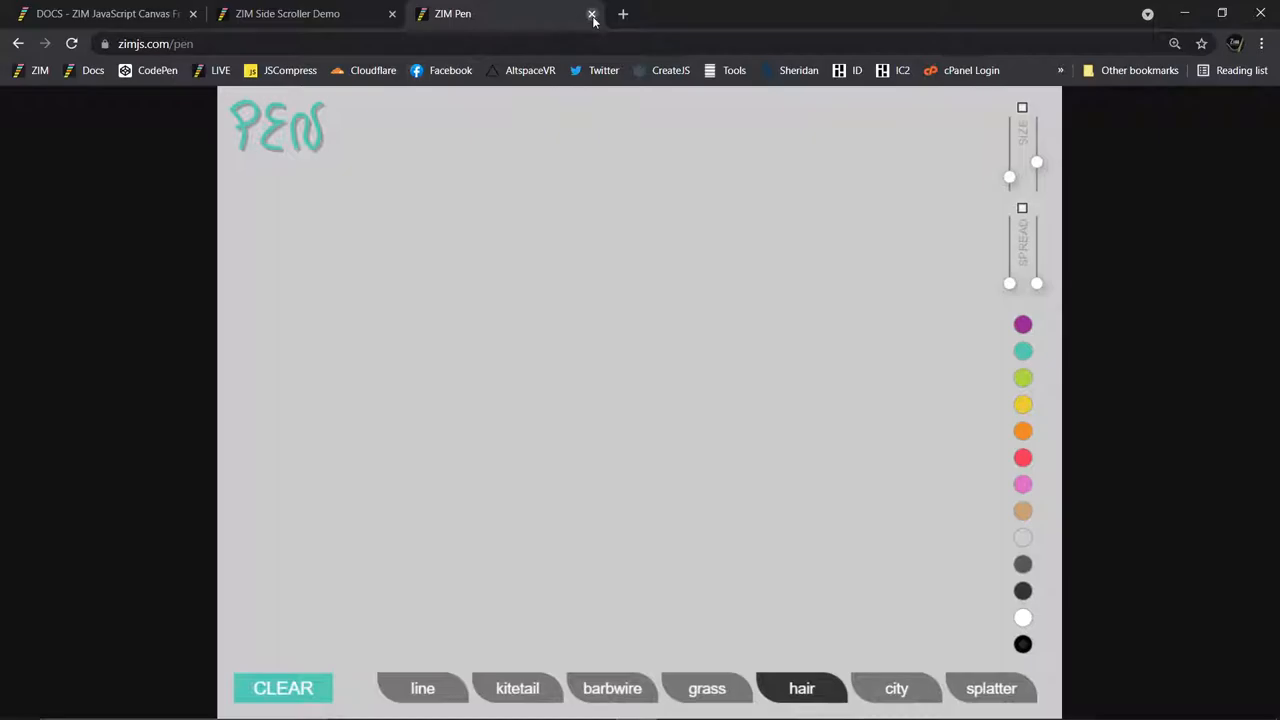
click(591, 13)
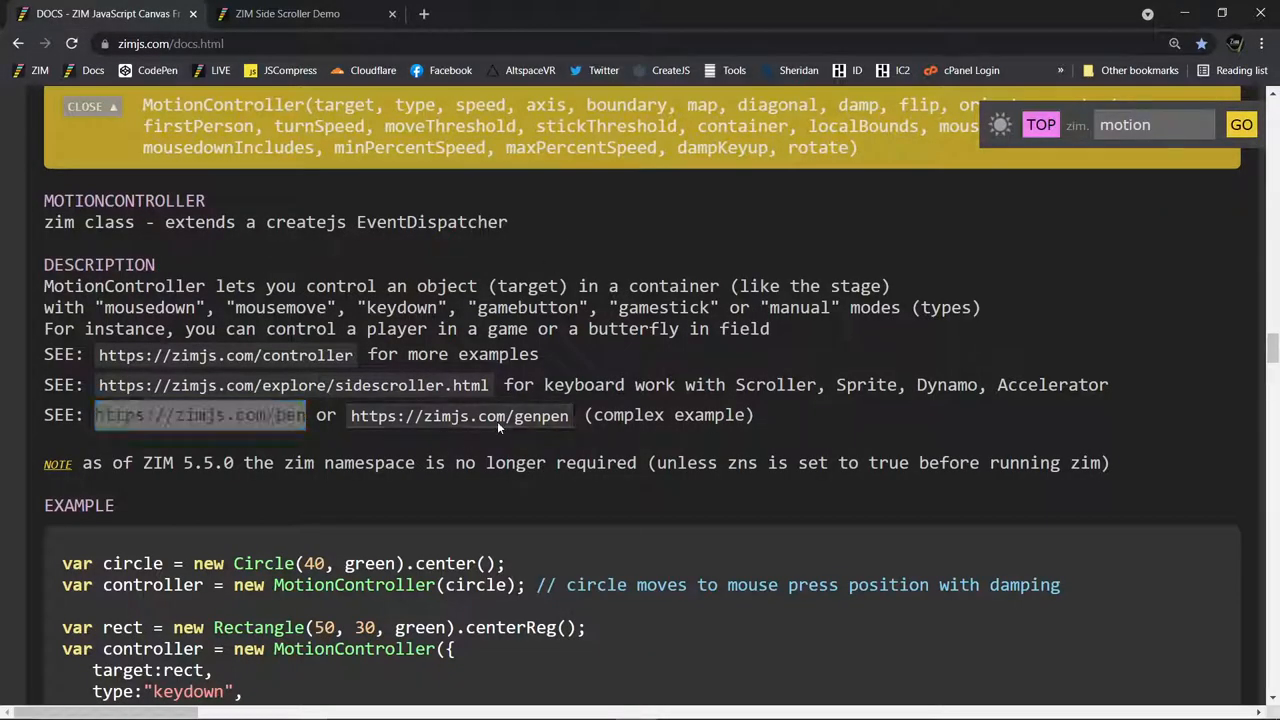
Open zimjs.com/genpen, draw a looping dotted stroke, and show the Layers panel.
click(458, 415)
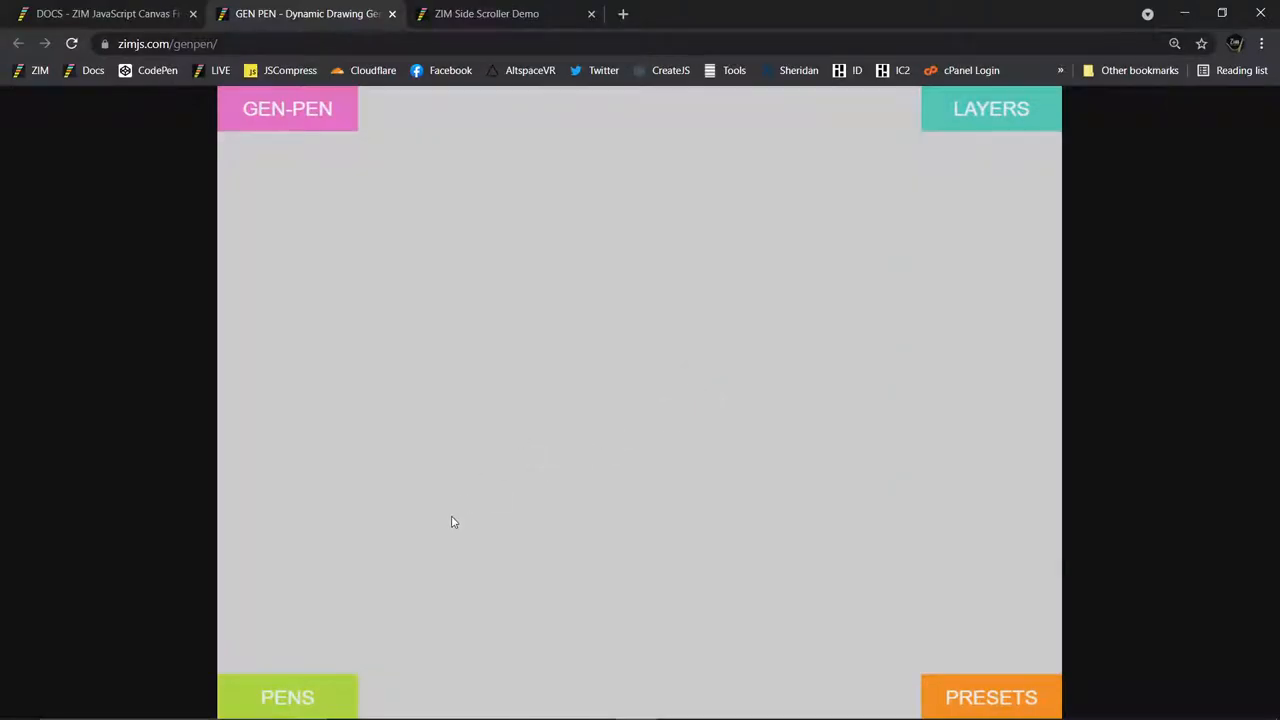
drag(452, 512, 768, 388)
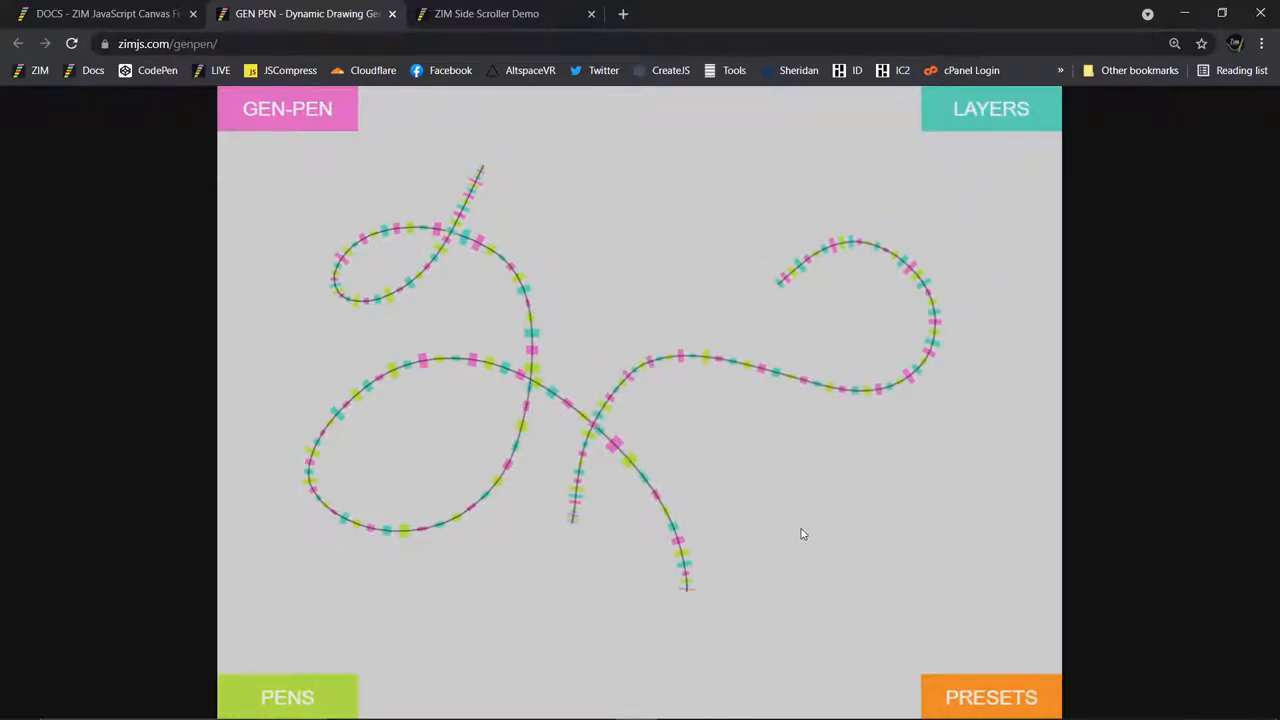
mouse_move(913, 235)
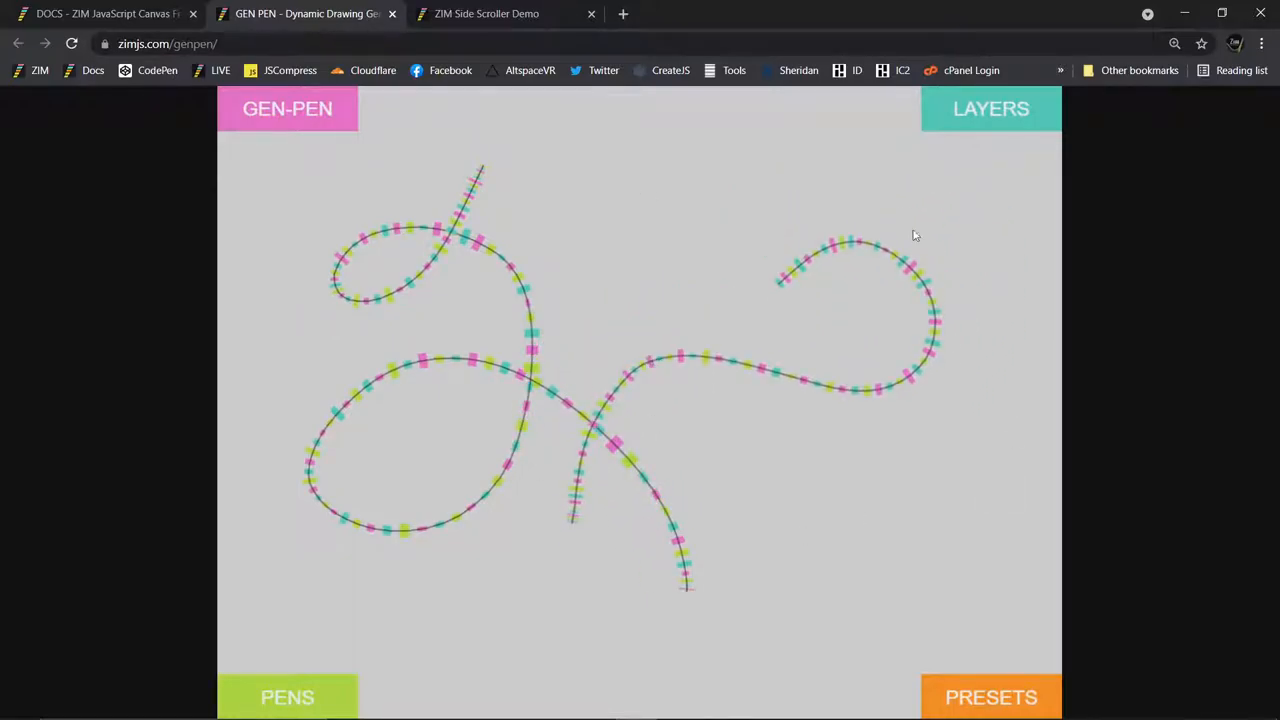
click(990, 108)
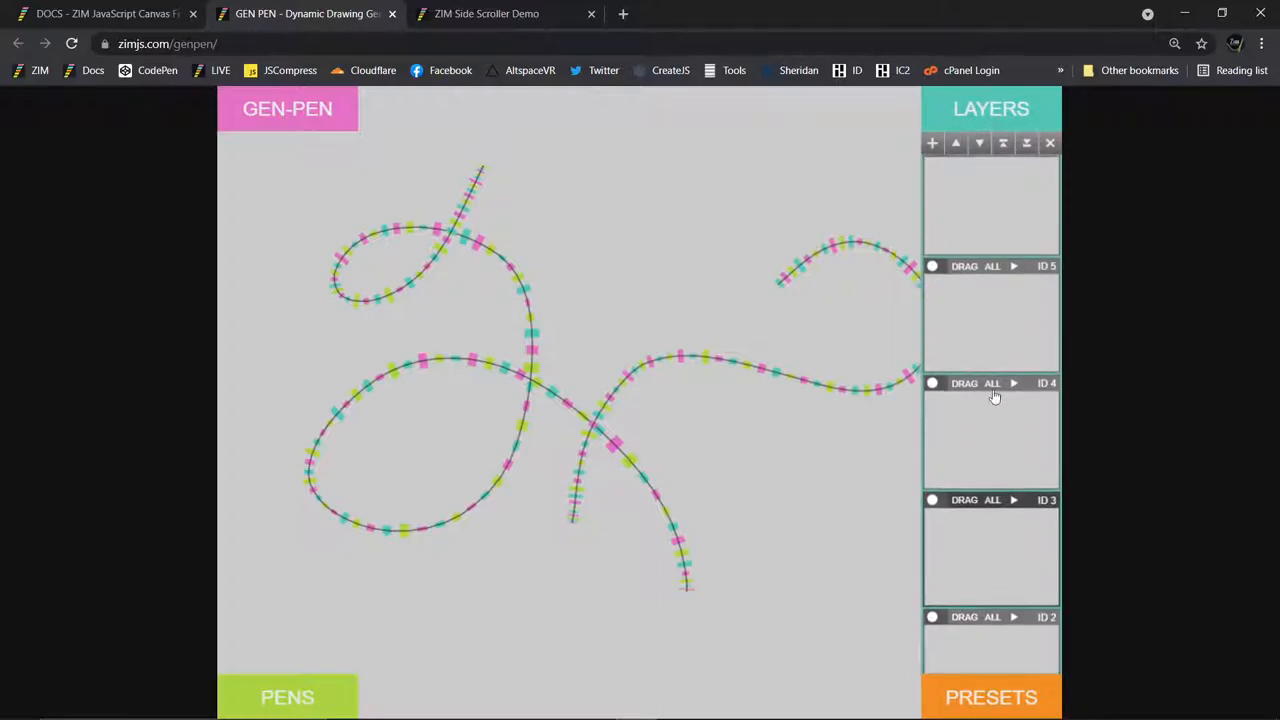
Switch to the City pen from the pens list to draw a grey skyline.
click(990, 697)
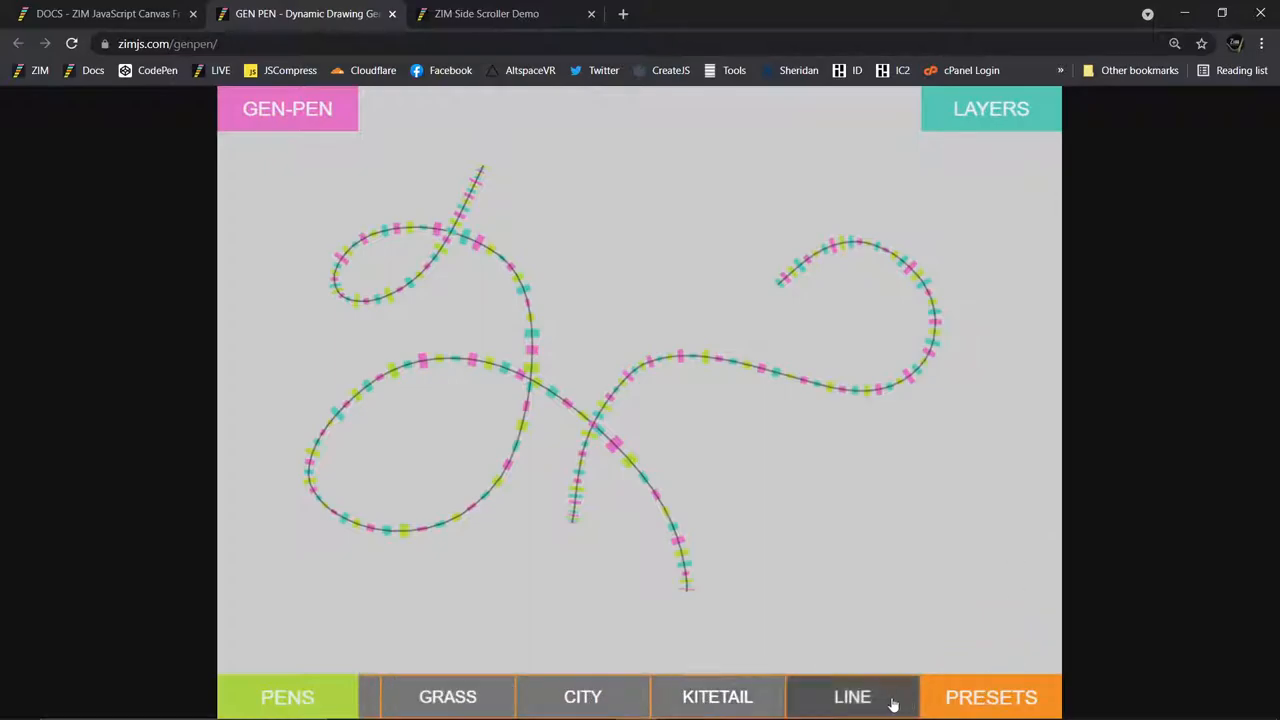
click(583, 697)
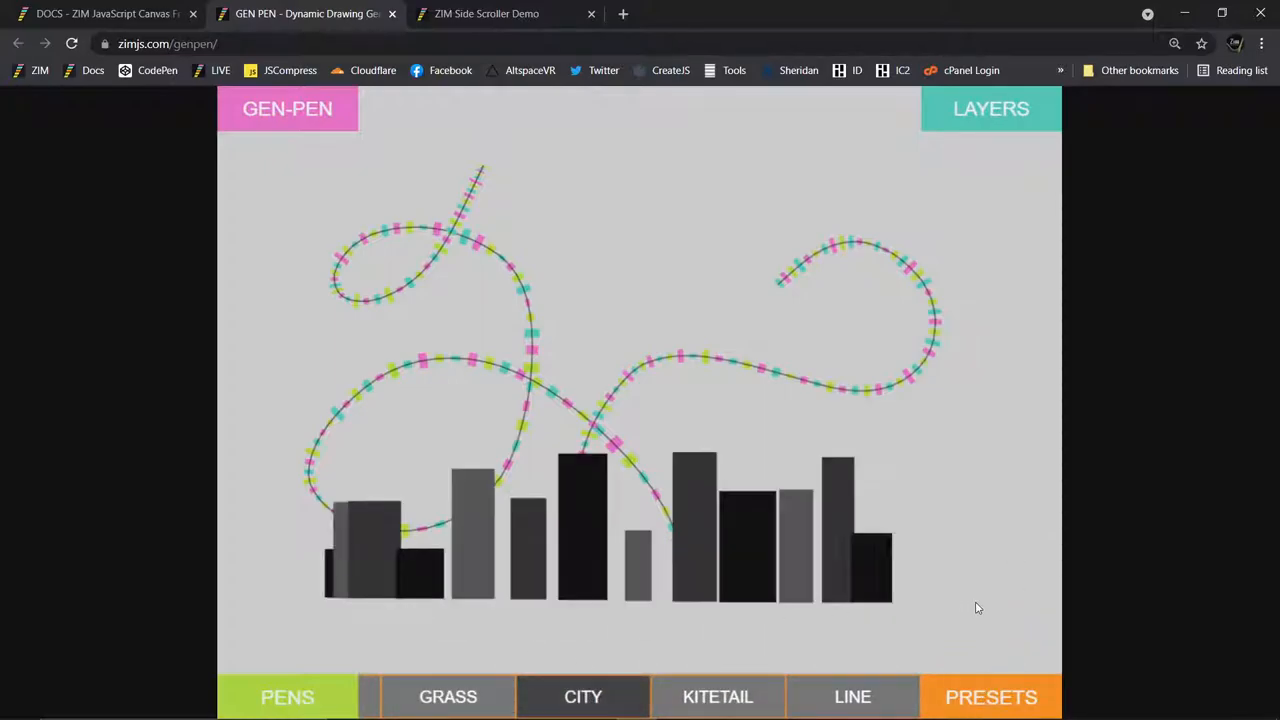
click(583, 697)
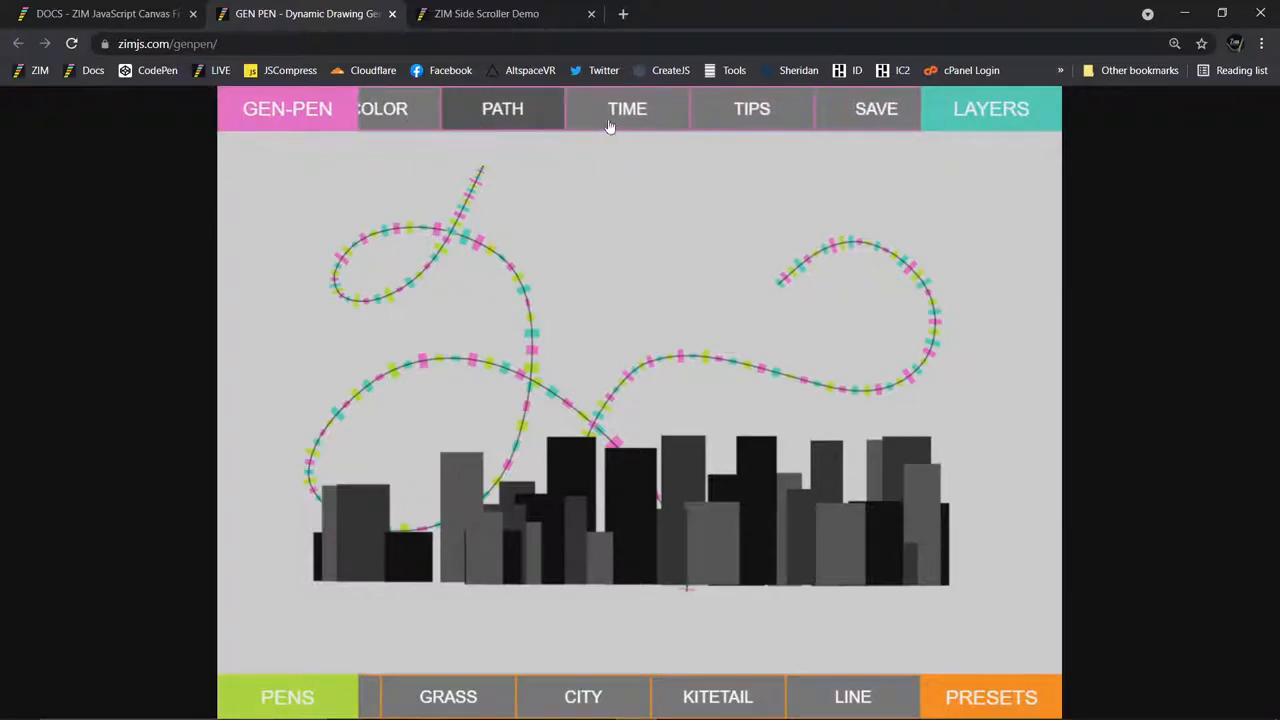
mouse_move(502, 108)
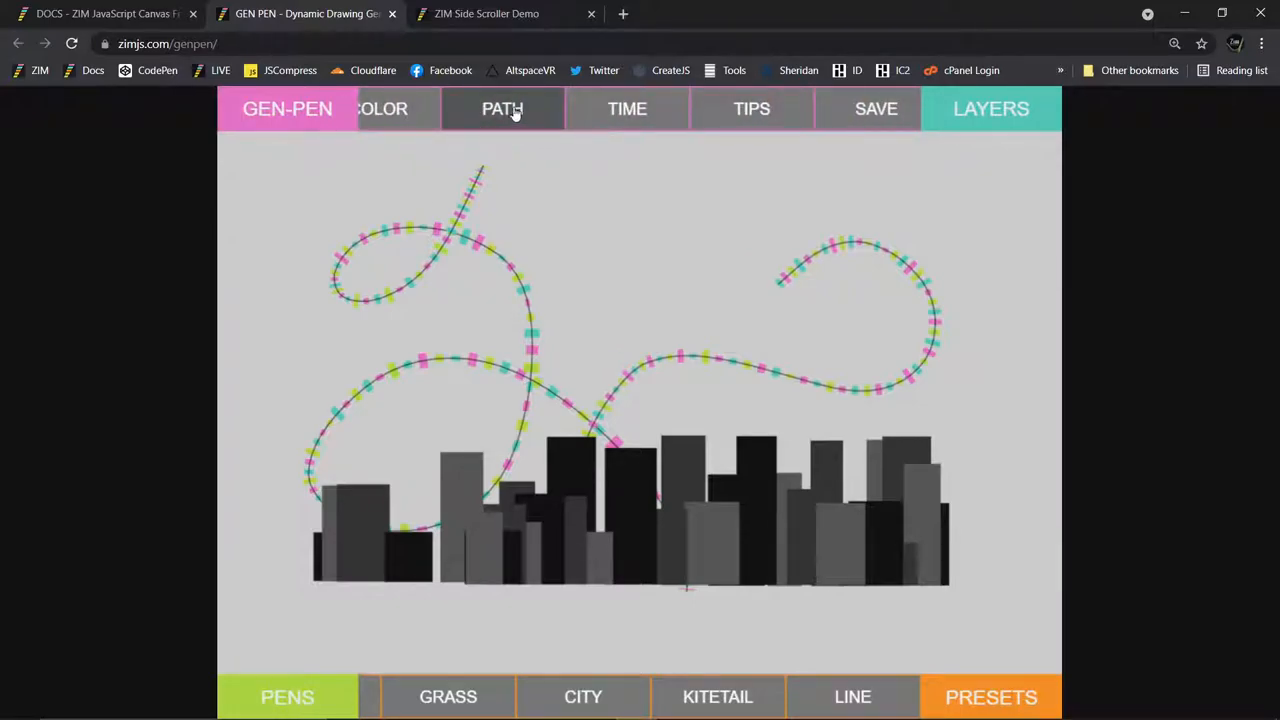
Draw a PATH and make the pen FOLLOW it through the skyline.
click(502, 108)
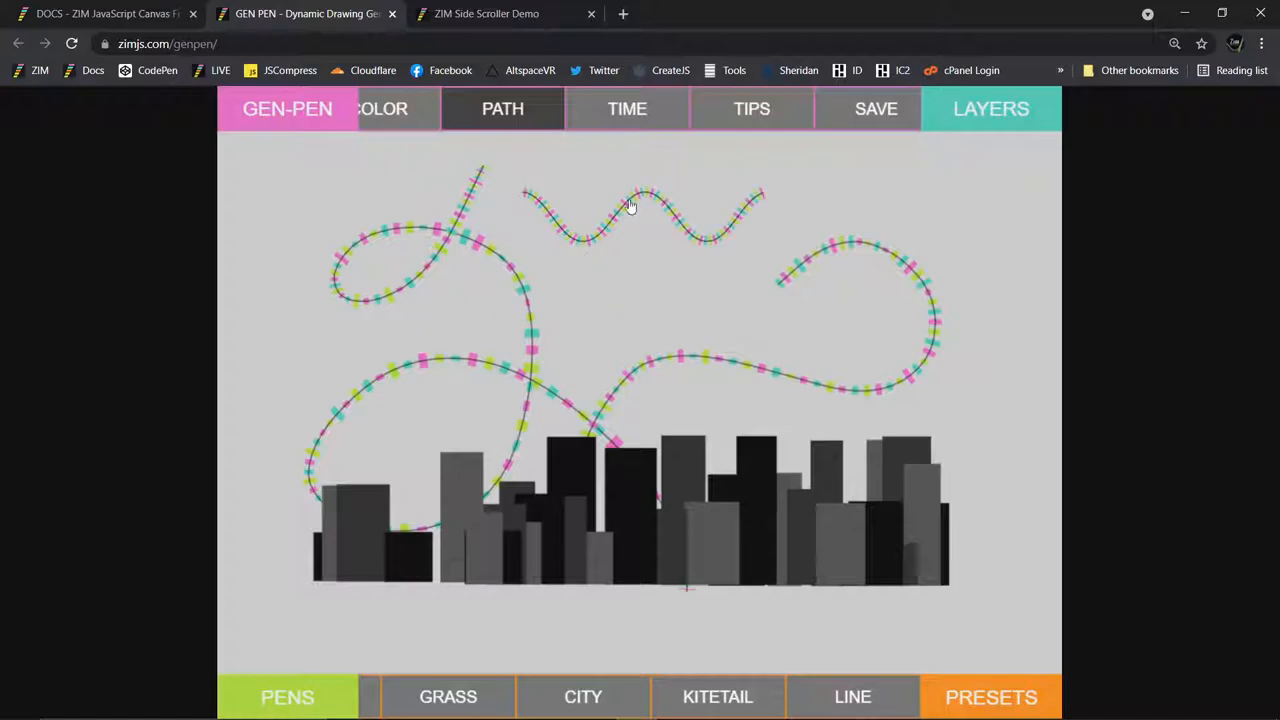
click(502, 108)
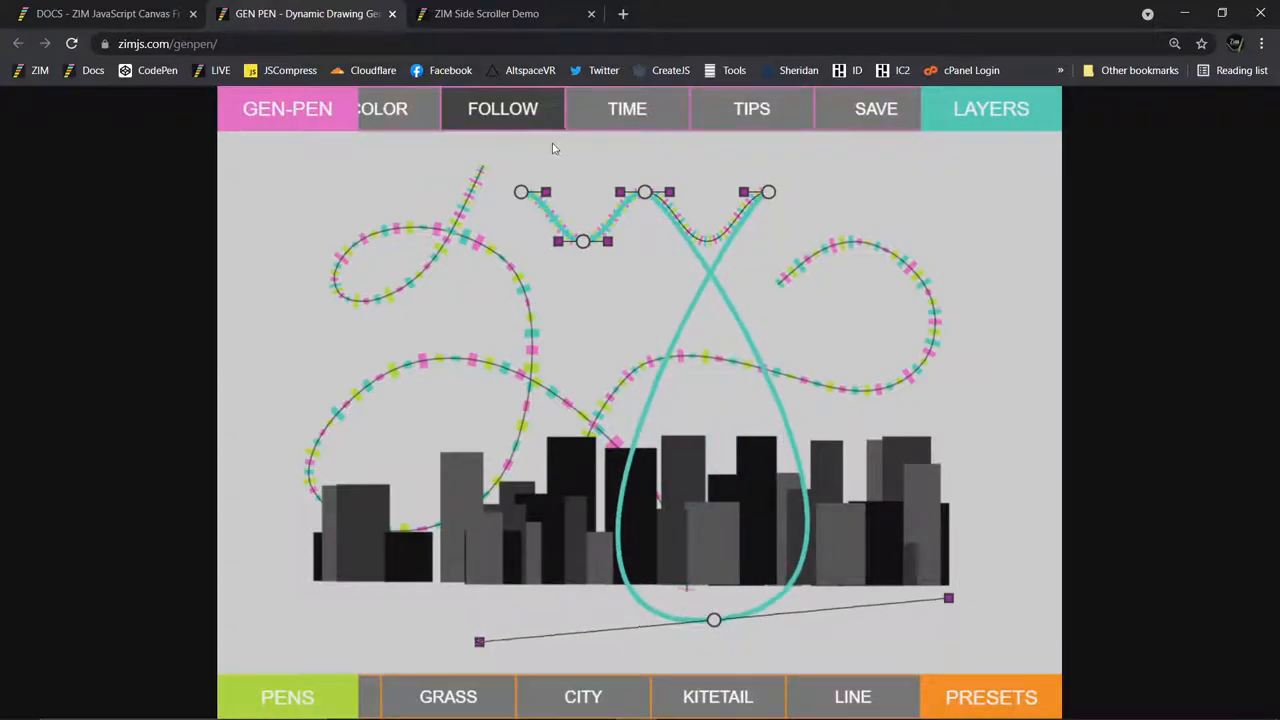
click(502, 108)
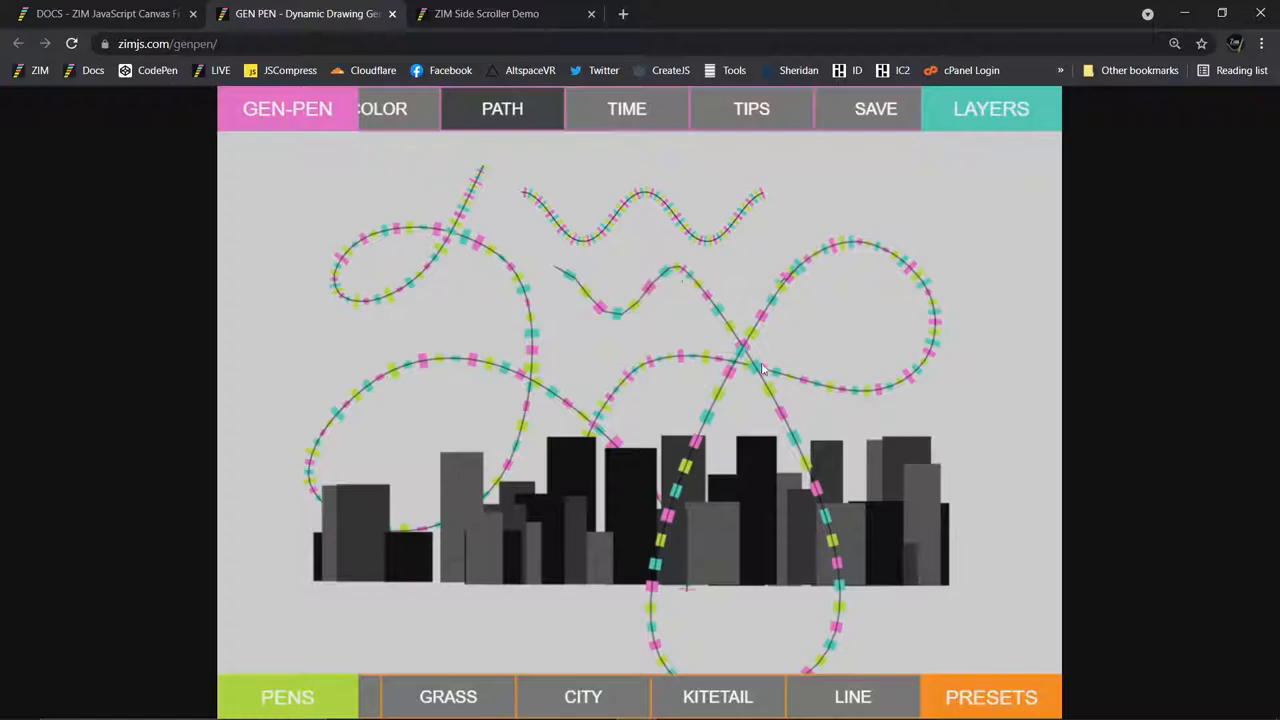
click(626, 108)
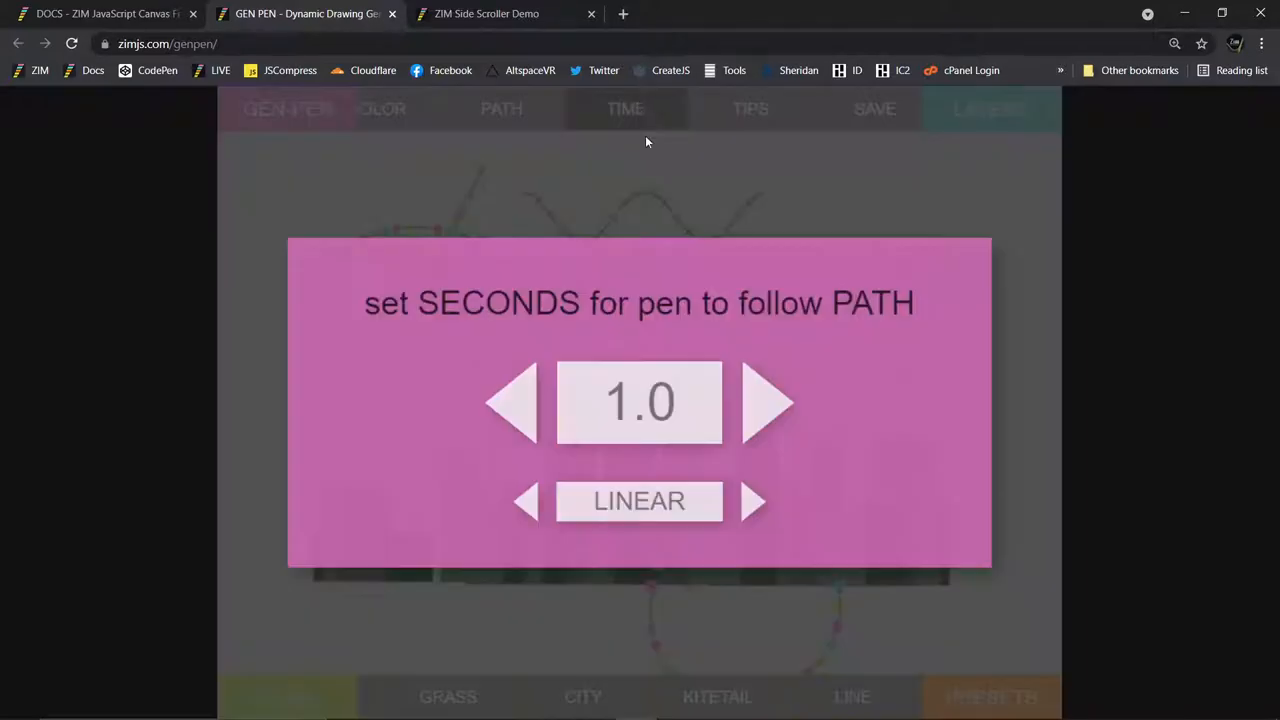
mouse_move(765, 405)
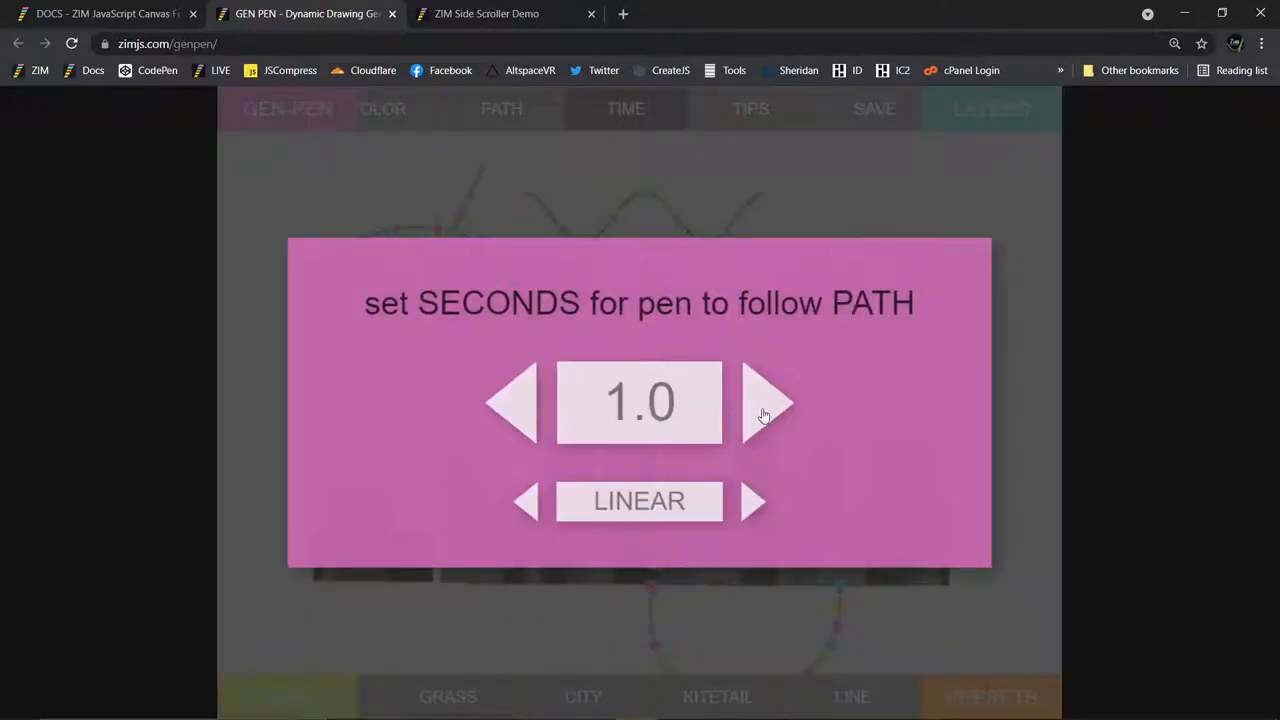
Set the follow-path time to 7.8 seconds with EASE instead of LINEAR.
click(768, 403)
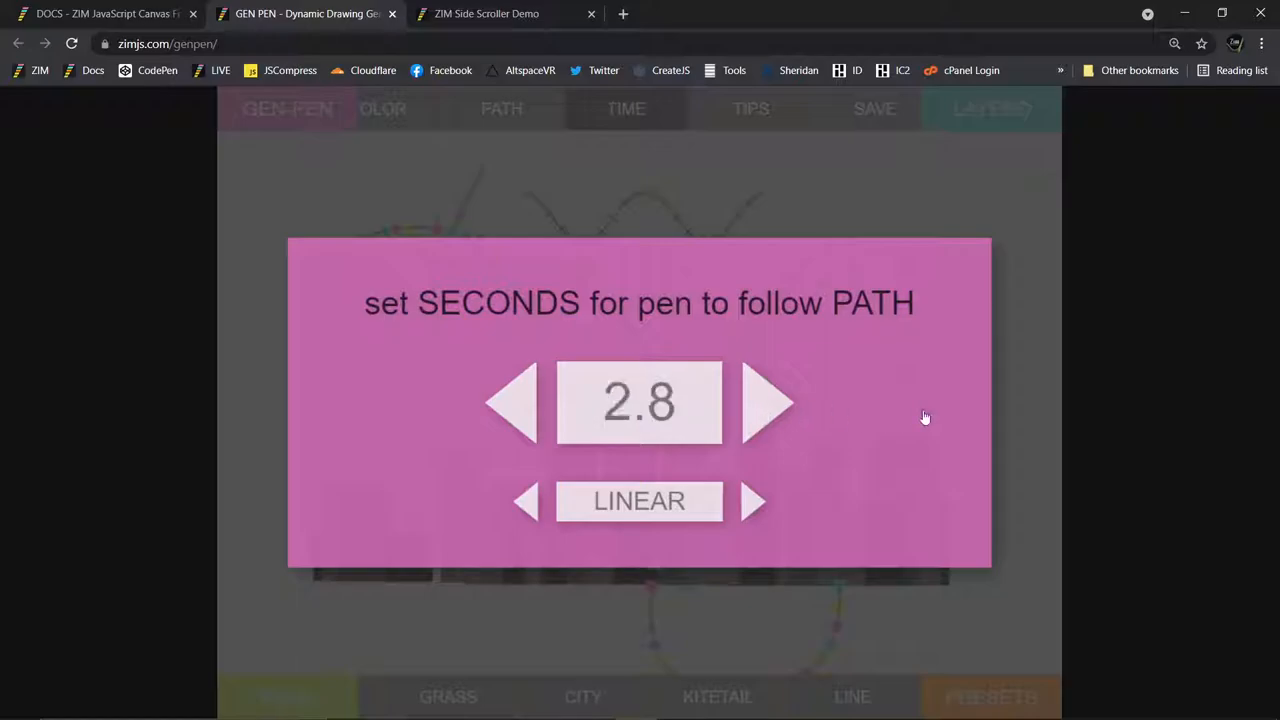
click(768, 402)
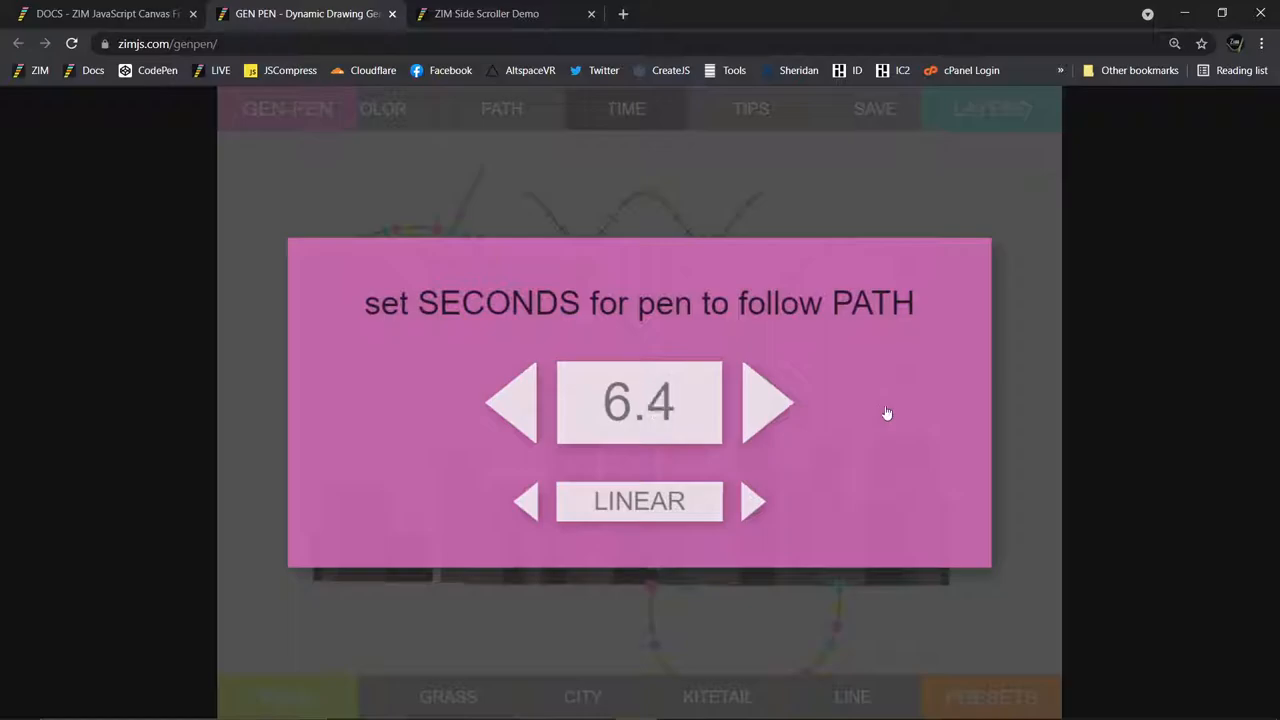
click(770, 402)
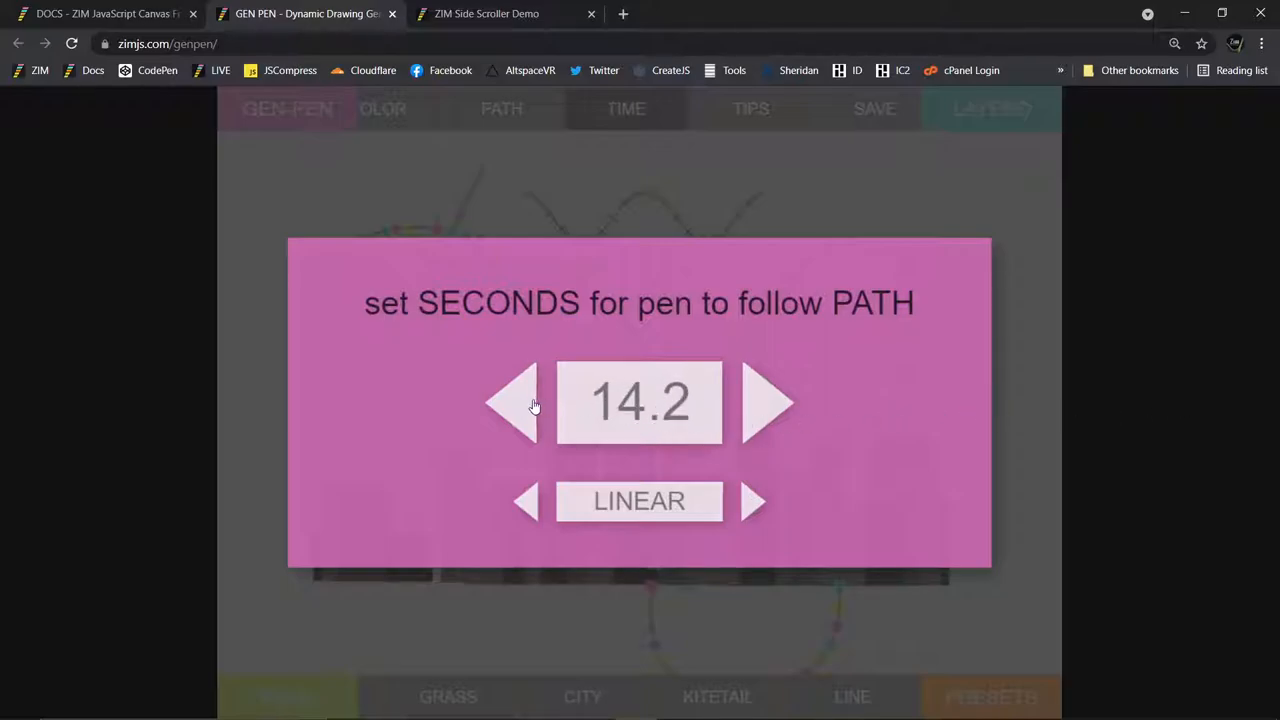
click(513, 403)
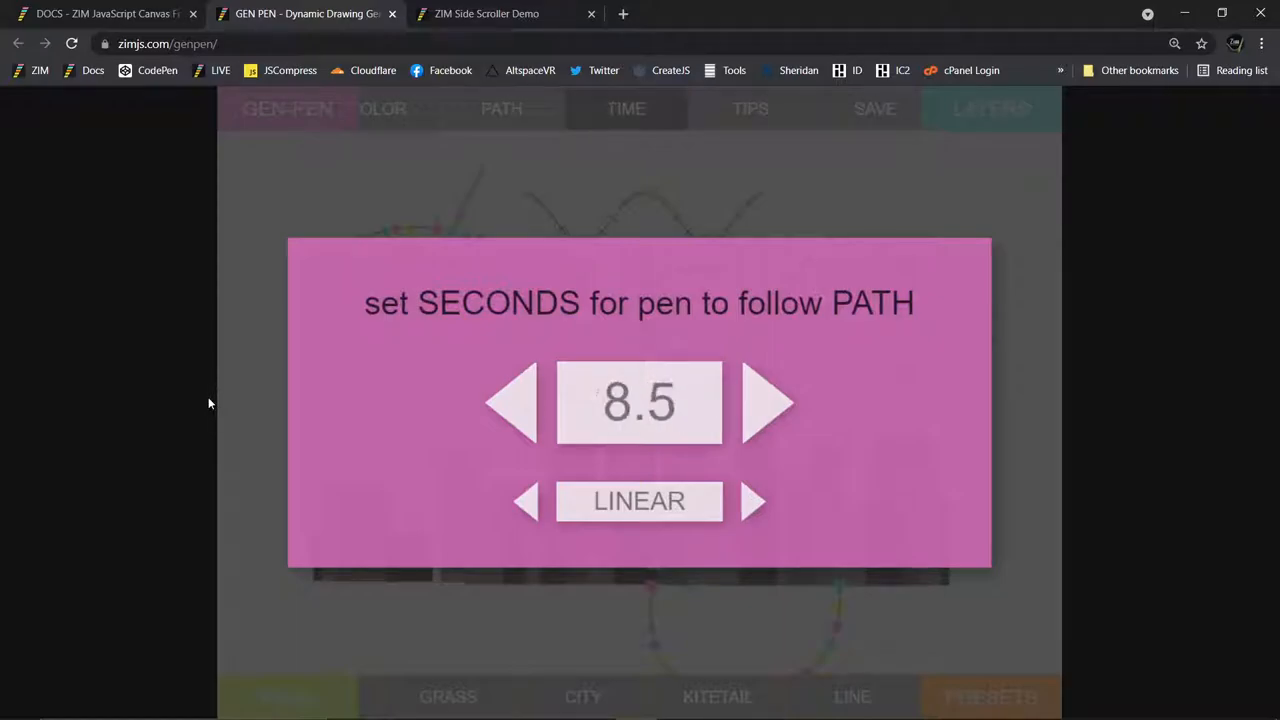
click(513, 402)
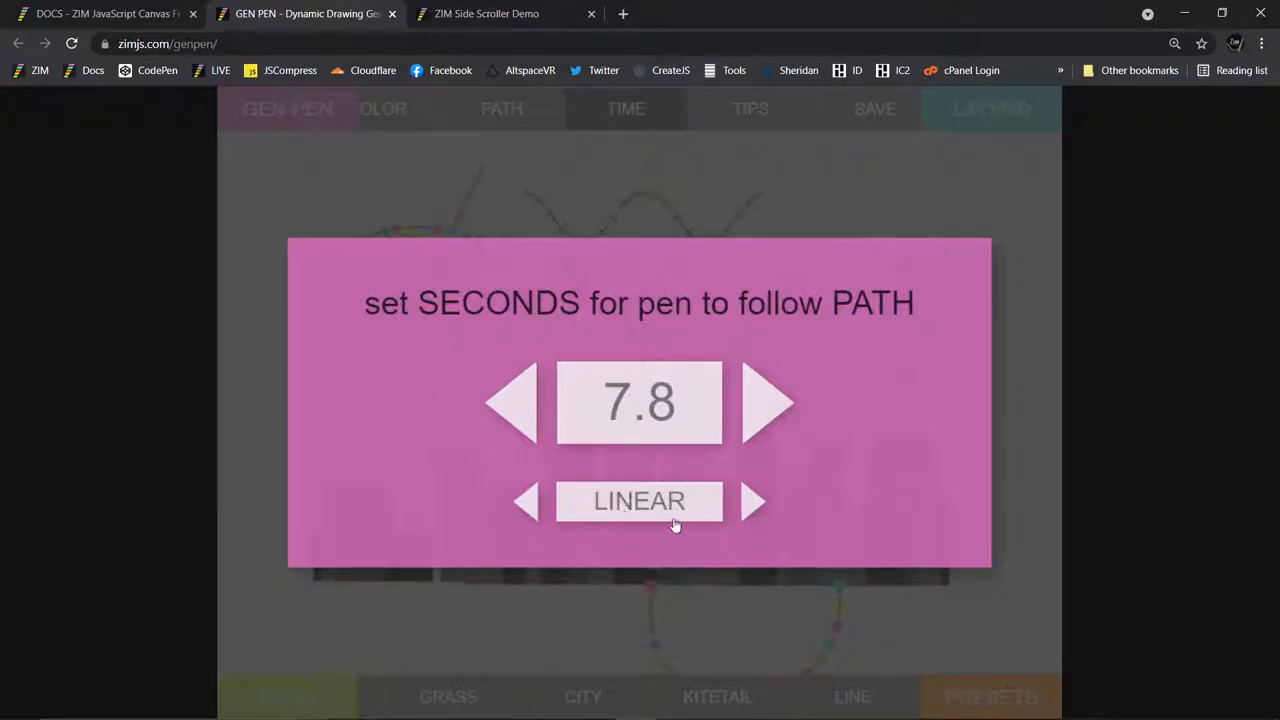
click(753, 501)
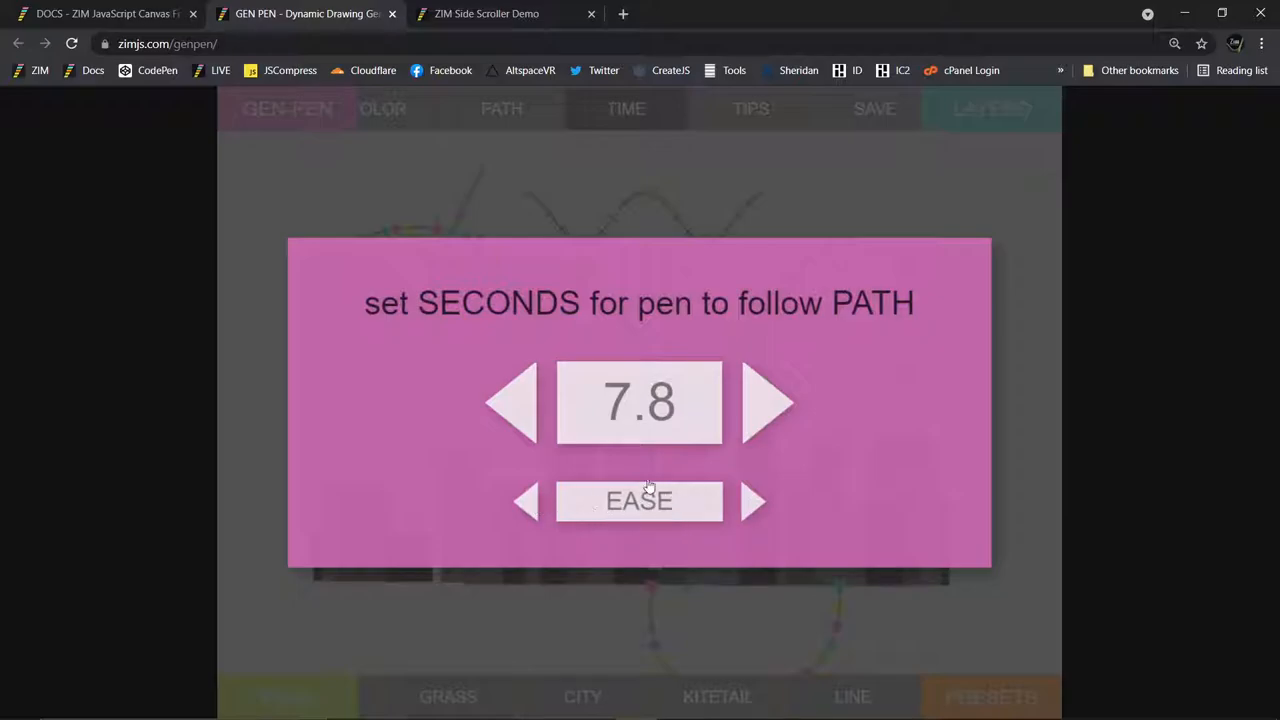
click(501, 108)
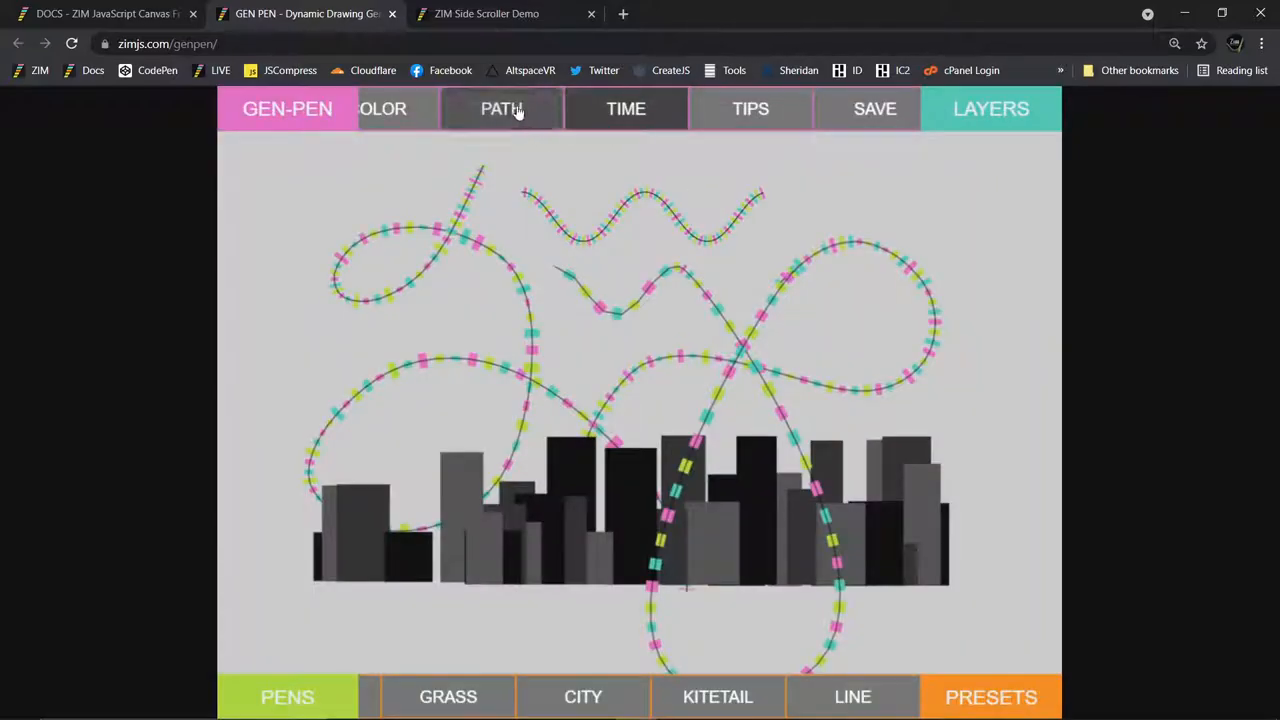
Show GenPen's PATH options and CLEAR the skyline and all strokes from the canvas.
click(501, 108)
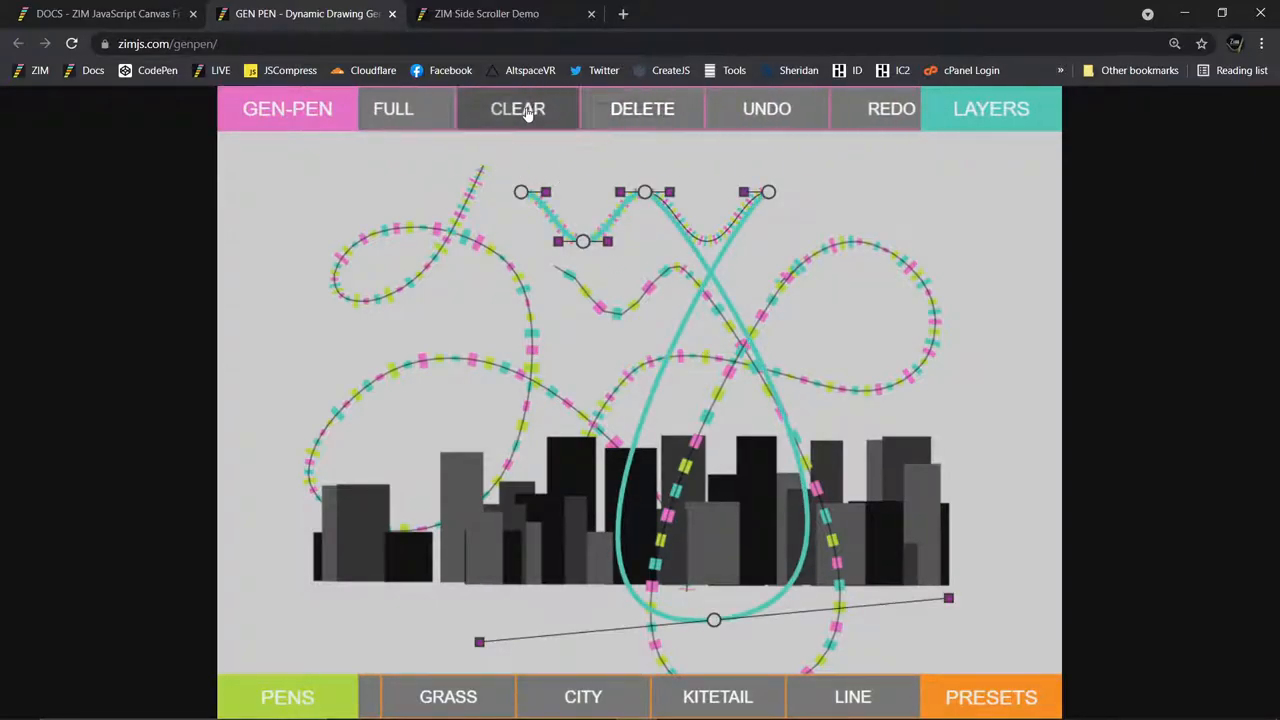
click(517, 108)
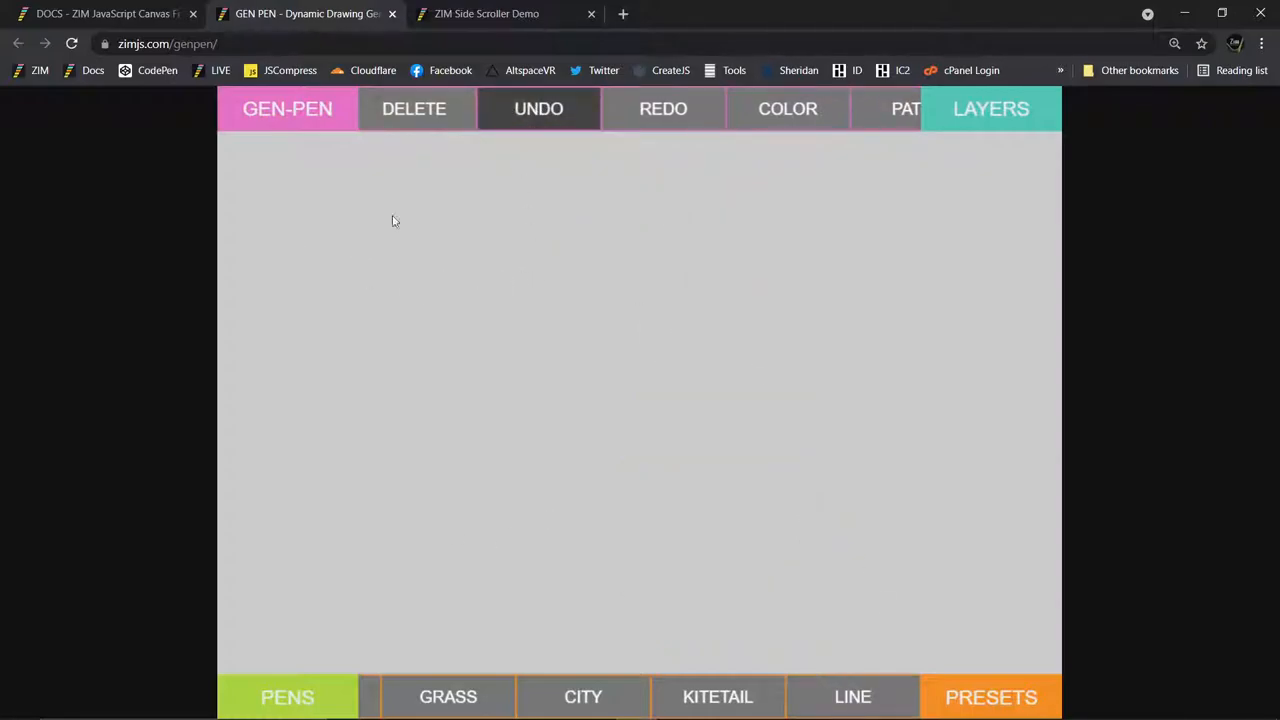
mouse_move(680, 364)
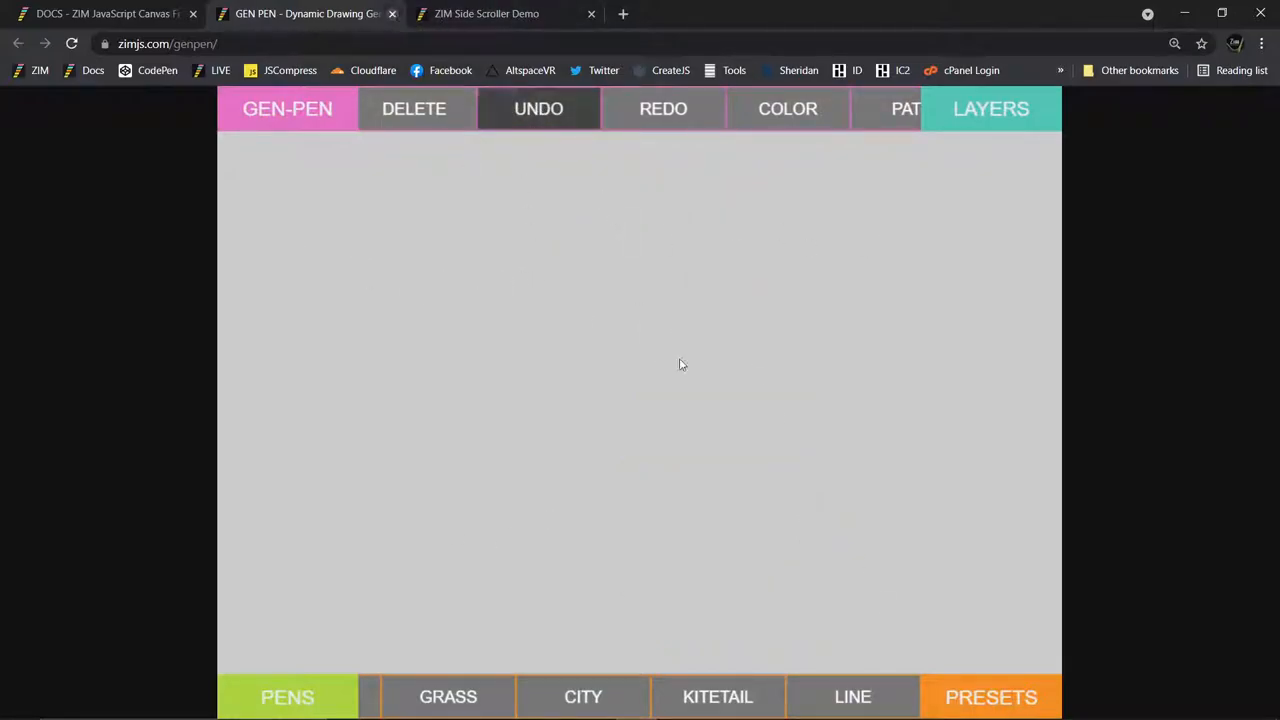
mouse_move(854, 248)
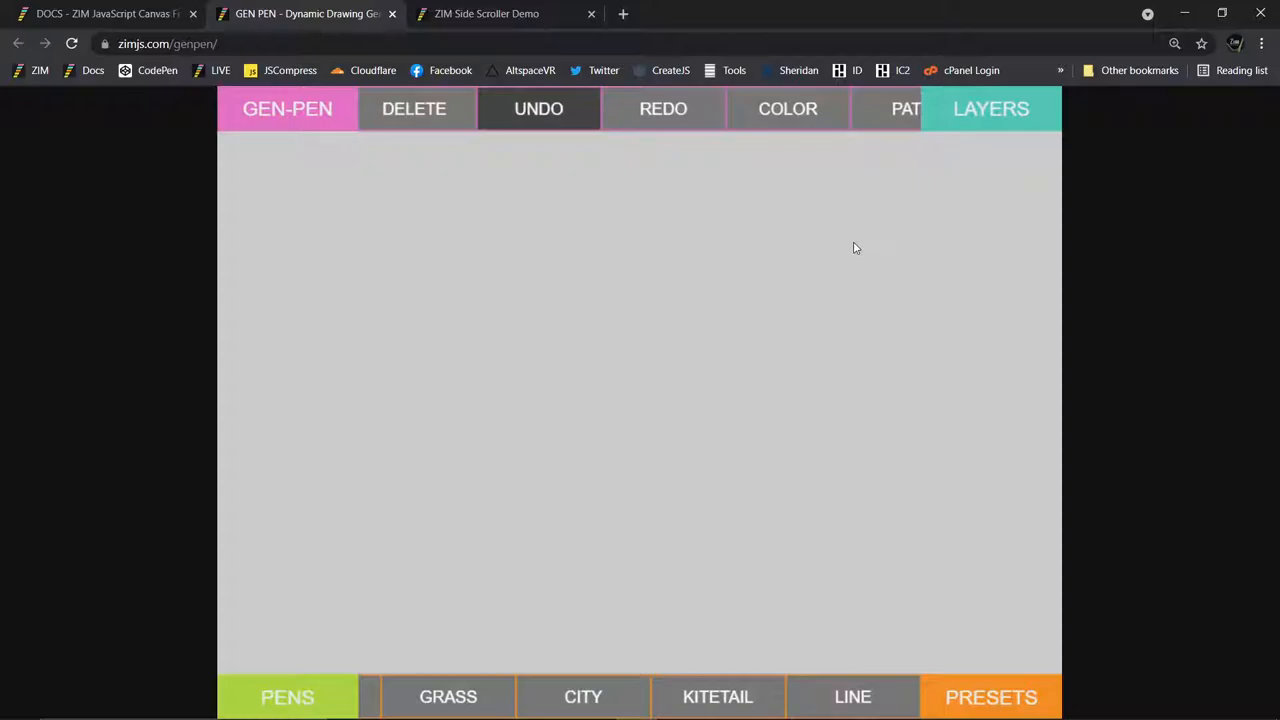
mouse_move(394, 13)
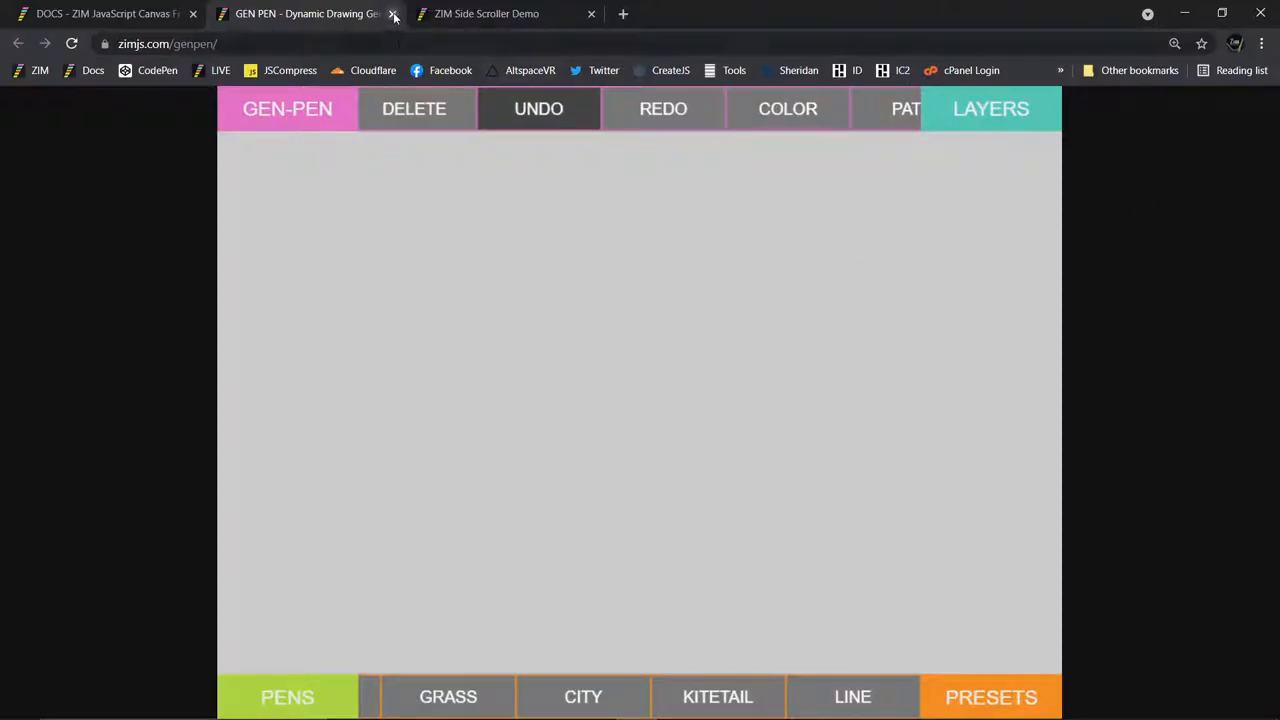
Close the GEN PEN tab and select 'complex example' in the MotionController docs.
click(394, 13)
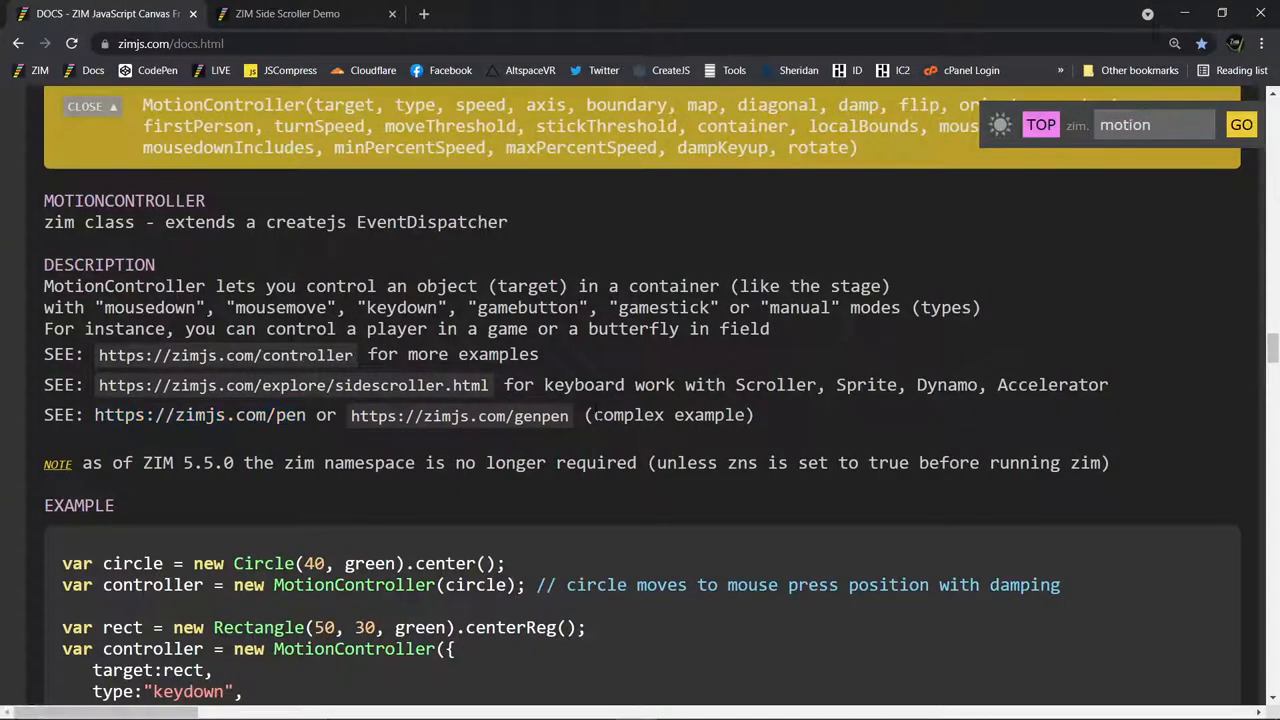
double_click(668, 415)
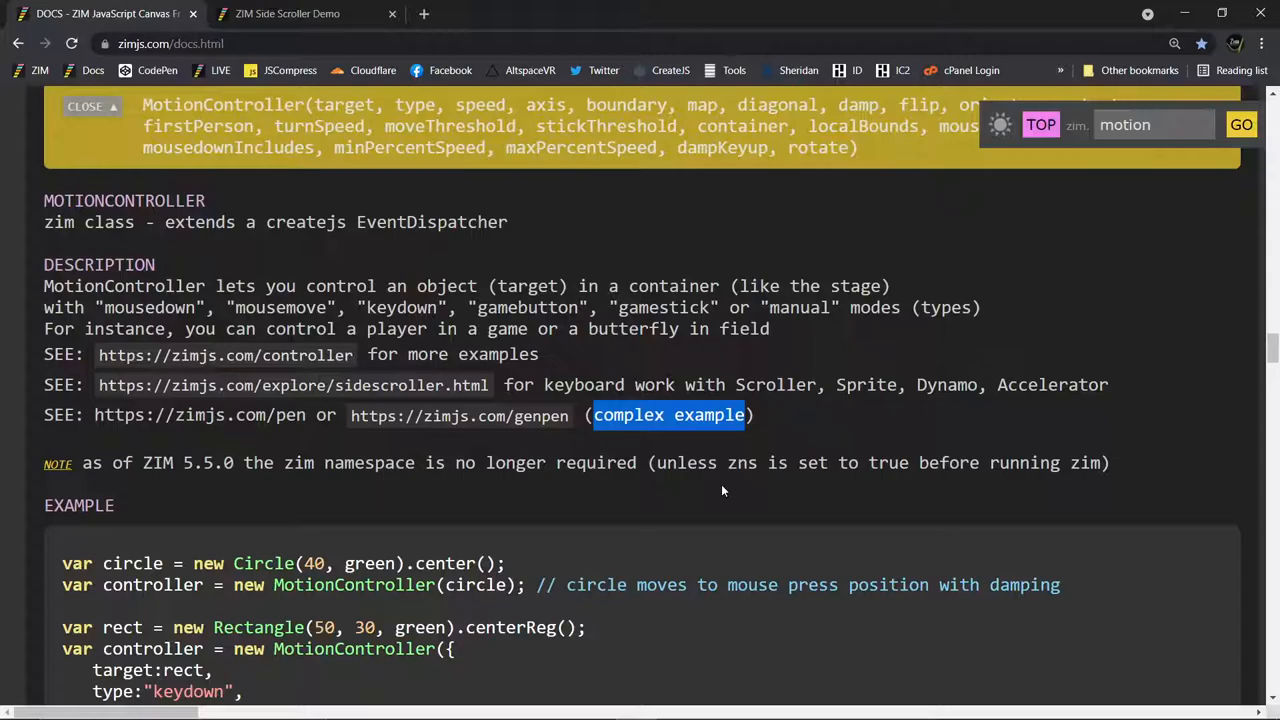
scroll(down, 3)
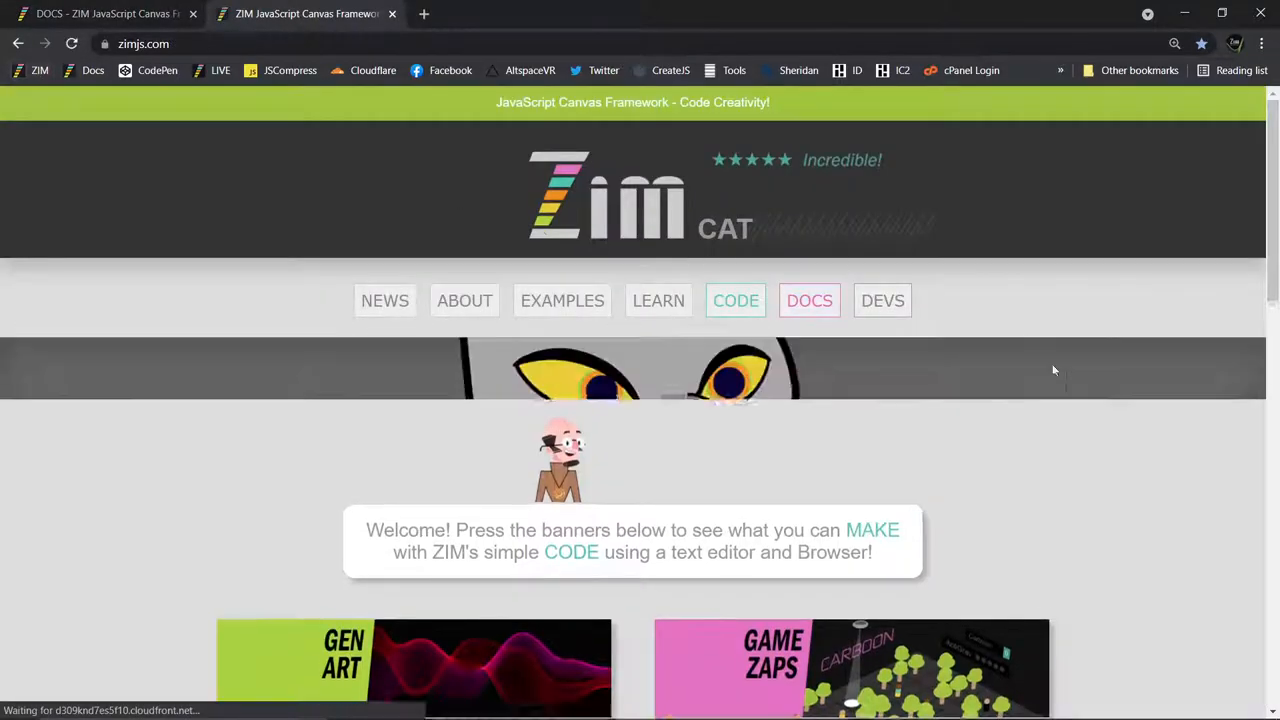
Scroll to the bottom of zimjs.com and open the KIDS creative coding page.
scroll(down, 3)
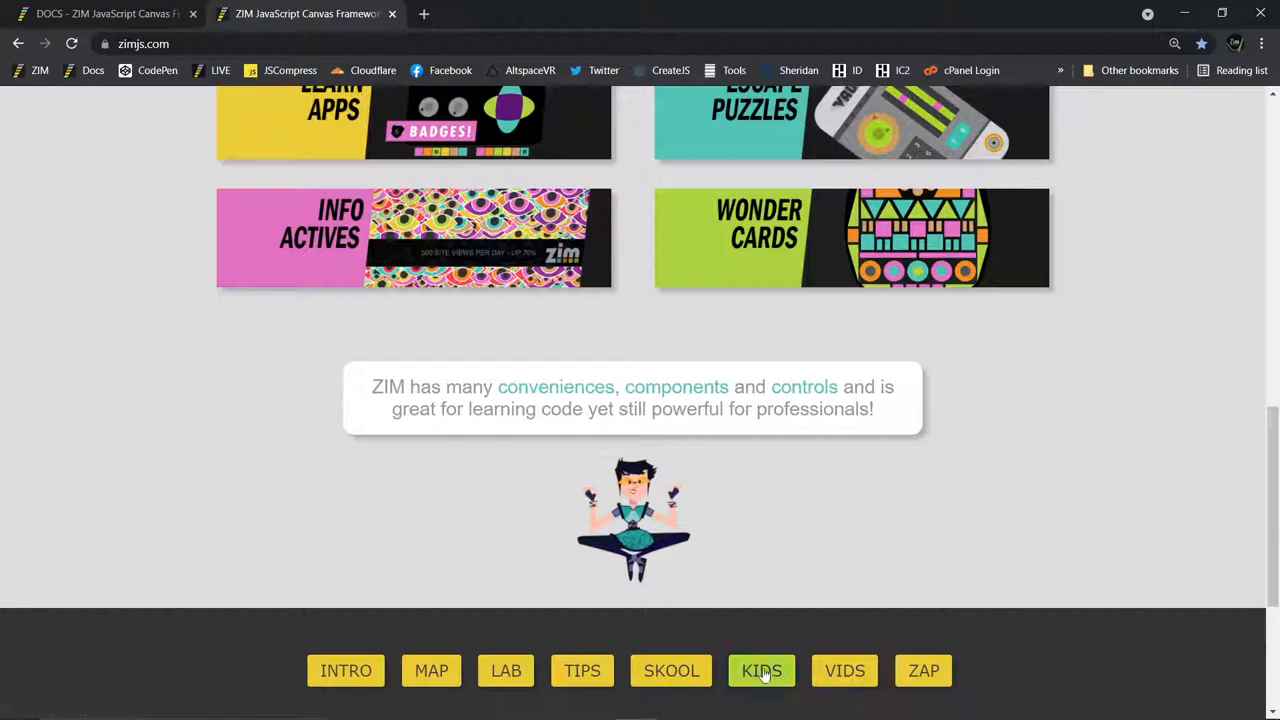
scroll(down, 3)
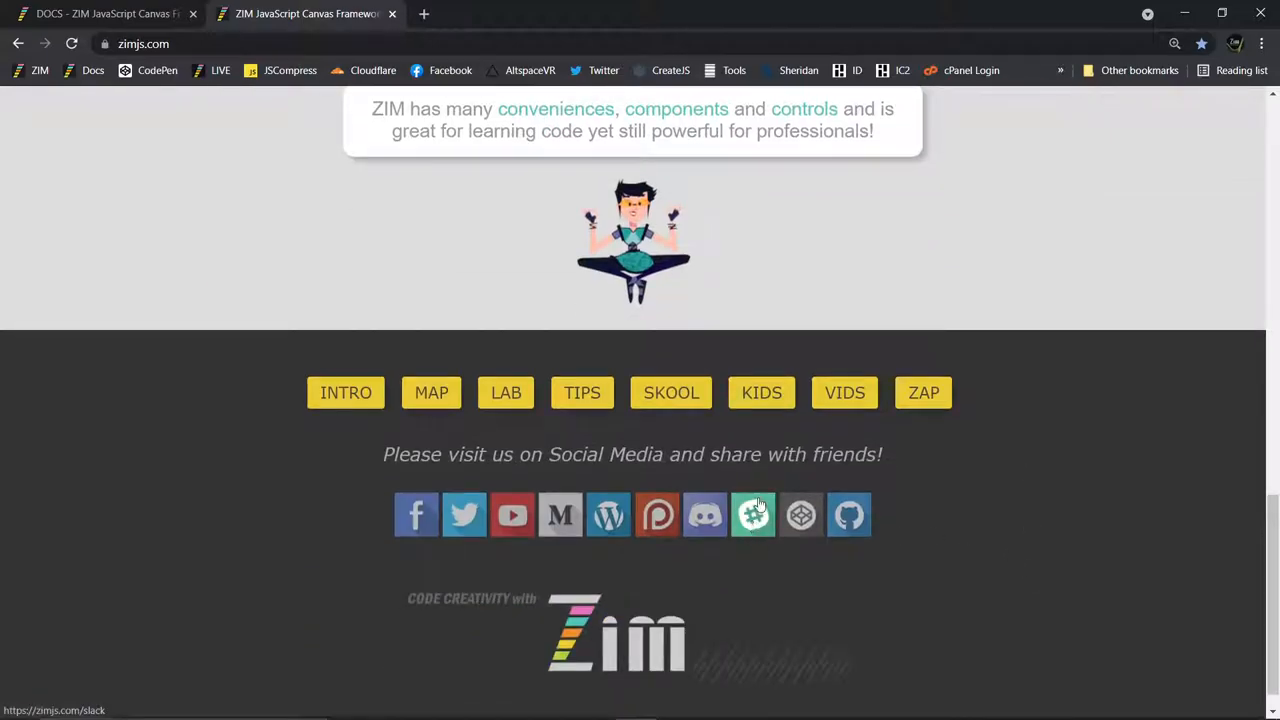
mouse_move(740, 528)
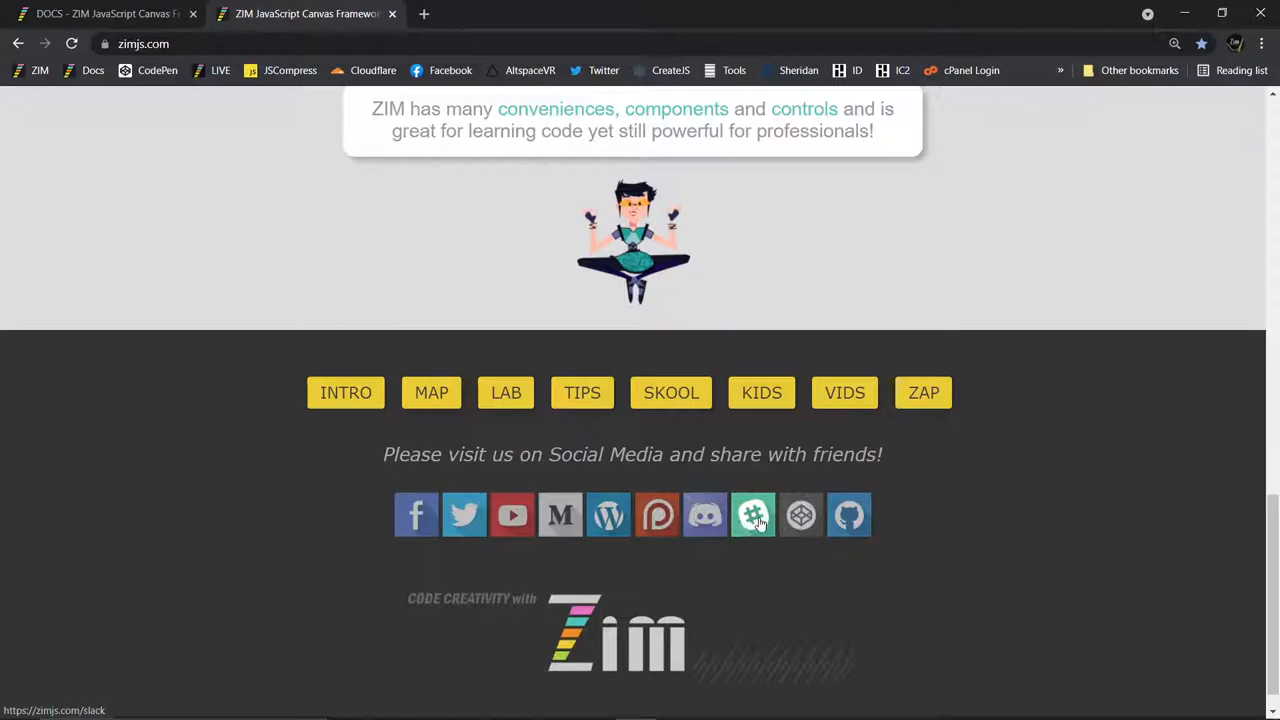
mouse_move(705, 515)
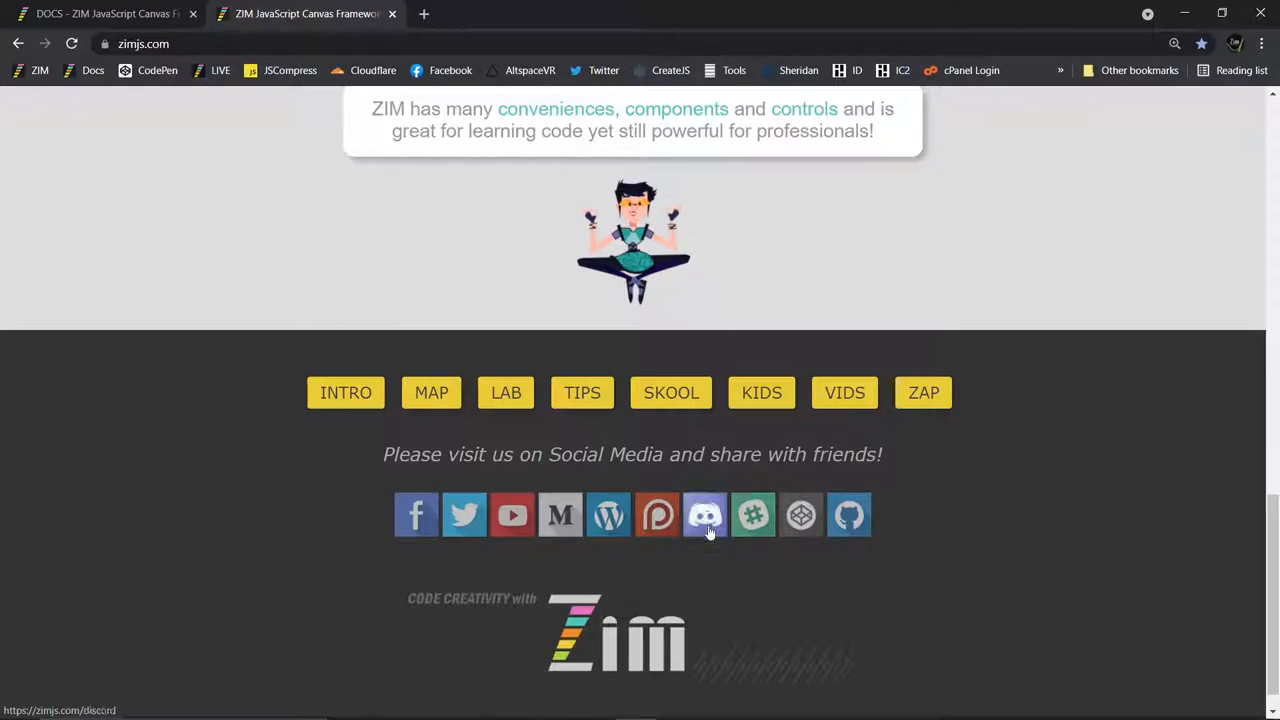
mouse_move(761, 392)
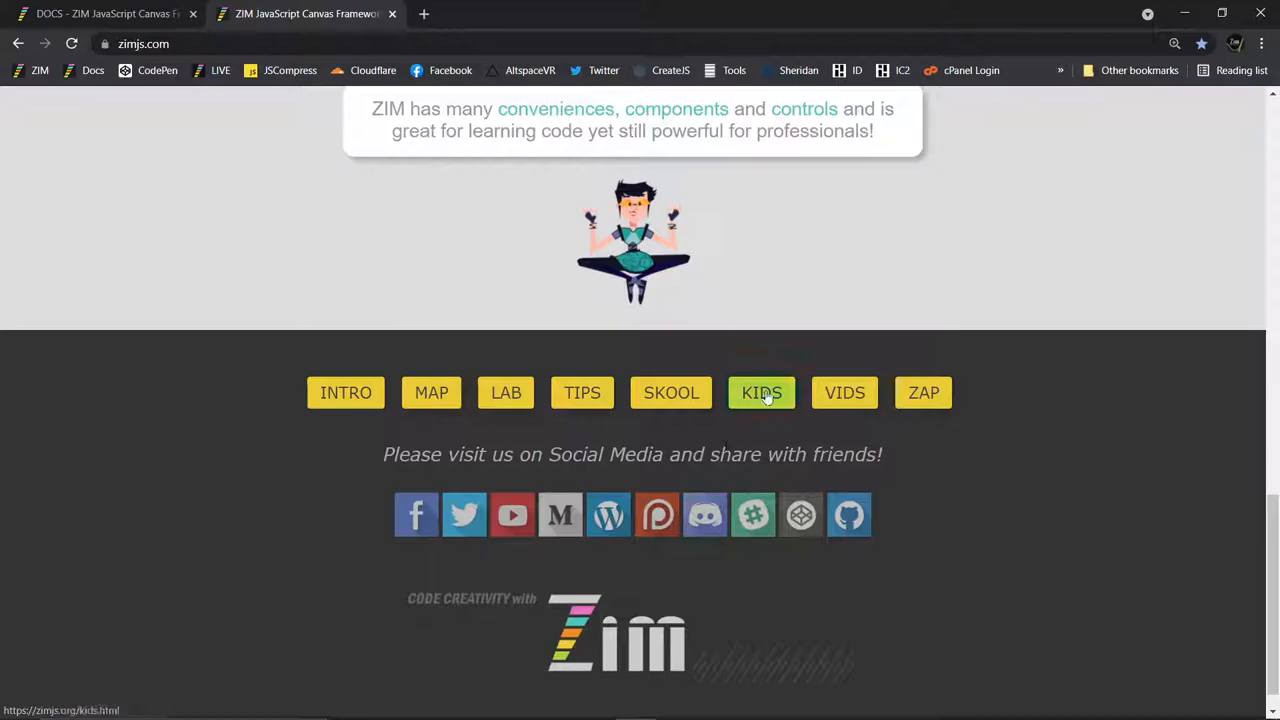
click(761, 392)
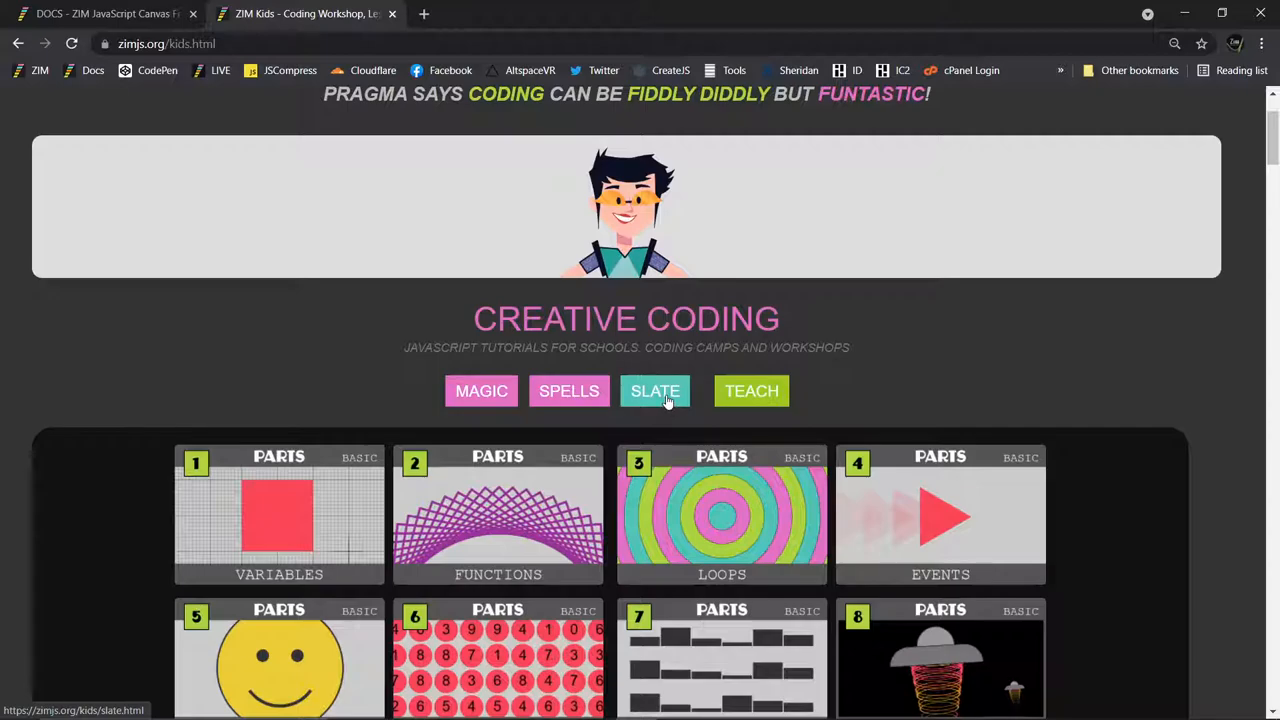
Open ZIM Kids Slate and save bug01 from the Nature assets.
click(655, 391)
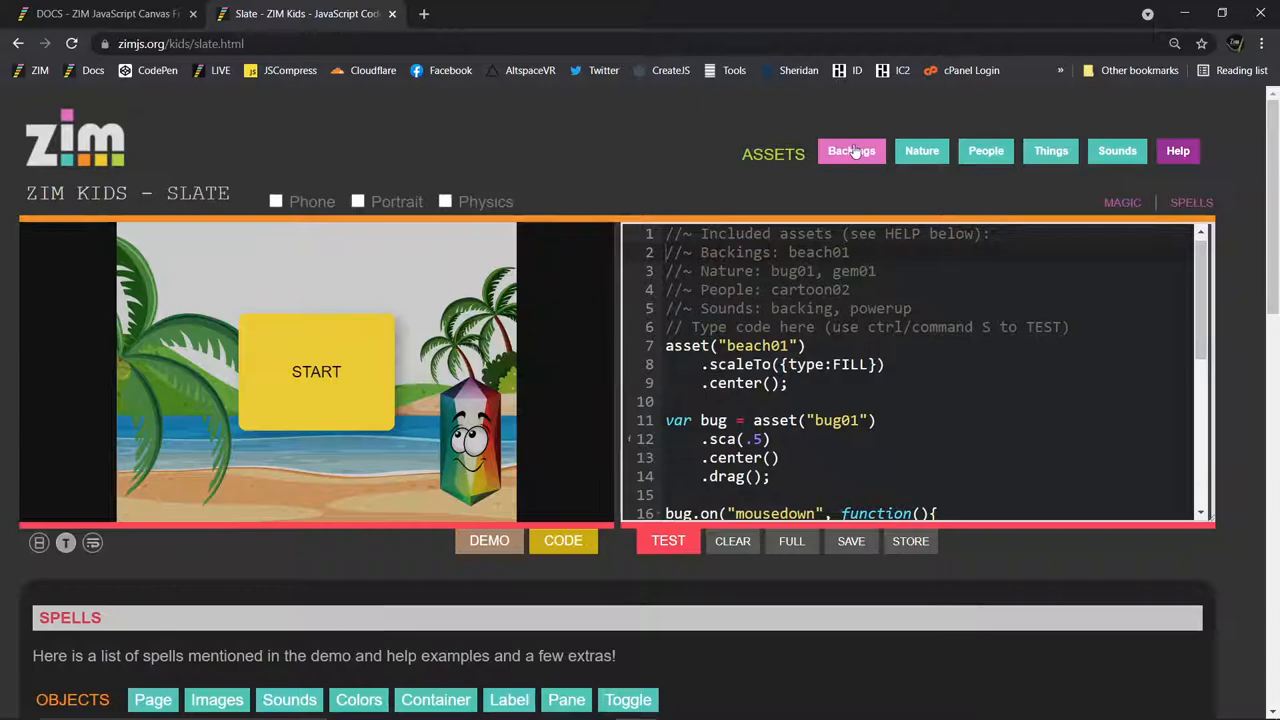
click(851, 150)
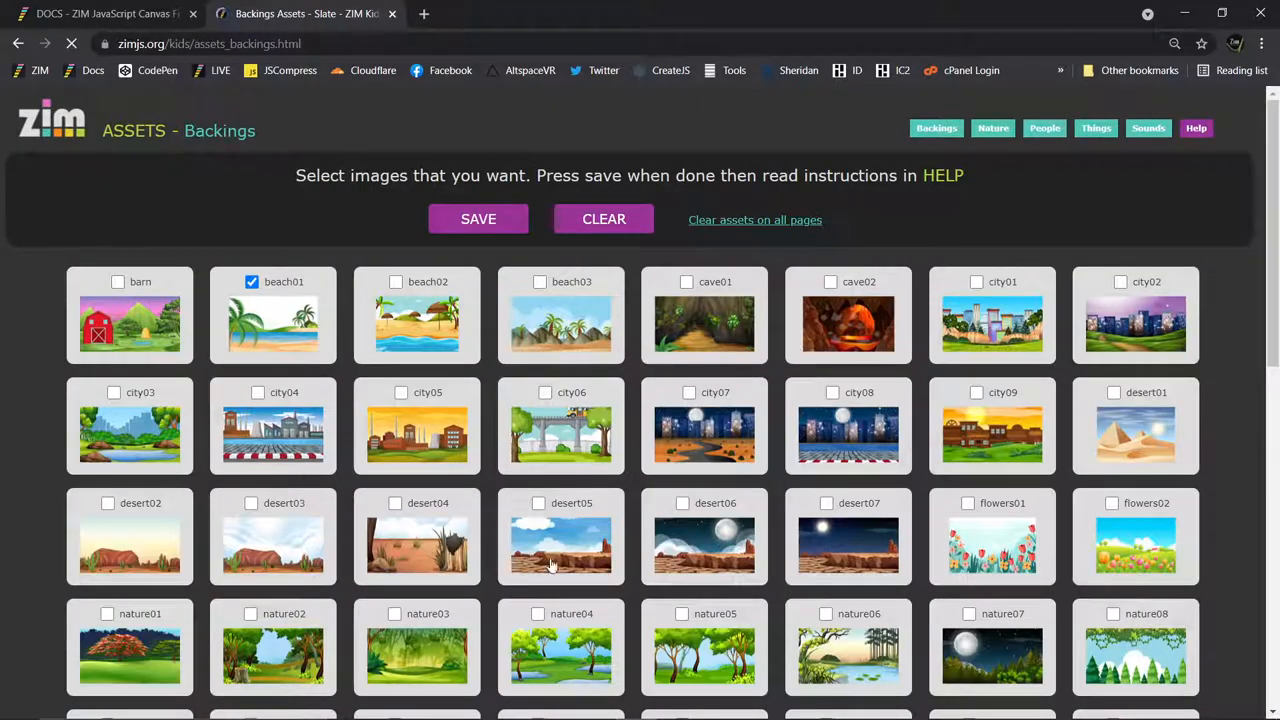
click(992, 128)
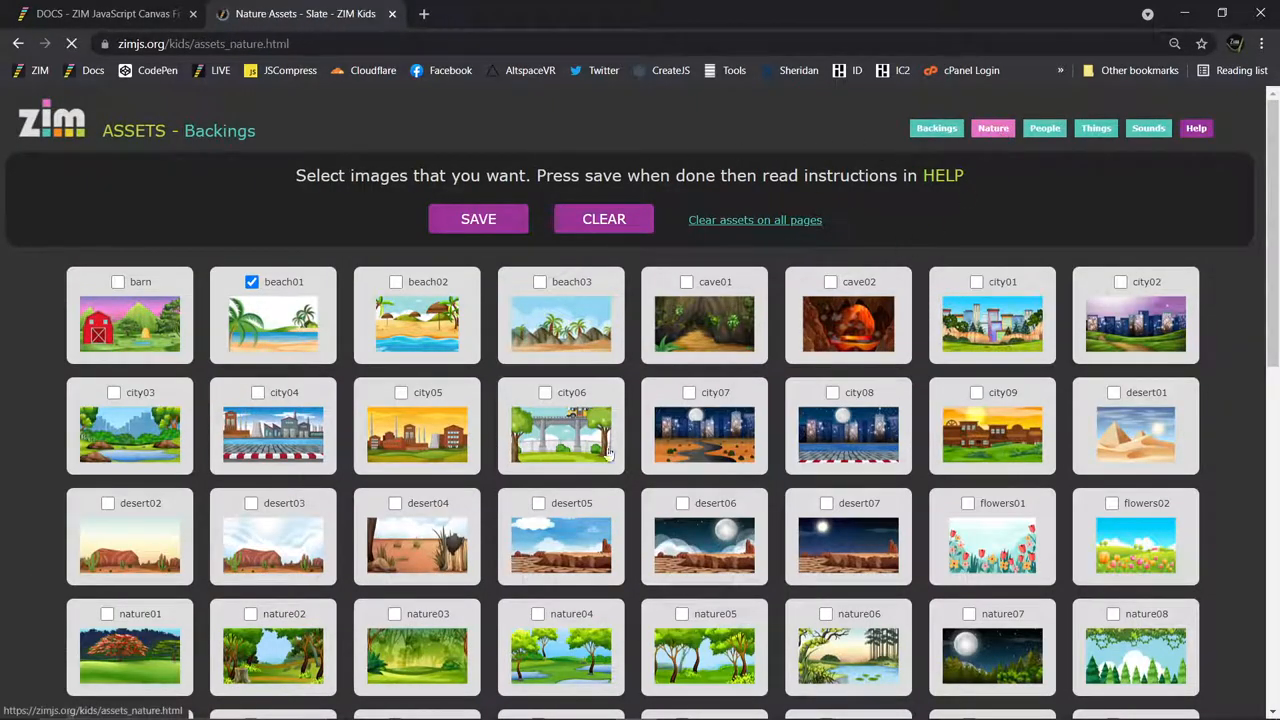
click(992, 128)
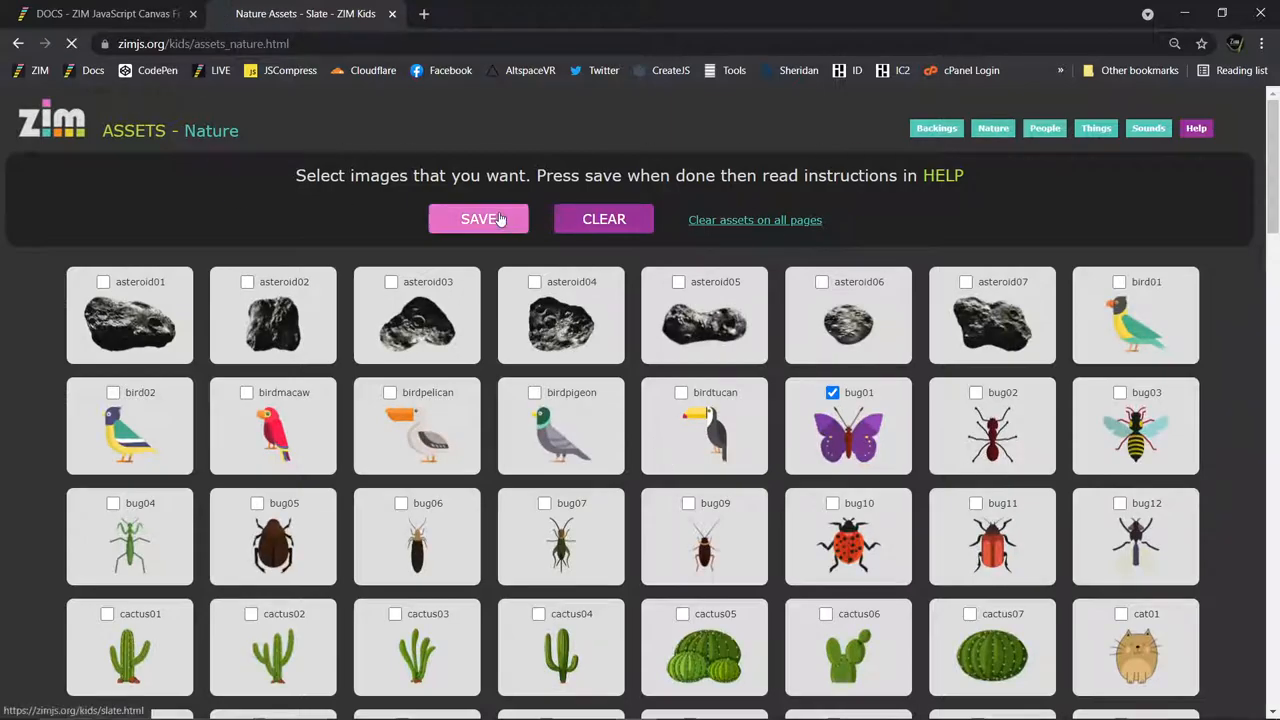
click(478, 219)
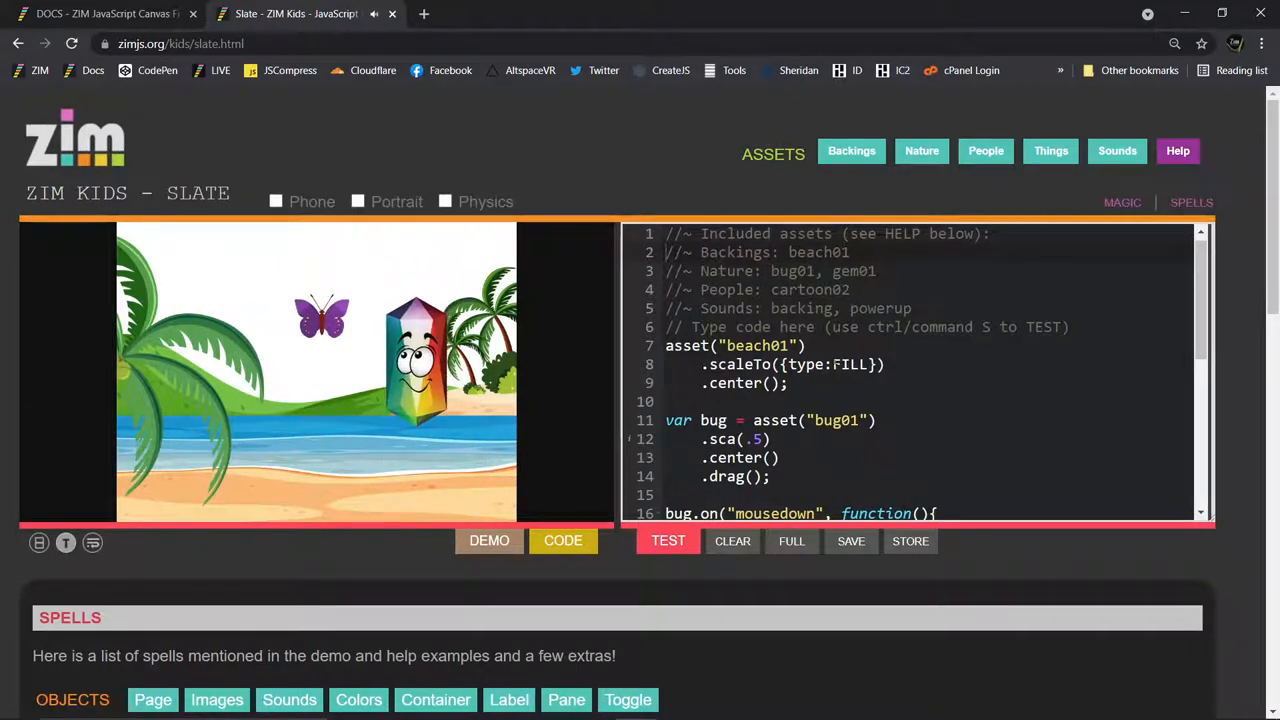
Scroll through the Slate HELP section before returning to kids.html.
scroll(down, 3)
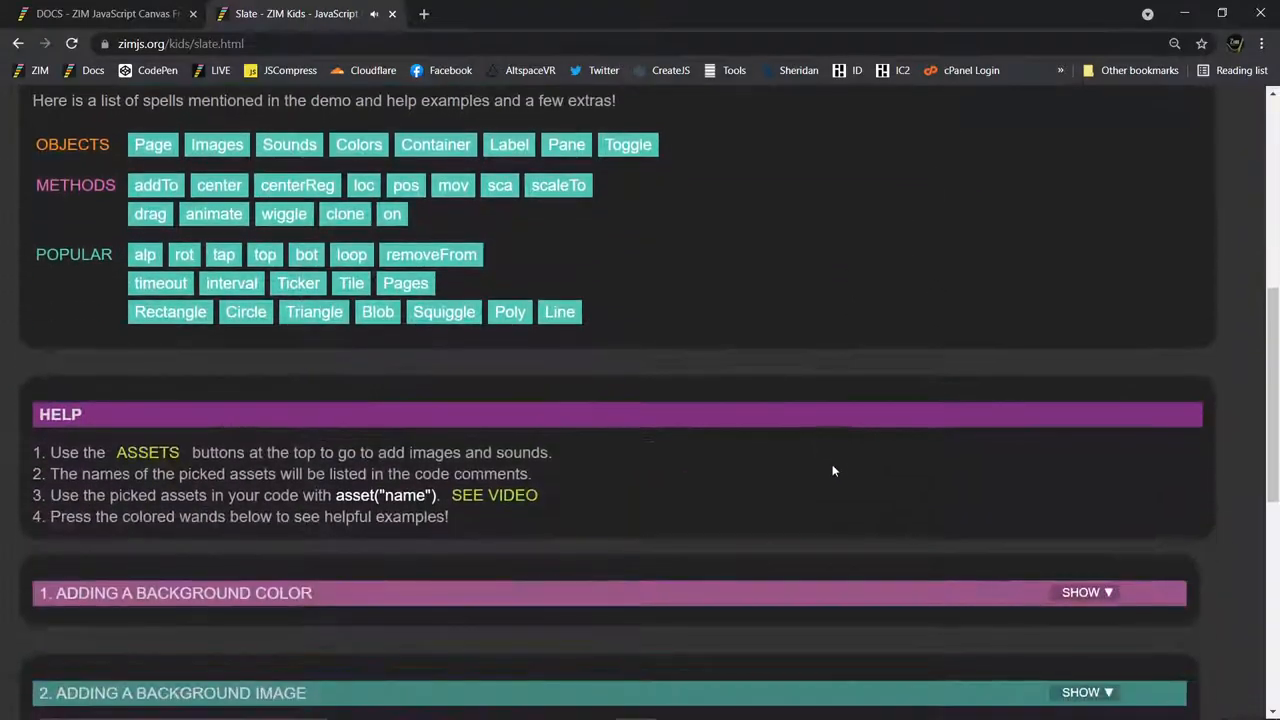
scroll(down, 3)
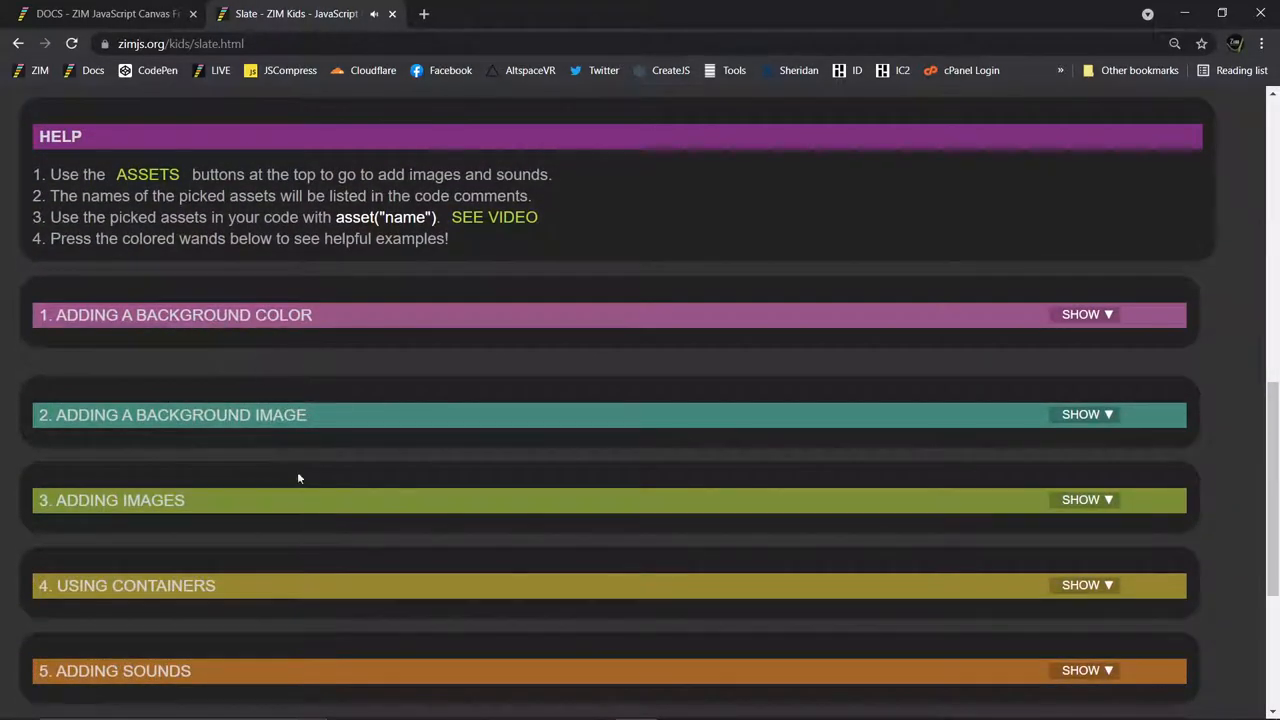
scroll(up, 3)
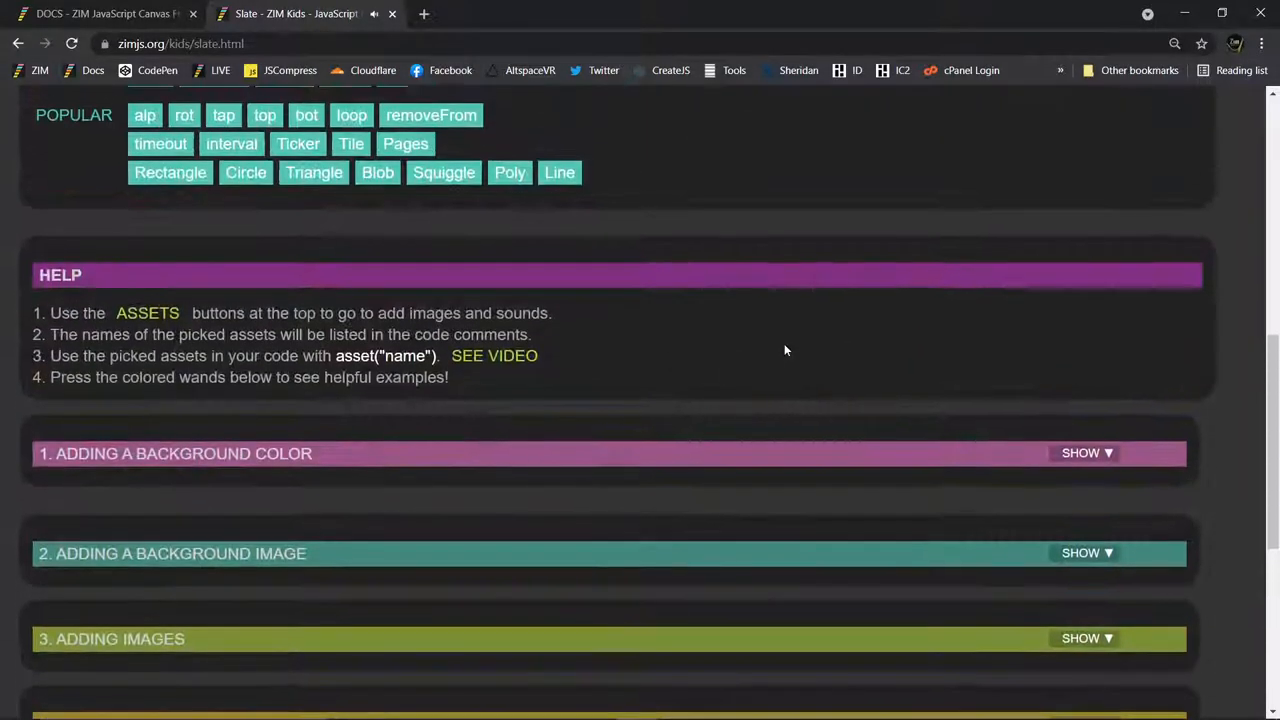
scroll(up, 3)
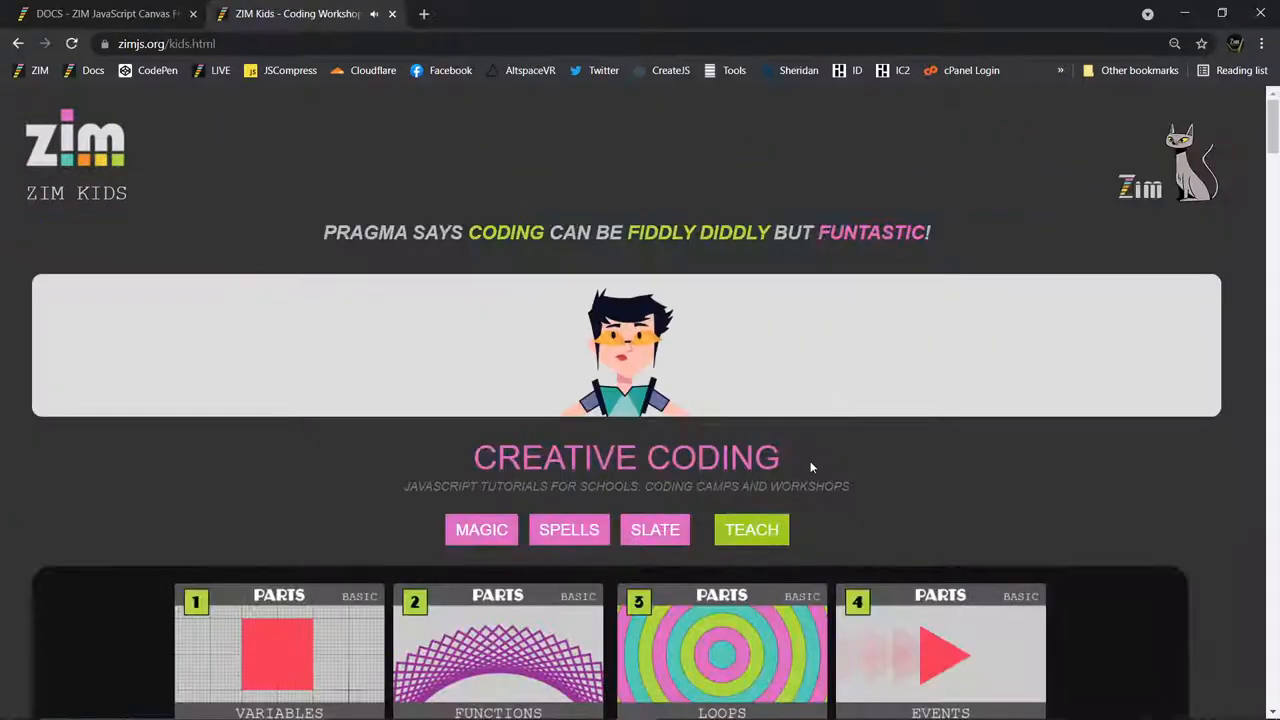
Open PARTS 2 FUNCTIONS, run Level 2 and view its CODE, then switch levels.
scroll(down, 3)
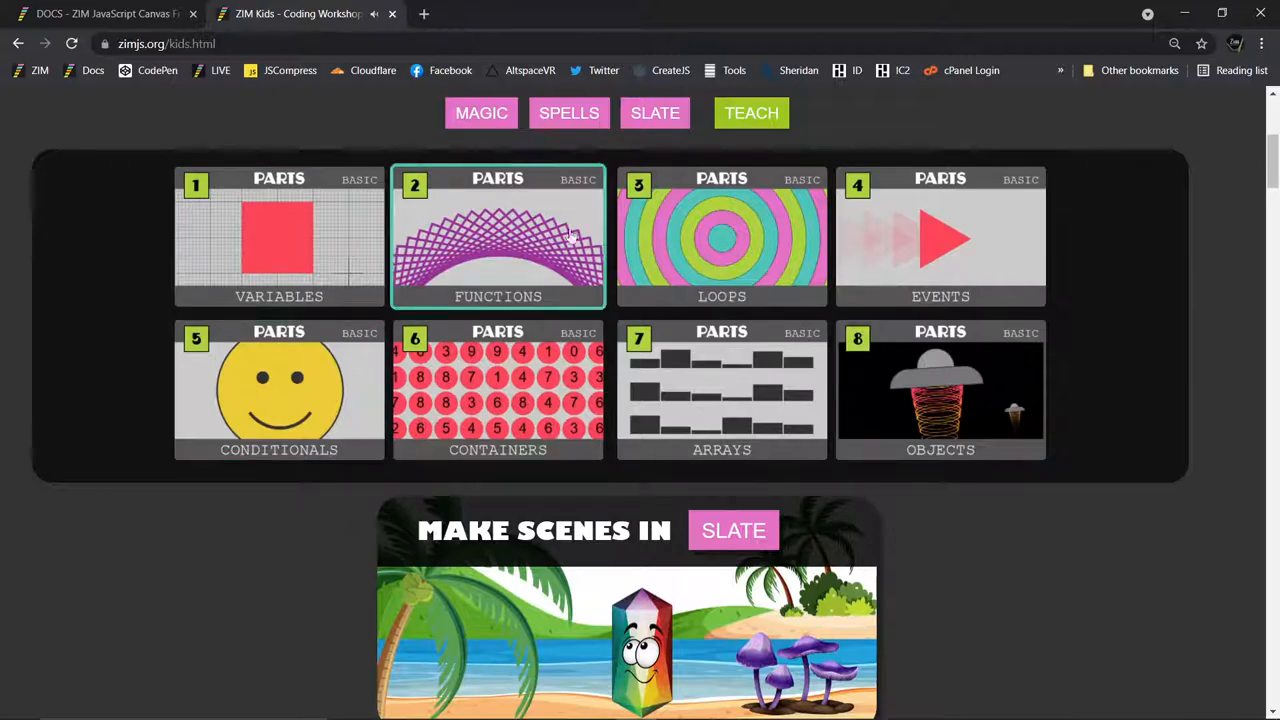
click(498, 237)
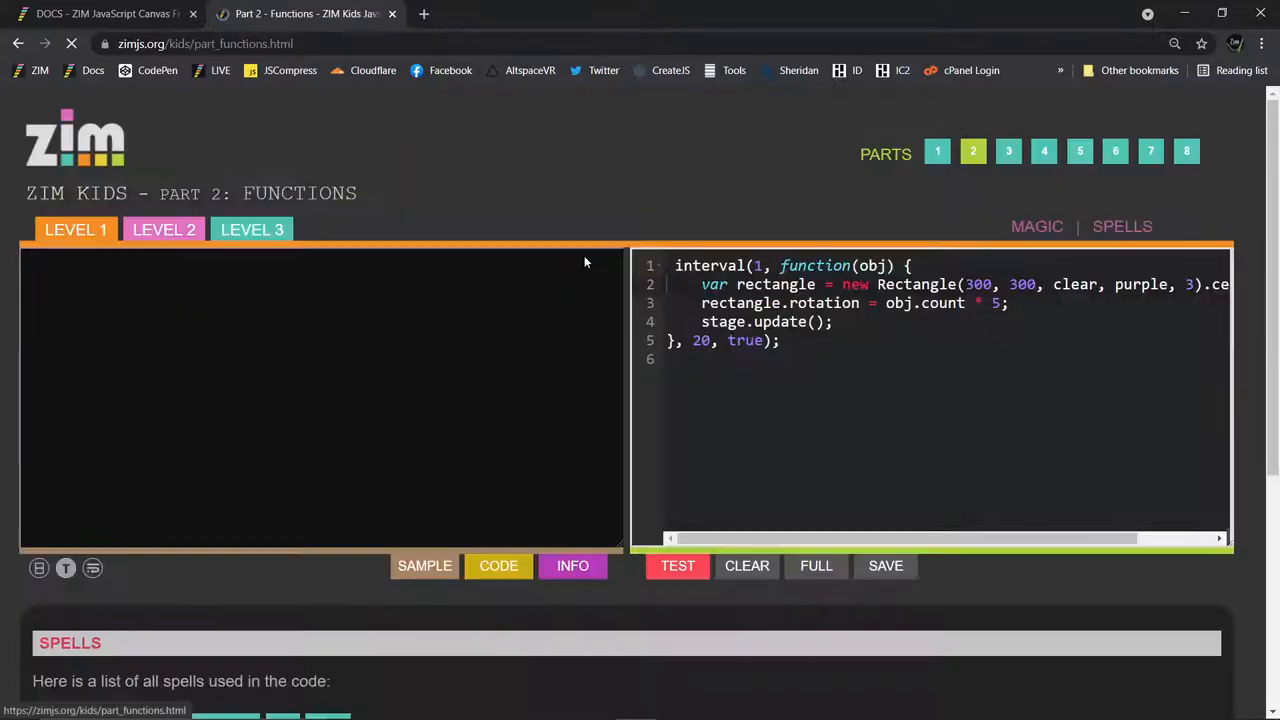
click(677, 565)
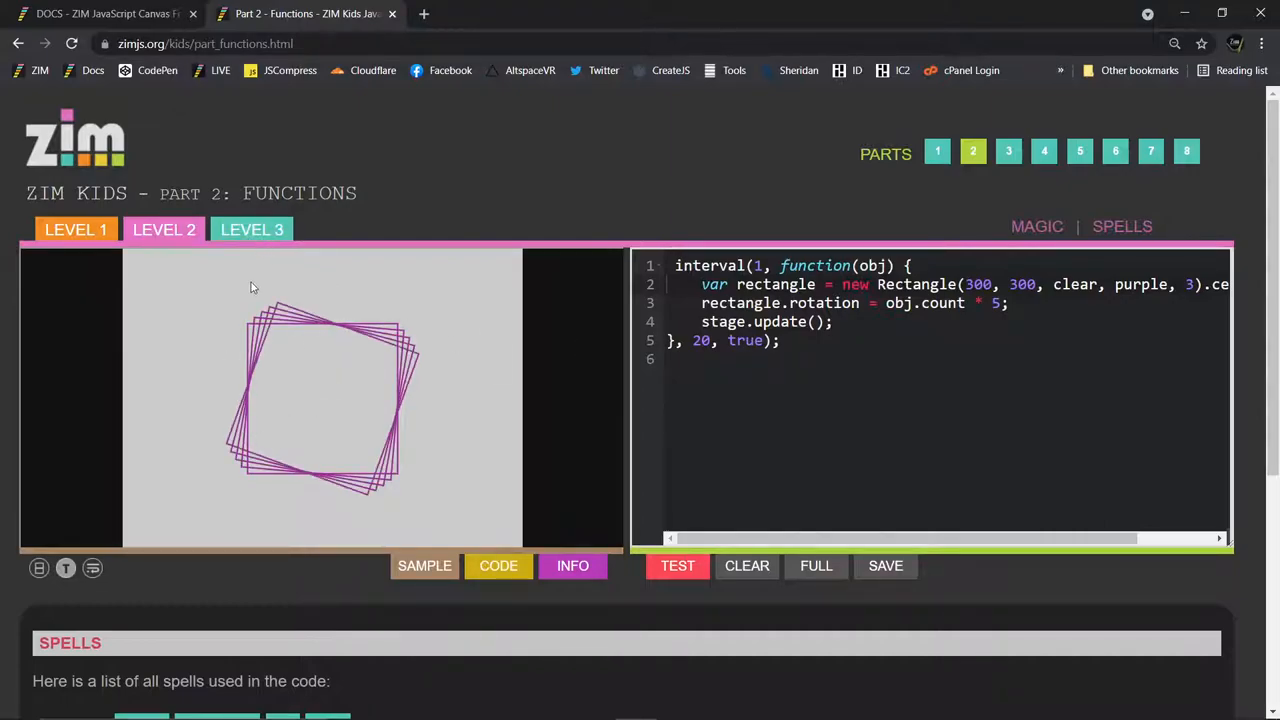
click(498, 565)
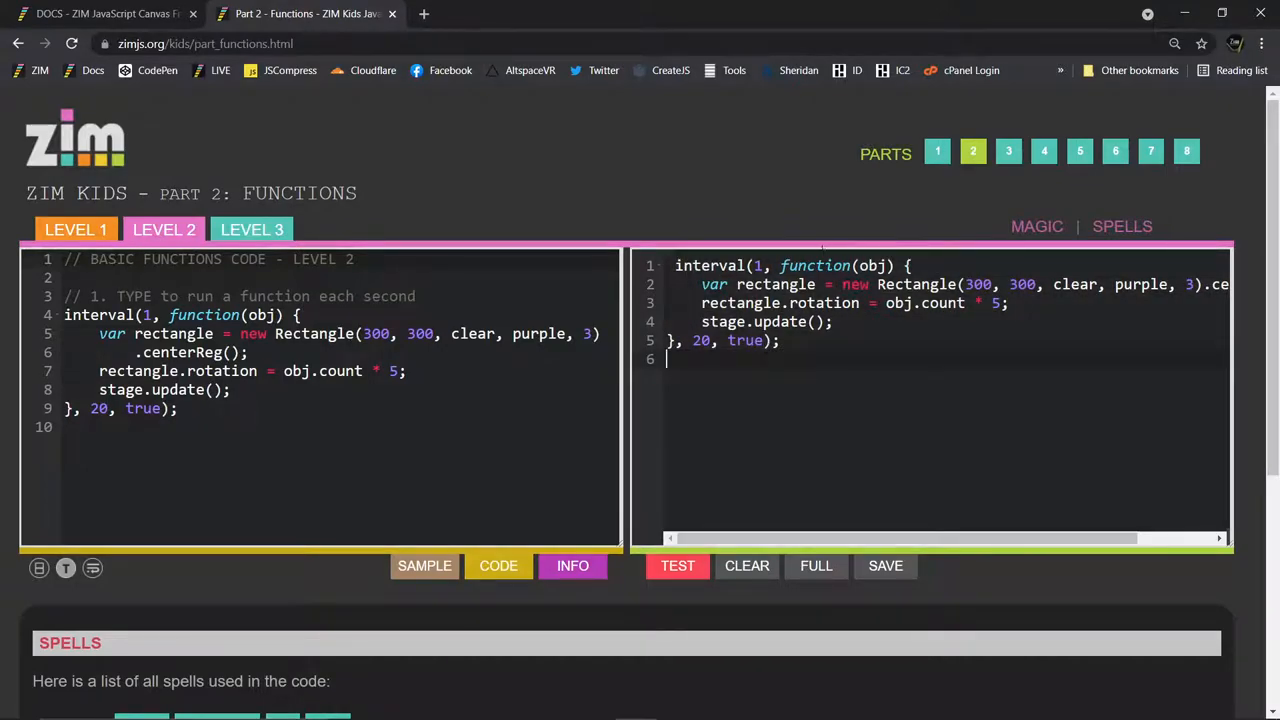
mouse_move(628, 540)
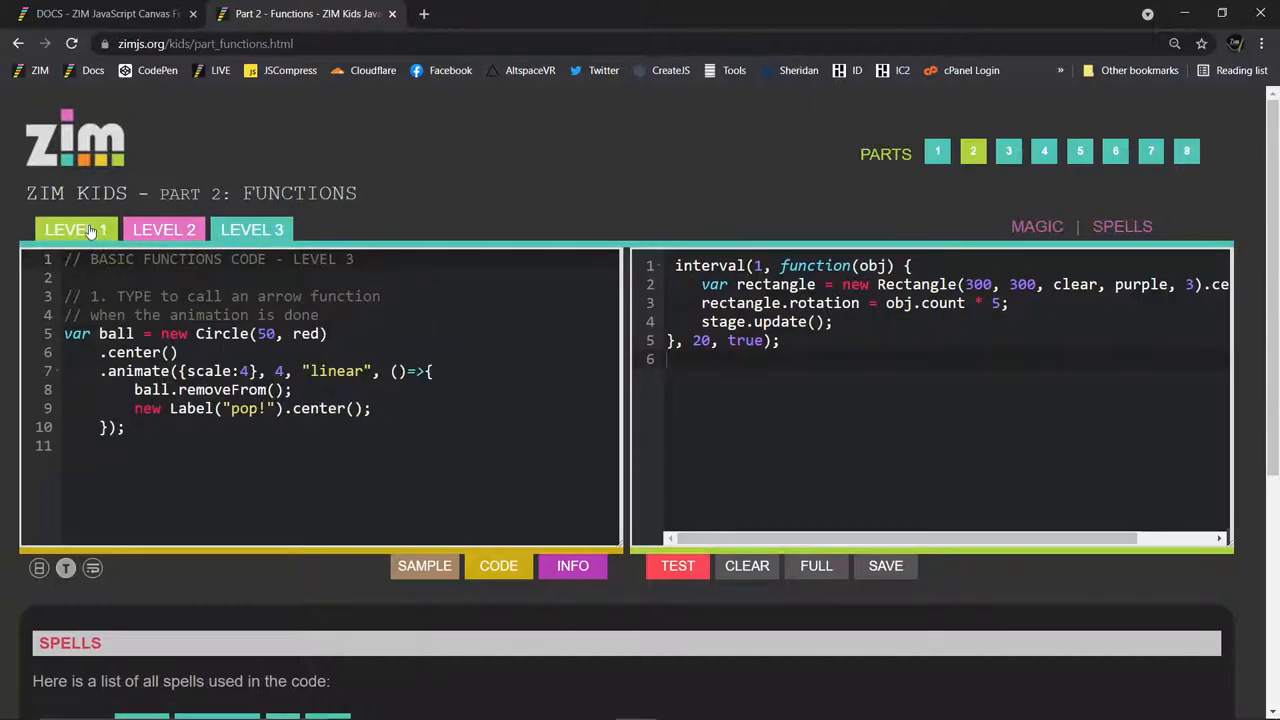
click(677, 565)
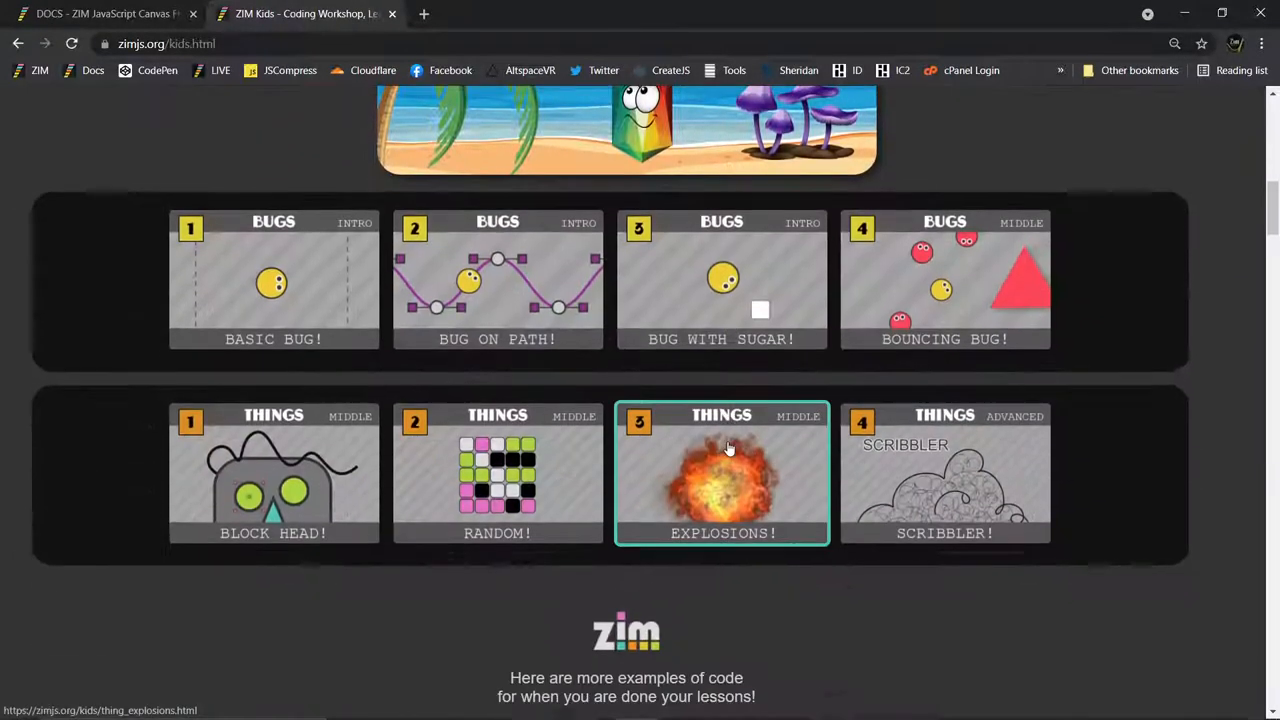
mouse_move(762, 261)
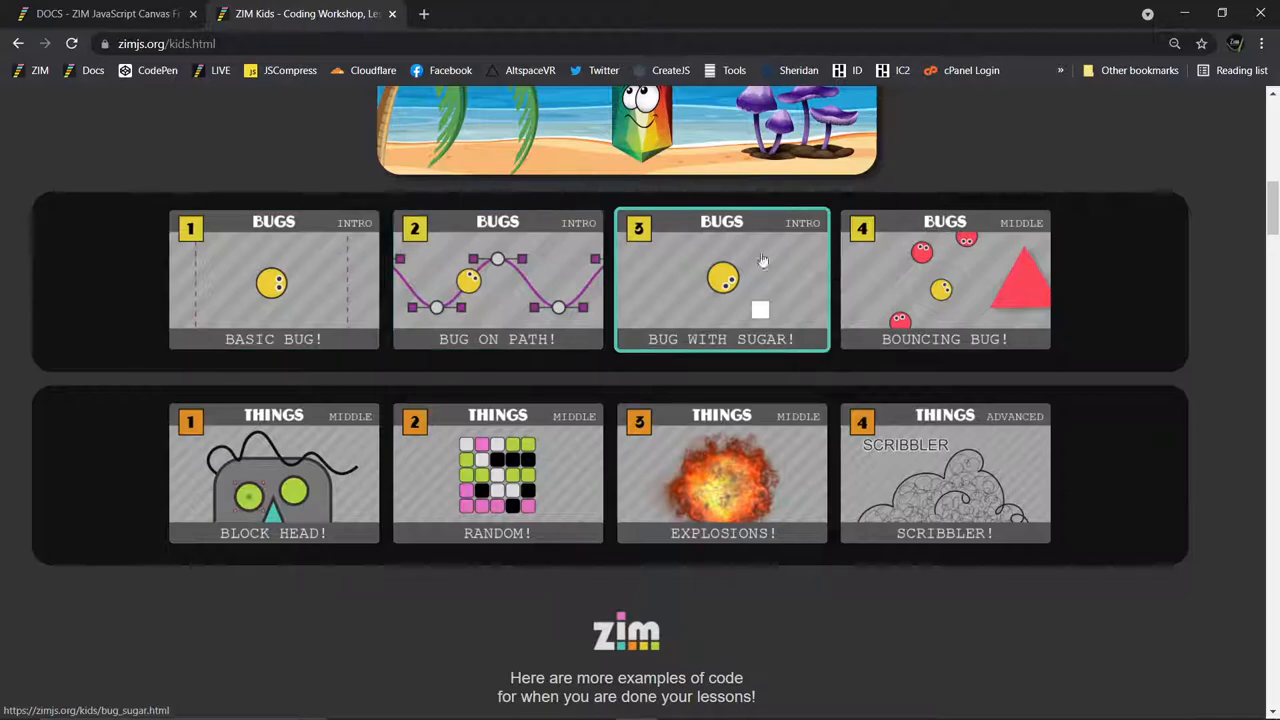
Open BOUNCING BUG!, run the Level 3 demo, and scroll to the SPELLS list.
click(944, 280)
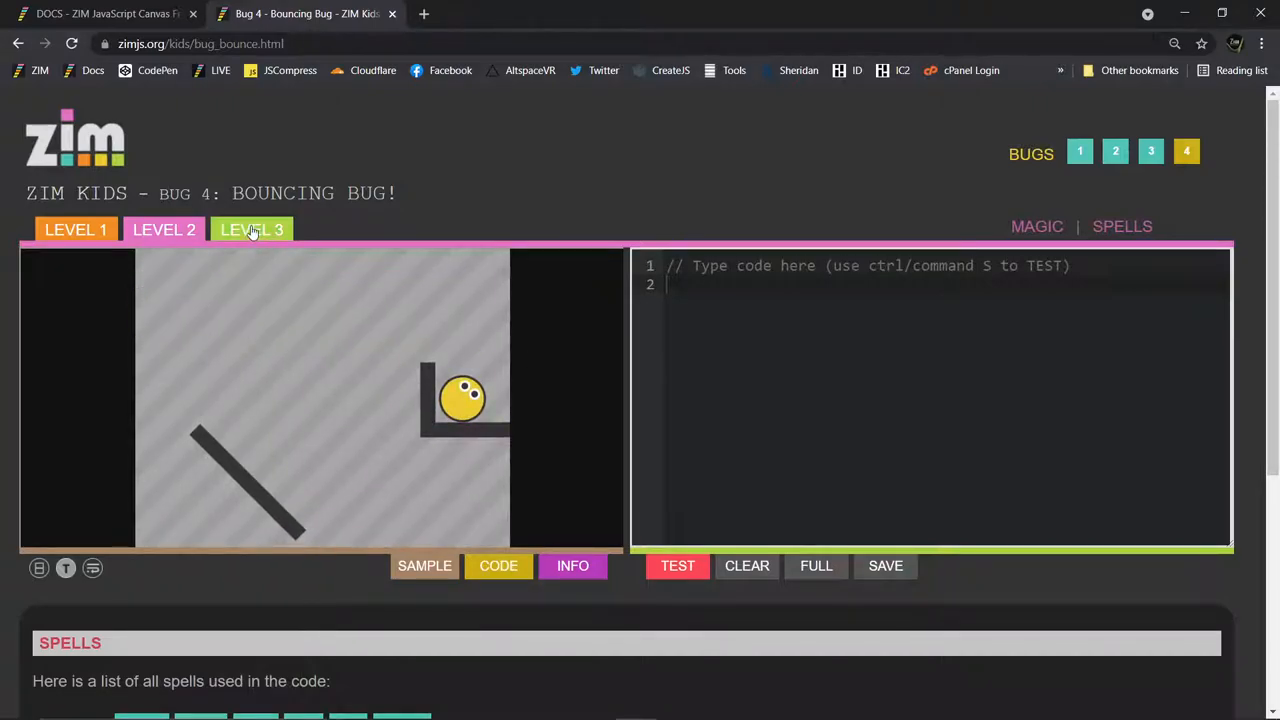
click(252, 229)
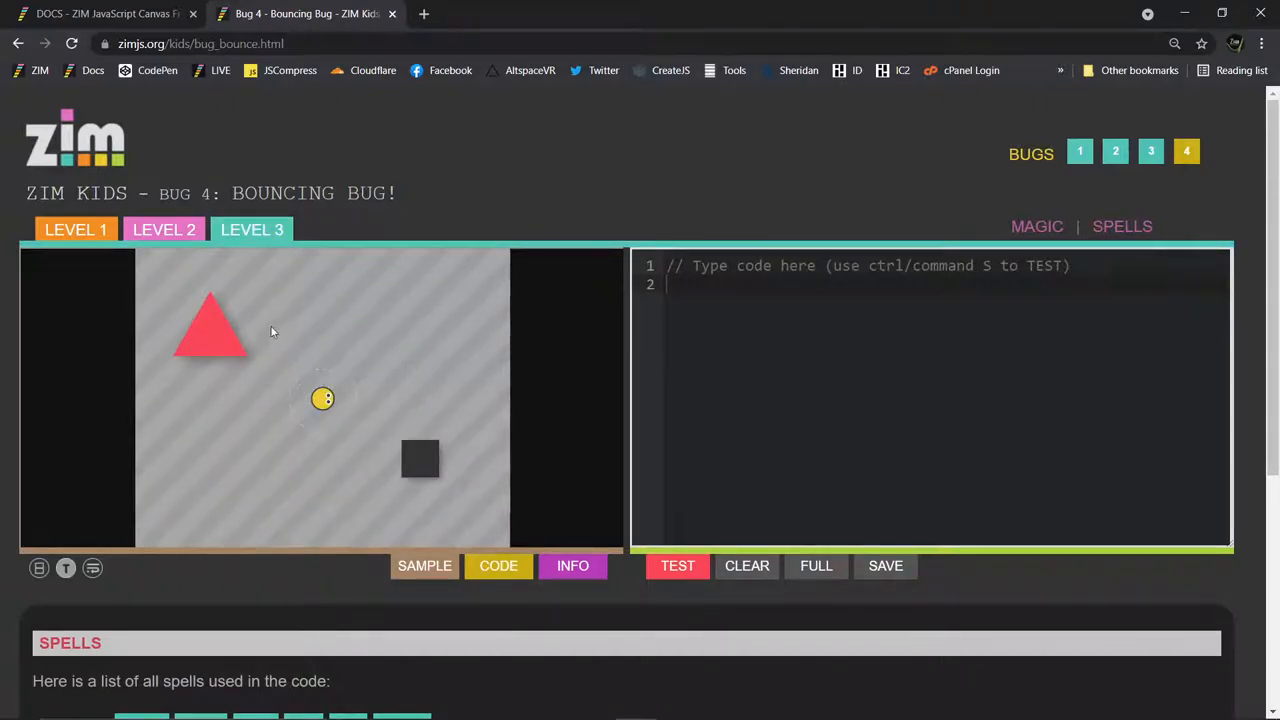
mouse_move(330, 424)
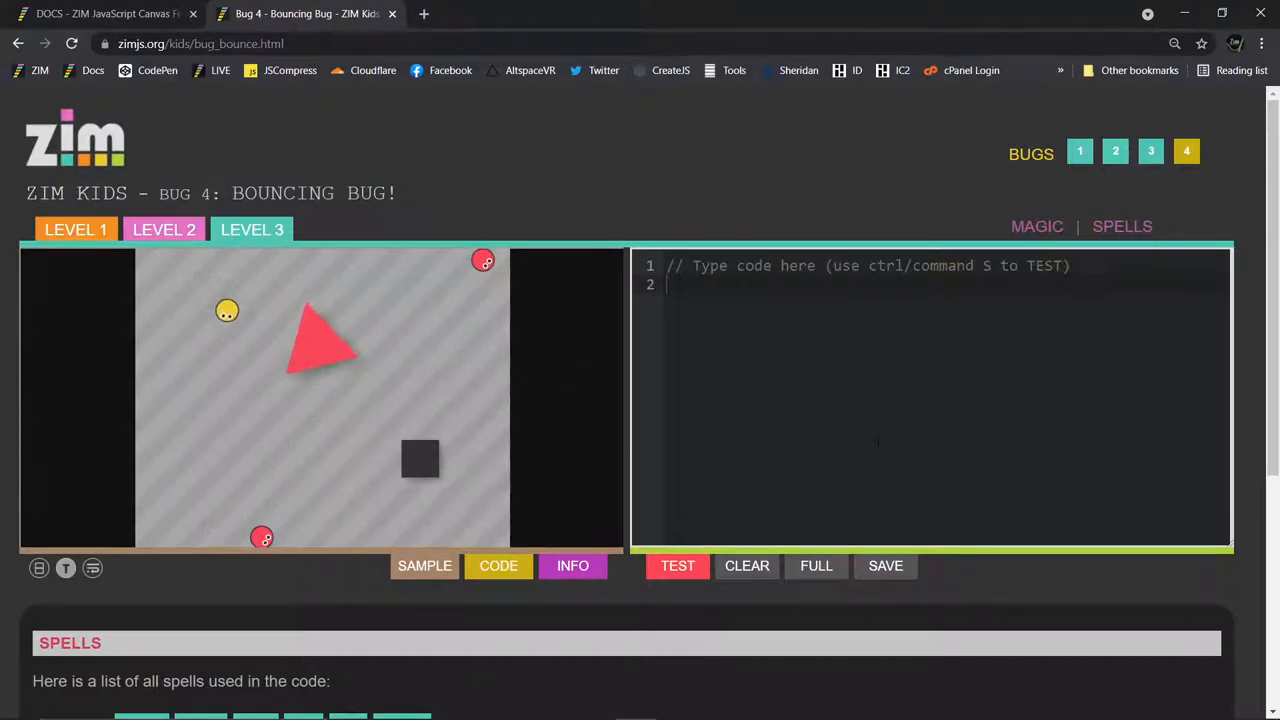
scroll(down, 3)
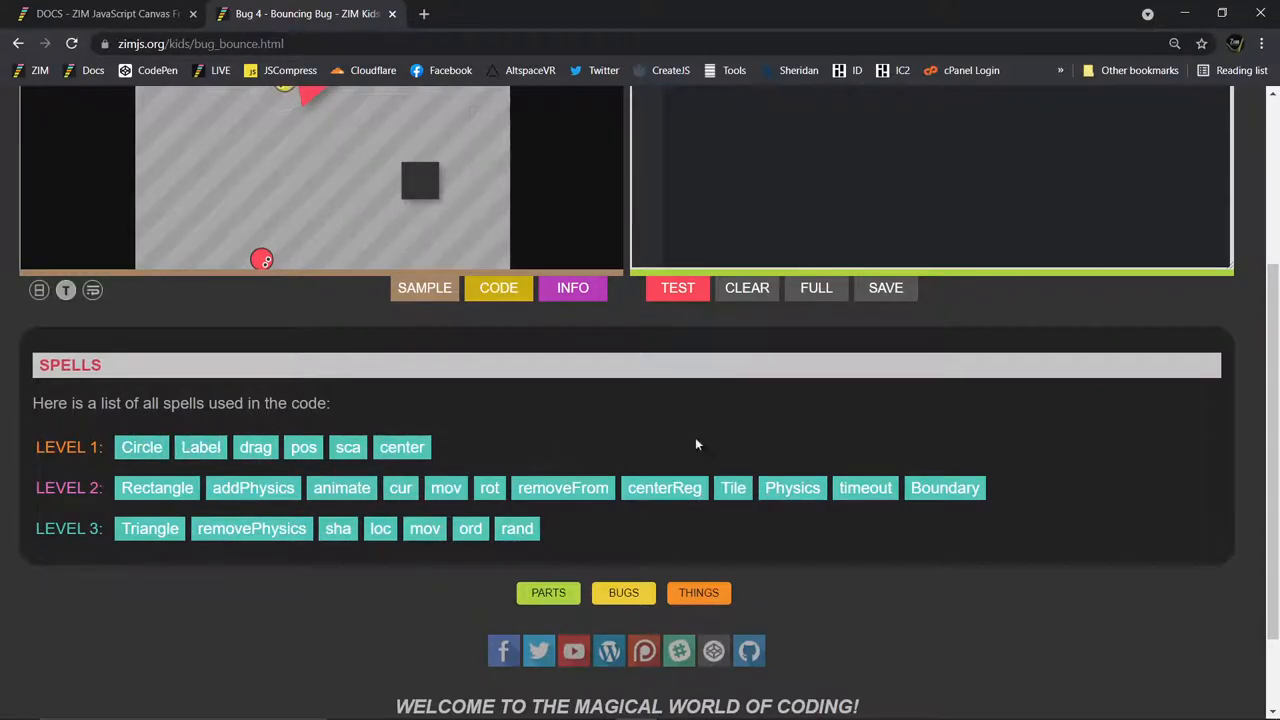
scroll(up, 3)
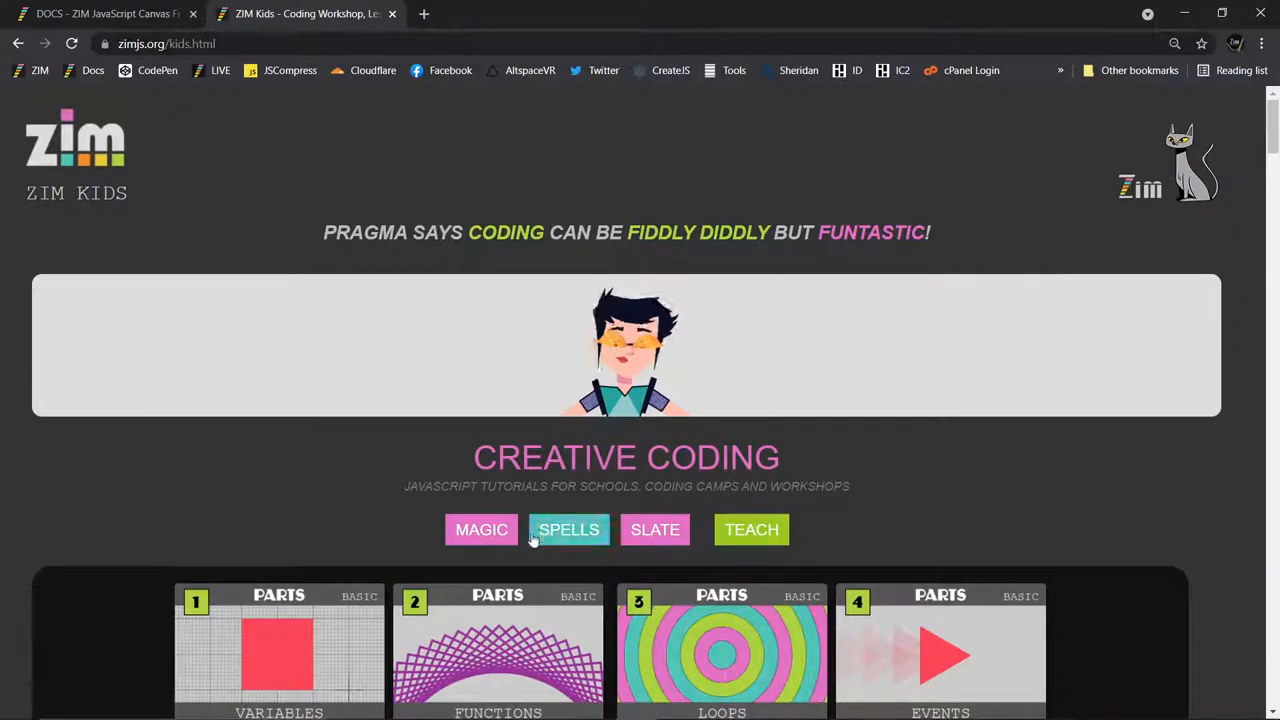
Scroll through the kids.html lesson and code example thumbnails.
scroll(down, 3)
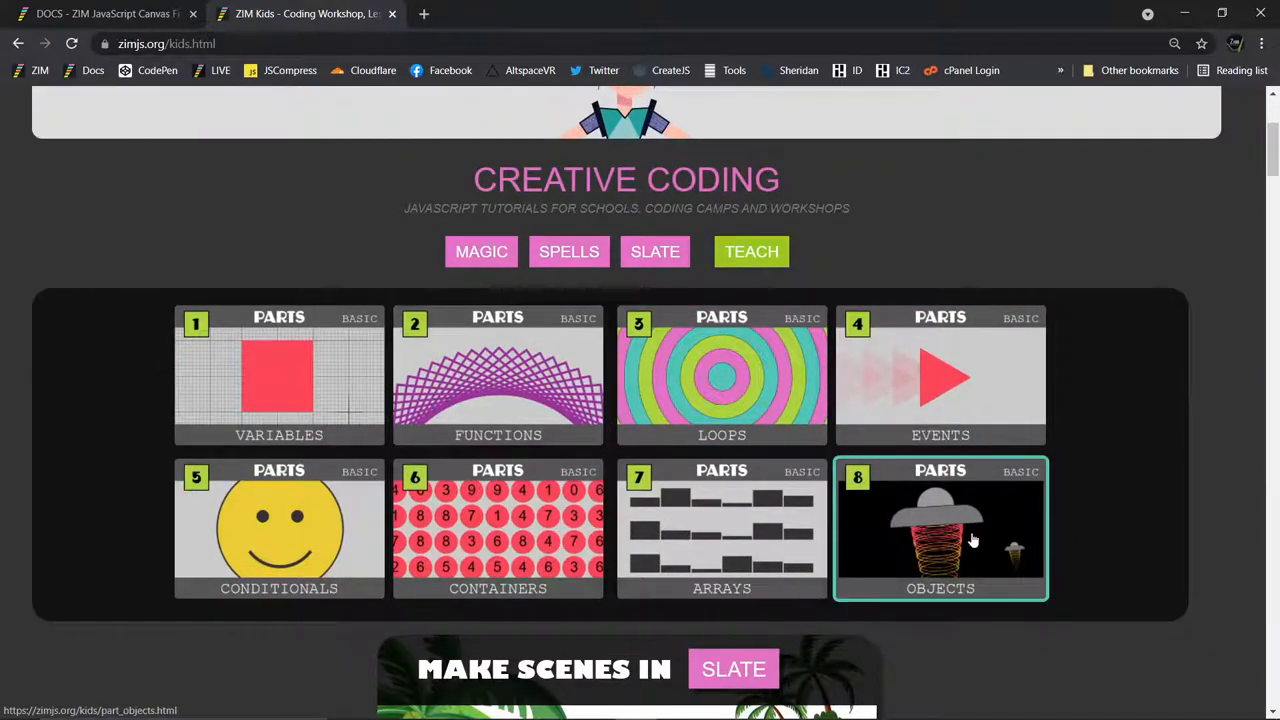
scroll(down, 3)
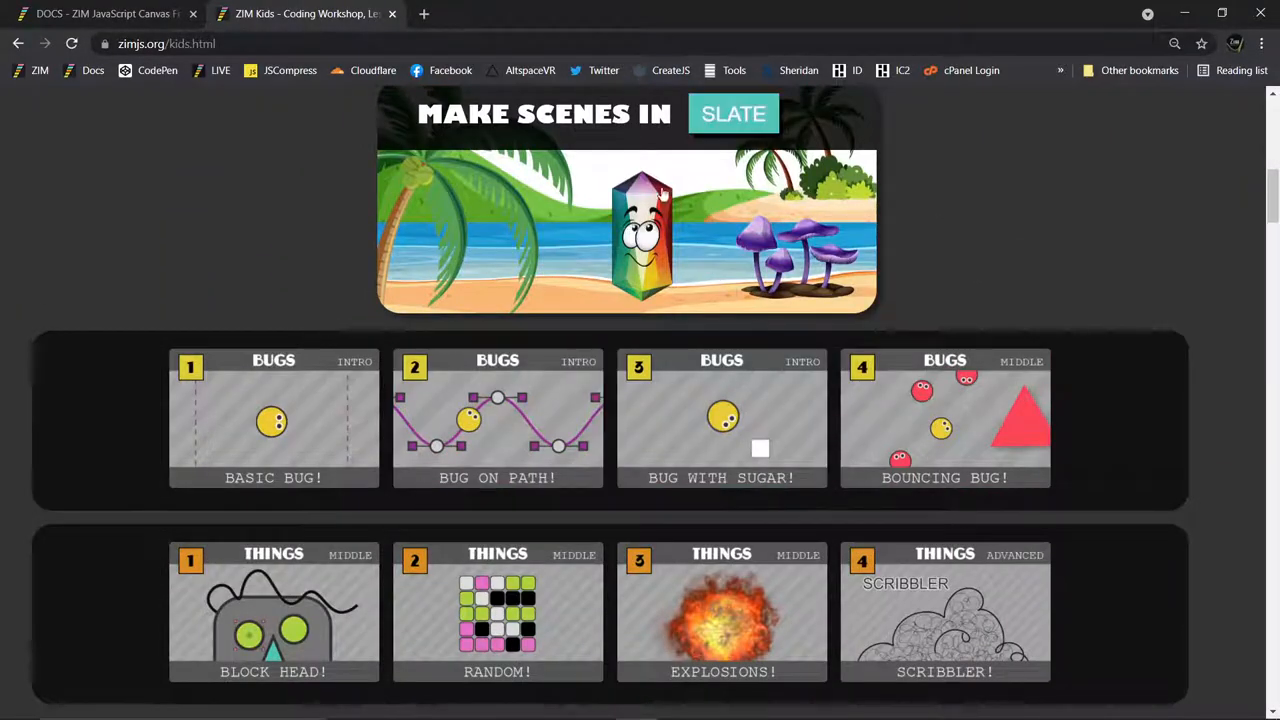
scroll(down, 3)
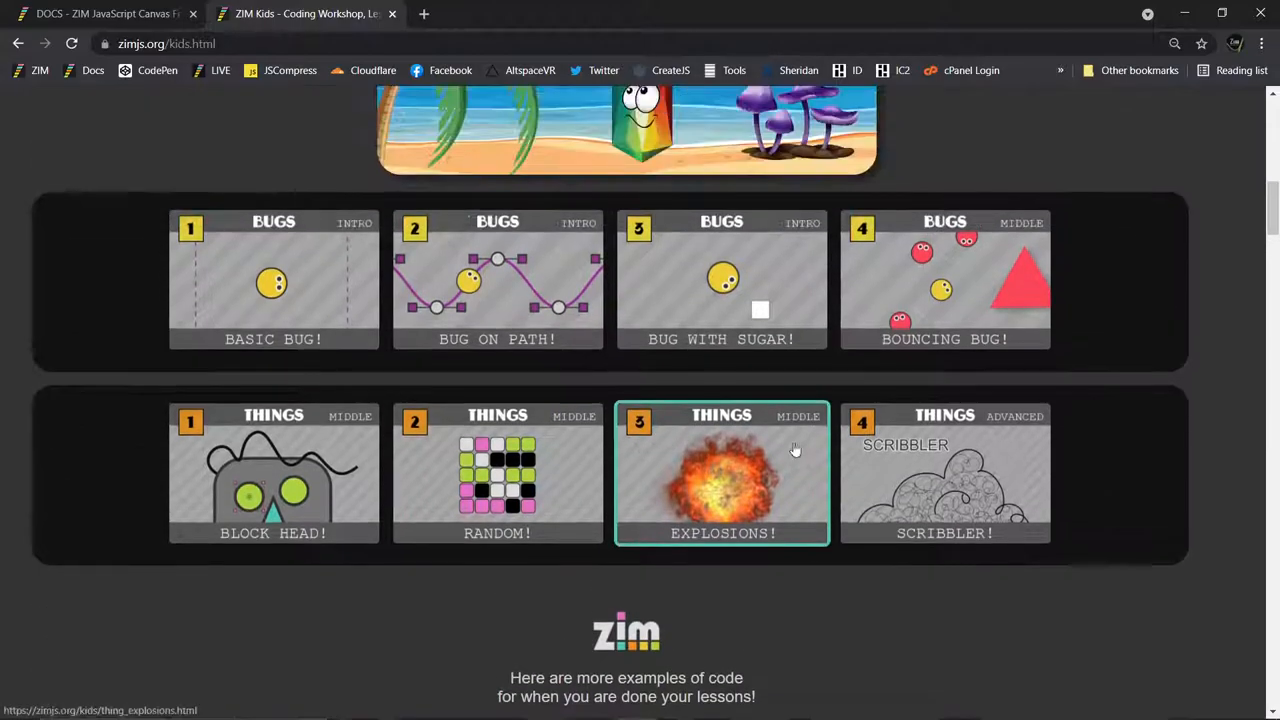
scroll(down, 3)
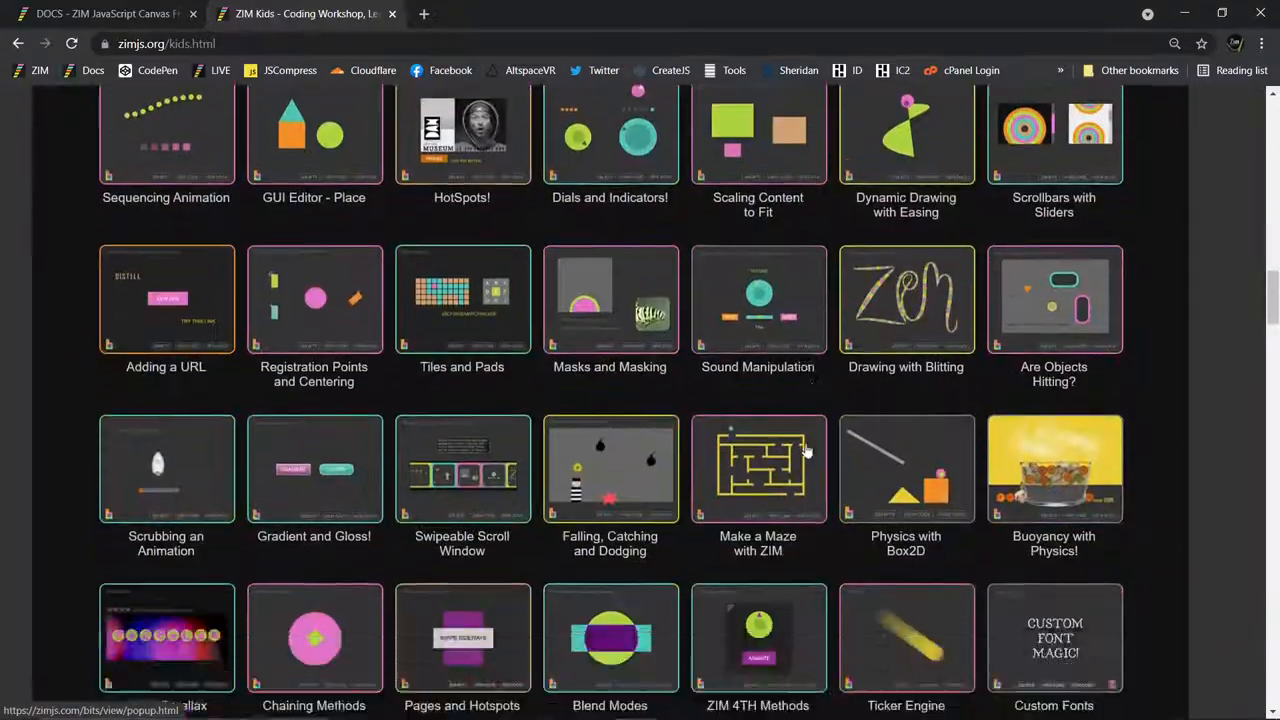
scroll(down, 3)
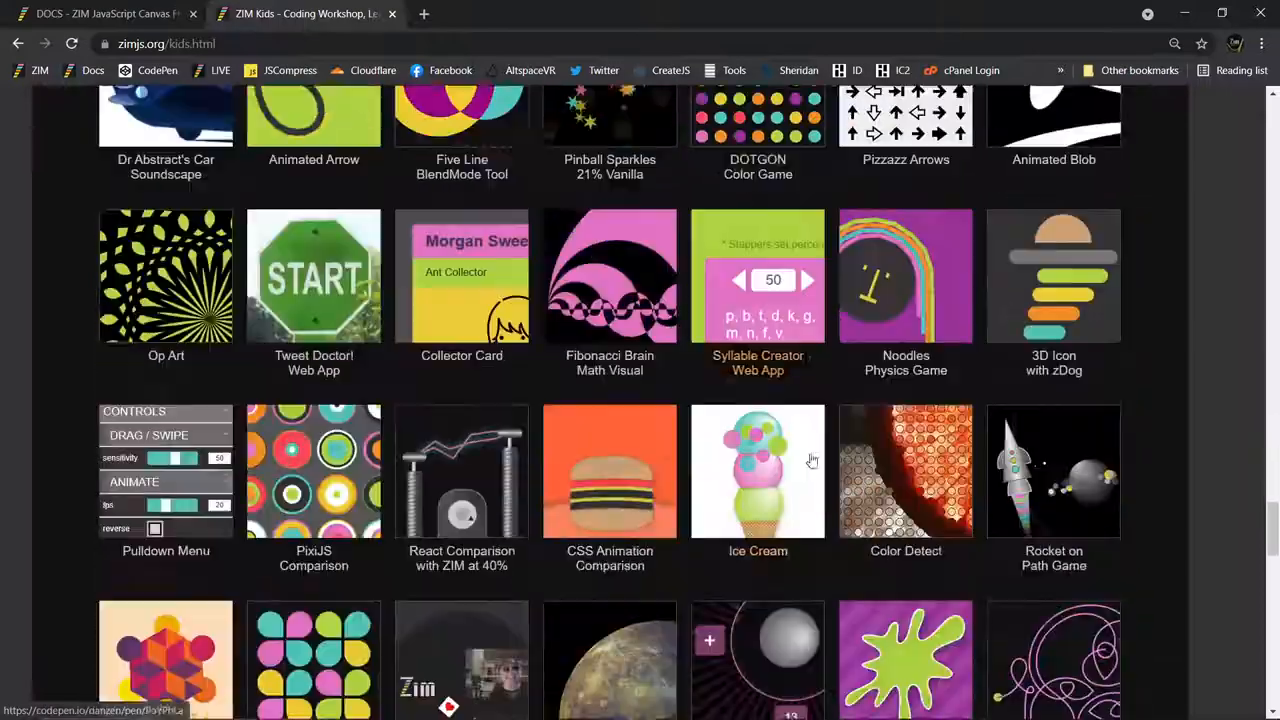
scroll(up, 3)
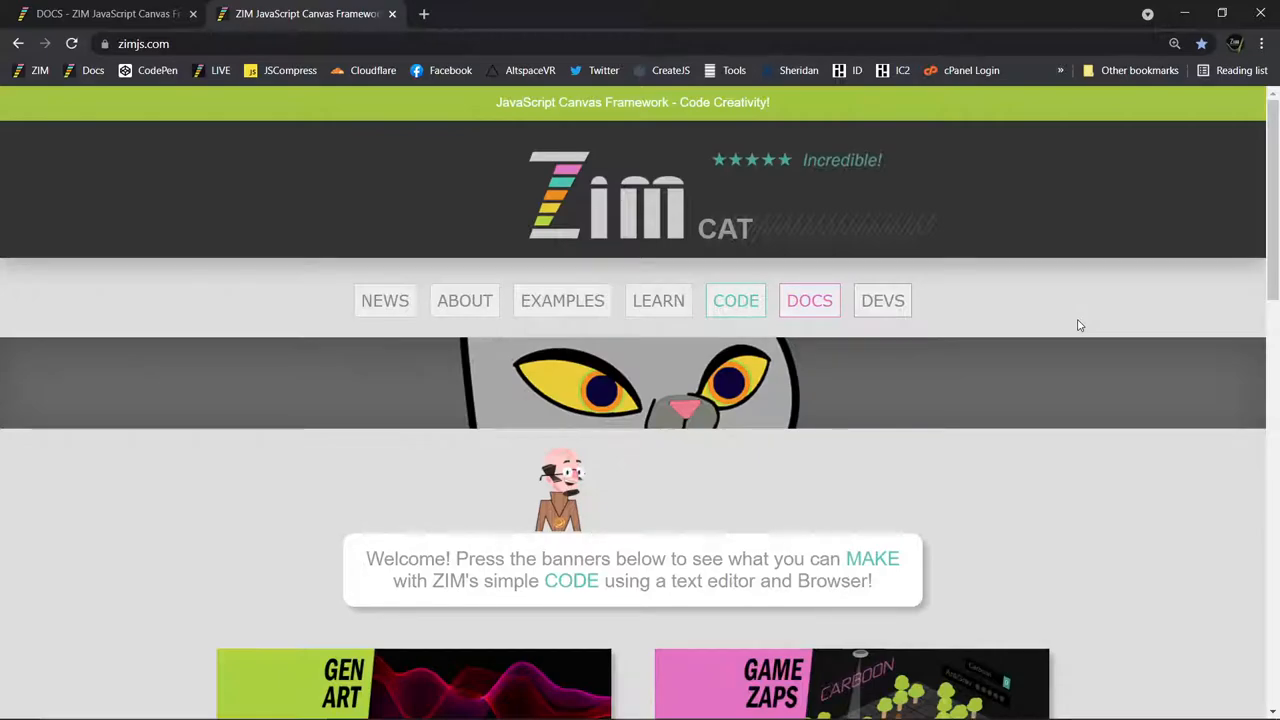
mouse_move(1085, 313)
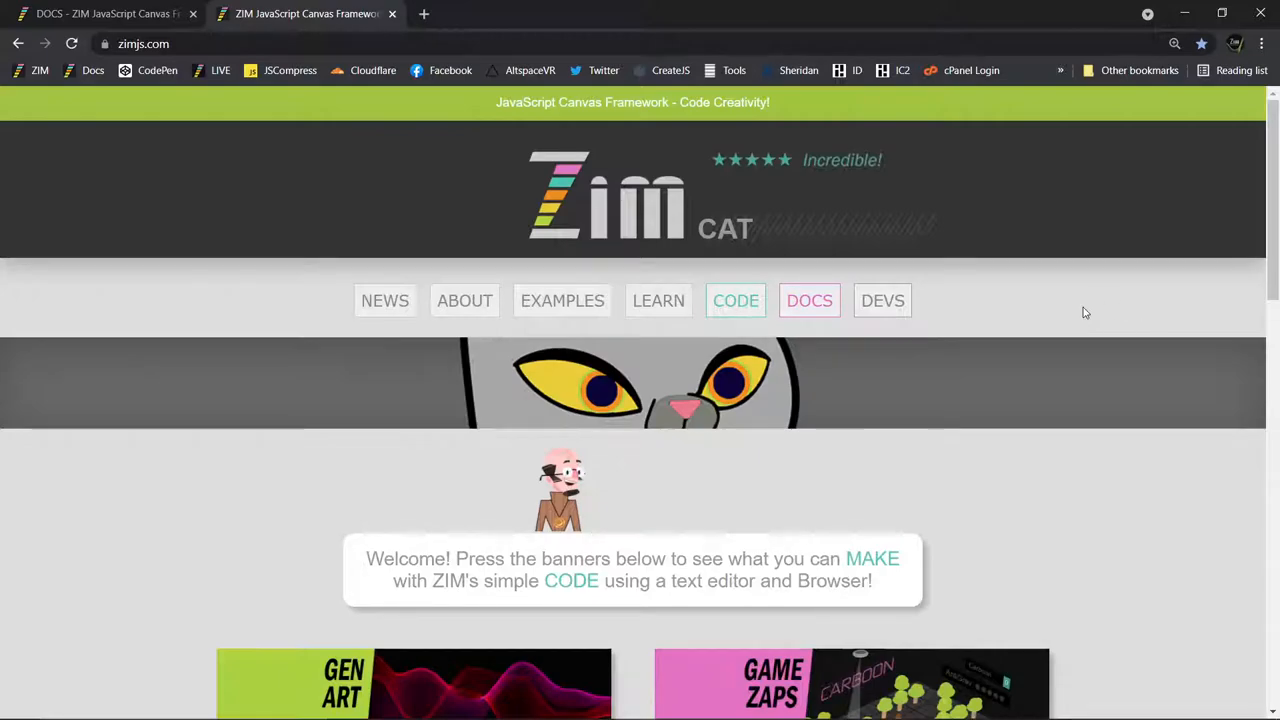